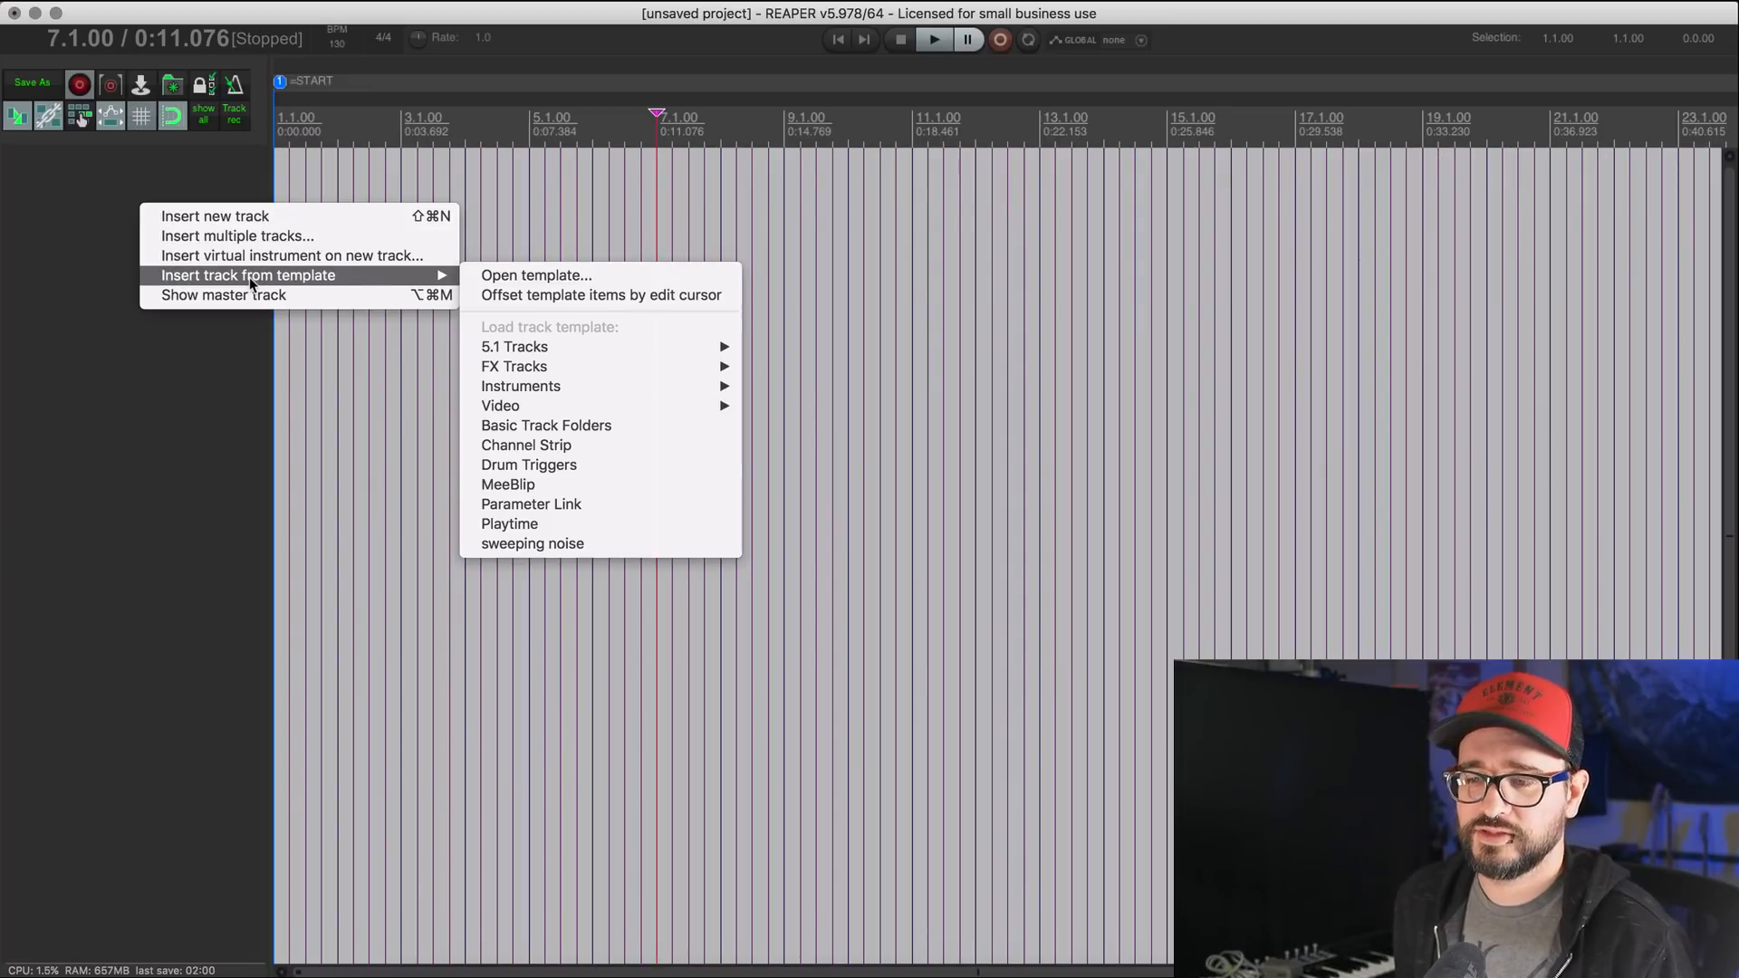
{"action": "mouse_move", "coordinate": [221, 295]}
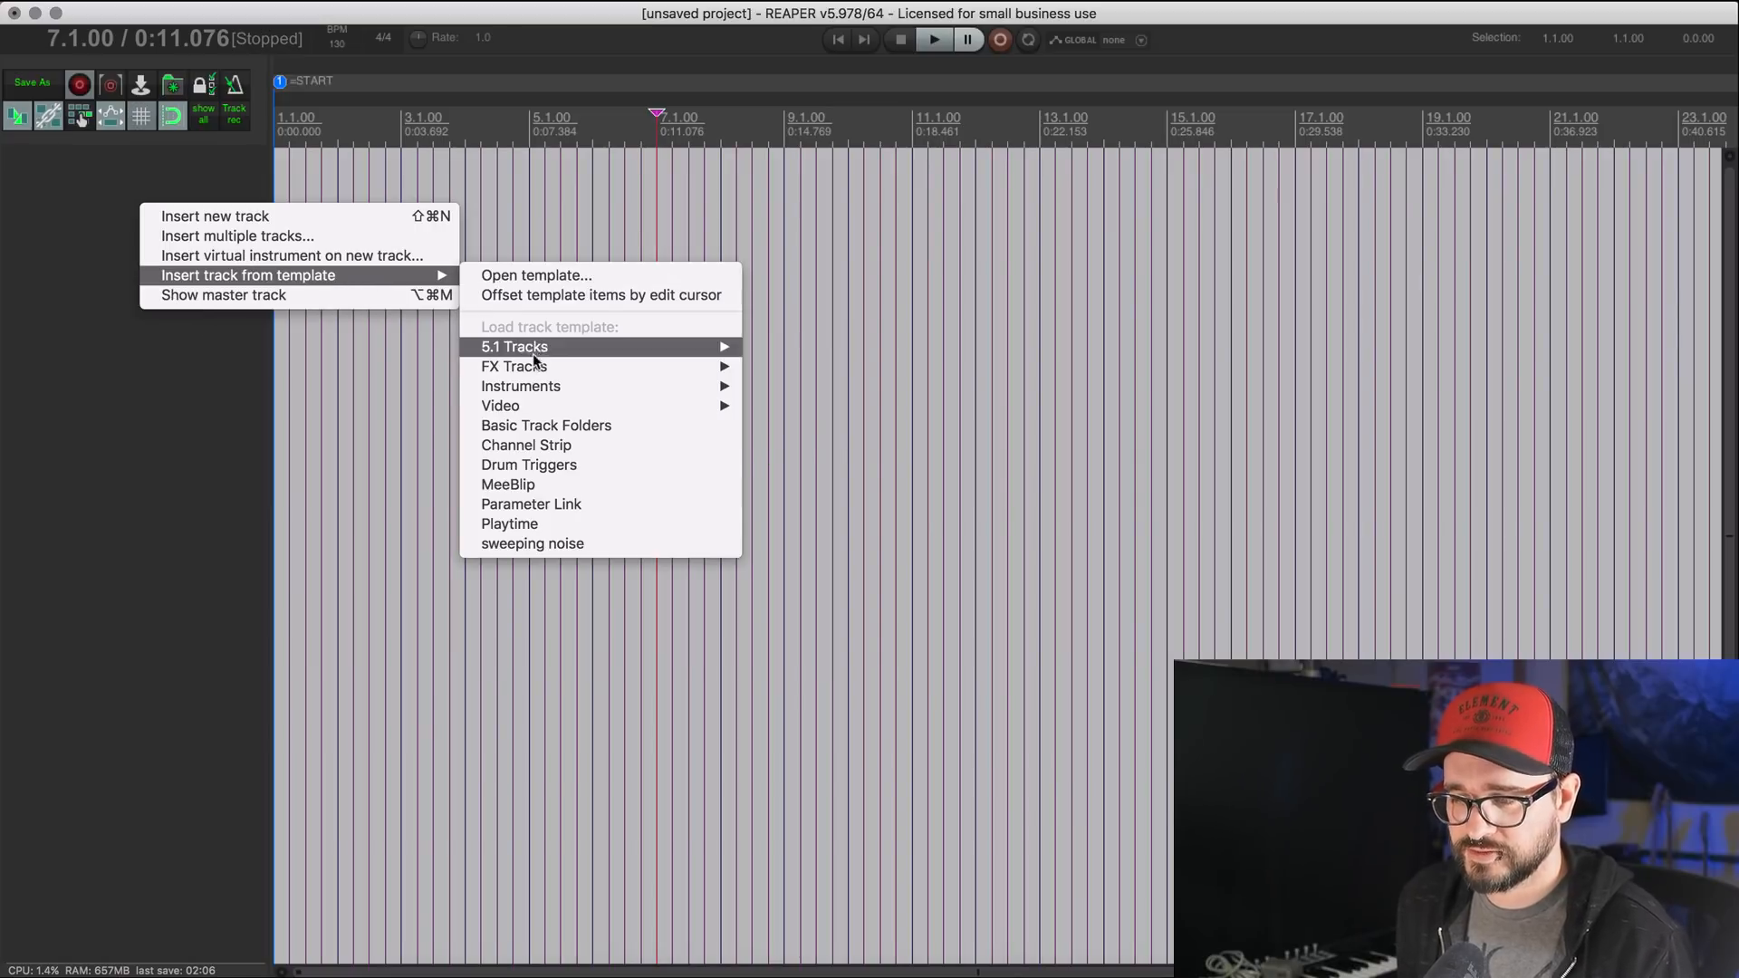
{"action": "mouse_move", "coordinate": [546, 424]}
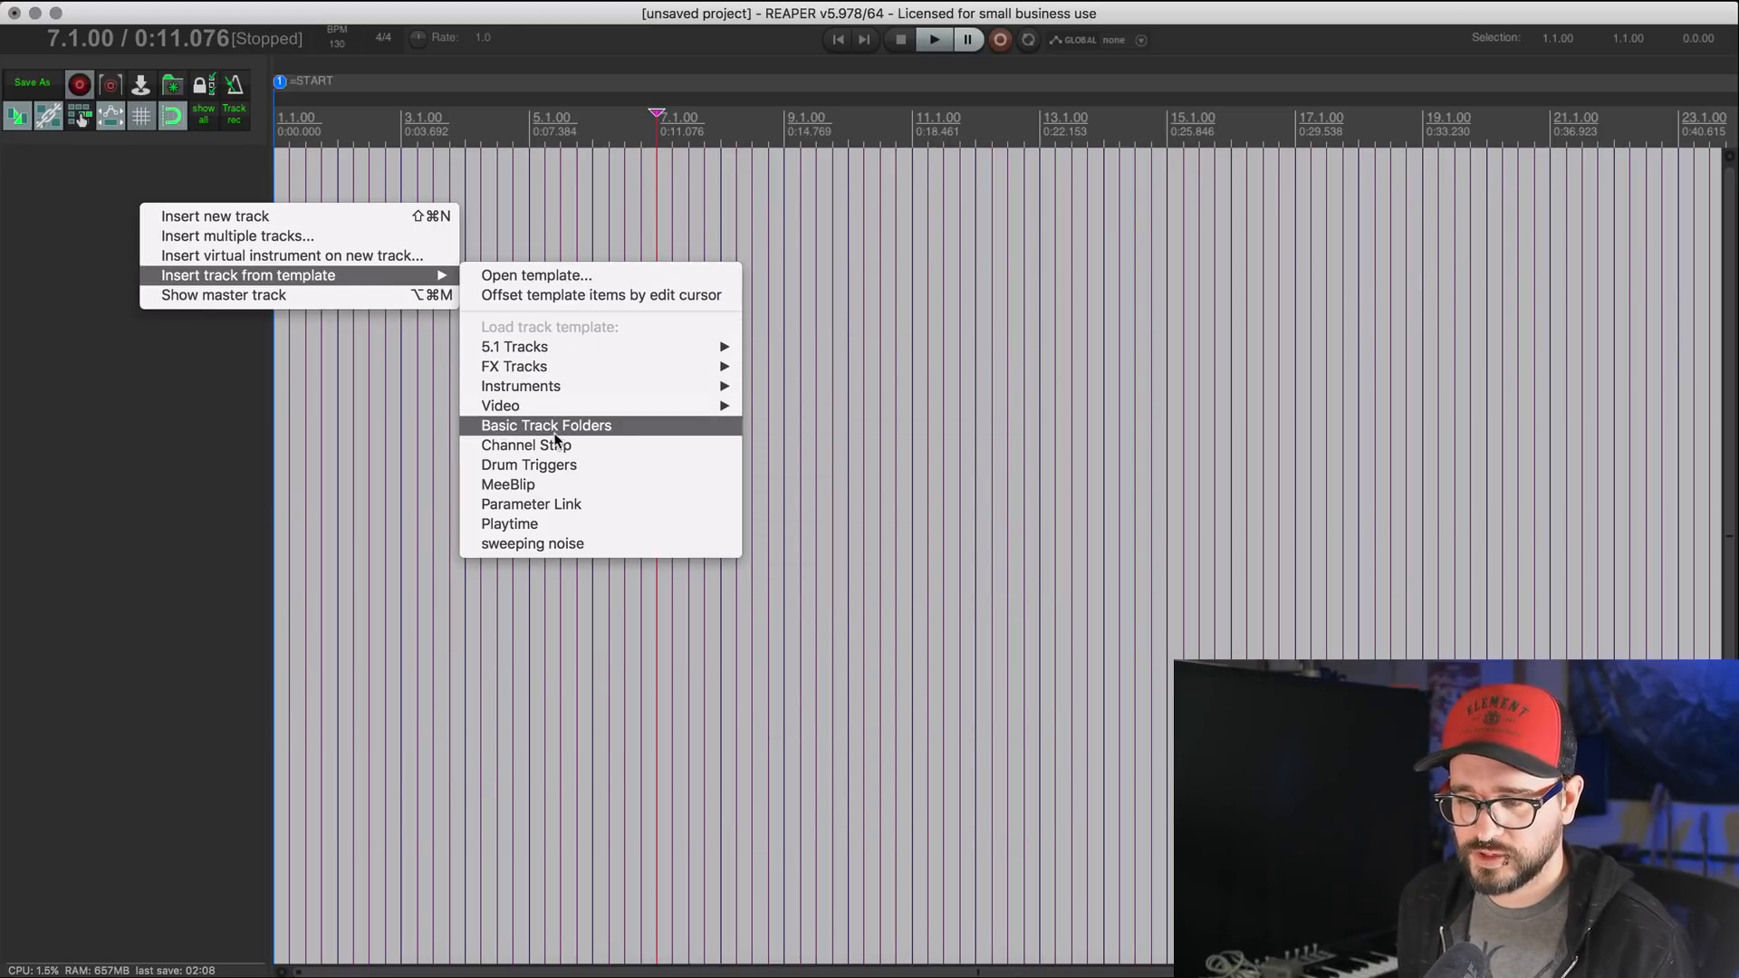
Step: Insert the Basic Track Folders template, adding the eight bus tracks Drums Bus through BG Vocals Bus
{"action": "left_click", "coordinate": [546, 424]}
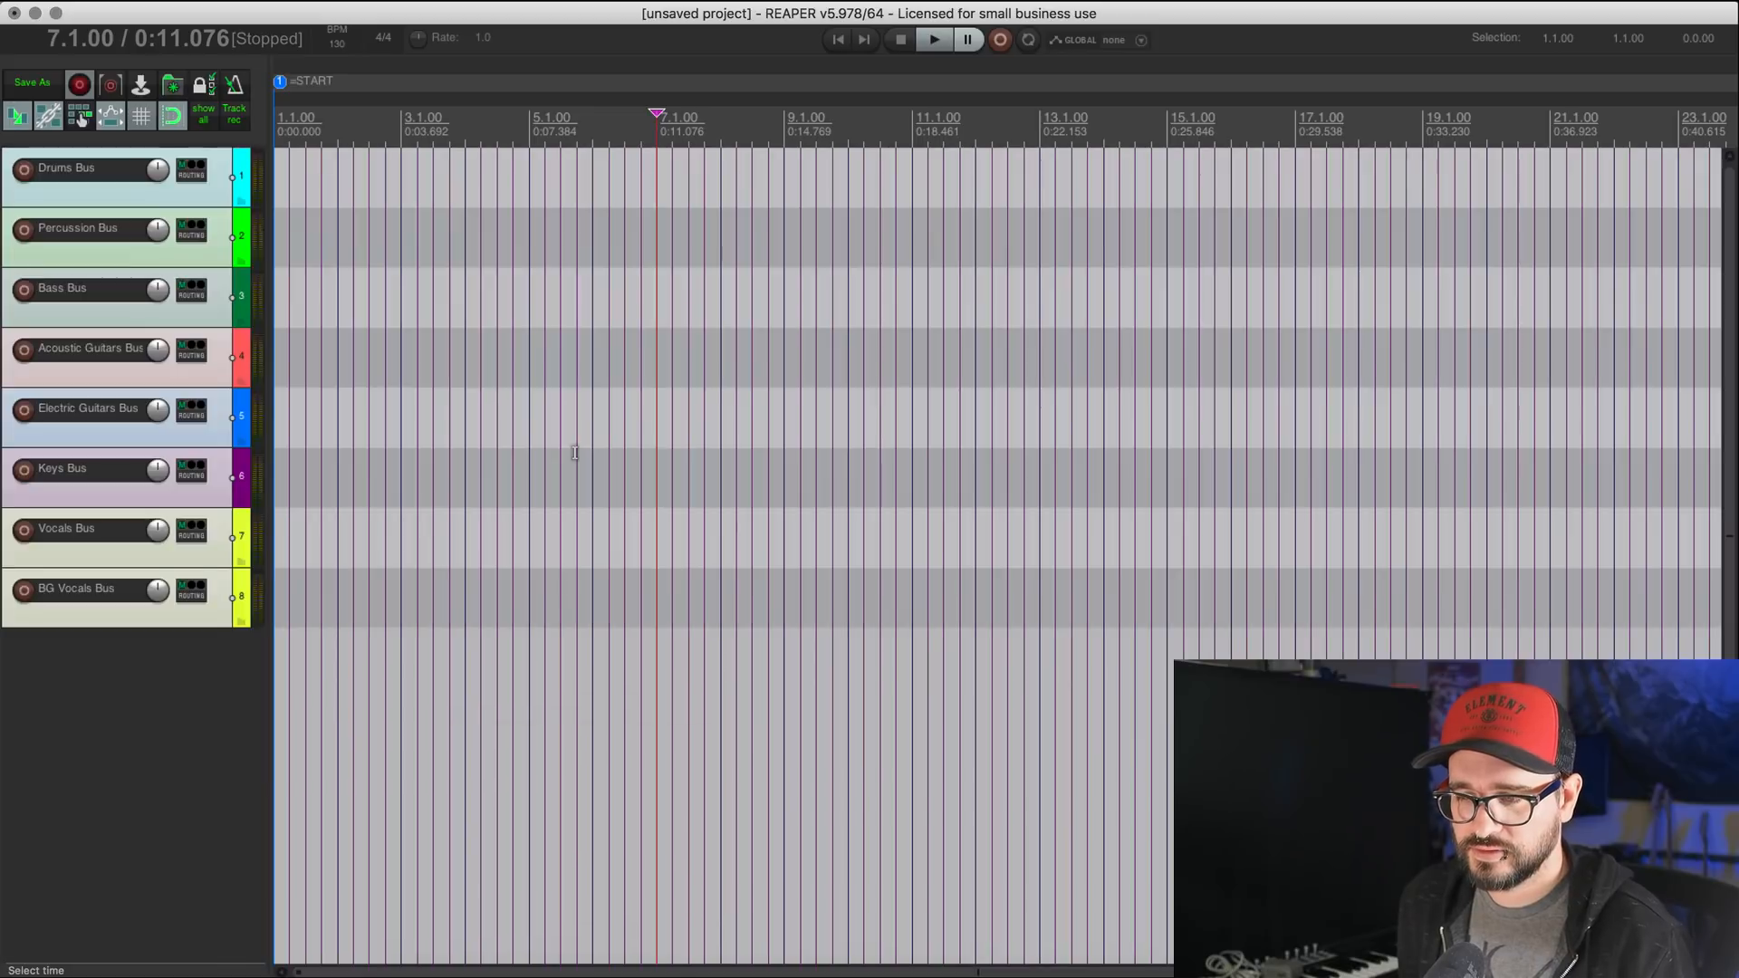
{"action": "mouse_move", "coordinate": [270, 221]}
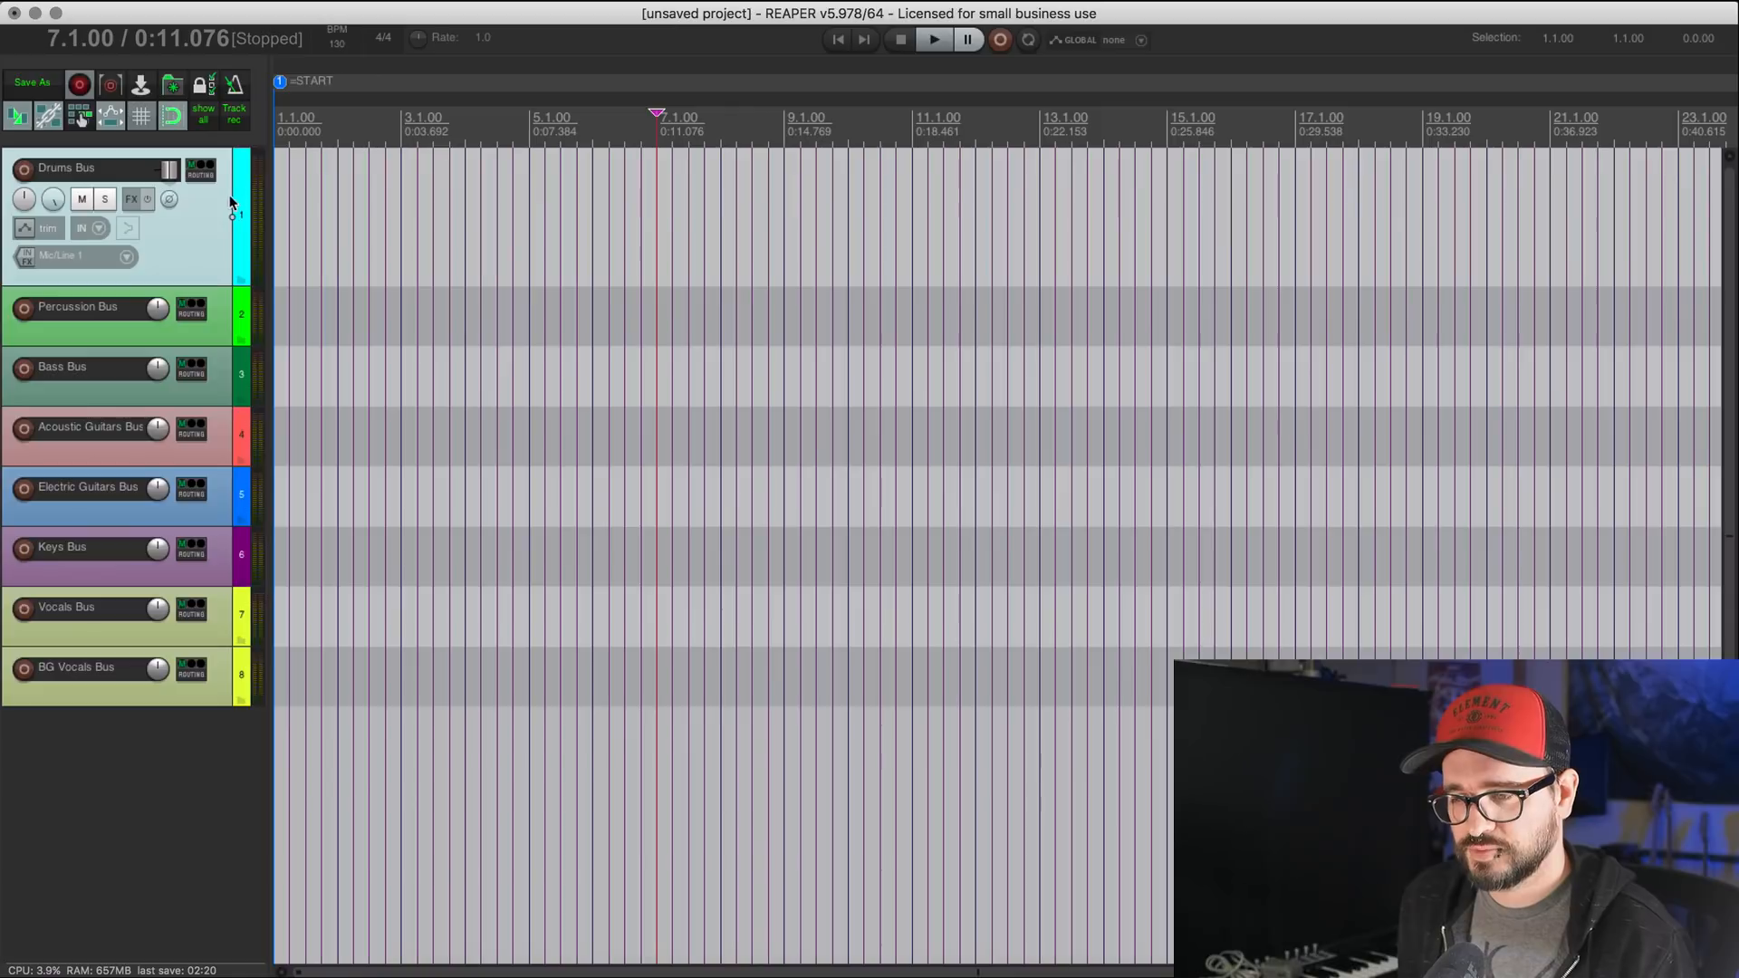
{"action": "mouse_move", "coordinate": [209, 286]}
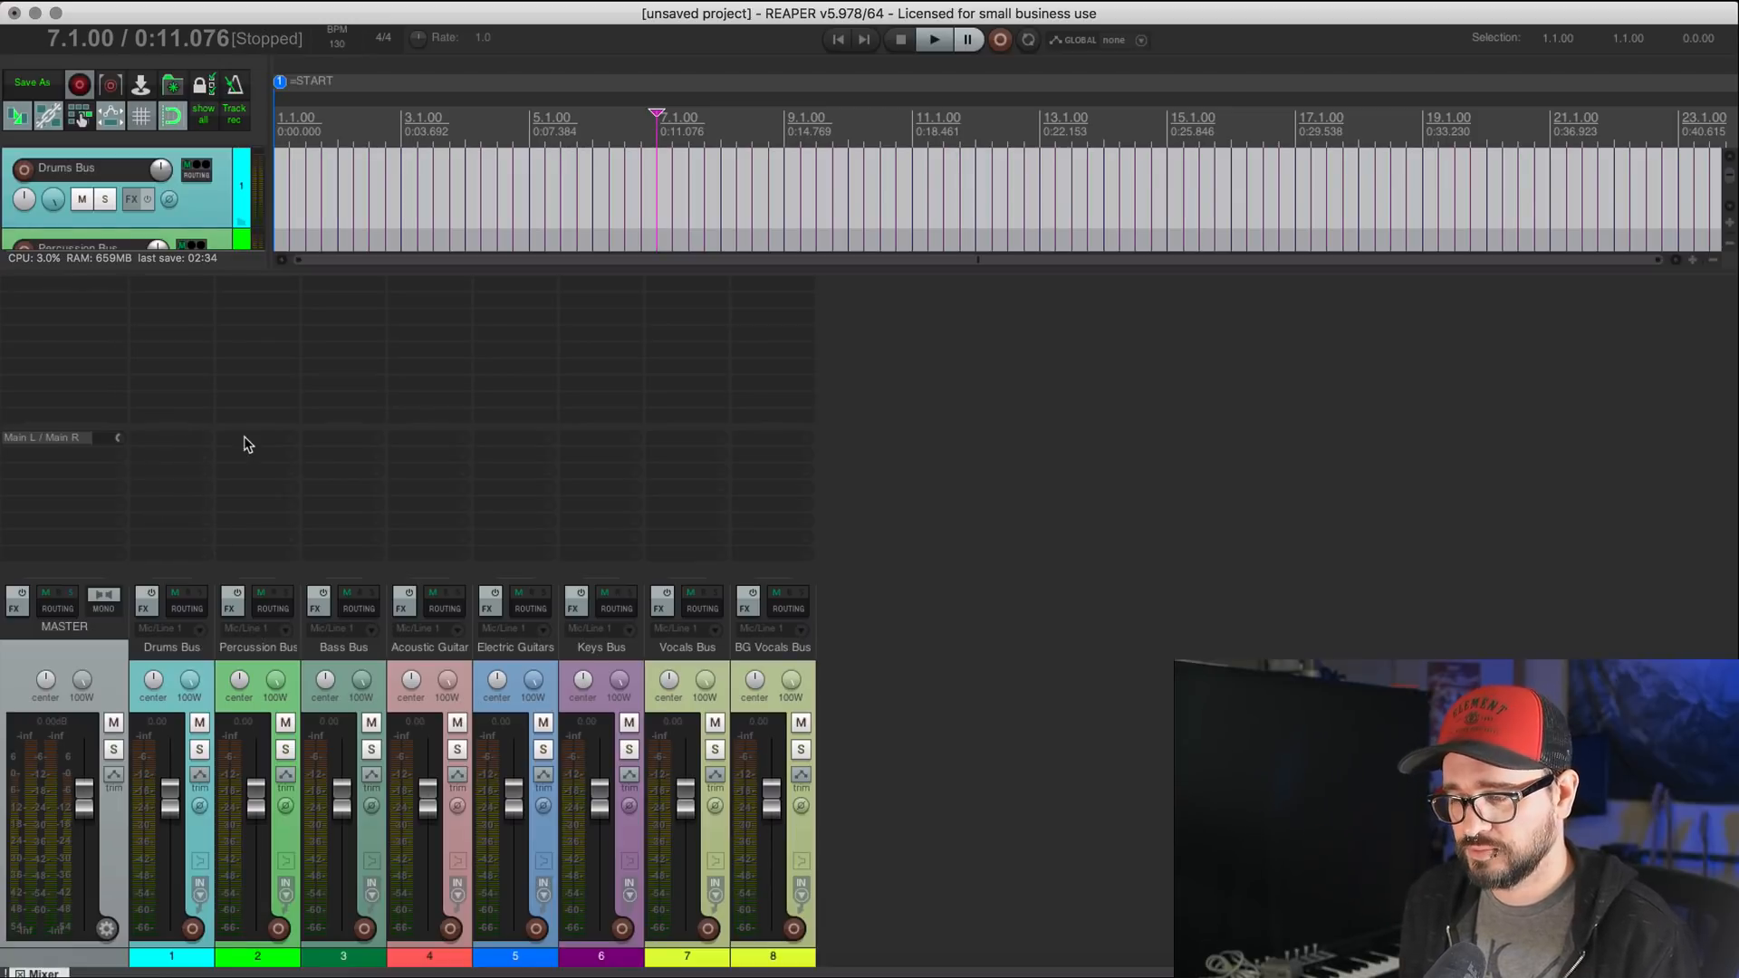
{"action": "mouse_move", "coordinate": [607, 518]}
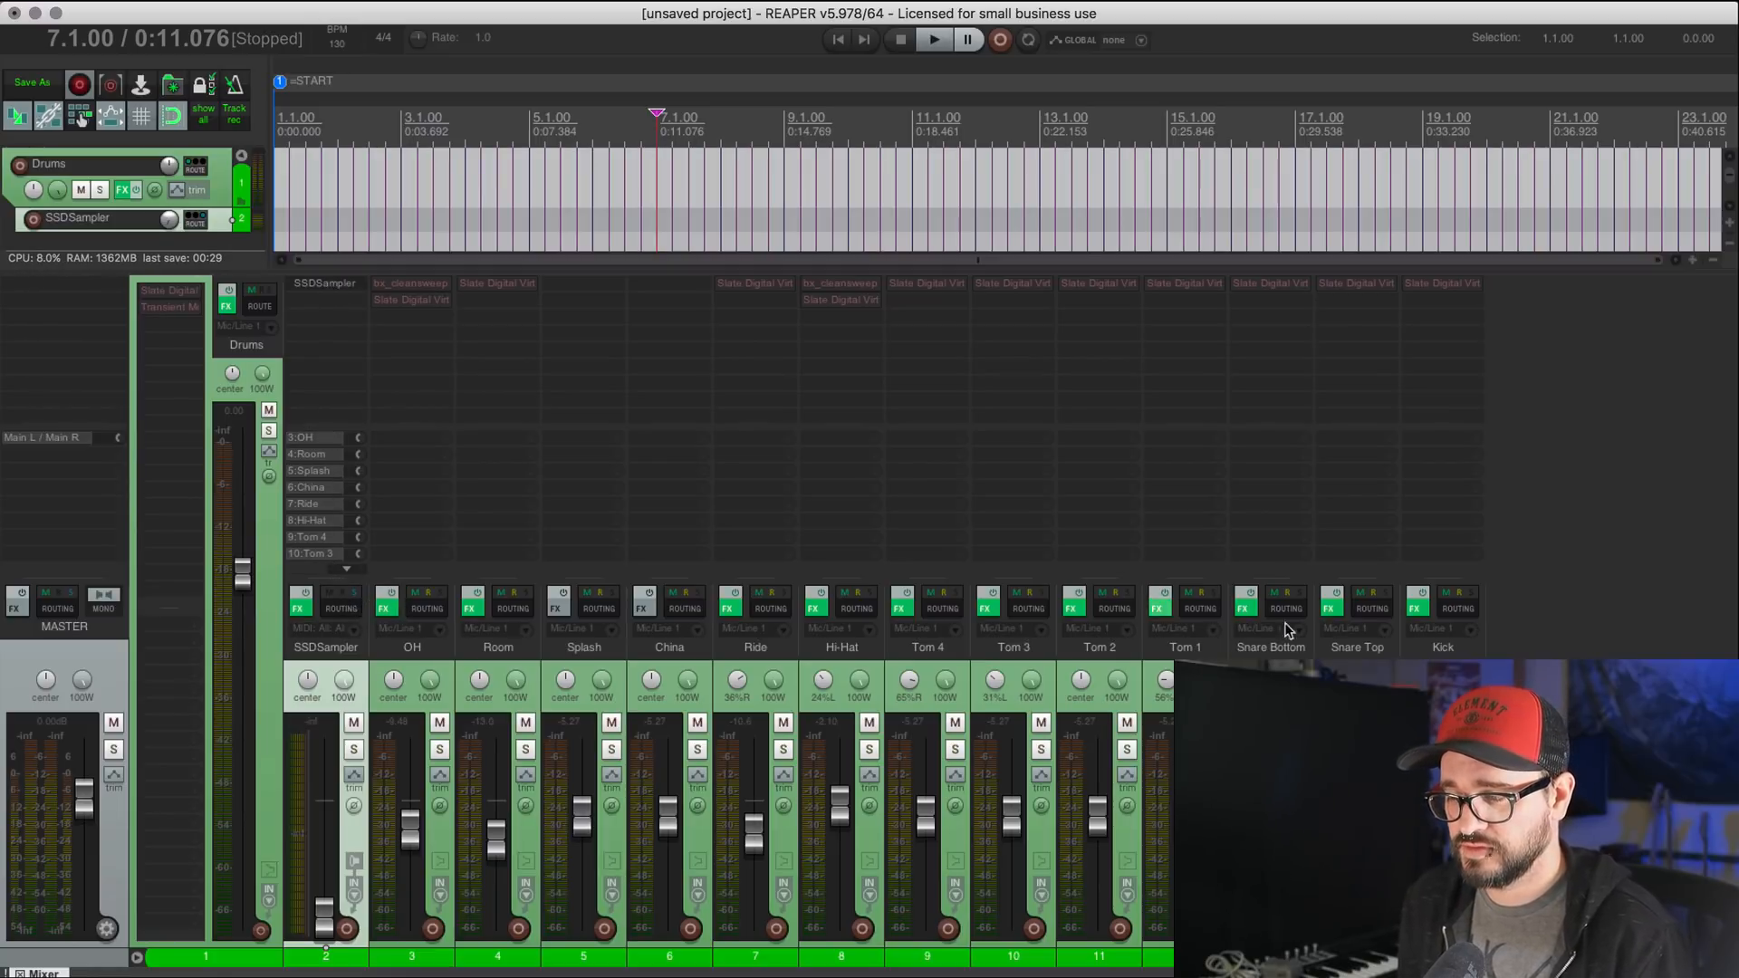
{"action": "mouse_move", "coordinate": [1086, 312]}
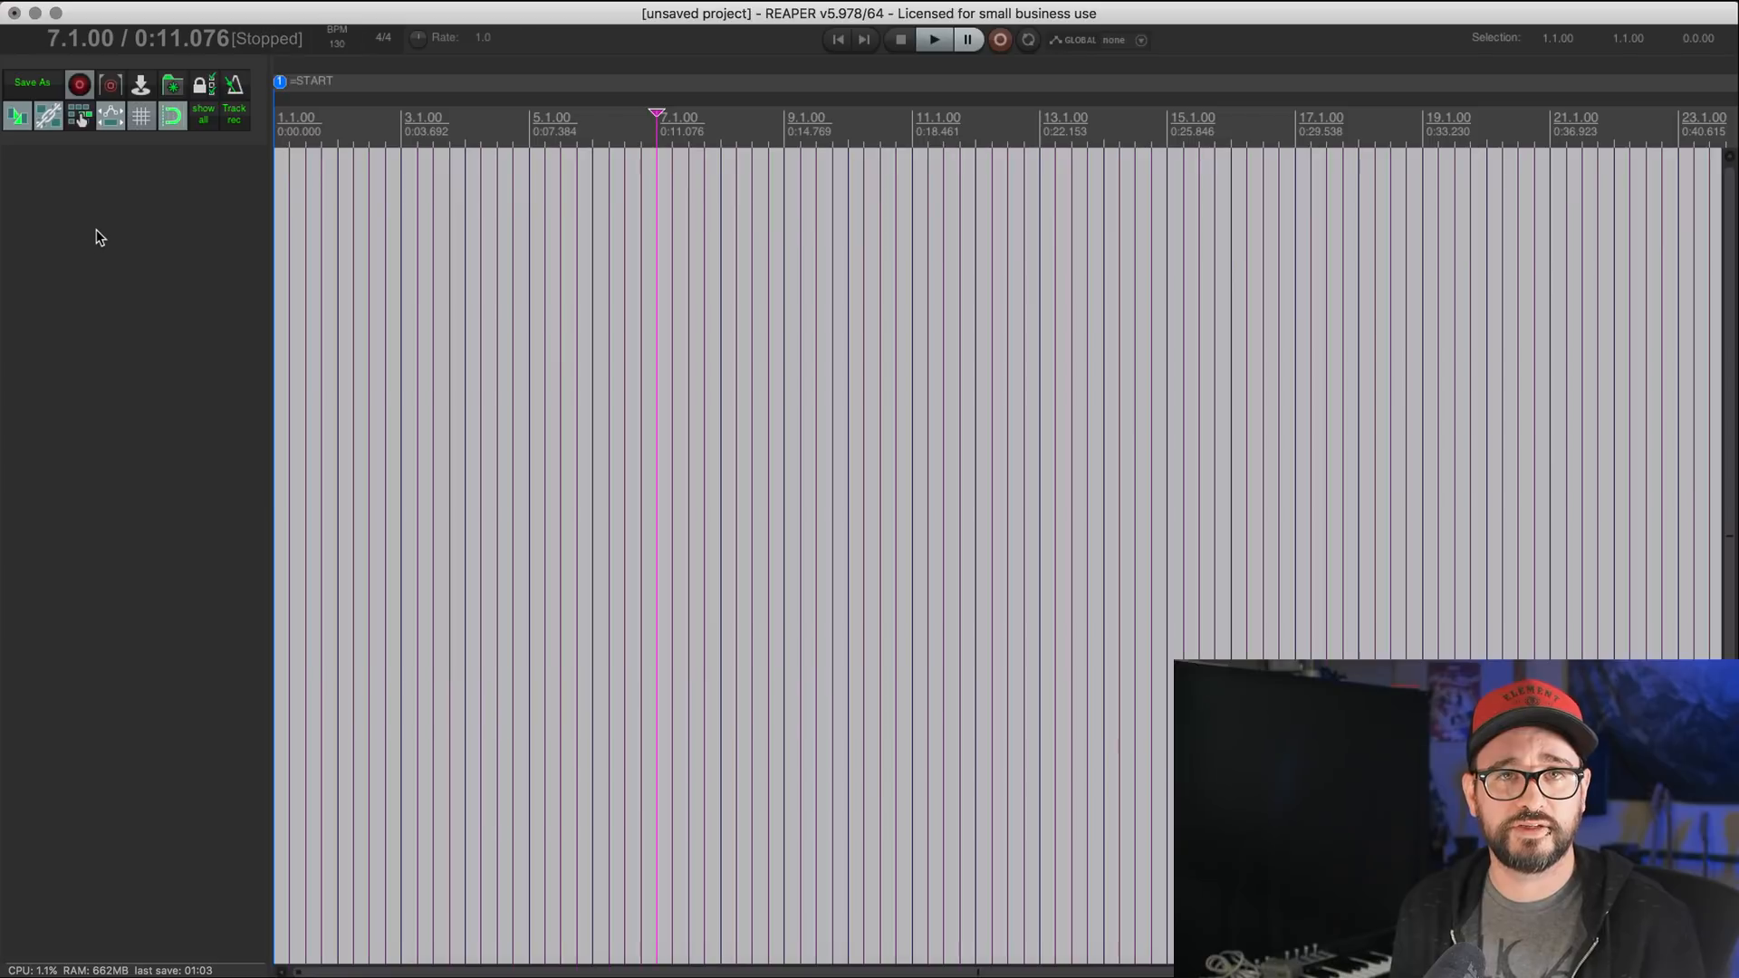
{"action": "mouse_move", "coordinate": [98, 219]}
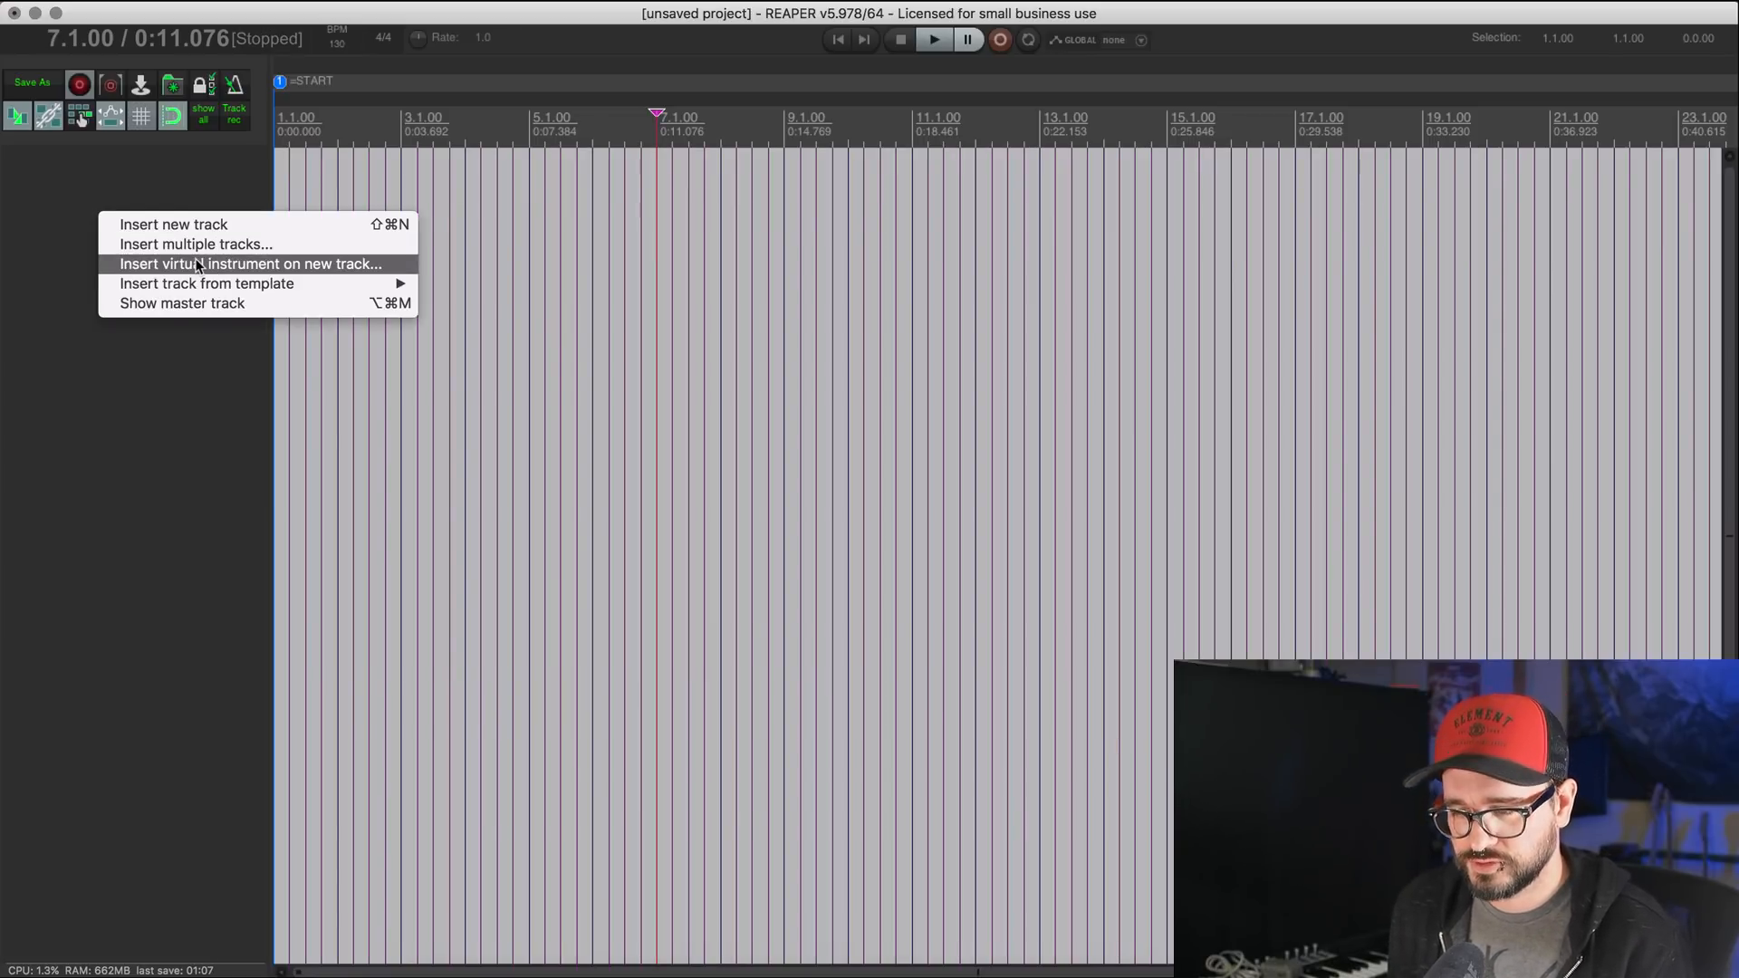
Step: Insert OB-Xd as a virtual instrument on a new track and load its Warm Pad preset
{"action": "left_click", "coordinate": [249, 264]}
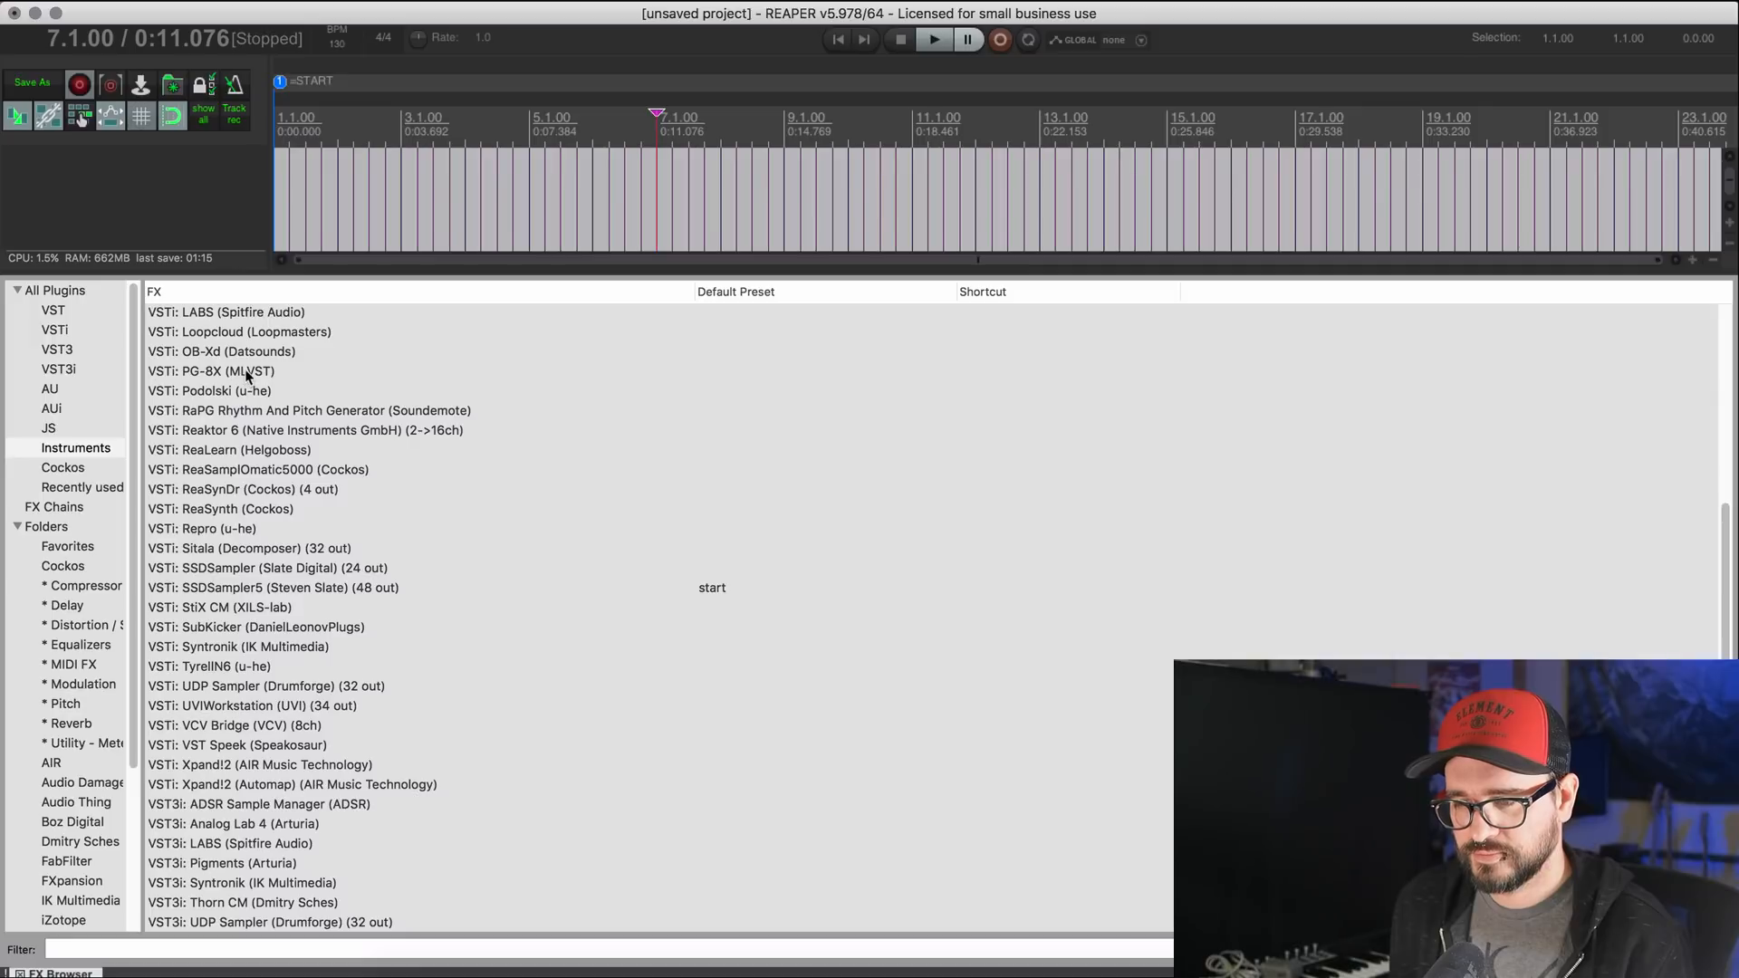
{"action": "double_click", "coordinate": [221, 351]}
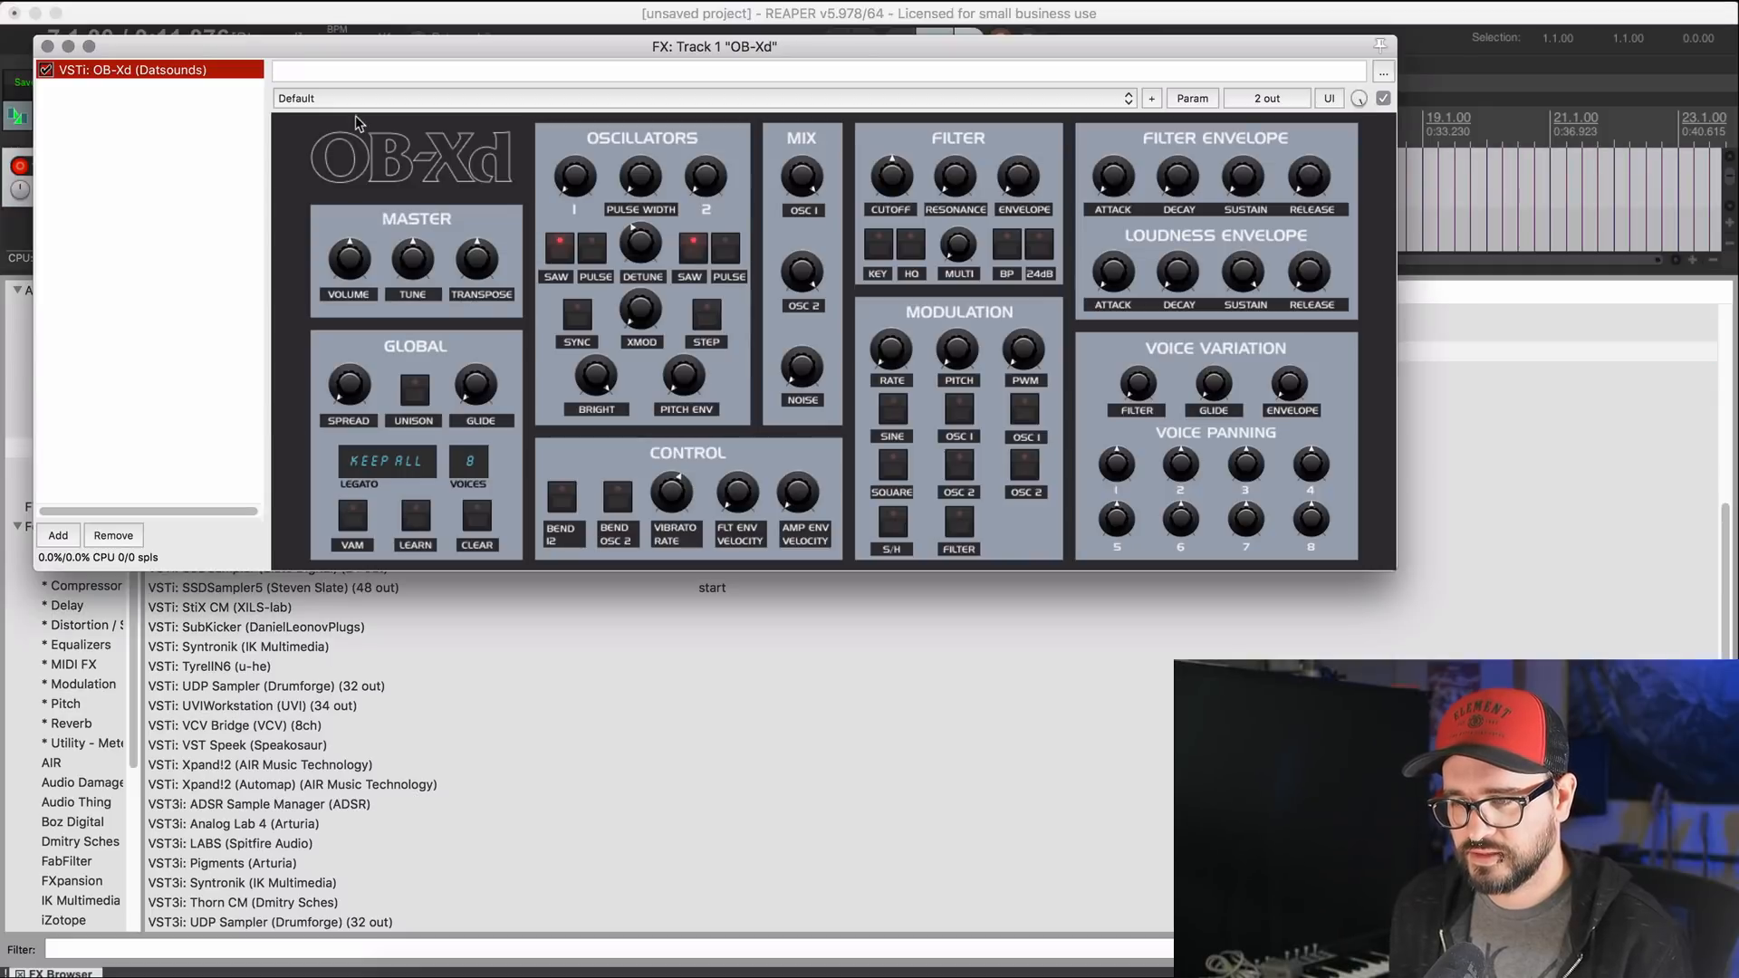
{"action": "left_click", "coordinate": [705, 98]}
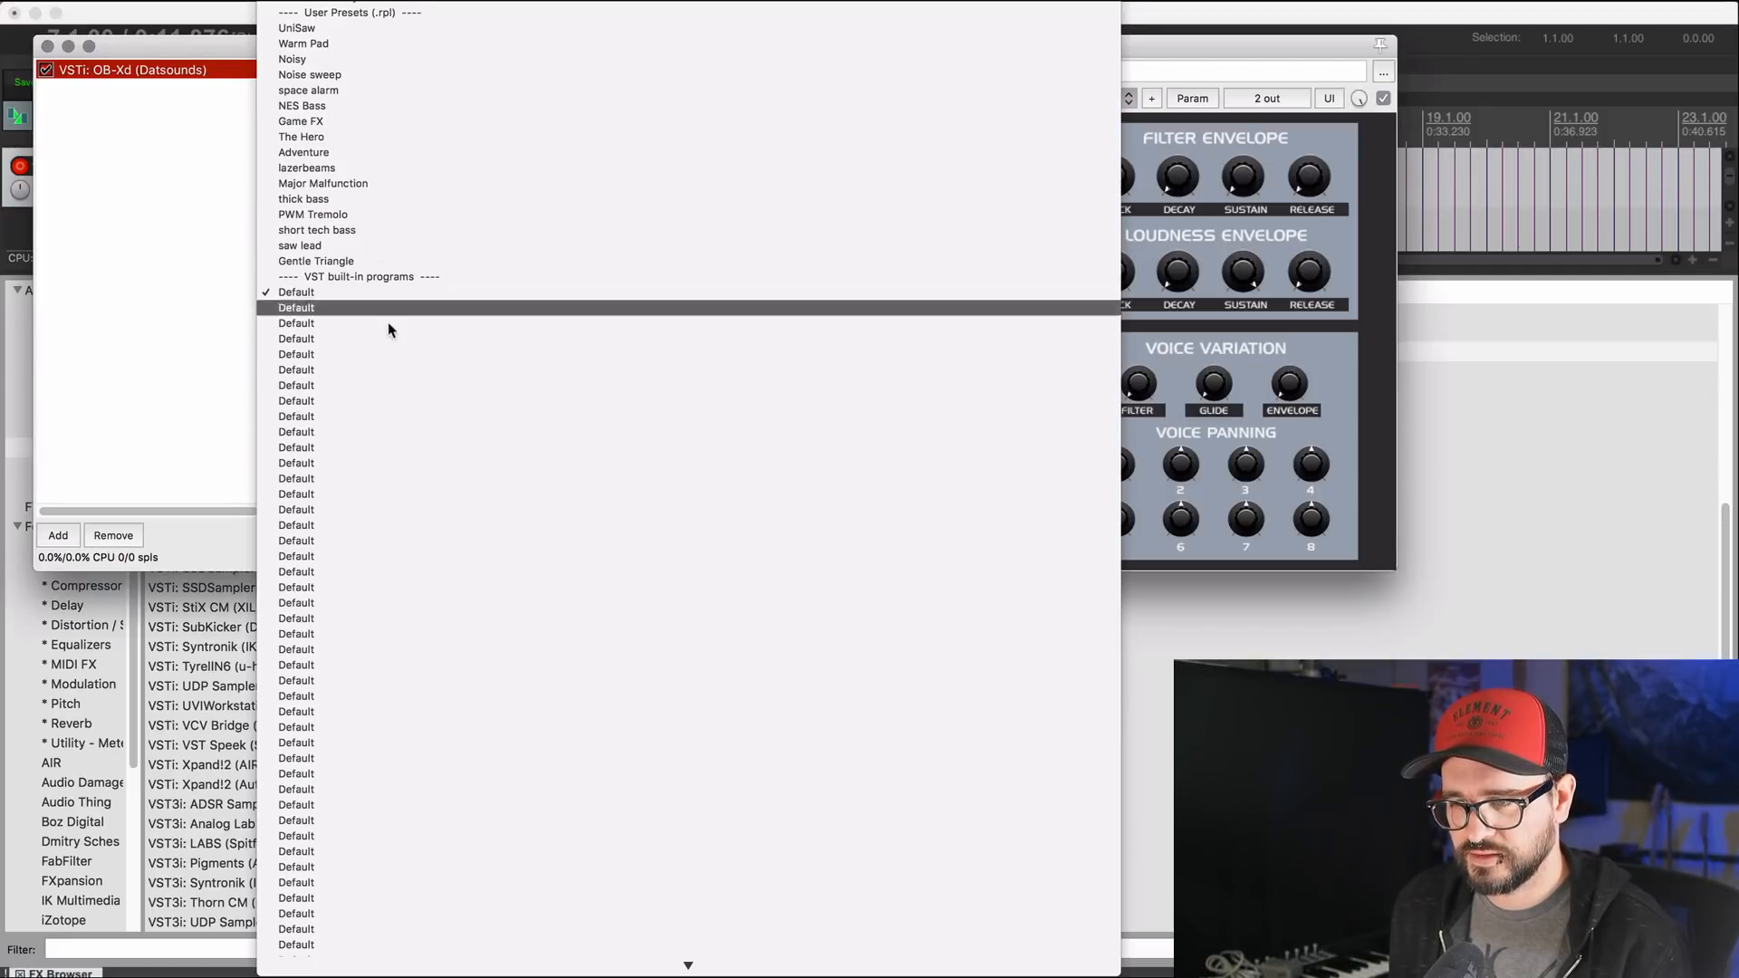
{"action": "left_click", "coordinate": [303, 43]}
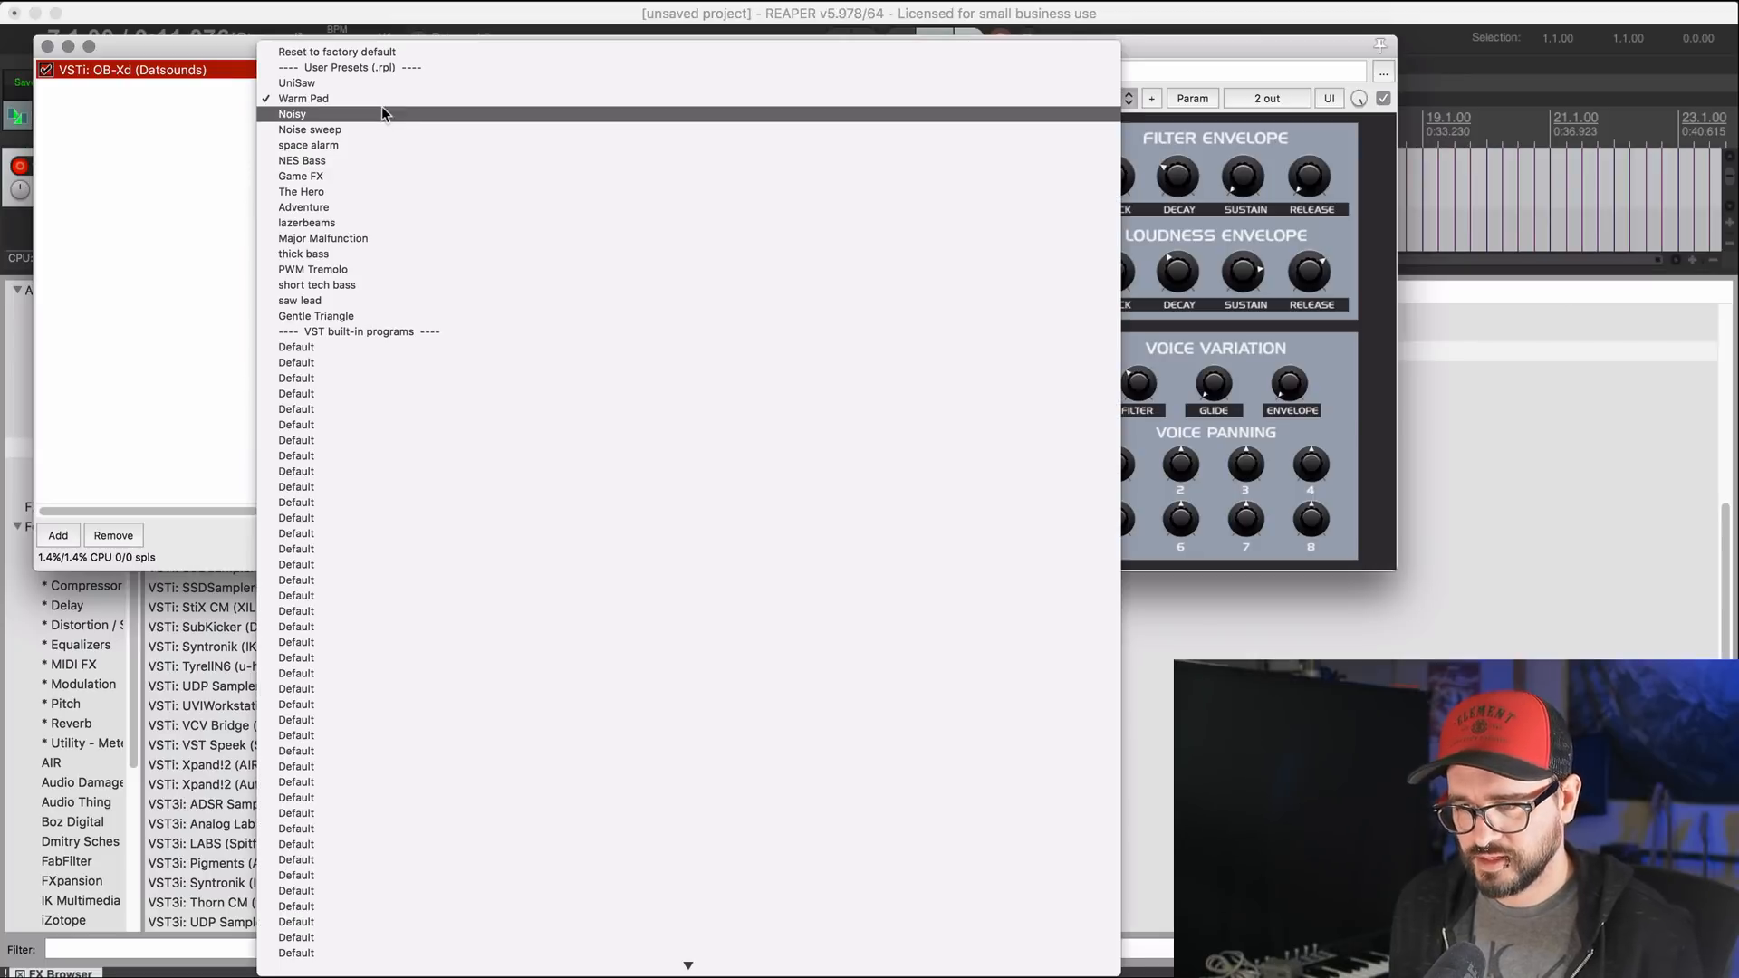
{"action": "left_click", "coordinate": [304, 97]}
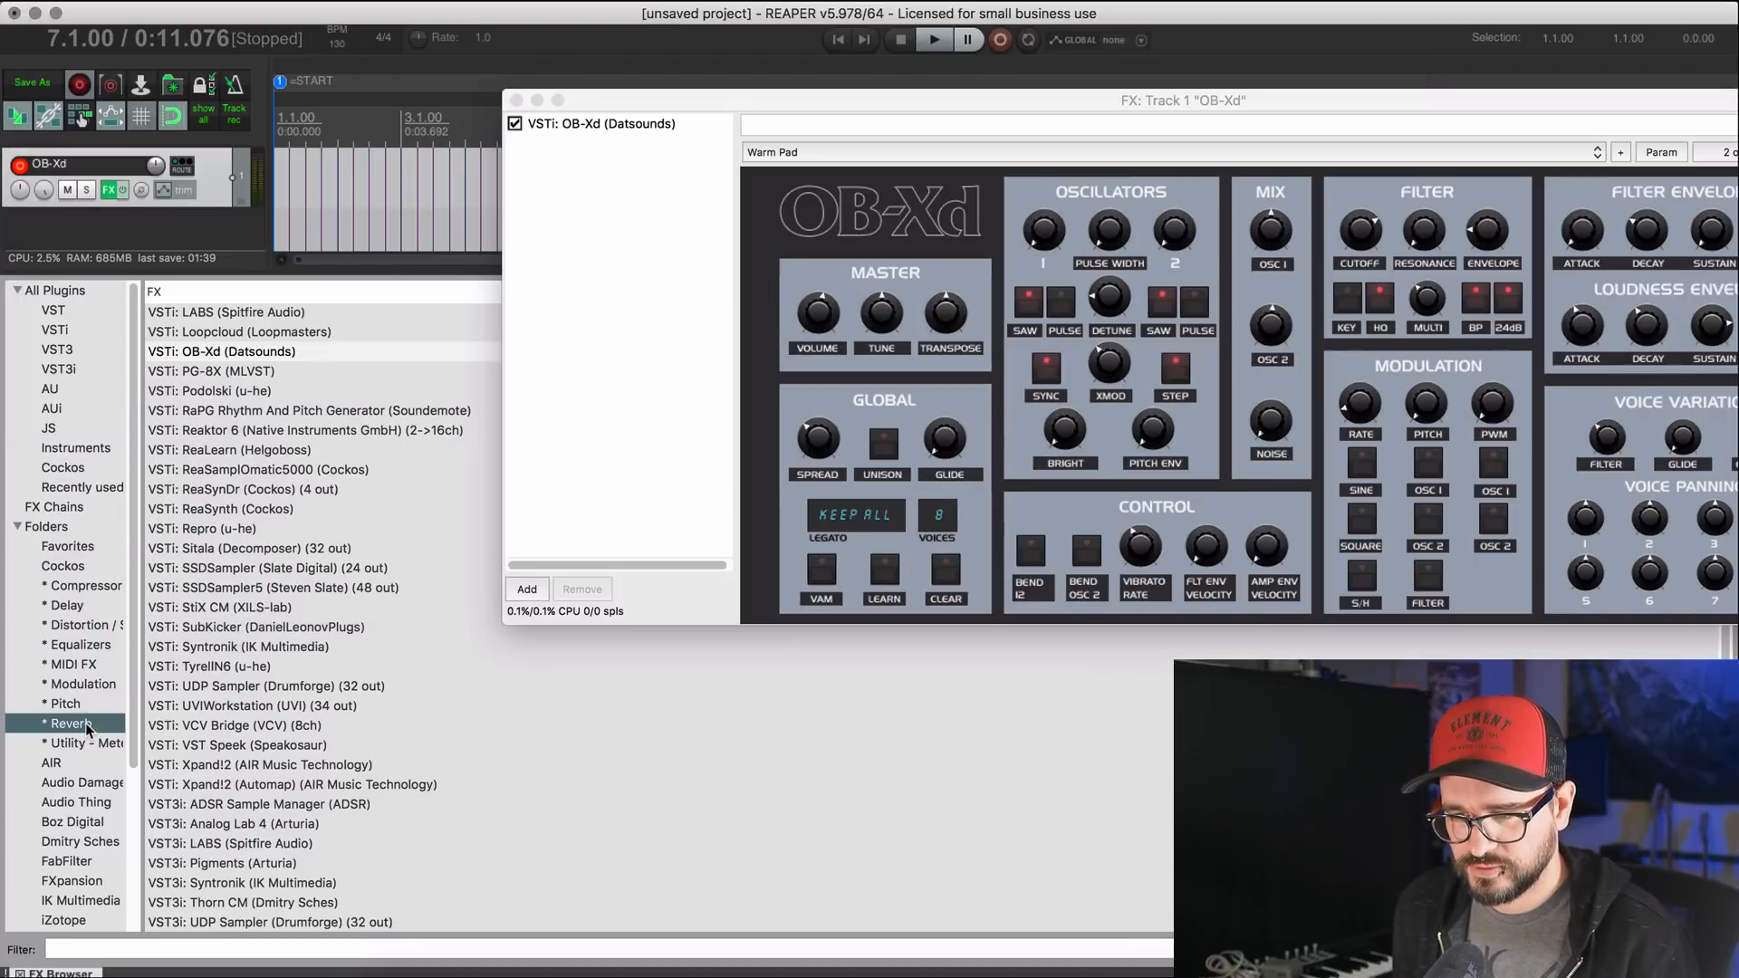
Step: Add ValhallaPlate reverb and Soundtoys MicroShift after OB-Xd, then close the FX chain window
{"action": "left_click", "coordinate": [71, 722]}
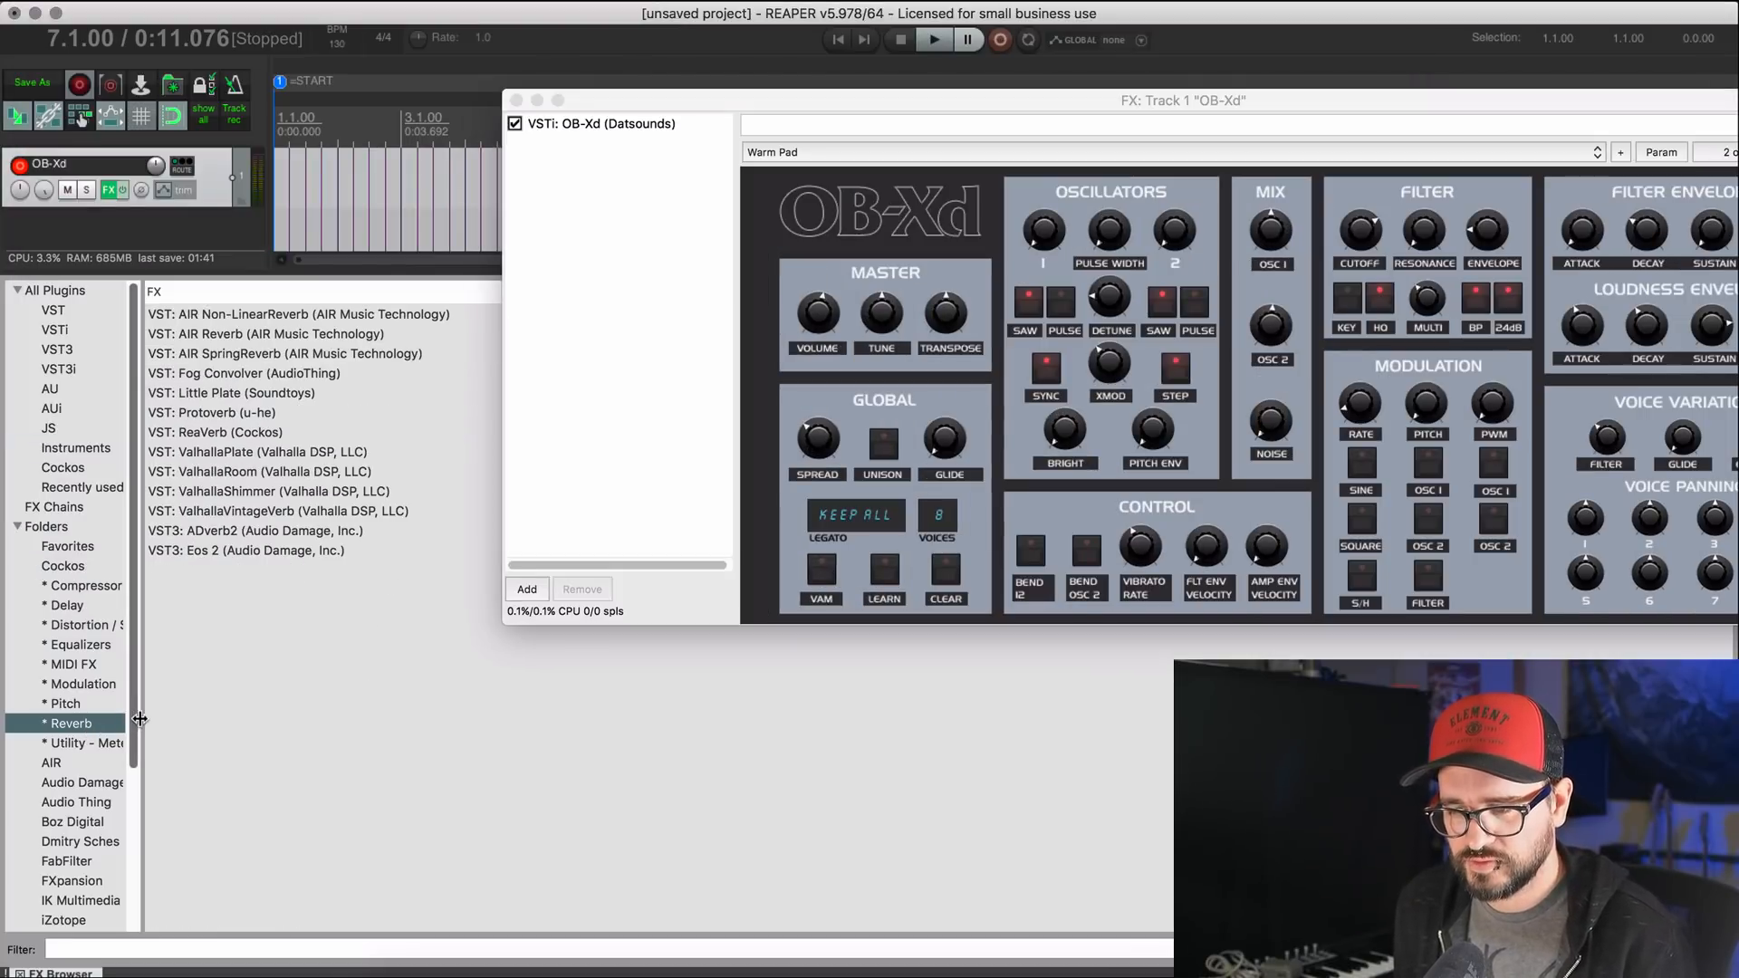
{"action": "left_click", "coordinate": [259, 451]}
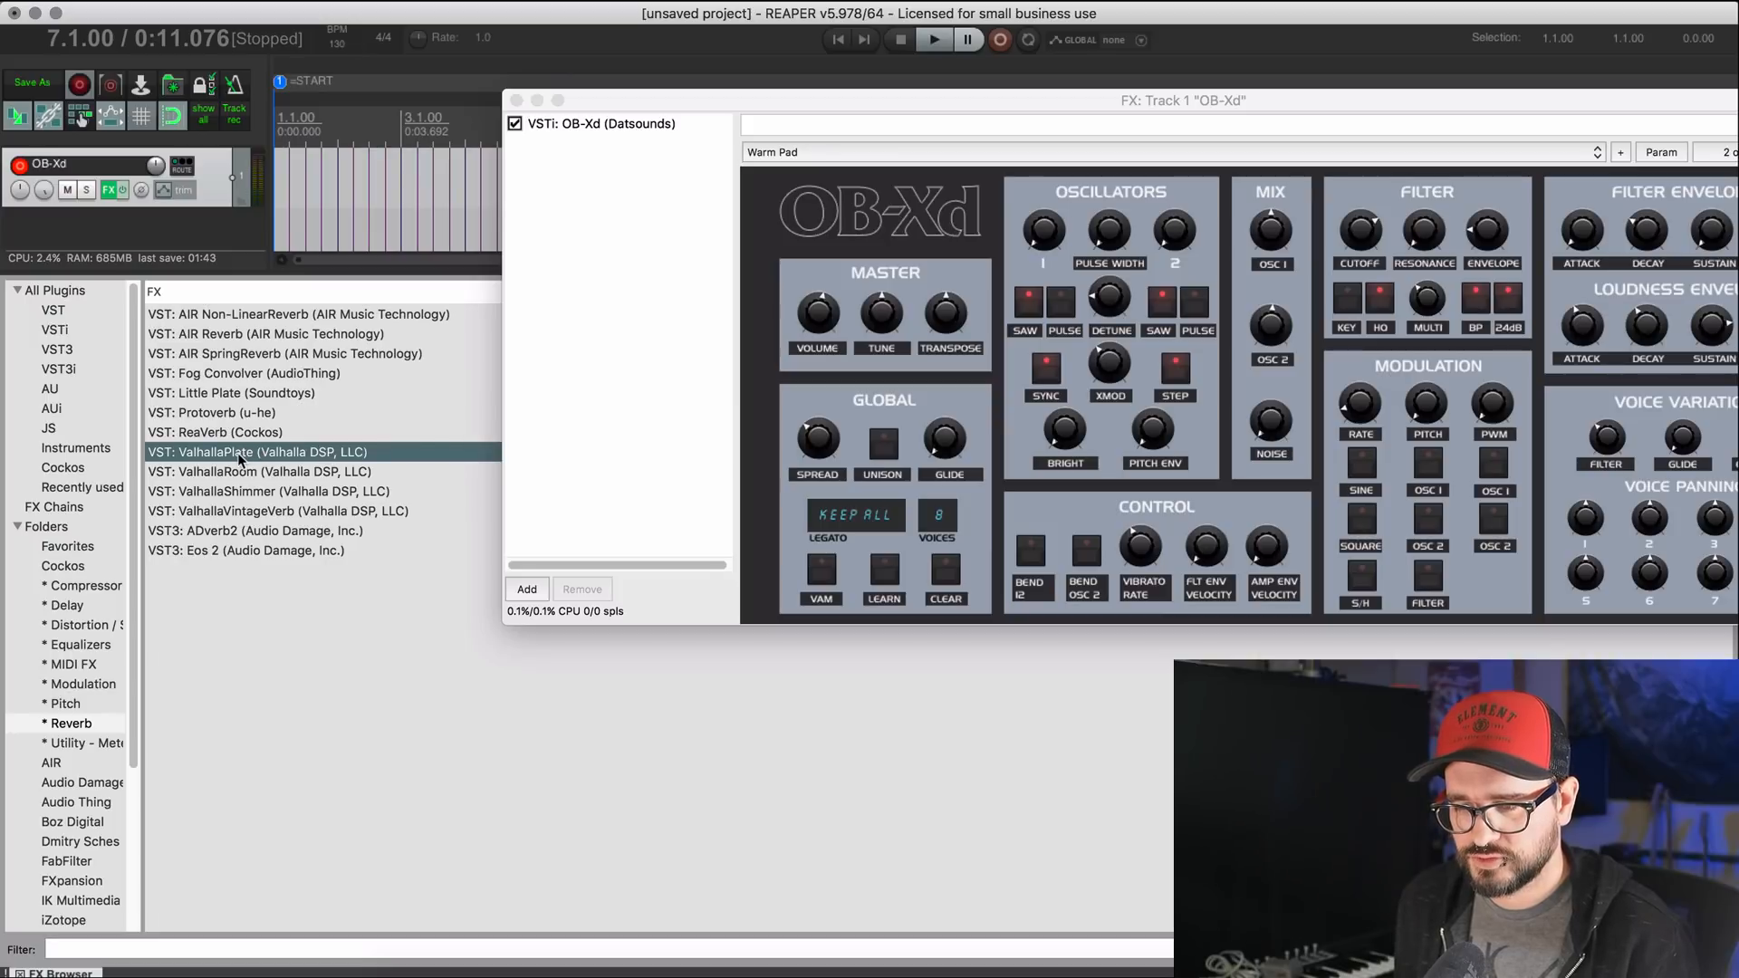
{"action": "mouse_move", "coordinate": [600, 404]}
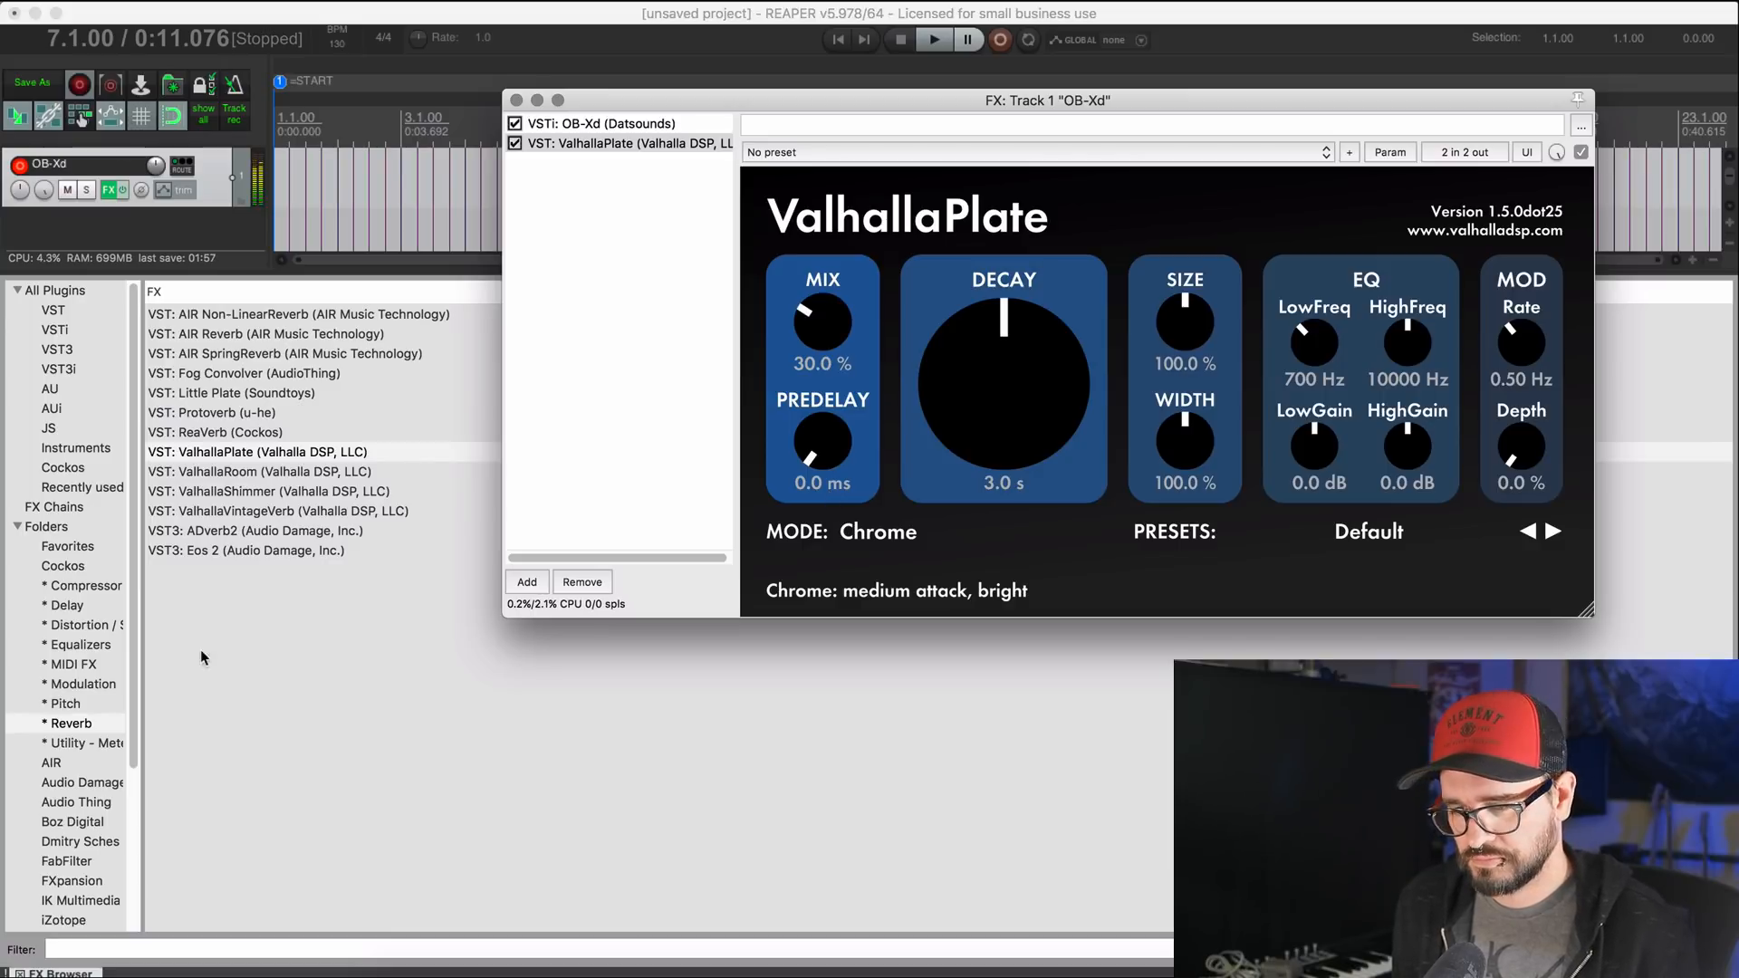
{"action": "left_click", "coordinate": [82, 685]}
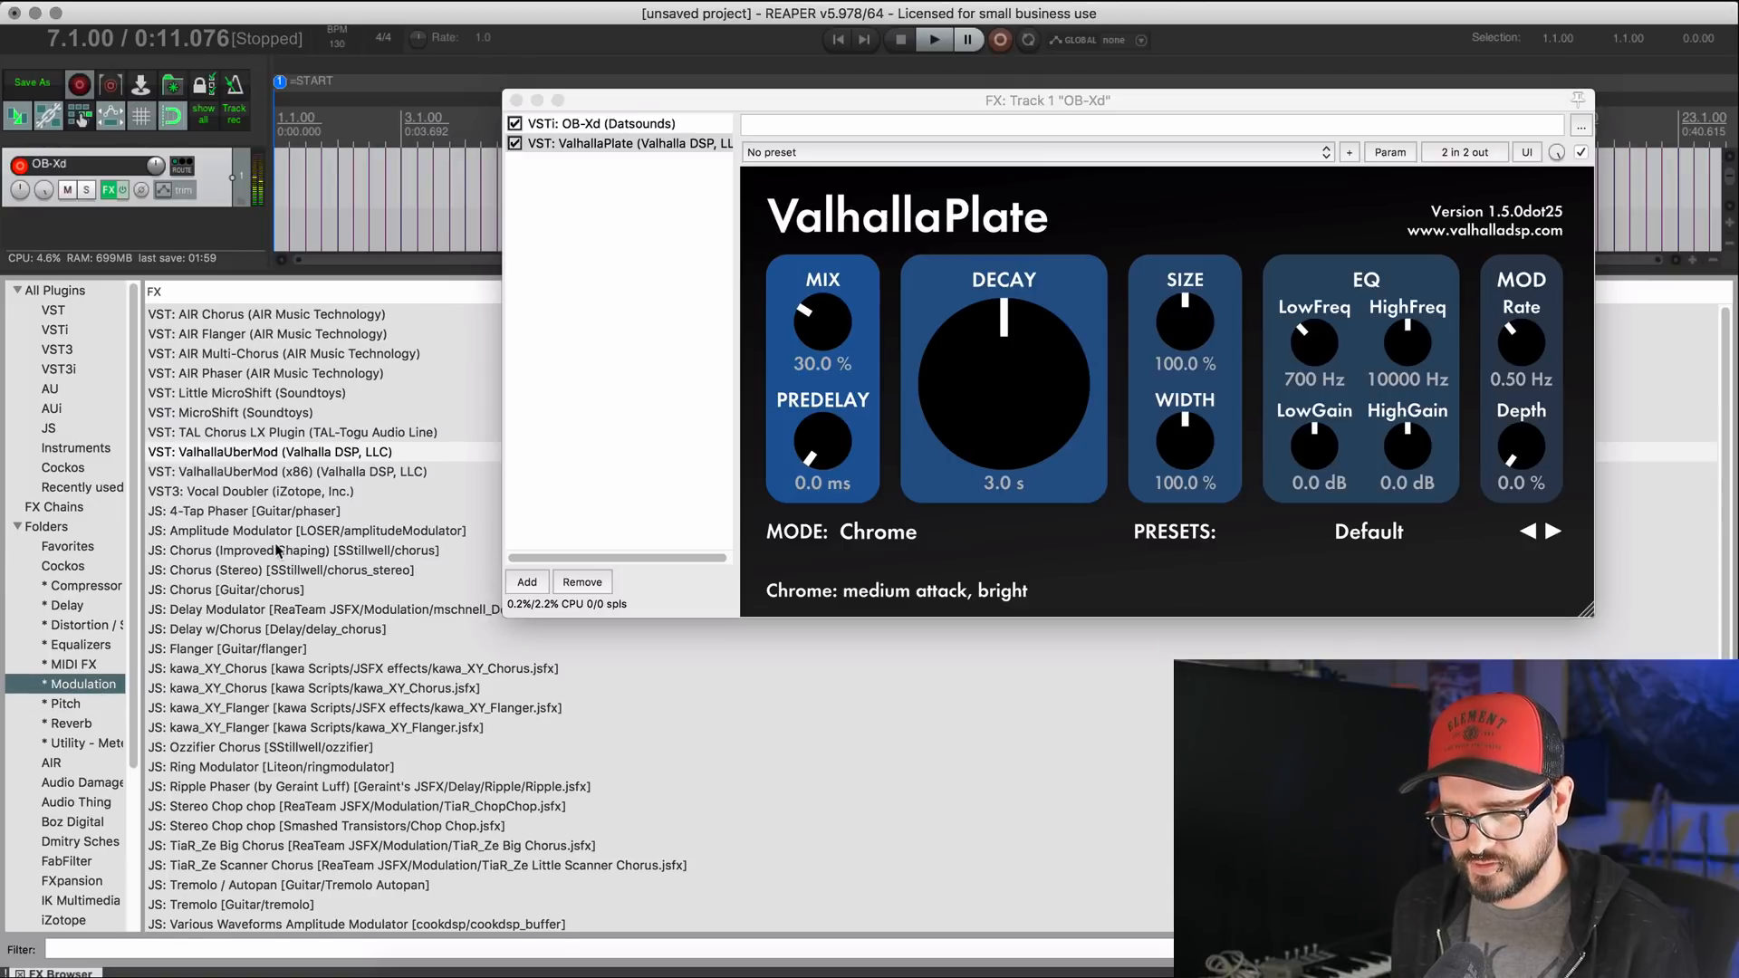
{"action": "left_click", "coordinate": [232, 413]}
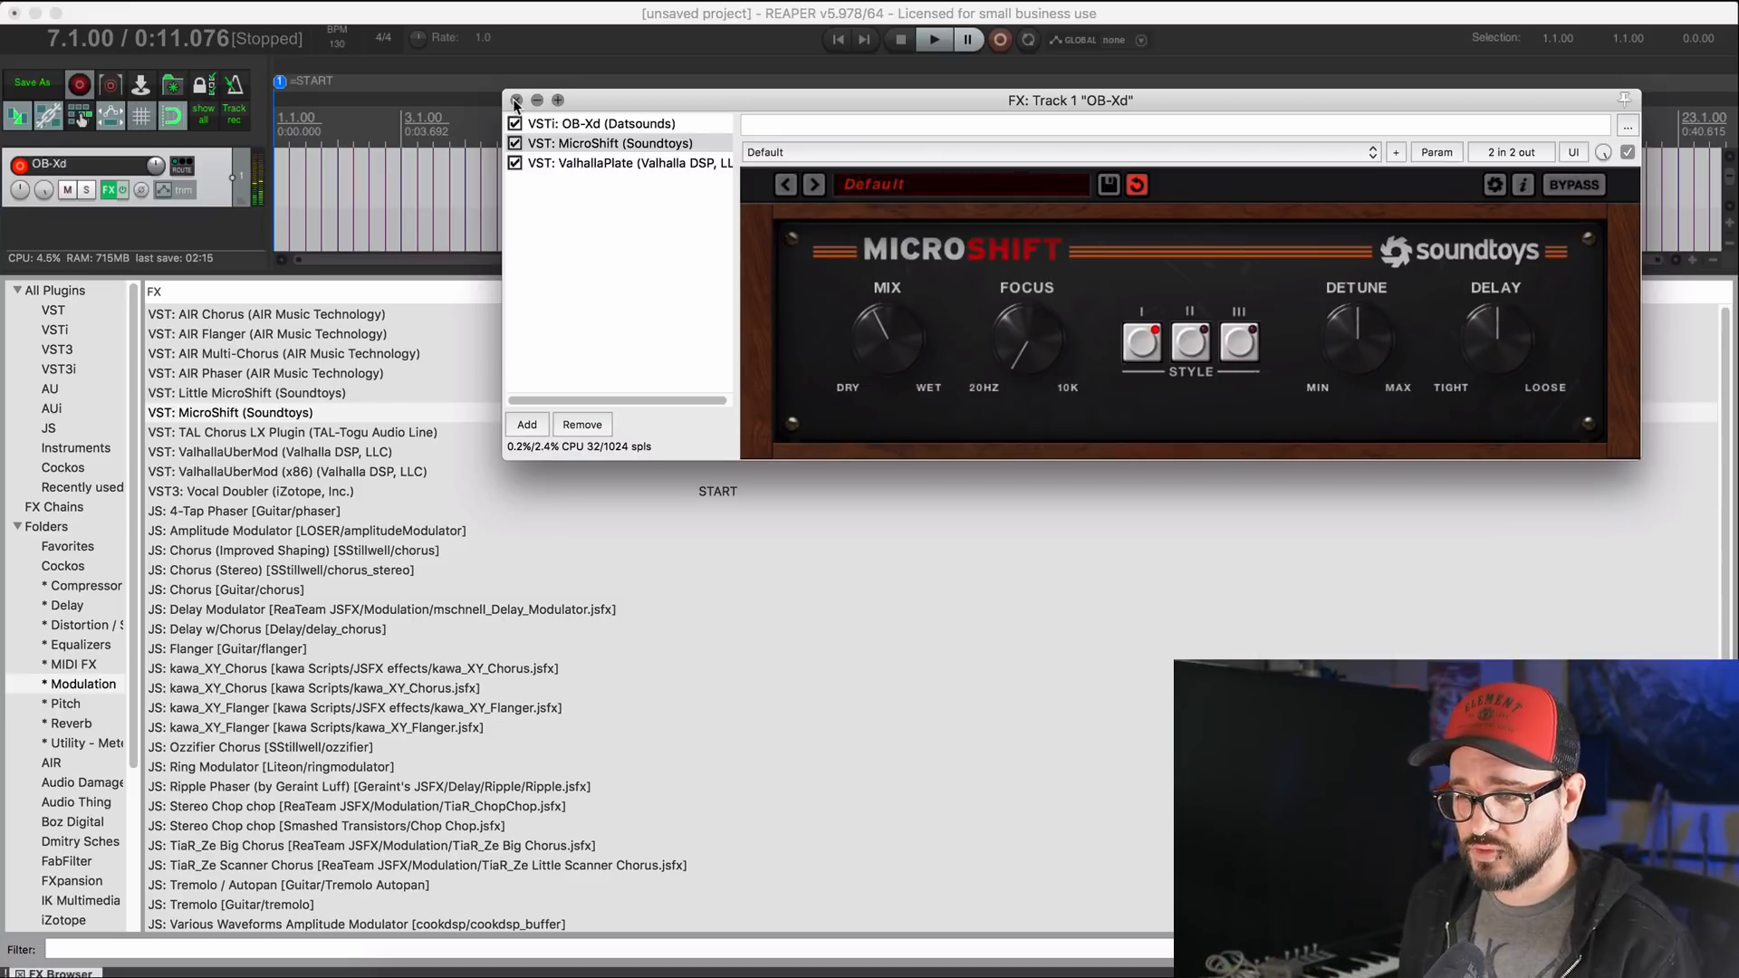
{"action": "left_click", "coordinate": [514, 102]}
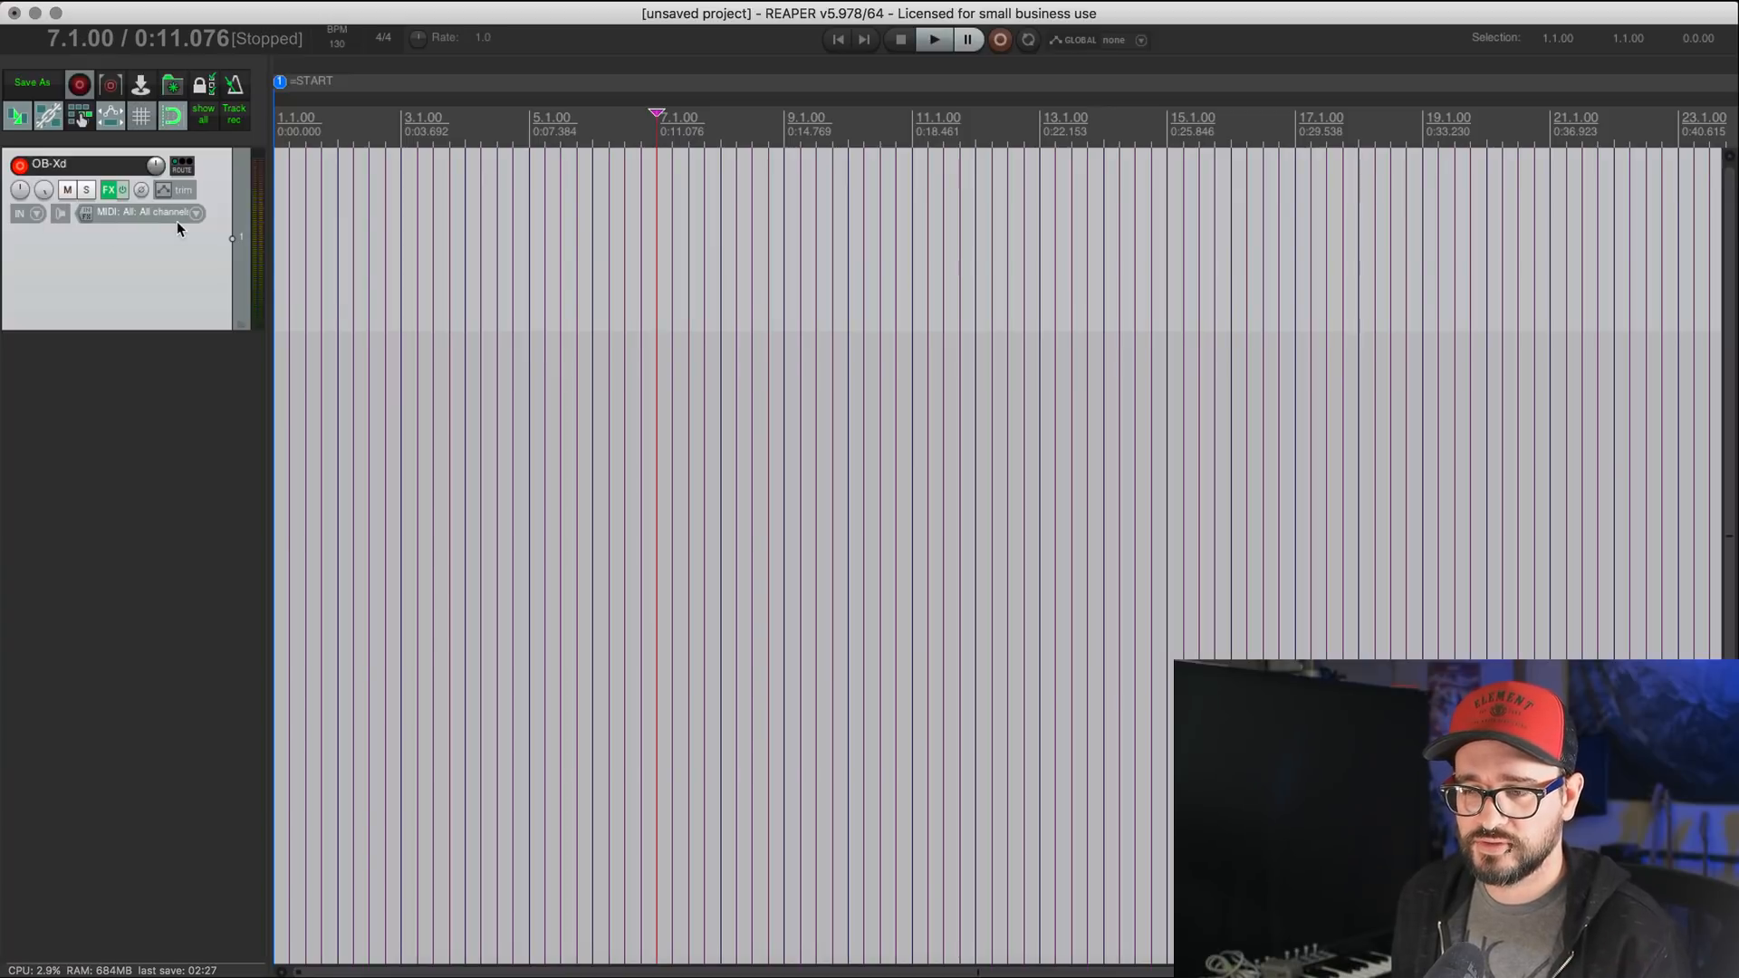
{"action": "mouse_move", "coordinate": [100, 282]}
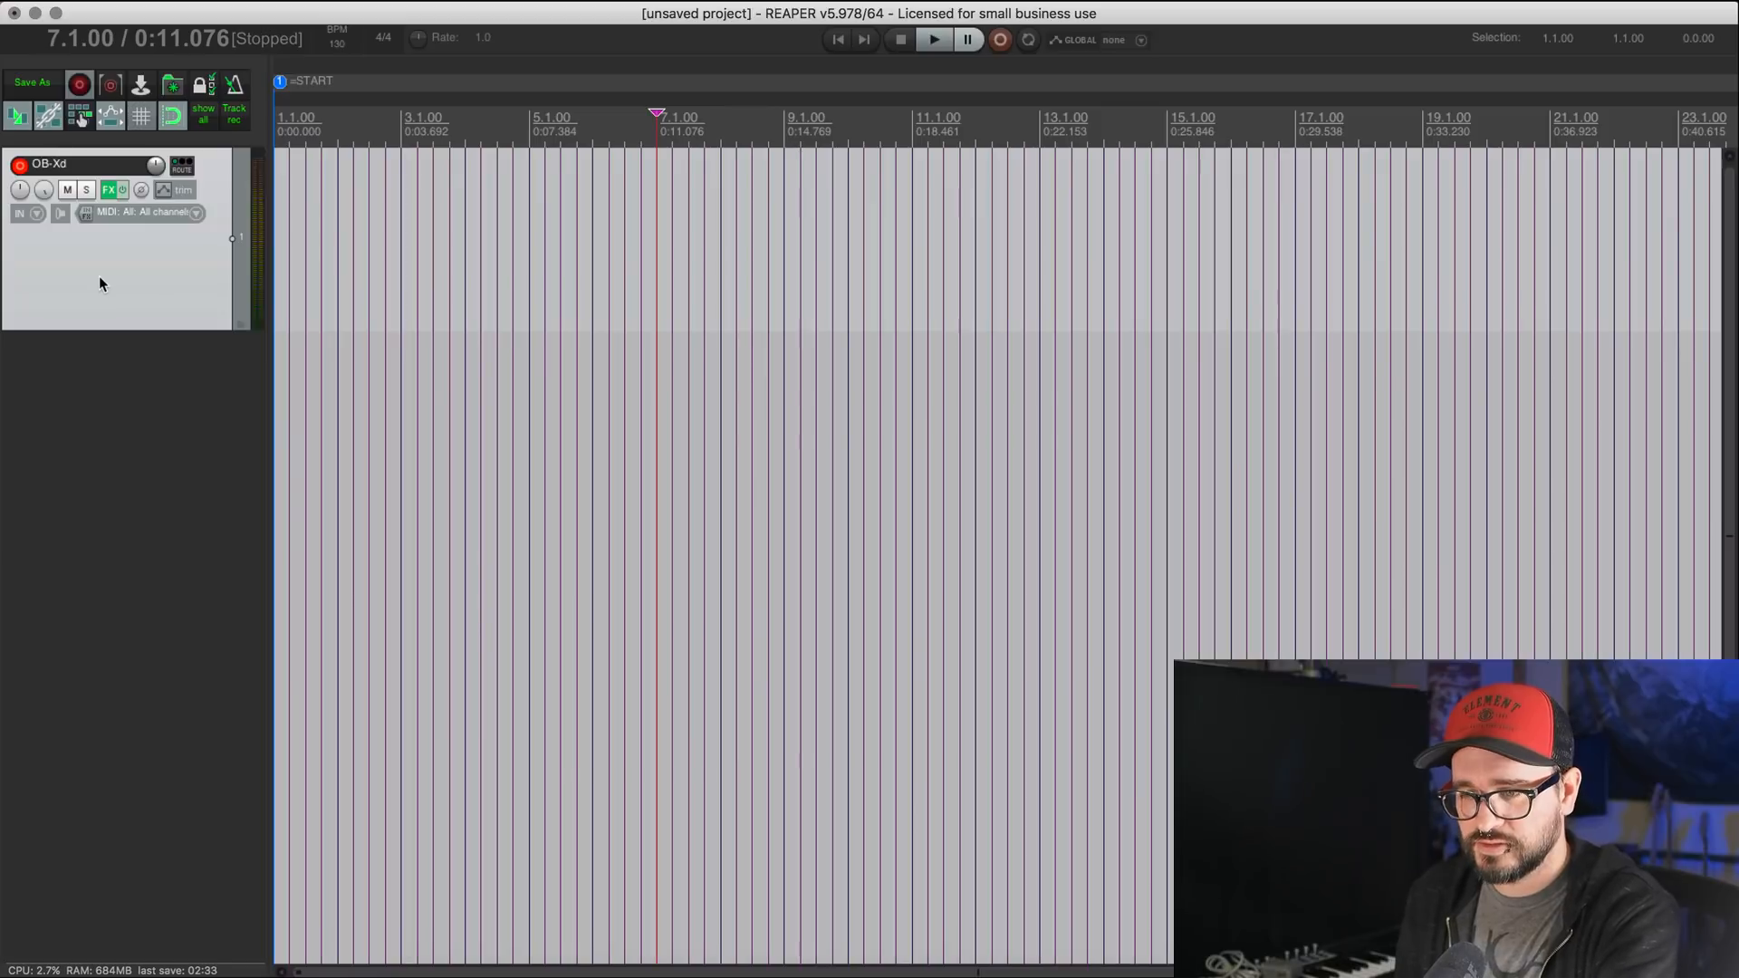
Step: Save the OB-Xd track as a track template named OBXD in the Instruments folder
{"action": "left_click", "coordinate": [110, 256]}
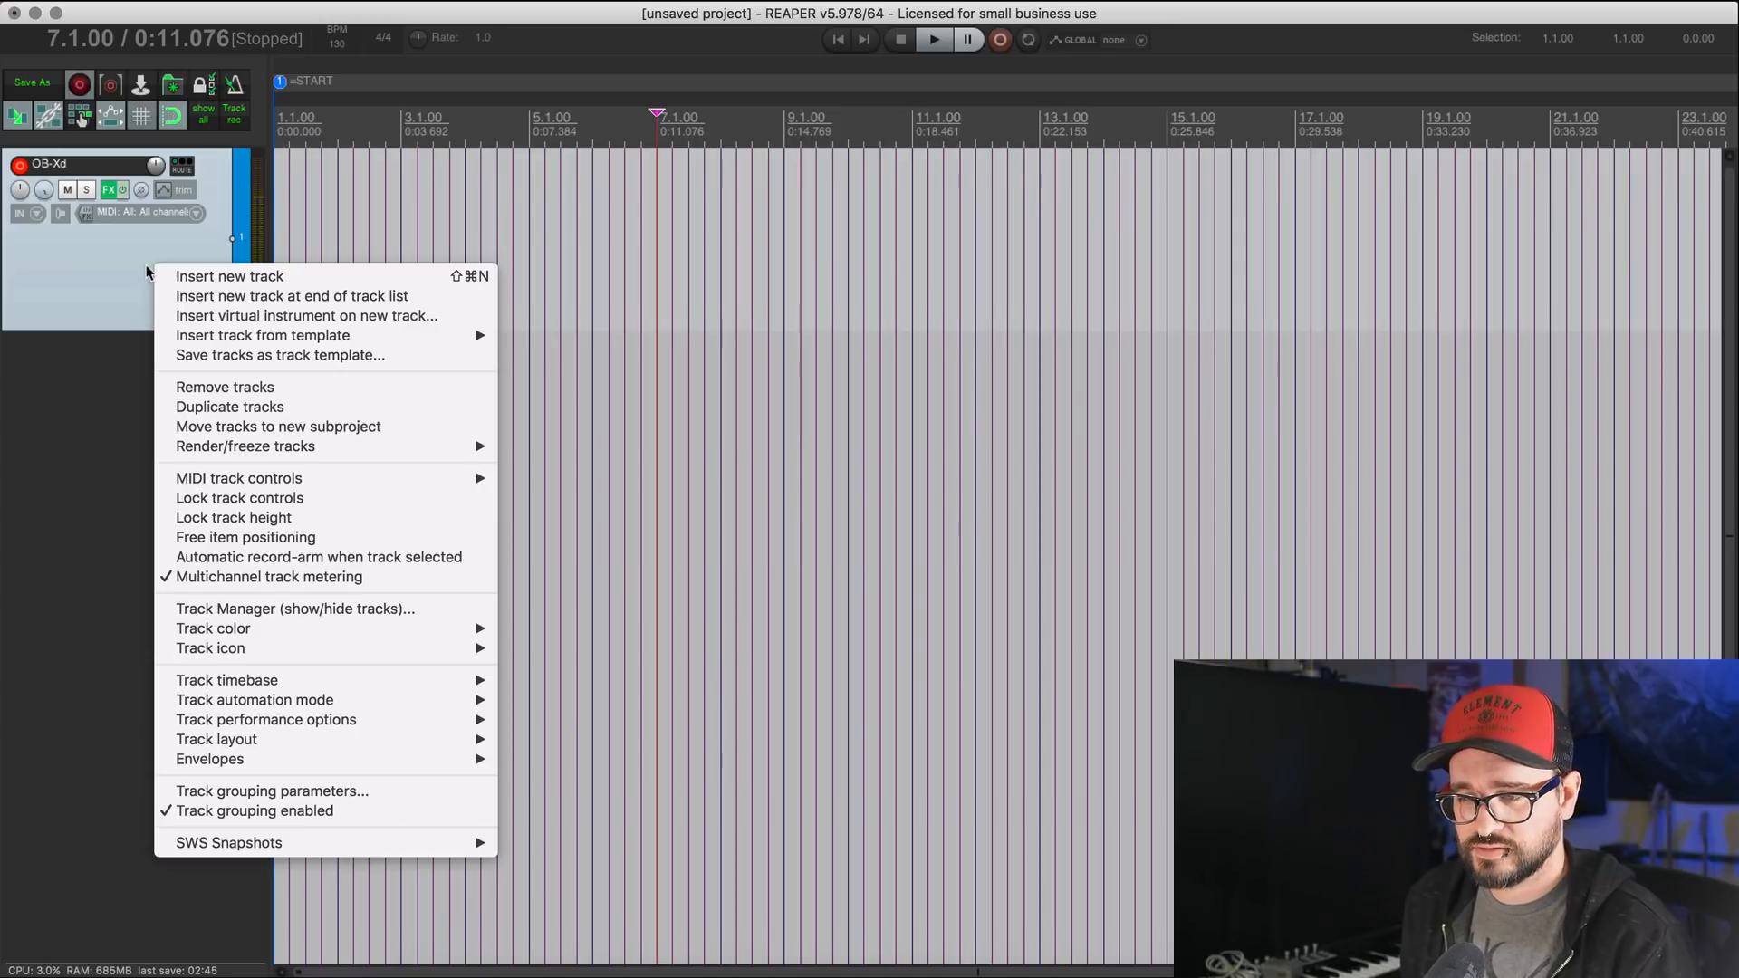
{"action": "mouse_move", "coordinate": [279, 355]}
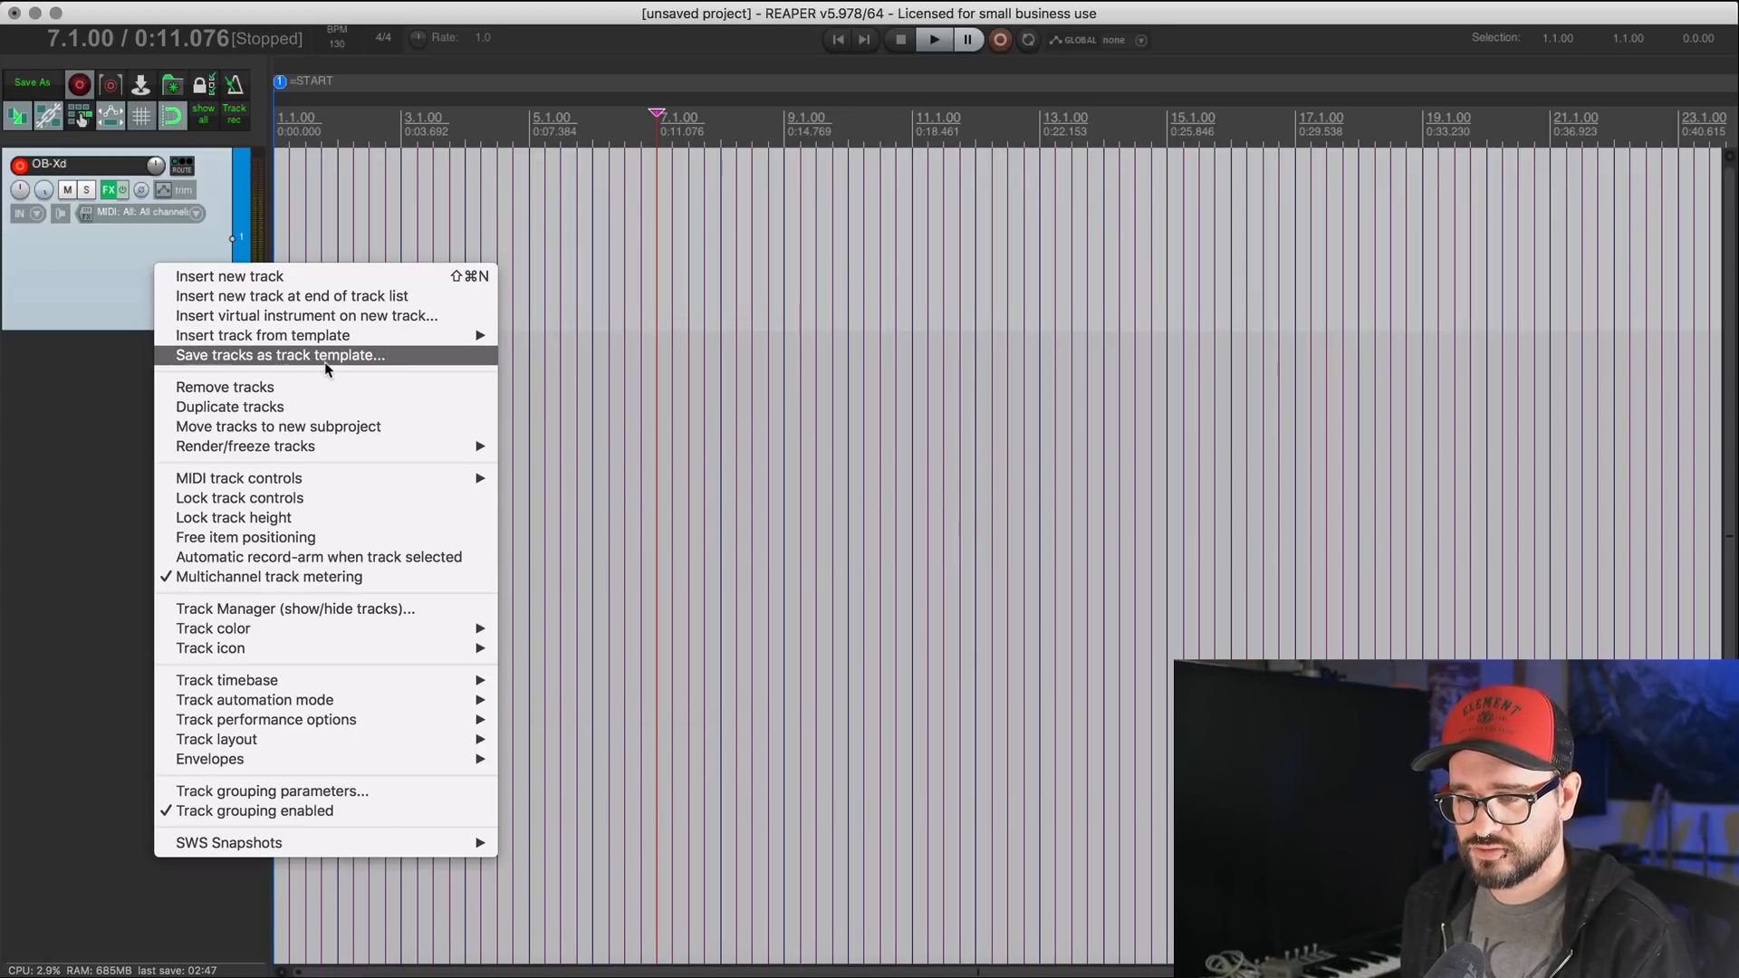
{"action": "left_click", "coordinate": [279, 355]}
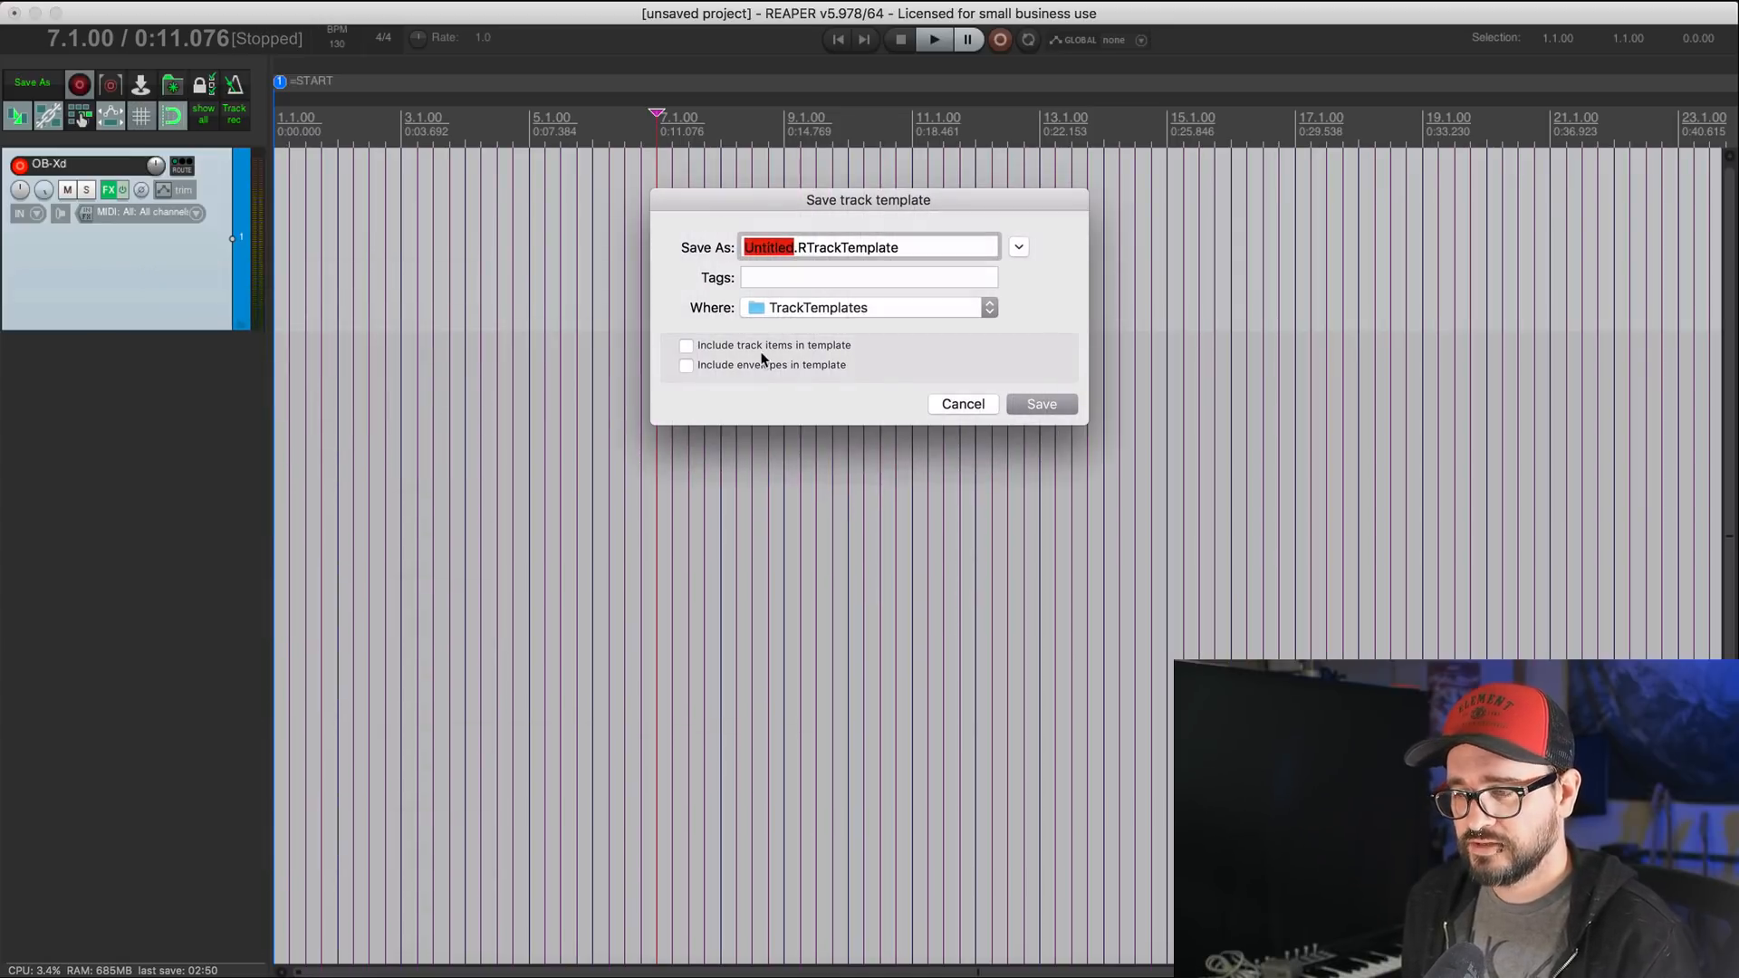
{"action": "left_click", "coordinate": [1016, 247]}
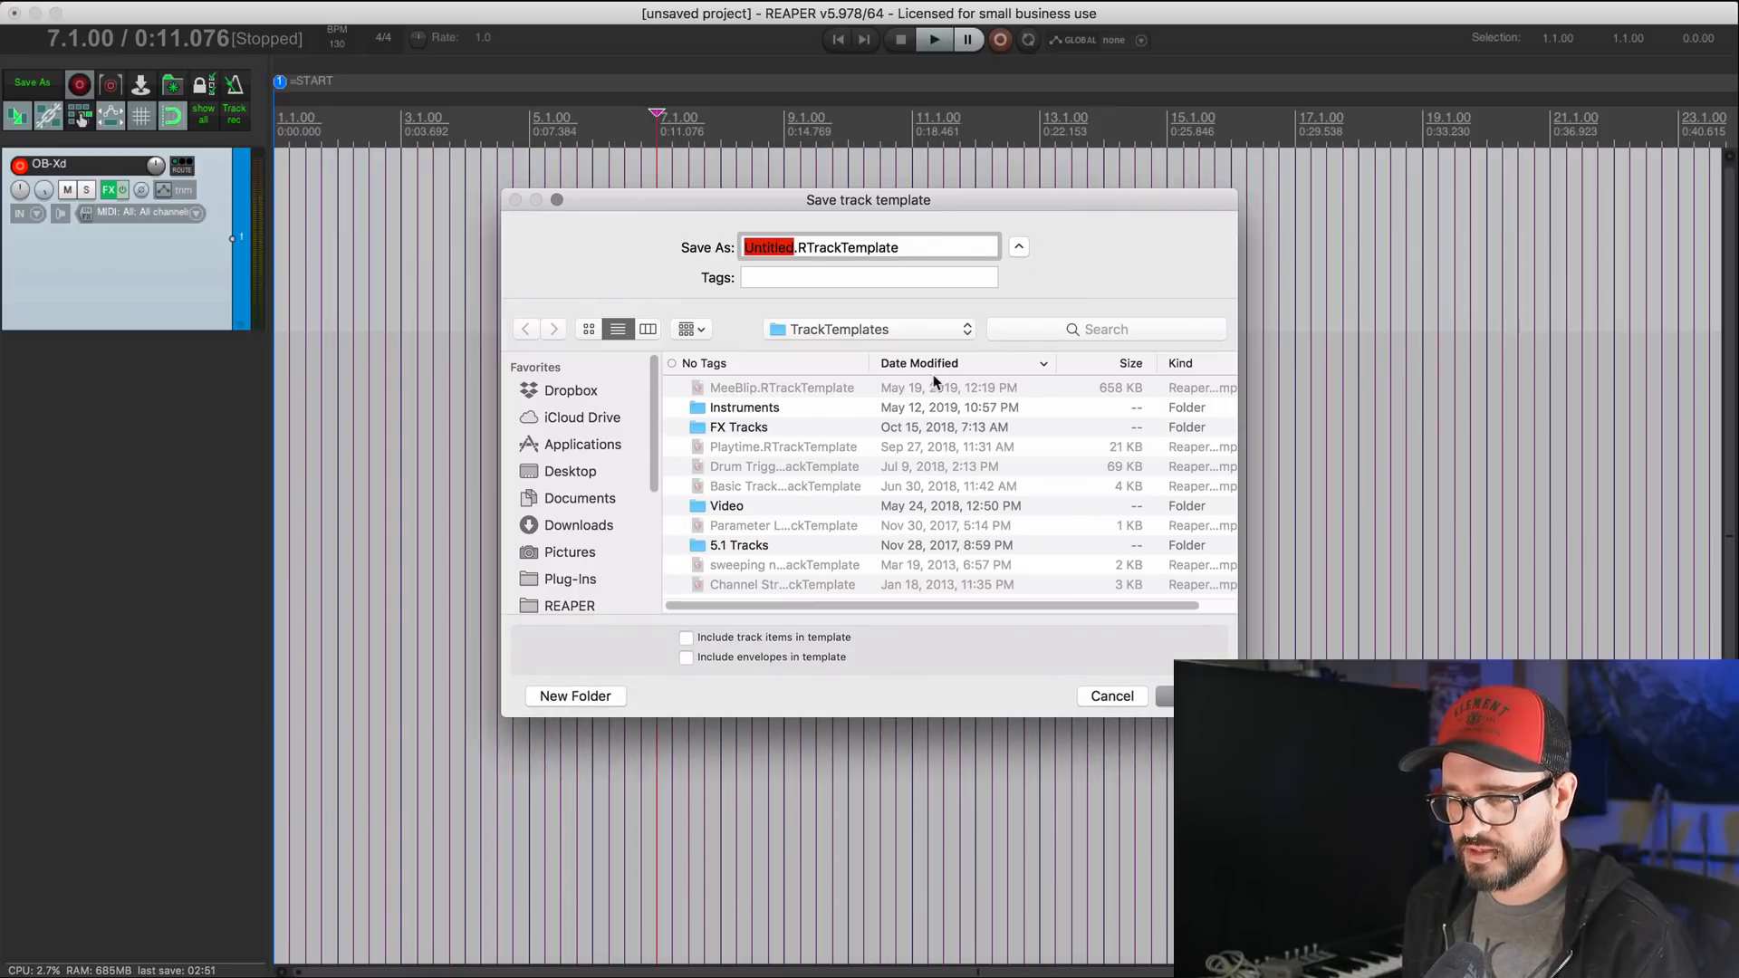
{"action": "double_click", "coordinate": [745, 408]}
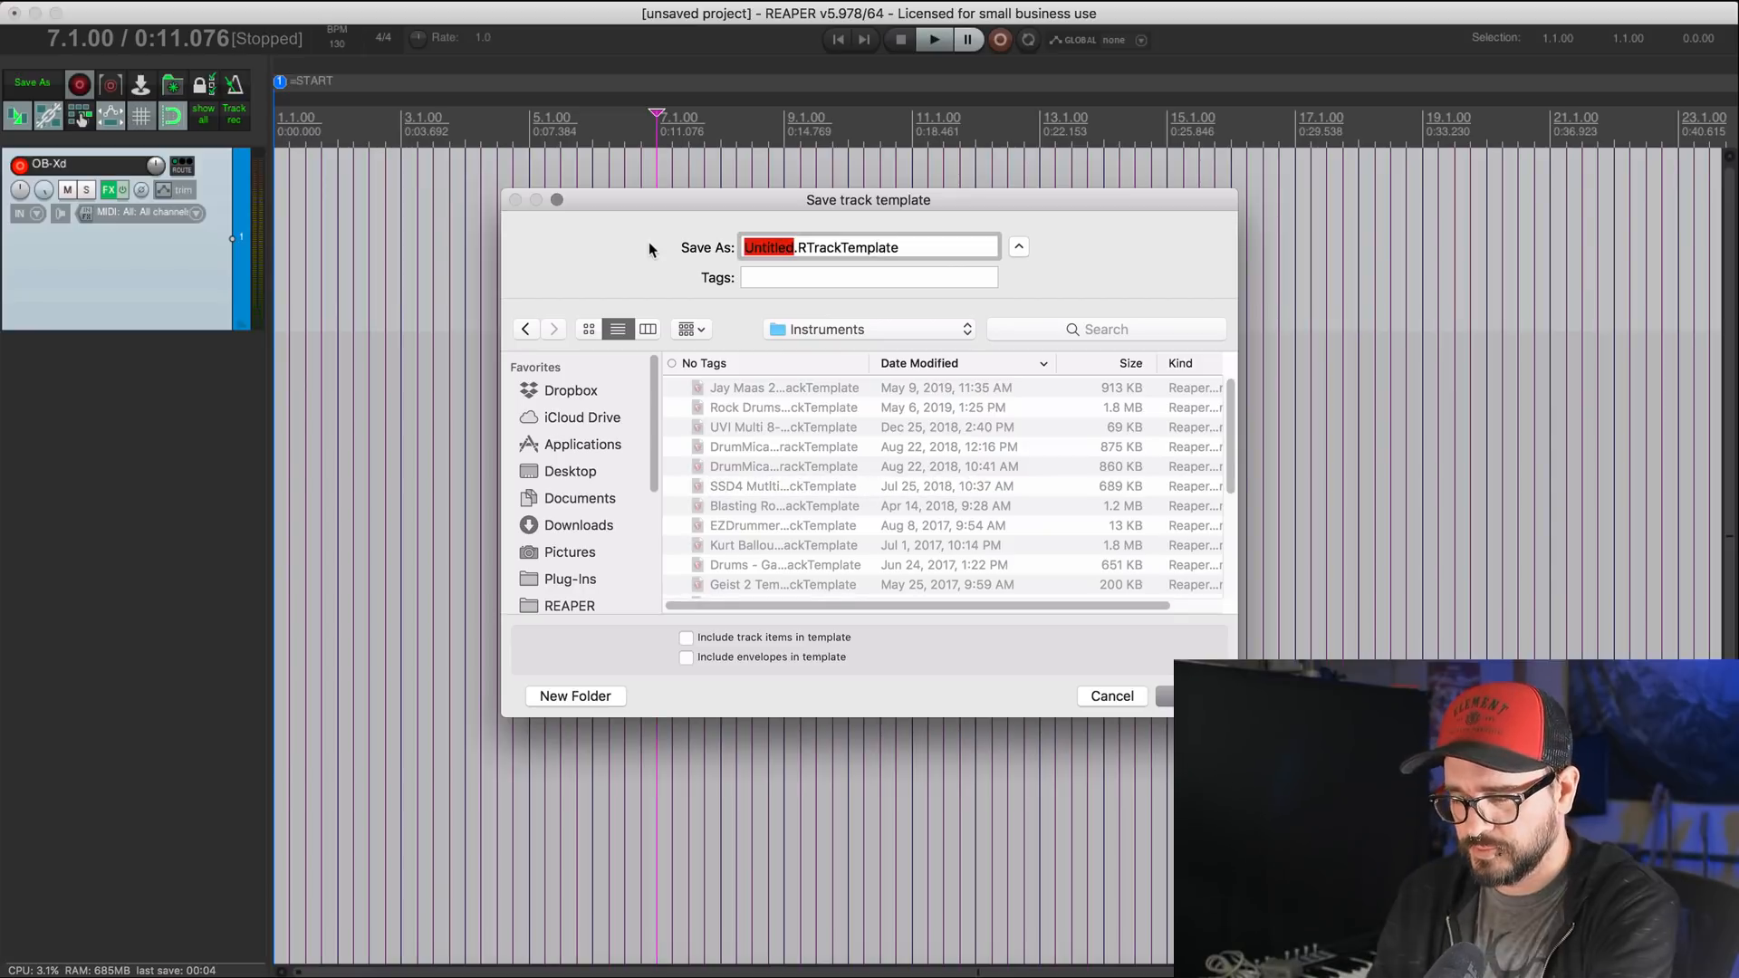
{"action": "type", "text": "OBXD"}
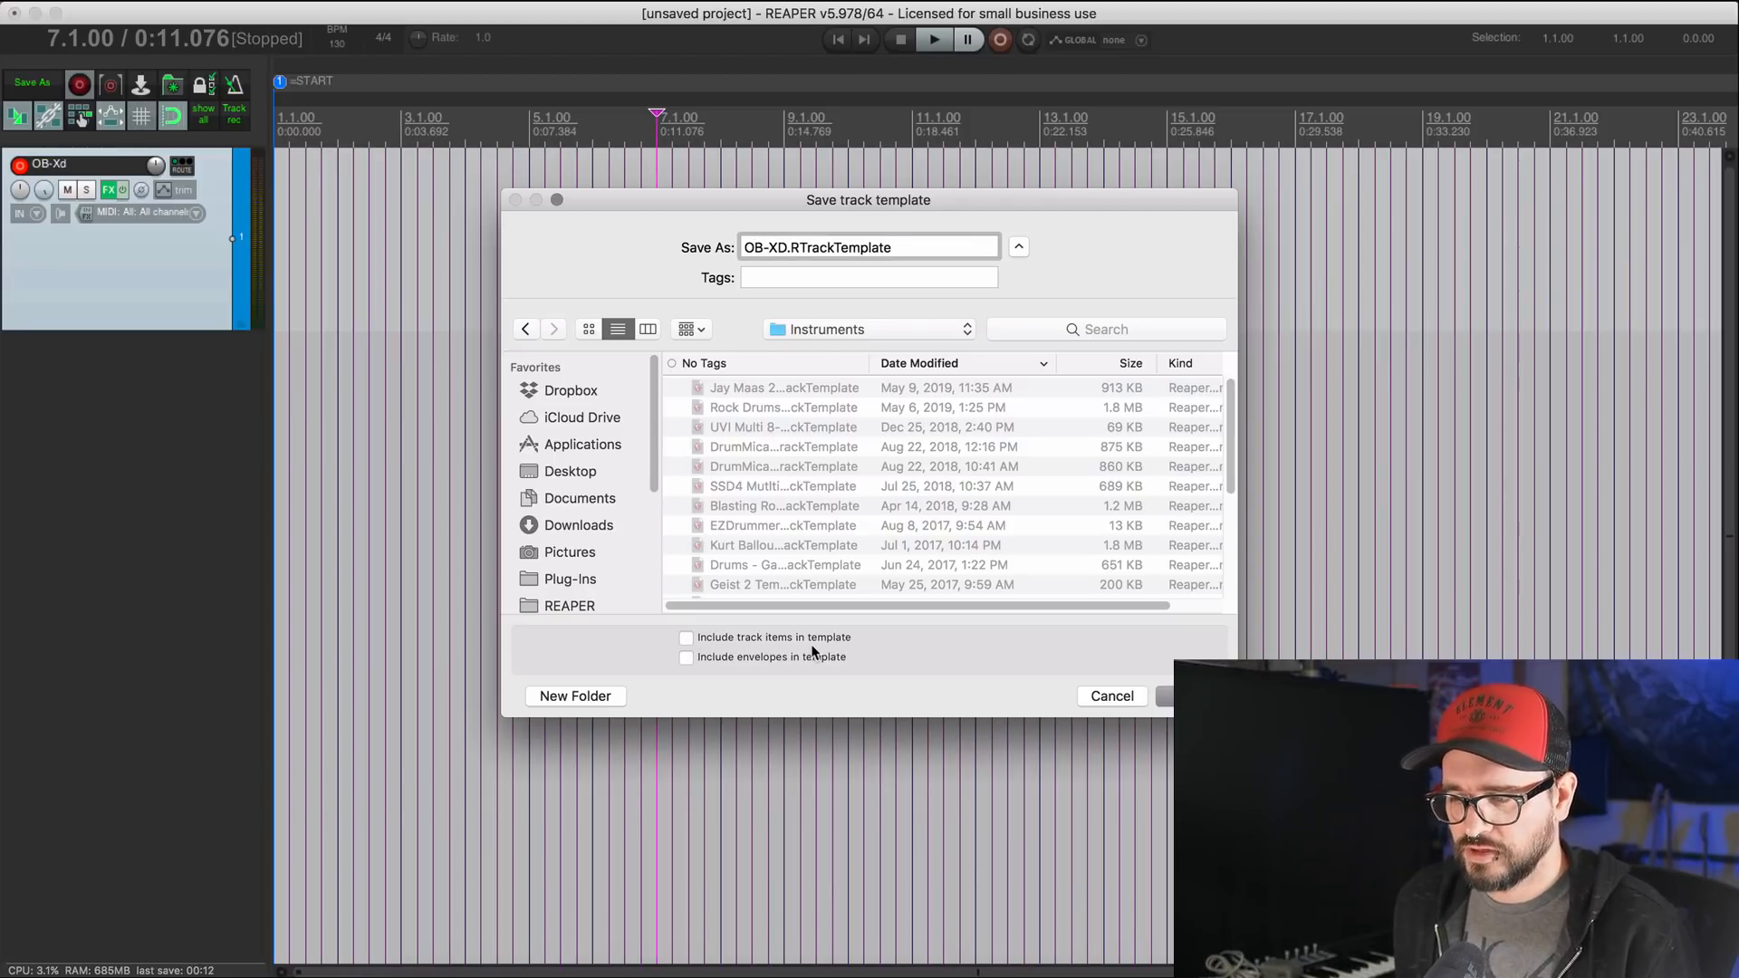
{"action": "mouse_move", "coordinate": [763, 649]}
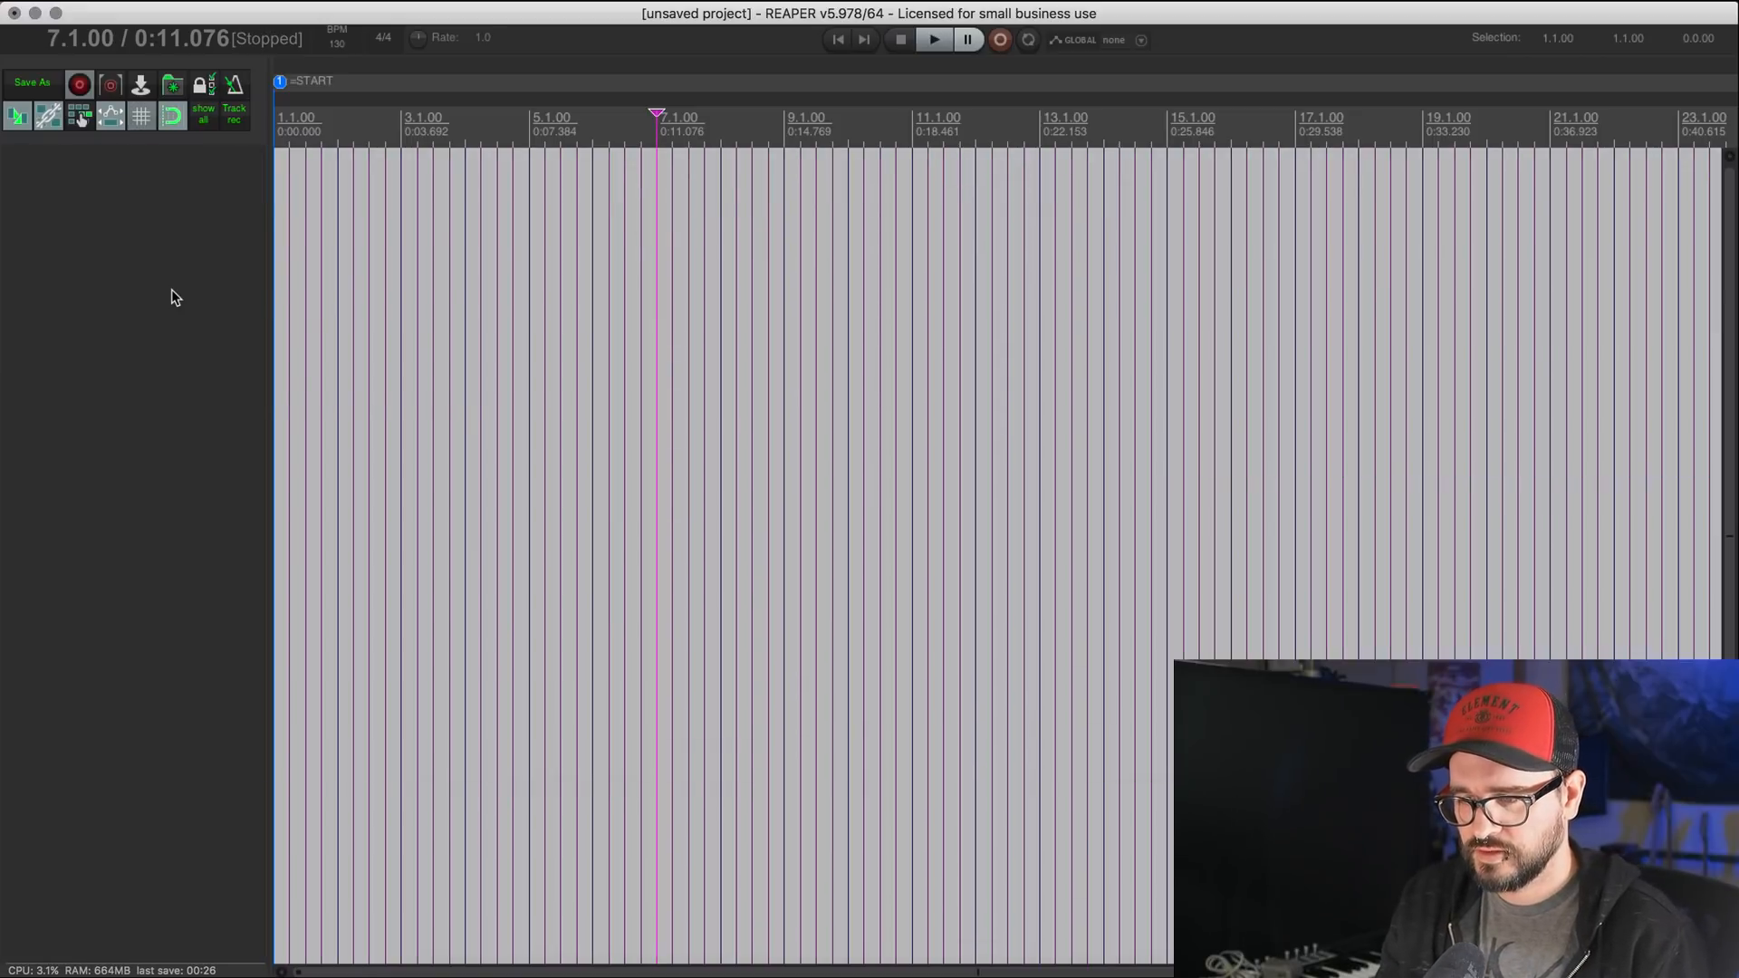
{"action": "mouse_move", "coordinate": [322, 357]}
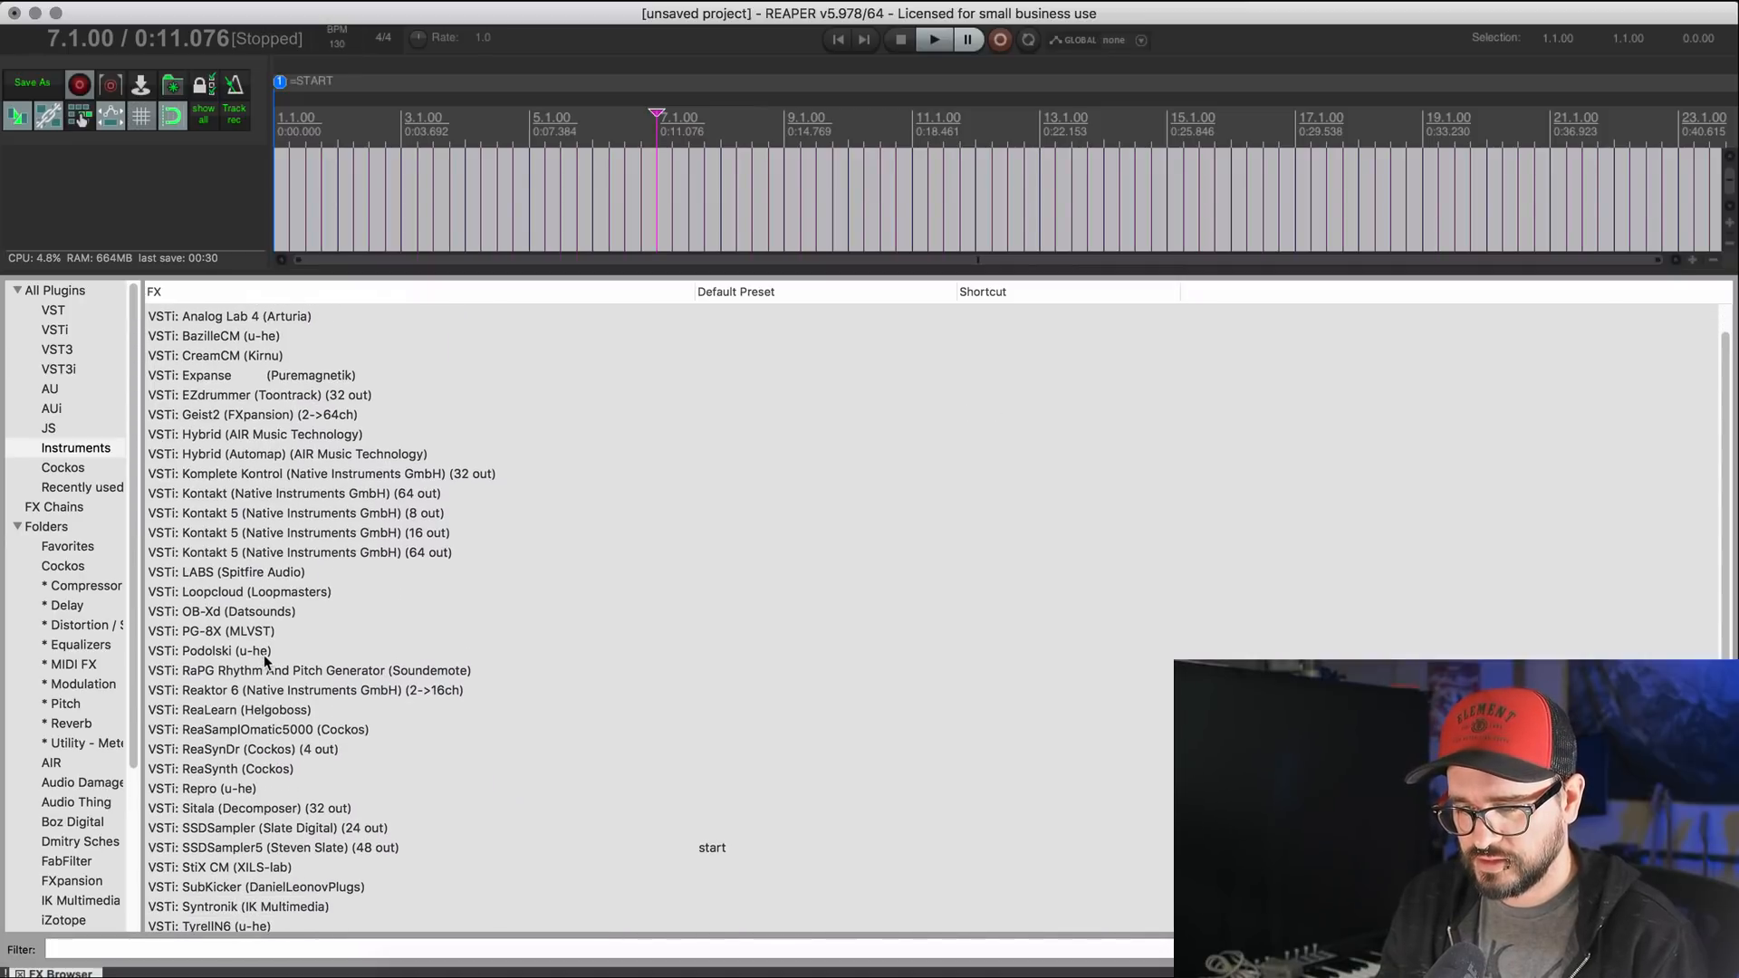
Step: Put Podolski on a new track, load the Legacy dreampad tas preset, and close its window
{"action": "double_click", "coordinate": [209, 651]}
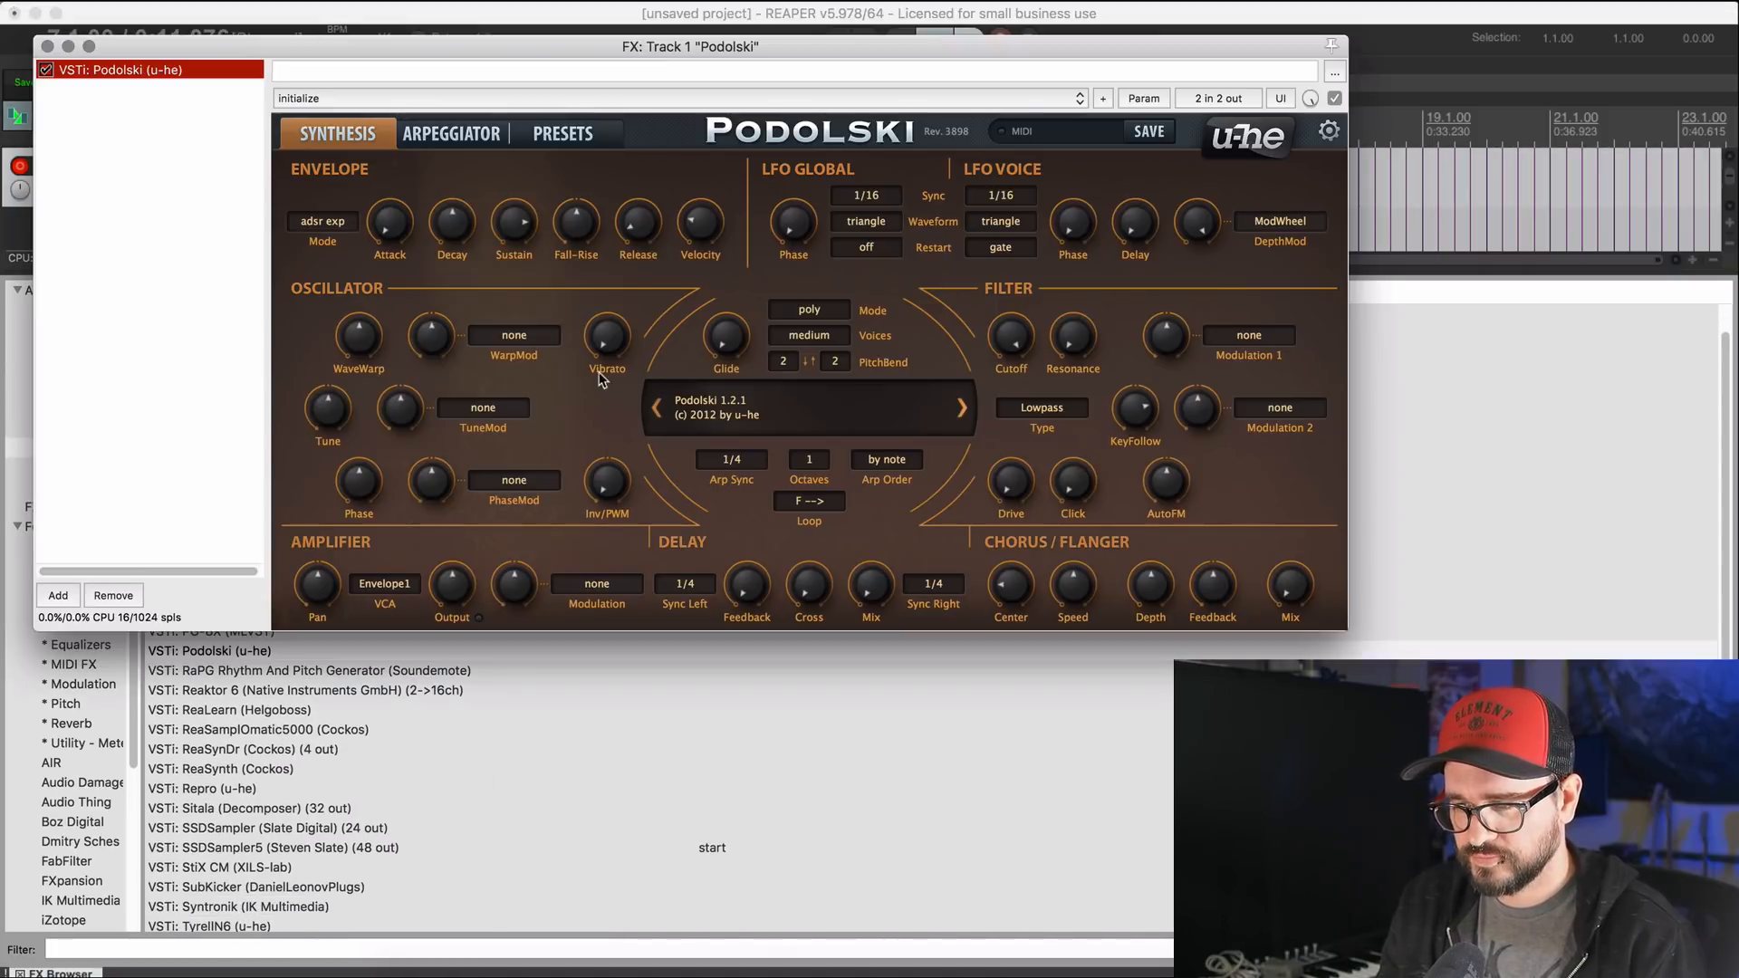
{"action": "left_click", "coordinate": [562, 132]}
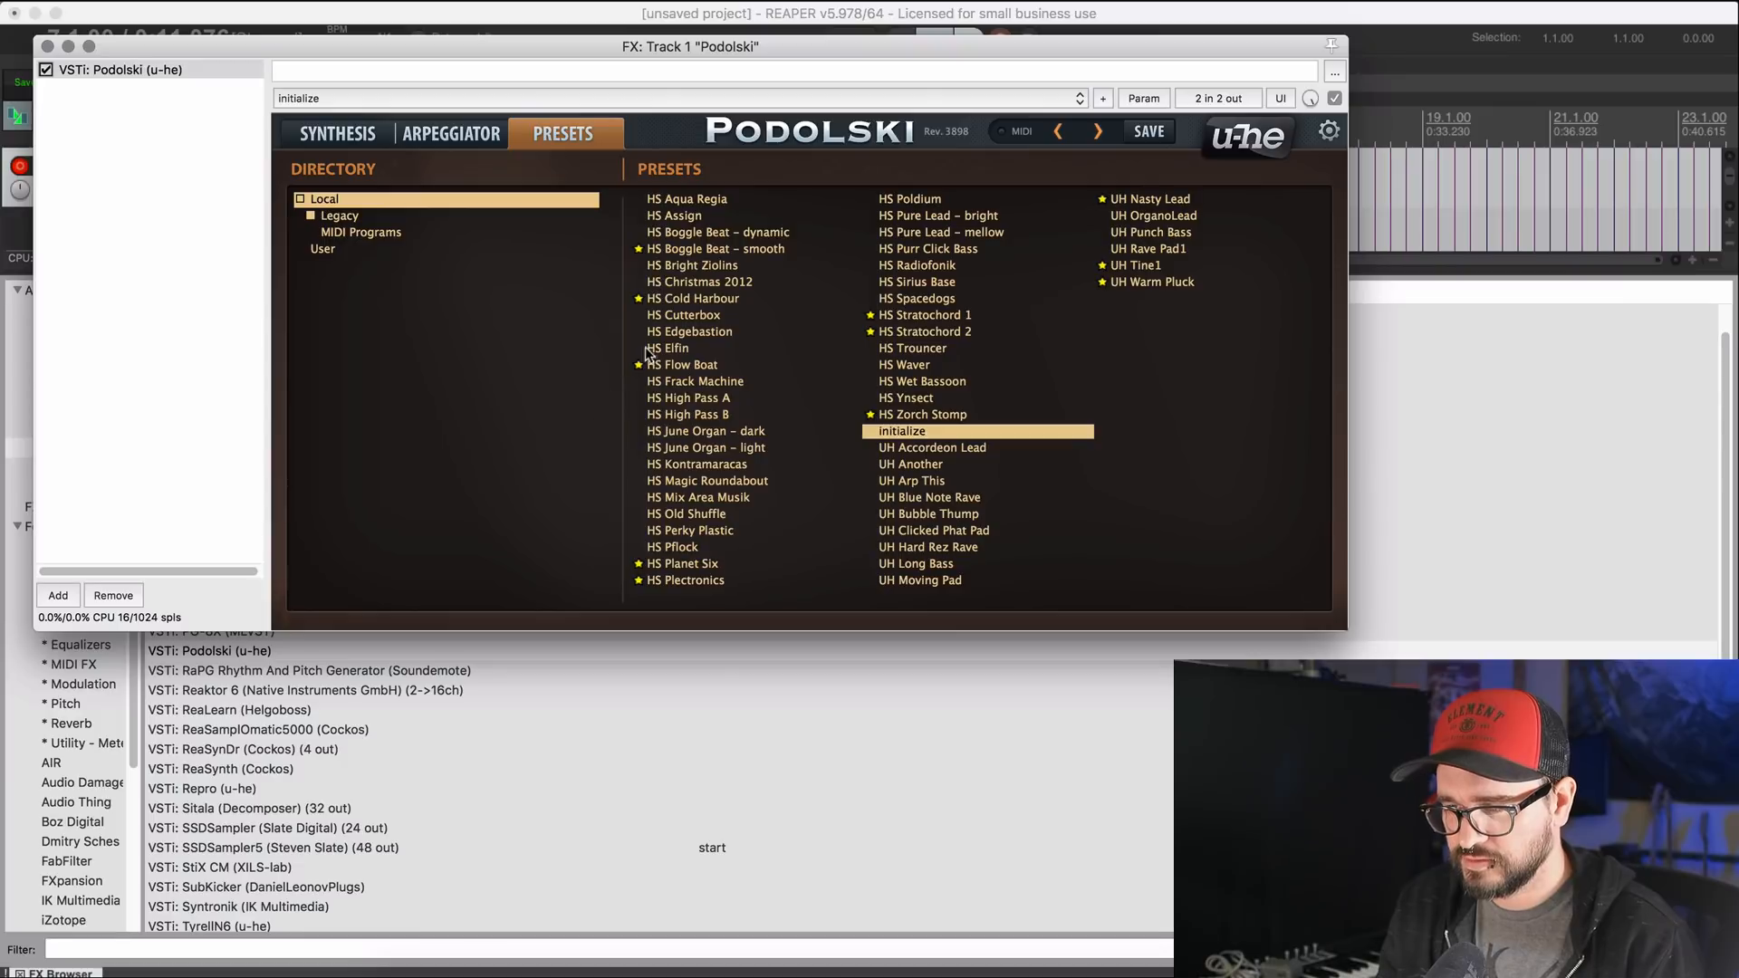
{"action": "left_click", "coordinate": [323, 249]}
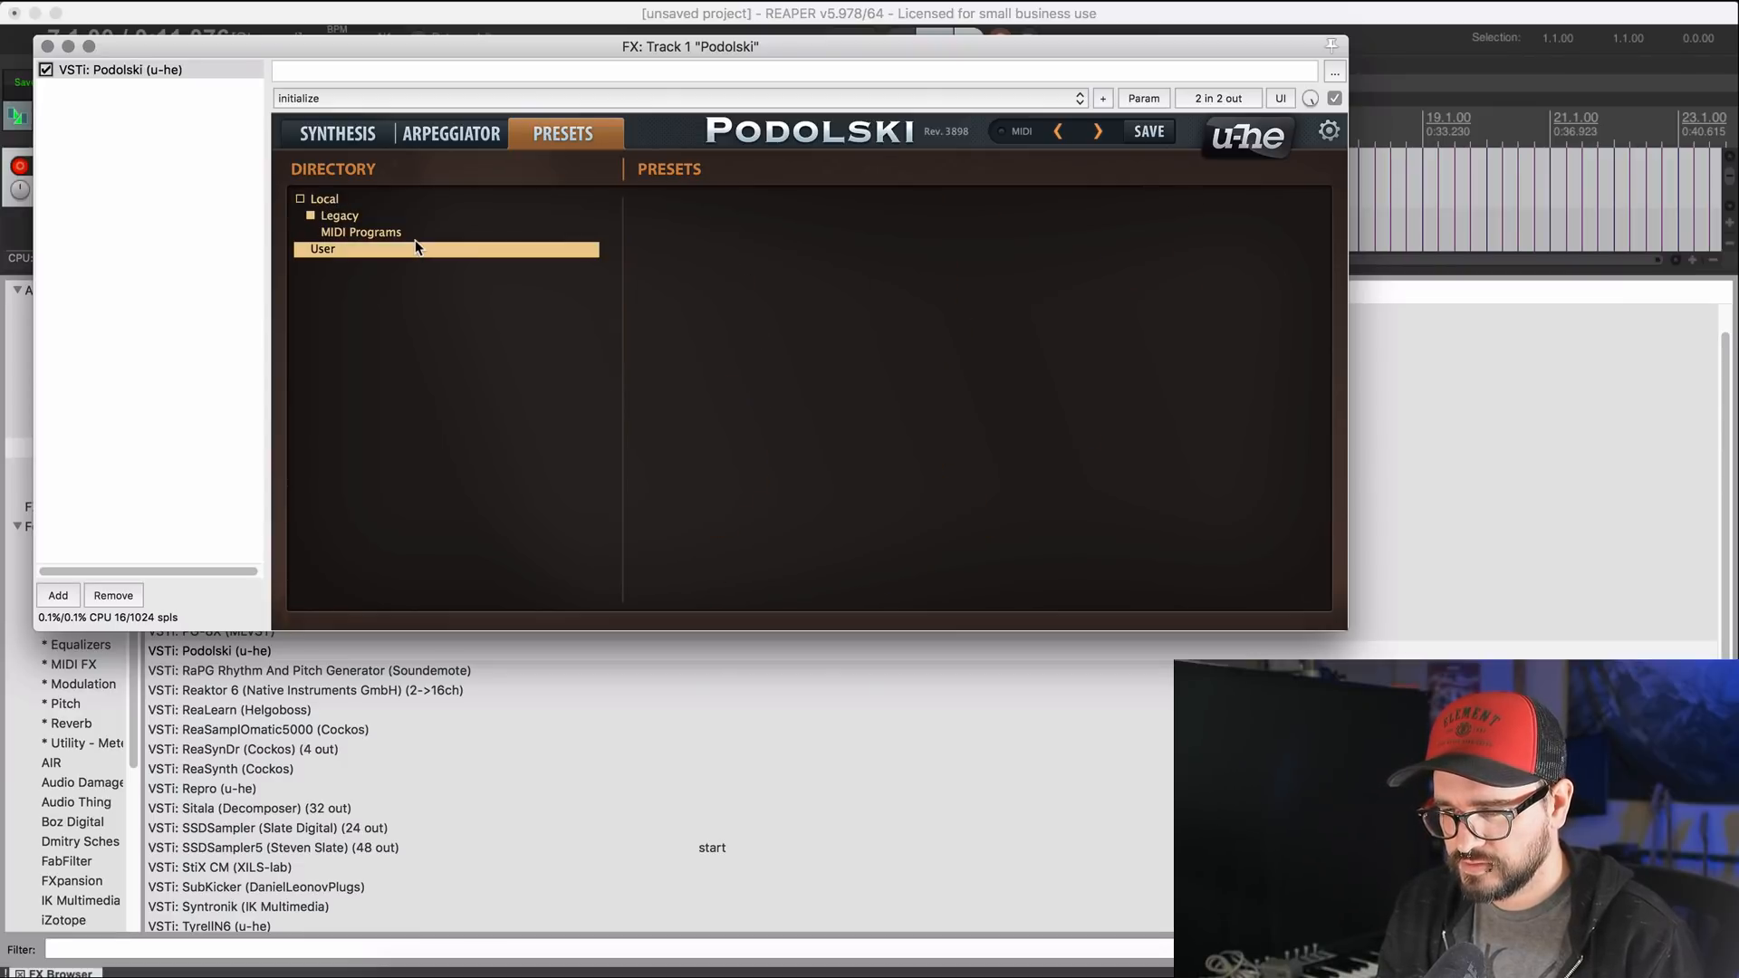
{"action": "left_click", "coordinate": [339, 215]}
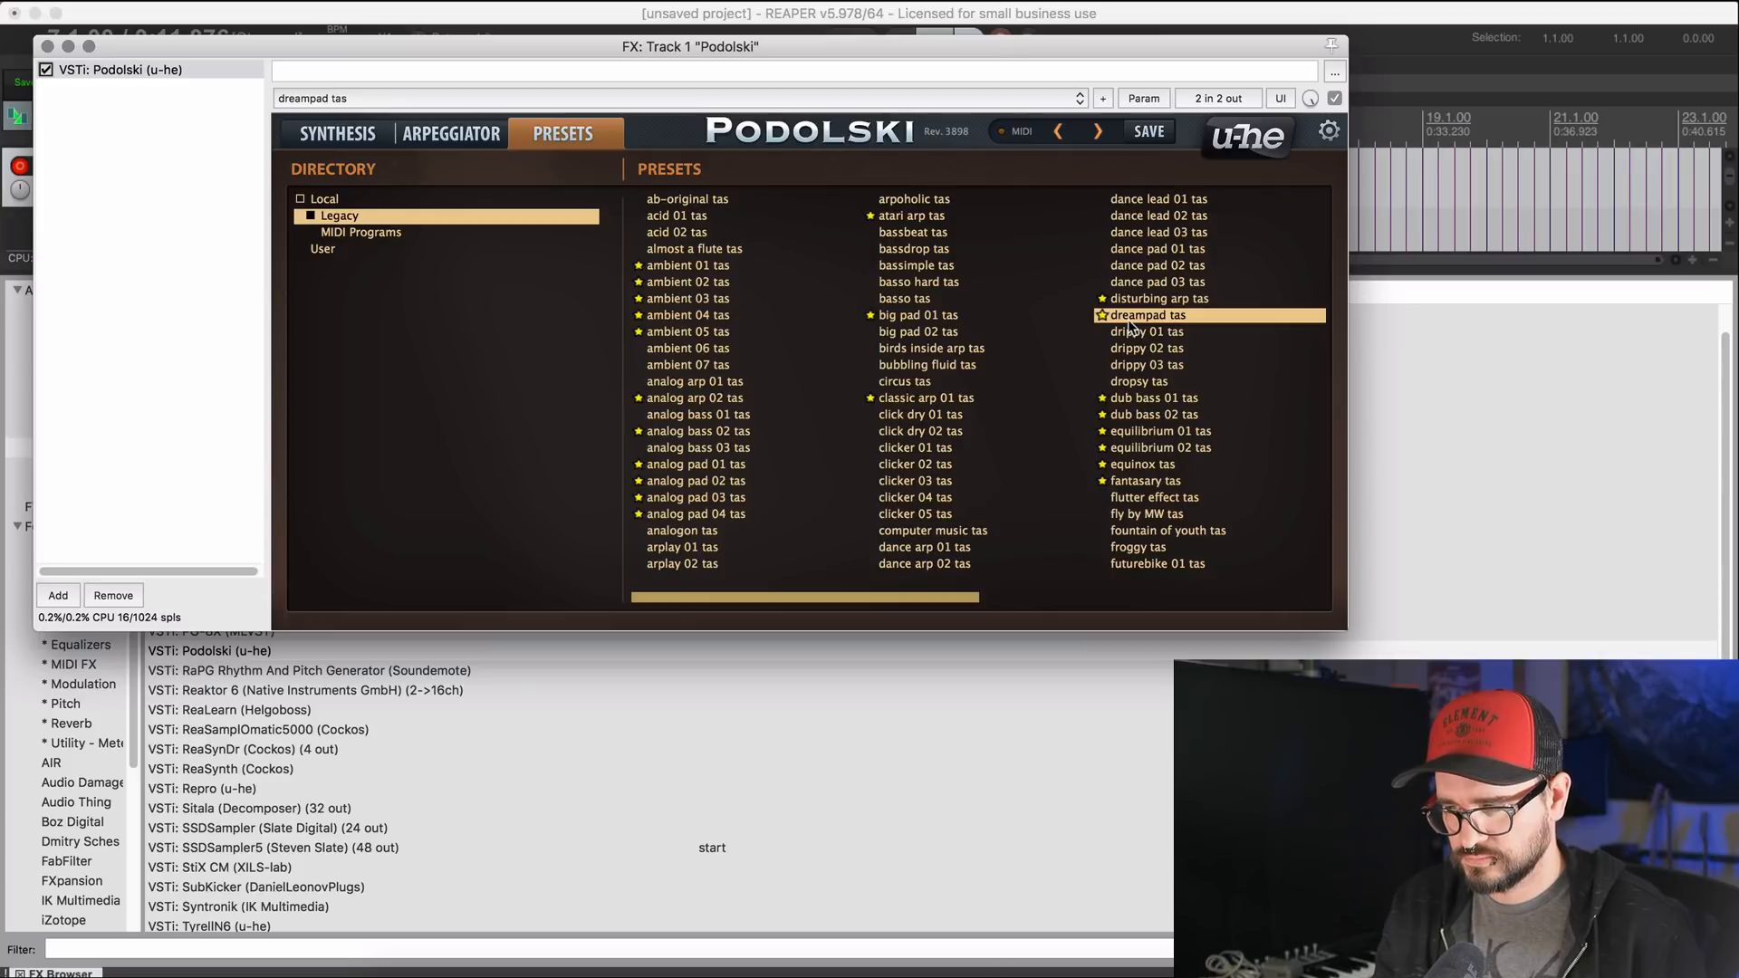
{"action": "mouse_move", "coordinate": [876, 189]}
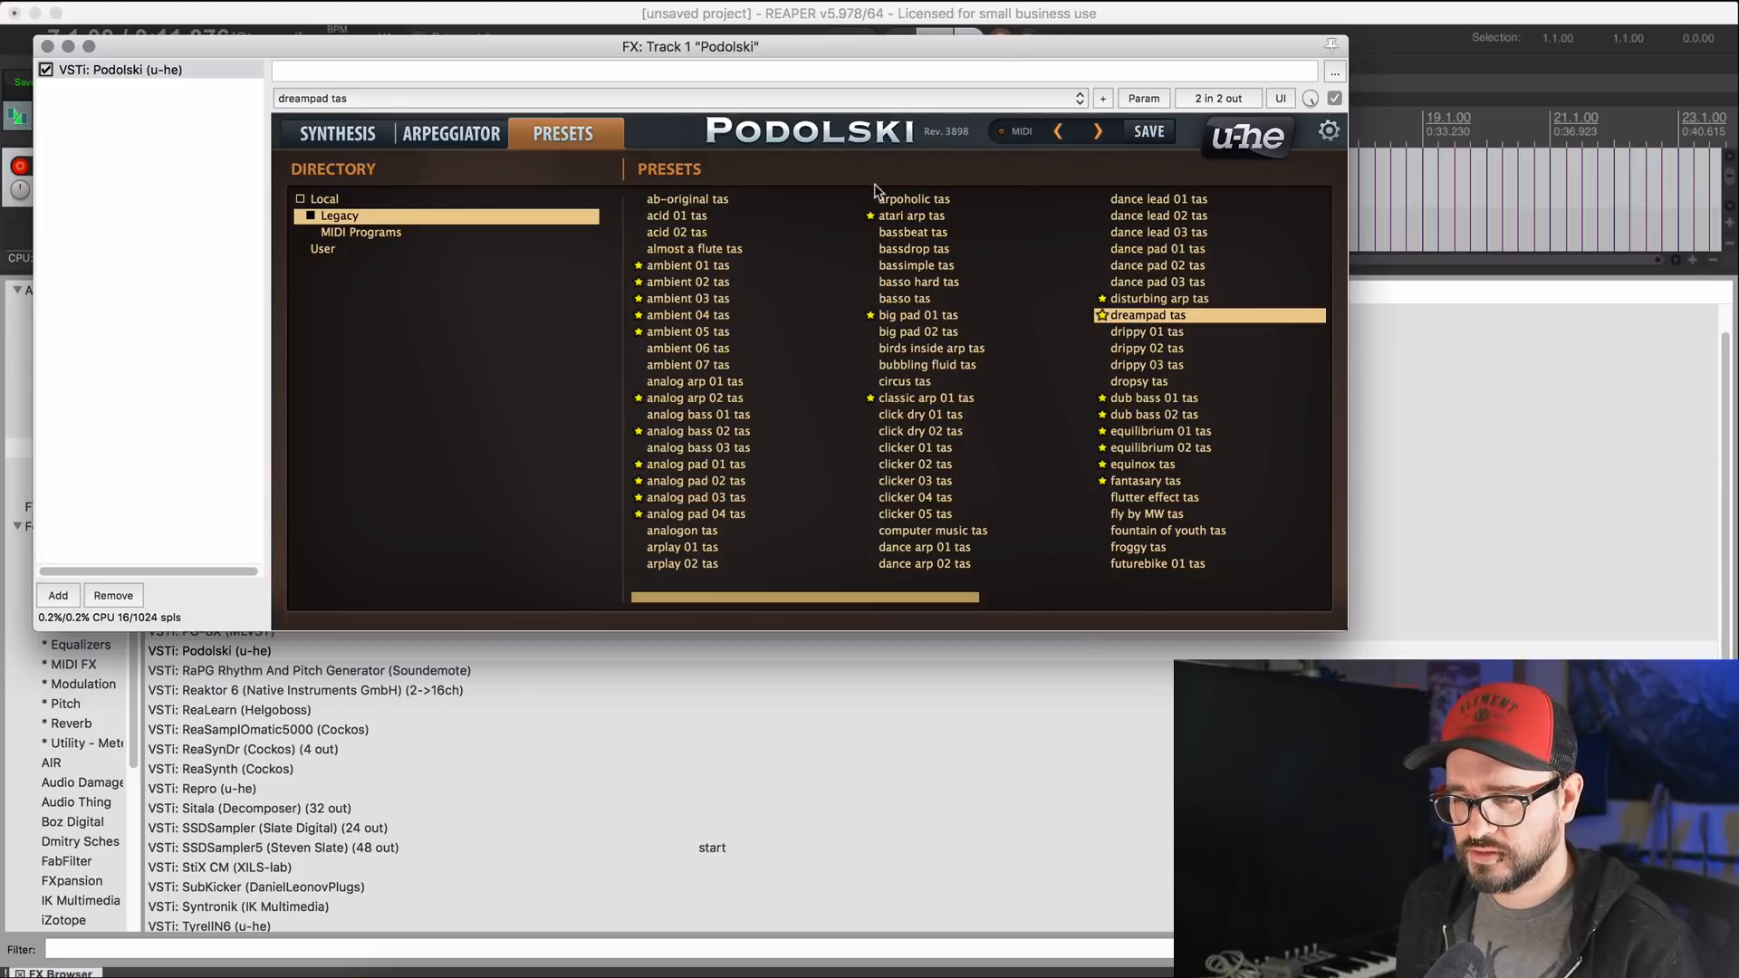
{"action": "left_click", "coordinate": [338, 133]}
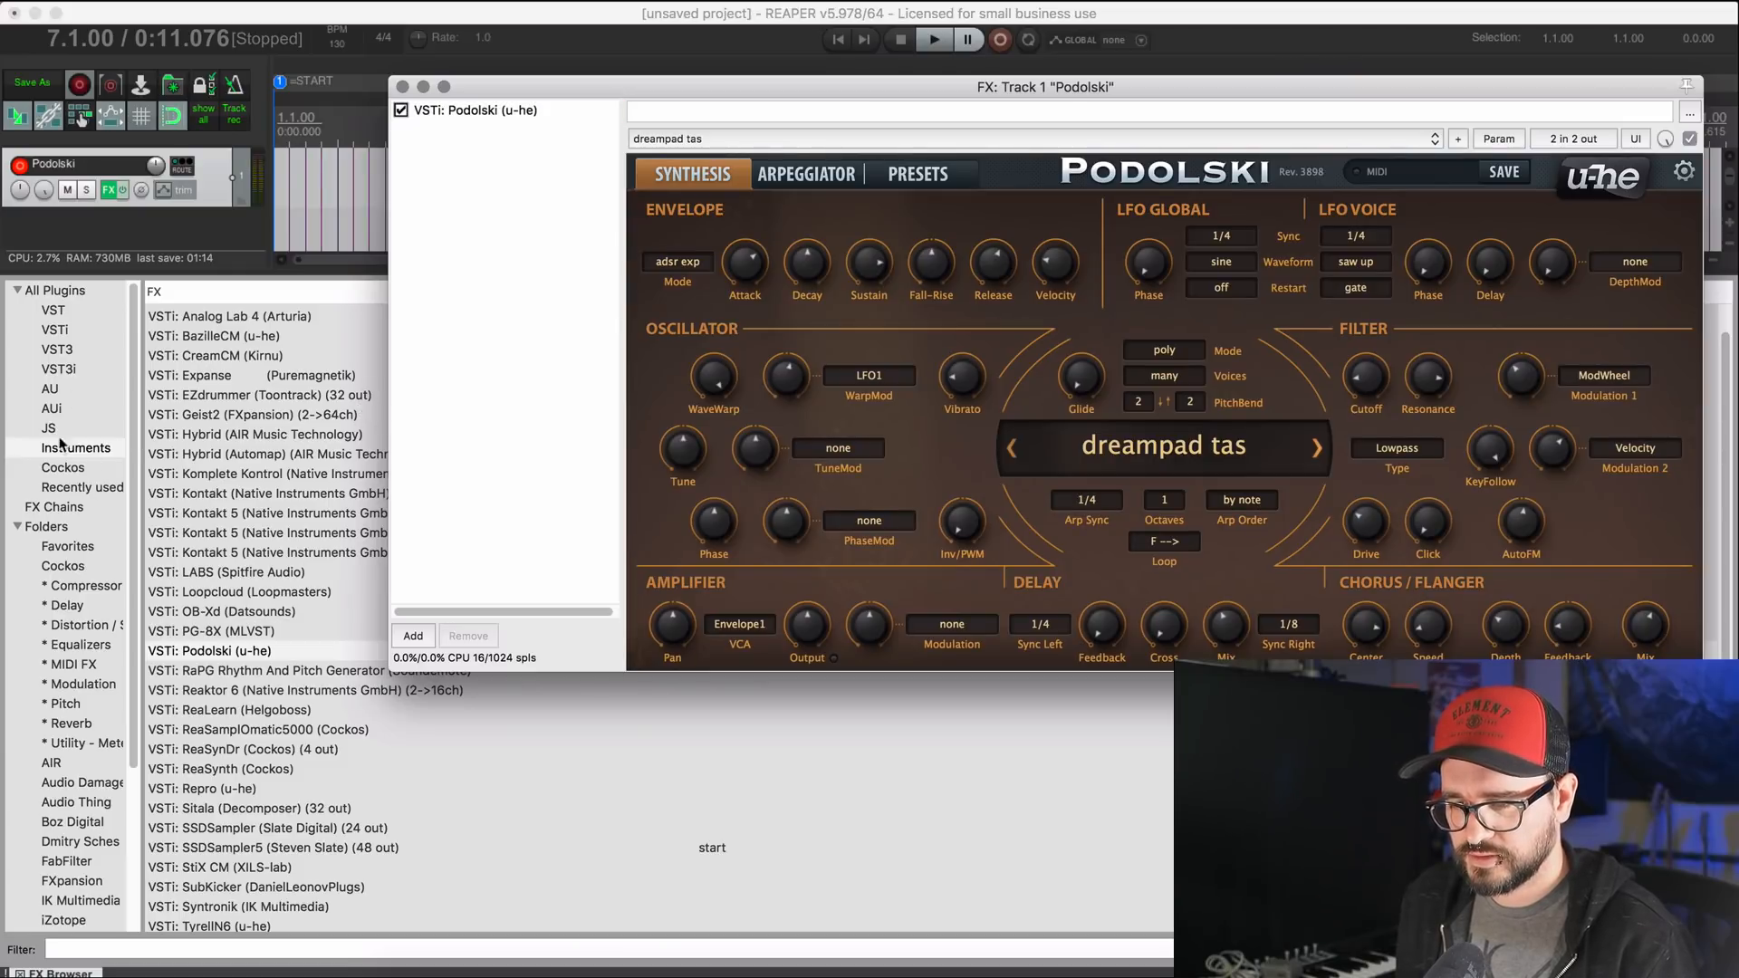
{"action": "left_click", "coordinate": [413, 636]}
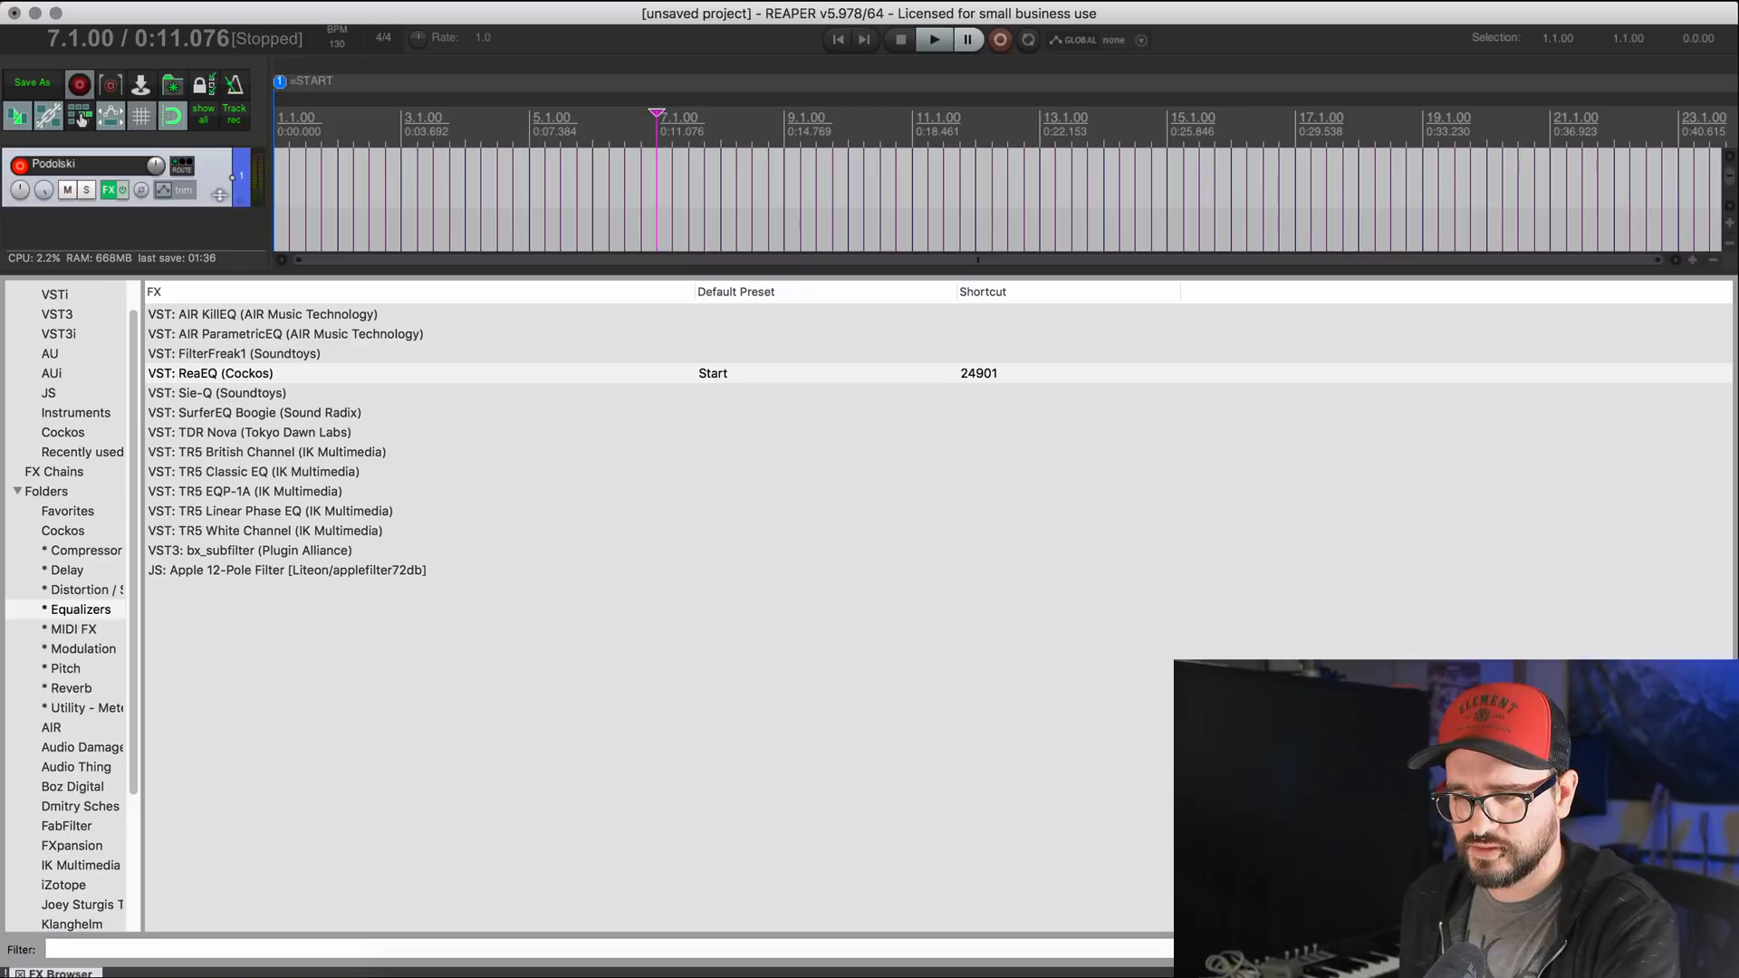
Step: Save the Podolski track as a template named Podolski in the Instruments folder
{"action": "right_click", "coordinate": [215, 179]}
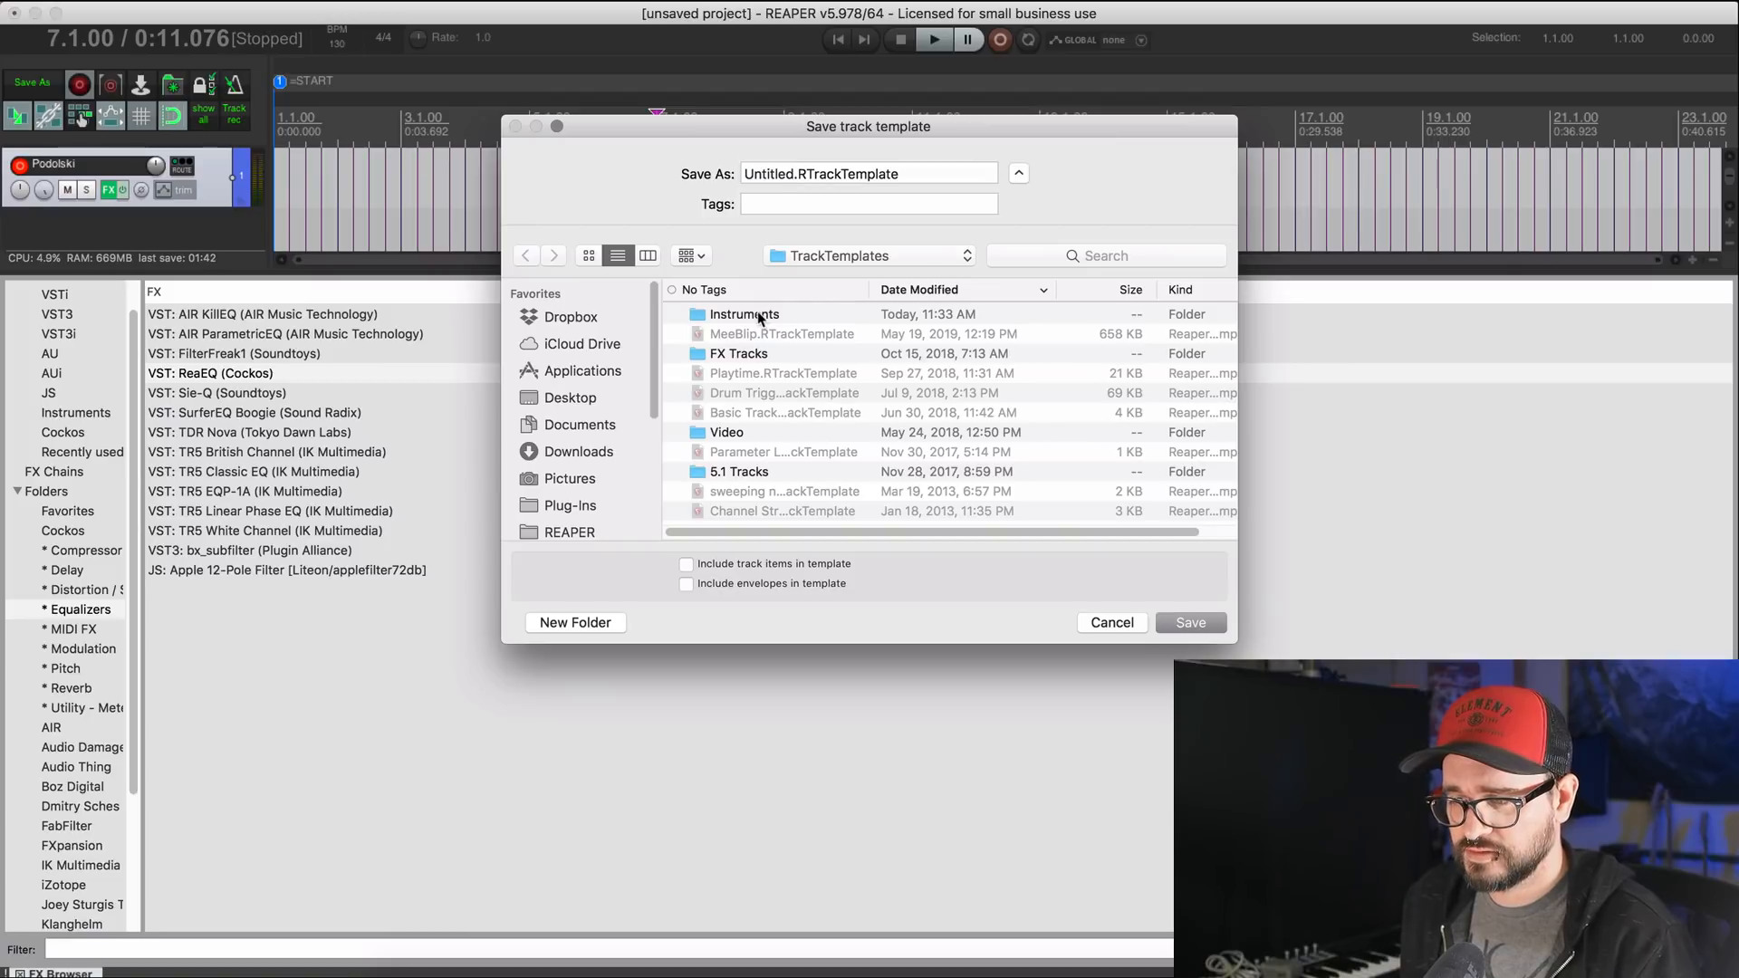
{"action": "double_click", "coordinate": [744, 313]}
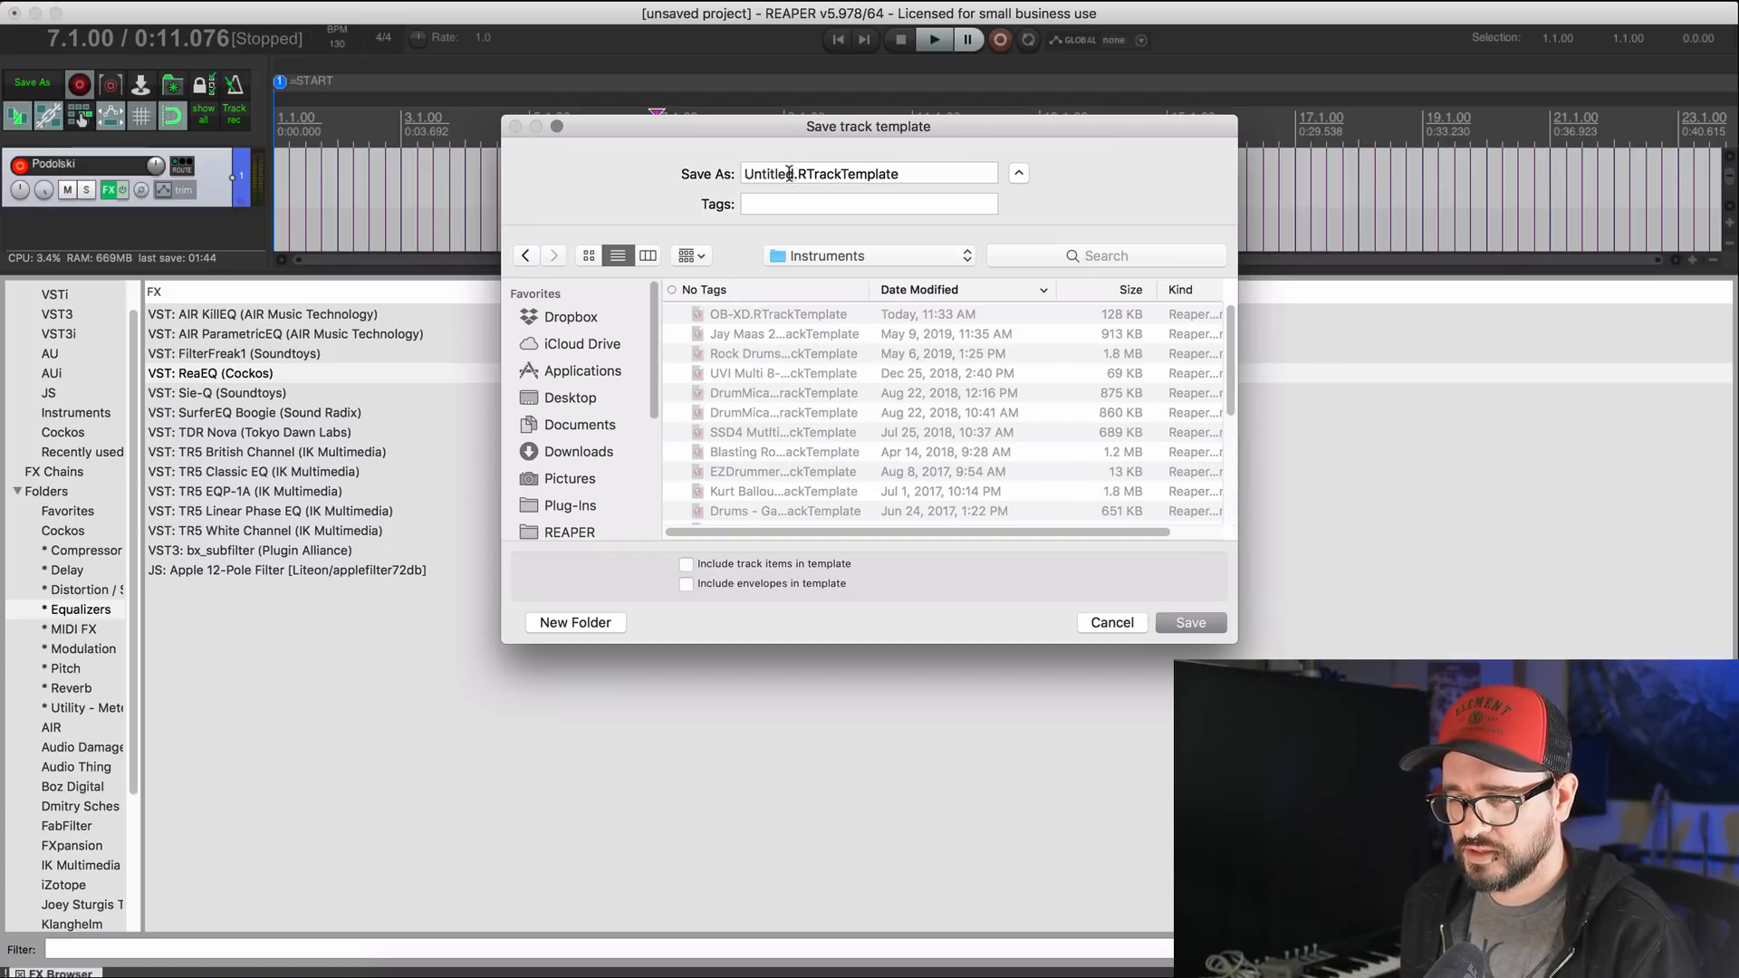
{"action": "type", "text": "Pol"}
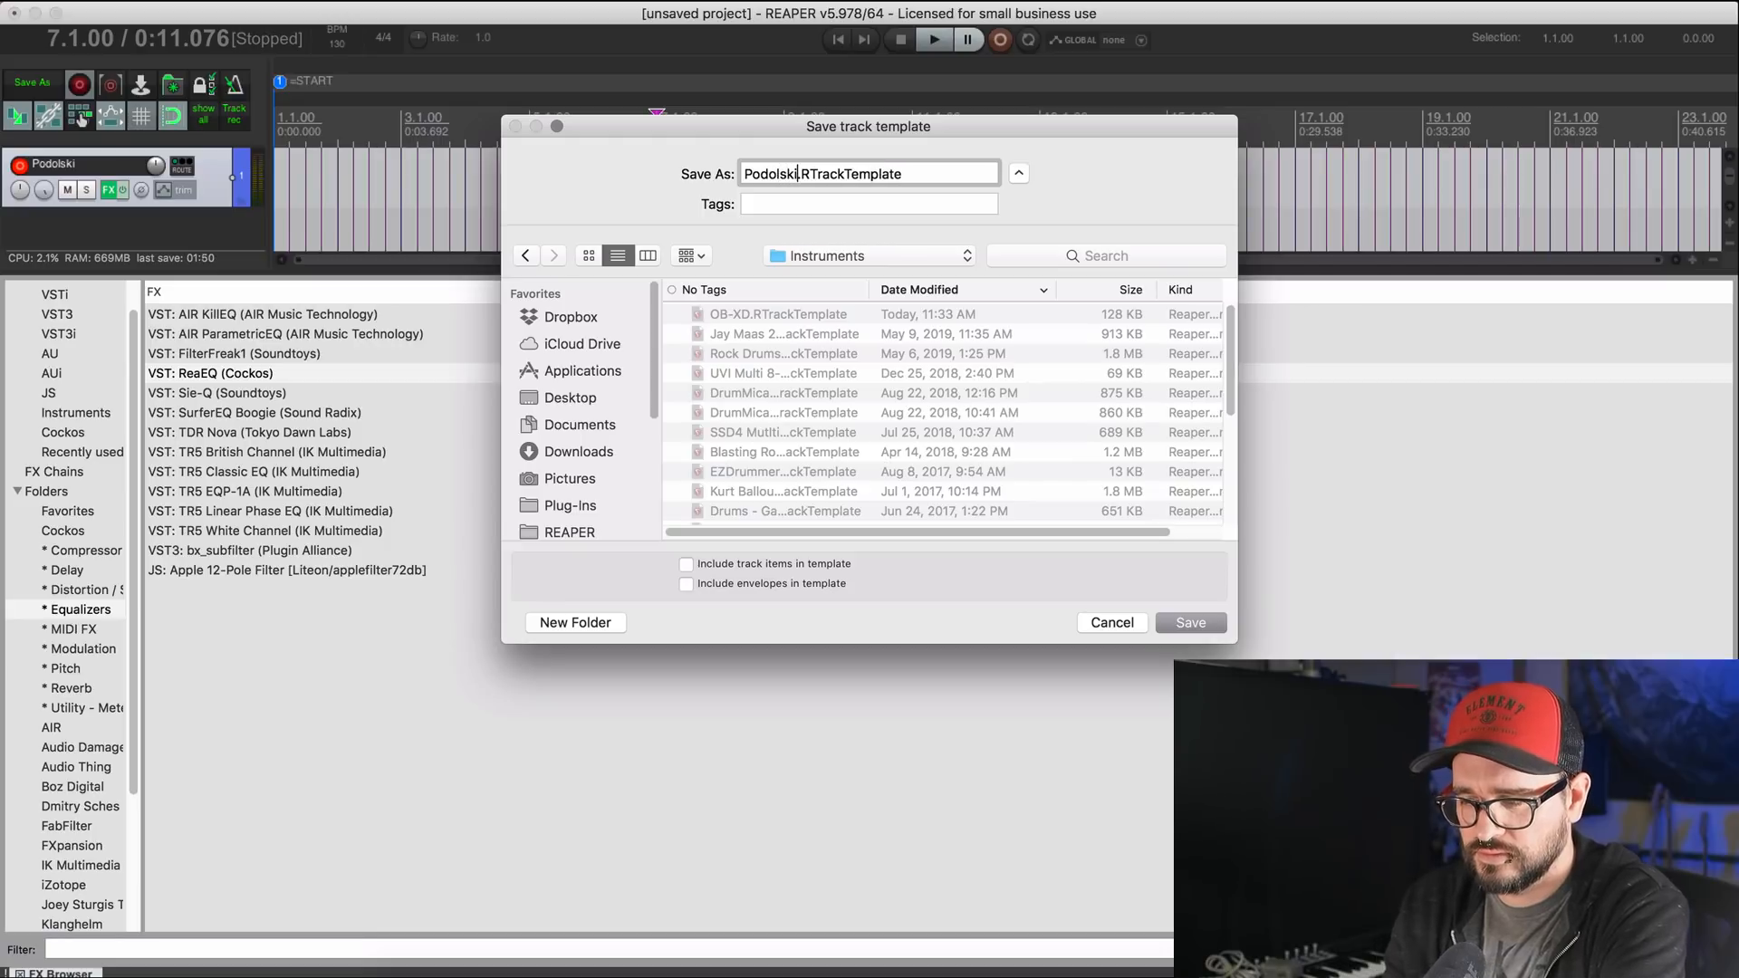
{"action": "left_click", "coordinate": [1189, 622]}
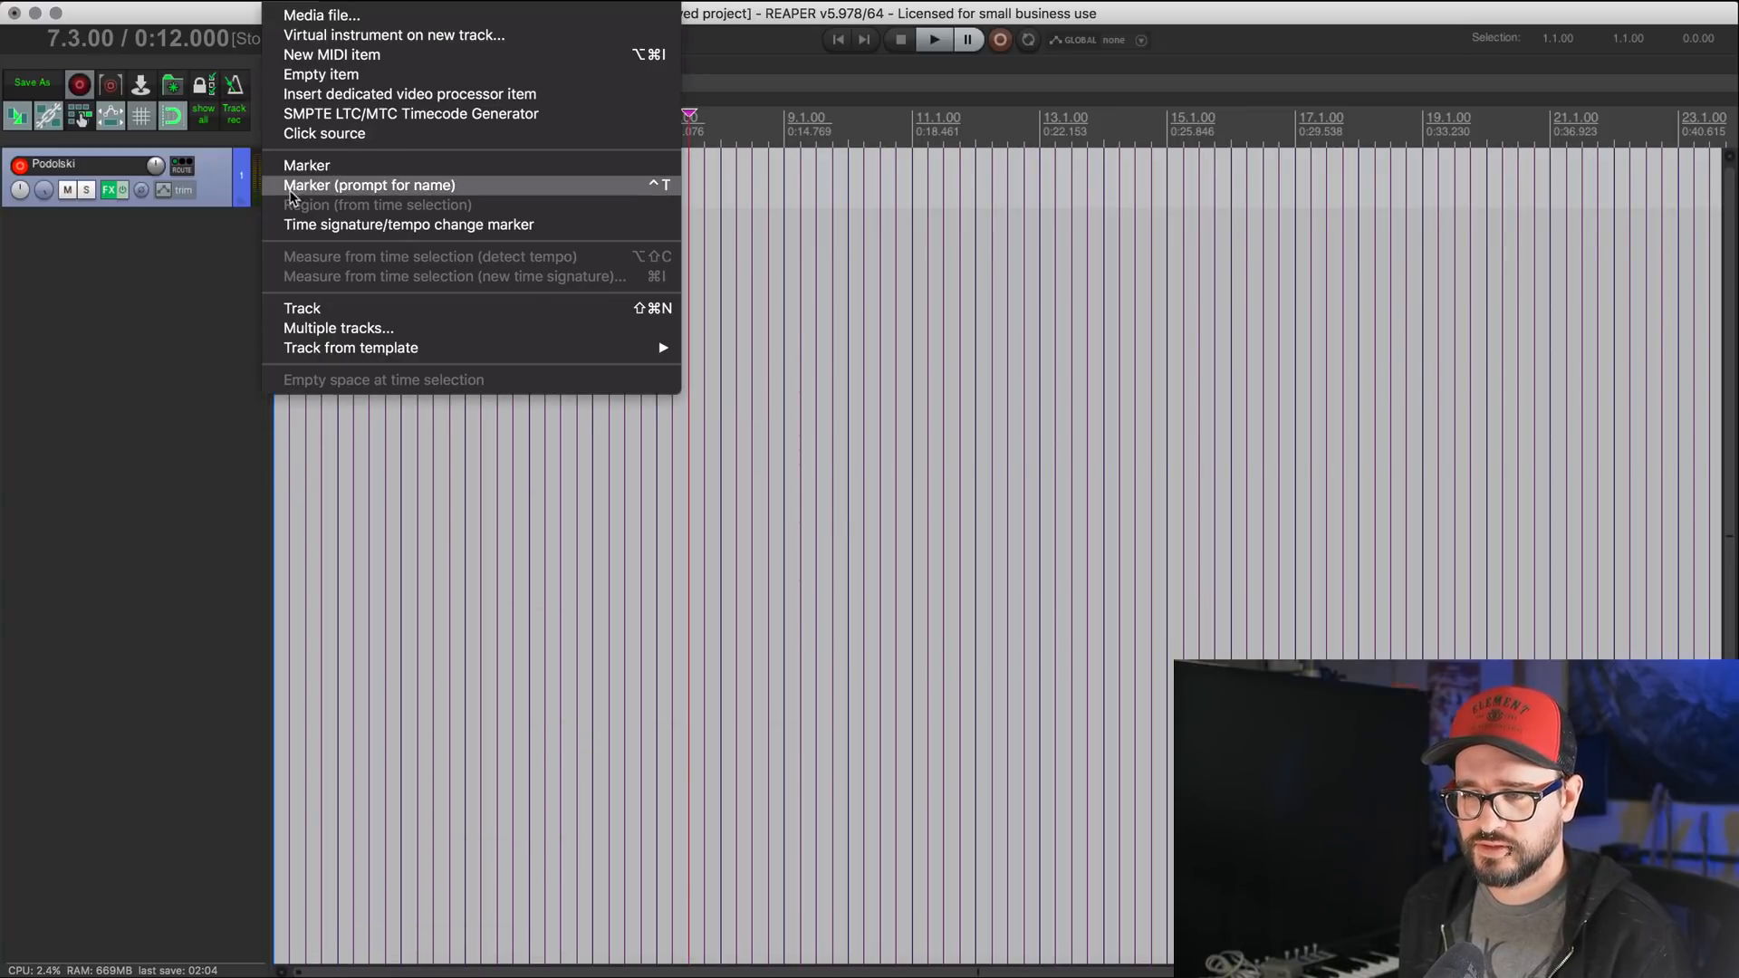
{"action": "mouse_move", "coordinate": [351, 348]}
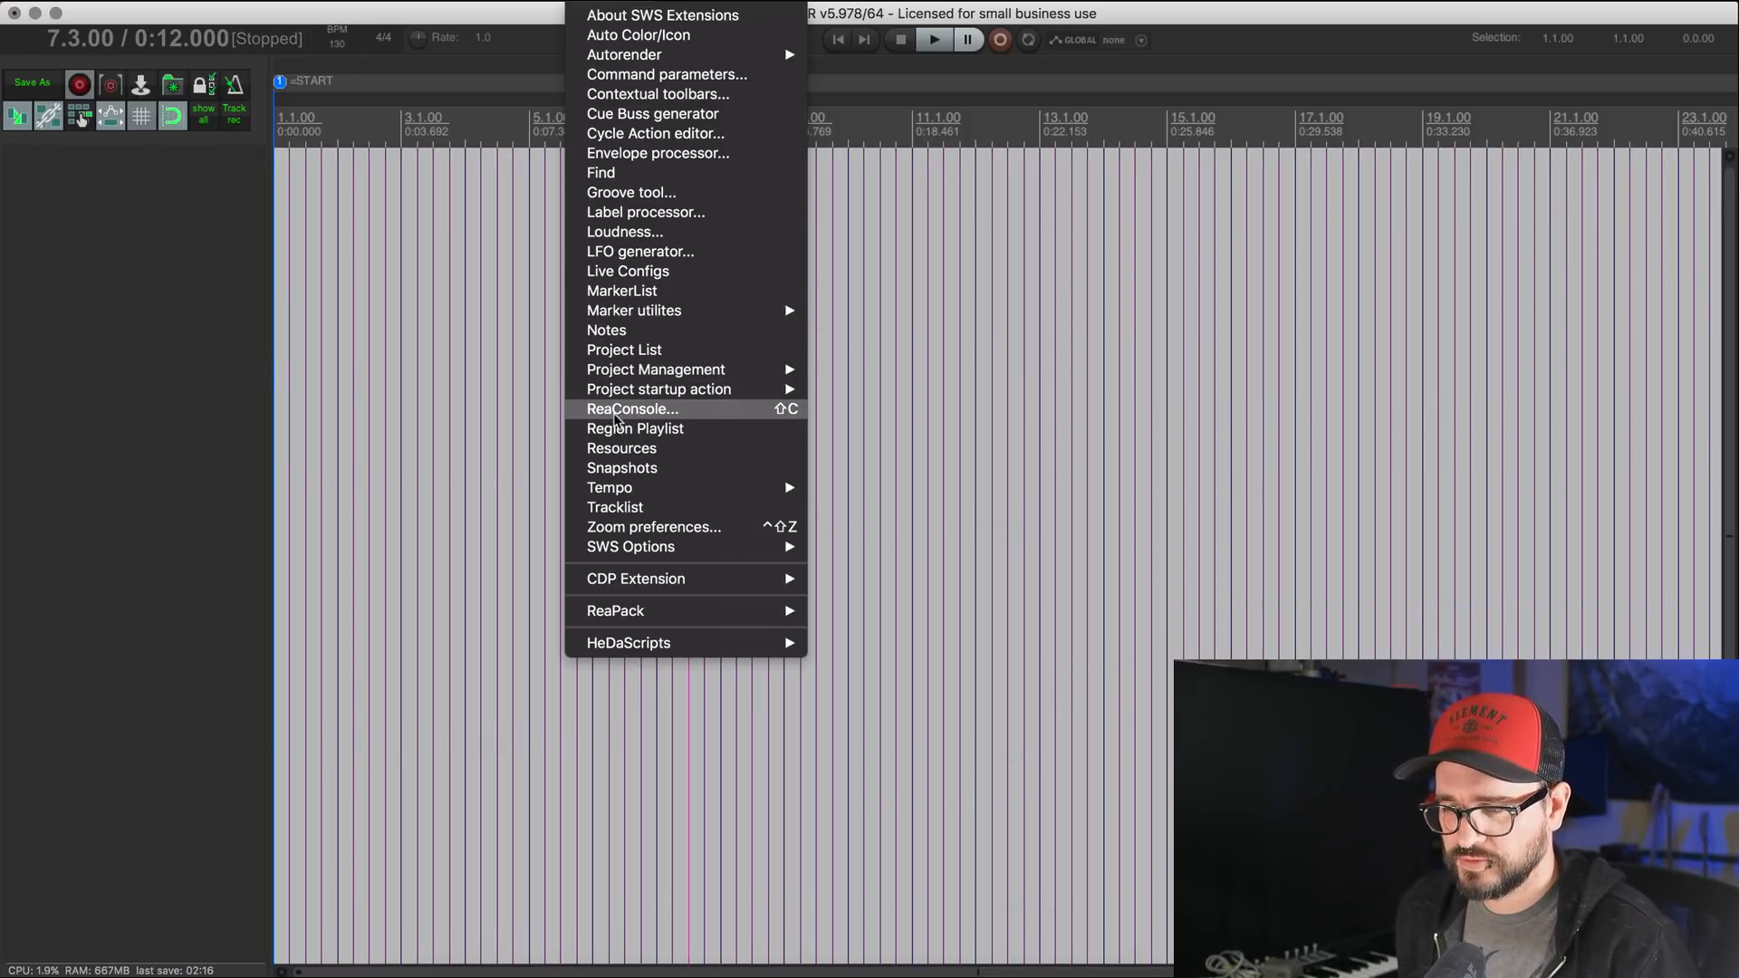
Step: Bring up the SWS Resources manager from the Extensions menu
{"action": "left_click", "coordinate": [621, 447]}
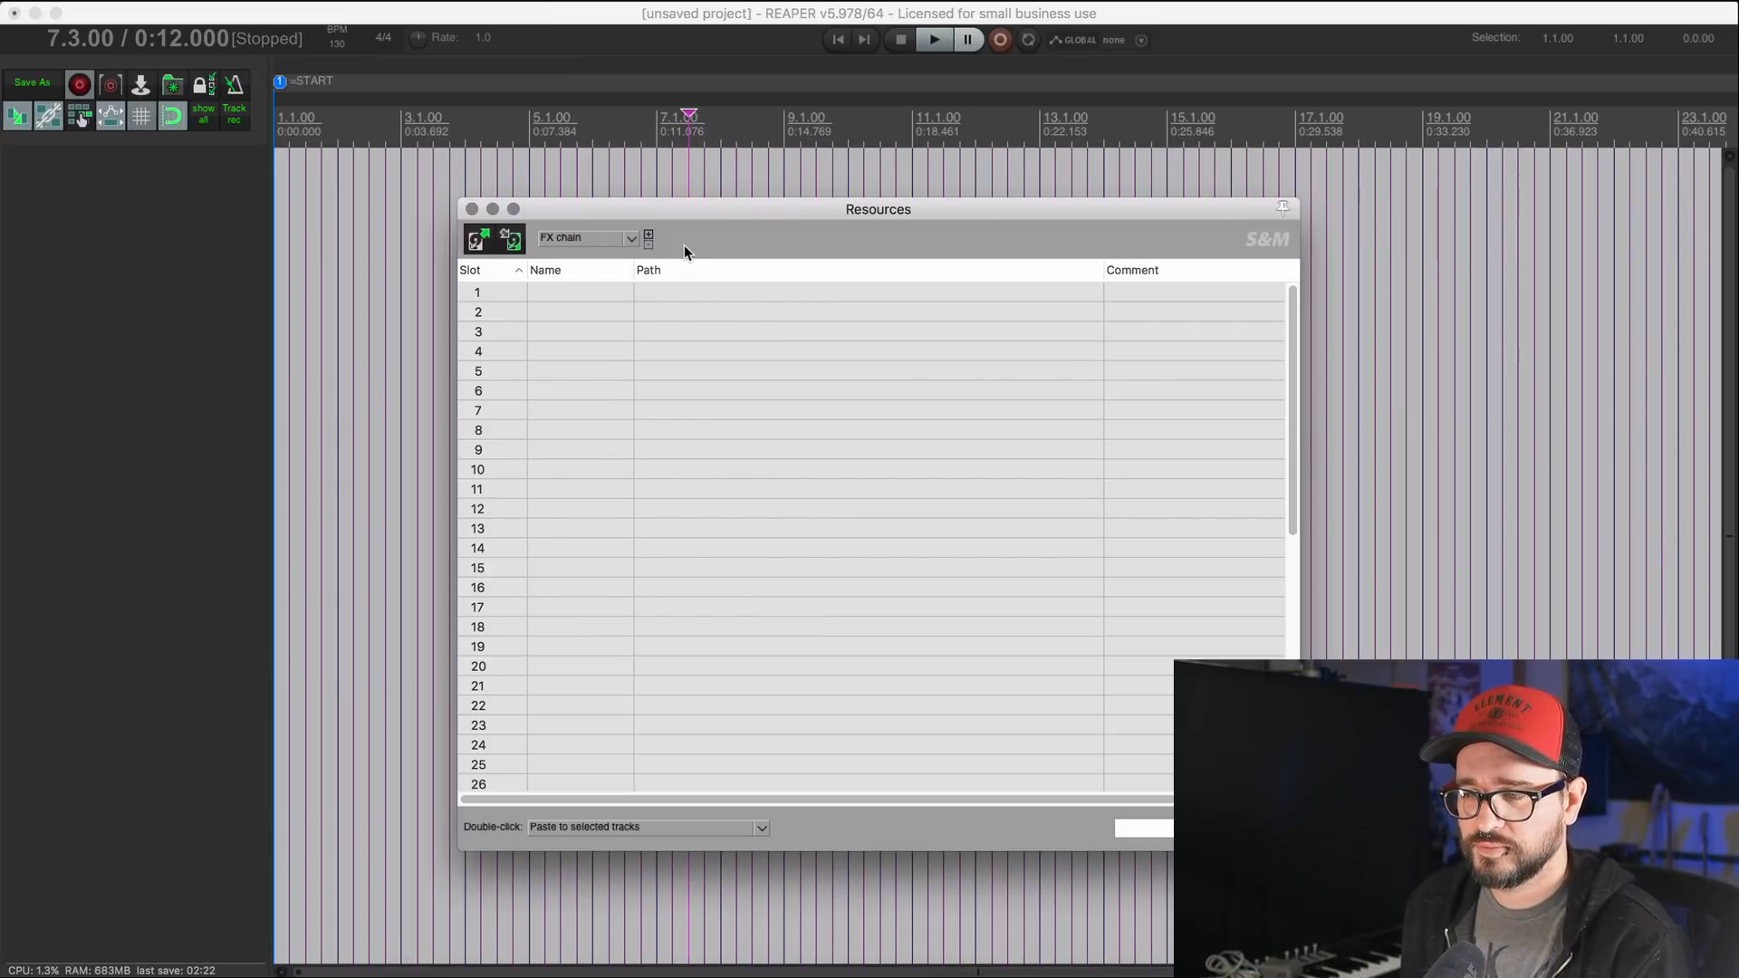
{"action": "mouse_move", "coordinate": [596, 244]}
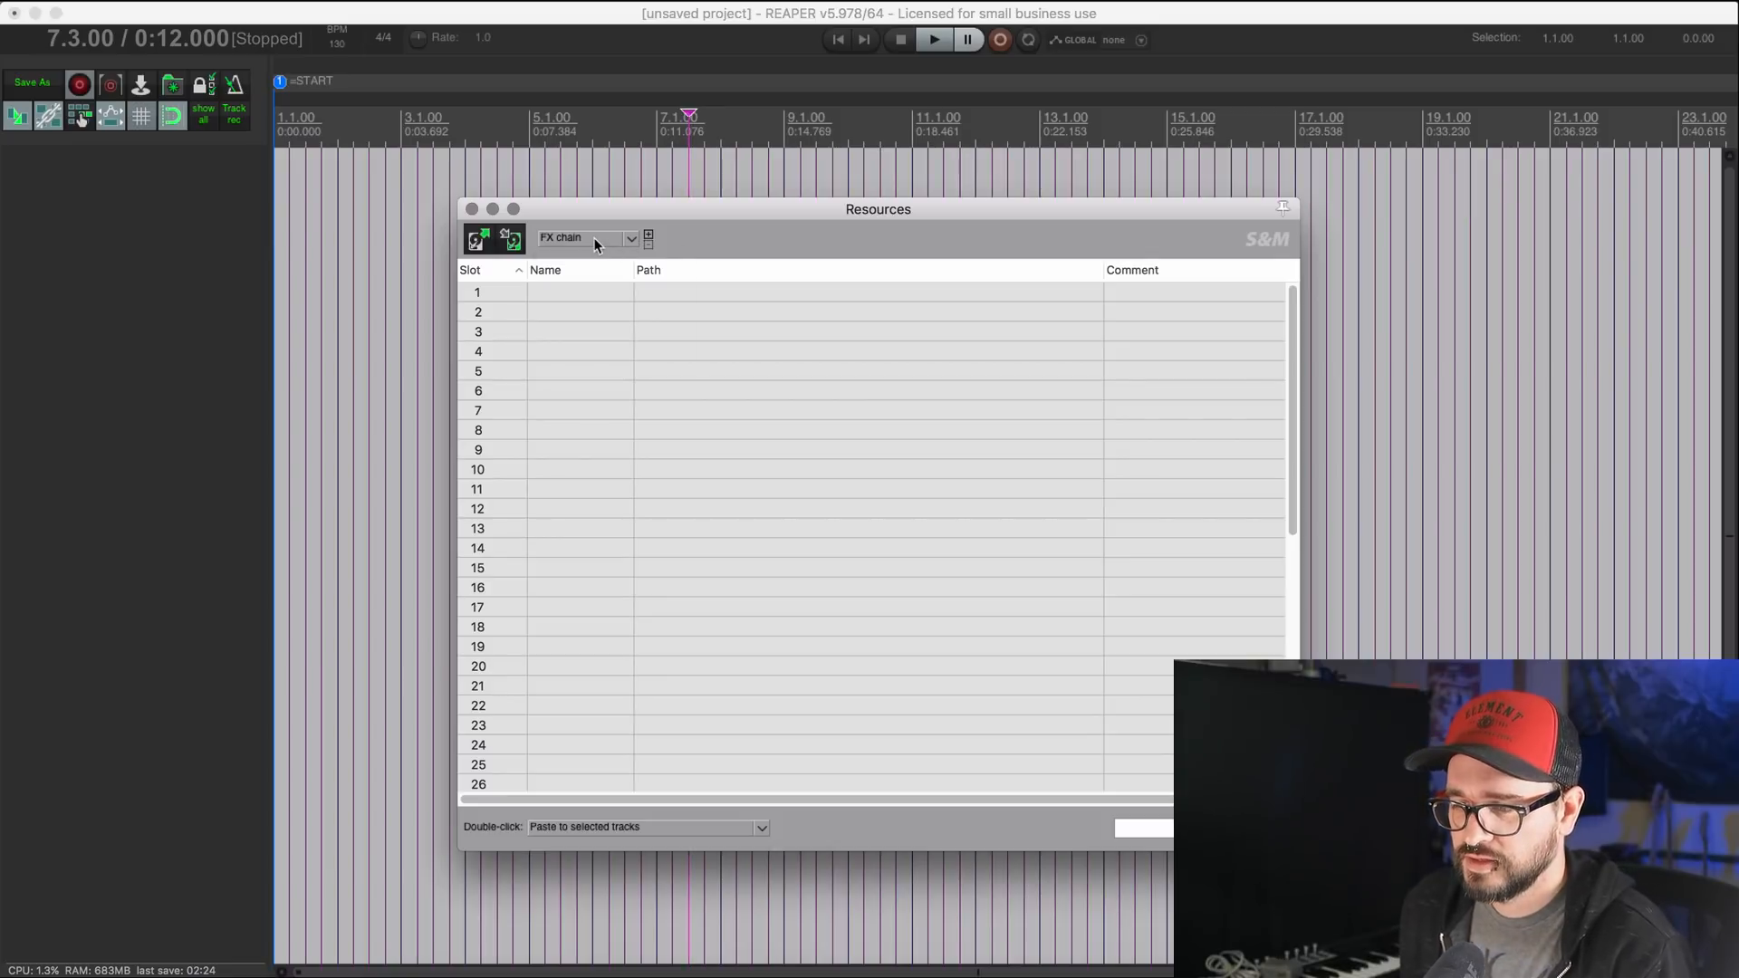
Step: Switch the Resources manager type from FX chain to Track template
{"action": "left_click", "coordinate": [587, 237]}
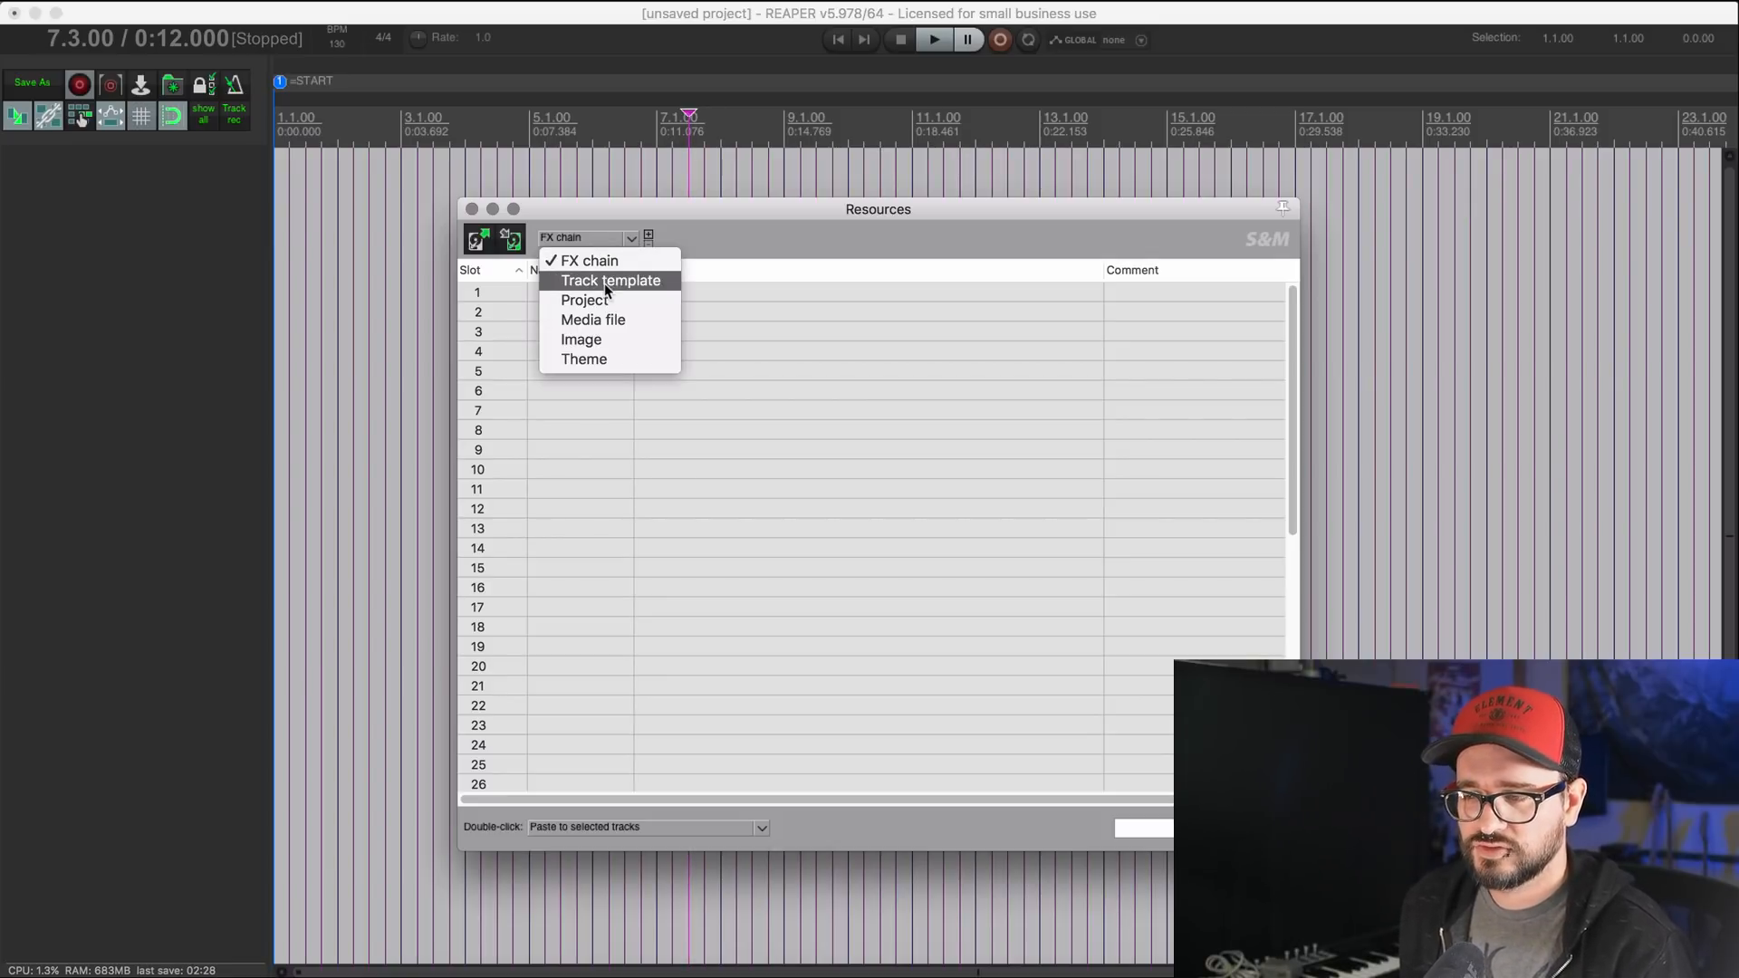
{"action": "left_click", "coordinate": [611, 279]}
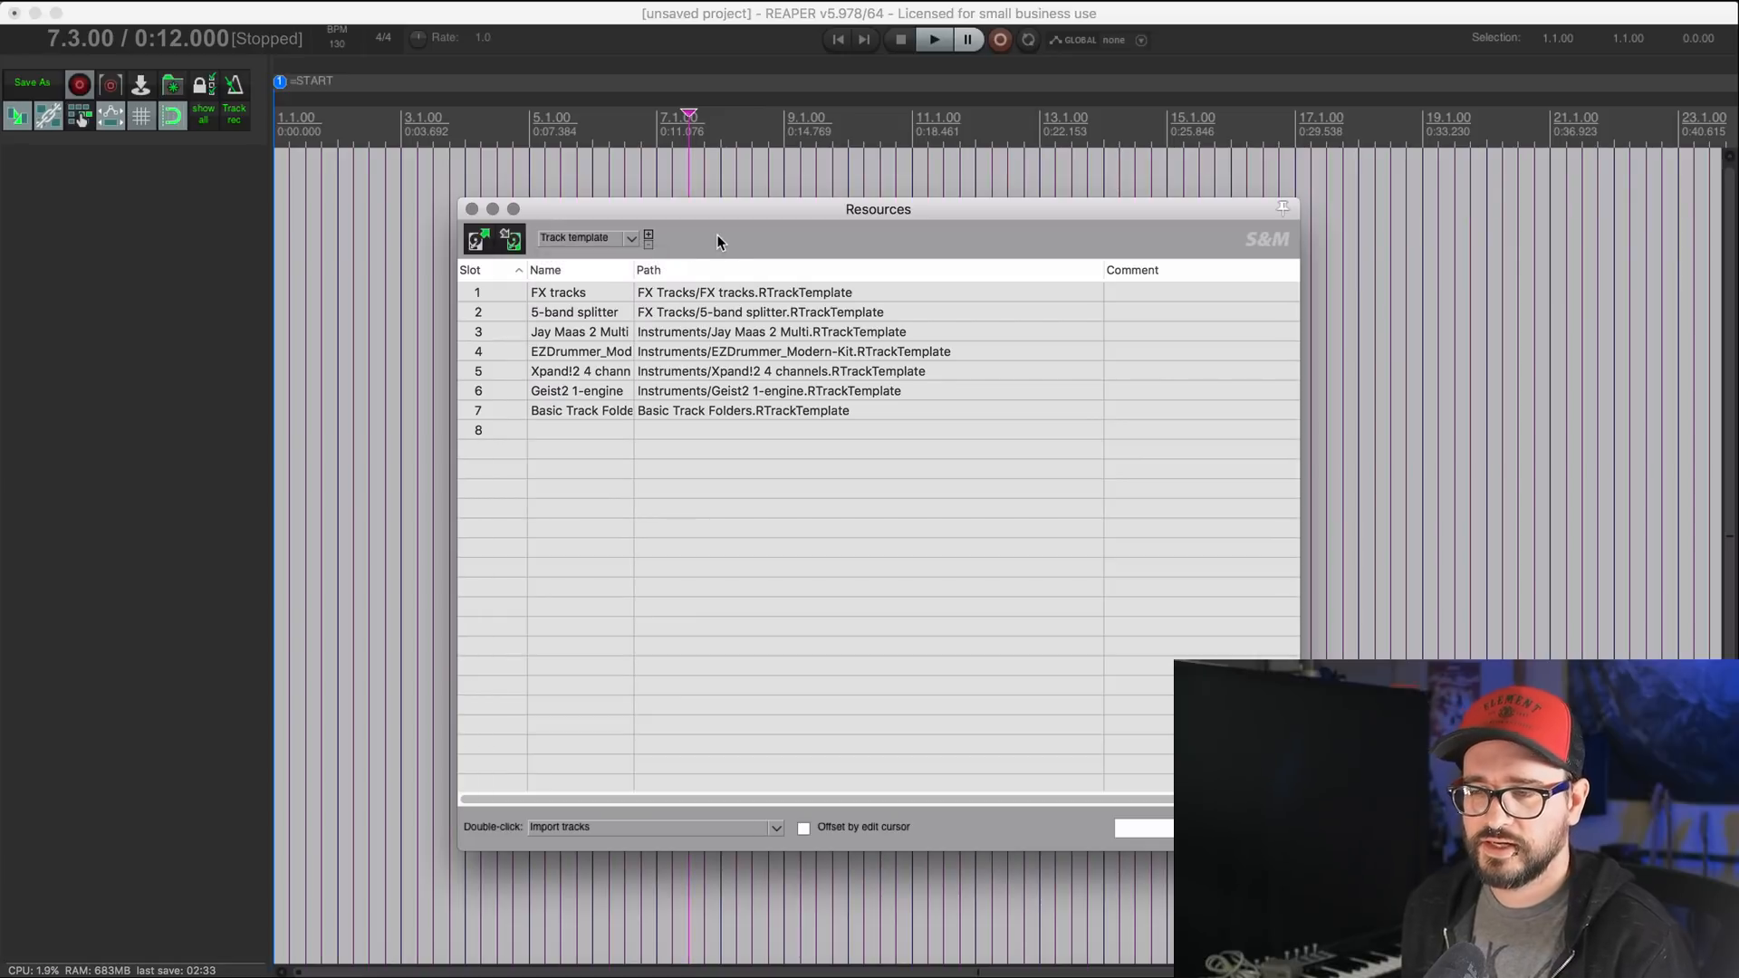
{"action": "mouse_move", "coordinate": [105, 435]}
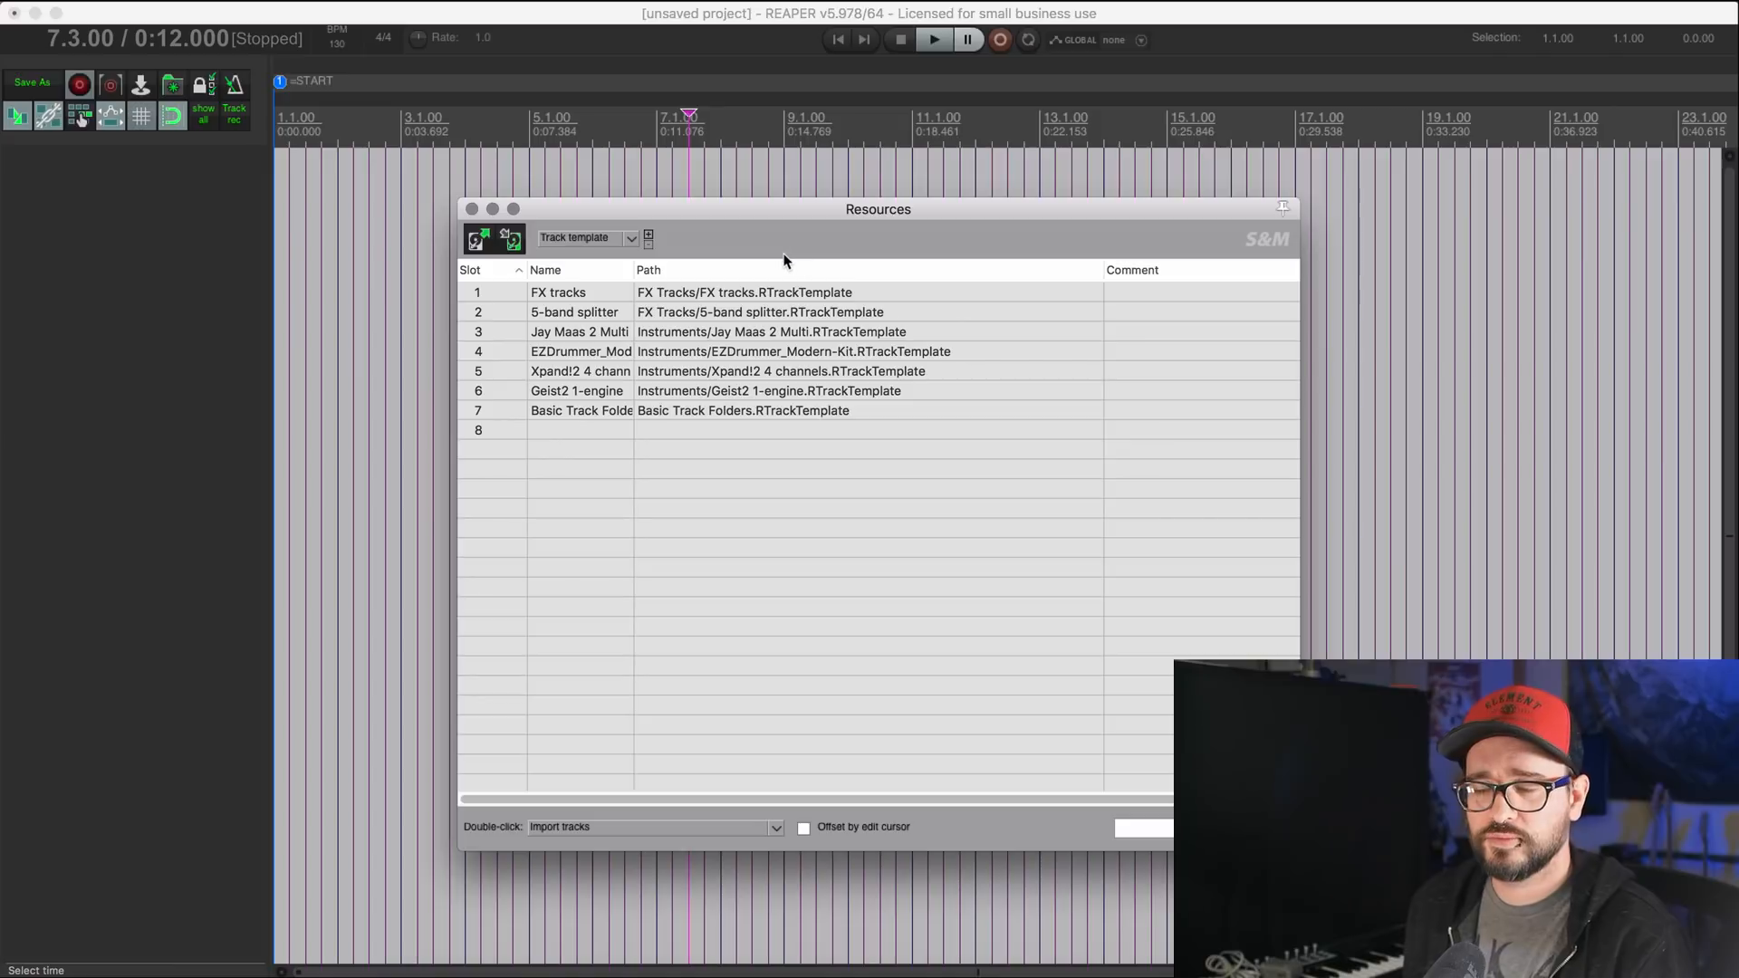
{"action": "mouse_move", "coordinate": [783, 268]}
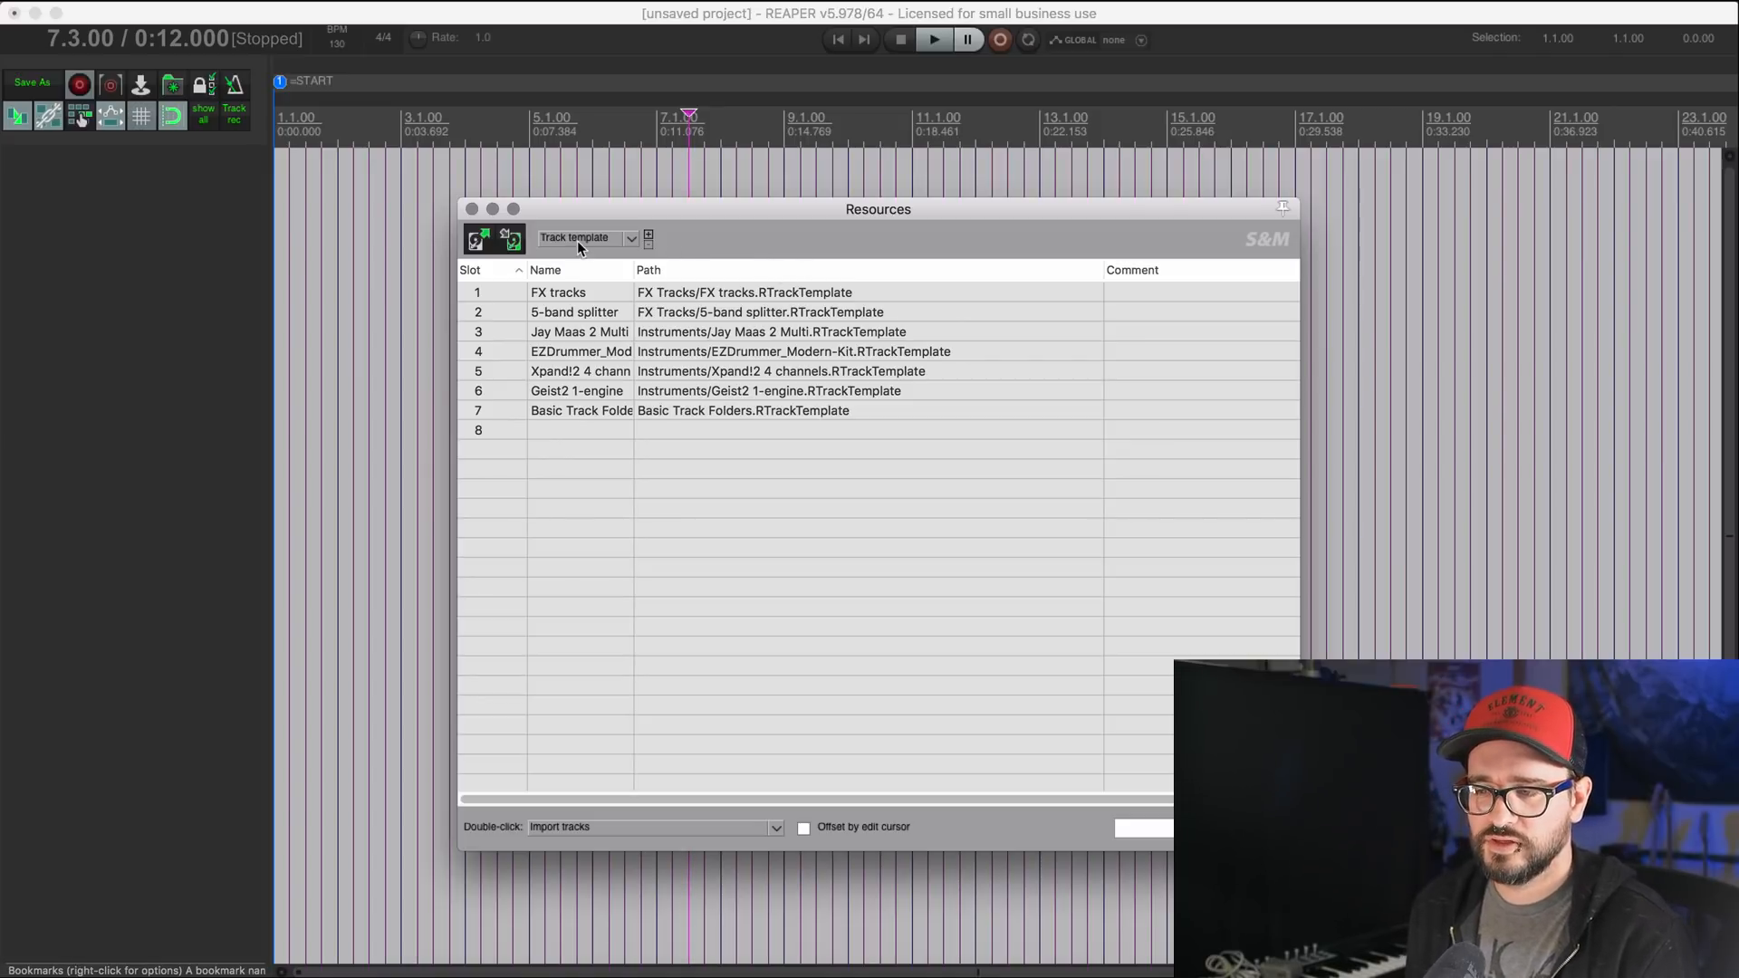
{"action": "left_click", "coordinate": [585, 237]}
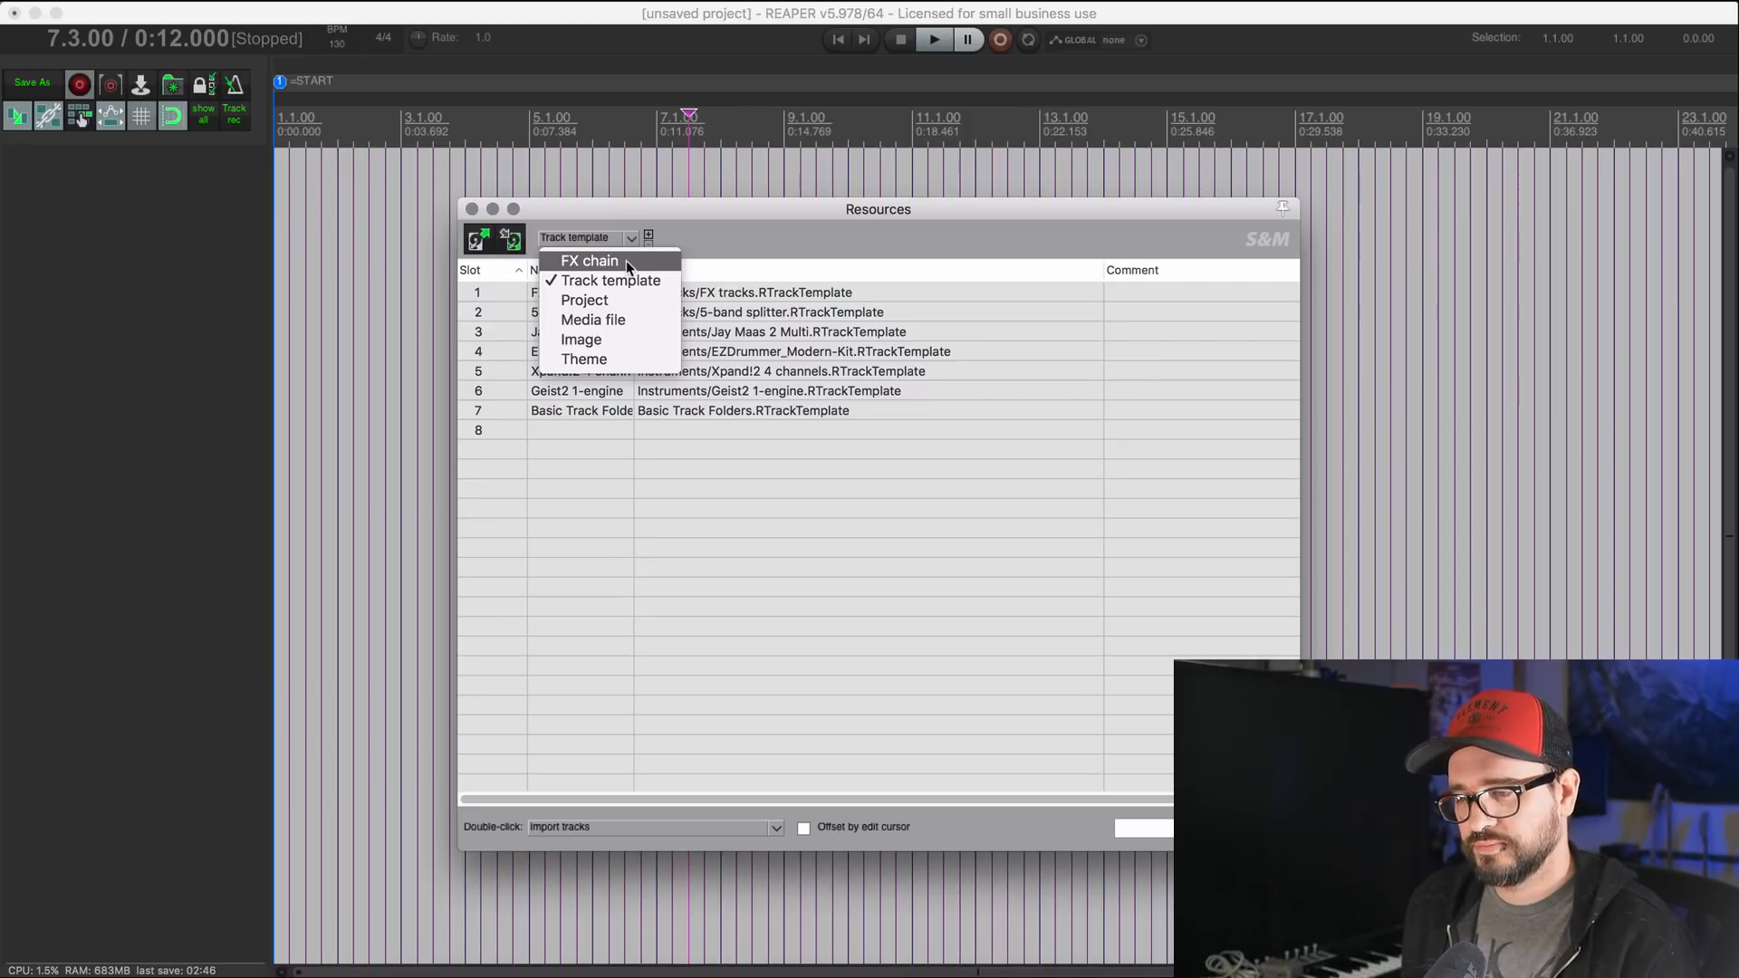
{"action": "mouse_move", "coordinate": [609, 279]}
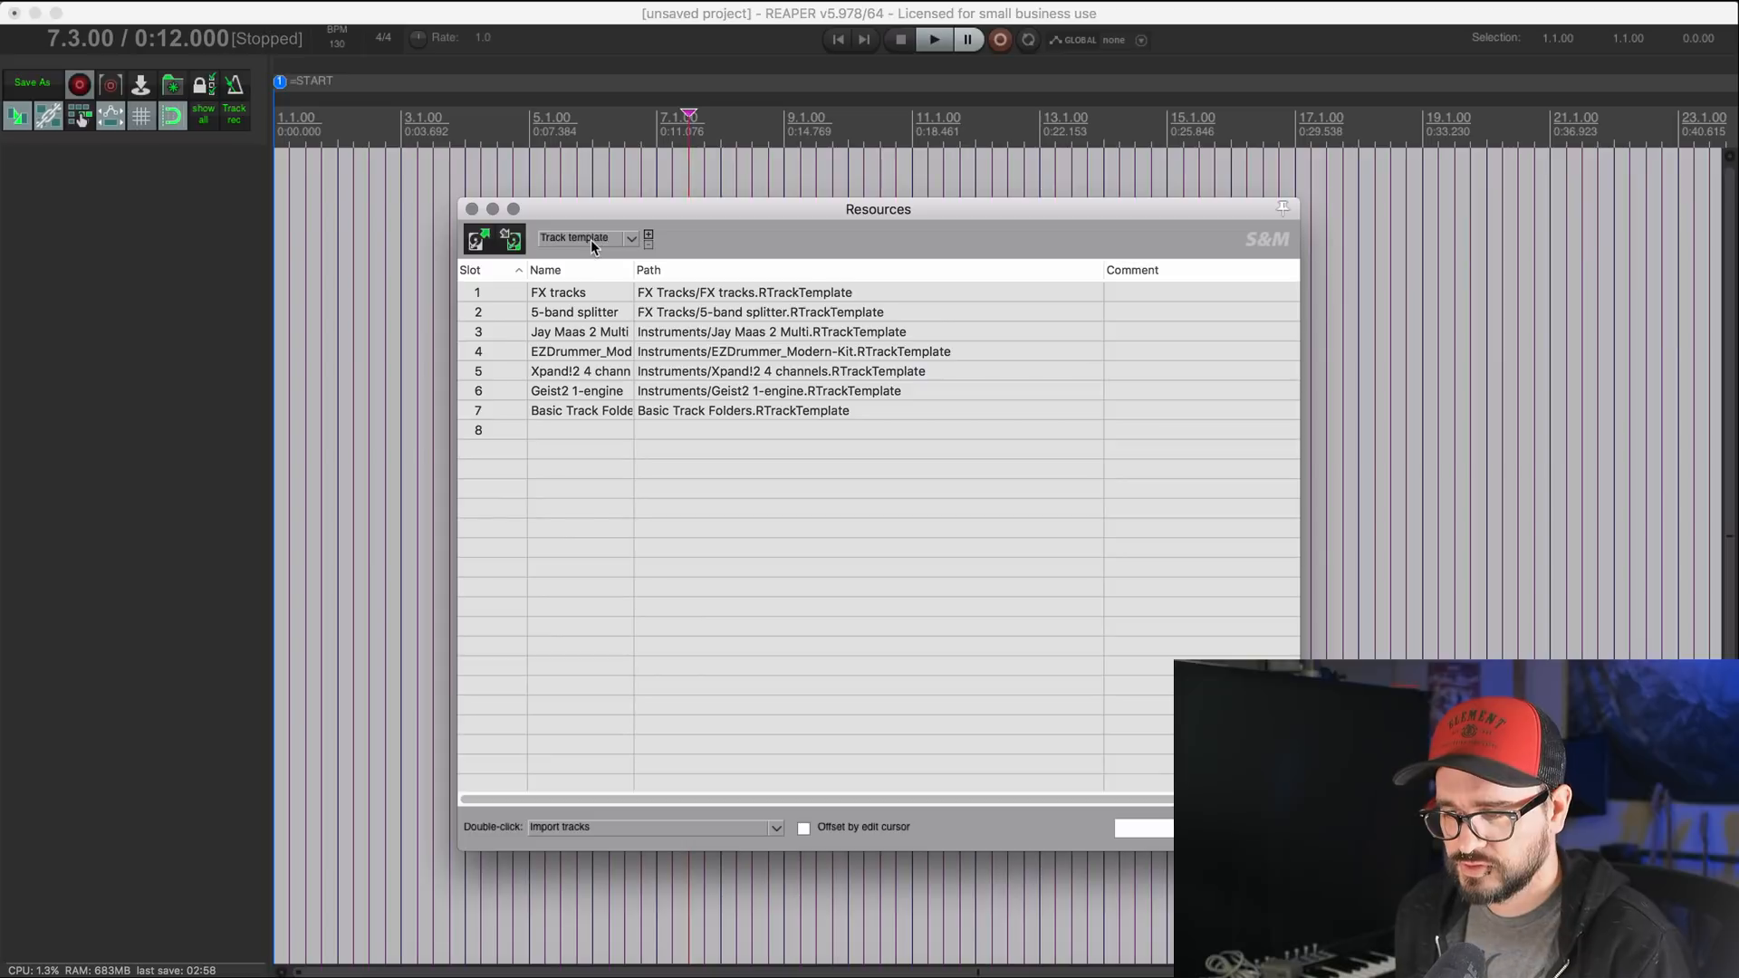
{"action": "mouse_move", "coordinate": [576, 440]}
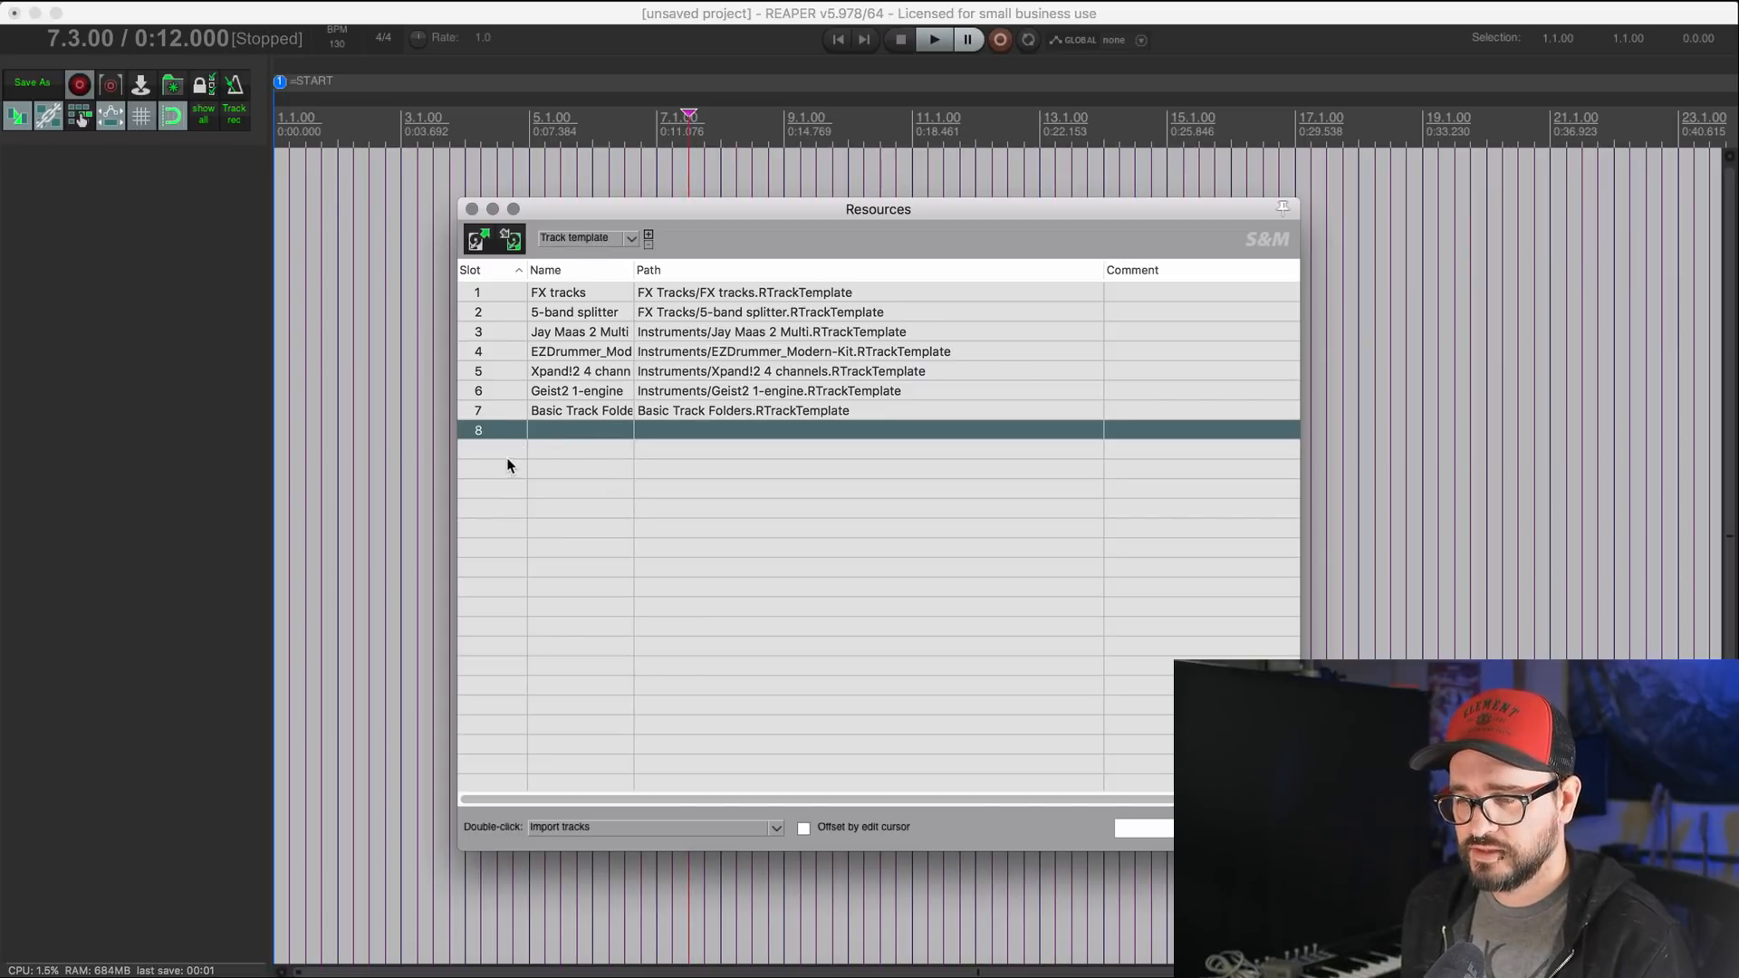
Step: Add a new slot and load the Podolski template from the Instruments folder into slot 8
{"action": "right_click", "coordinate": [507, 465]}
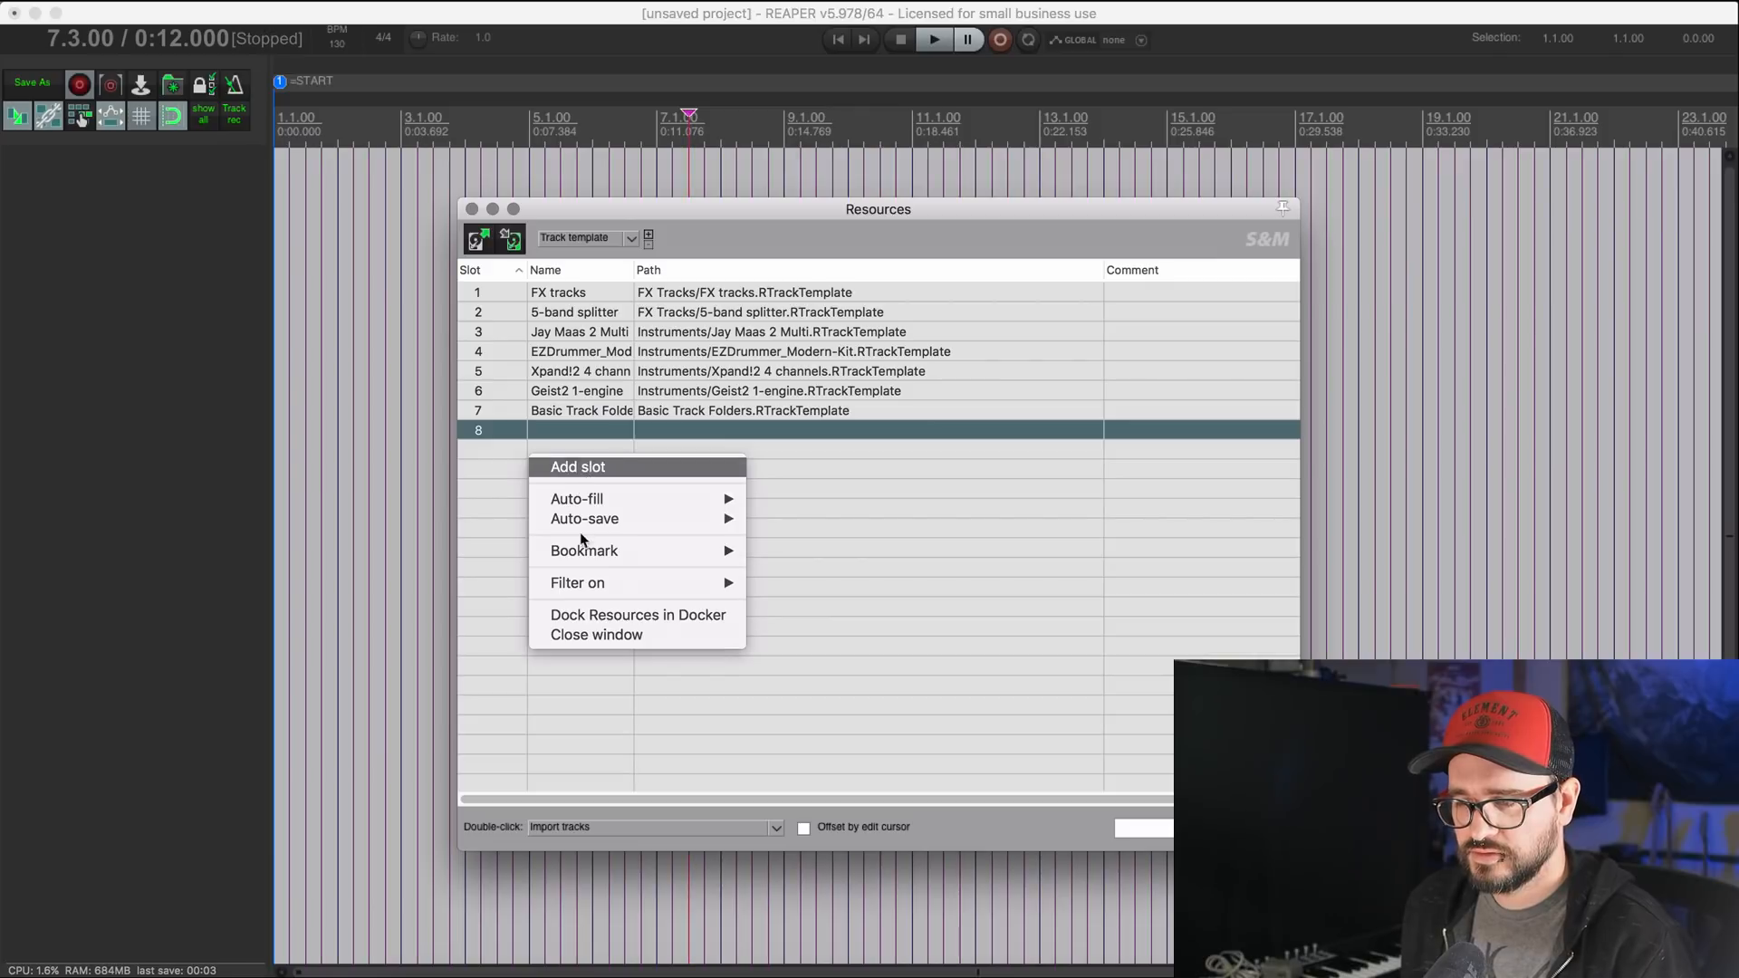
{"action": "left_click", "coordinate": [578, 468]}
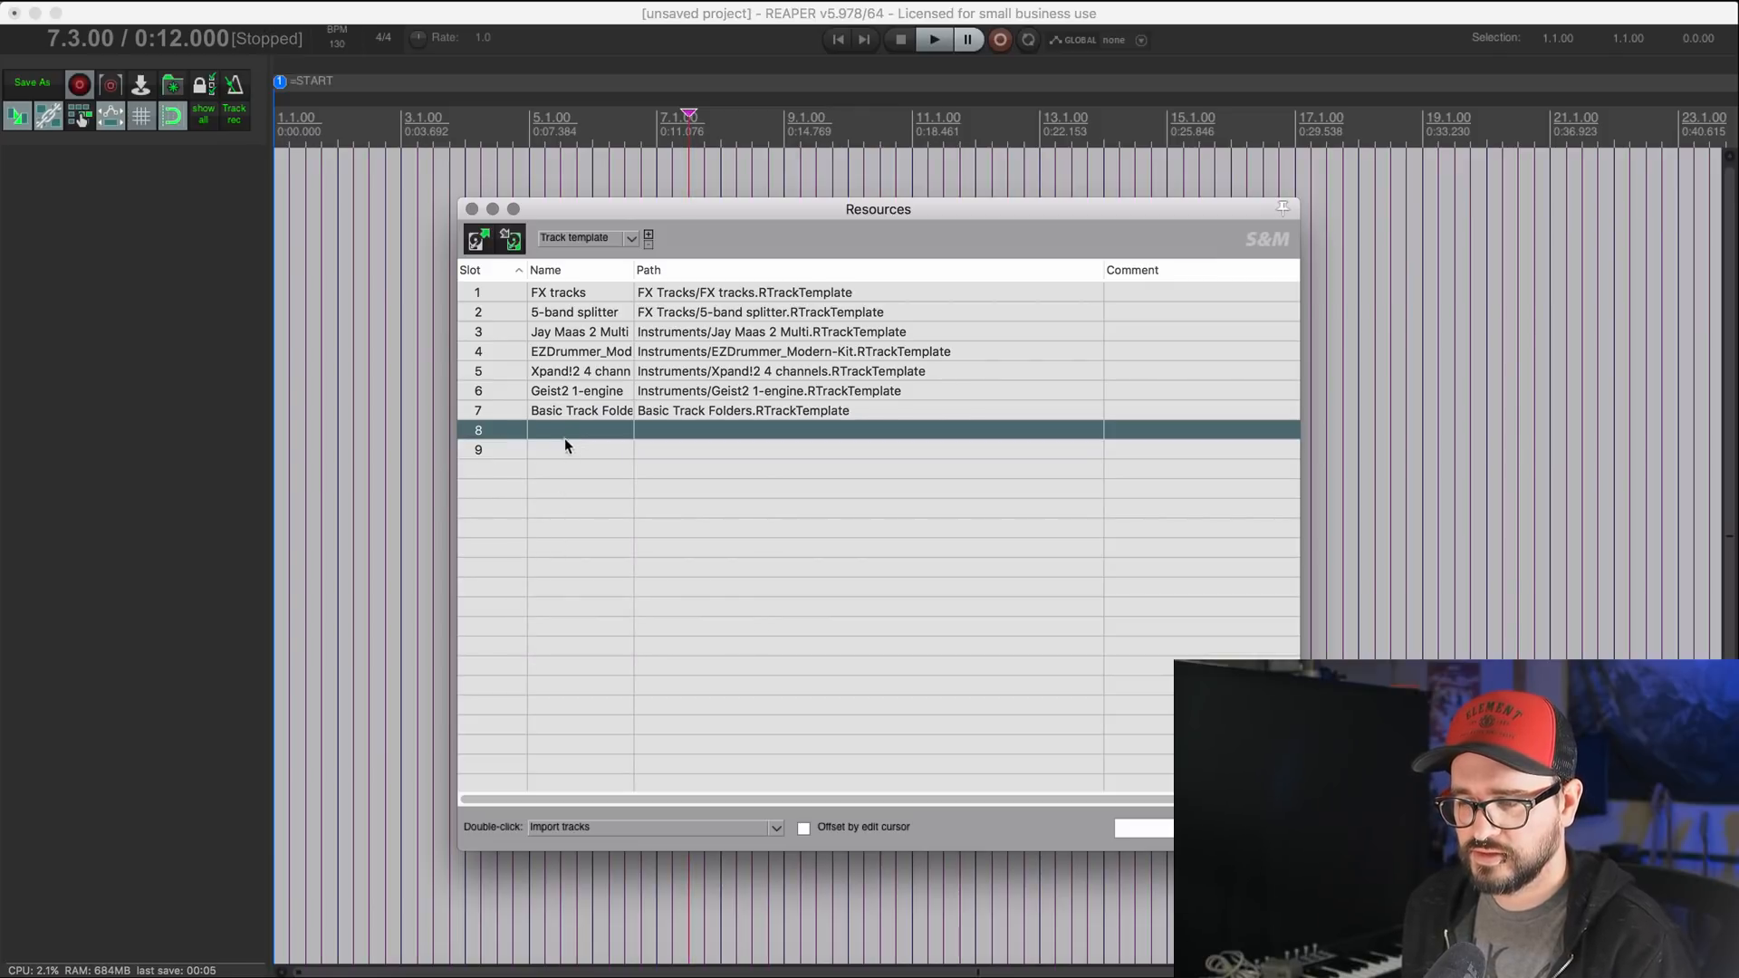
{"action": "right_click", "coordinate": [565, 432]}
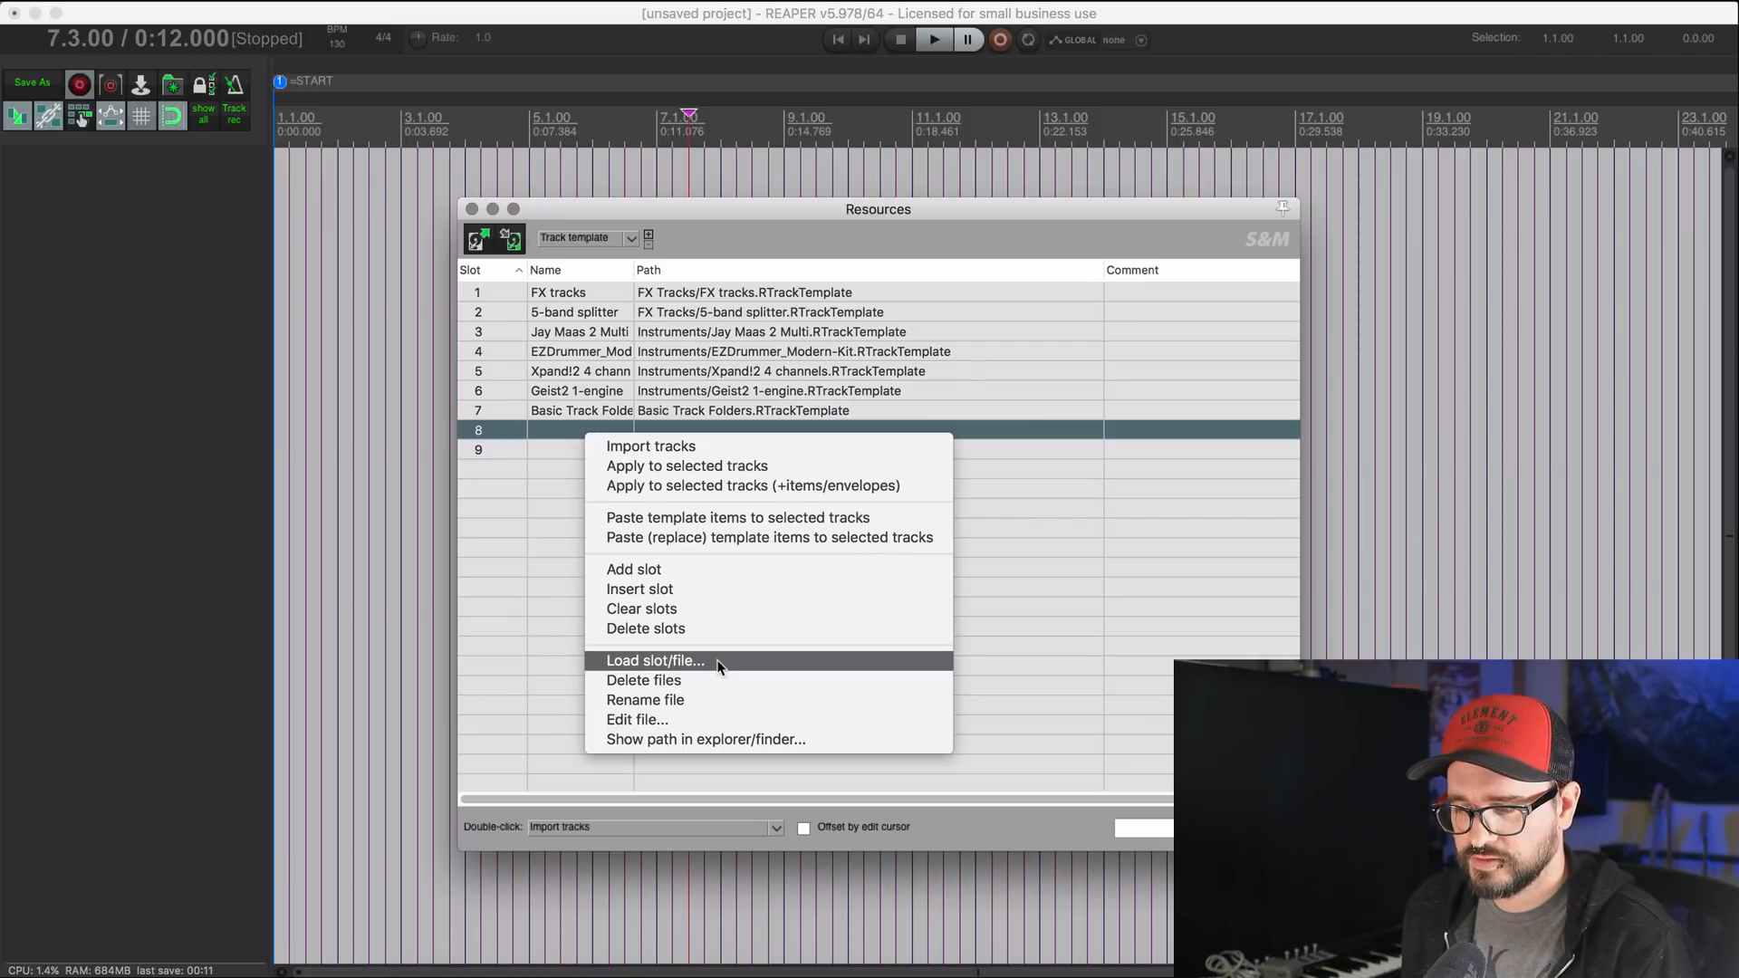
{"action": "left_click", "coordinate": [654, 659]}
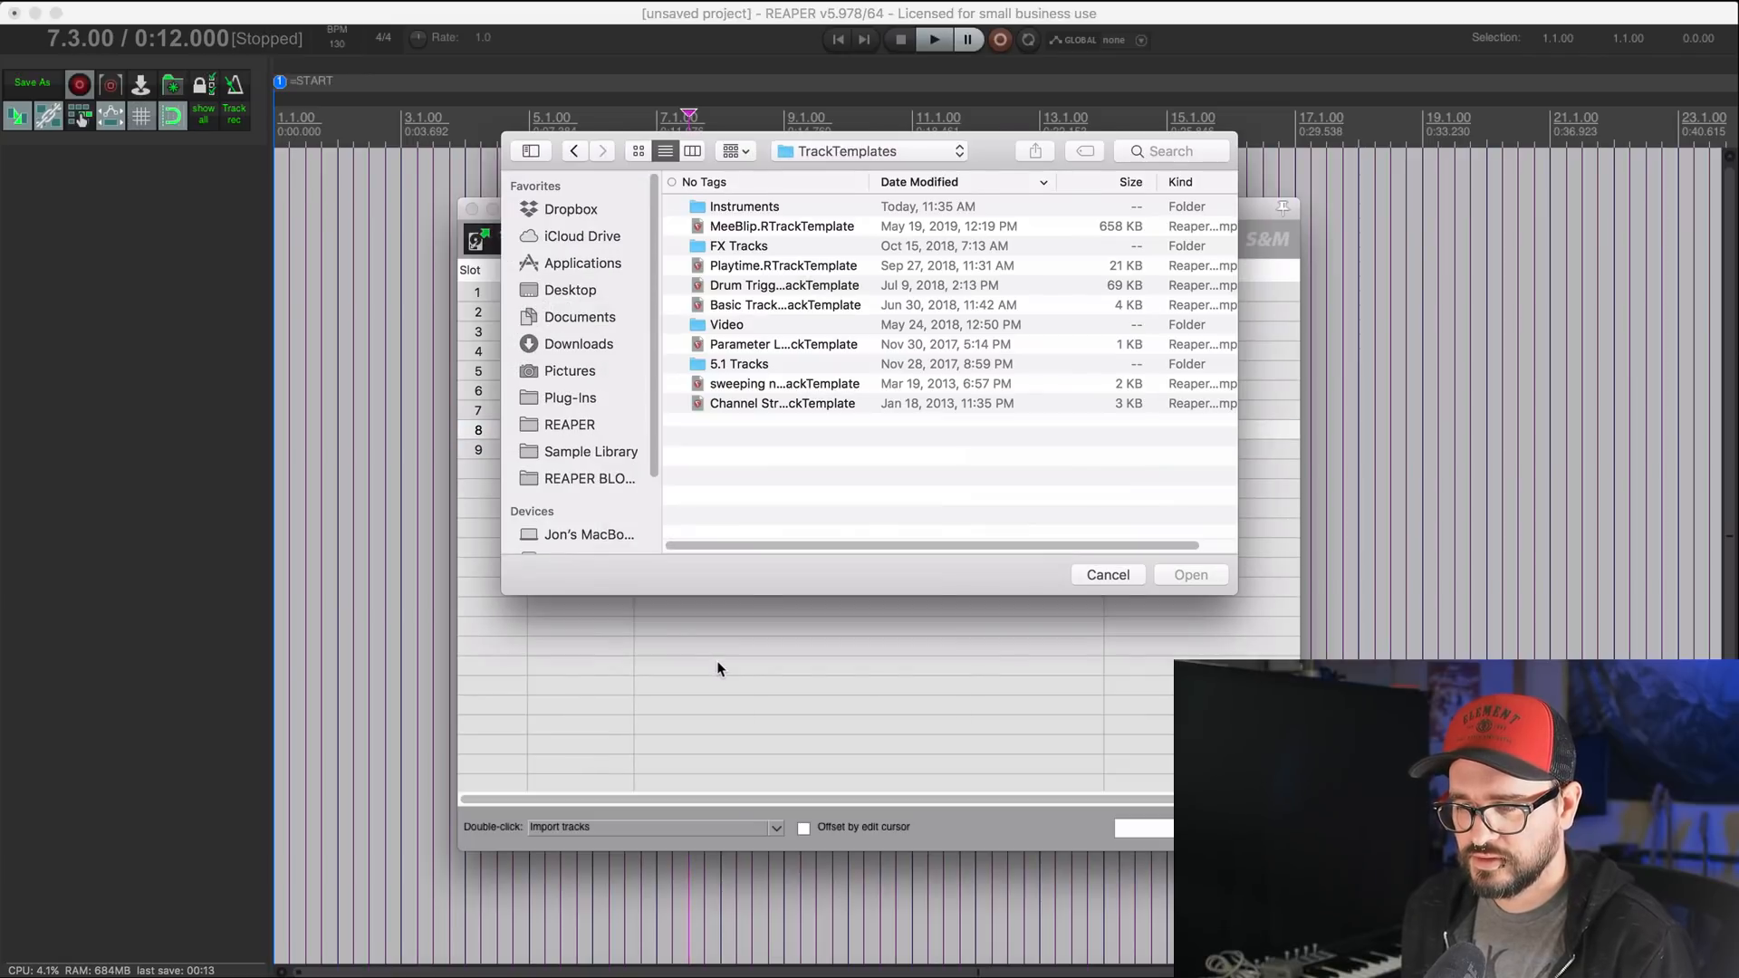
{"action": "mouse_move", "coordinate": [788, 216]}
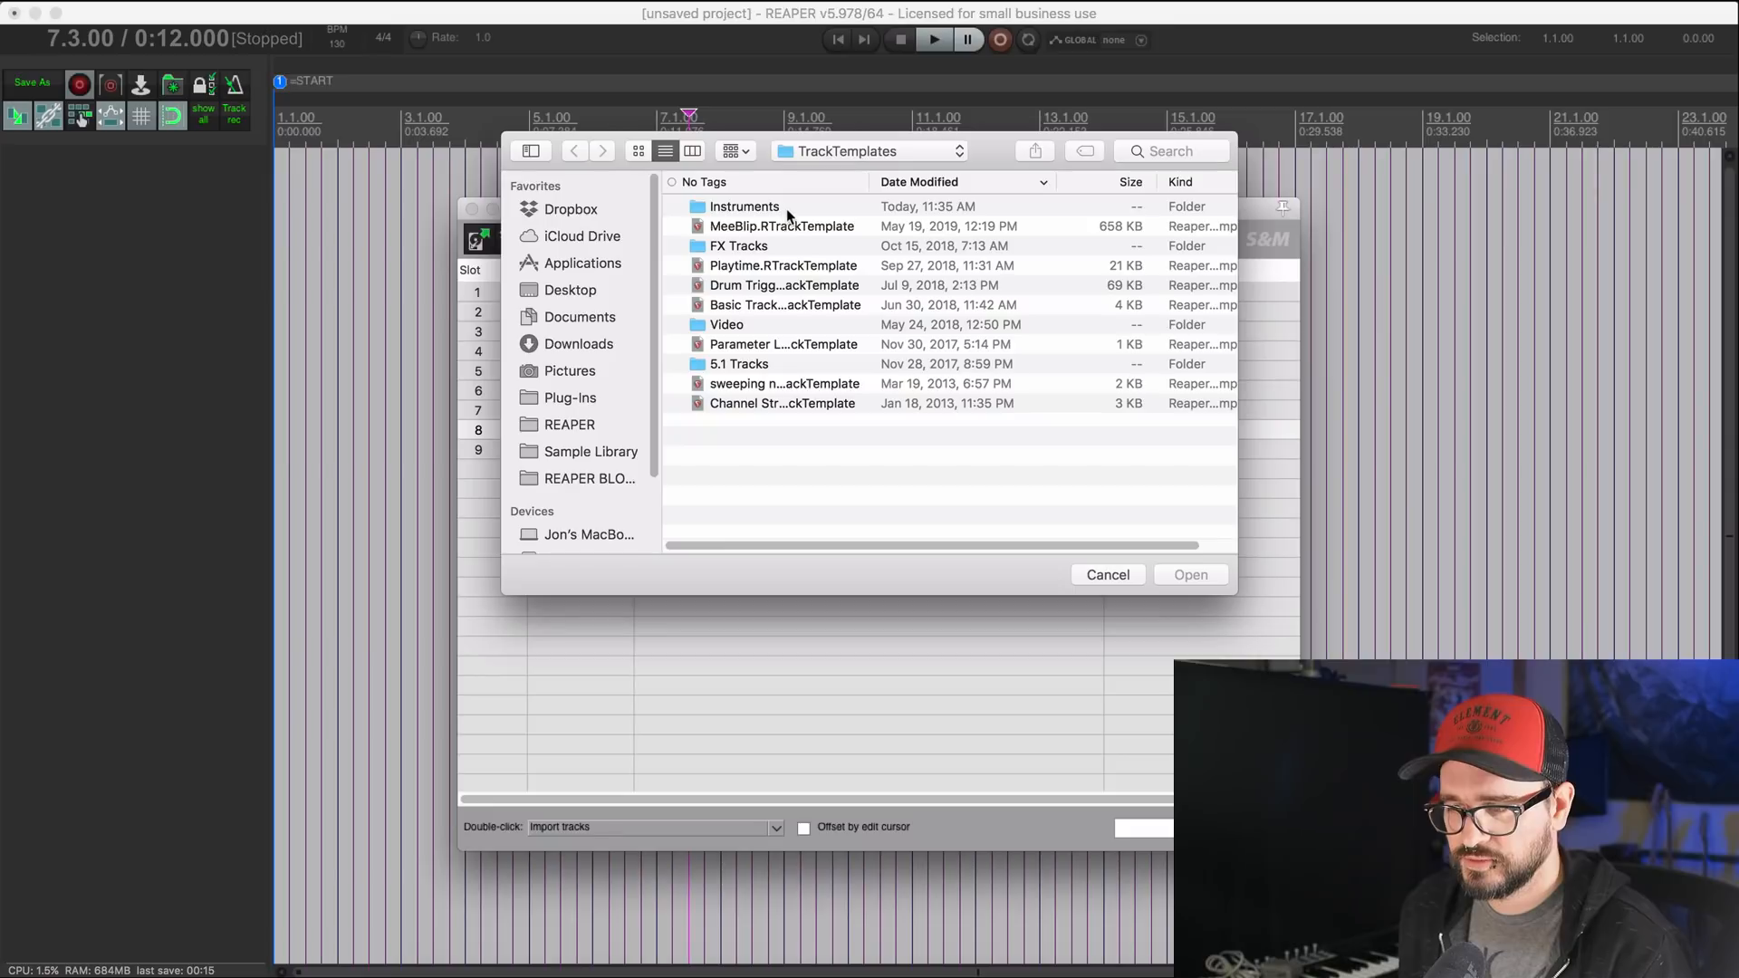
{"action": "double_click", "coordinate": [744, 207]}
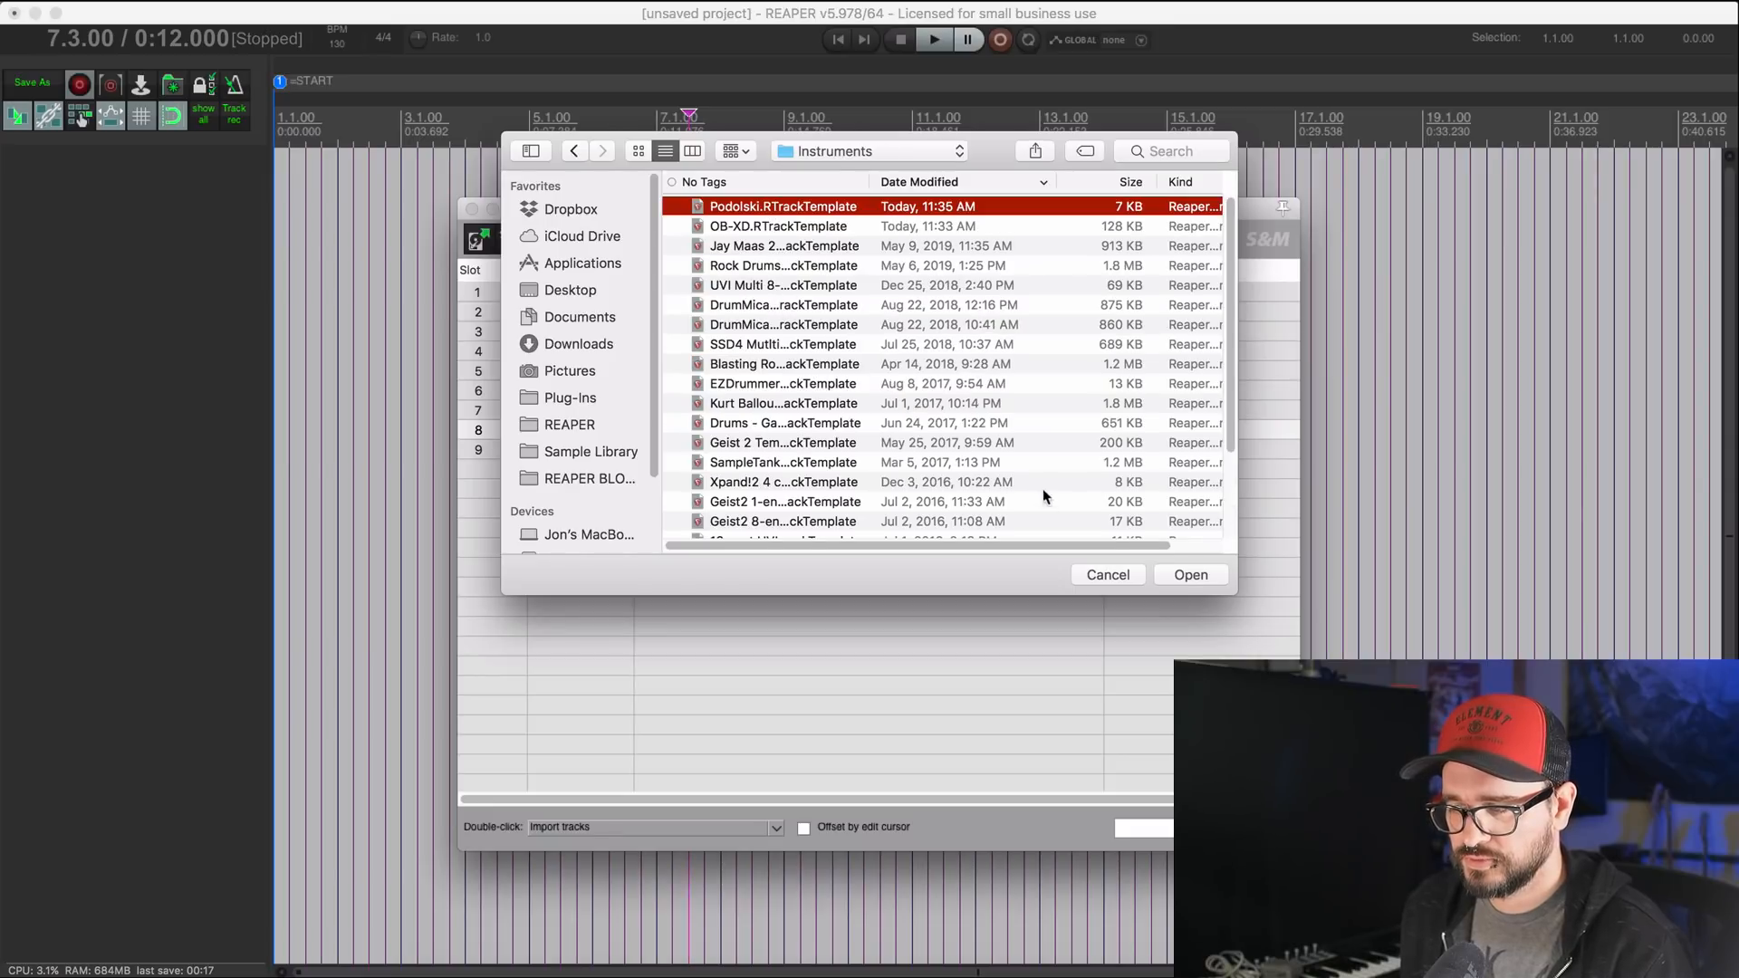
Step: Load the OB-XD RTrackTemplate file into slot 9
{"action": "right_click", "coordinate": [575, 449]}
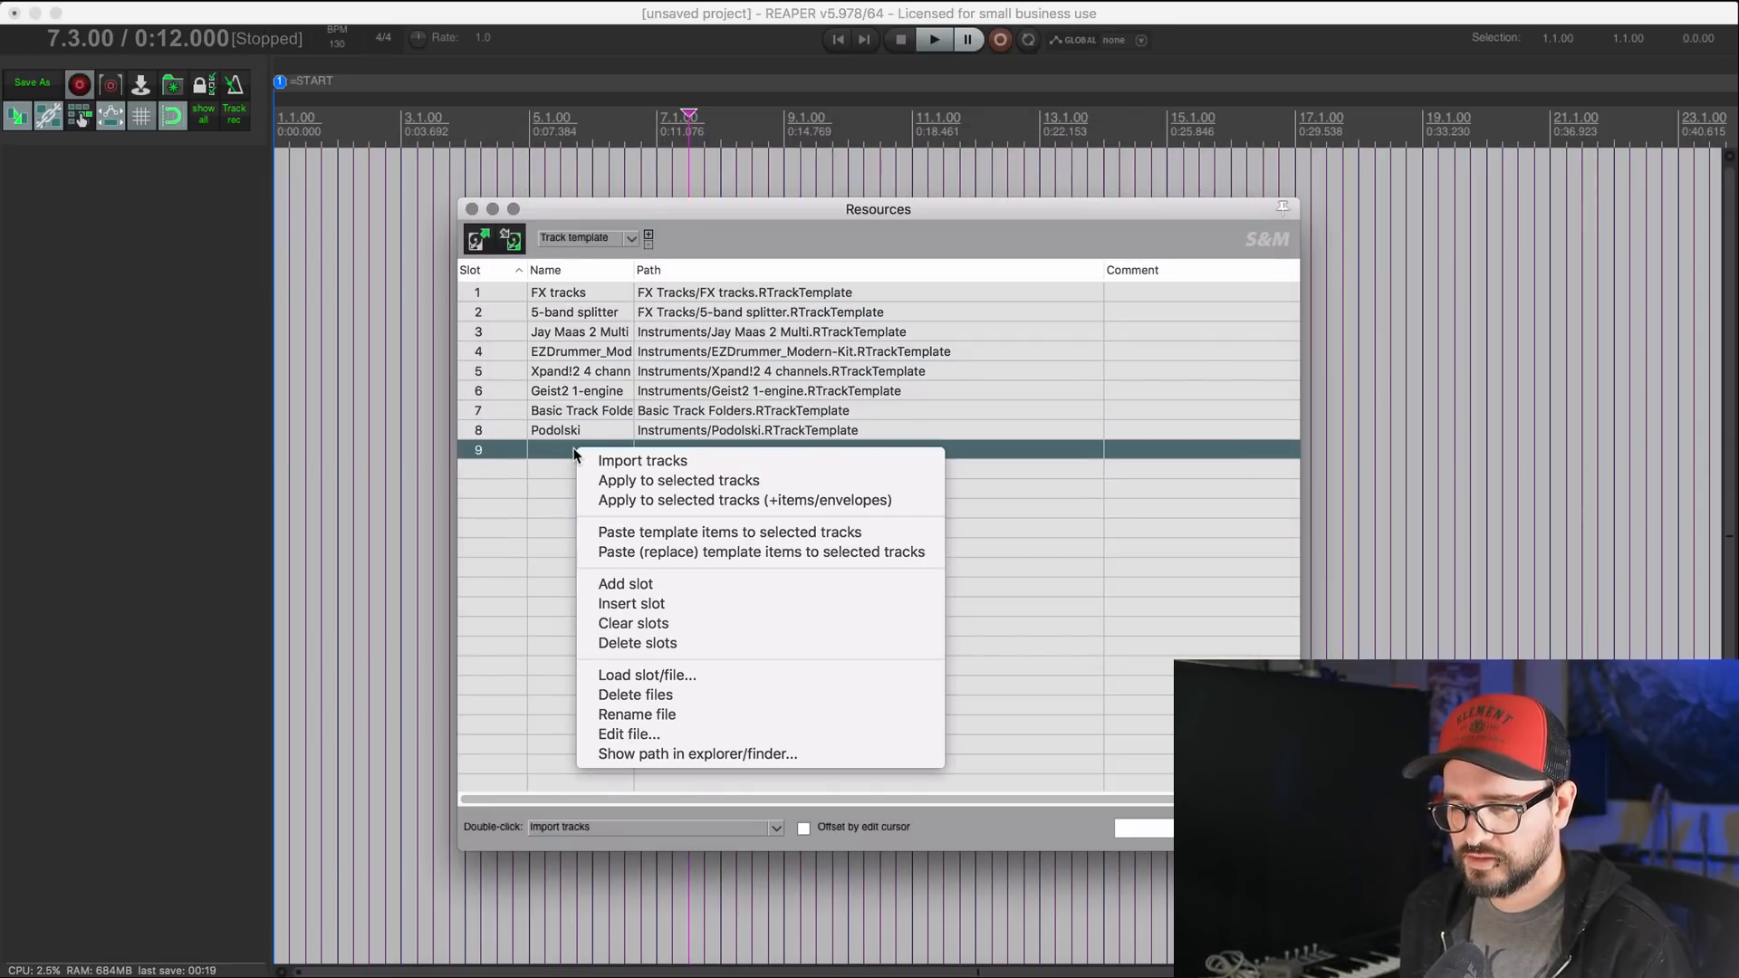
{"action": "mouse_move", "coordinate": [727, 675]}
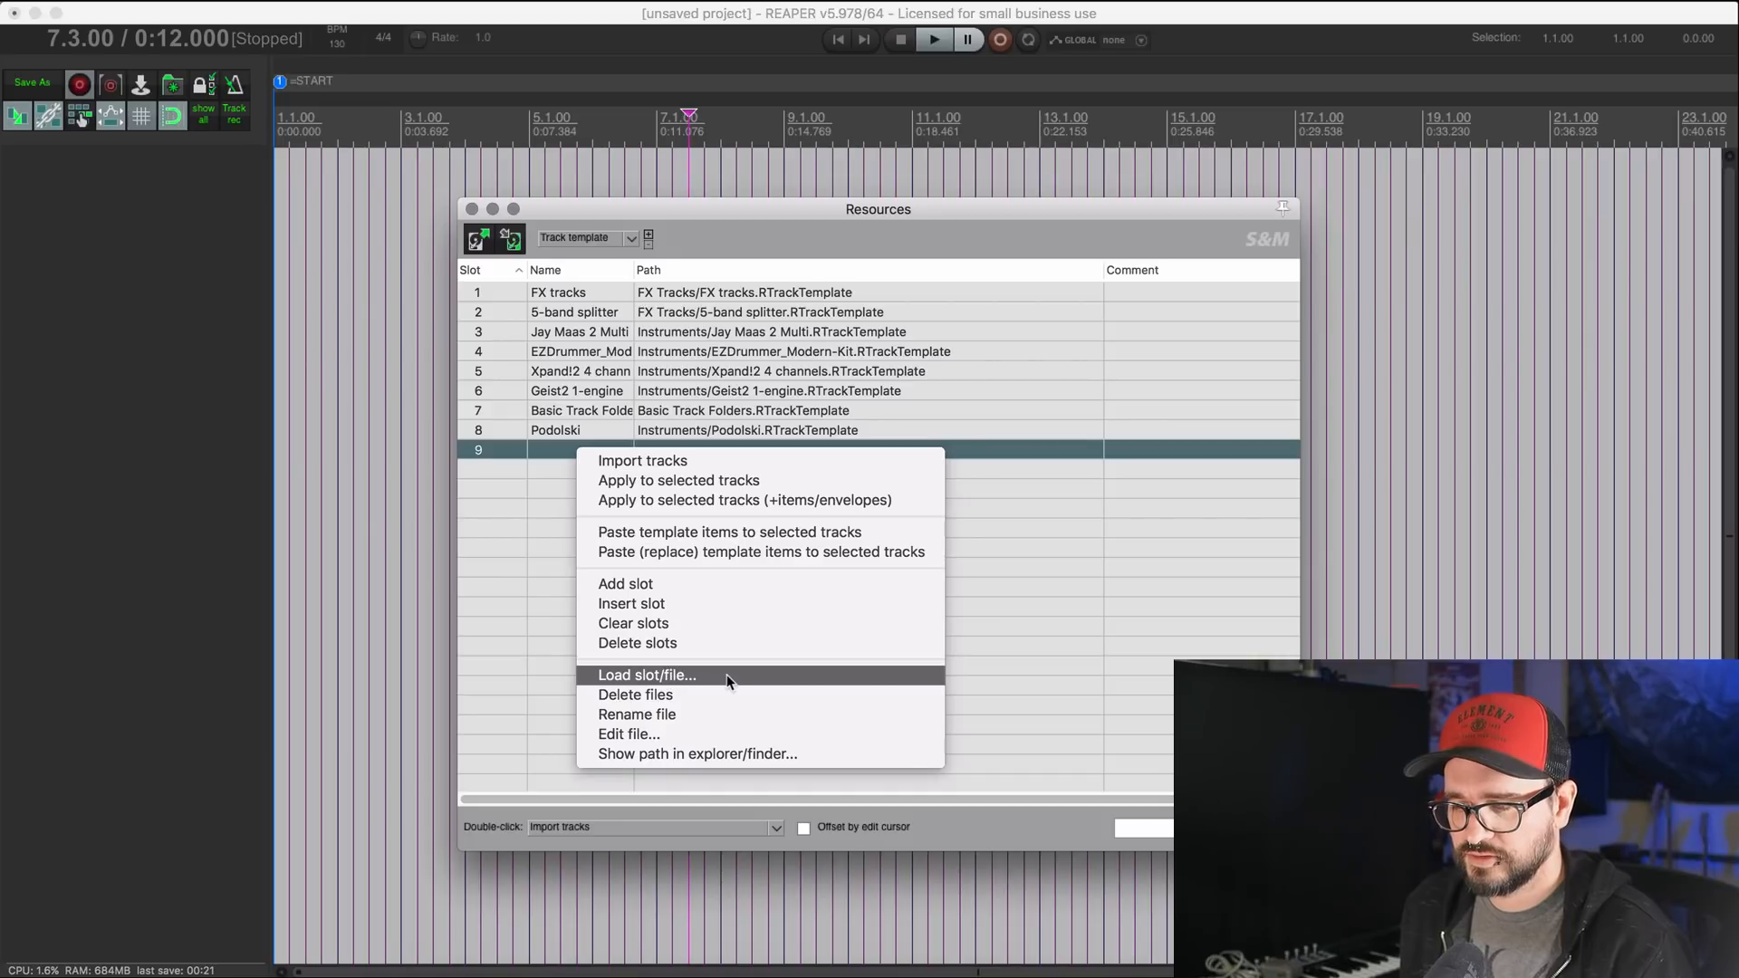
{"action": "left_click", "coordinate": [647, 676]}
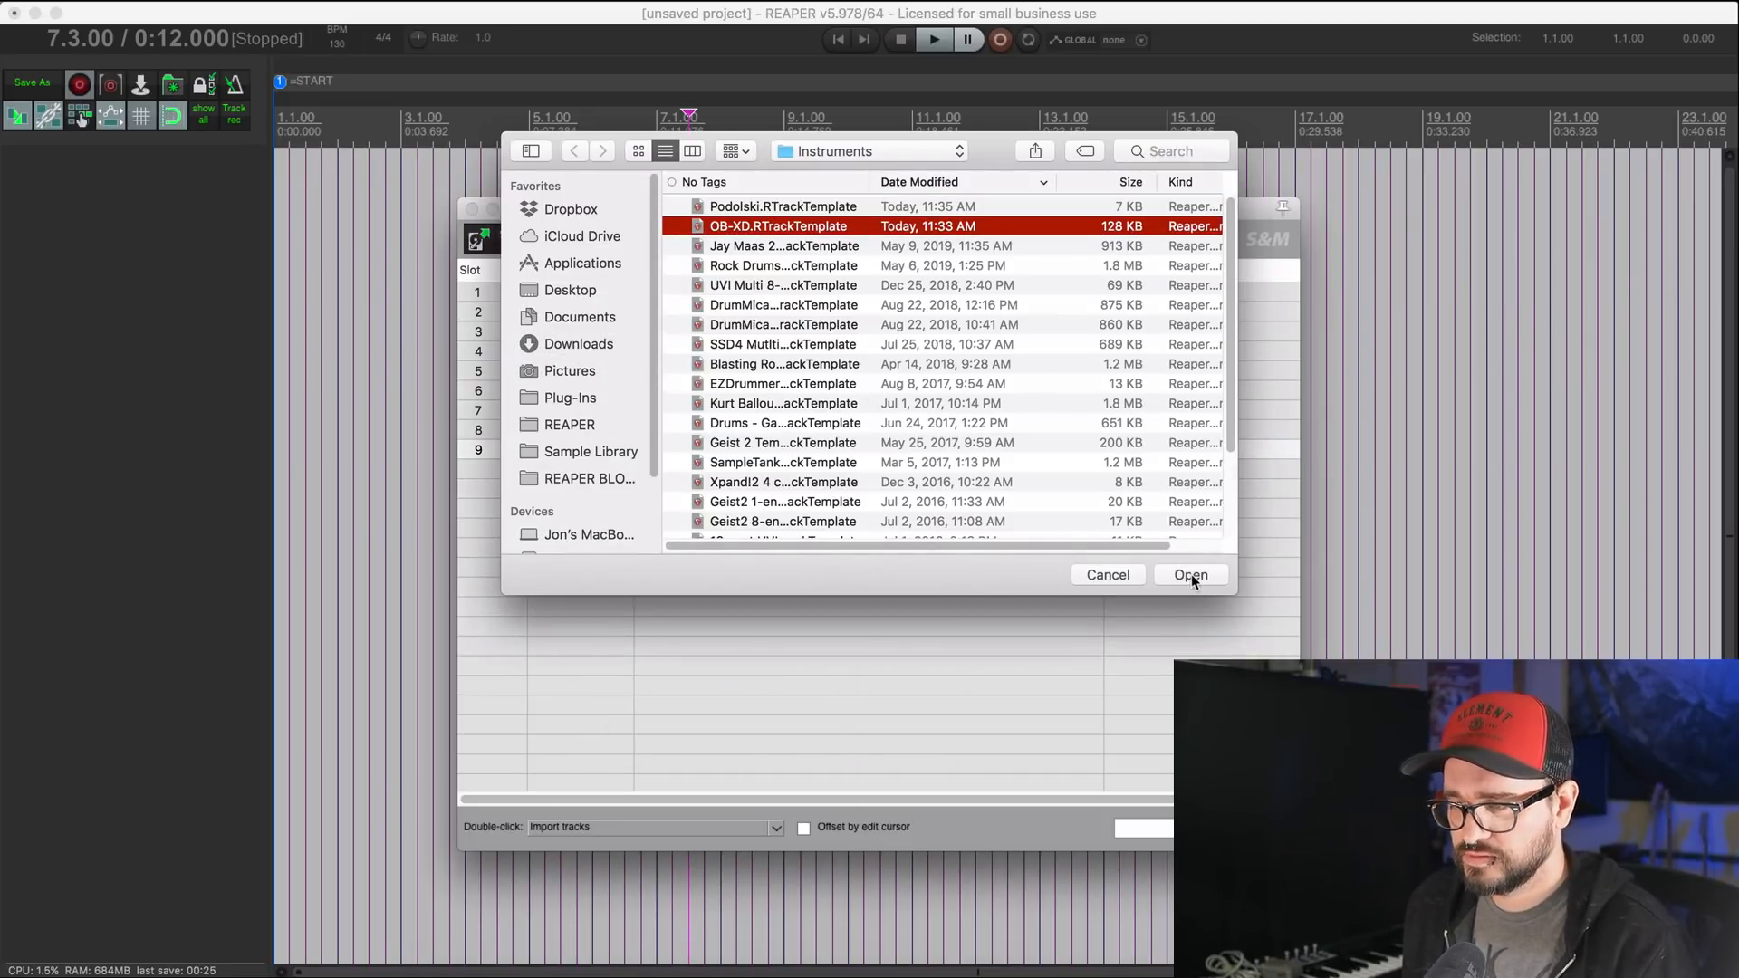
{"action": "left_click", "coordinate": [1190, 574]}
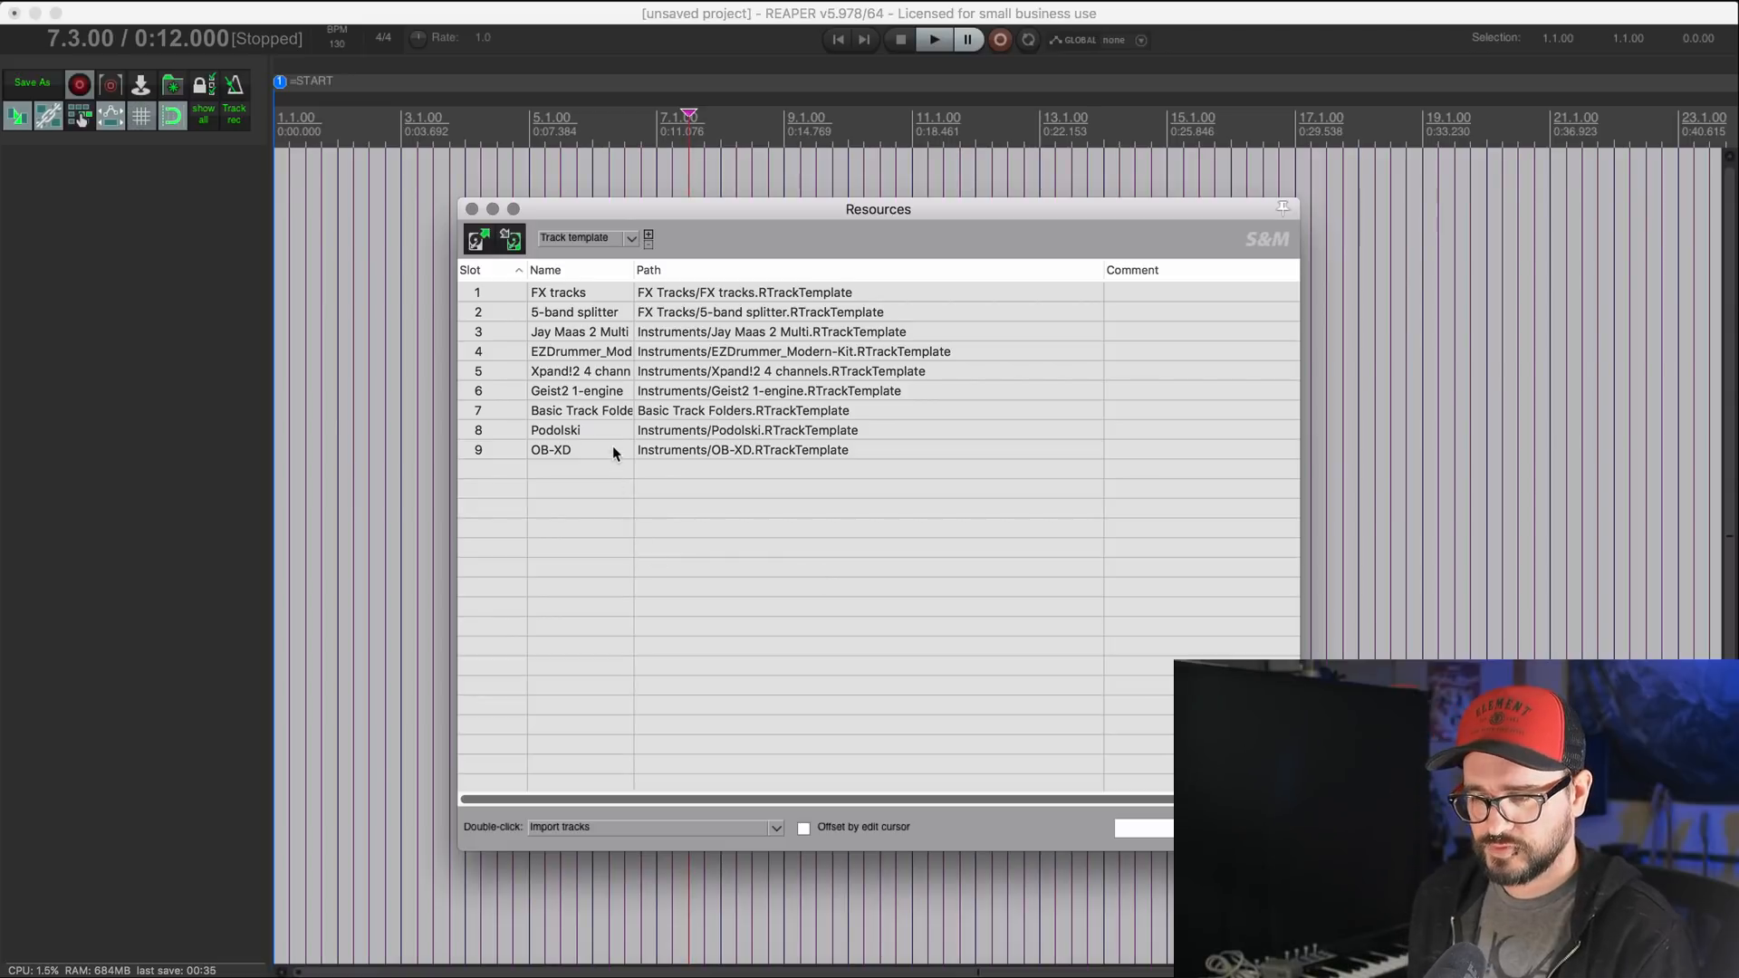
{"action": "mouse_move", "coordinate": [605, 449]}
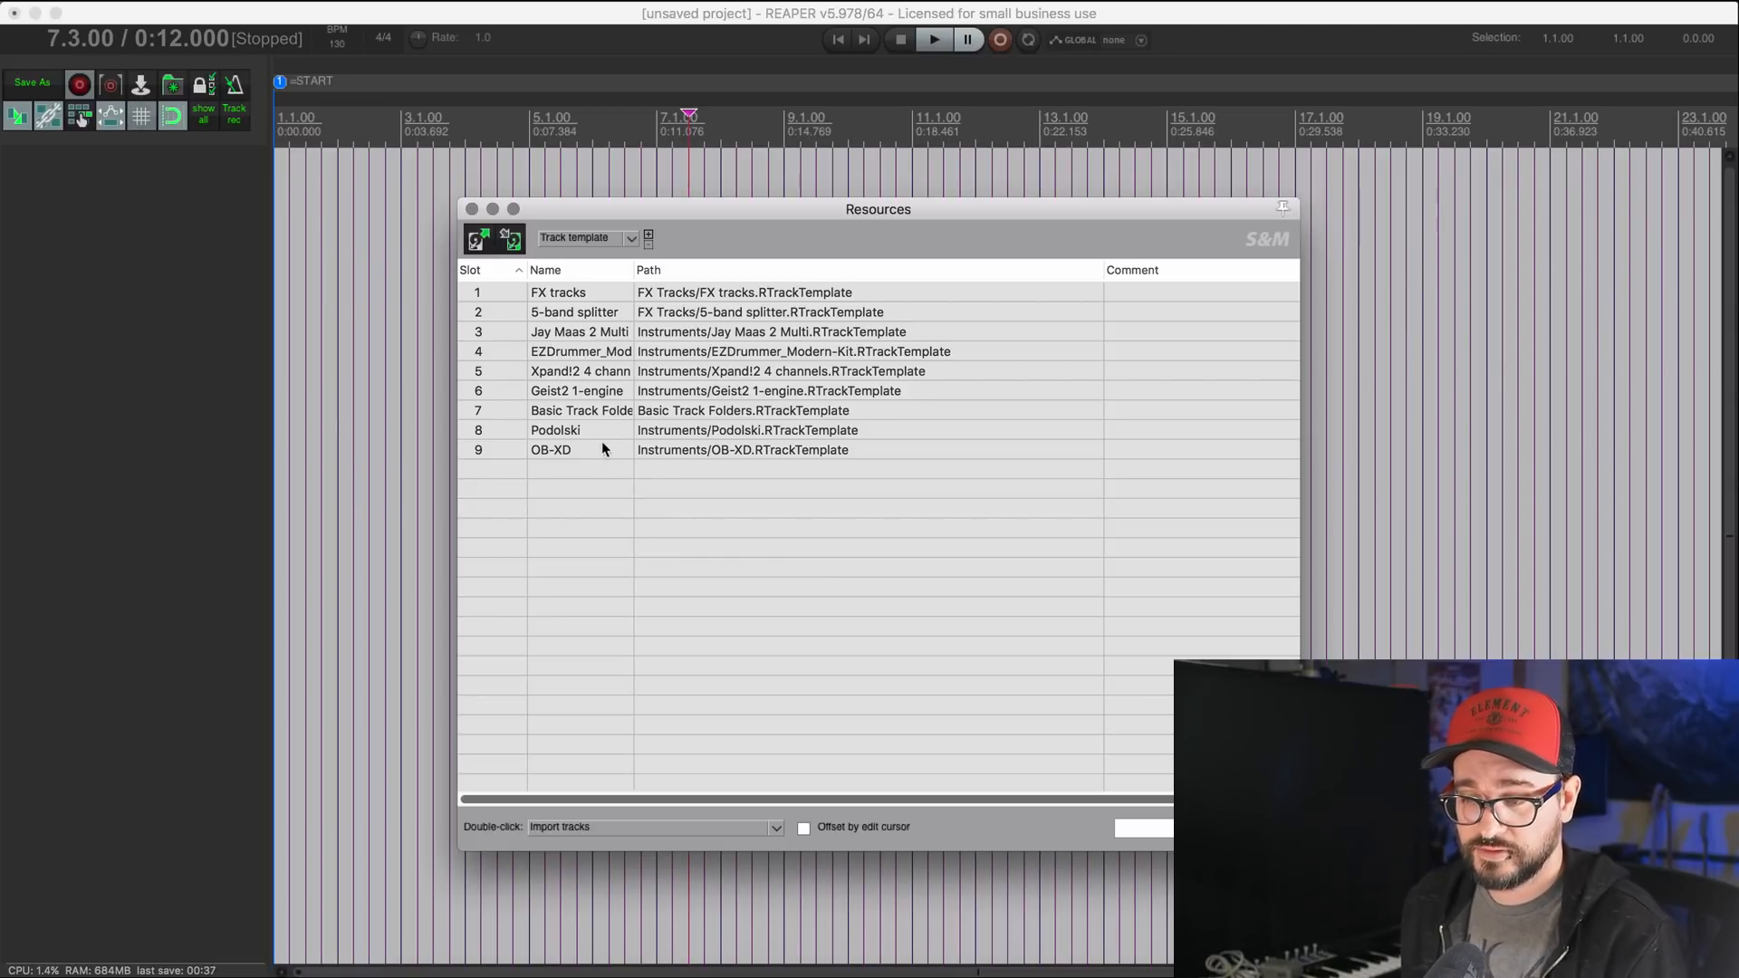
{"action": "mouse_move", "coordinate": [605, 458]}
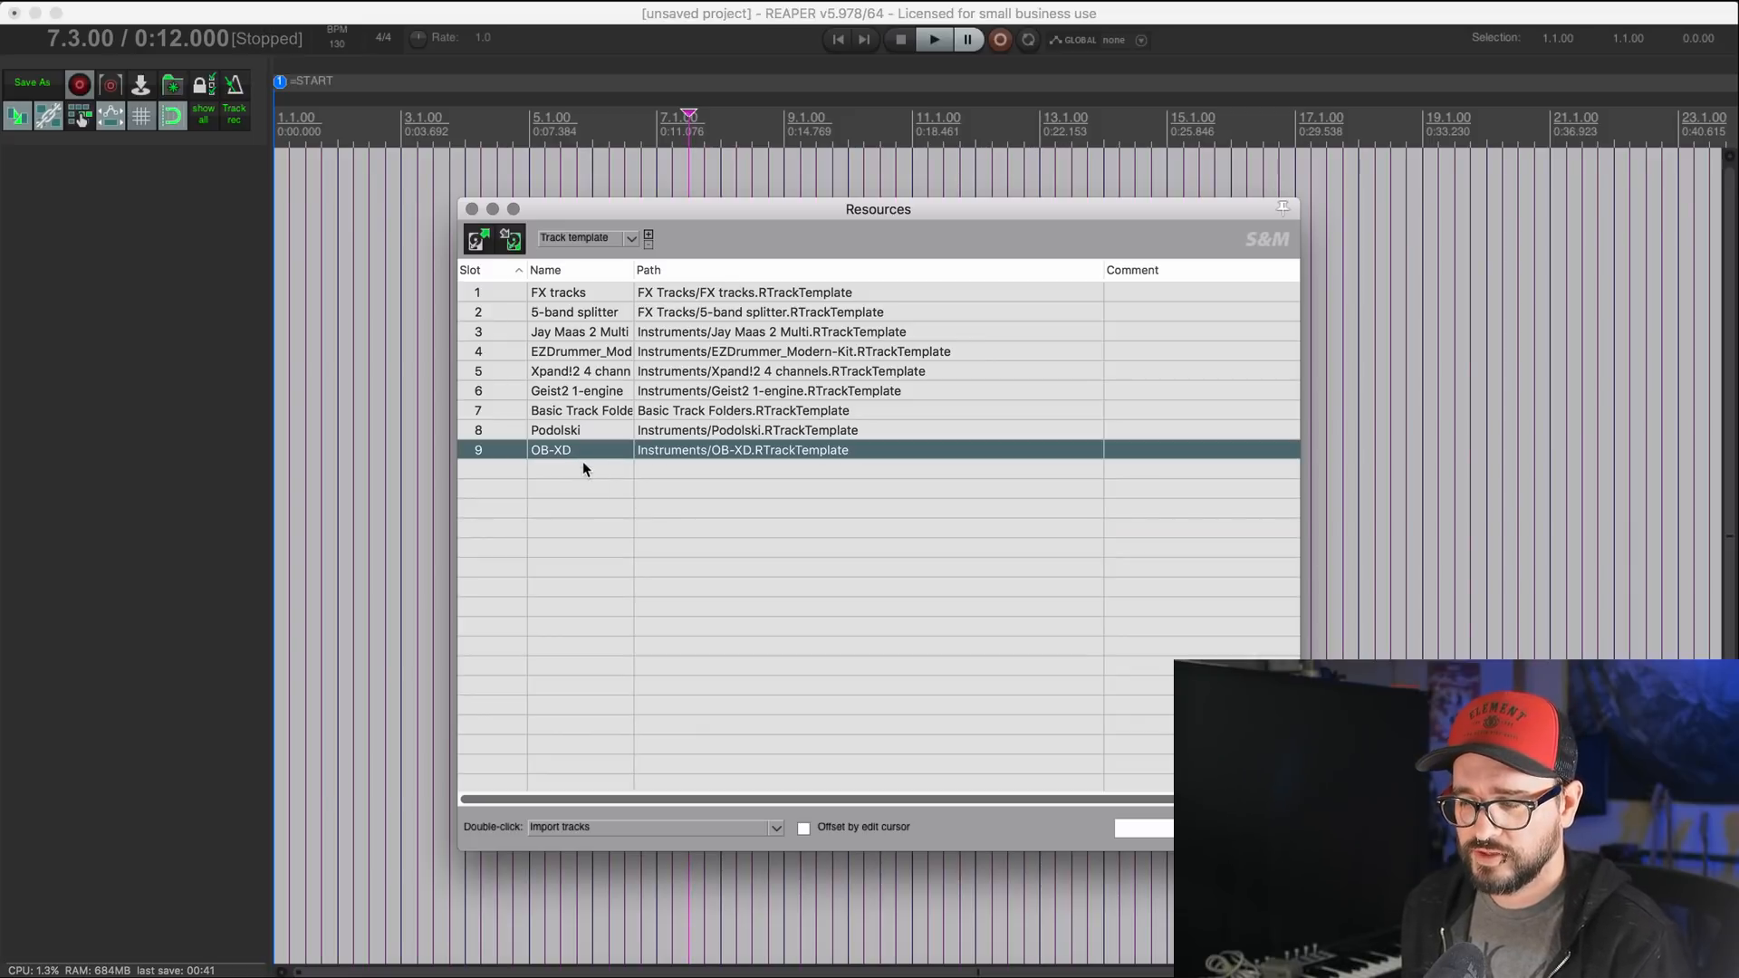
{"action": "mouse_move", "coordinate": [531, 518]}
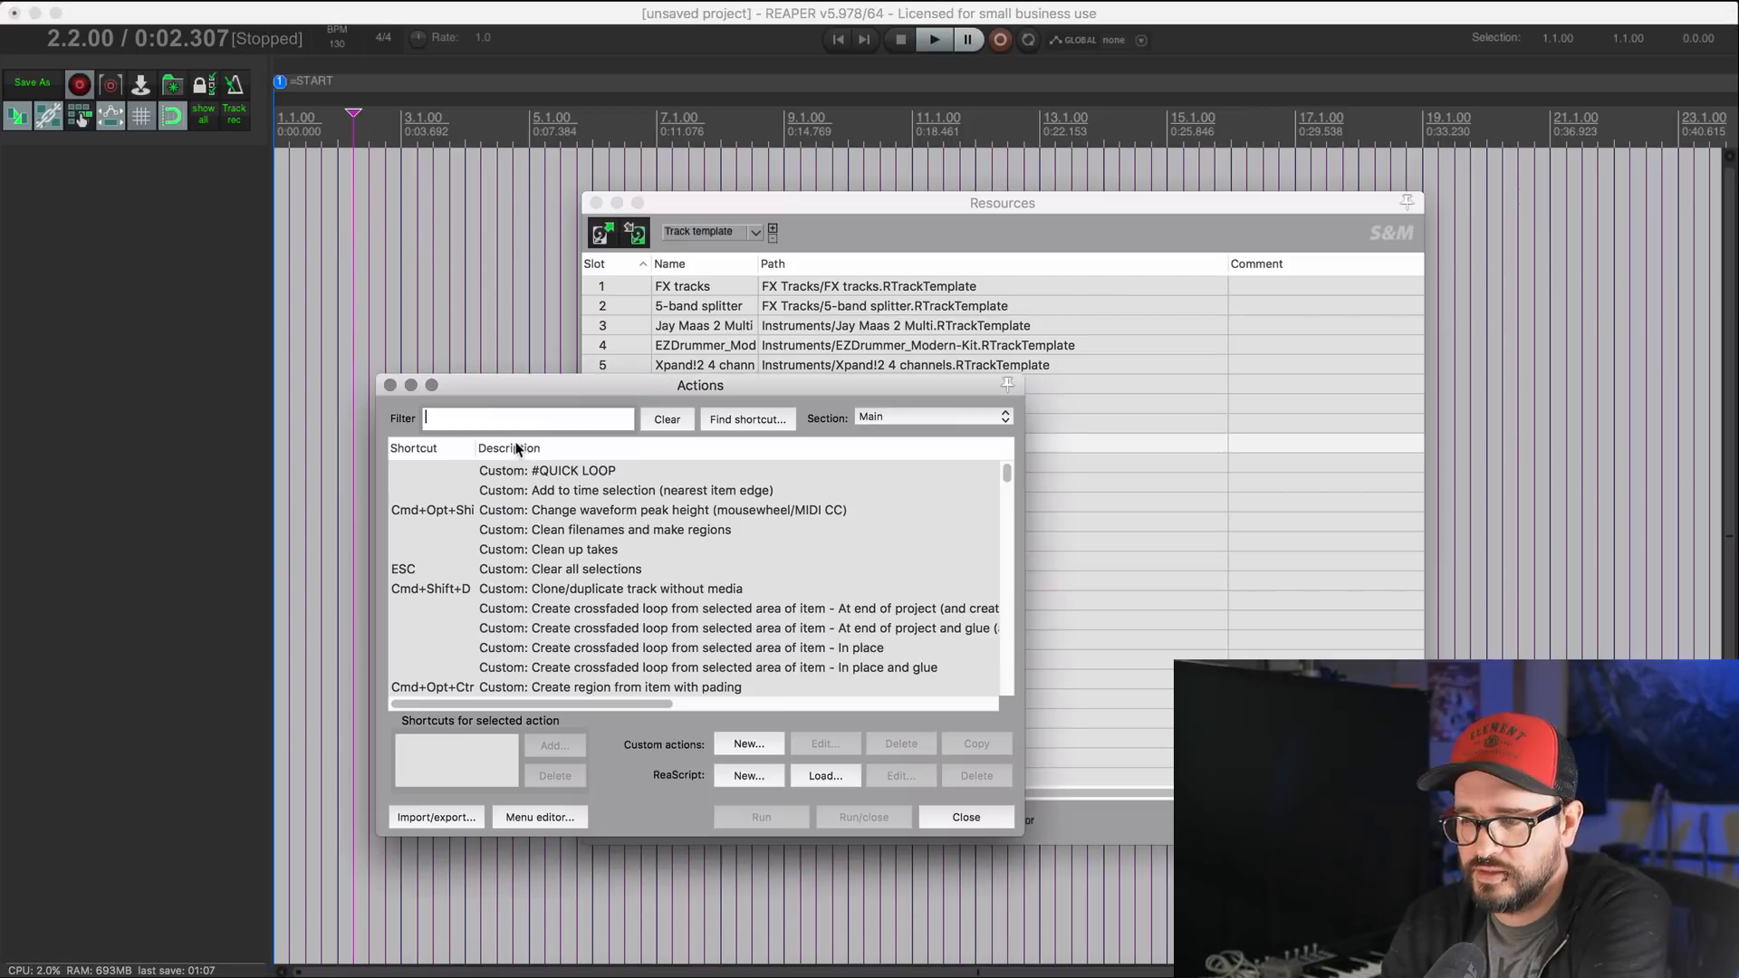
Step: Filter the Actions list to 'track template slot' and browse the SWS slot actions
{"action": "type", "text": "tra"}
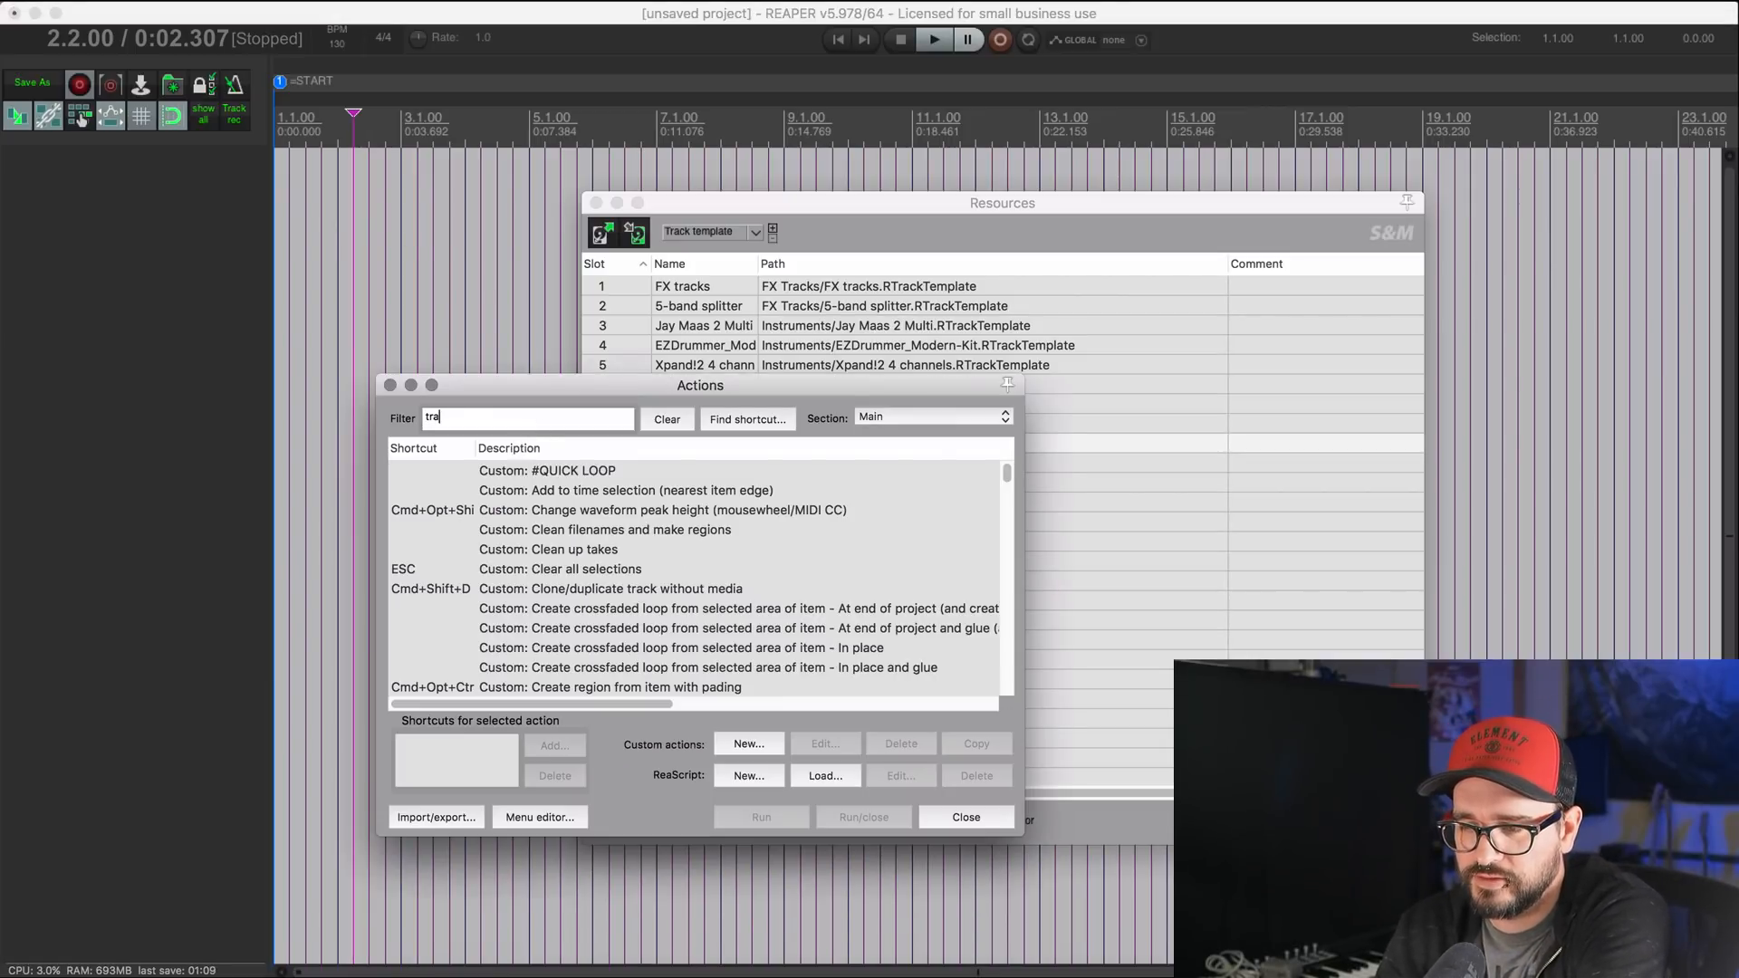
{"action": "type", "text": "ck template"}
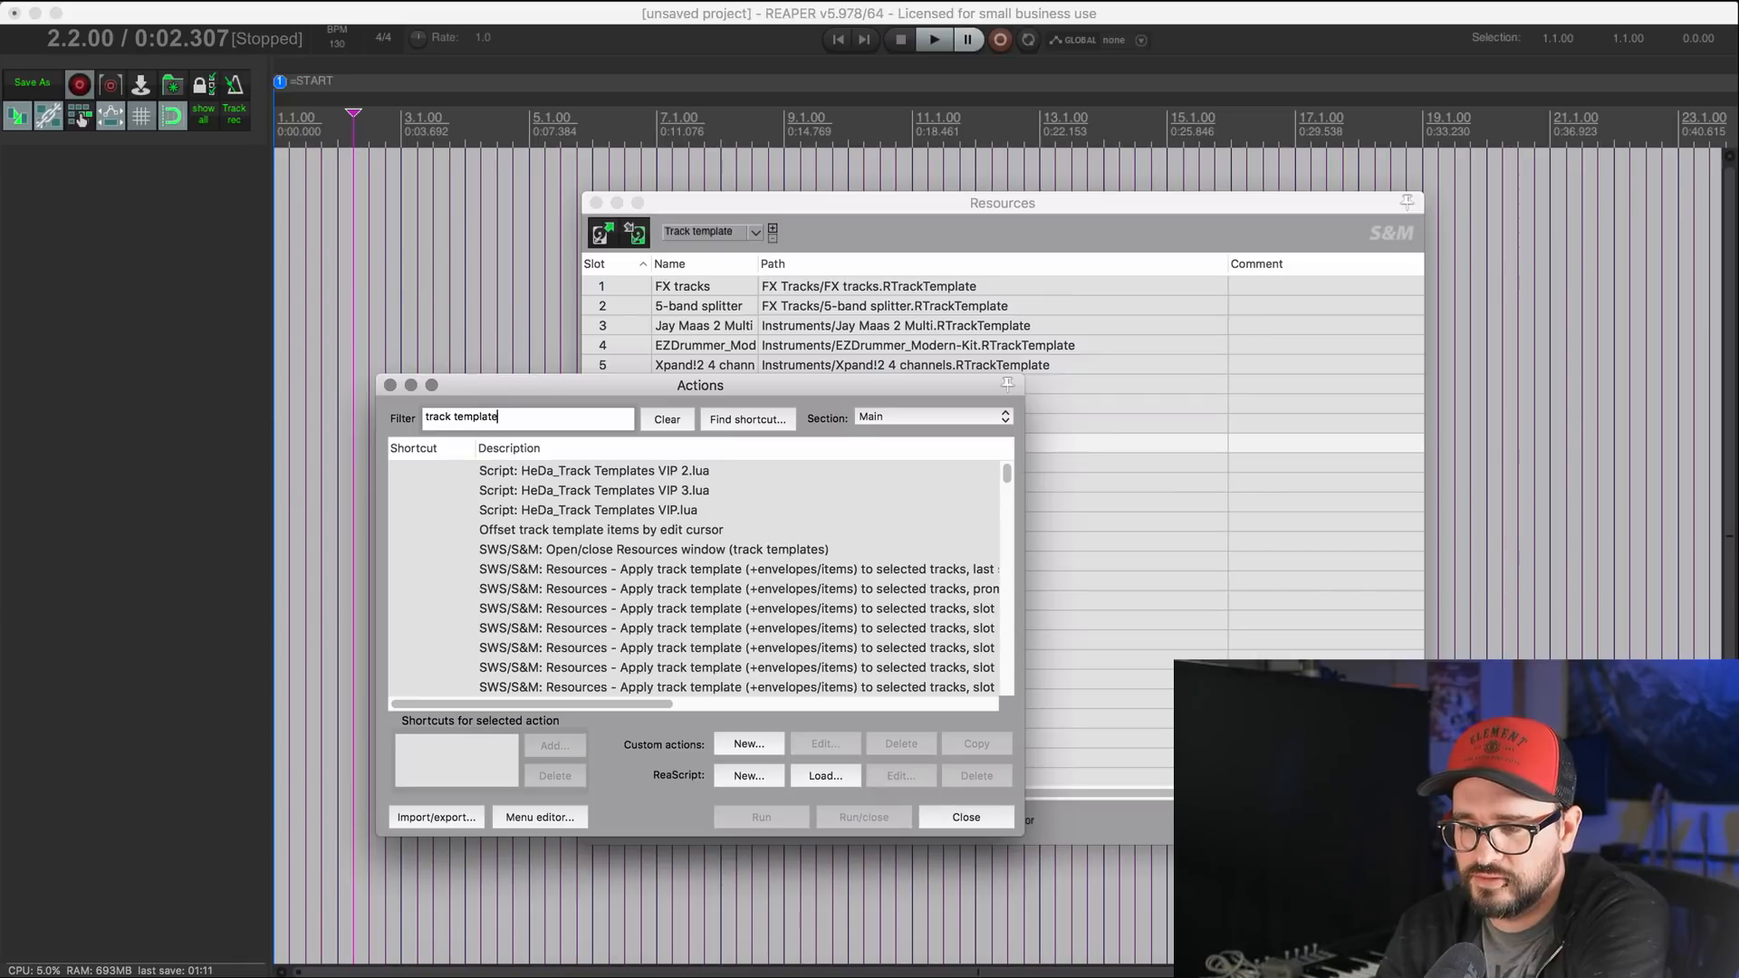
{"action": "type", "text": "slot"}
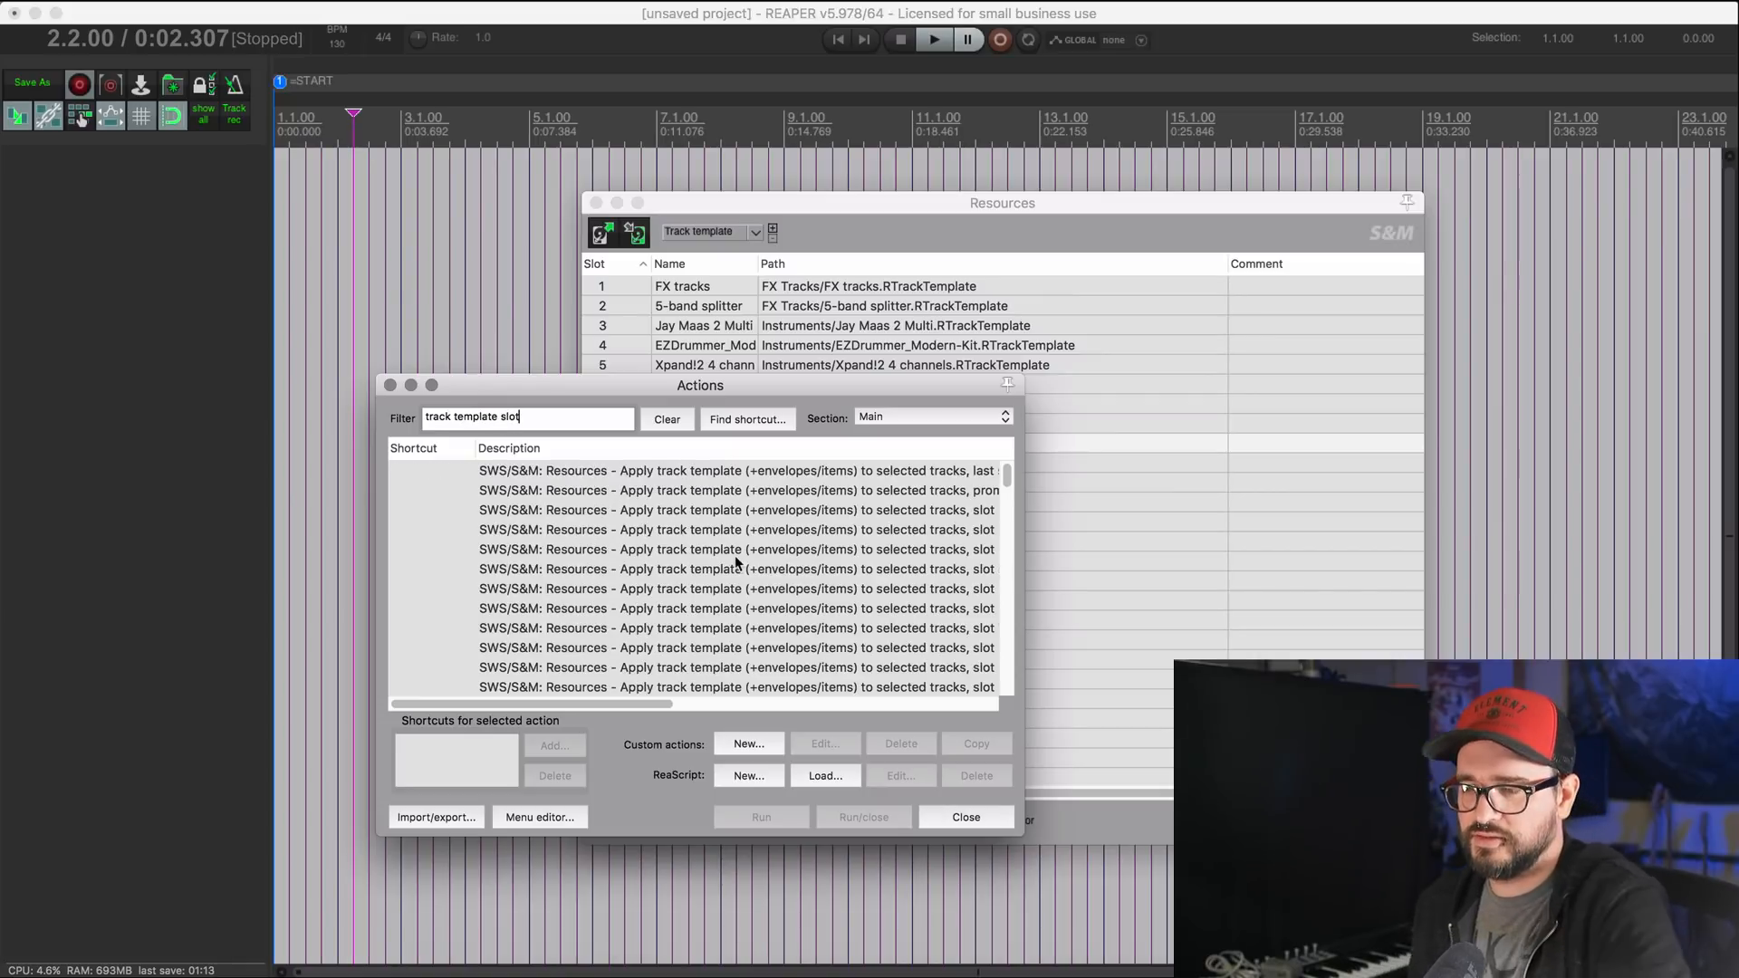
{"action": "scroll", "scroll_direction": "down", "scroll_amount": 3}
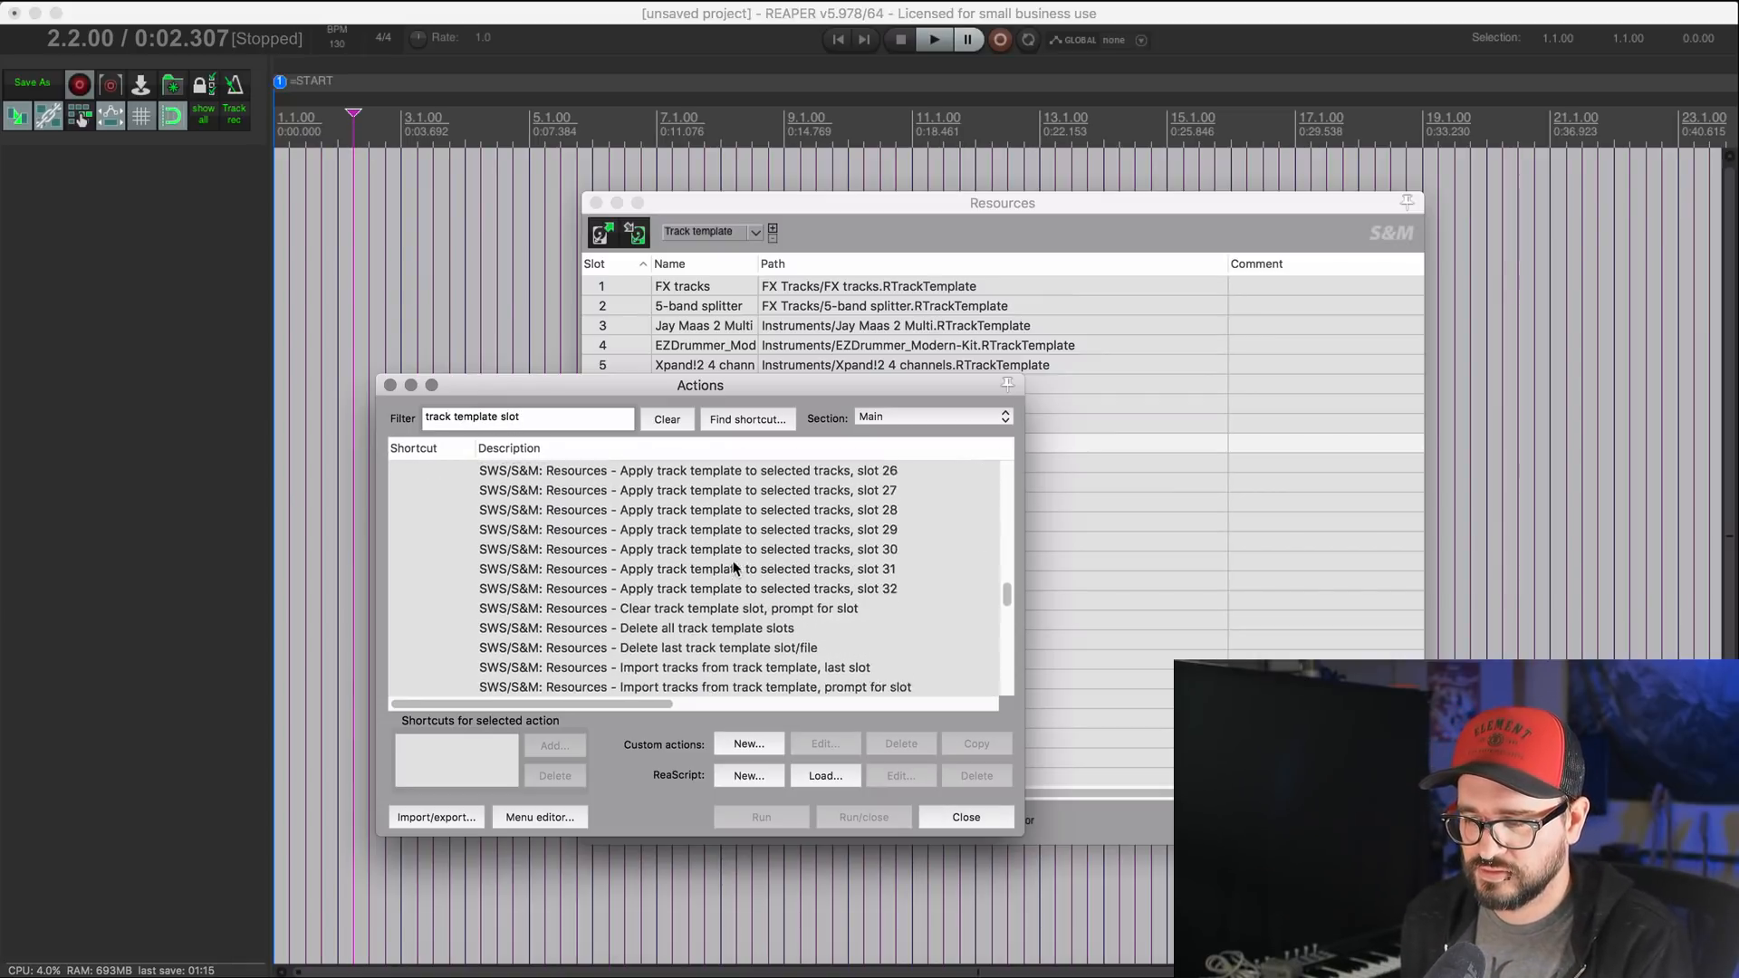
{"action": "scroll", "scroll_direction": "down", "scroll_amount": 3}
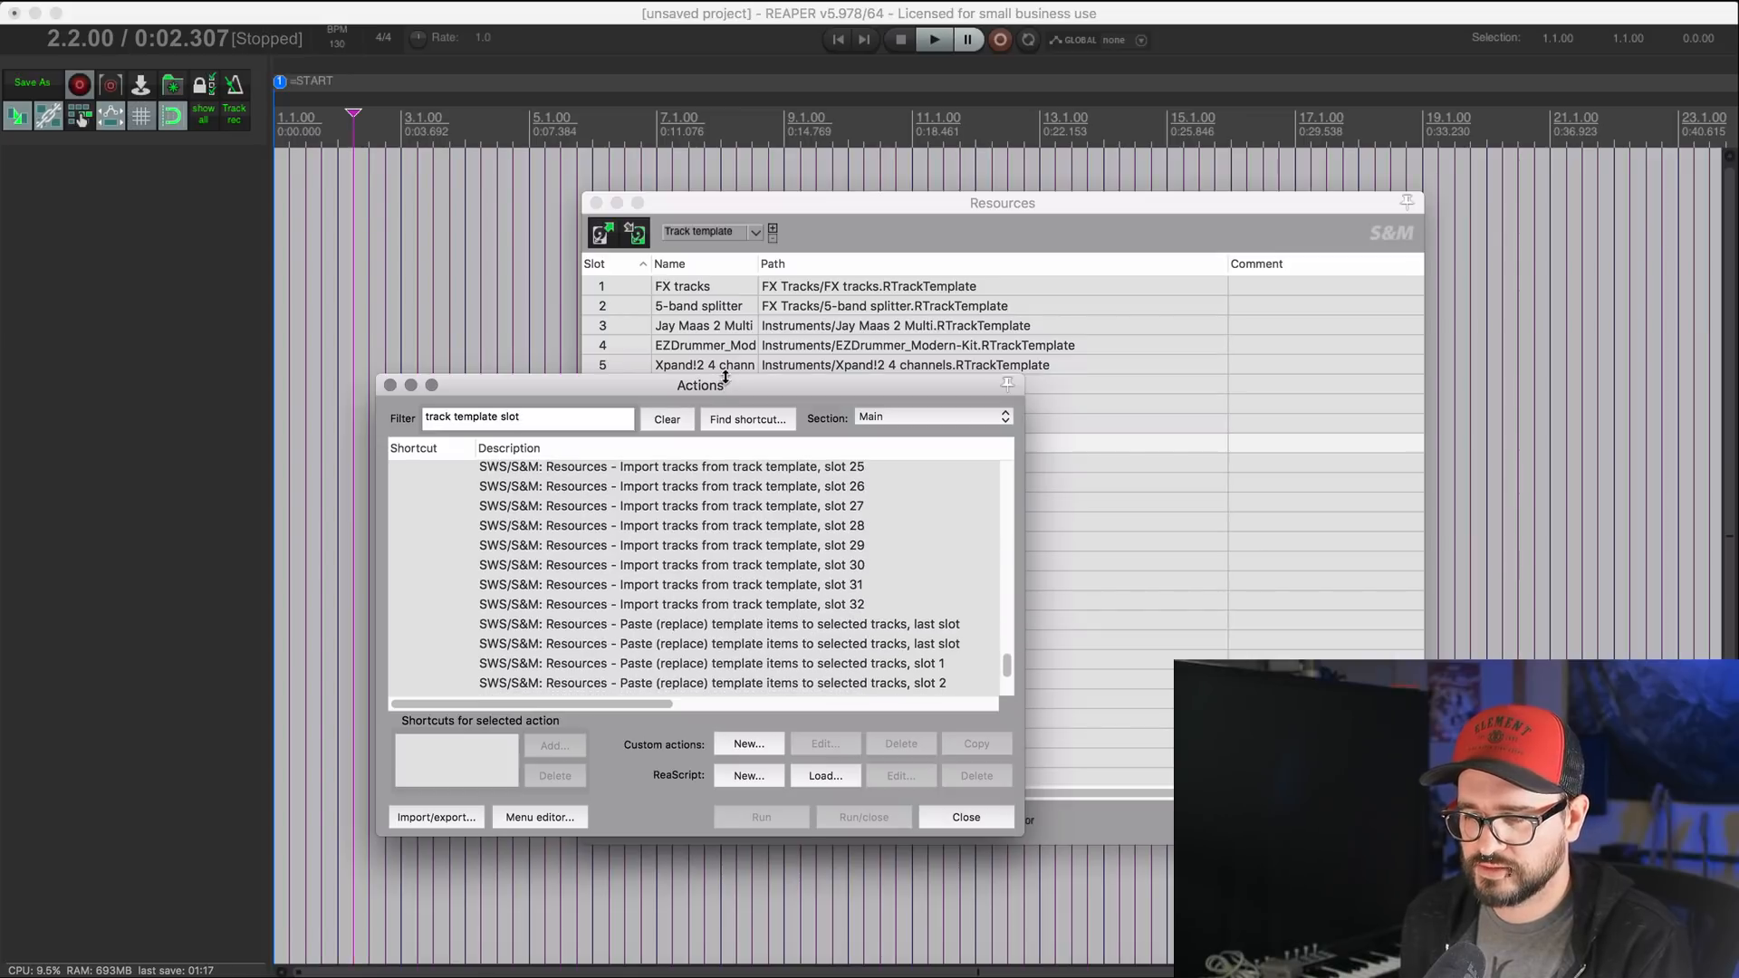
Step: Move the Actions window beside the template slots and check that slot 9 holds OB-XD
{"action": "left_click_drag", "start_coordinate": [699, 384], "coordinate": [491, 31]}
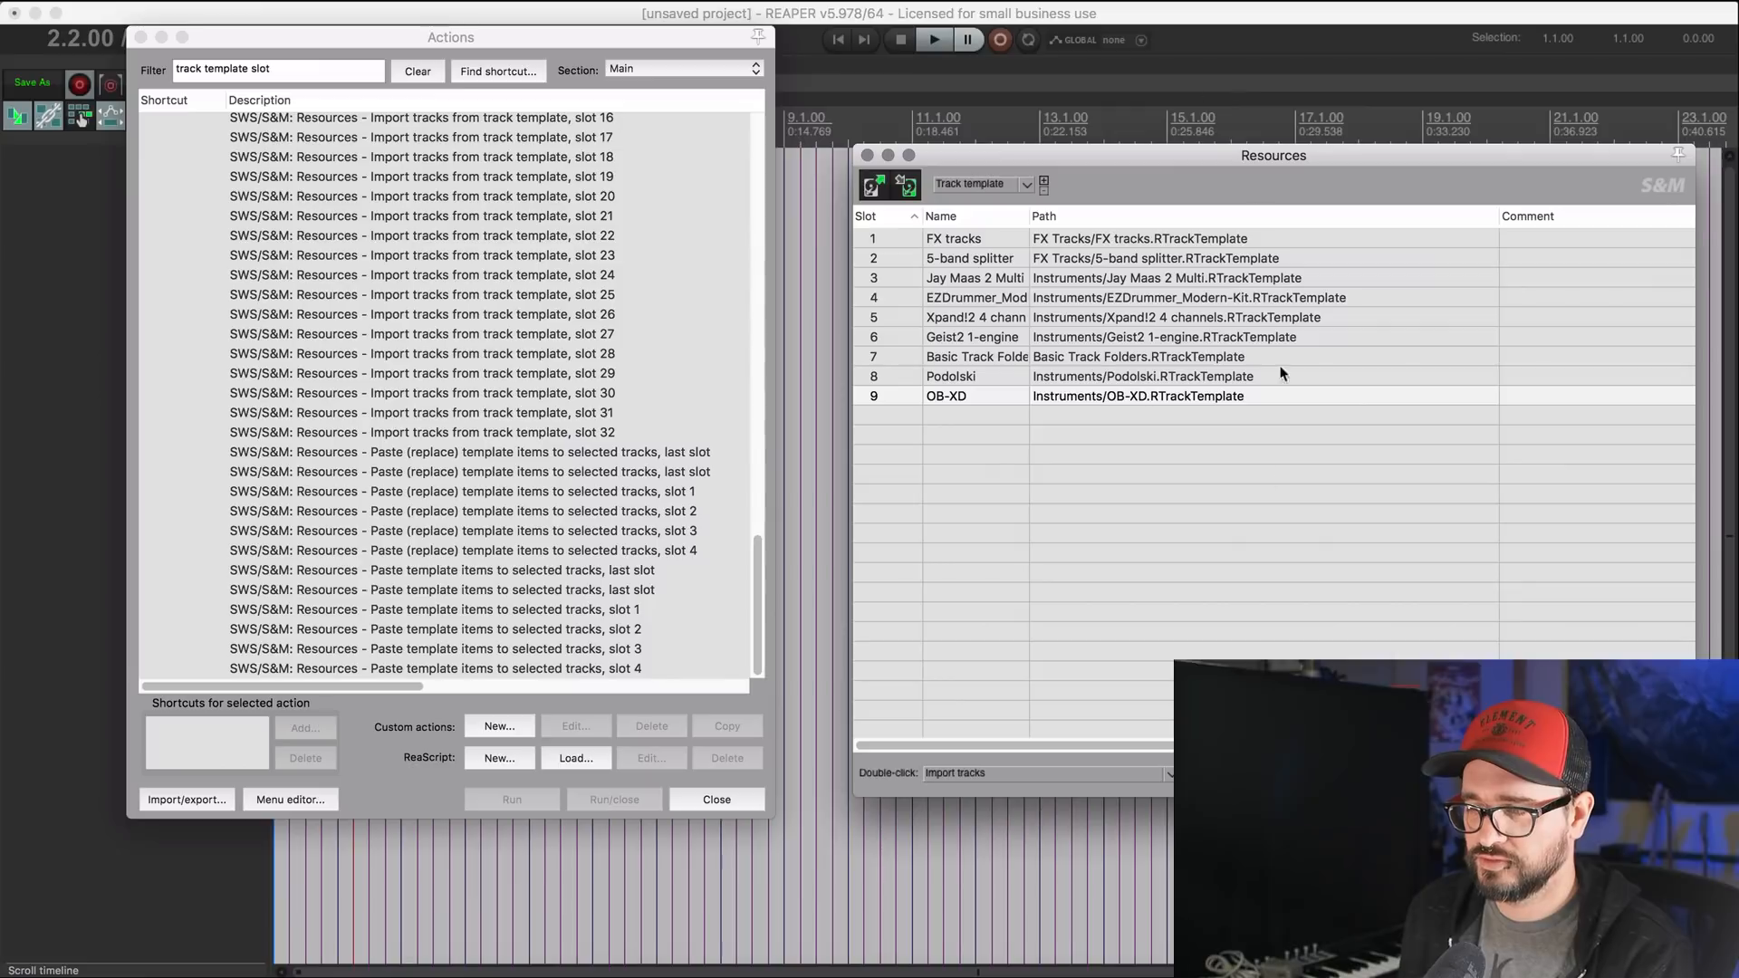
{"action": "scroll", "scroll_direction": "up", "scroll_amount": 3}
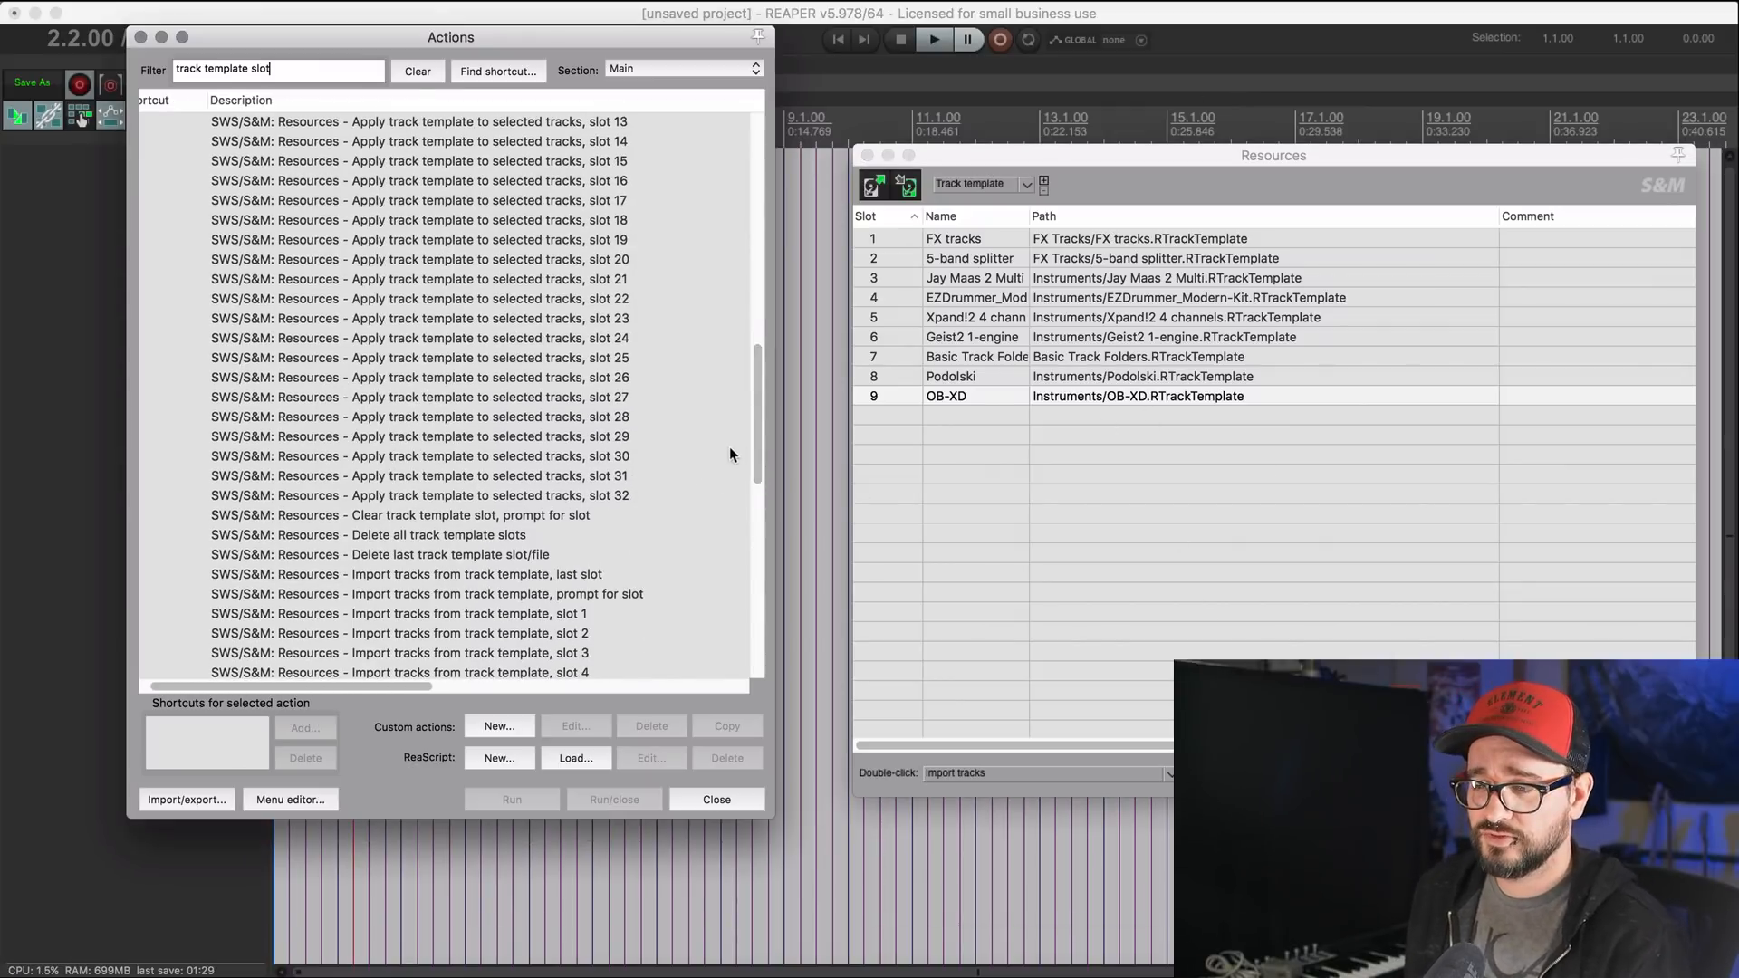
{"action": "scroll", "scroll_direction": "up", "scroll_amount": 3}
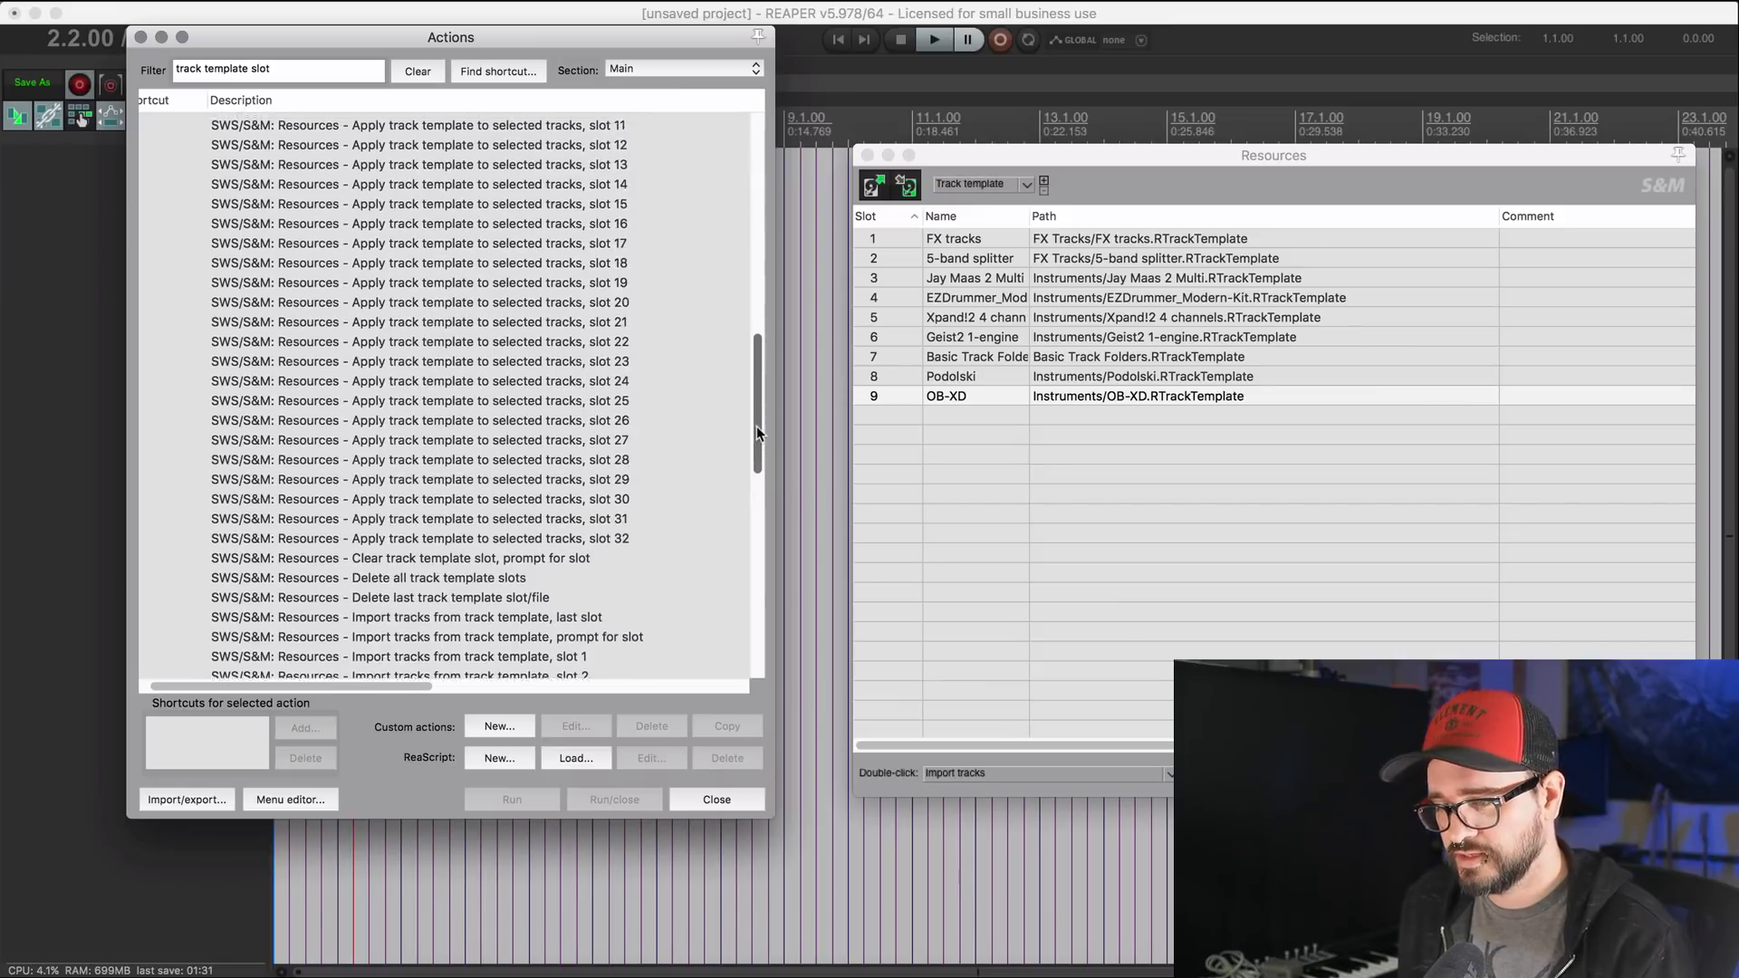
{"action": "scroll", "scroll_direction": "up", "scroll_amount": 3}
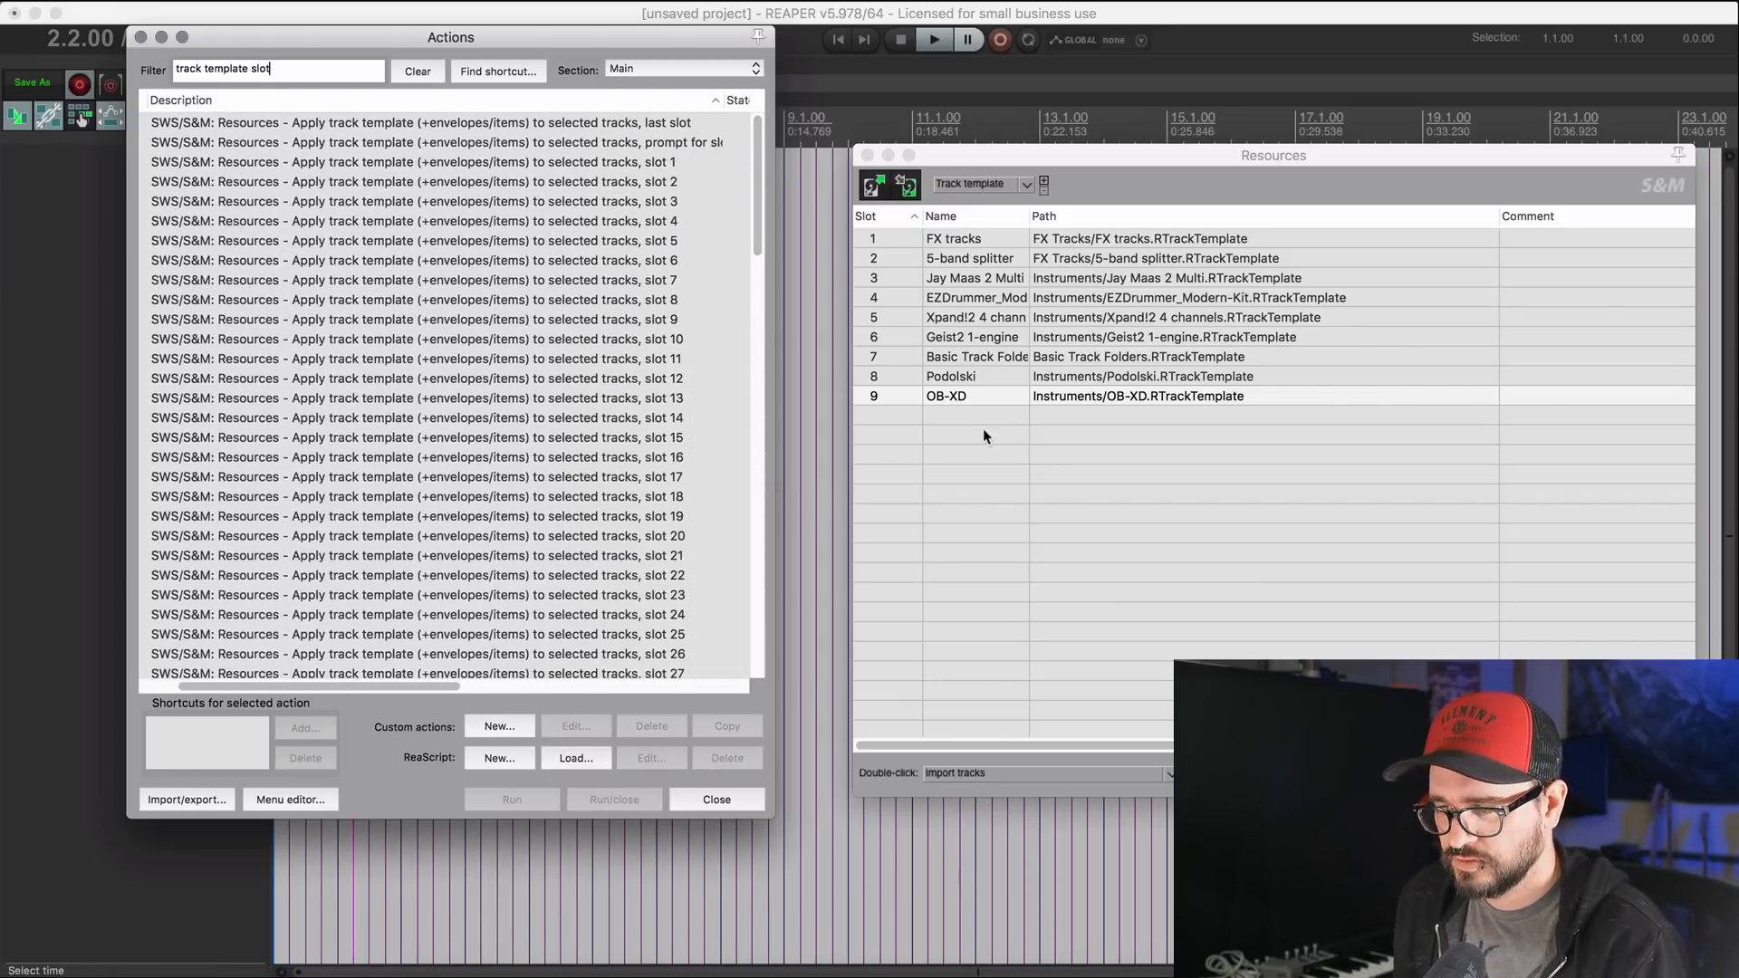
{"action": "left_click", "coordinate": [1109, 397]}
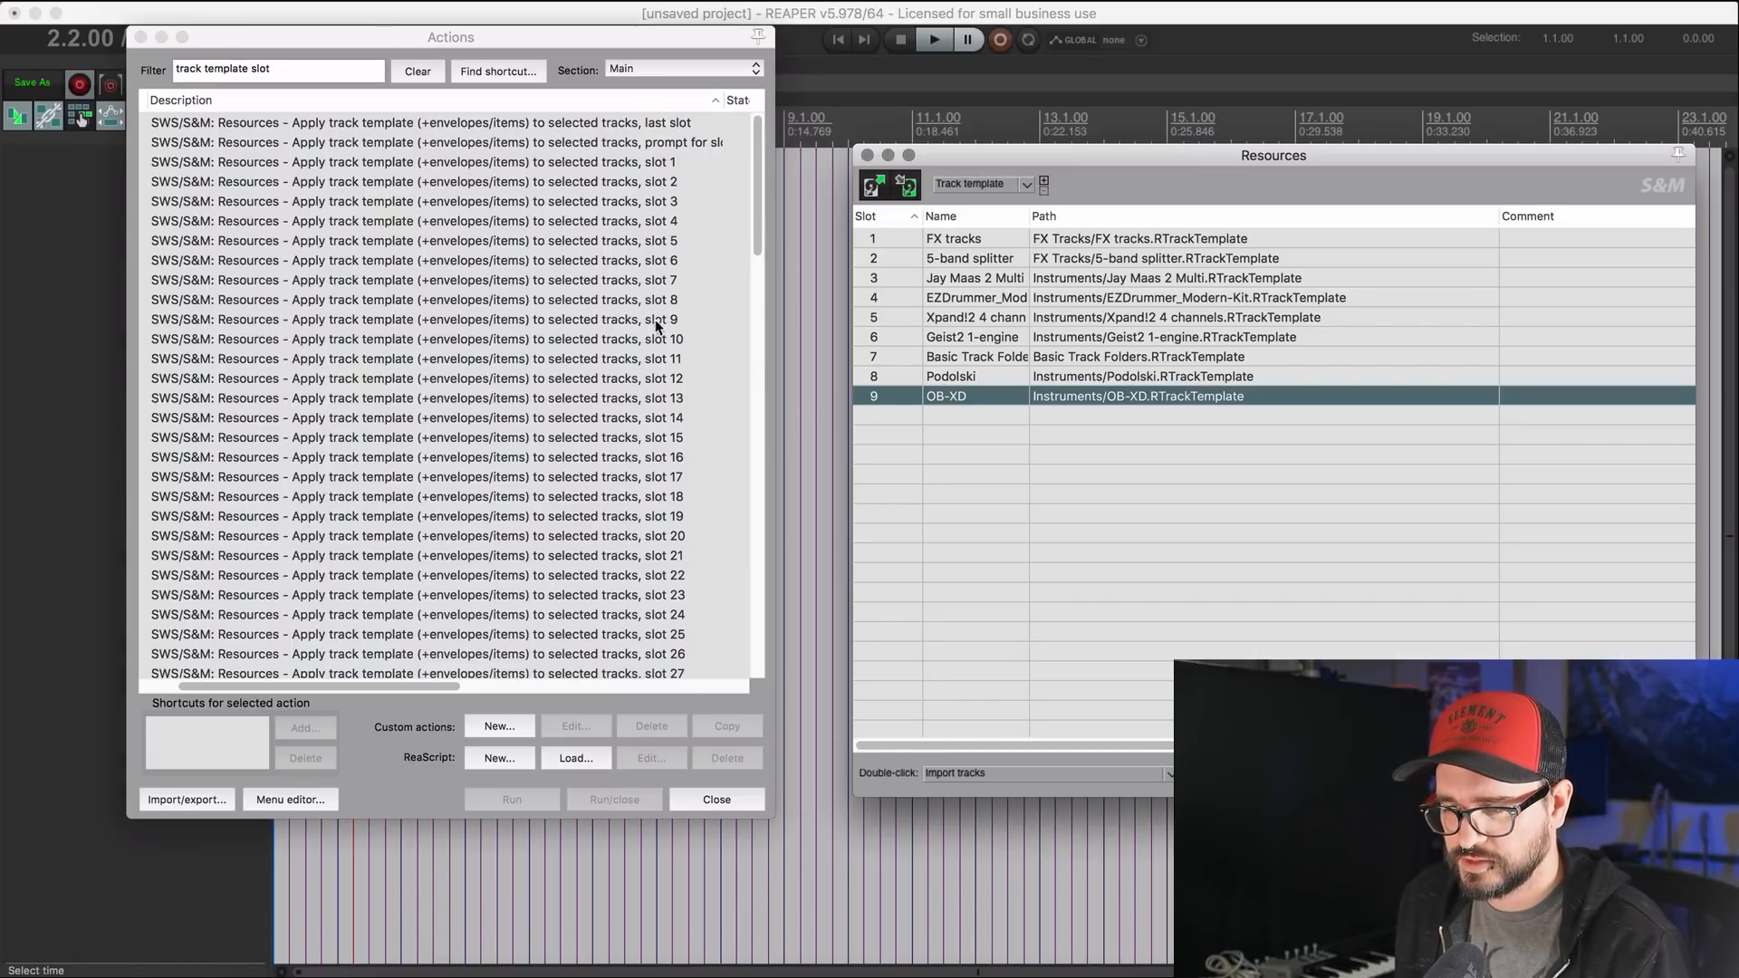
Step: Filter the Actions list to slot 9 and run 'Import tracks from track template, slot 9'
{"action": "type", "text": "9"}
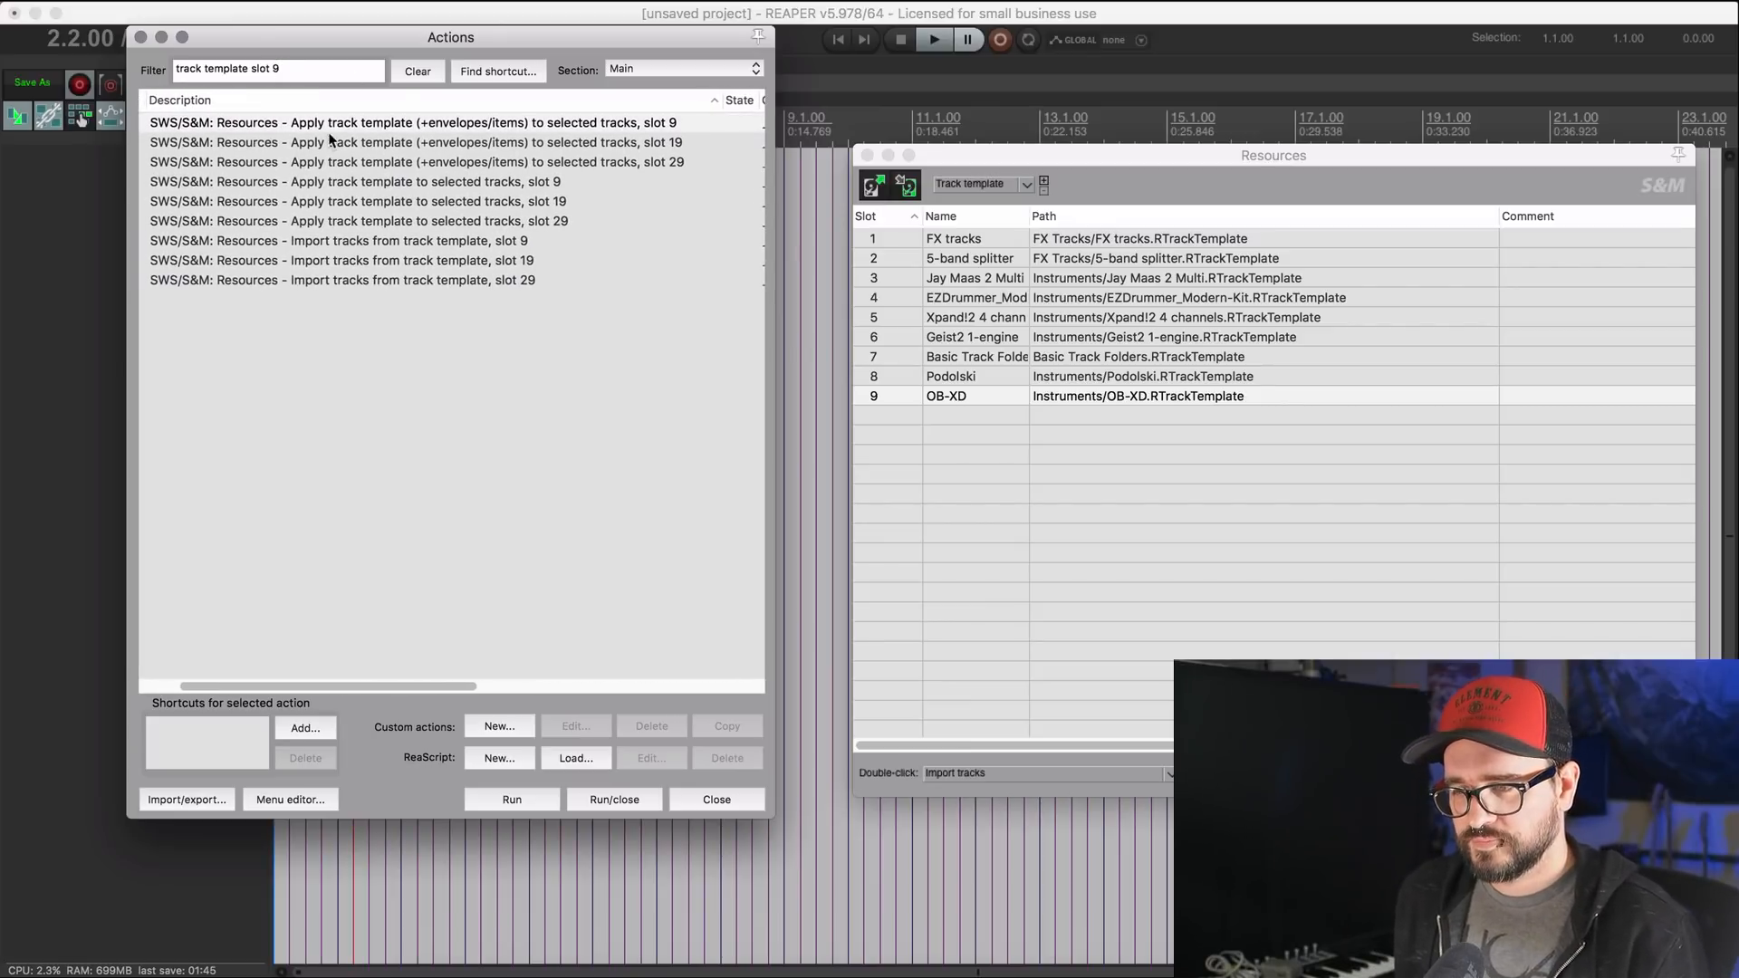
{"action": "left_click", "coordinate": [413, 121]}
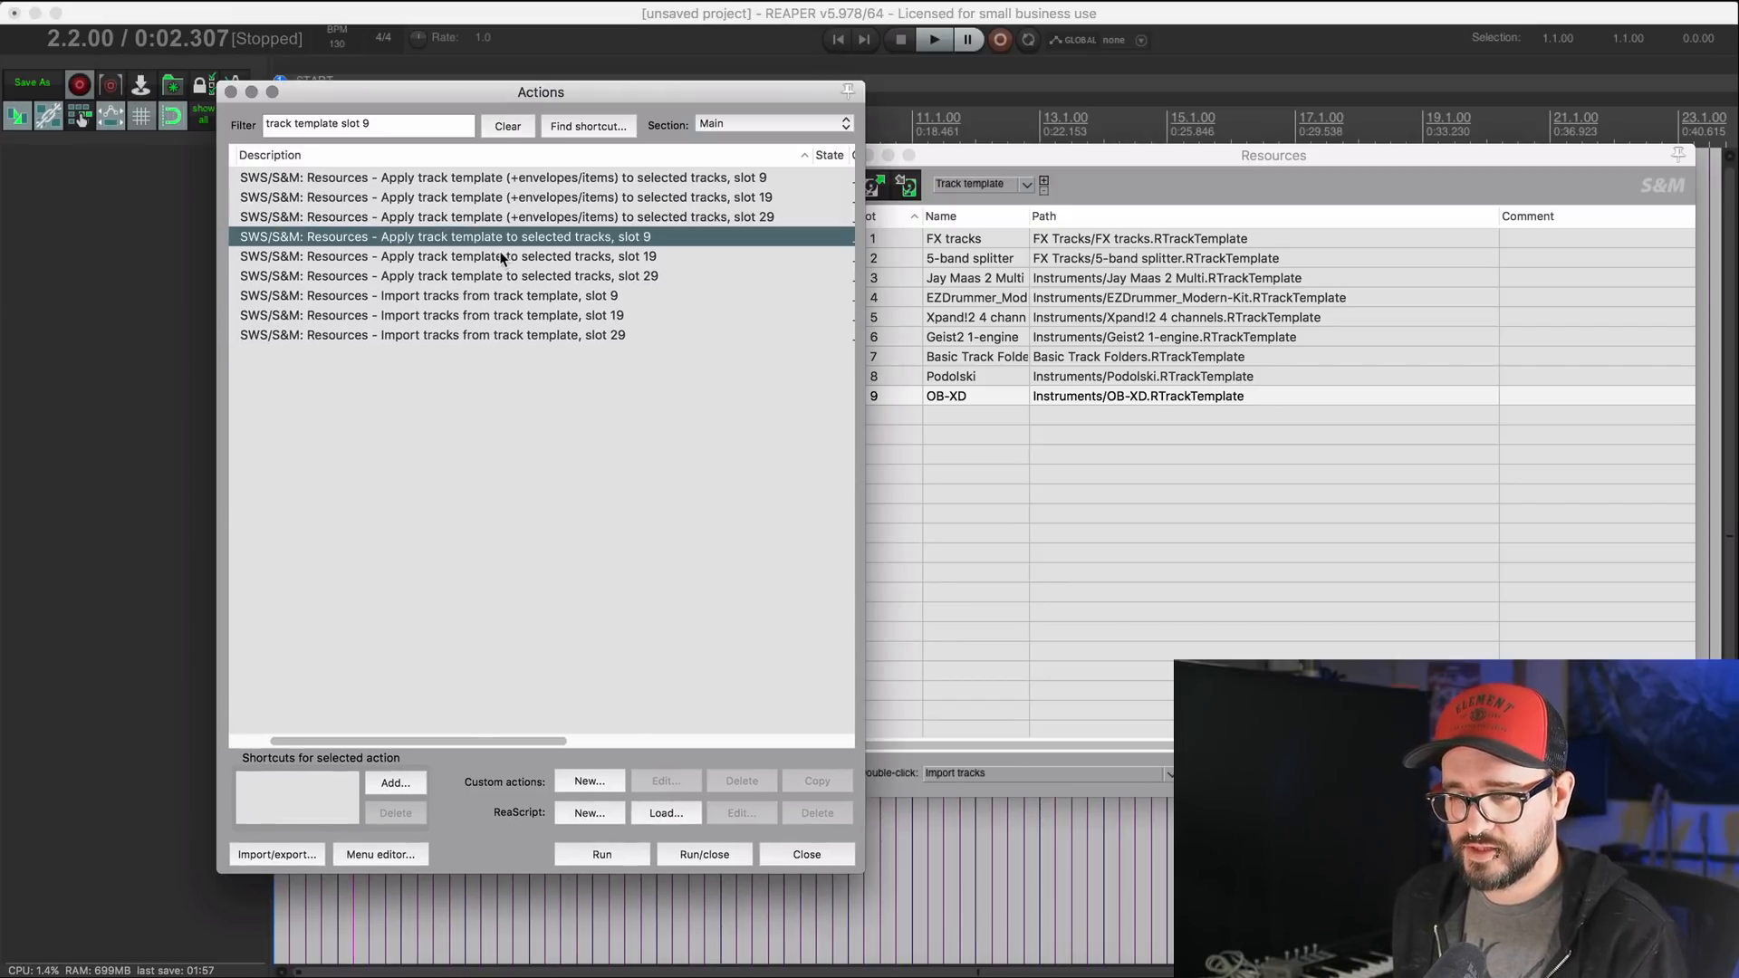
{"action": "left_click", "coordinate": [432, 295]}
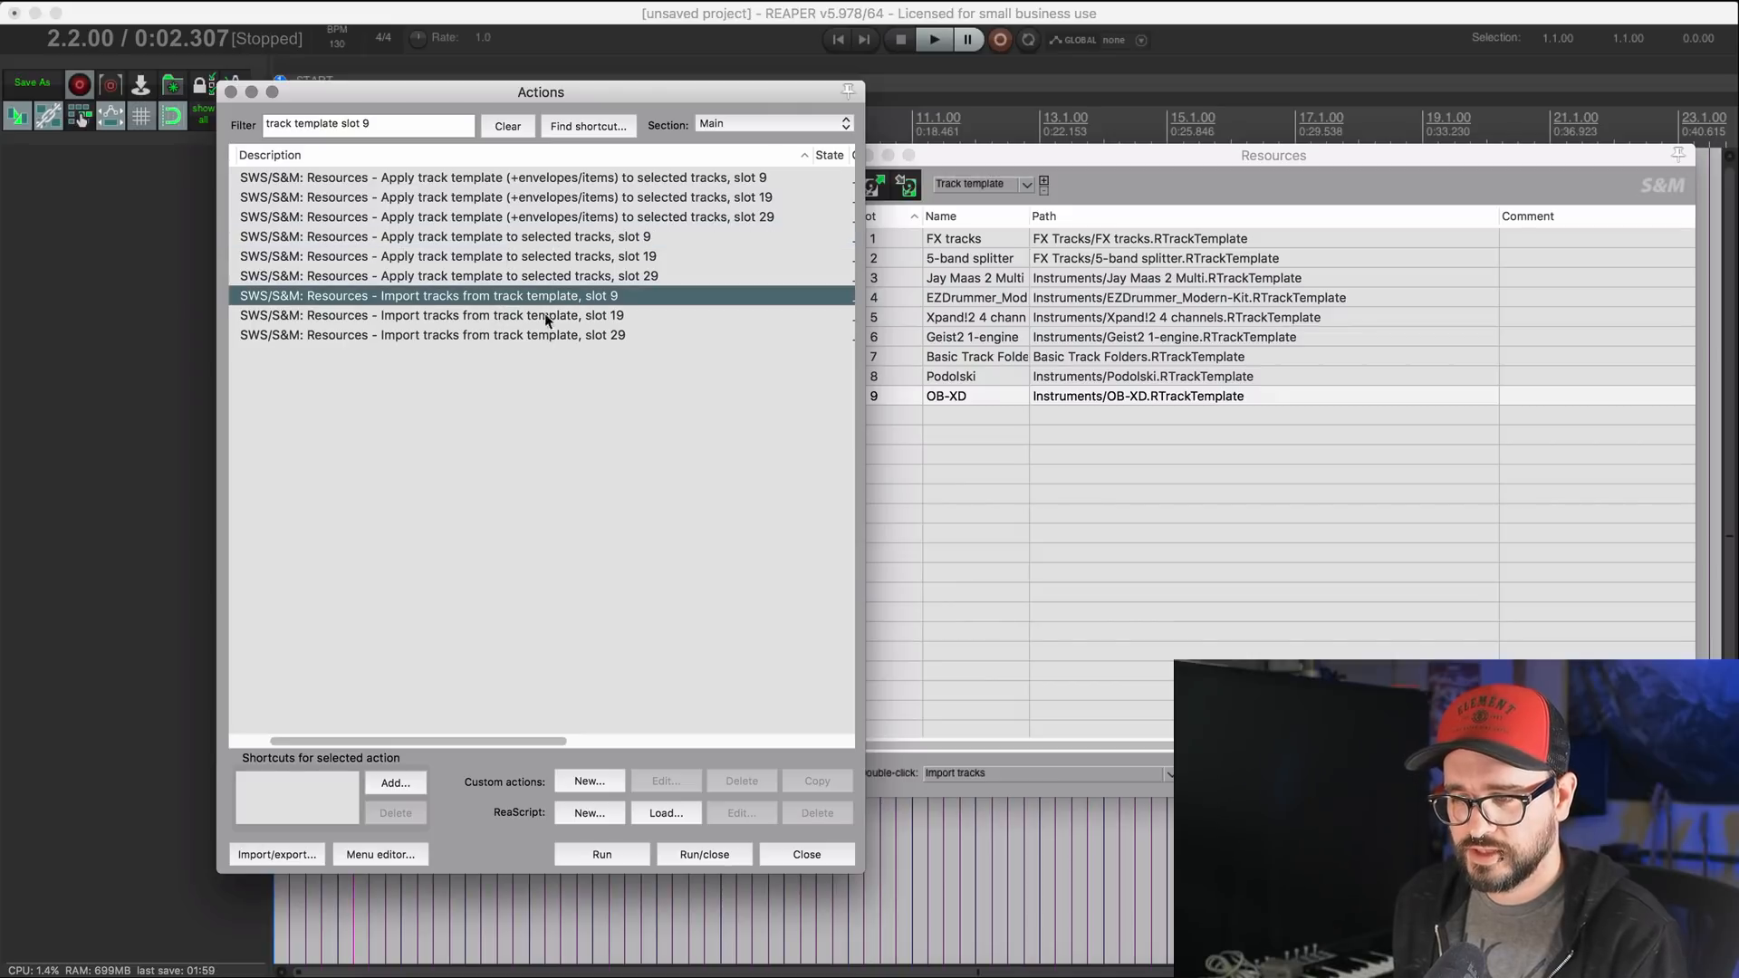
{"action": "mouse_move", "coordinate": [620, 326]}
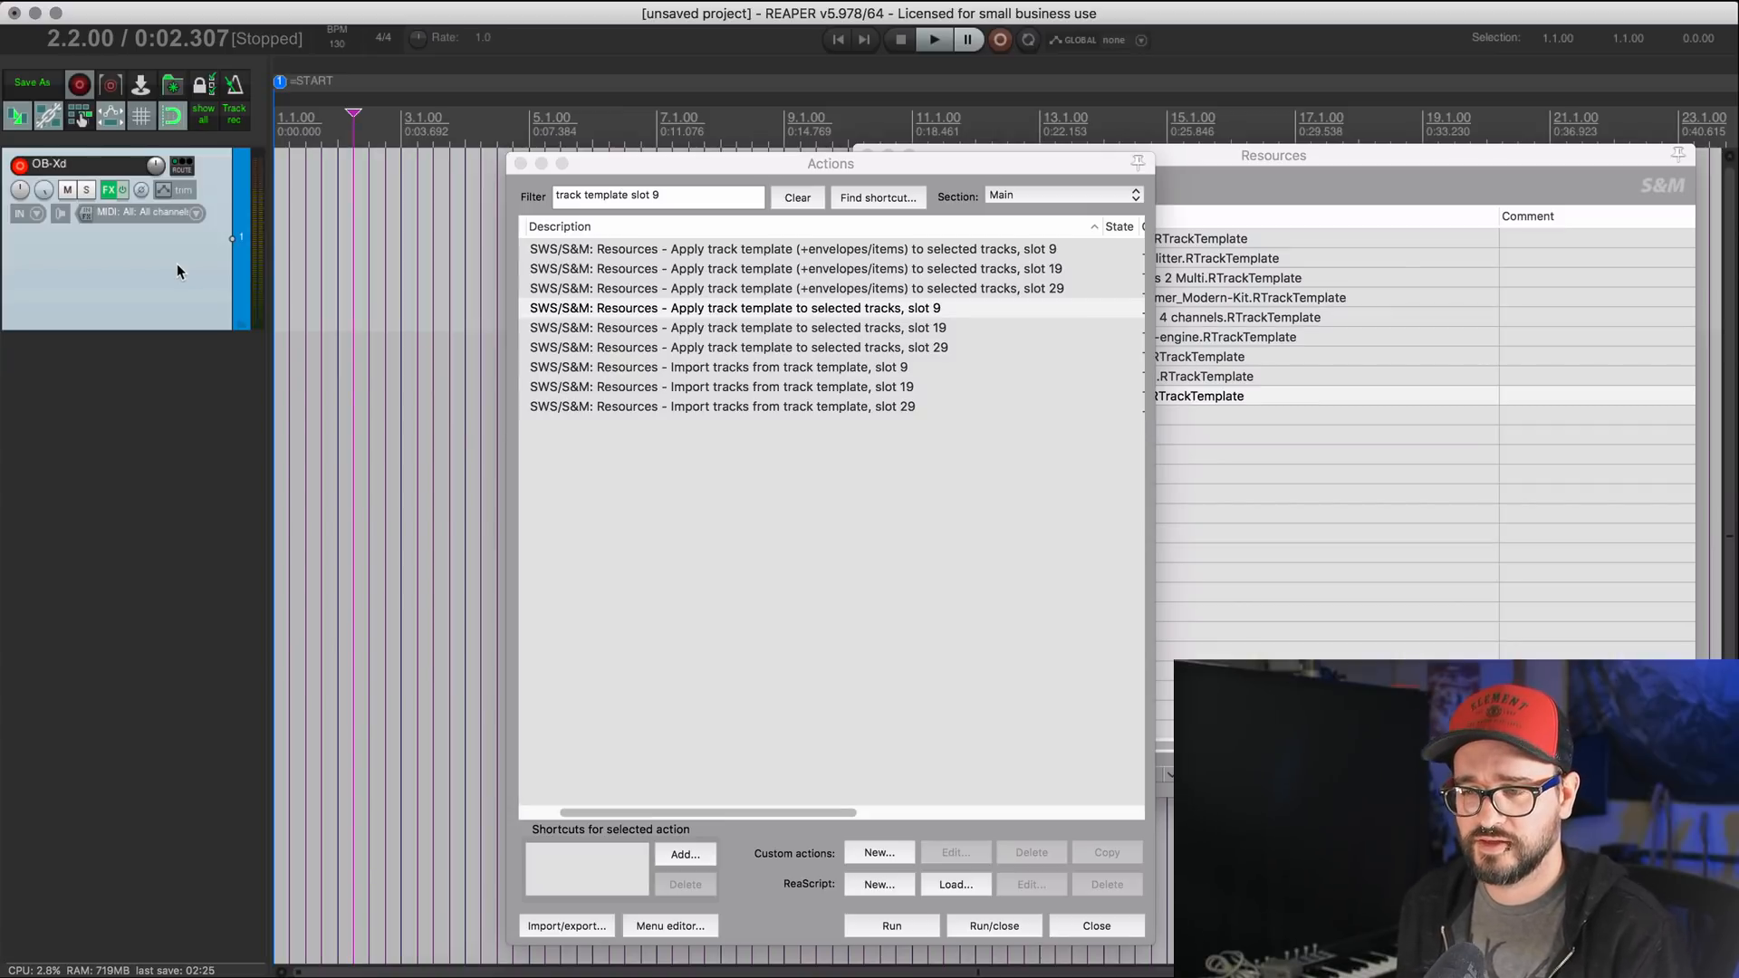
{"action": "left_click", "coordinate": [719, 368]}
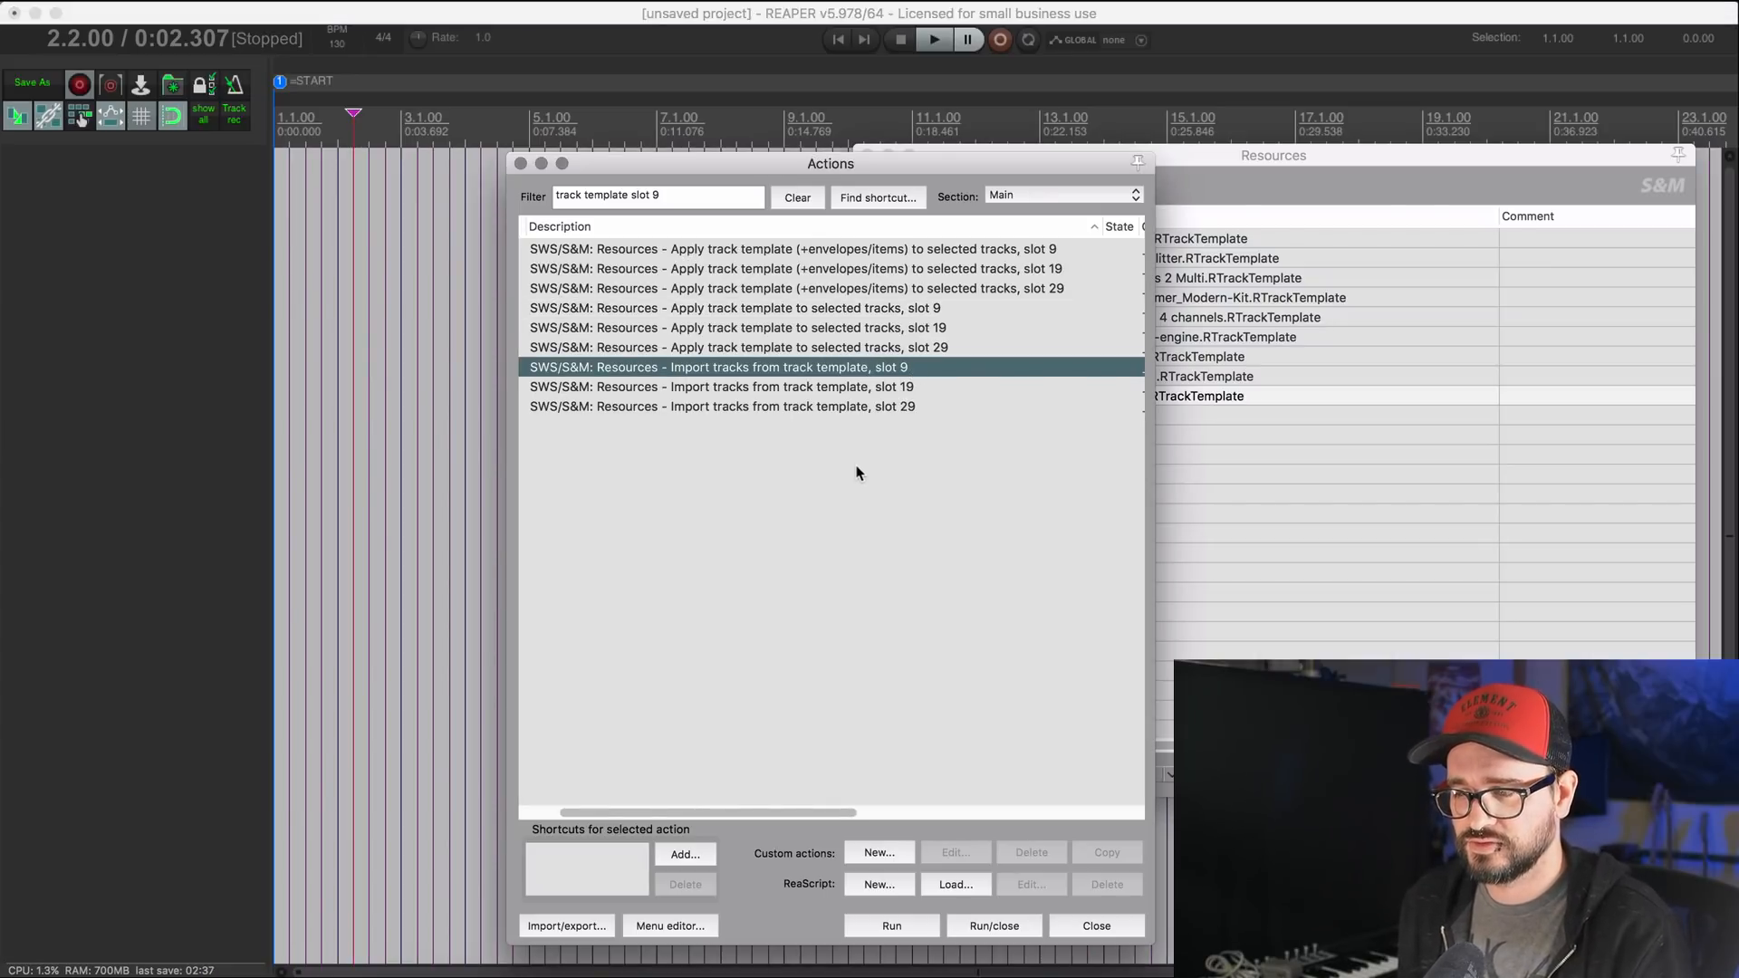
{"action": "mouse_move", "coordinate": [870, 645]}
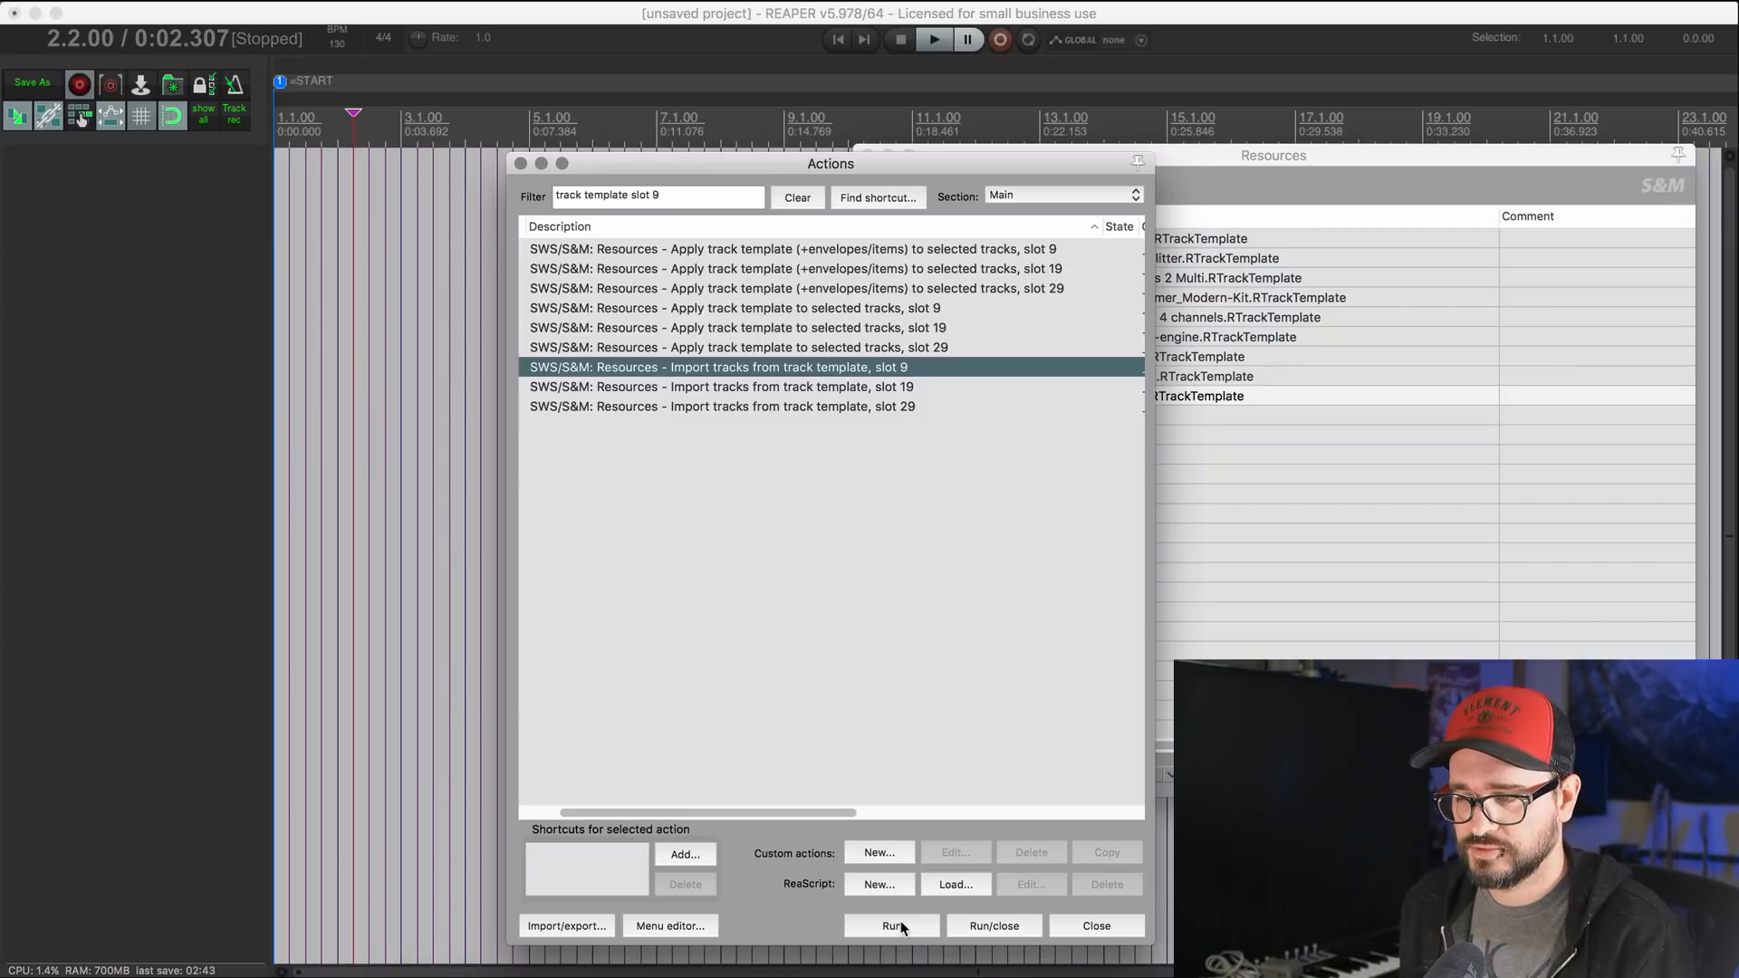
{"action": "left_click", "coordinate": [891, 926]}
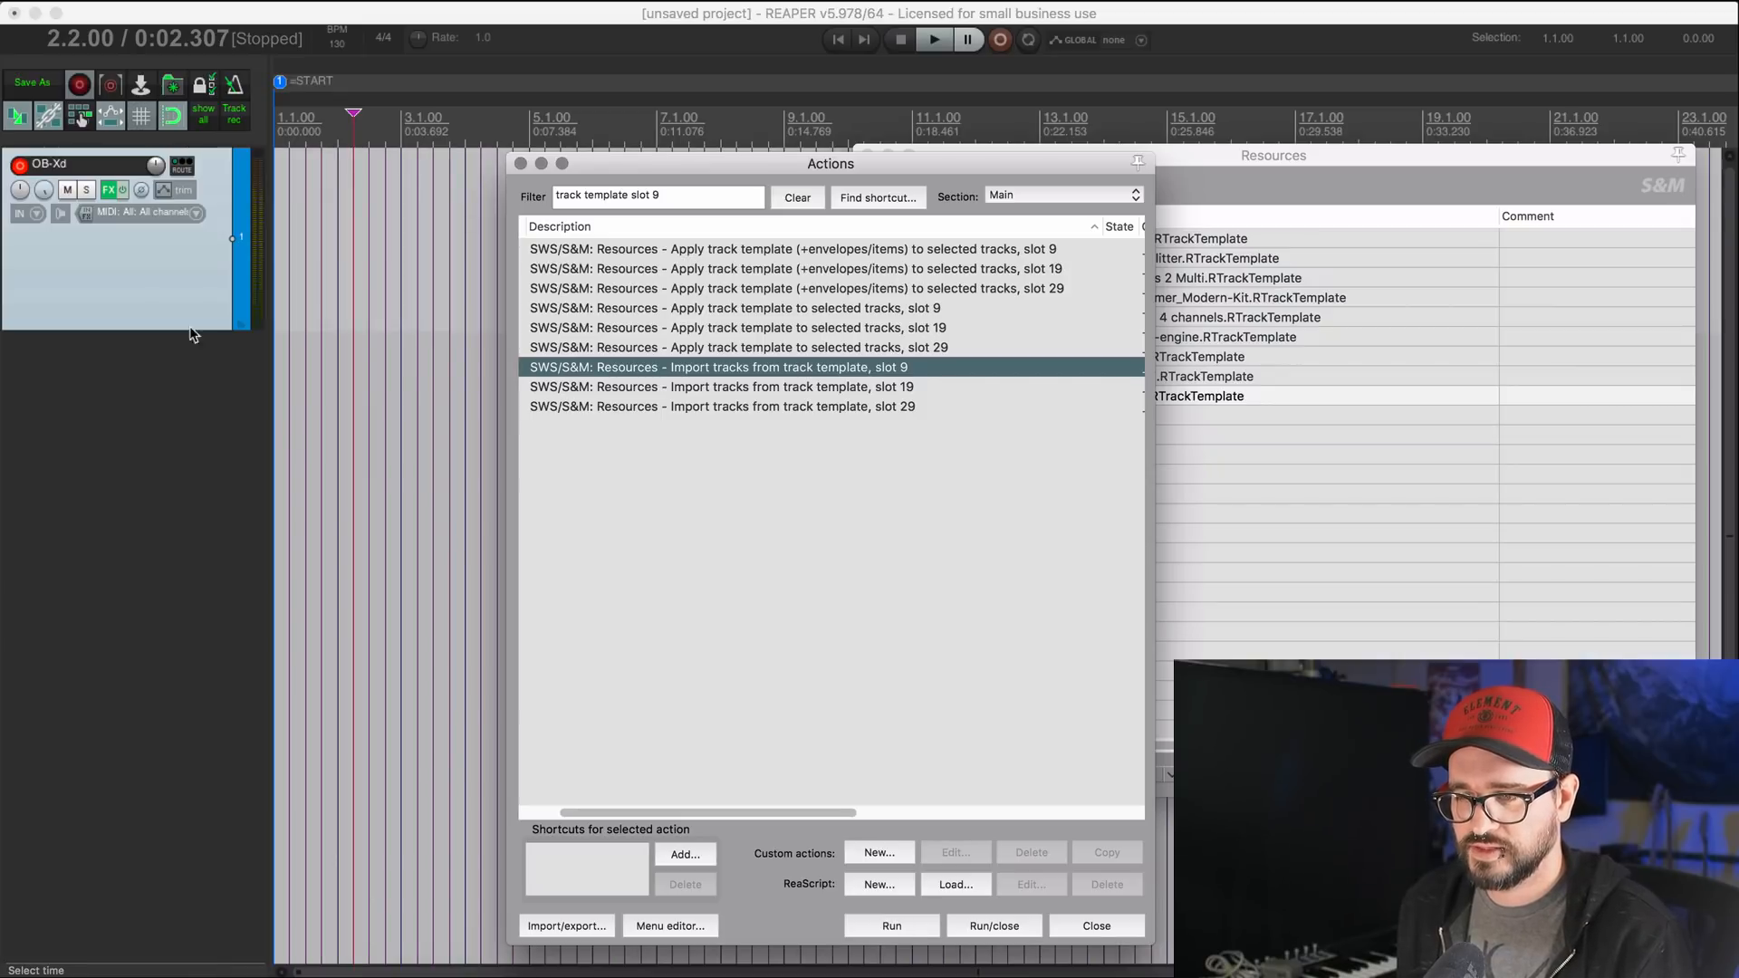
{"action": "mouse_move", "coordinate": [105, 248]}
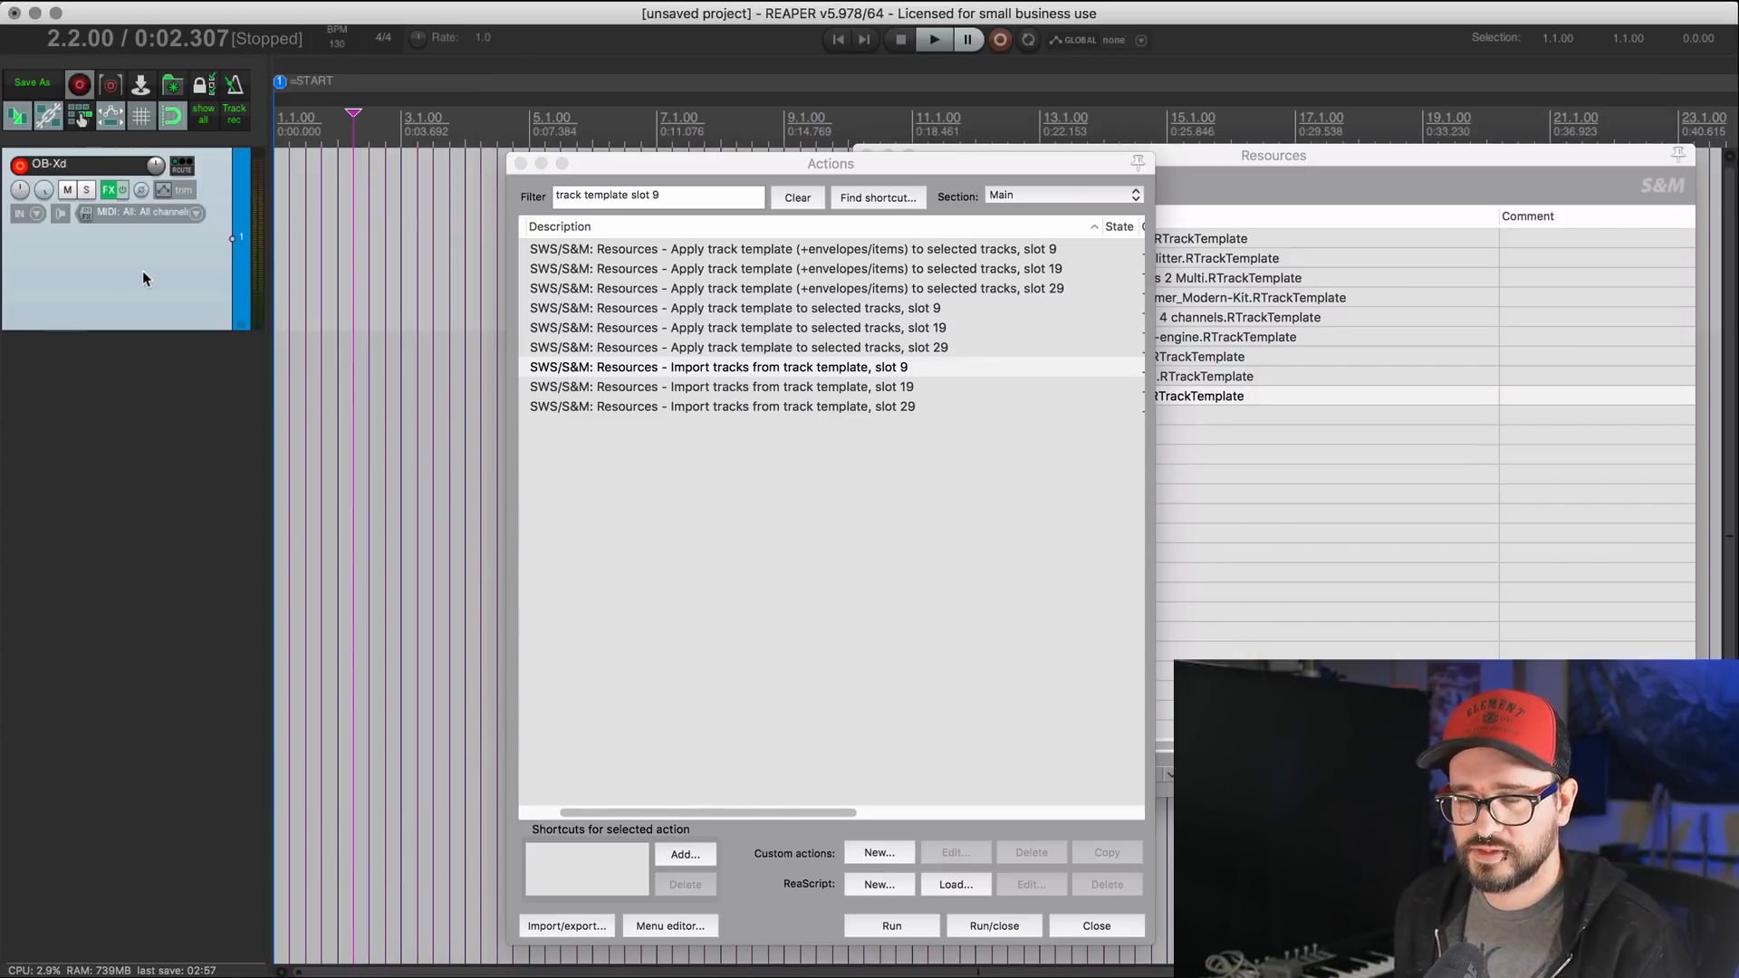
{"action": "mouse_move", "coordinate": [143, 261]}
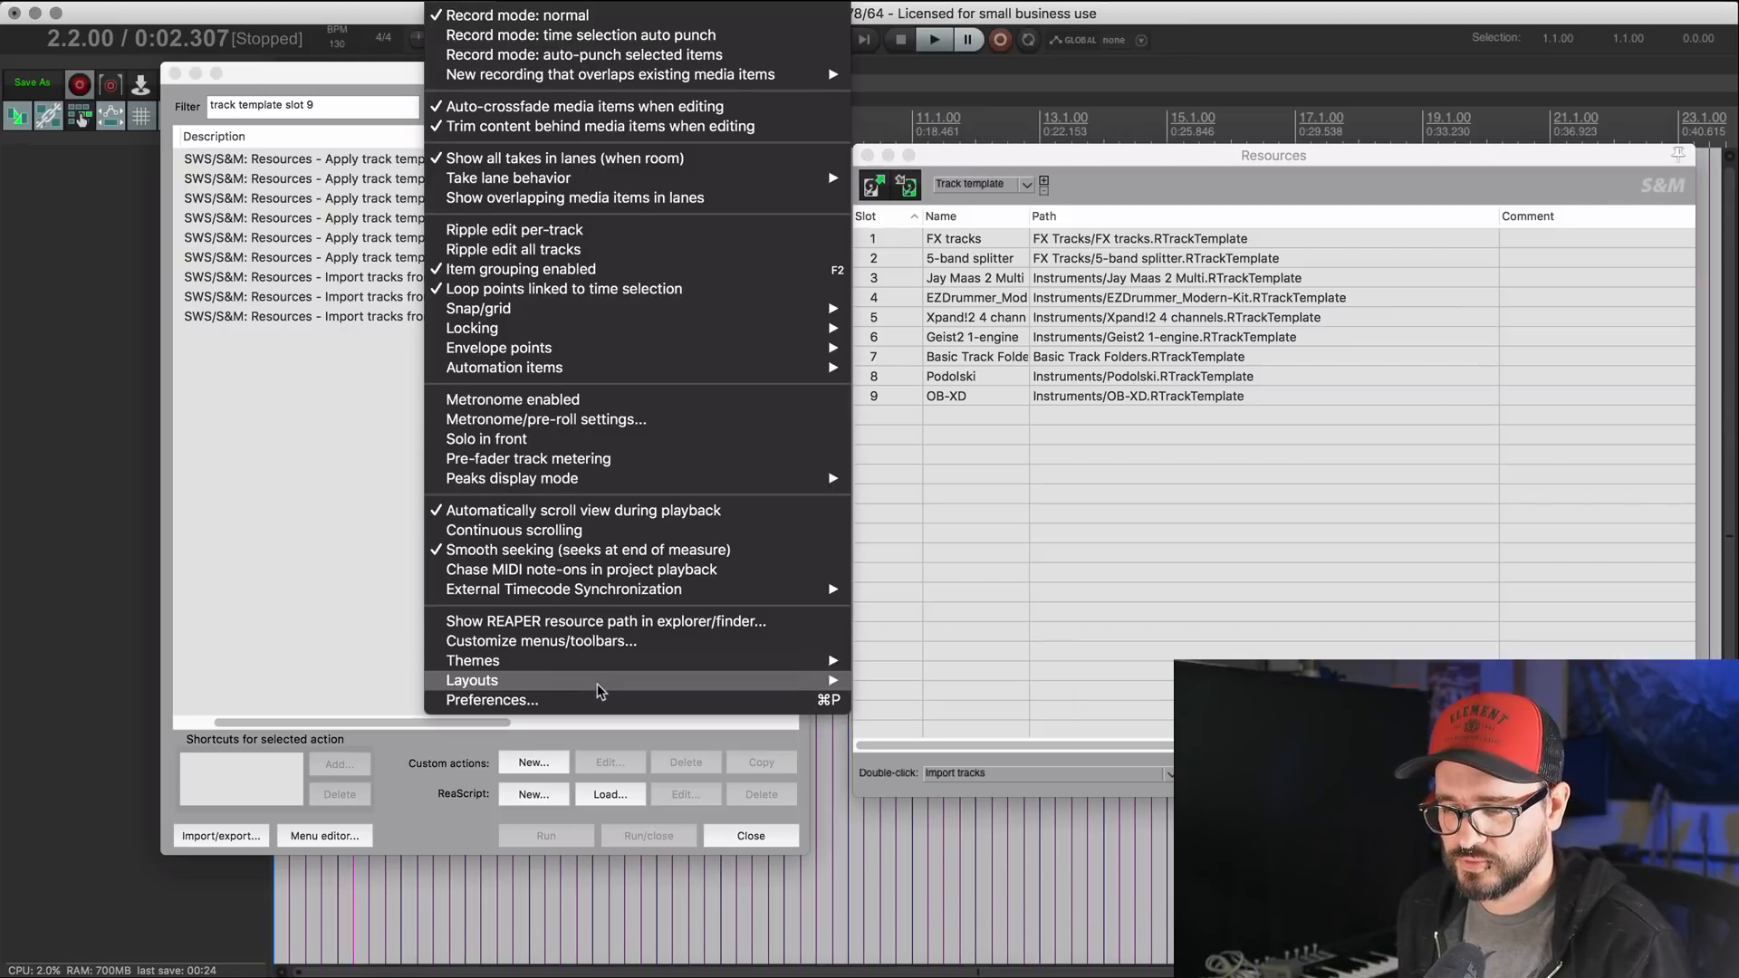
{"action": "mouse_move", "coordinate": [517, 622]}
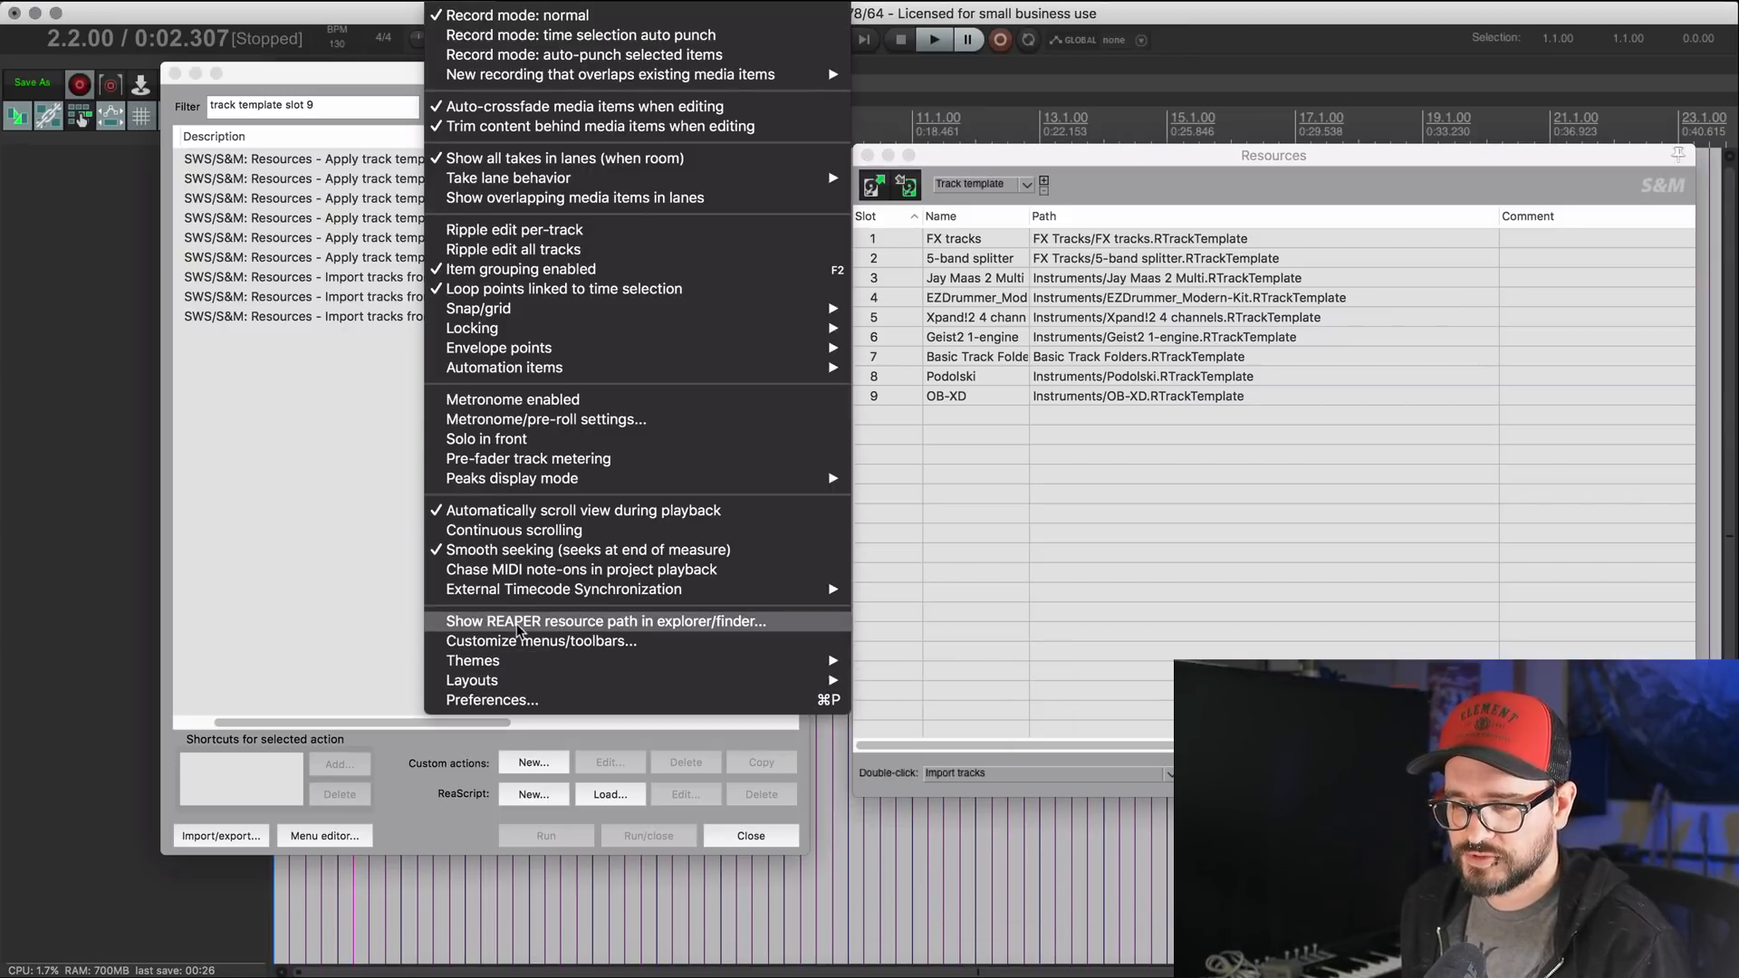
{"action": "mouse_move", "coordinate": [649, 638]}
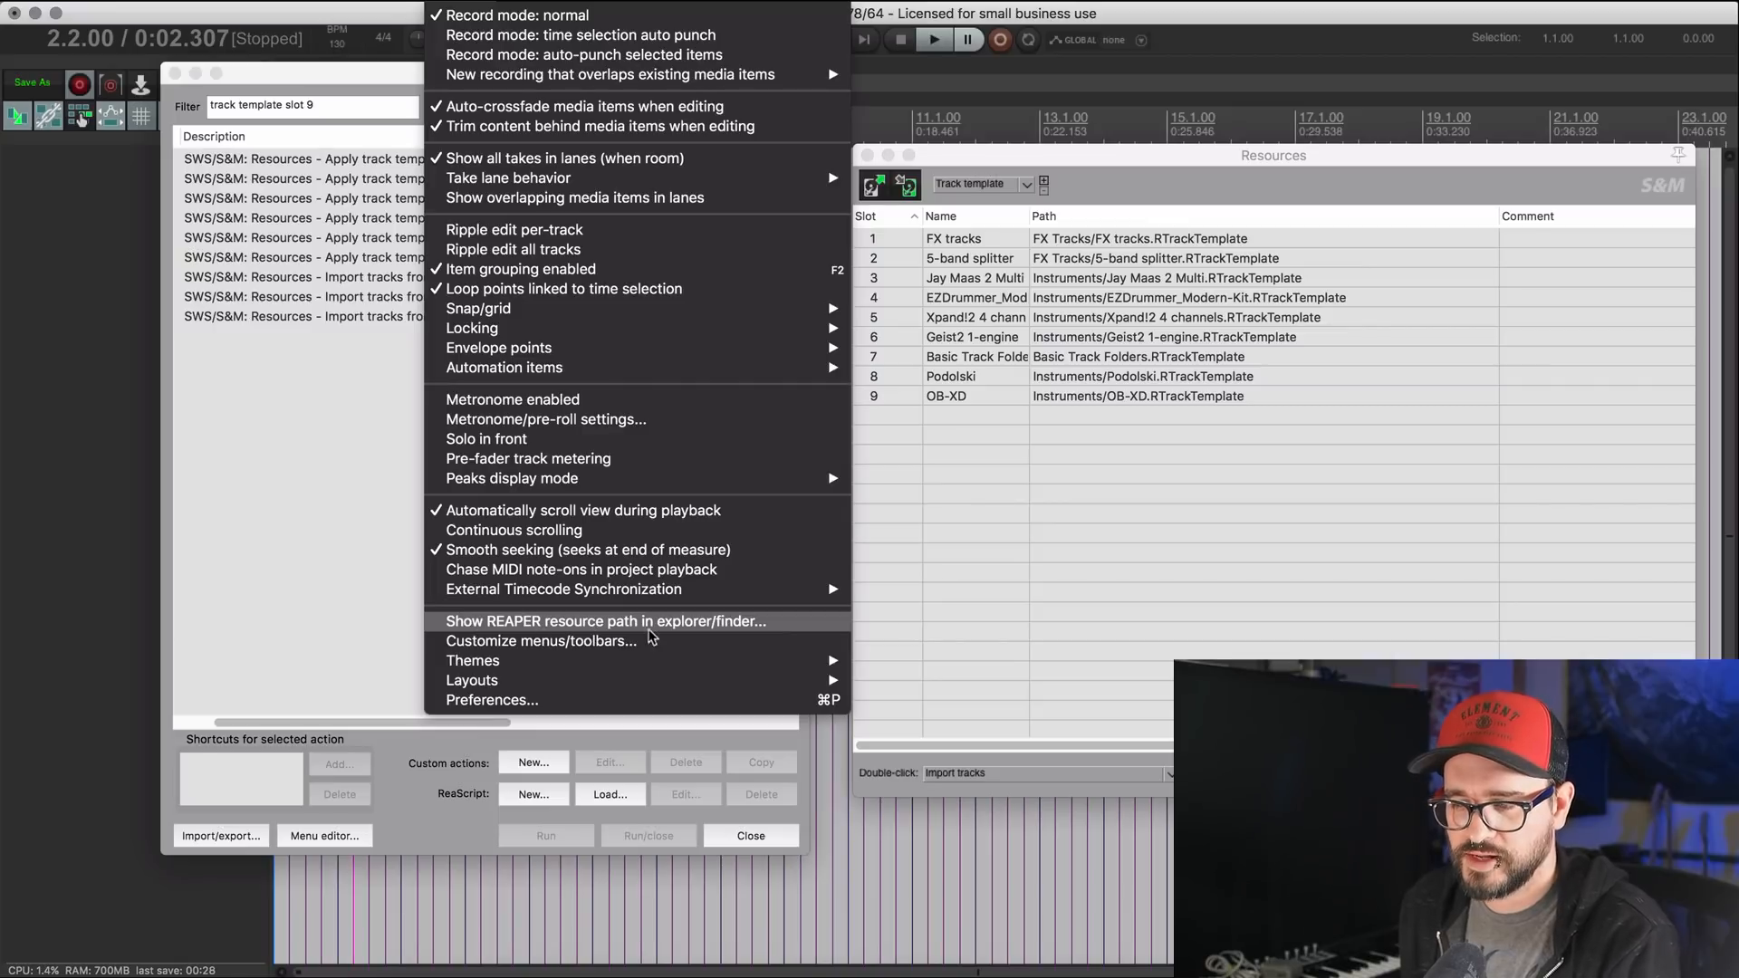
Step: Reveal REAPER's resource folder in Finder via Options > Show REAPER resource path
{"action": "left_click", "coordinate": [605, 622]}
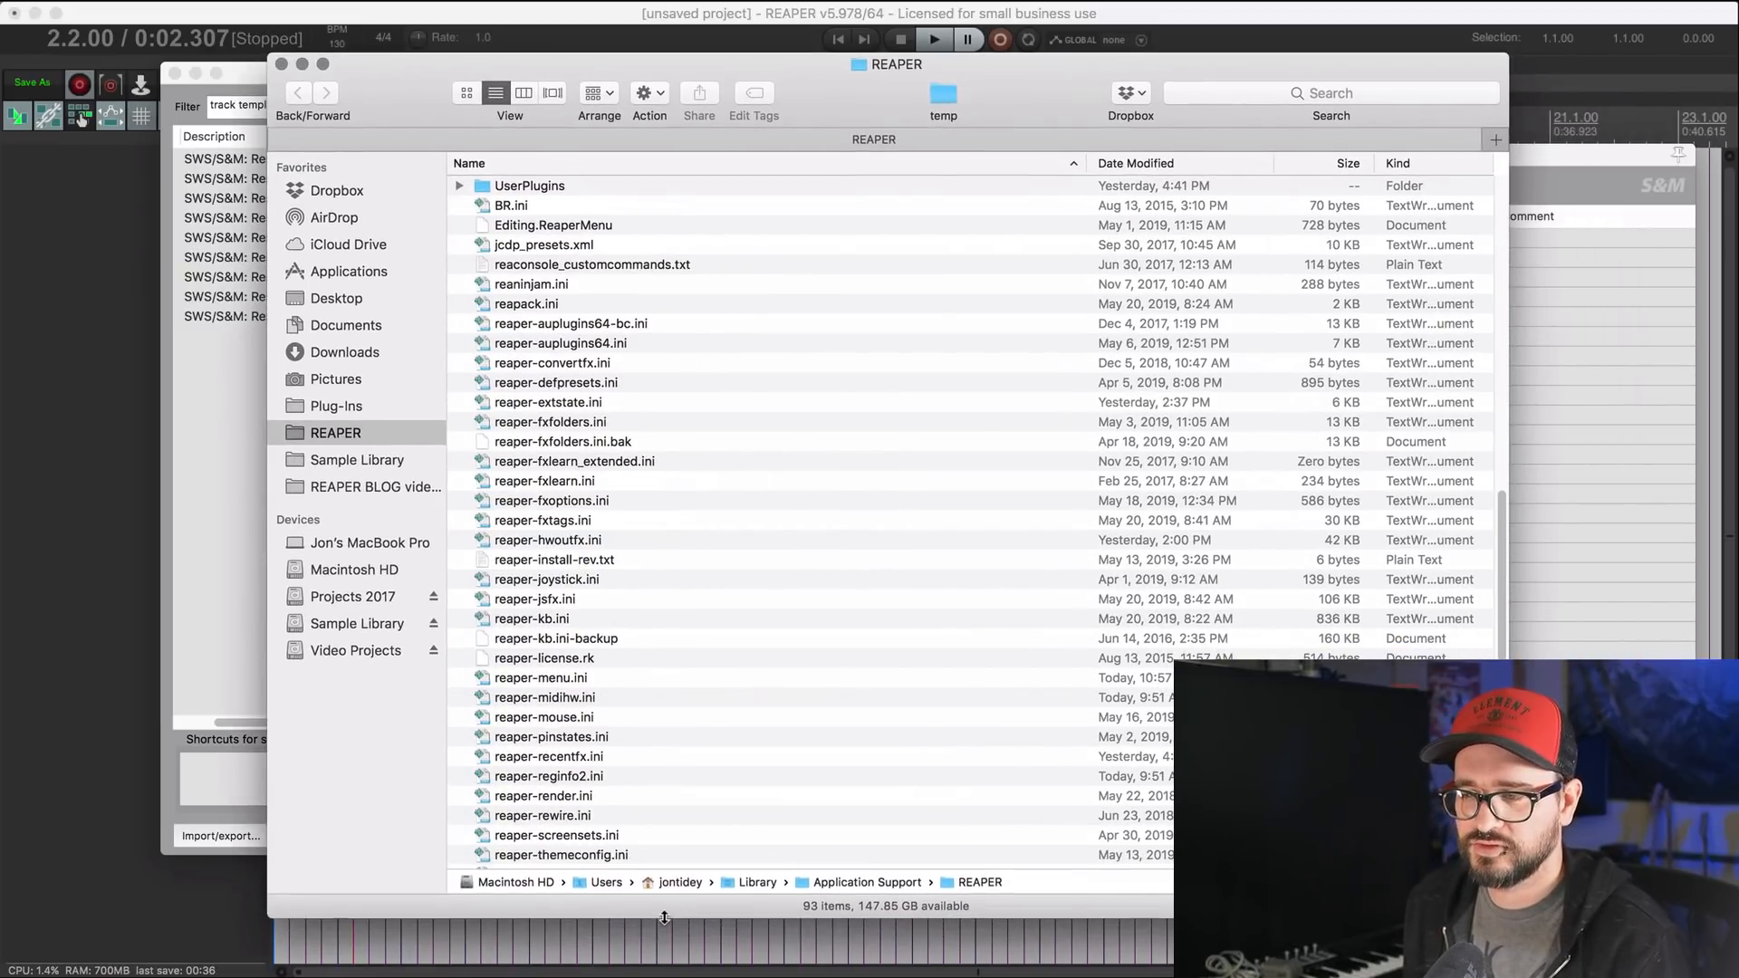
Step: Locate S&M.ini in the REAPER resource folder and open it in a text editor
{"action": "scroll", "scroll_direction": "down", "scroll_amount": 3}
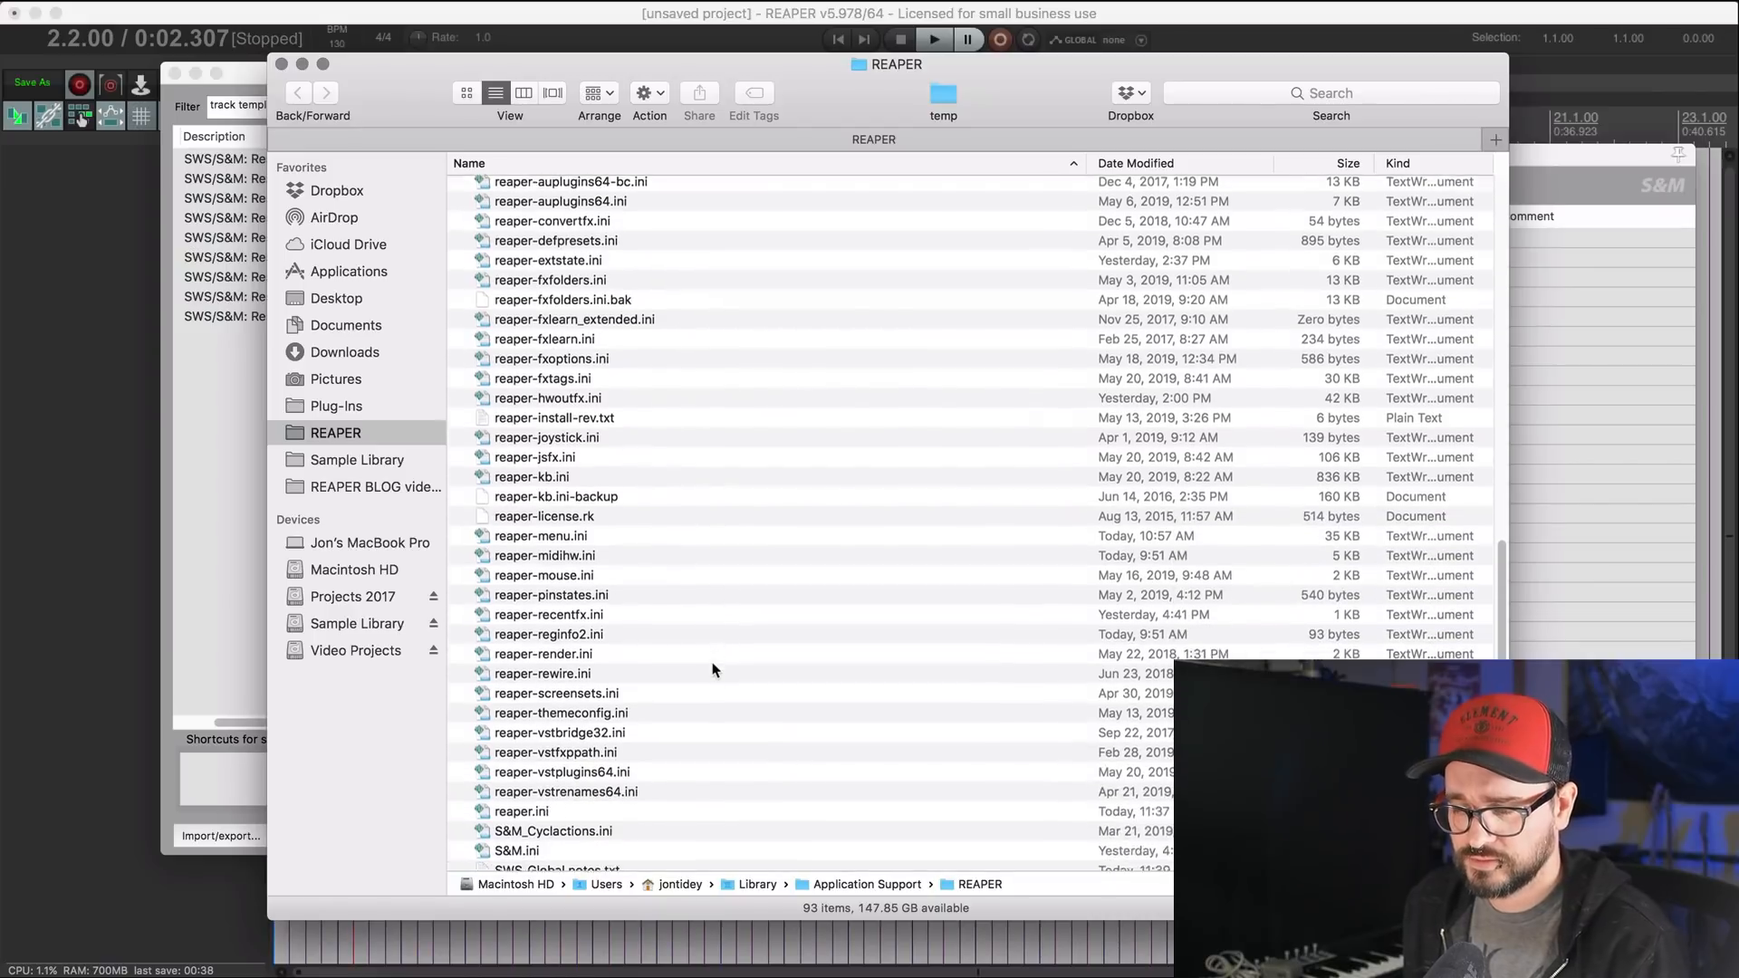
{"action": "left_click", "coordinate": [516, 763]}
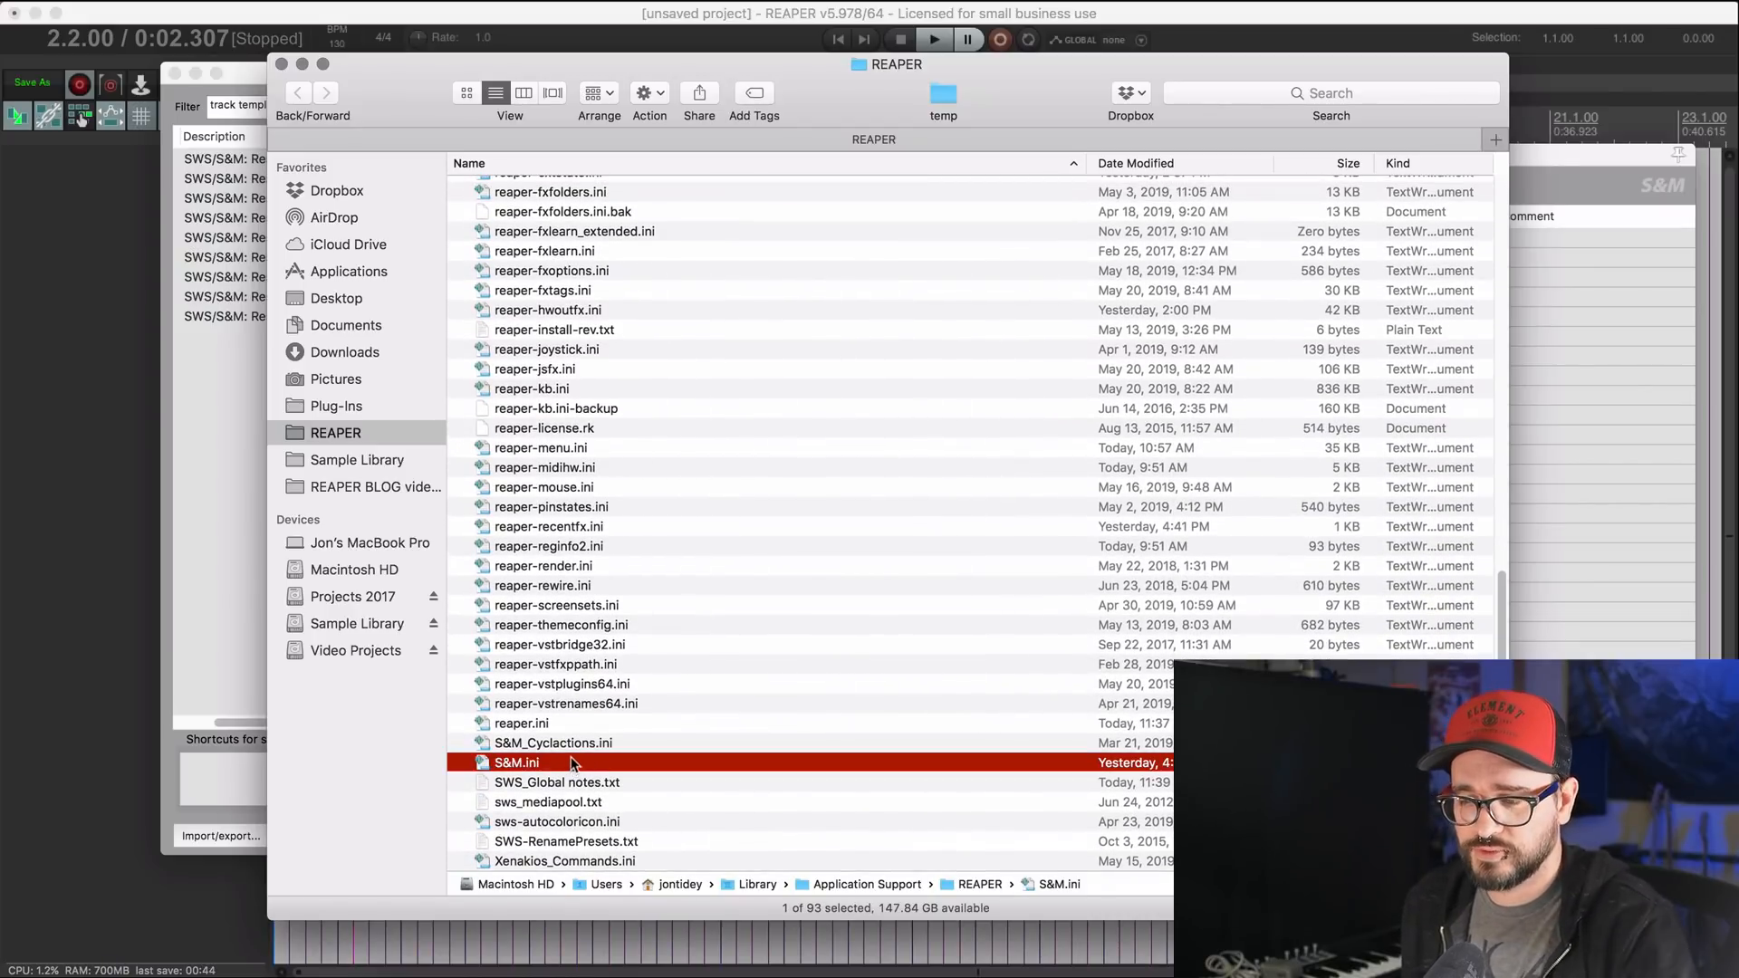
{"action": "mouse_move", "coordinate": [585, 774]}
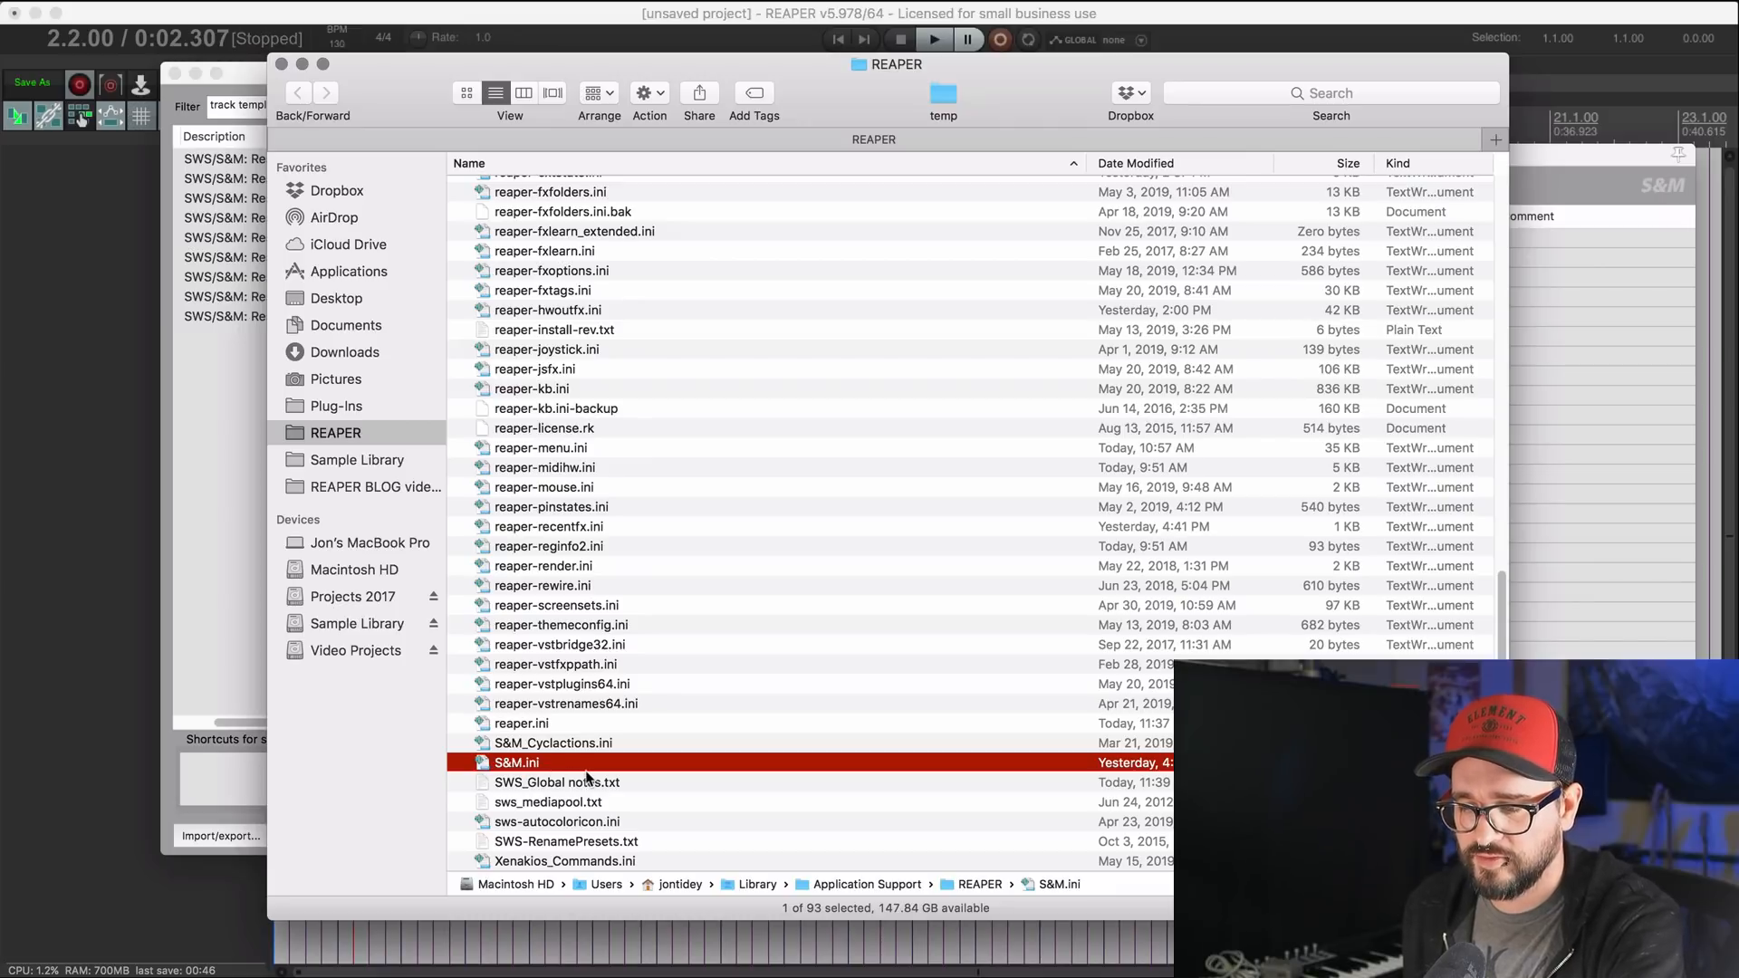
{"action": "right_click", "coordinate": [517, 762]}
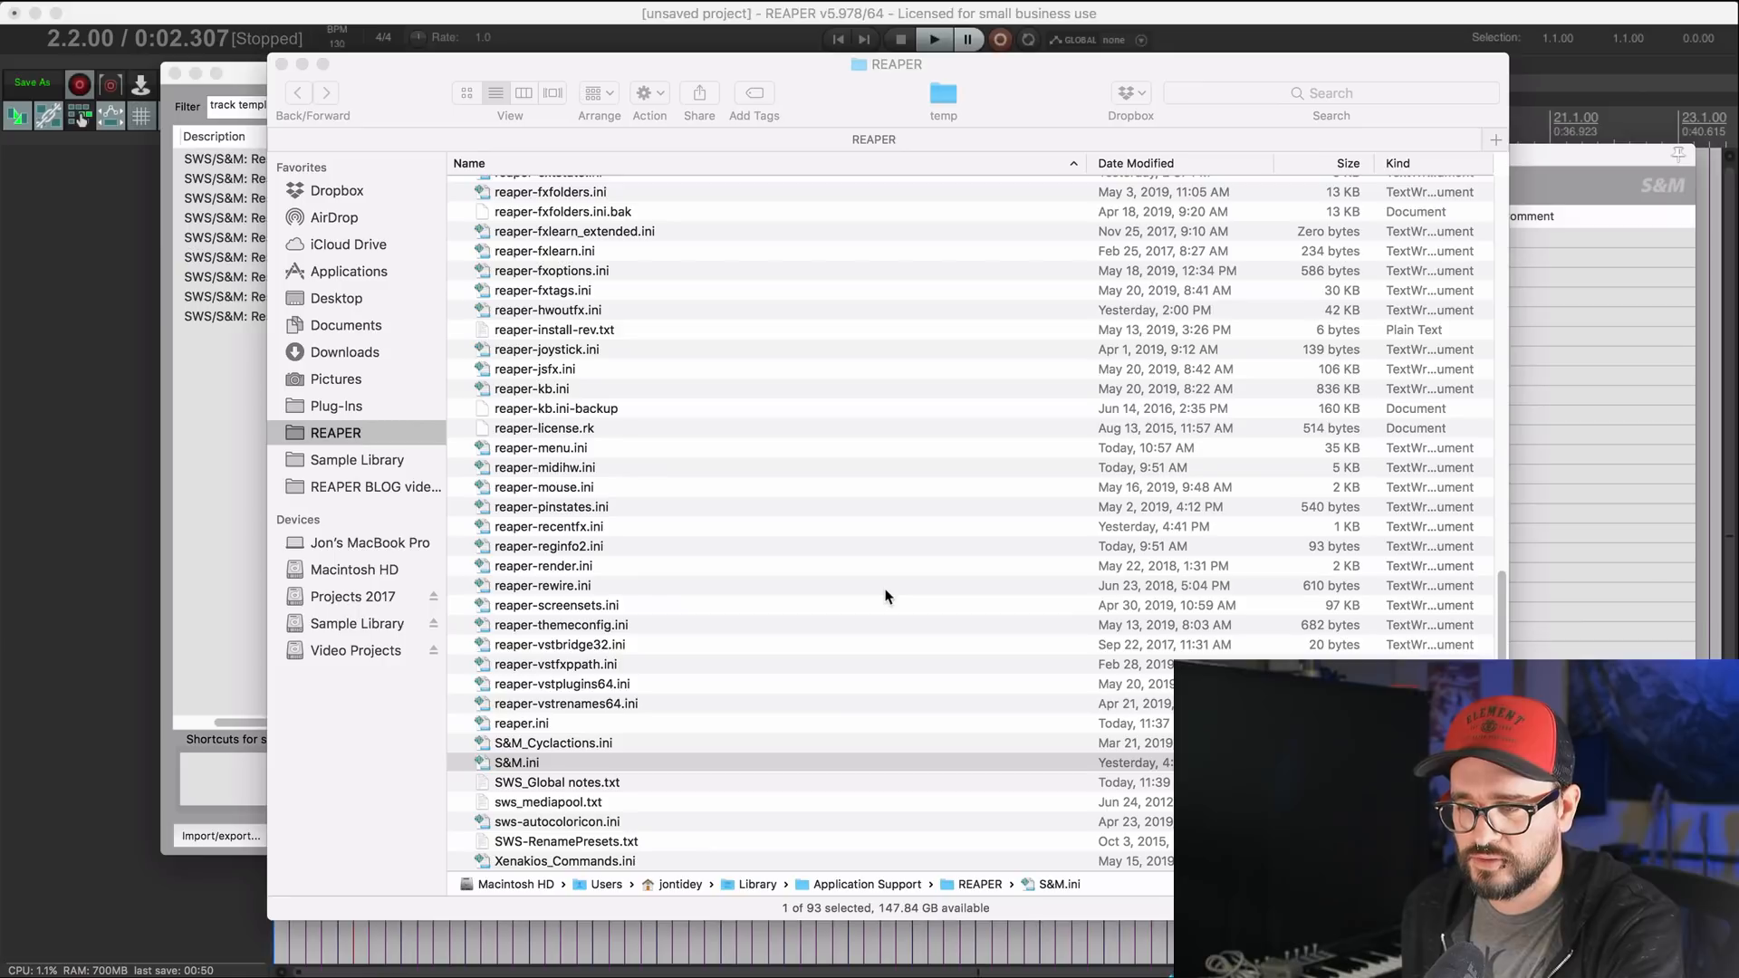
{"action": "double_click", "coordinate": [515, 762]}
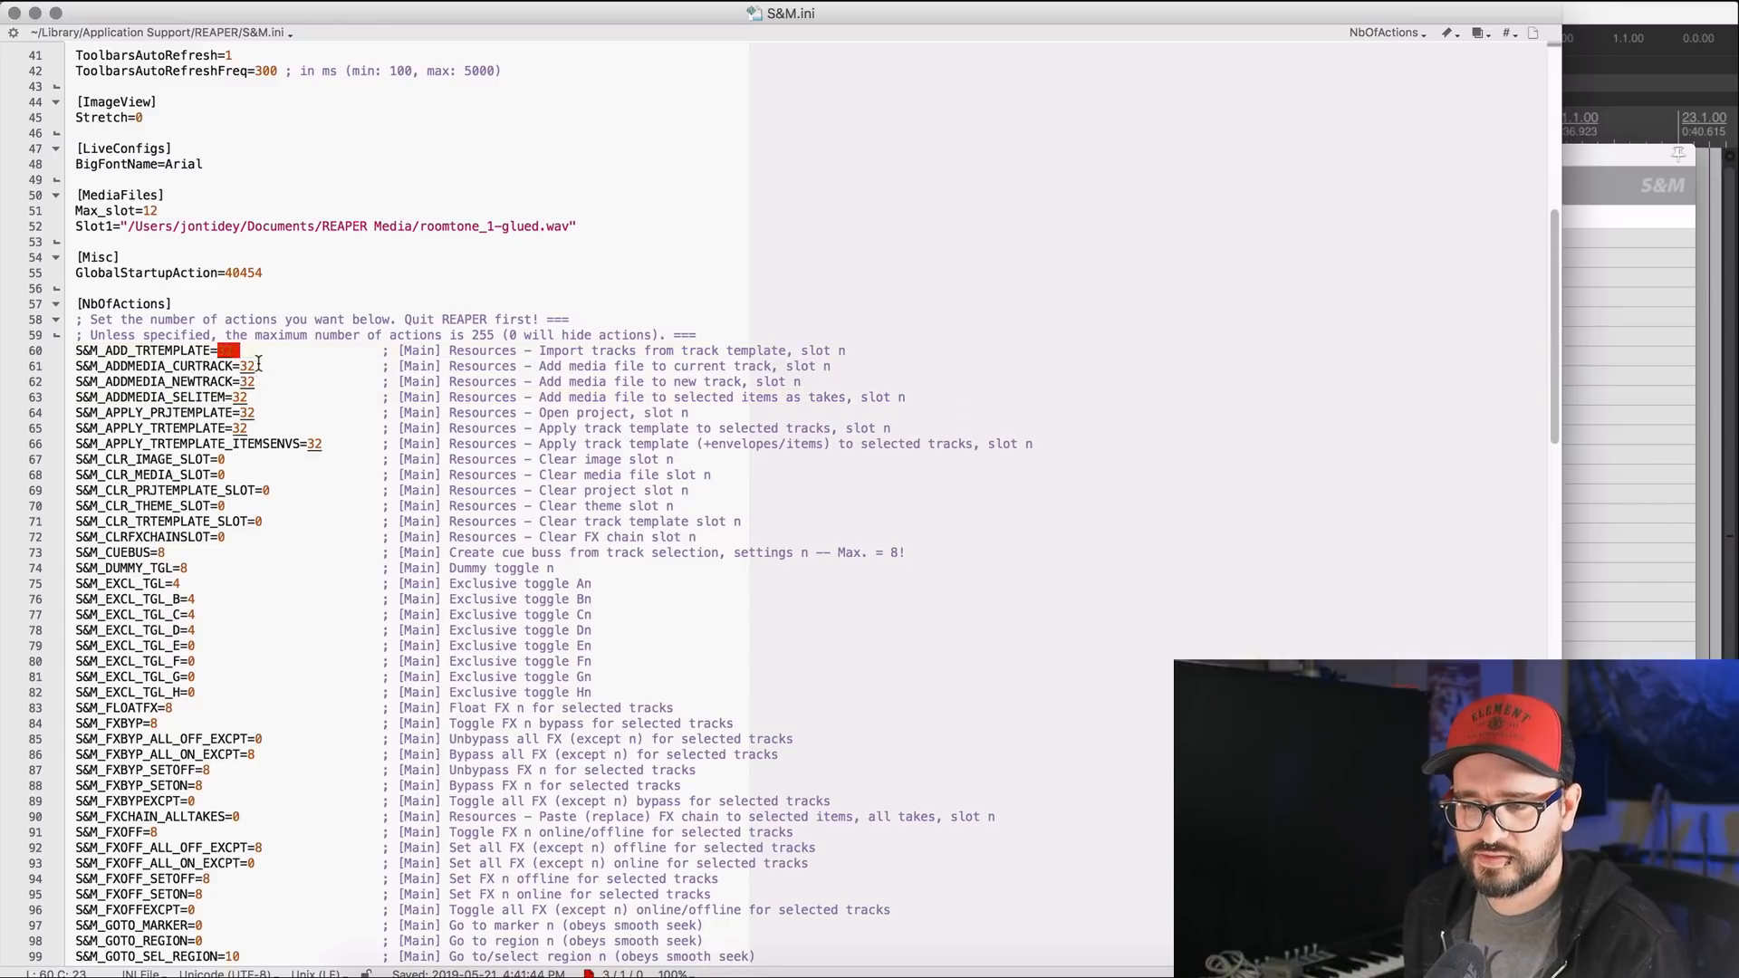
Step: Inspect the [NbOfActions] track template slot counts in S&M.ini and search for 'tr'
{"action": "left_click", "coordinate": [266, 349]}
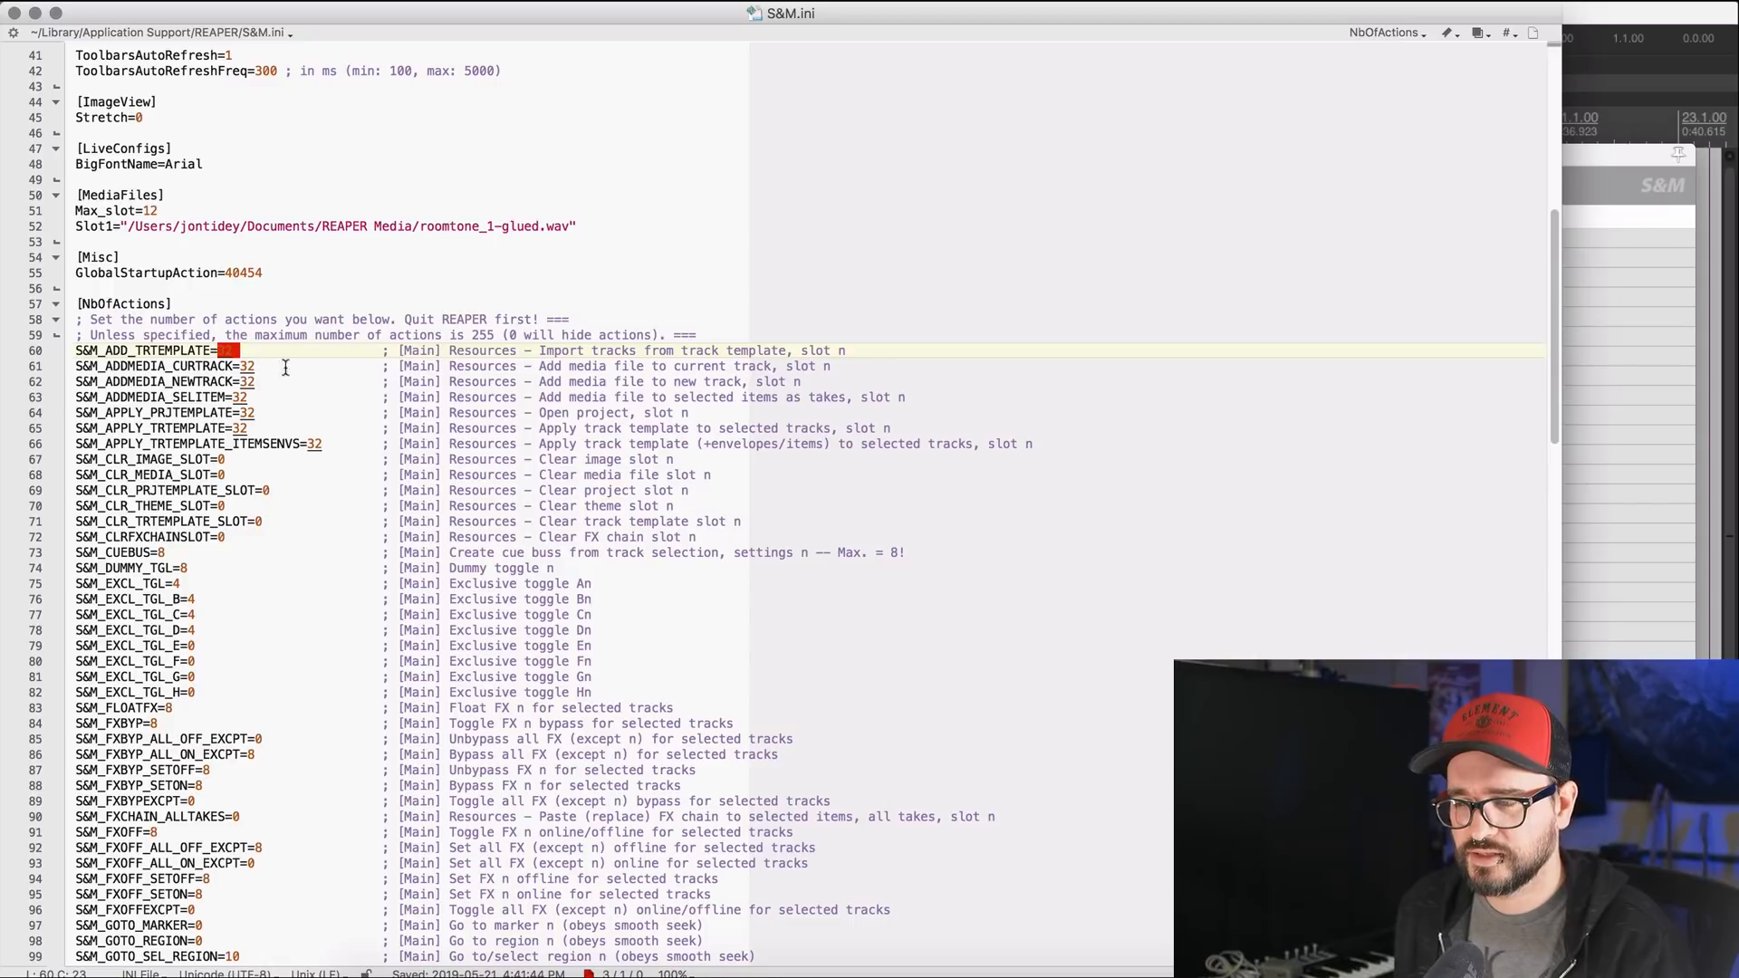
{"action": "left_click", "coordinate": [622, 366]}
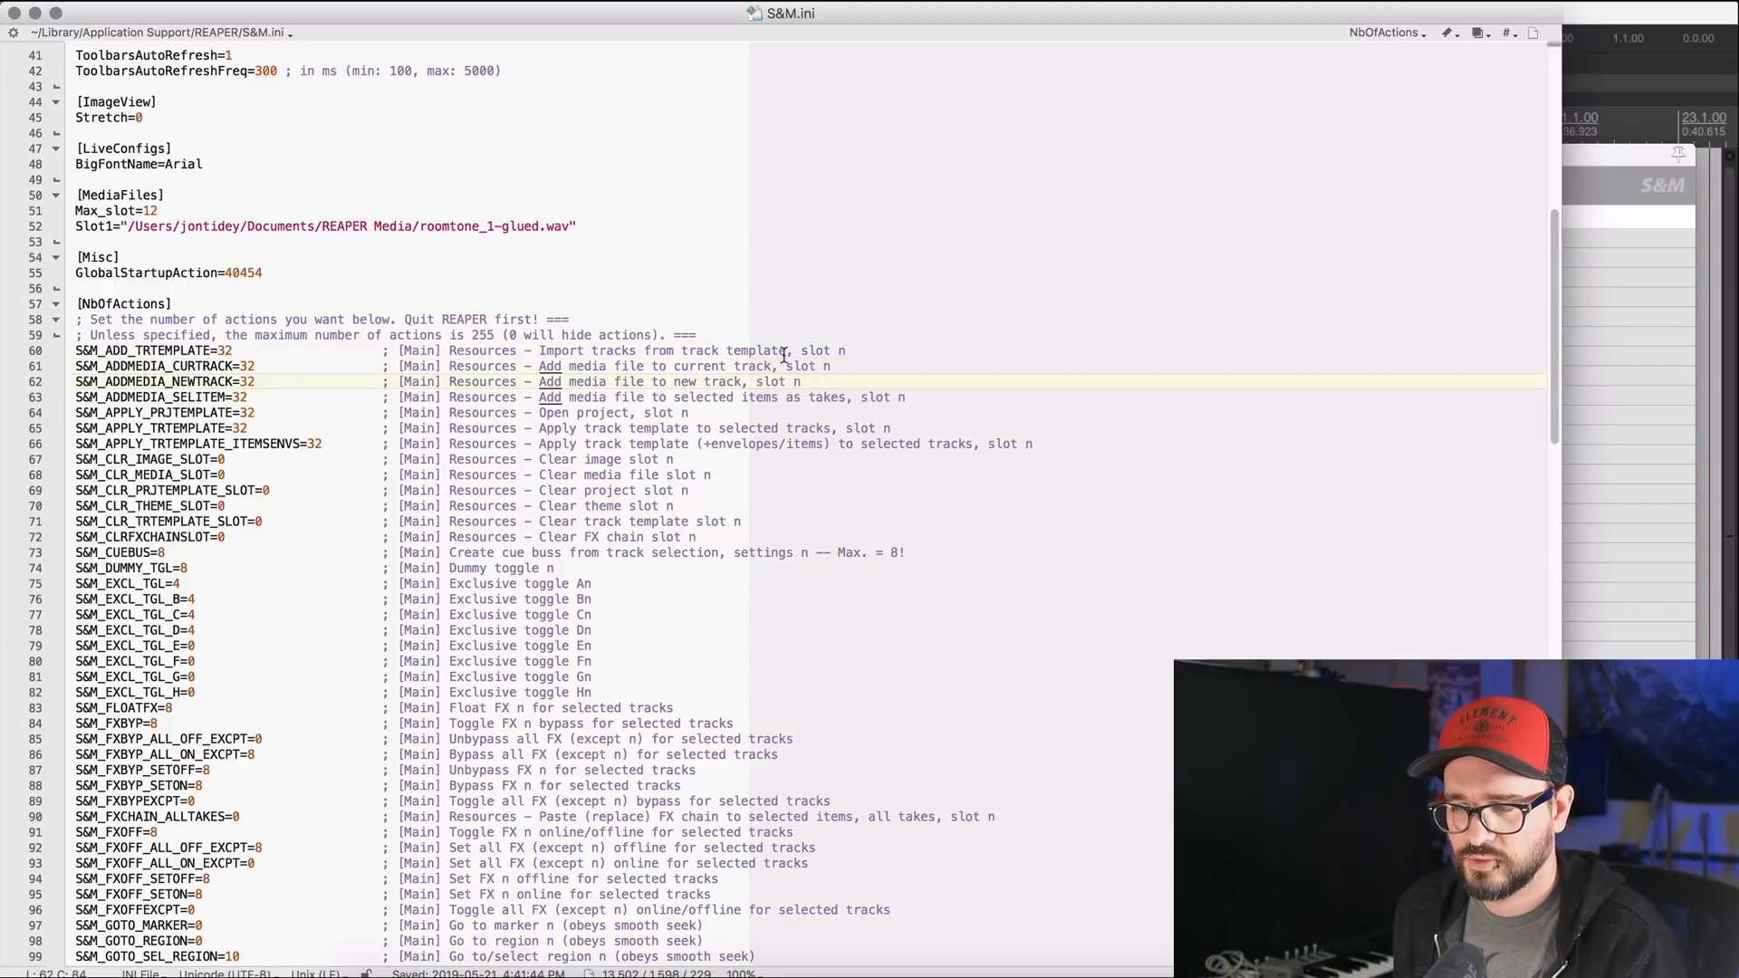
{"action": "scroll", "scroll_direction": "down", "scroll_amount": 3}
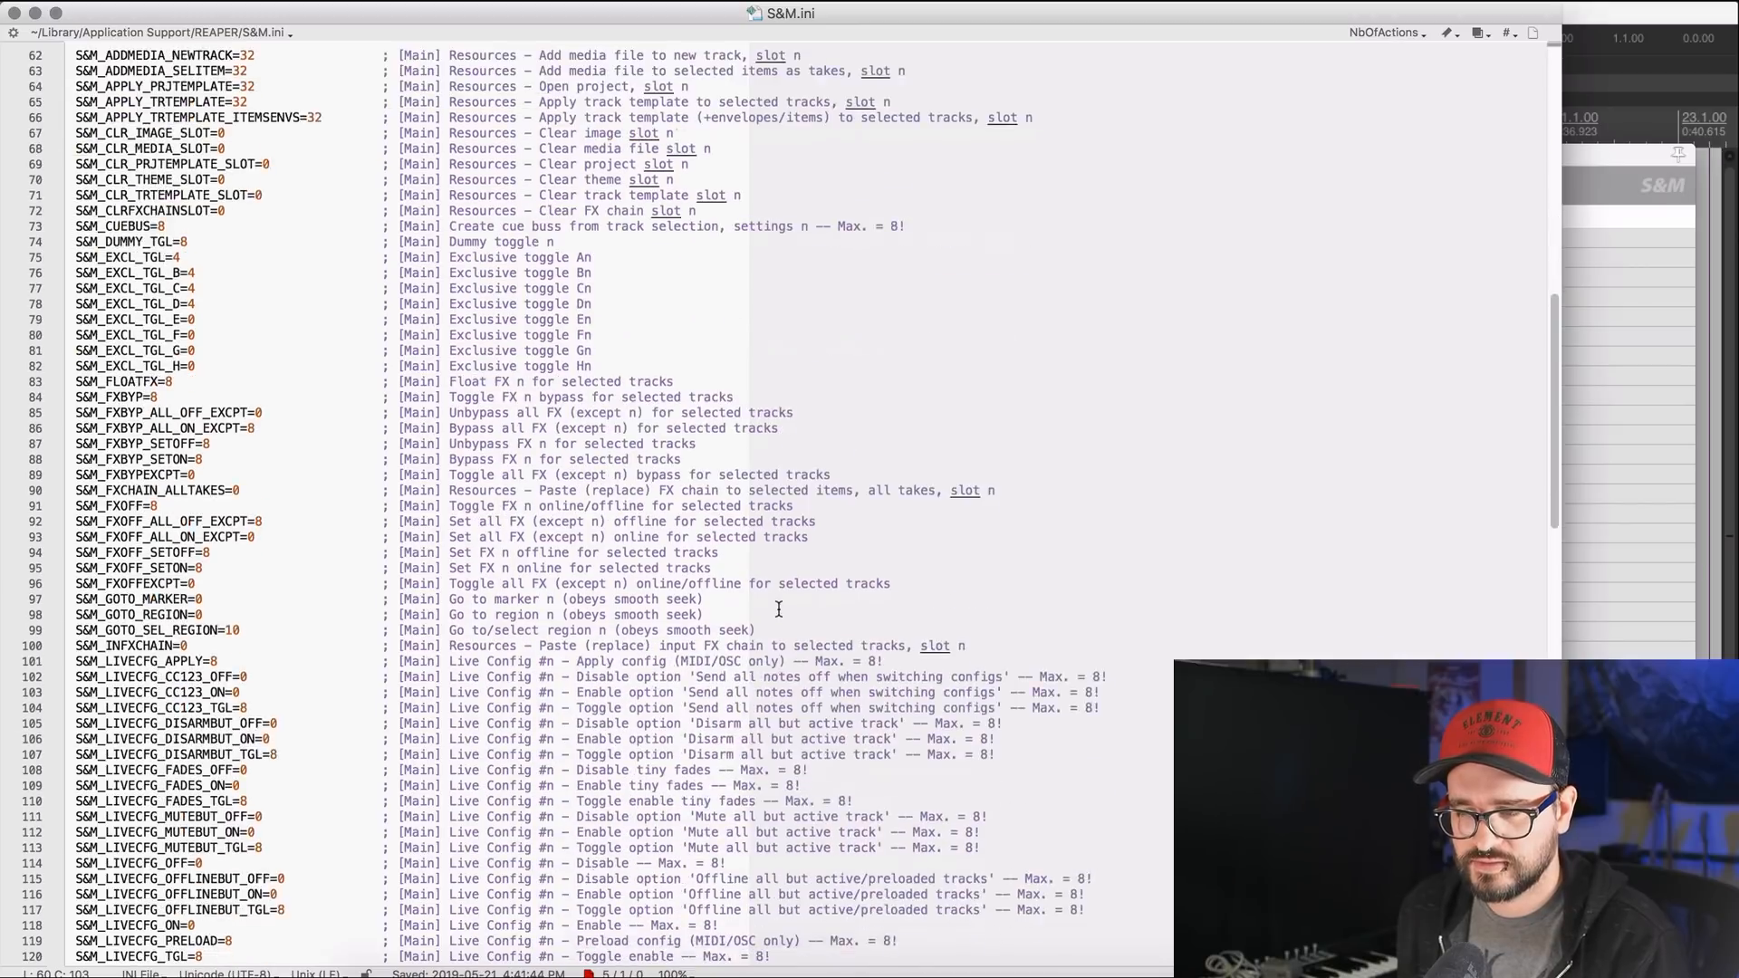
{"action": "key", "text": "cmd+f"}
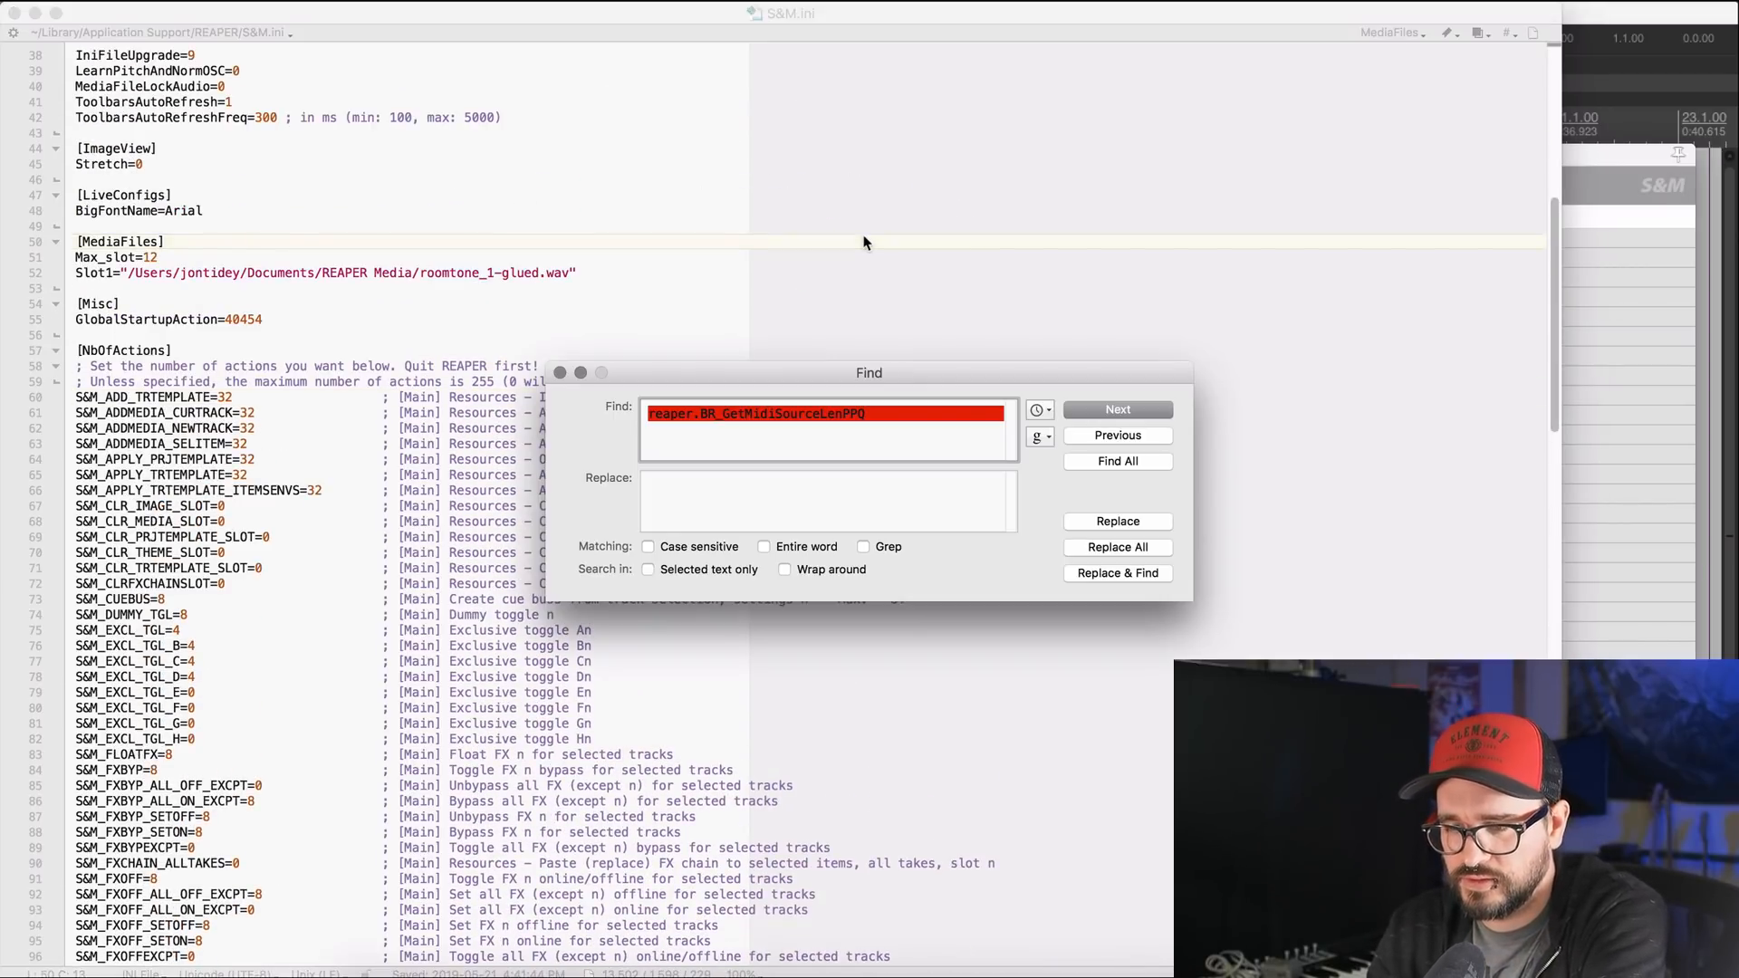
{"action": "type", "text": "tr"}
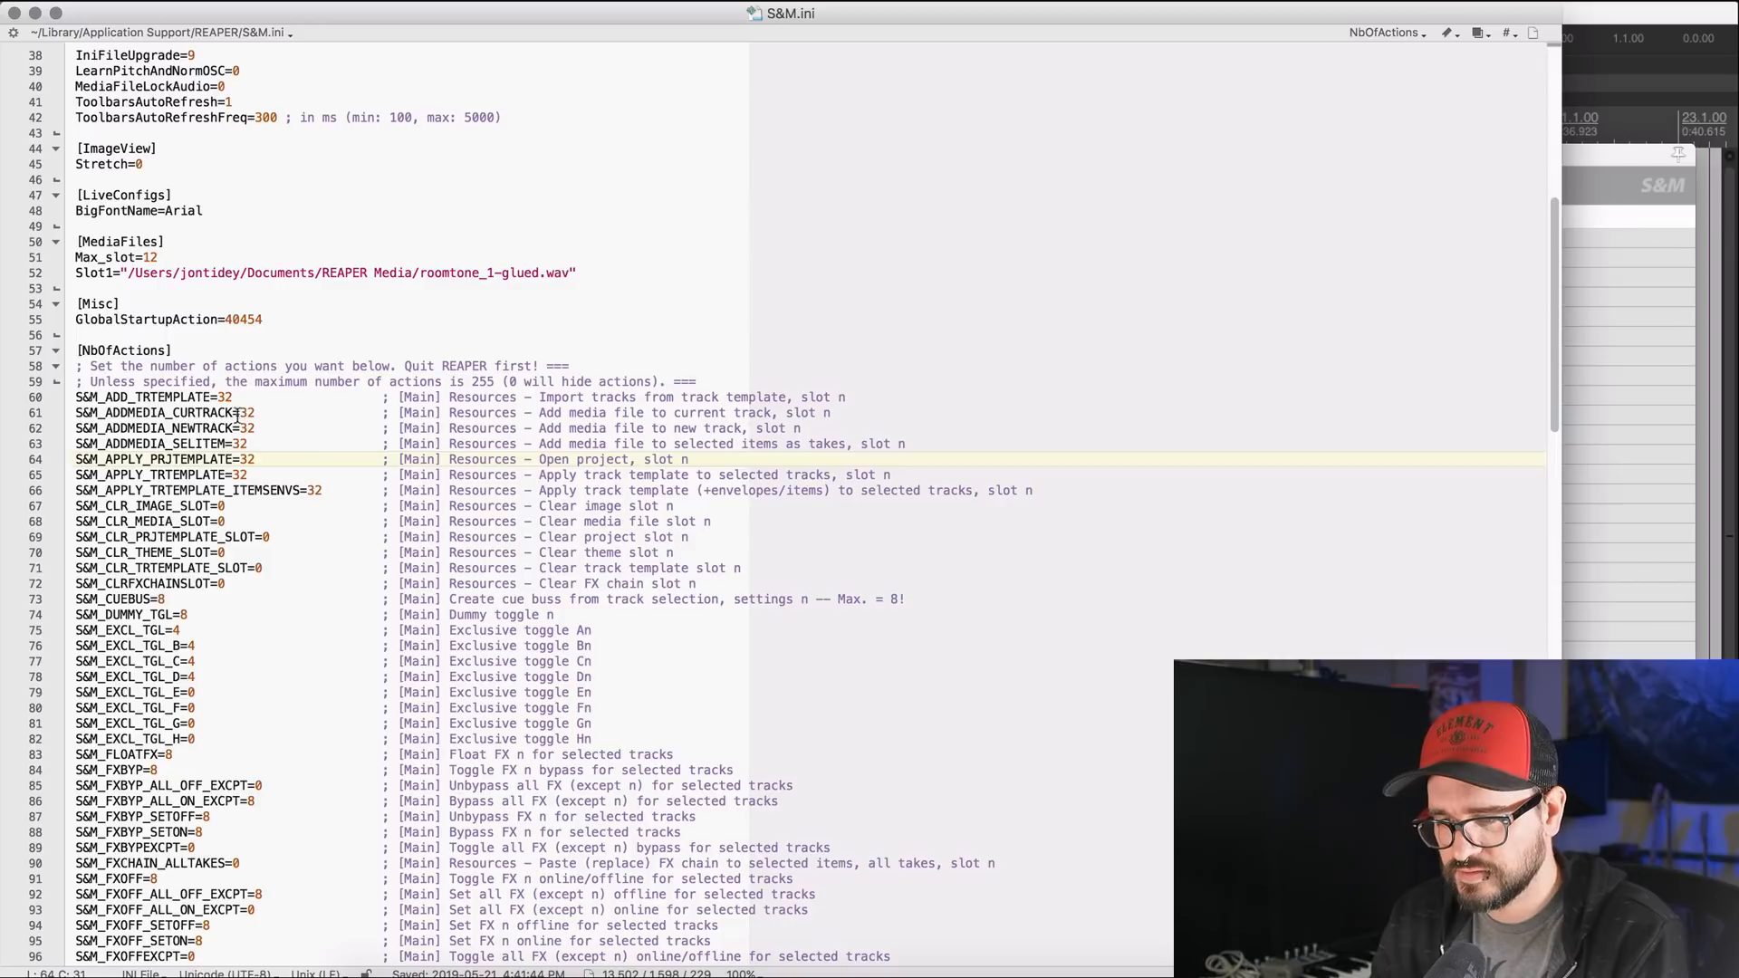
{"action": "mouse_move", "coordinate": [384, 414]}
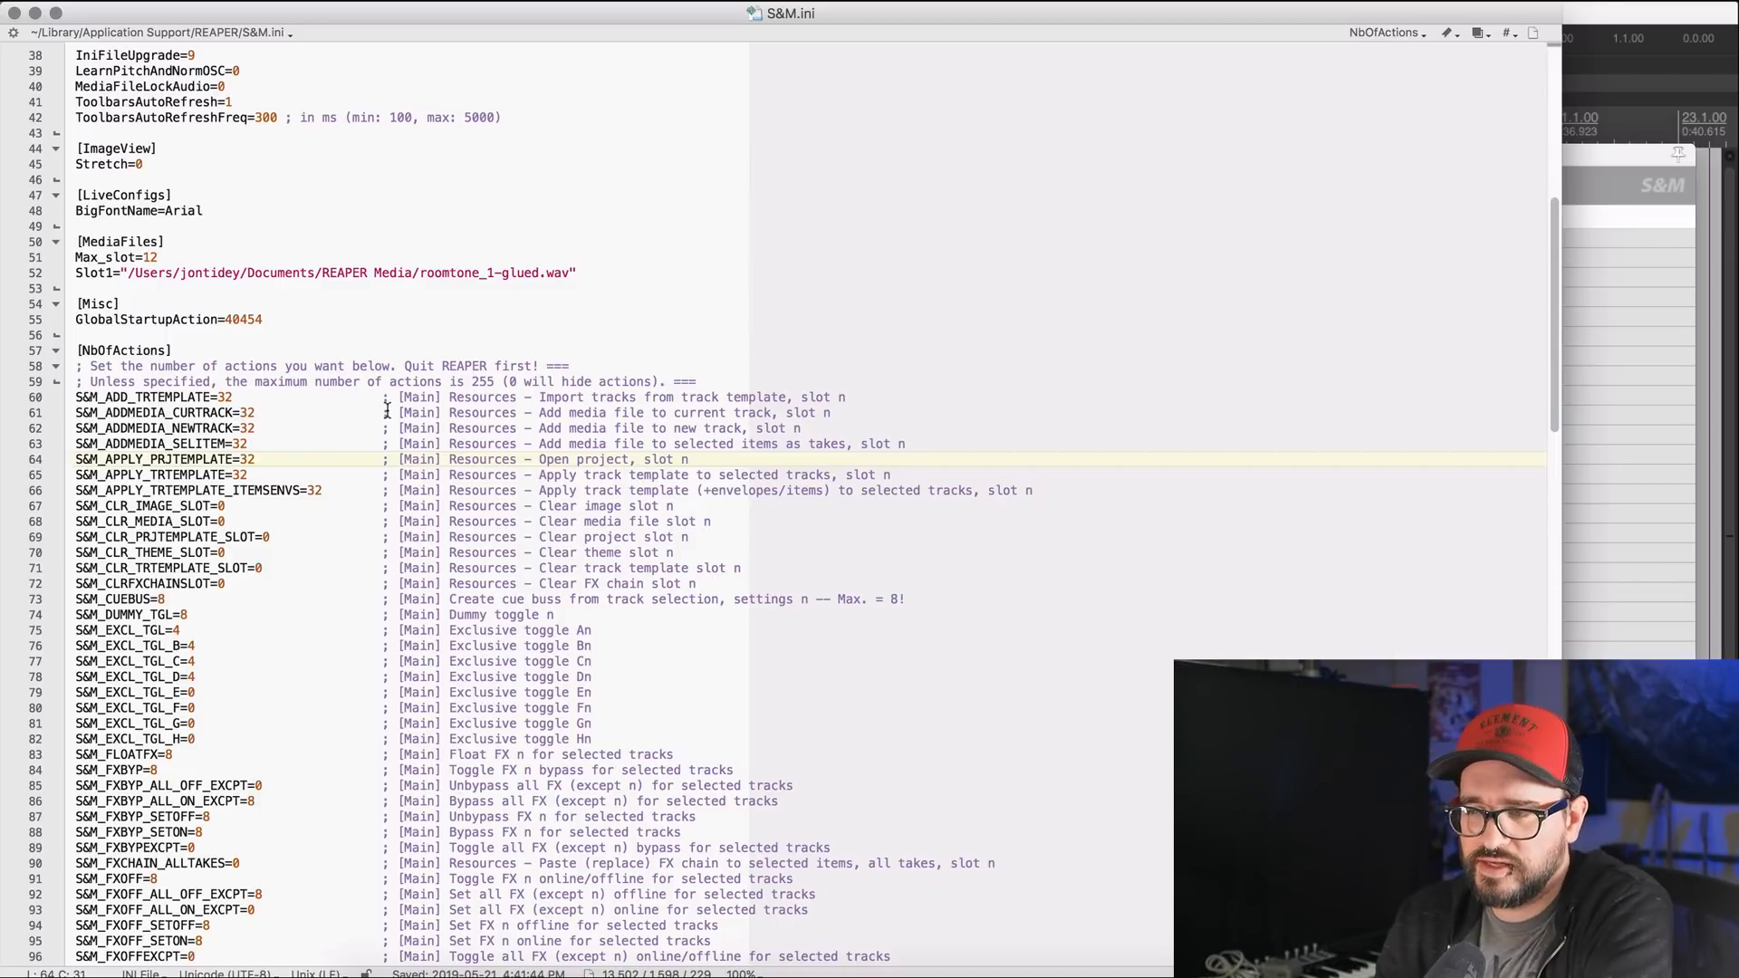
Step: Return to REAPER's empty project and bring up the toolbar customization options
{"action": "left_click", "coordinate": [511, 274]}
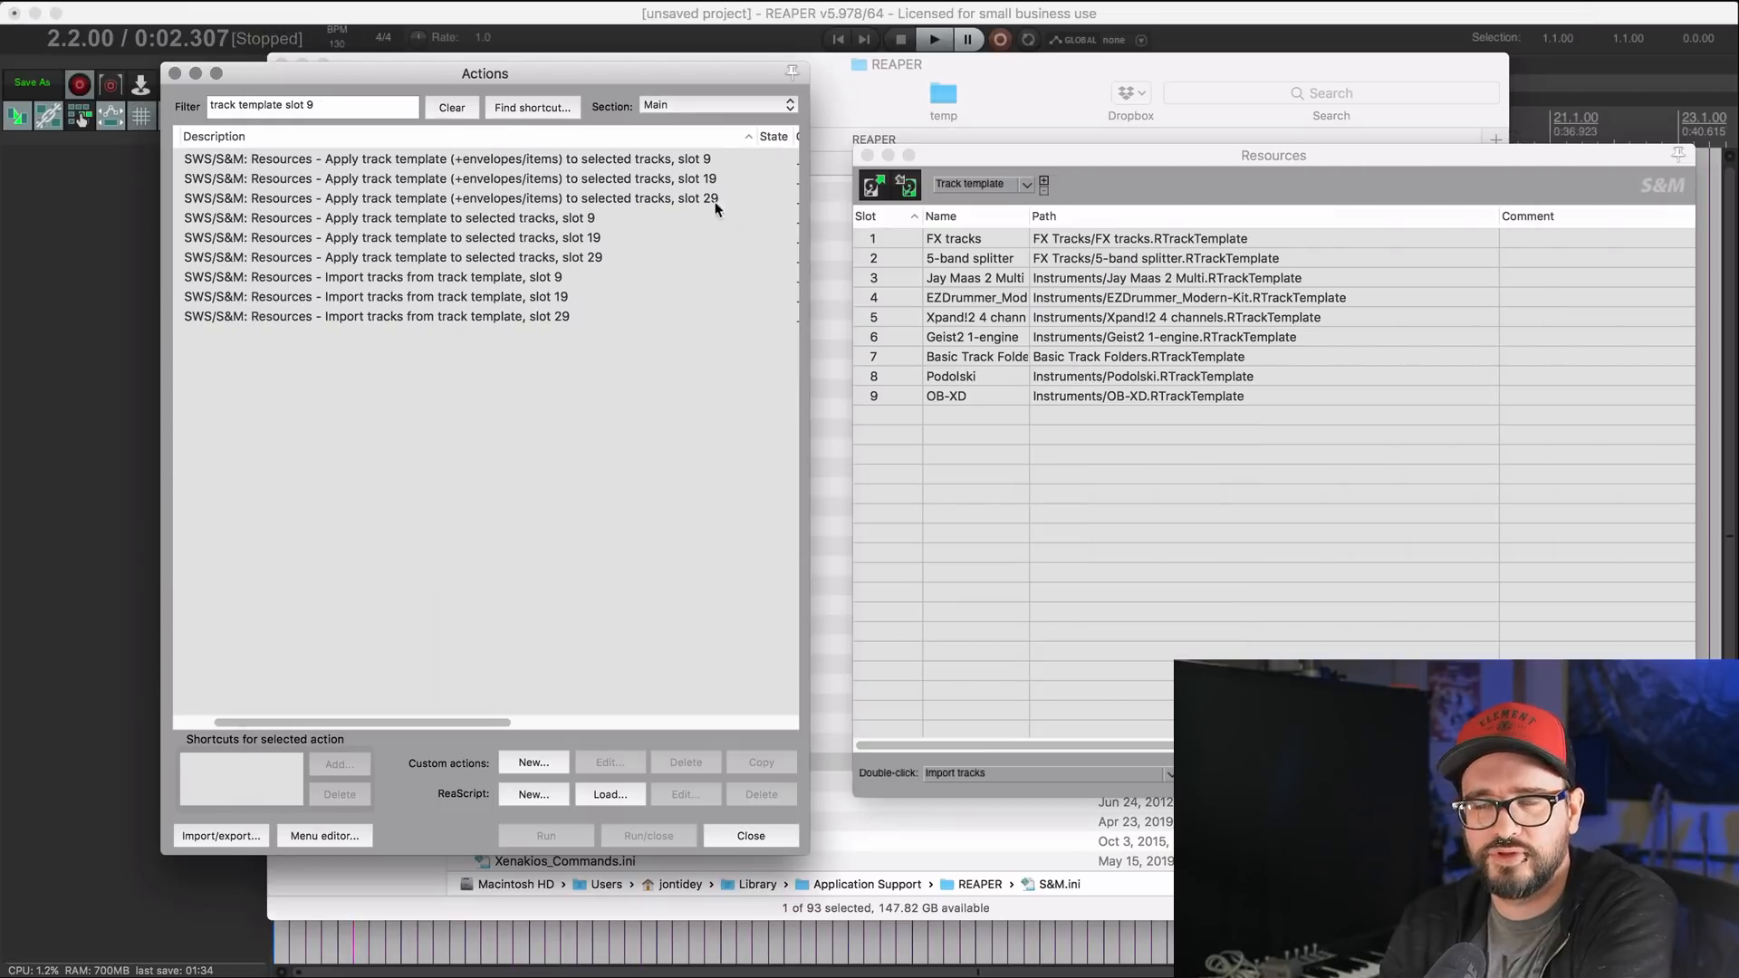
{"action": "mouse_move", "coordinate": [361, 156]}
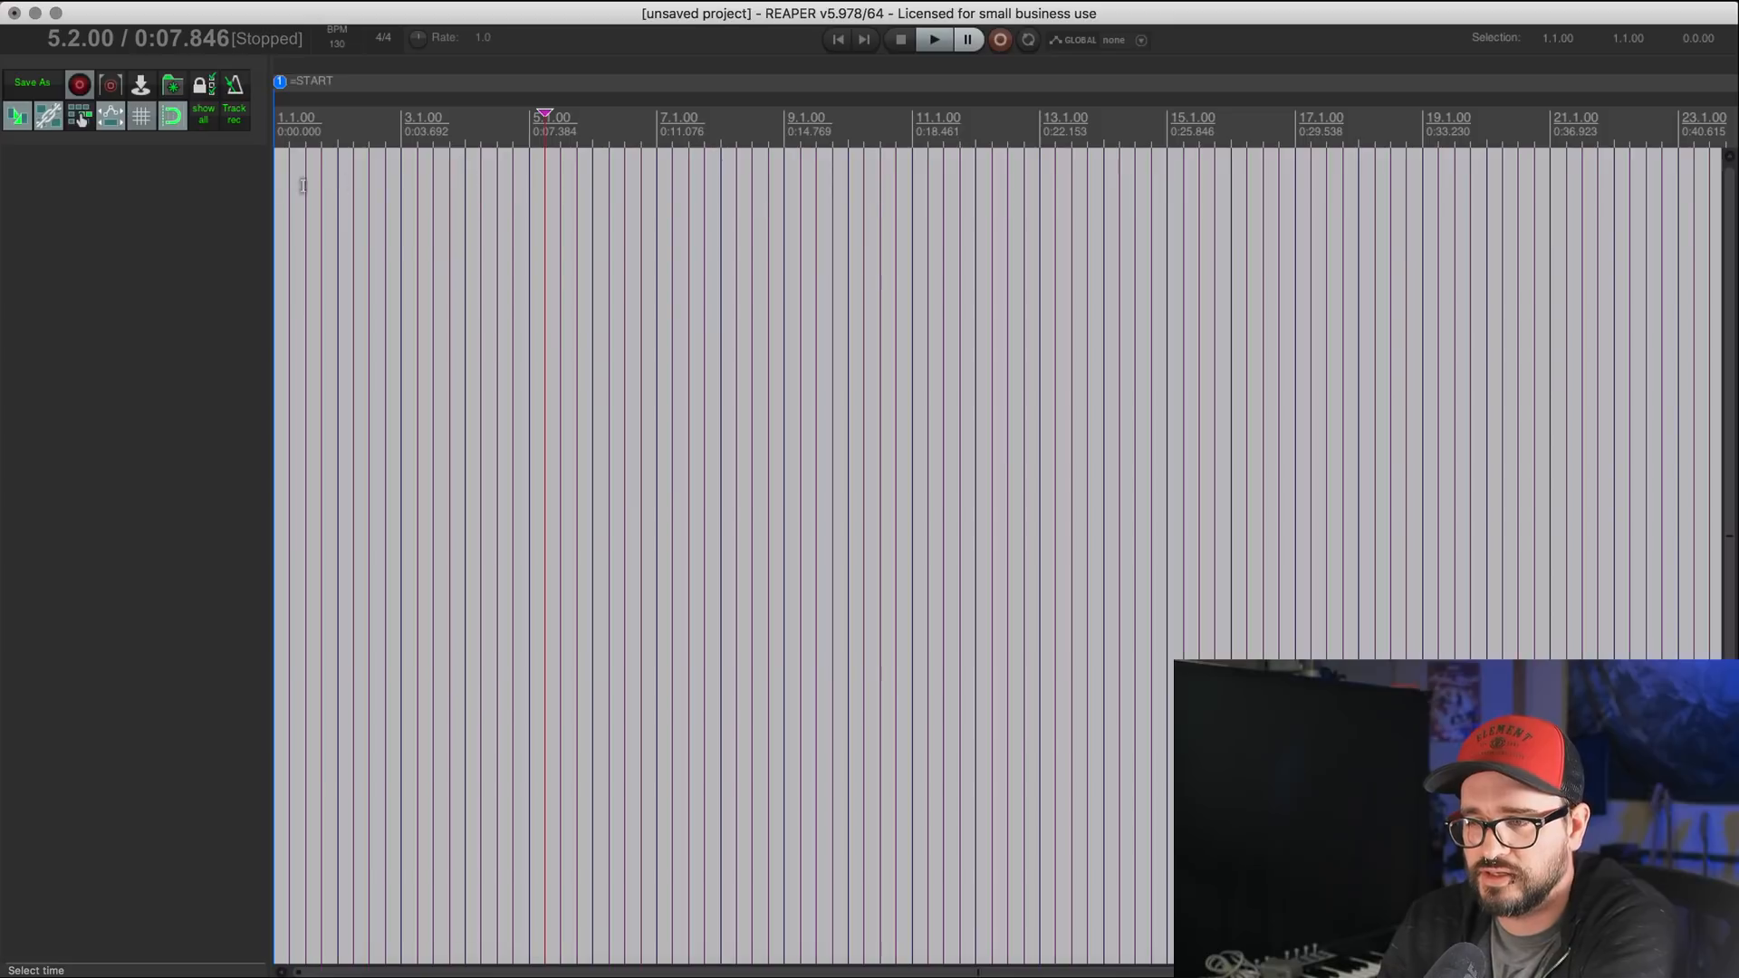
{"action": "left_click", "coordinate": [353, 127]}
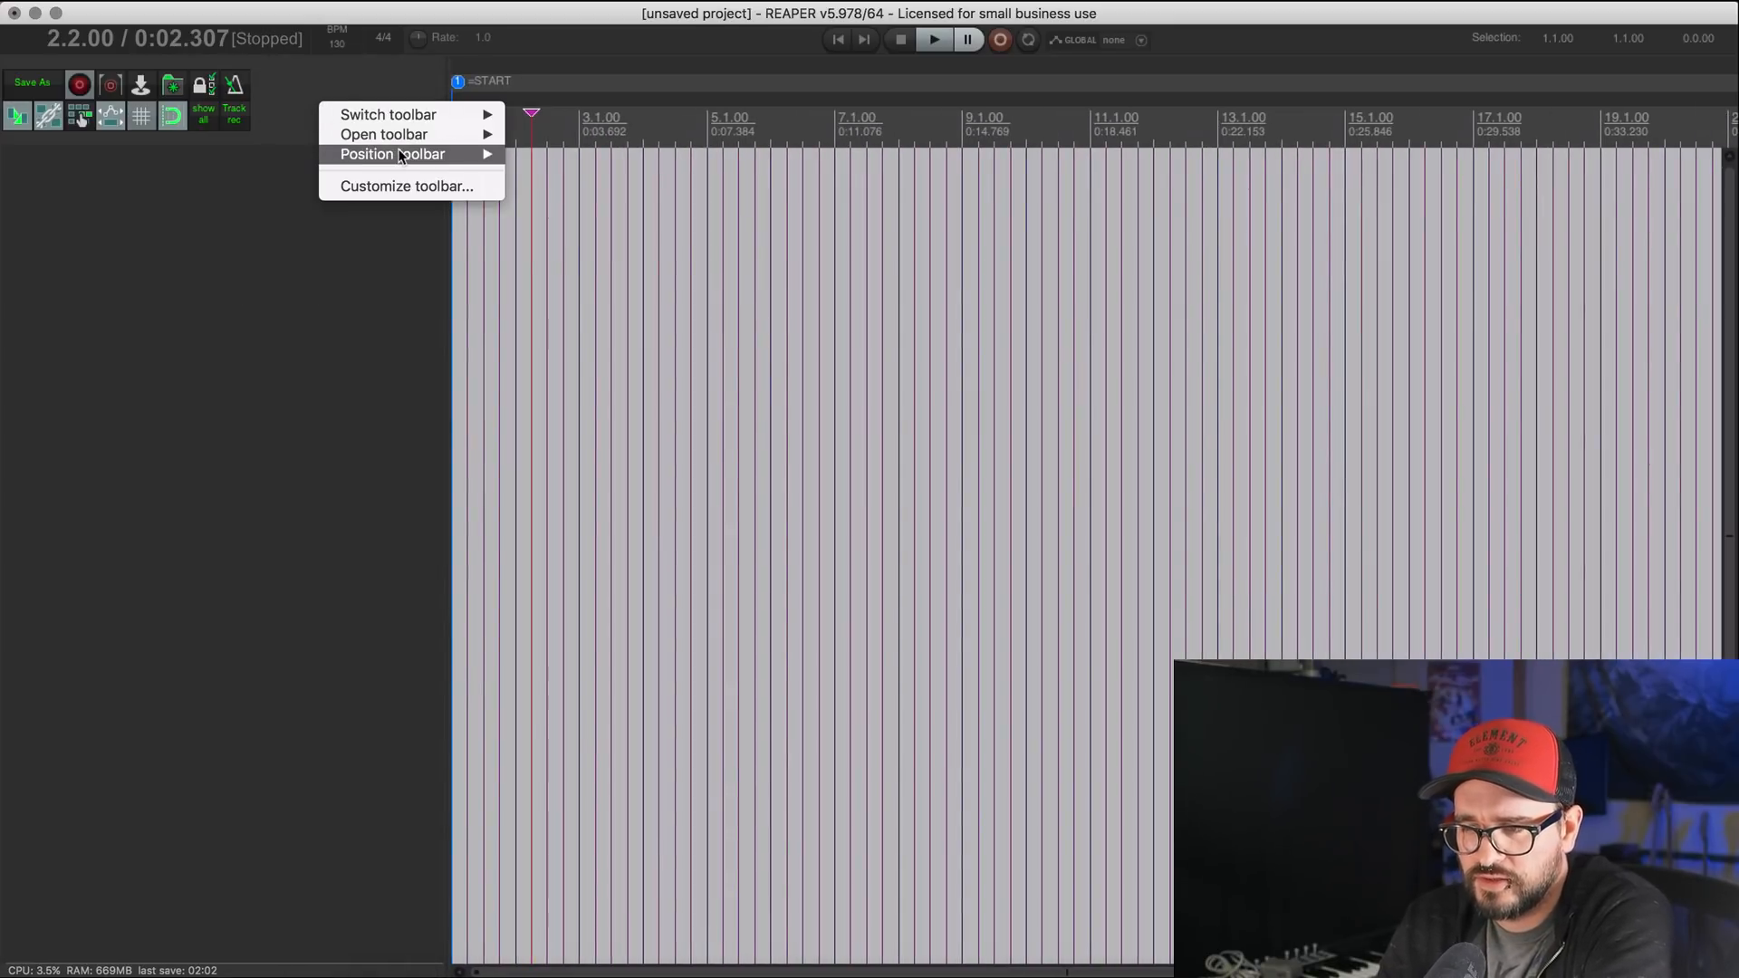
{"action": "mouse_move", "coordinate": [402, 187]}
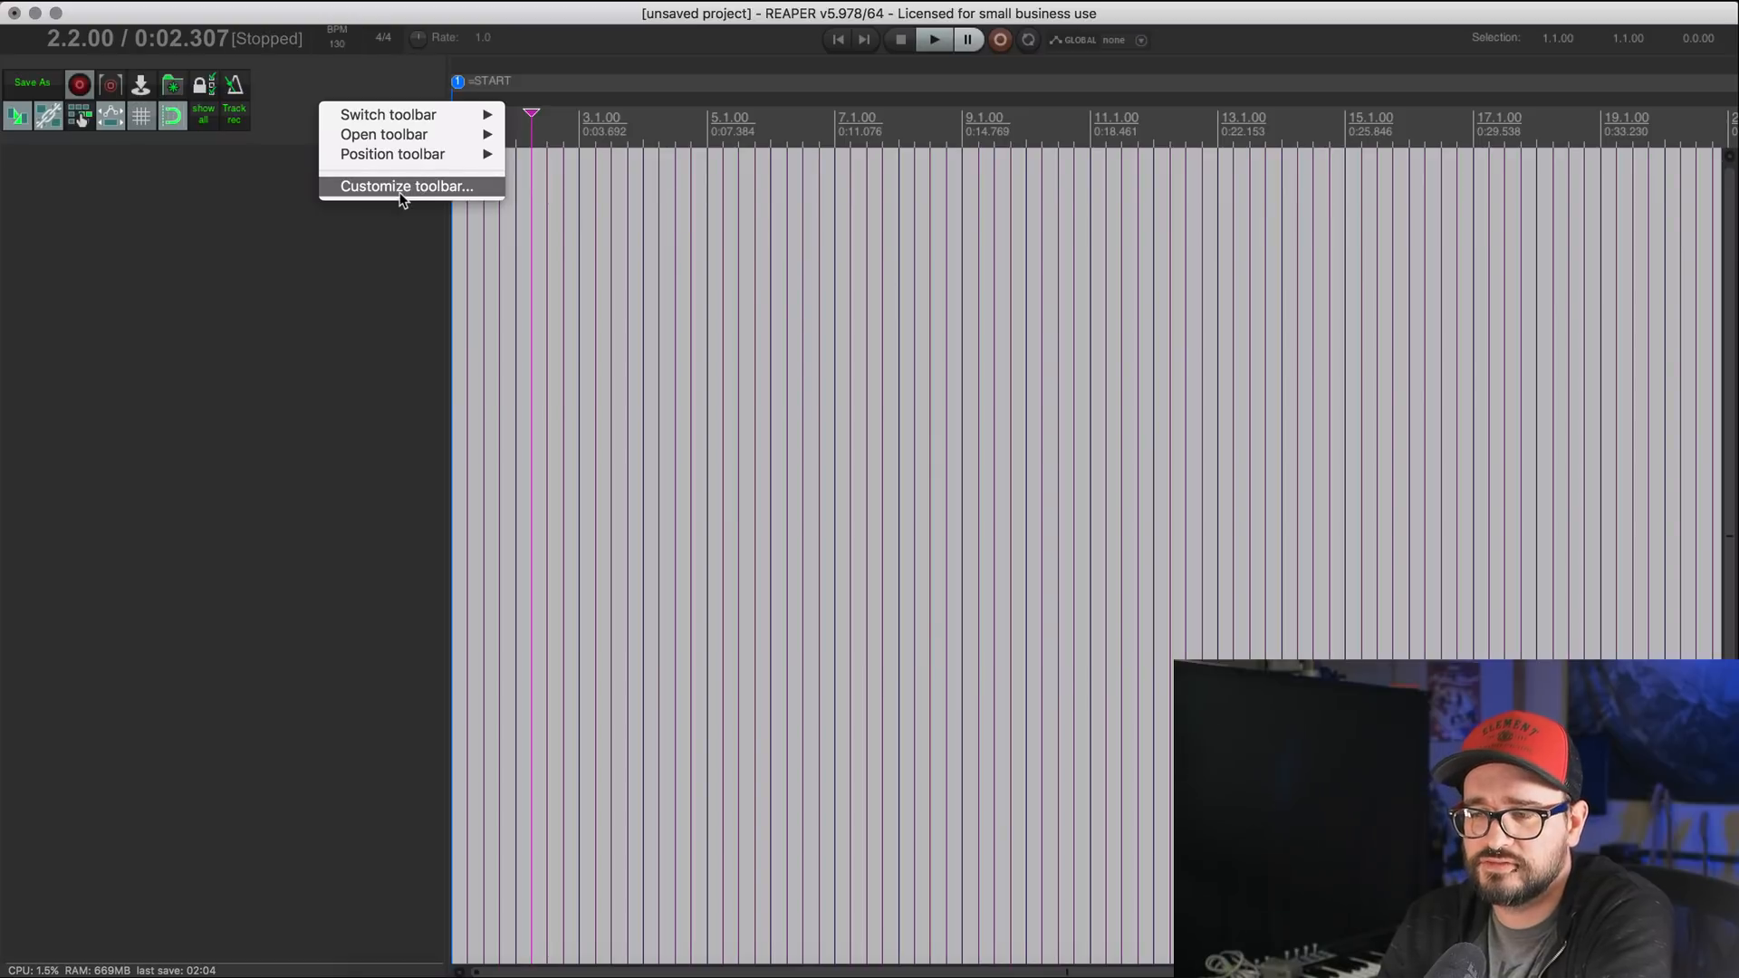
Step: Add an SWS import-tracks-from-track-template button to the main toolbar and save it
{"action": "left_click", "coordinate": [406, 185]}
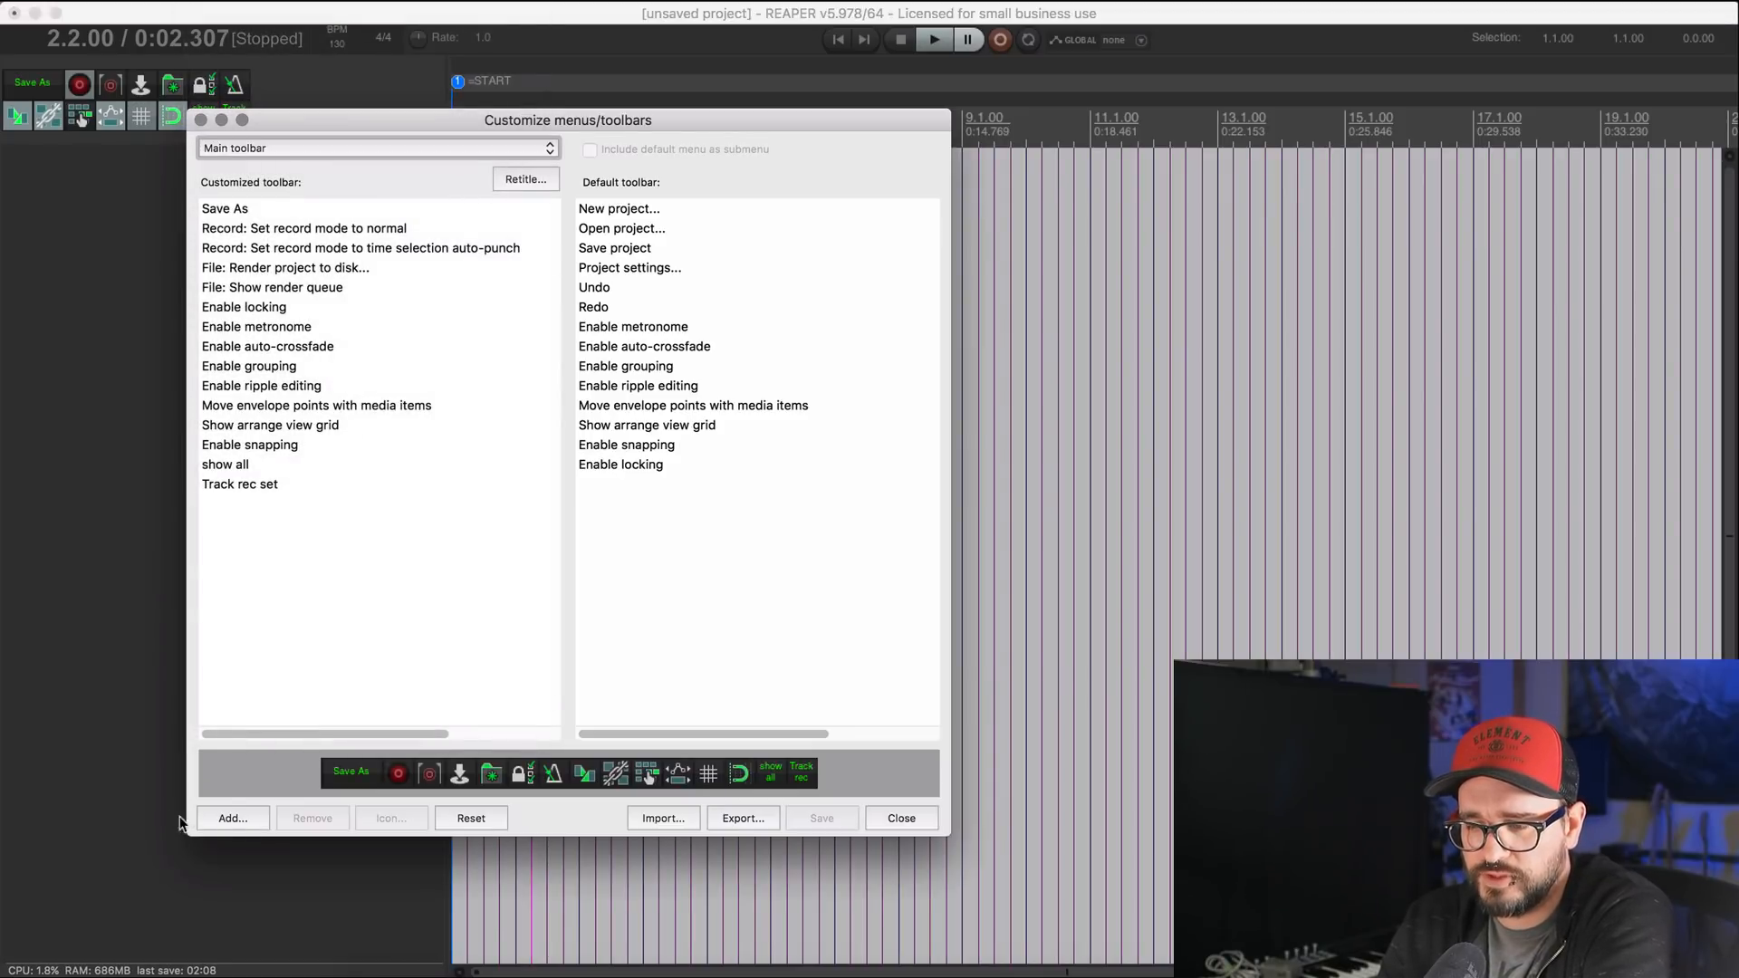
{"action": "left_click", "coordinate": [231, 817]}
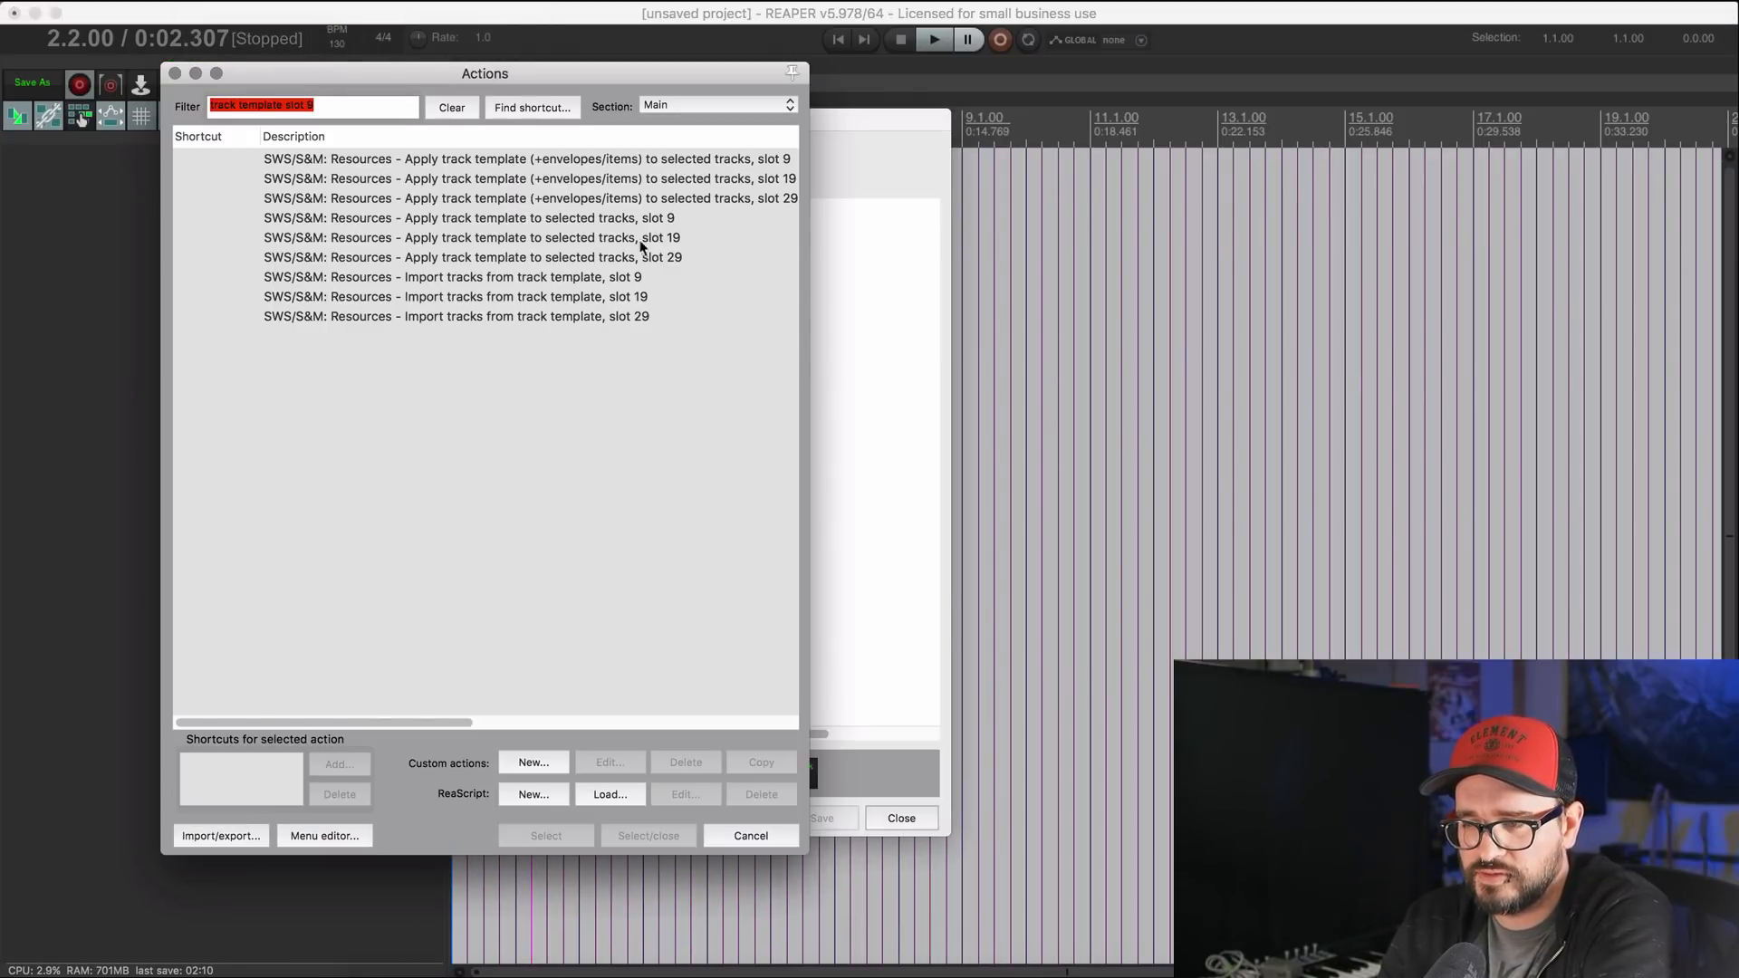
{"action": "left_click", "coordinate": [455, 275]}
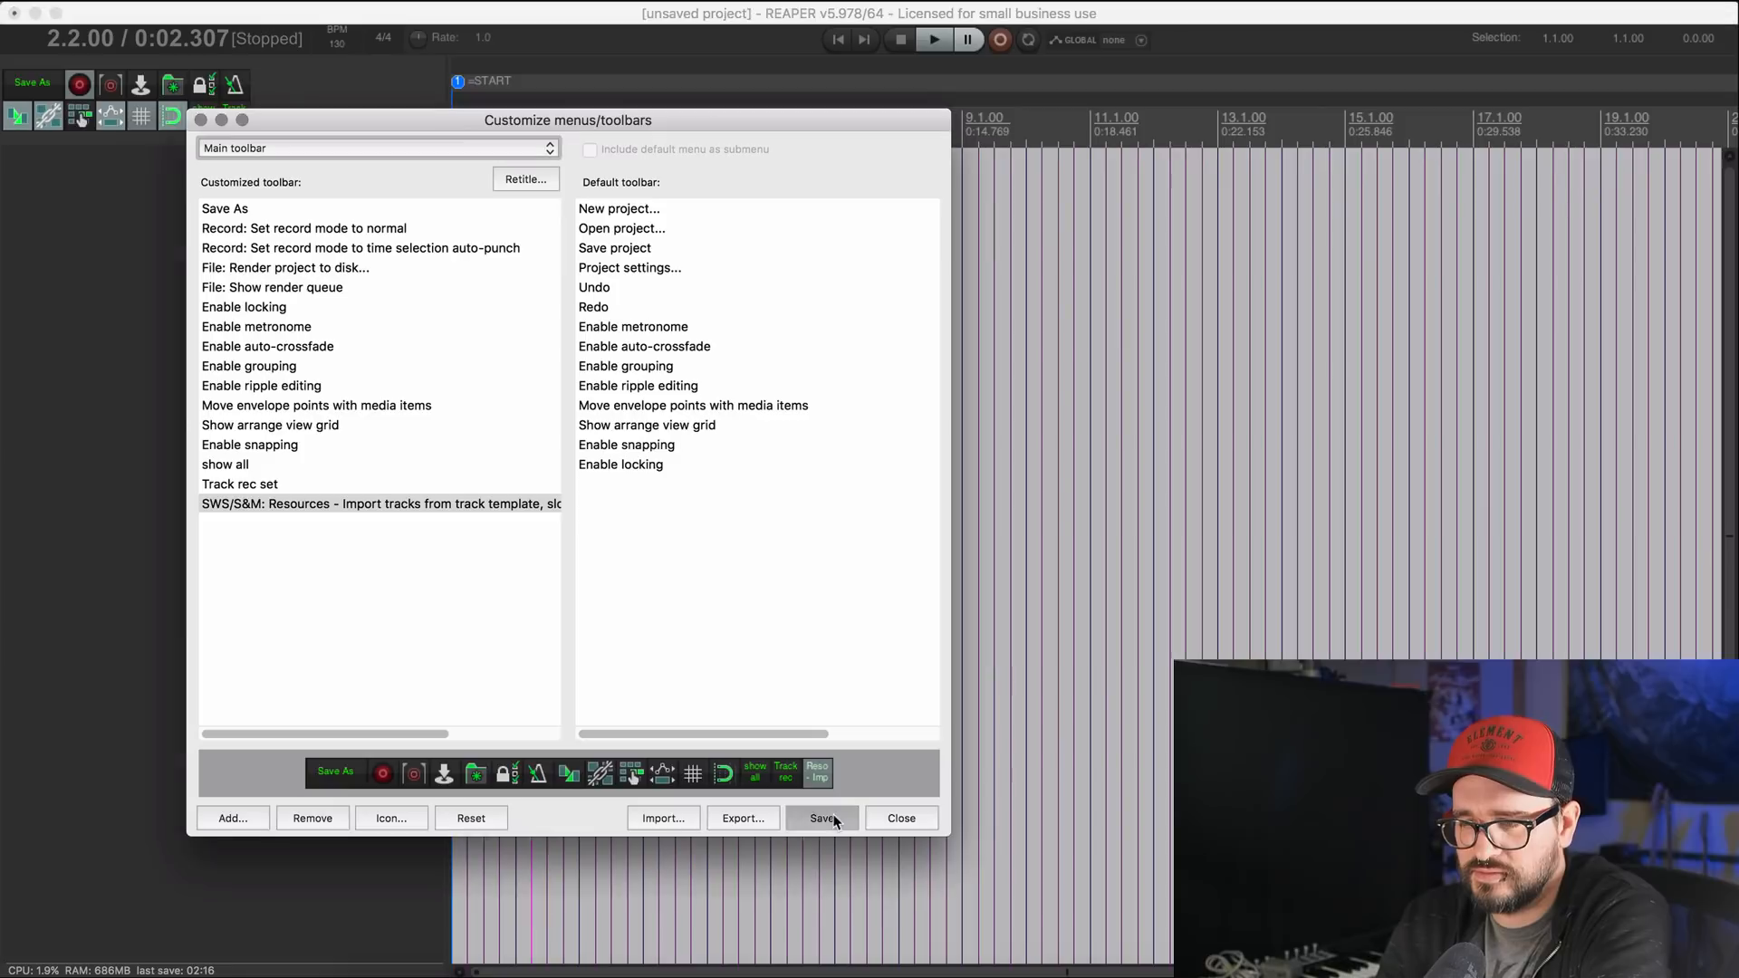
{"action": "left_click", "coordinate": [820, 819]}
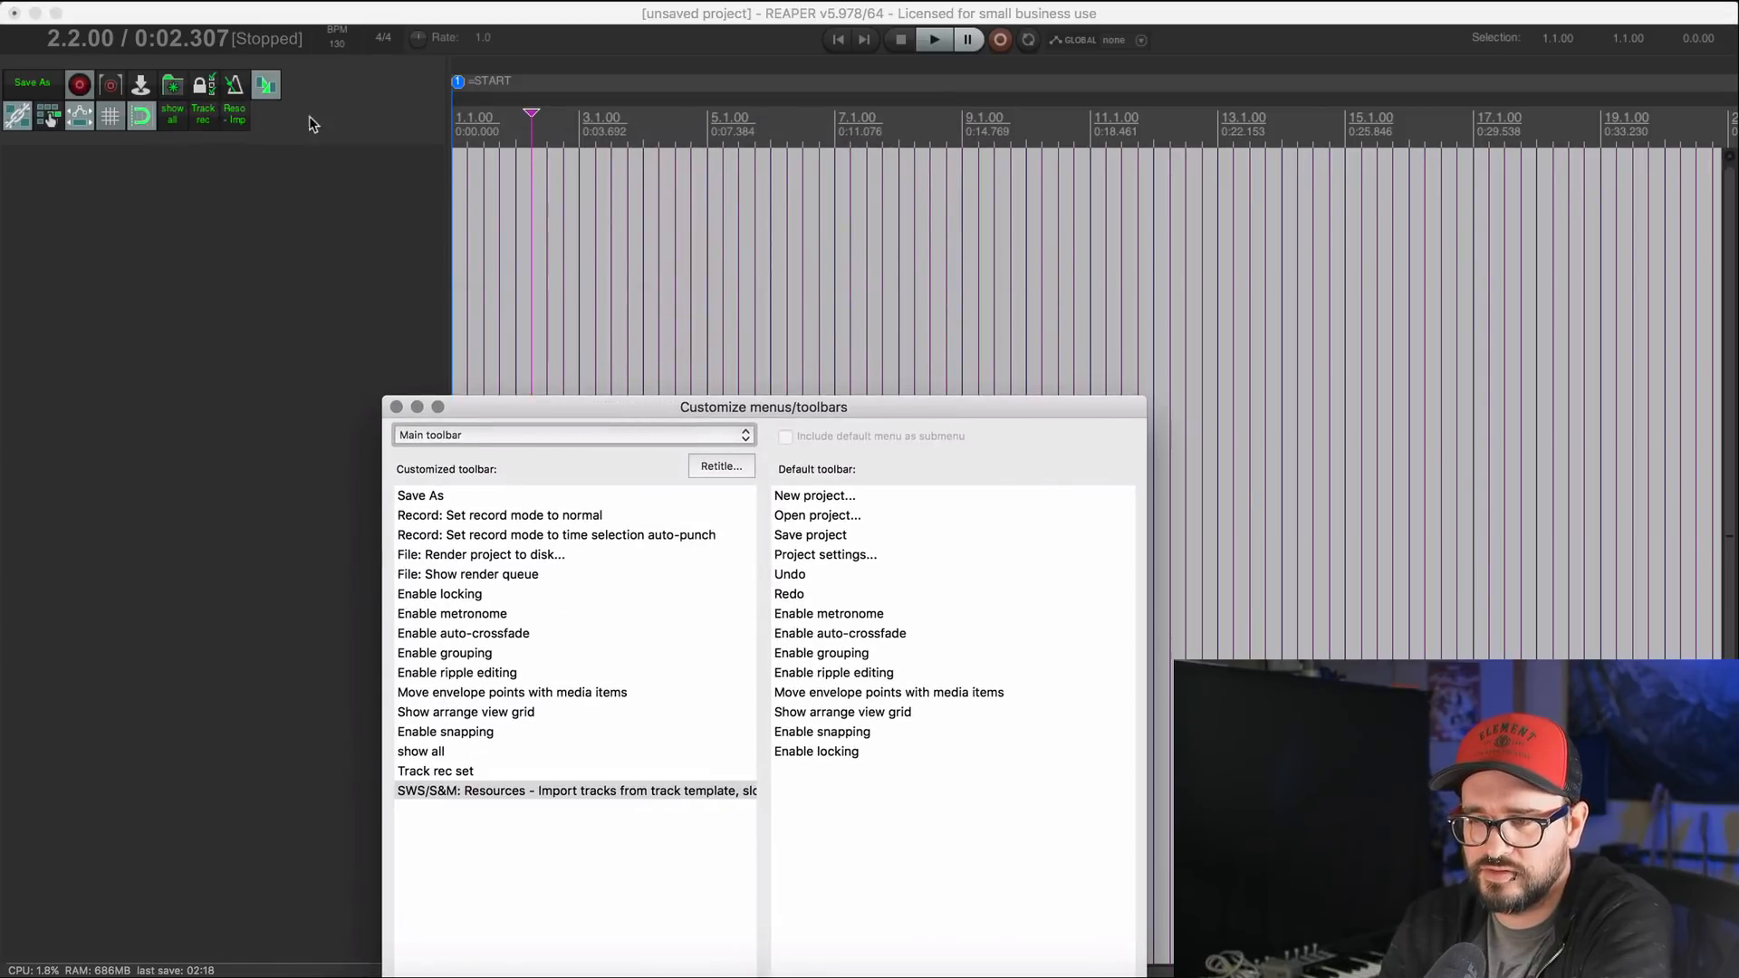
Step: Remove the test import-template button again, save, and show the list of toolbars
{"action": "left_click", "coordinate": [235, 90]}
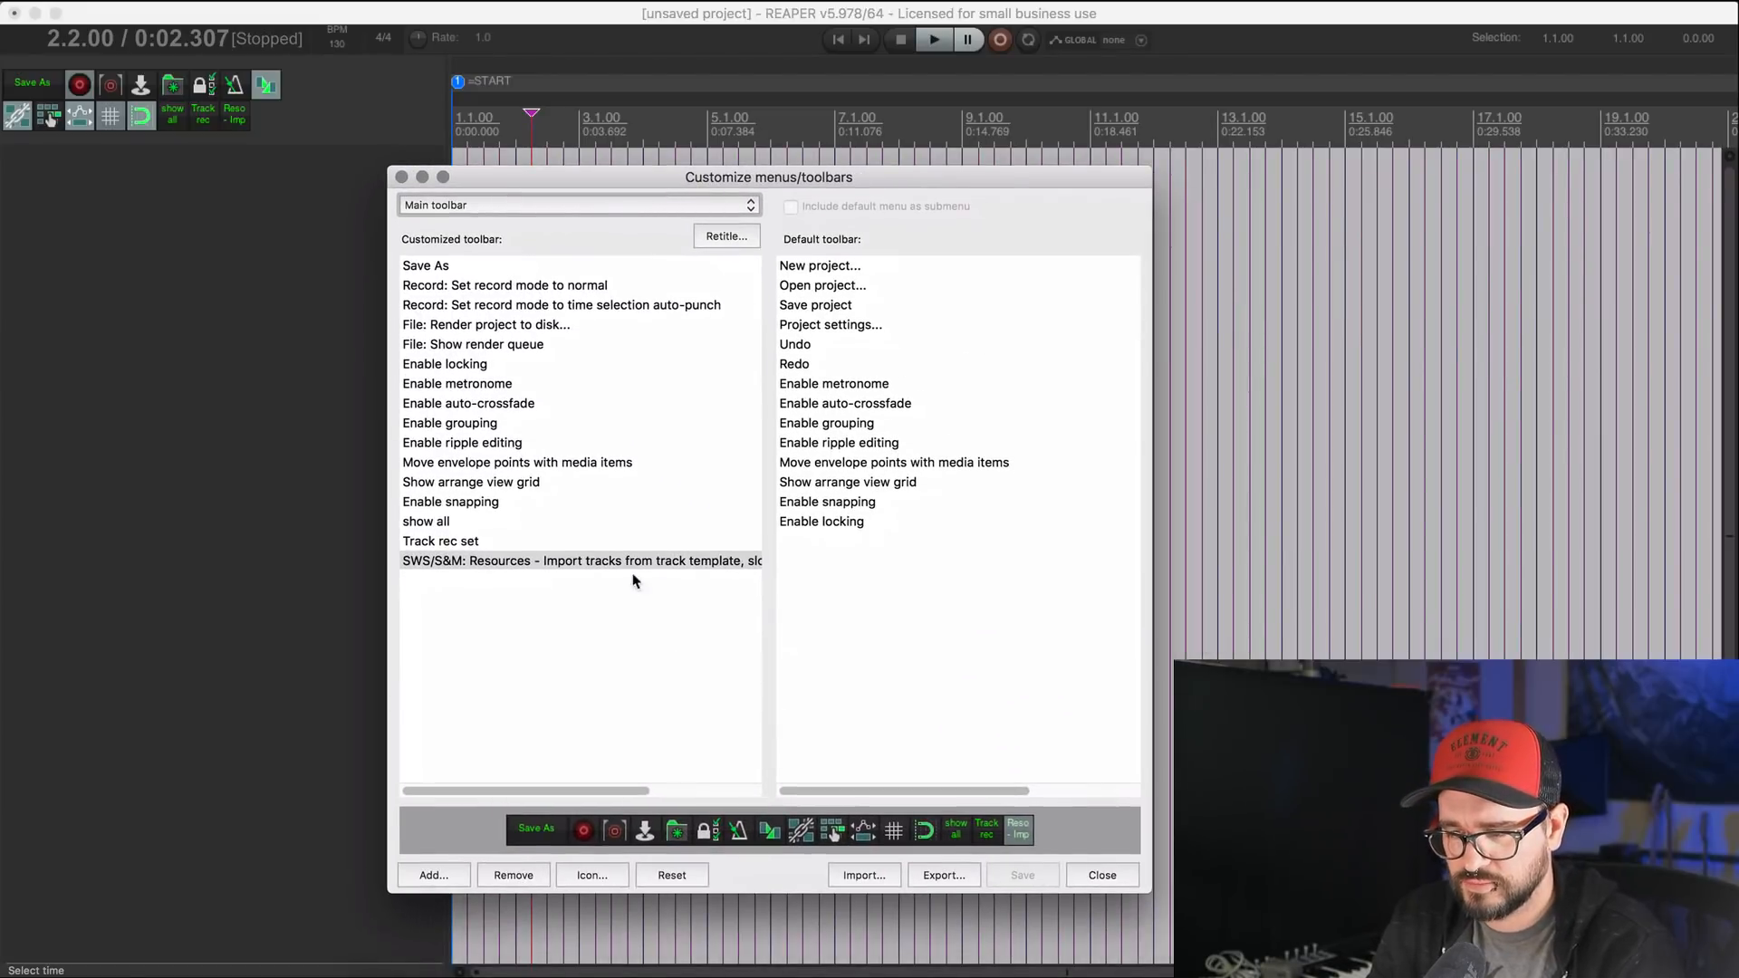
{"action": "left_click", "coordinate": [512, 875]}
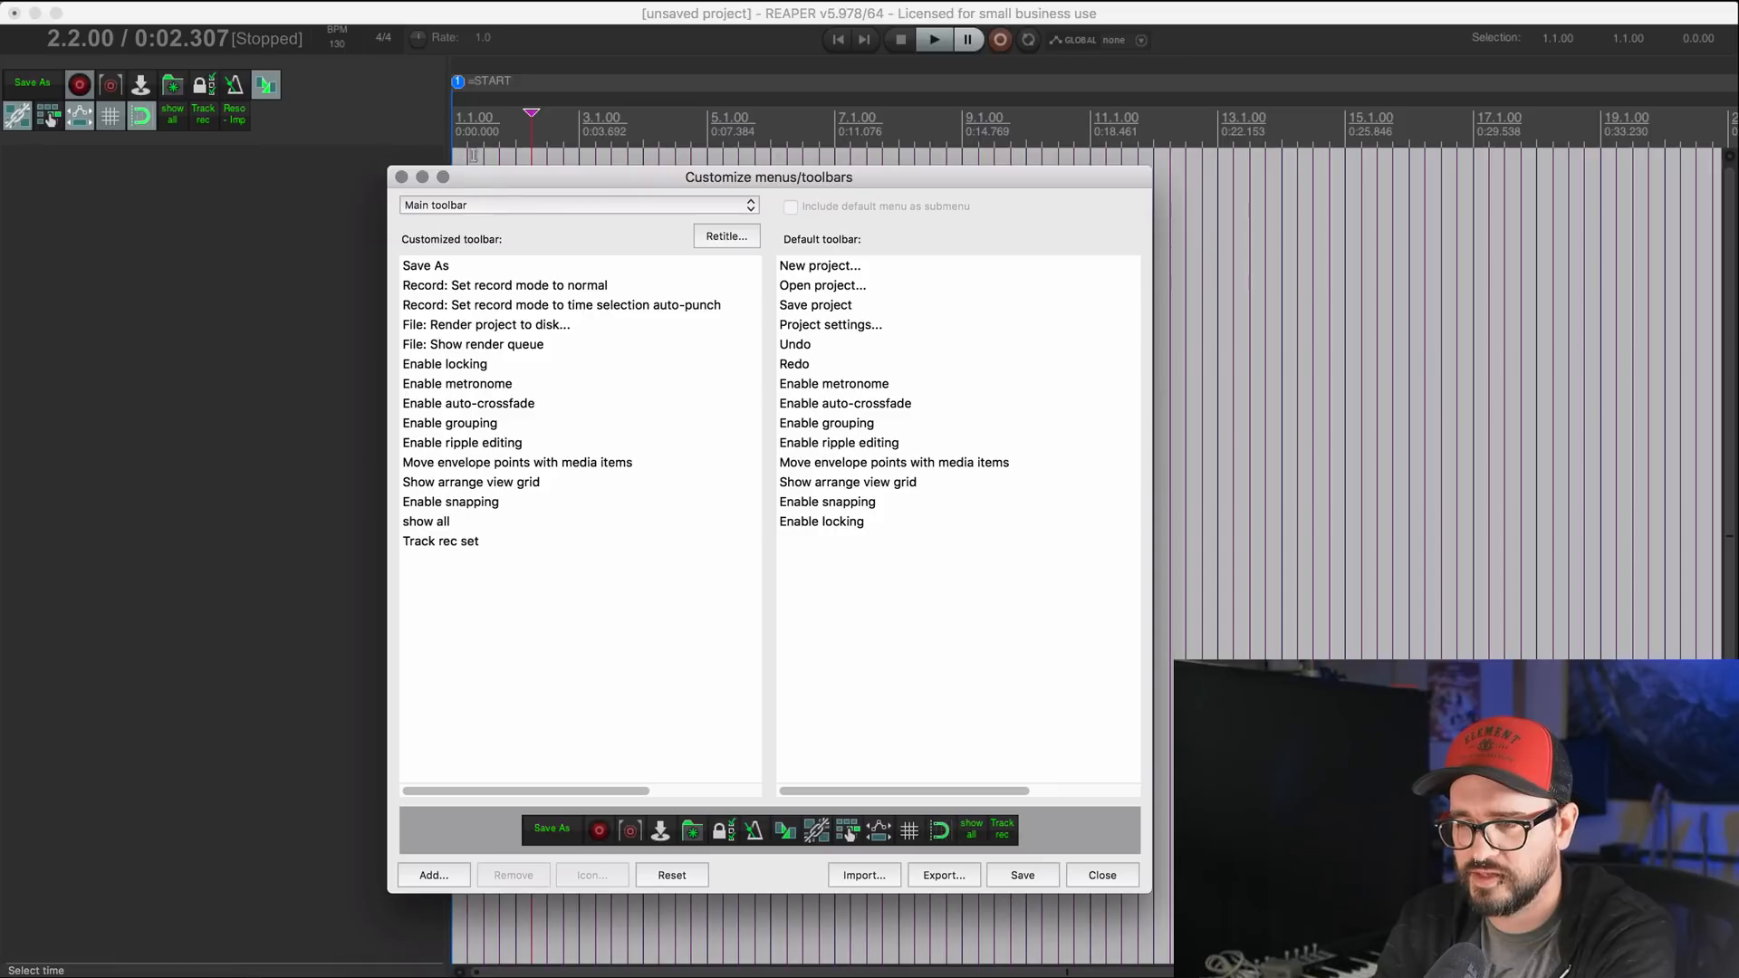
{"action": "left_click", "coordinate": [1020, 875]}
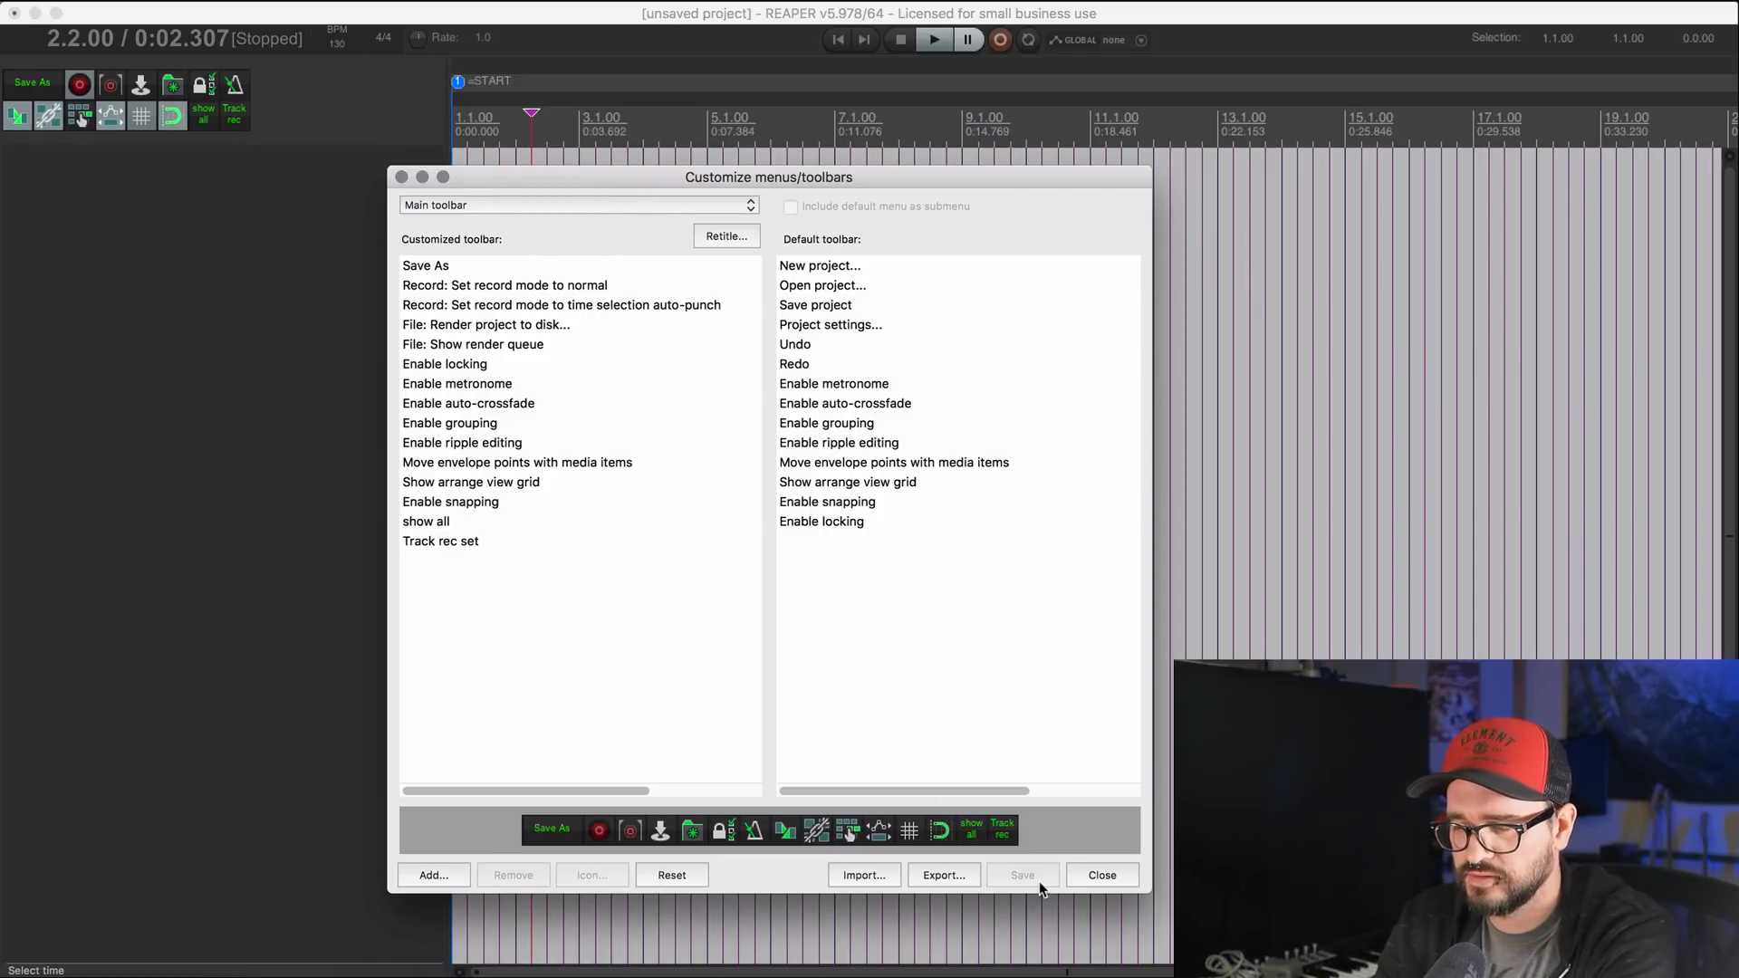
{"action": "left_click", "coordinate": [576, 205]}
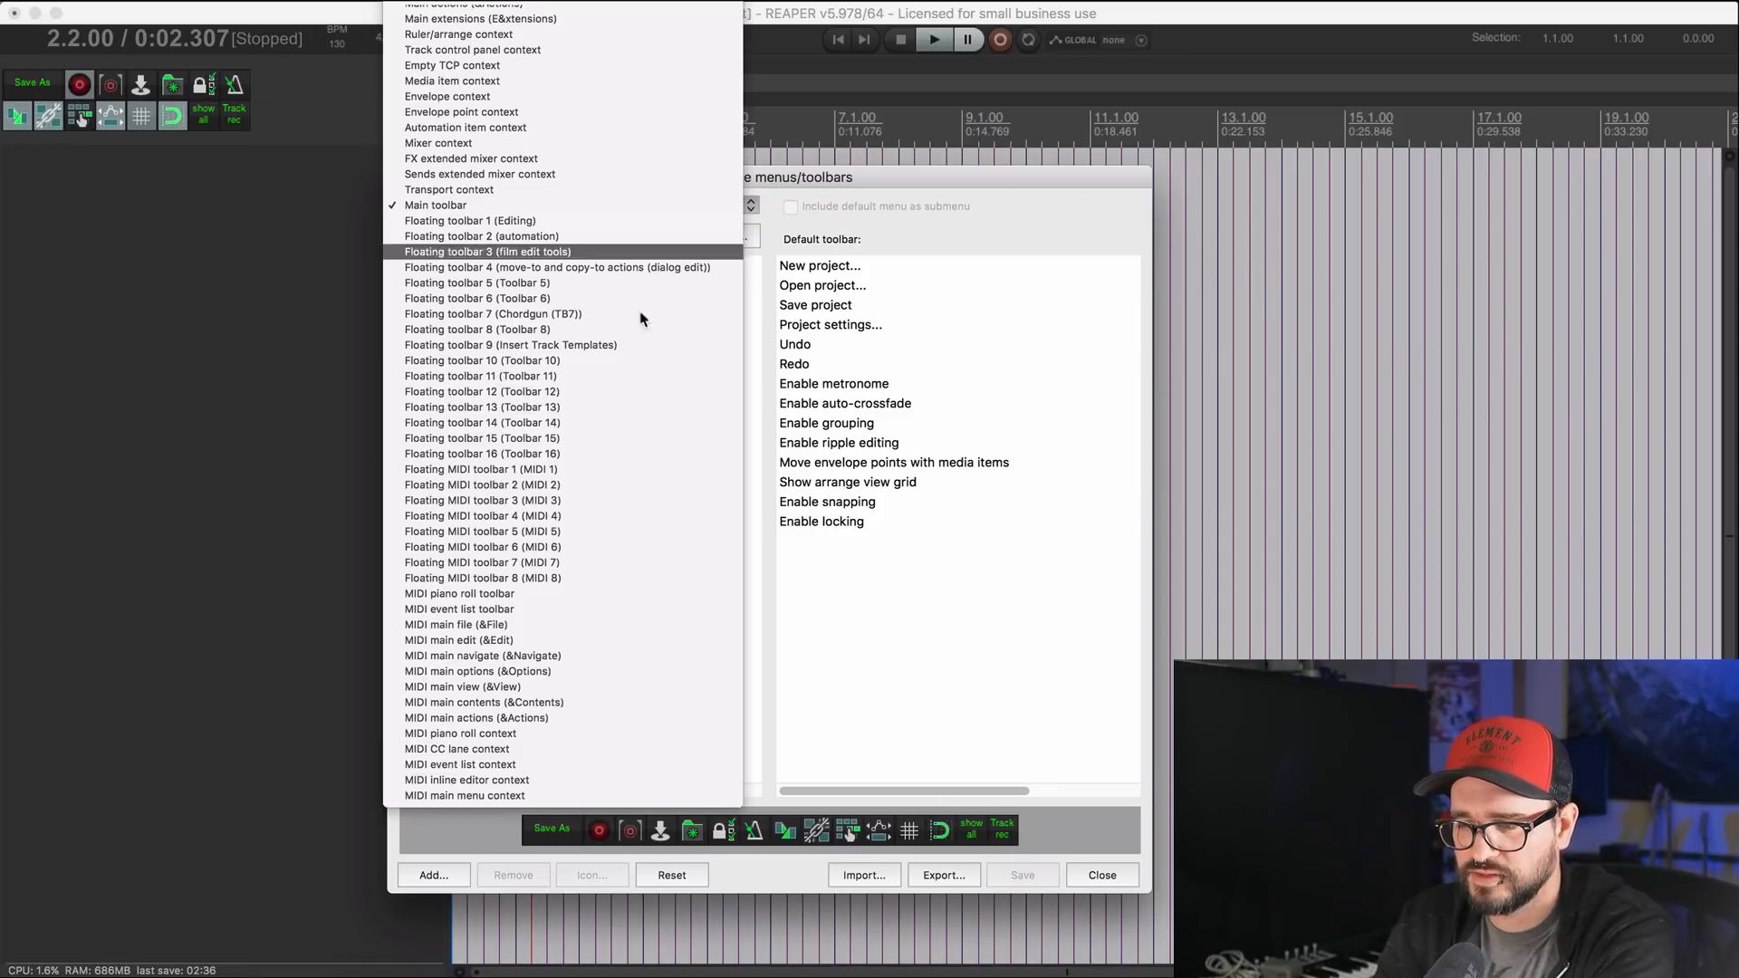
{"action": "mouse_move", "coordinate": [634, 344]}
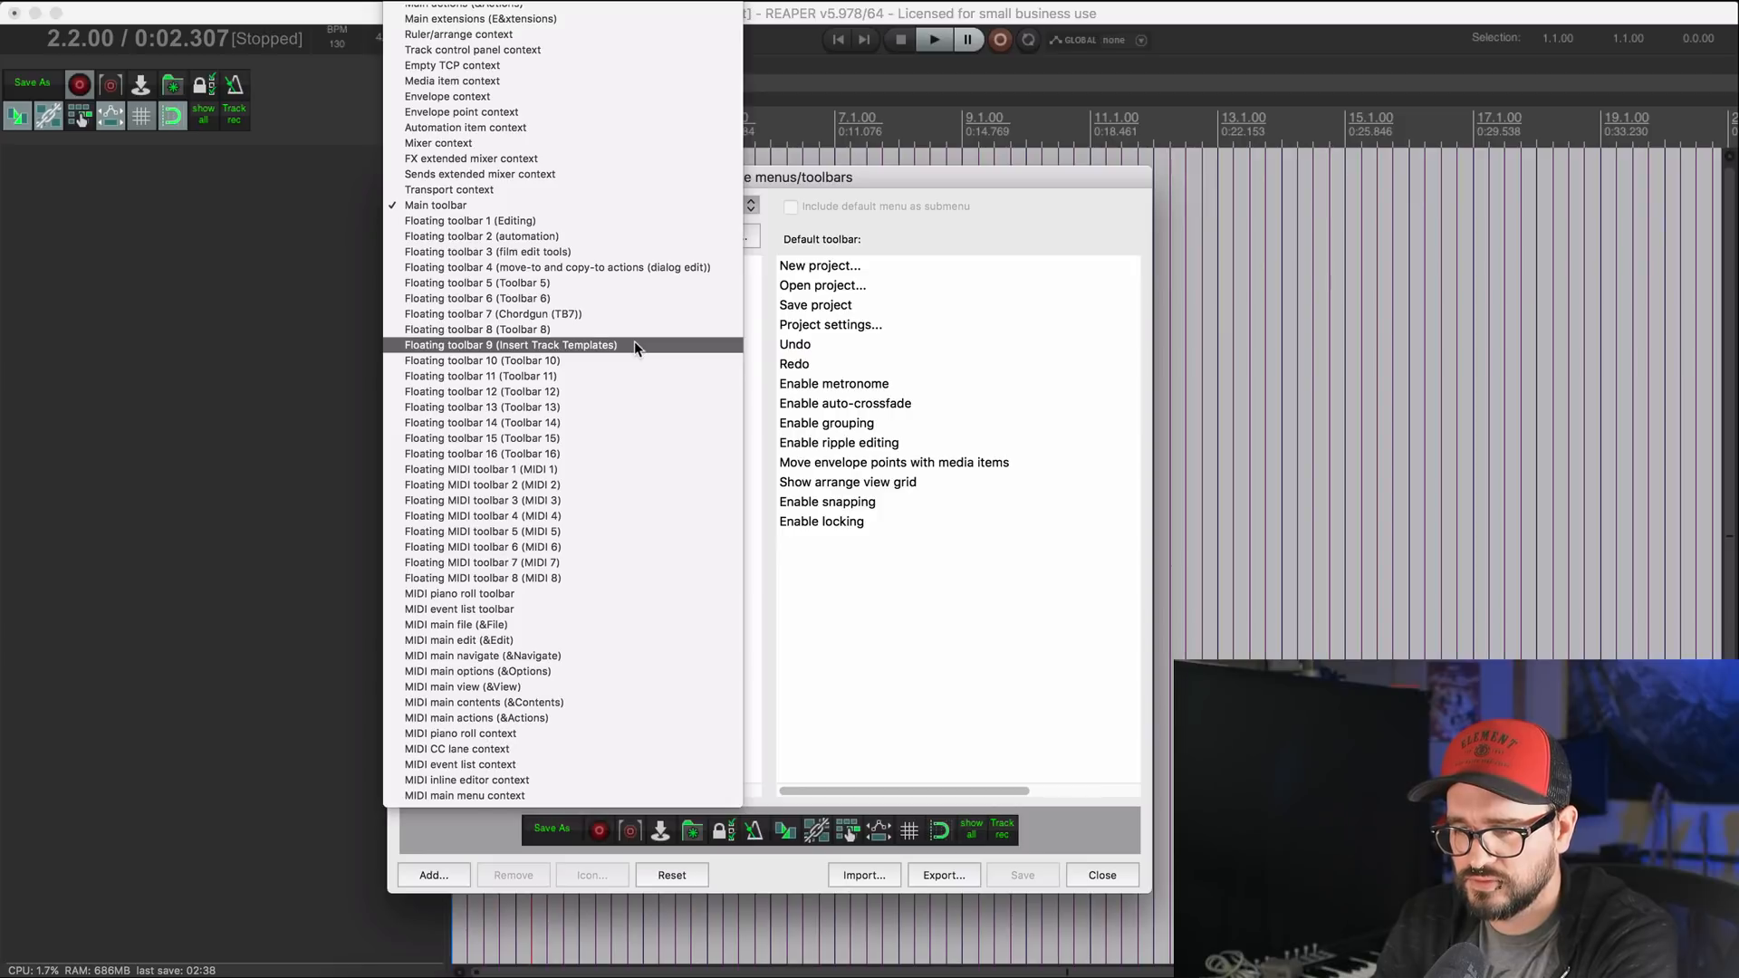
Step: Switch to Floating toolbar 9 (Insert Track Templates), remove all its import-template items and start adding a new action
{"action": "left_click", "coordinate": [510, 345]}
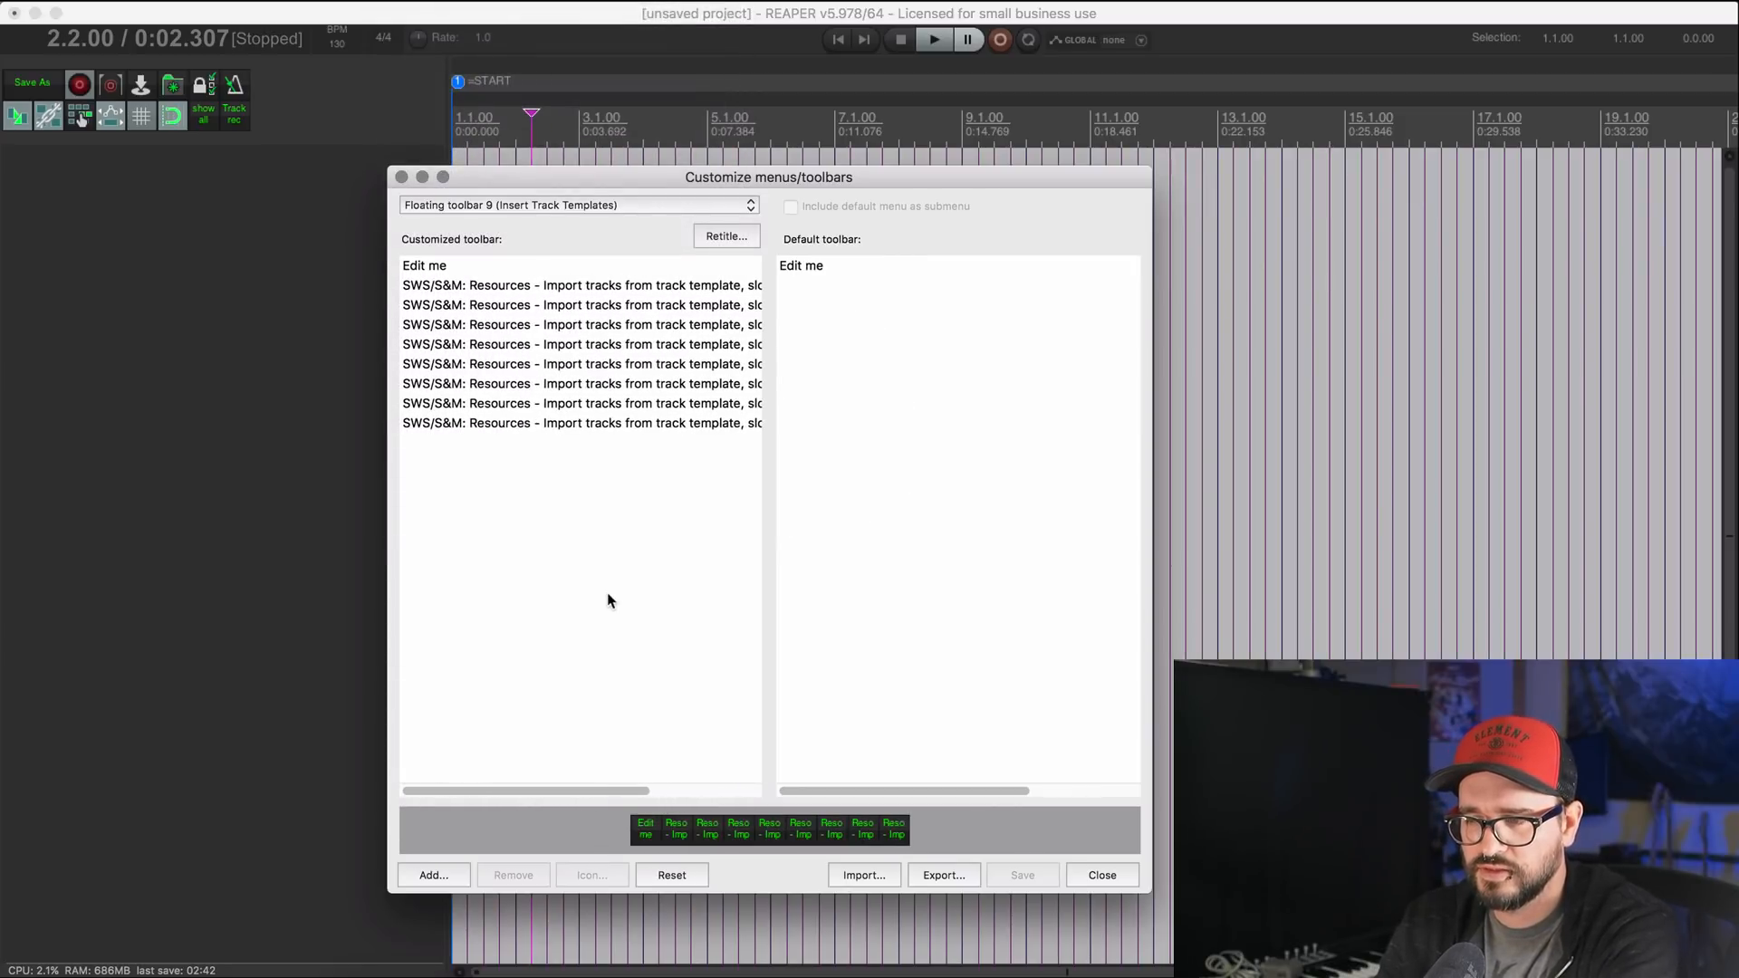
{"action": "left_click", "coordinate": [576, 422]}
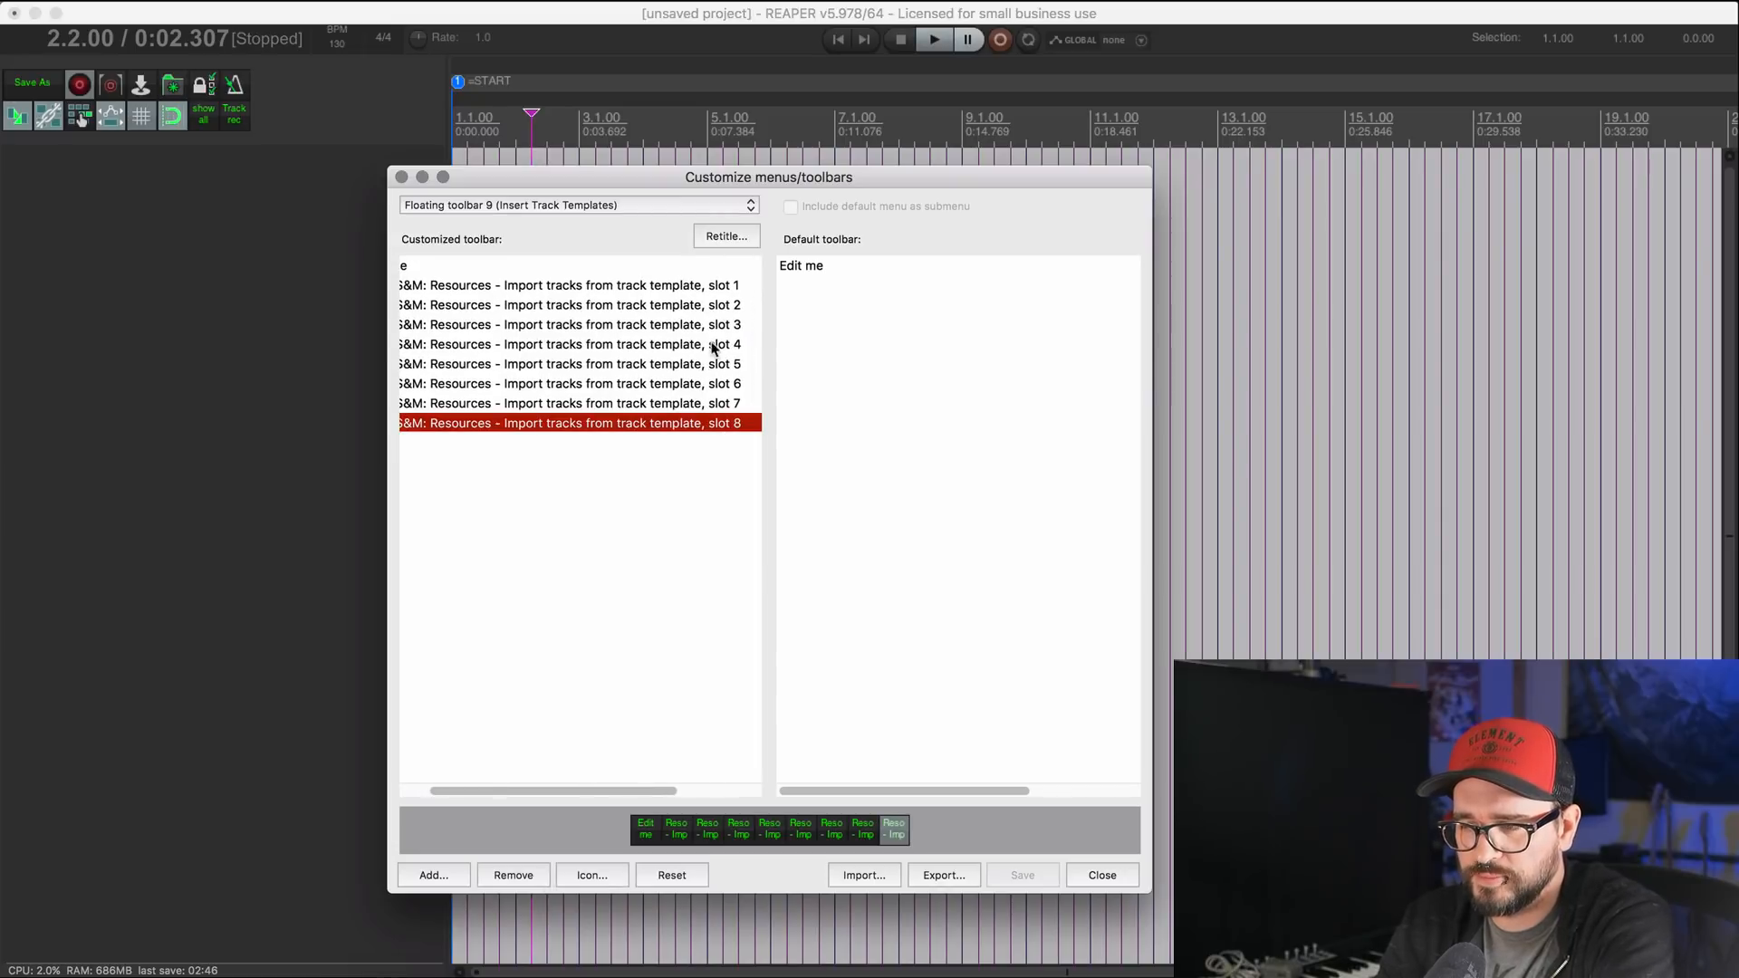
{"action": "left_click", "coordinate": [570, 284]}
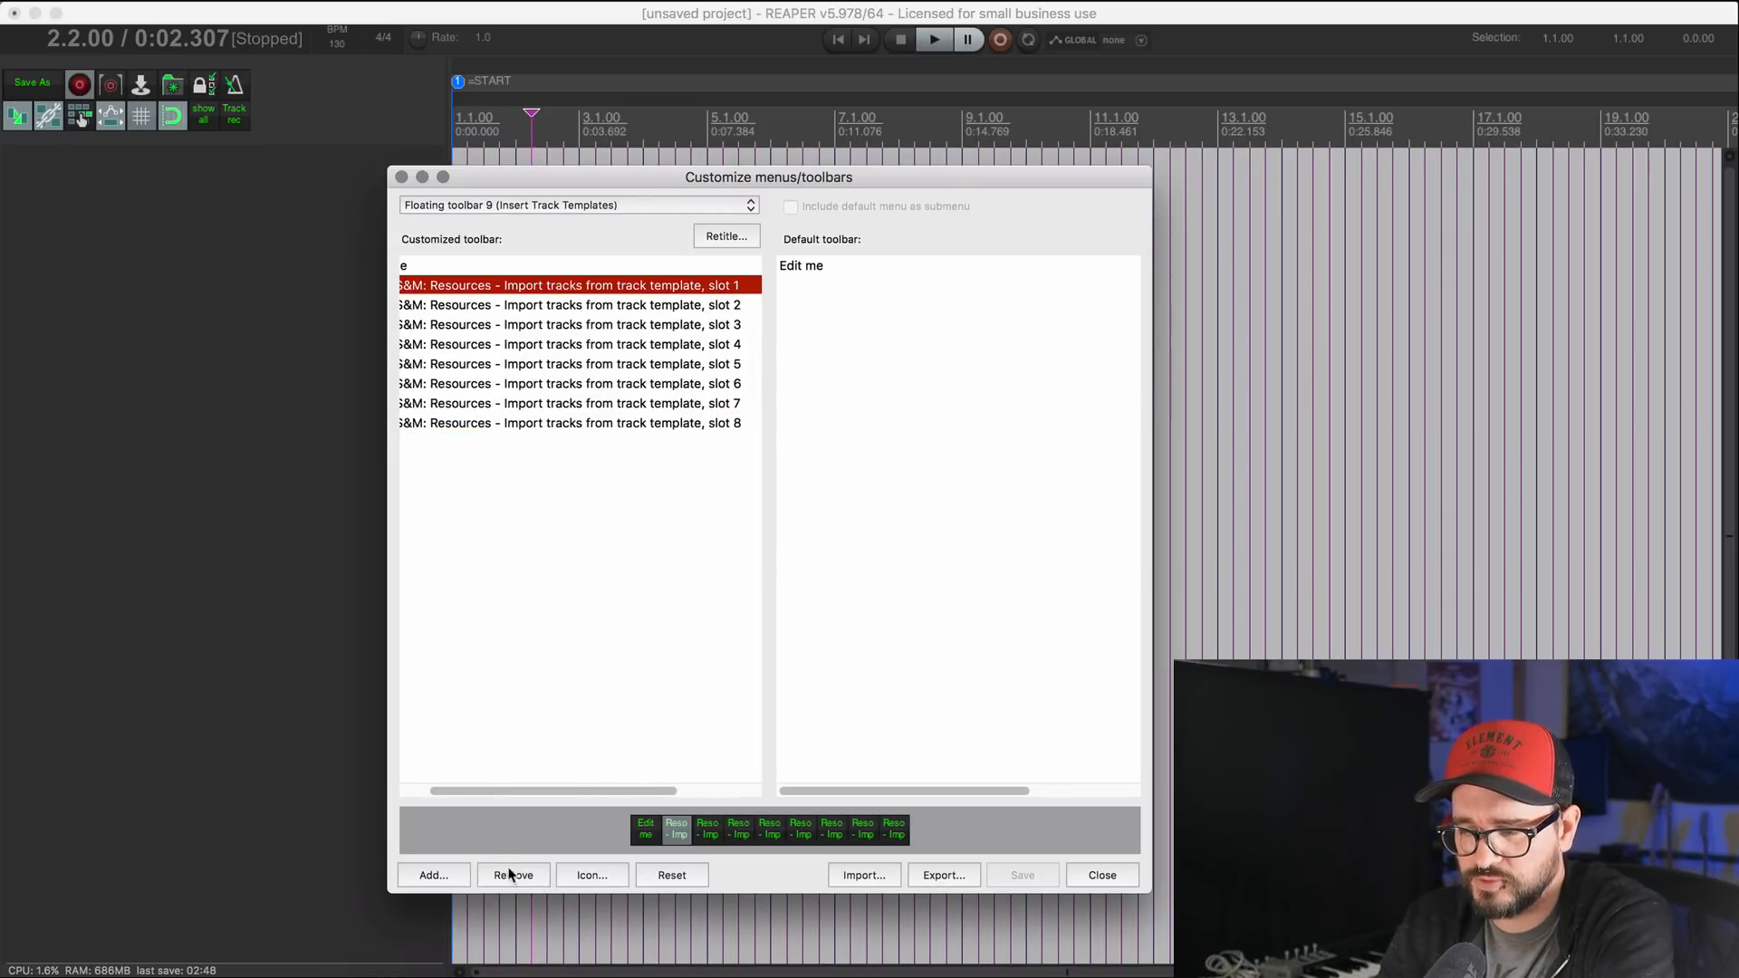
{"action": "left_click", "coordinate": [513, 875]}
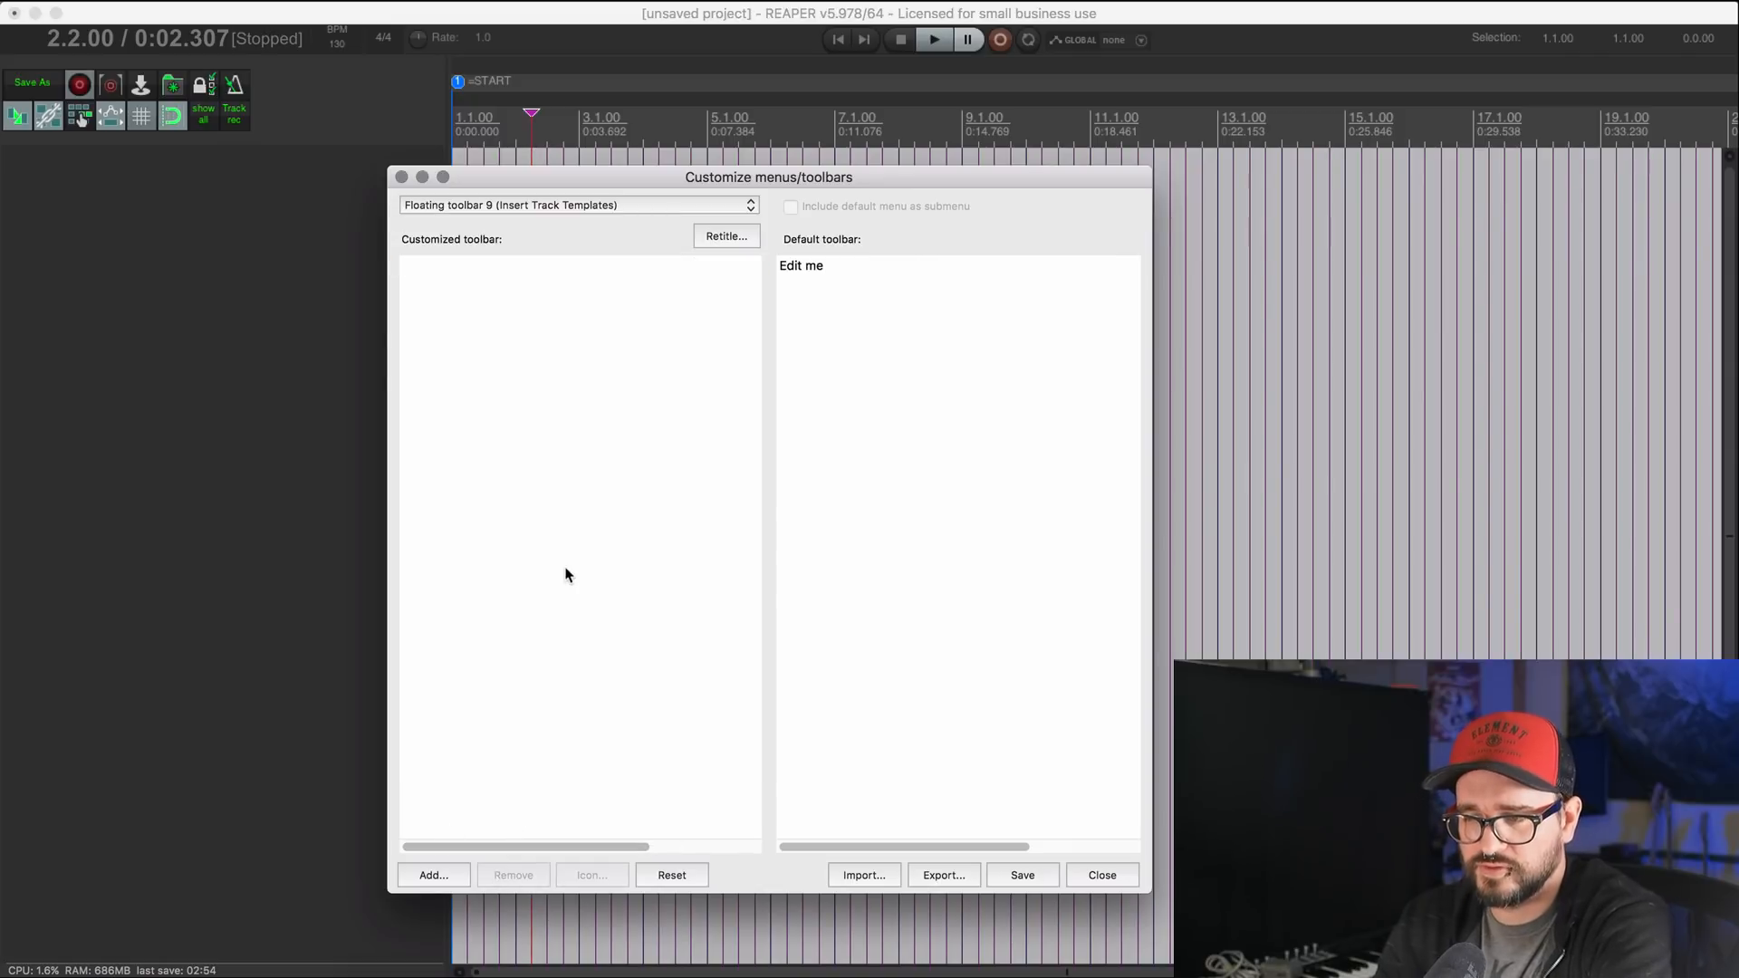
{"action": "mouse_move", "coordinate": [497, 670]}
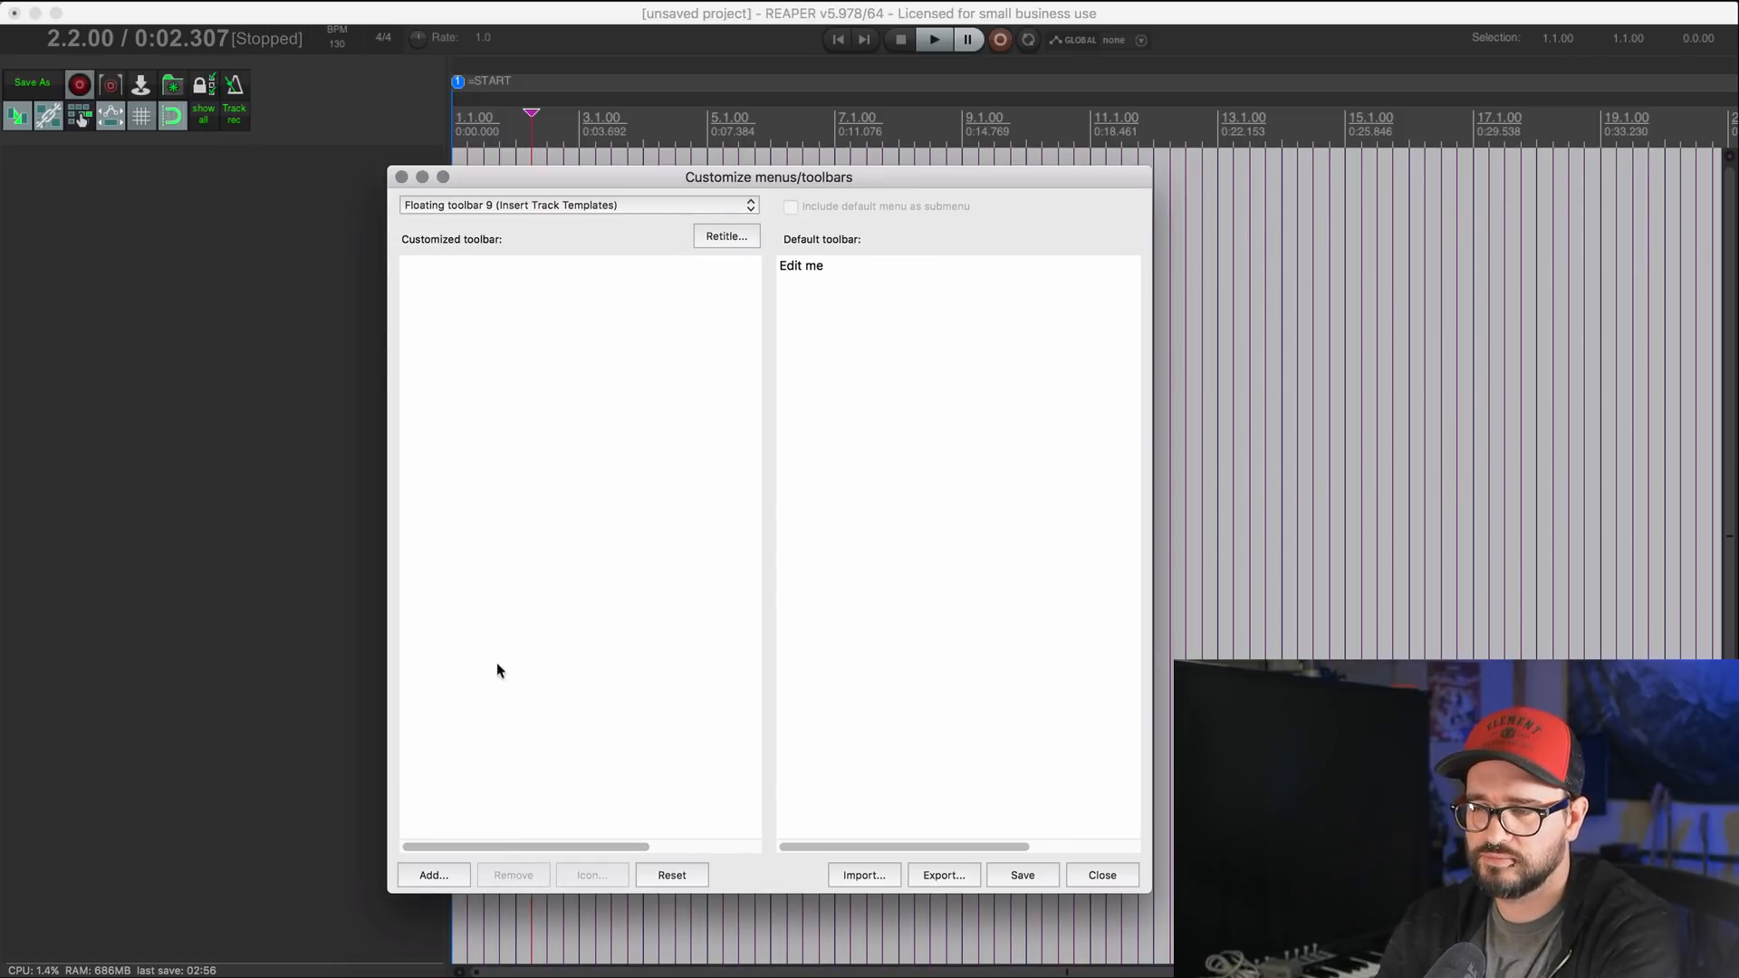
{"action": "left_click", "coordinate": [433, 876]}
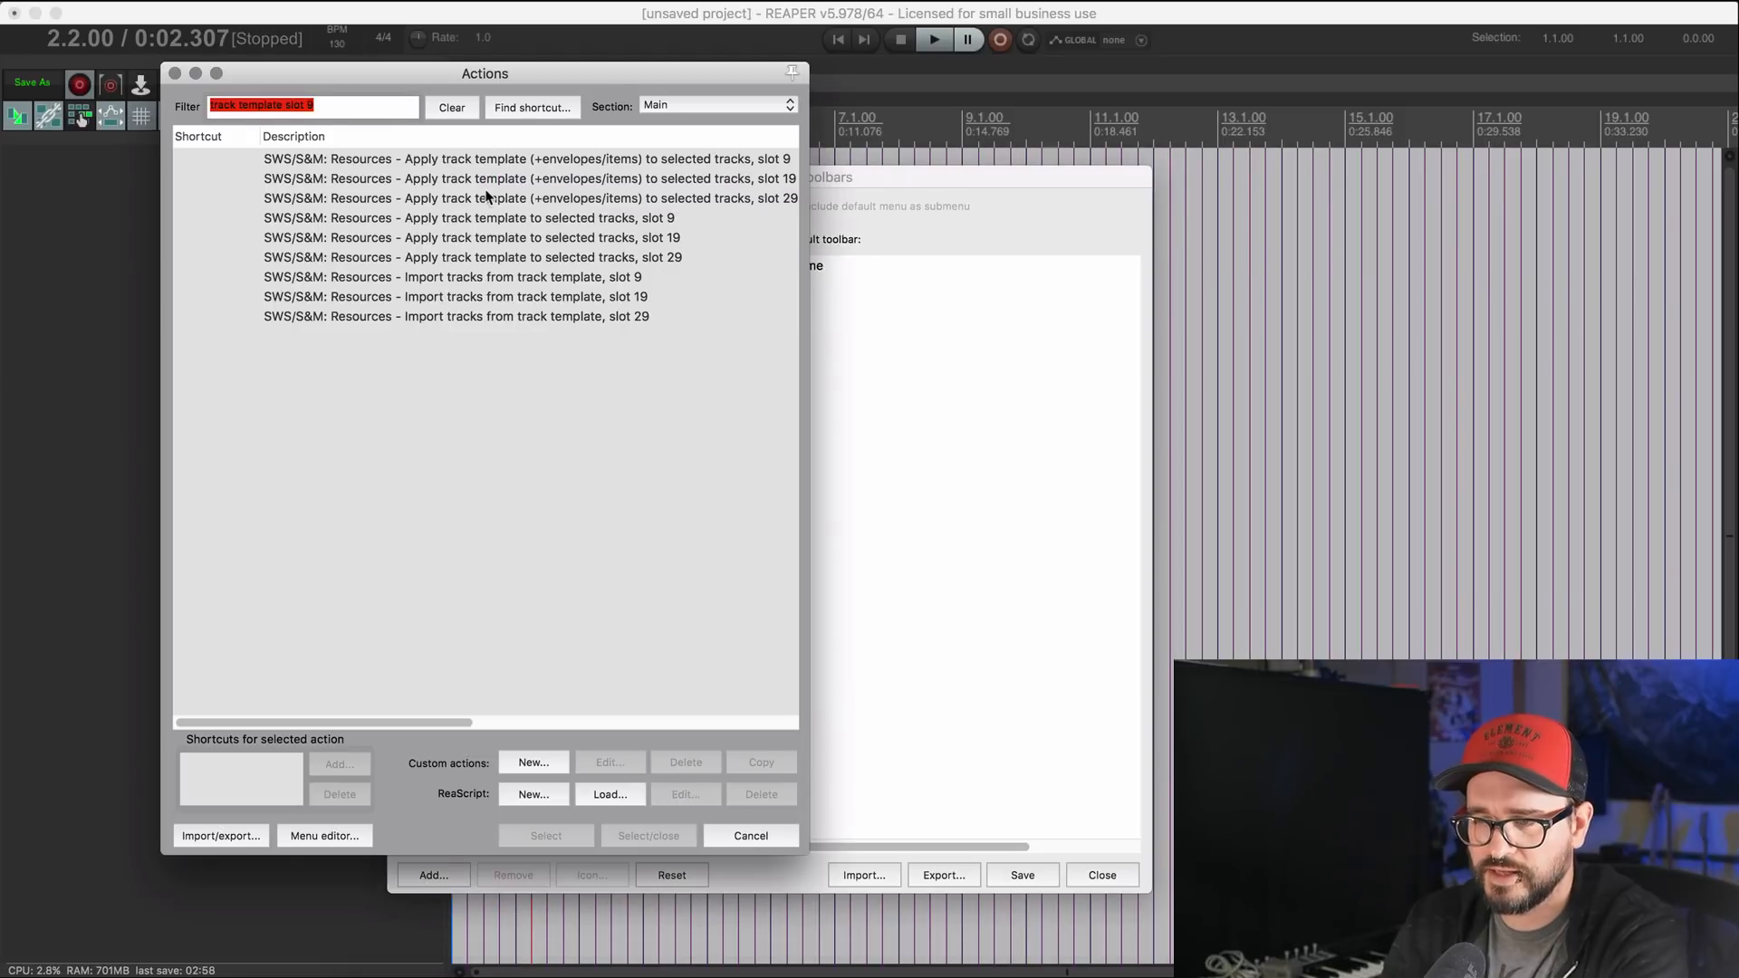
Step: Add the 'Import tracks from track template, slot 8' action to the toolbar
{"action": "left_click", "coordinate": [488, 217]}
{"action": "type", "text": "8"}
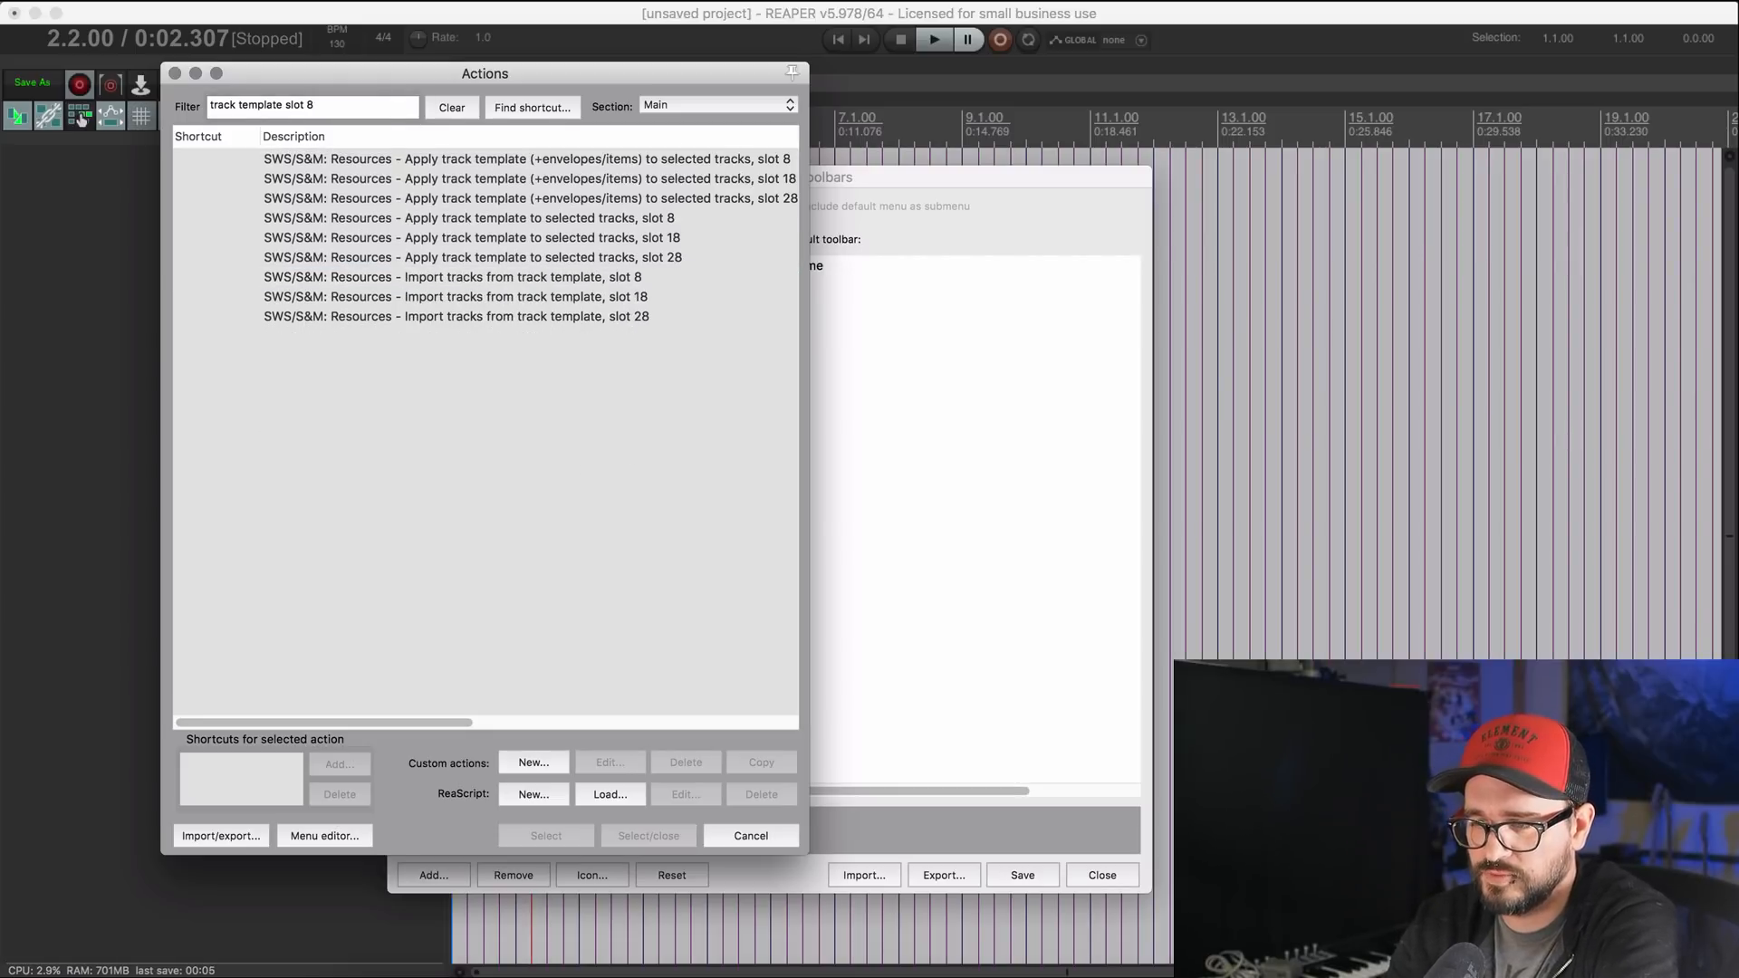
{"action": "left_click", "coordinate": [455, 275]}
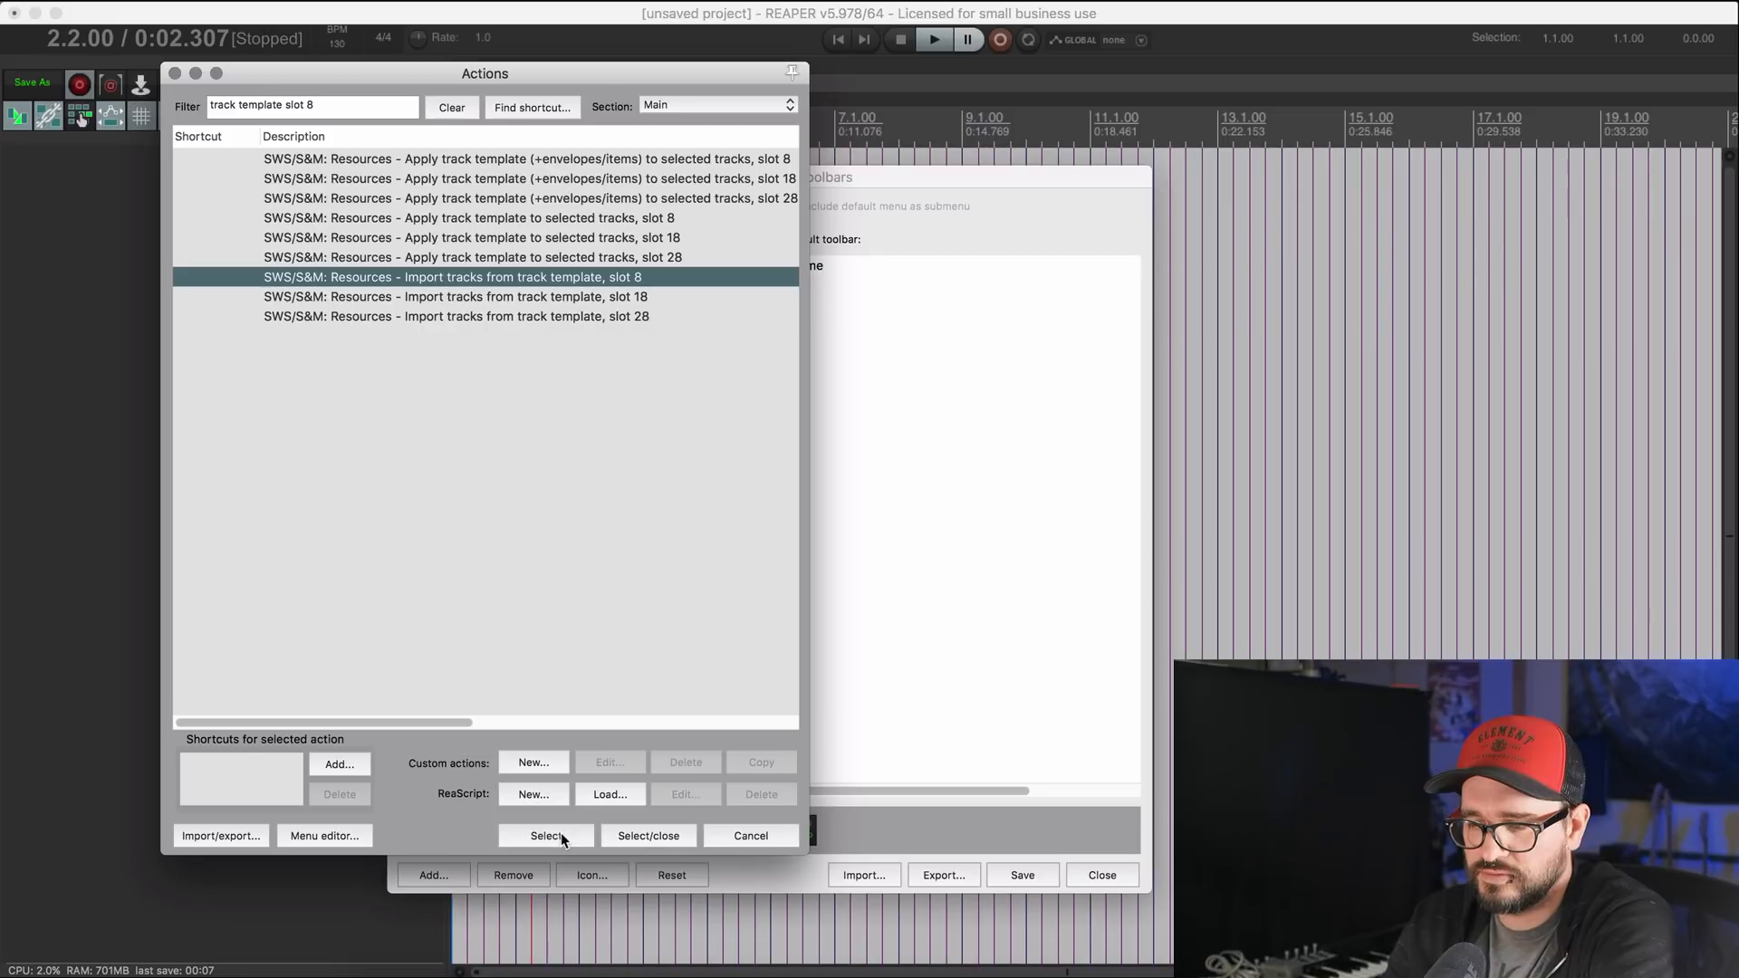
{"action": "left_click", "coordinate": [451, 107]}
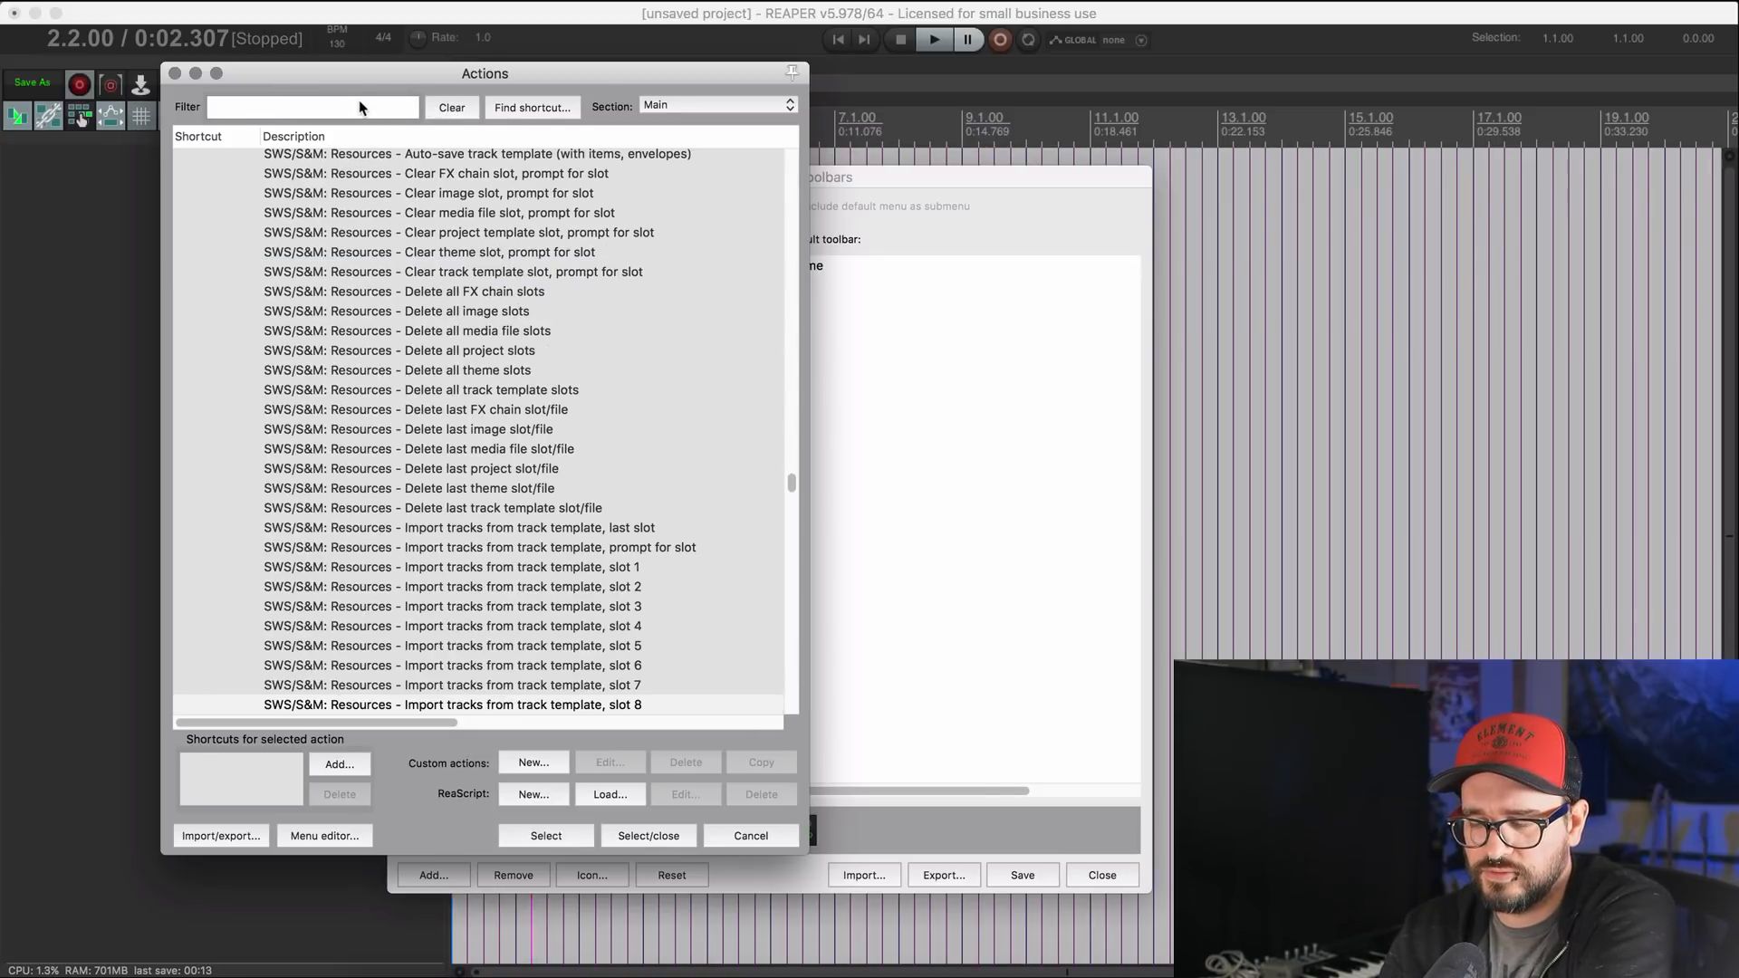
{"action": "type", "text": "toggle record arm"}
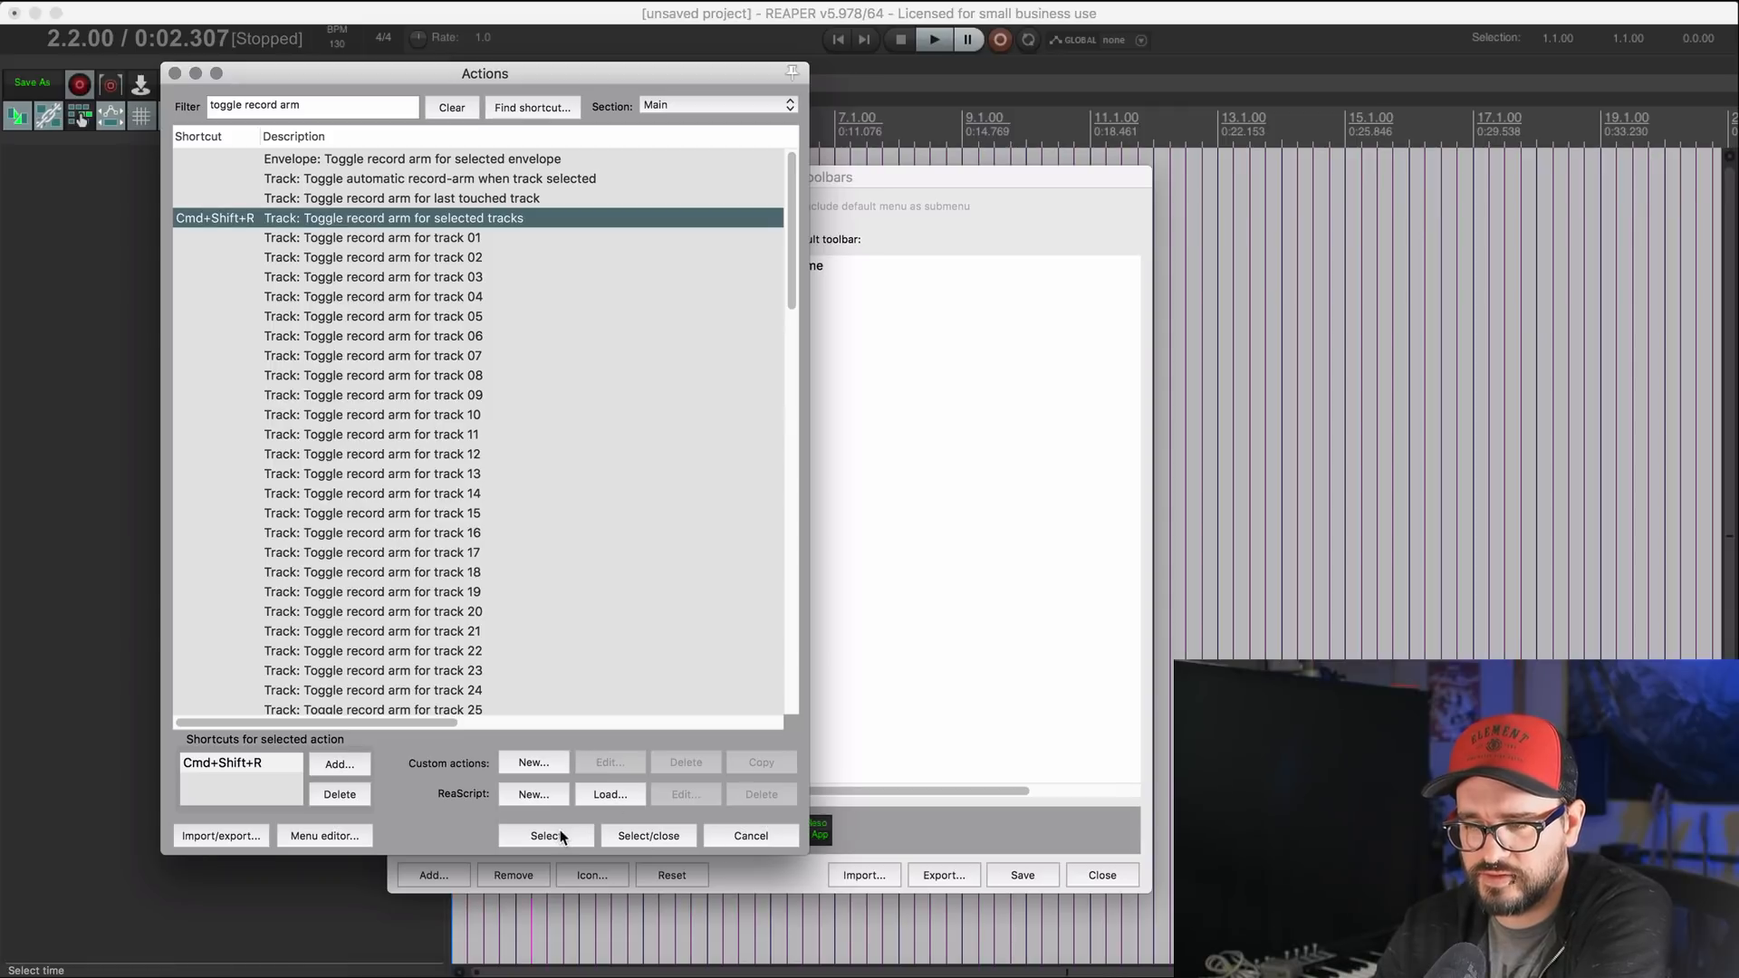
Step: Add the 'Go to next track' and 'Go to previous track' actions to the toolbar
{"action": "triple_click", "coordinate": [310, 105]}
{"action": "type", "text": "go to"}
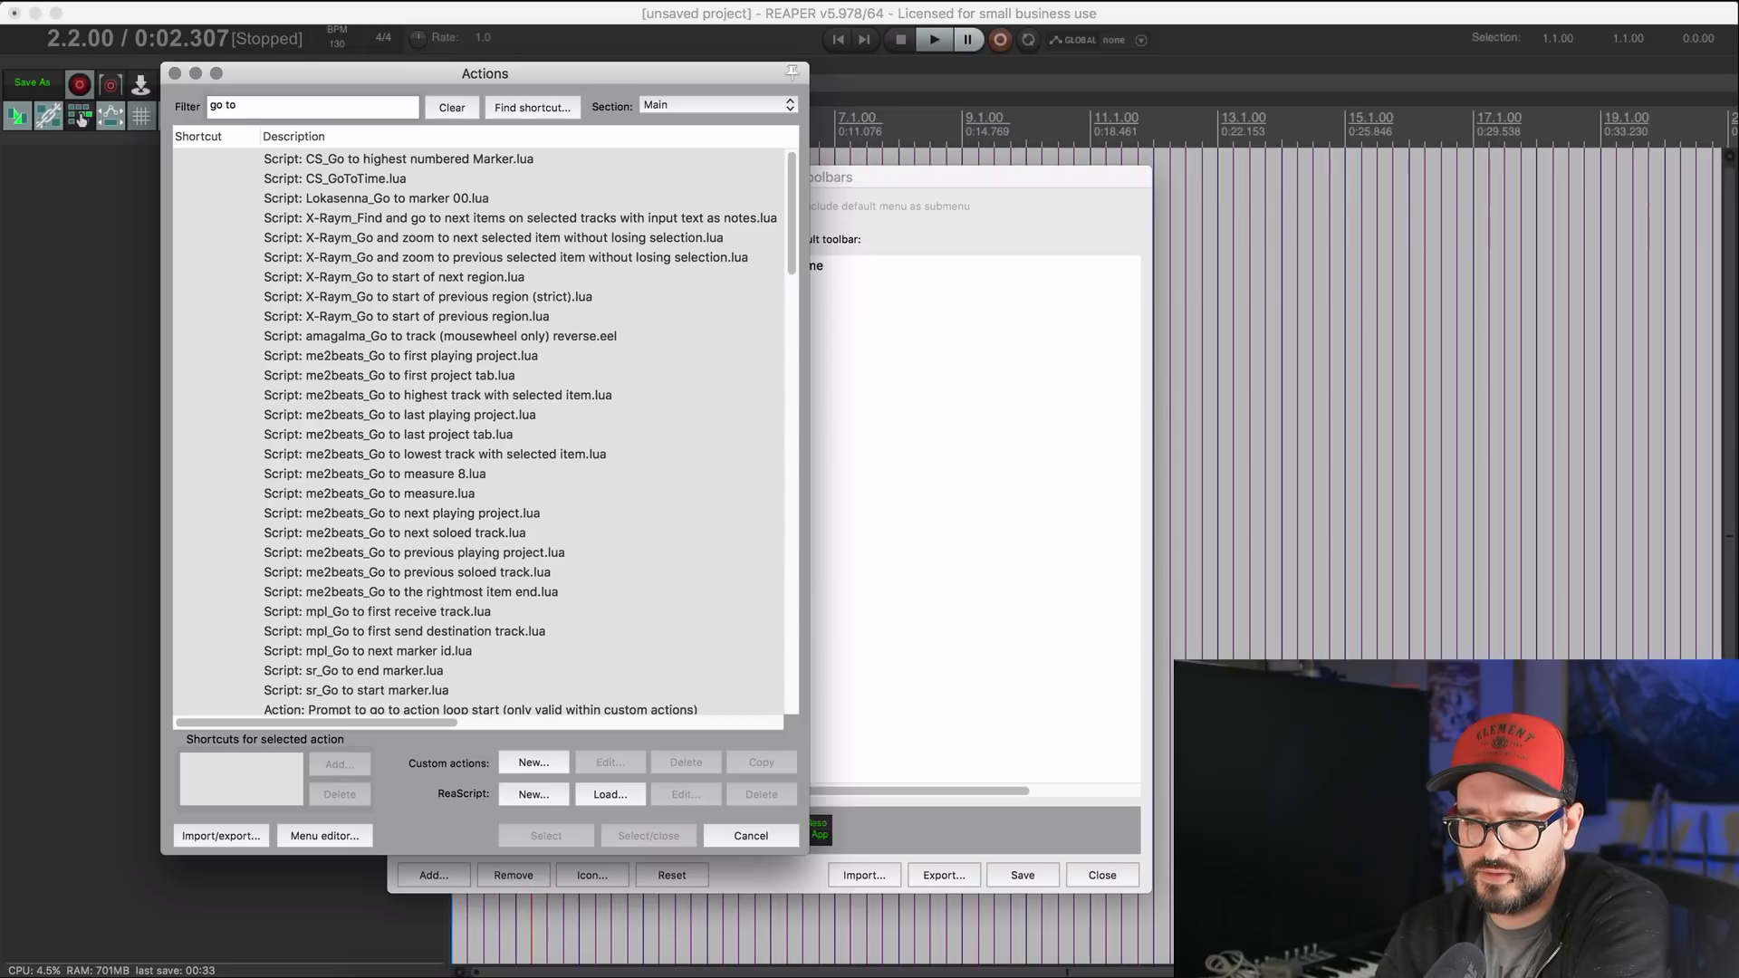
{"action": "type", "text": "next"}
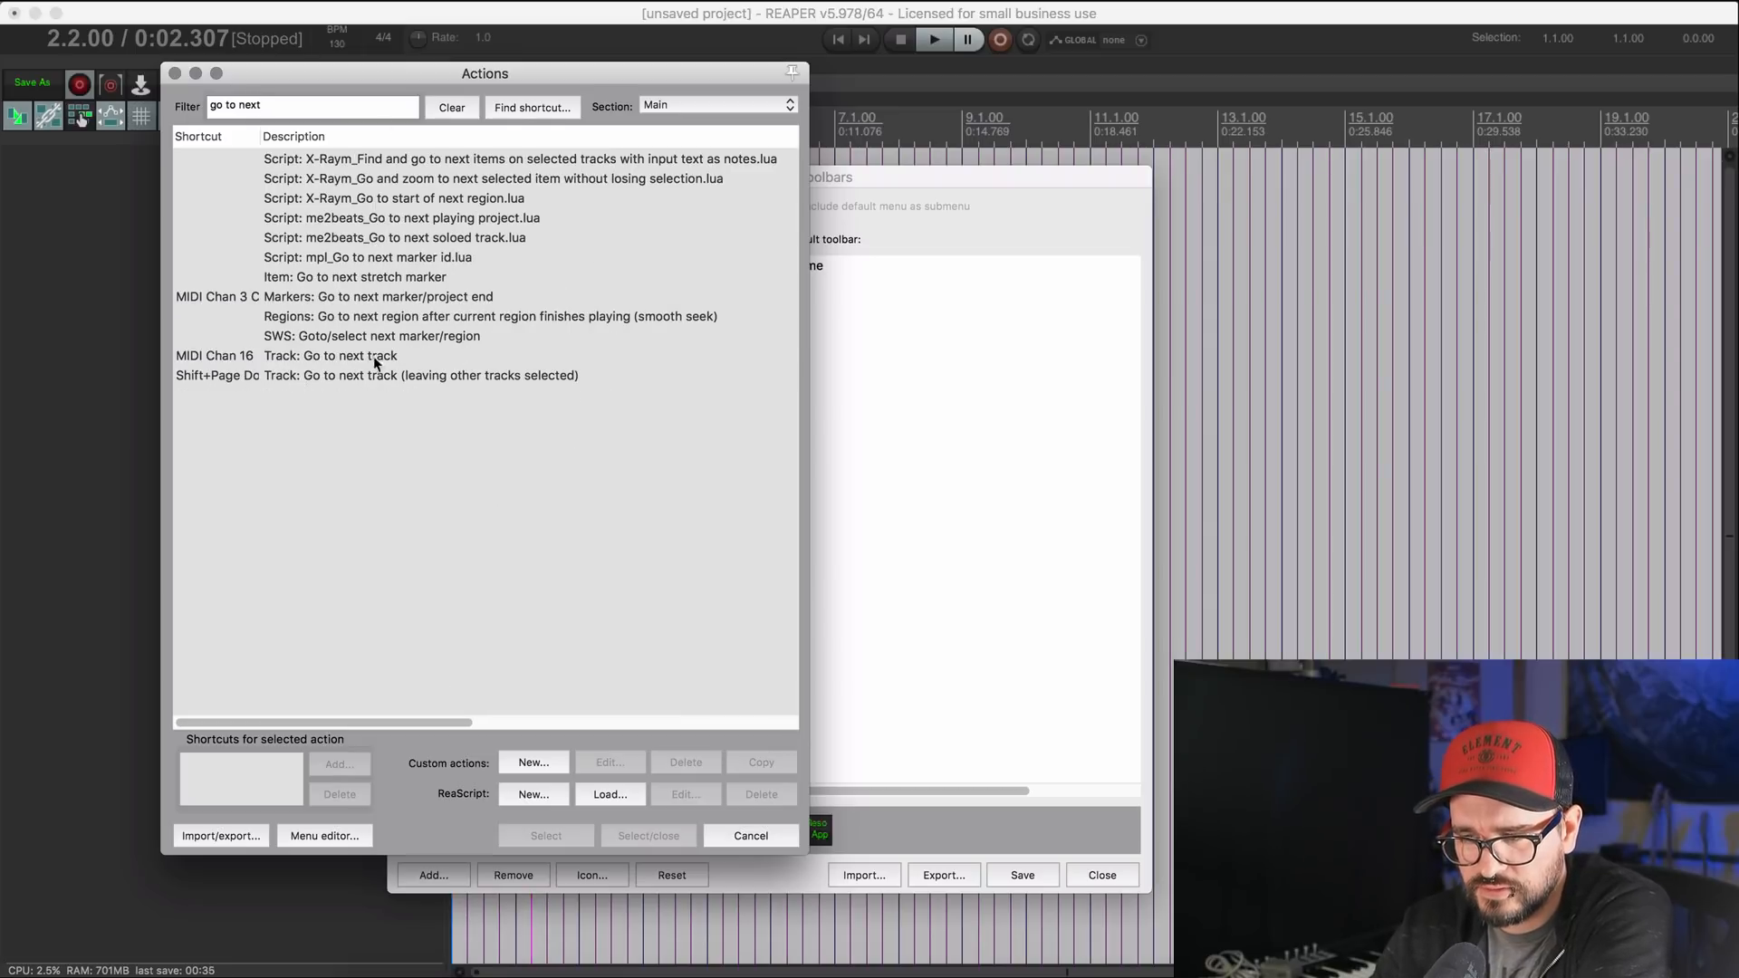
{"action": "left_click", "coordinate": [330, 355]}
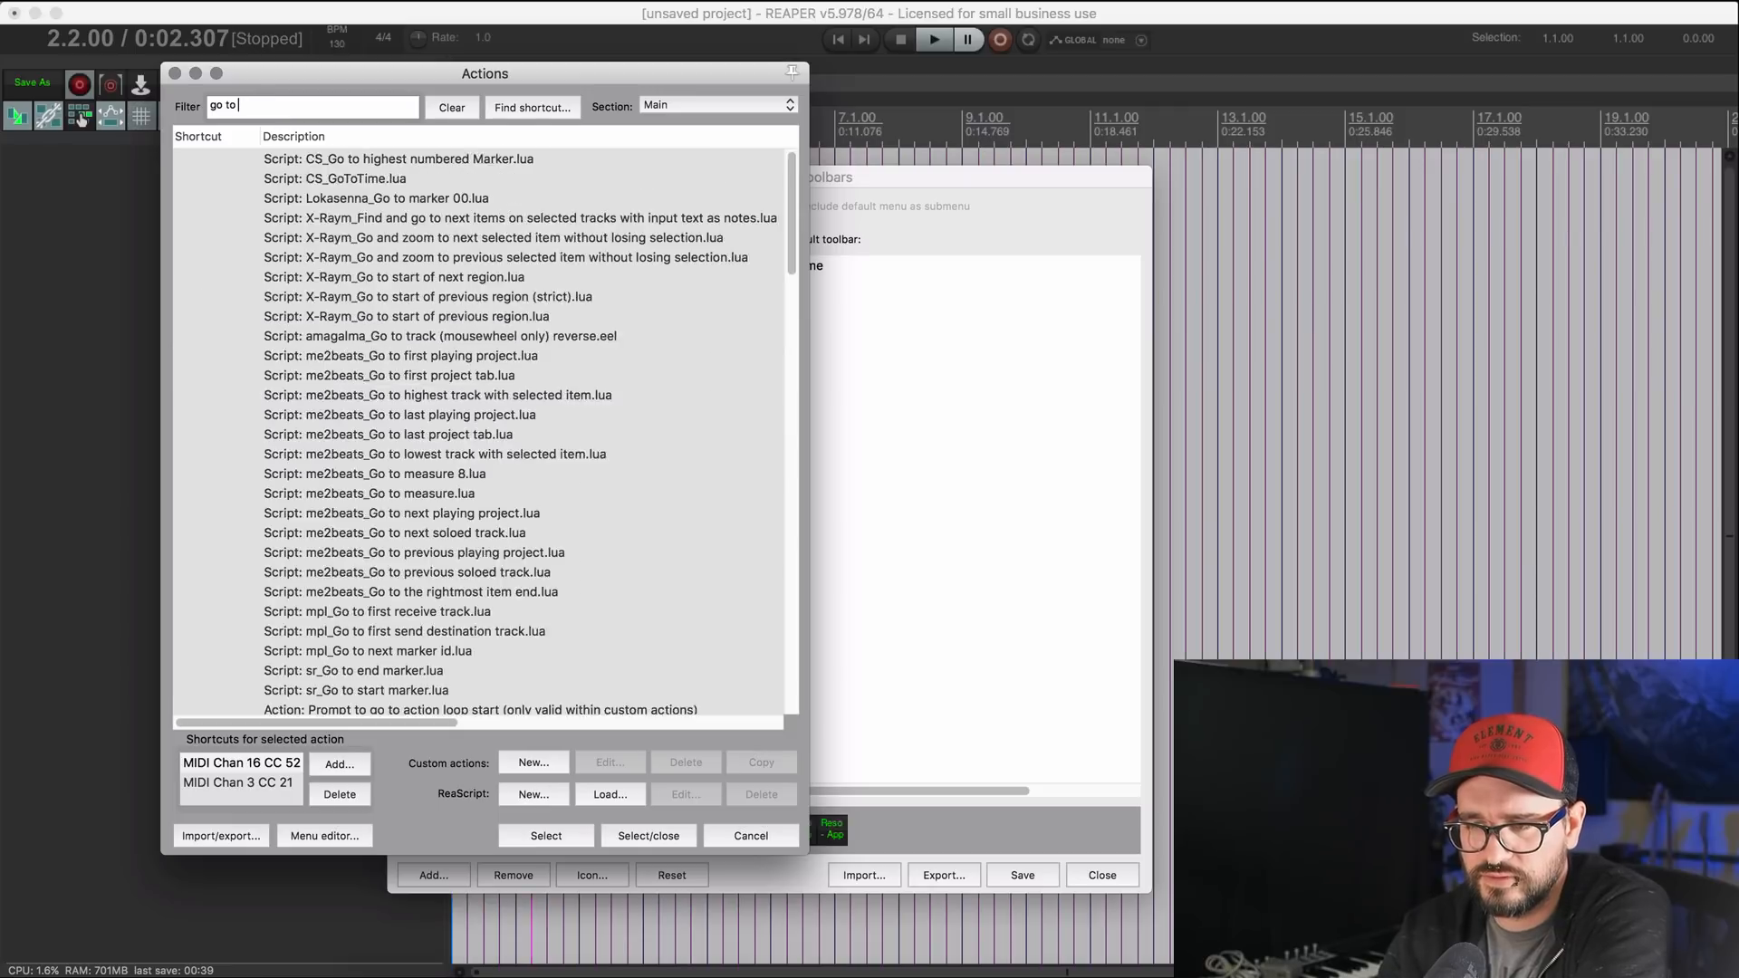
{"action": "type", "text": "previ"}
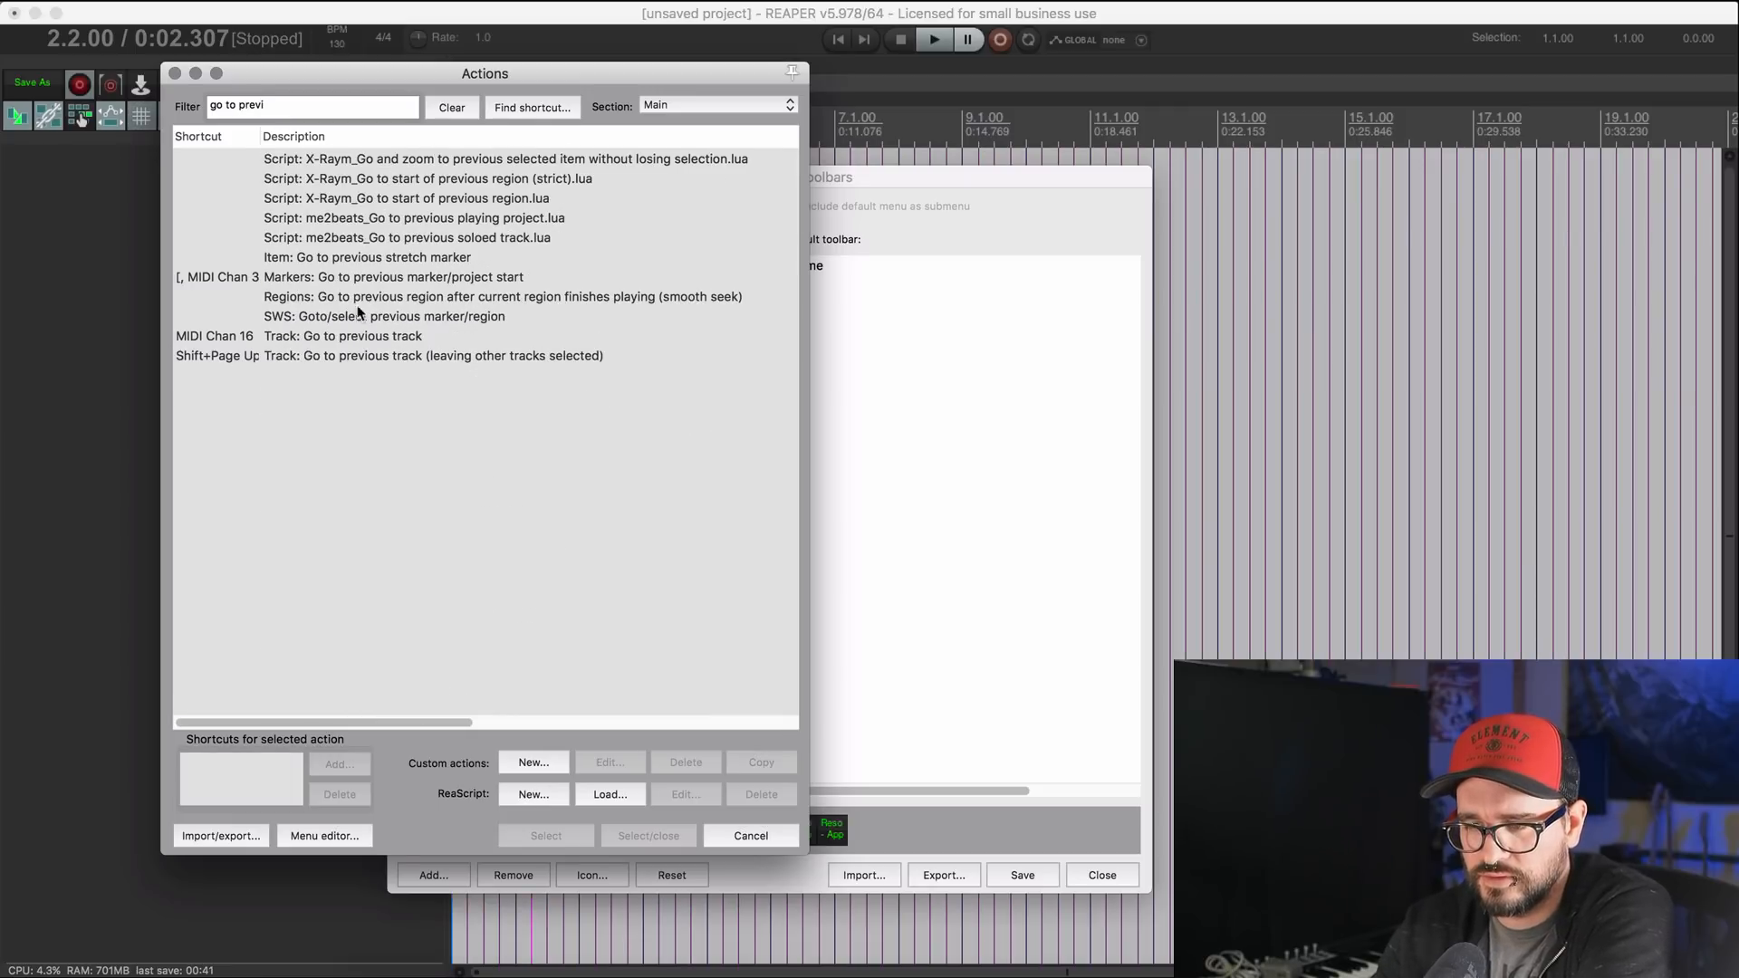
{"action": "left_click", "coordinate": [342, 336]}
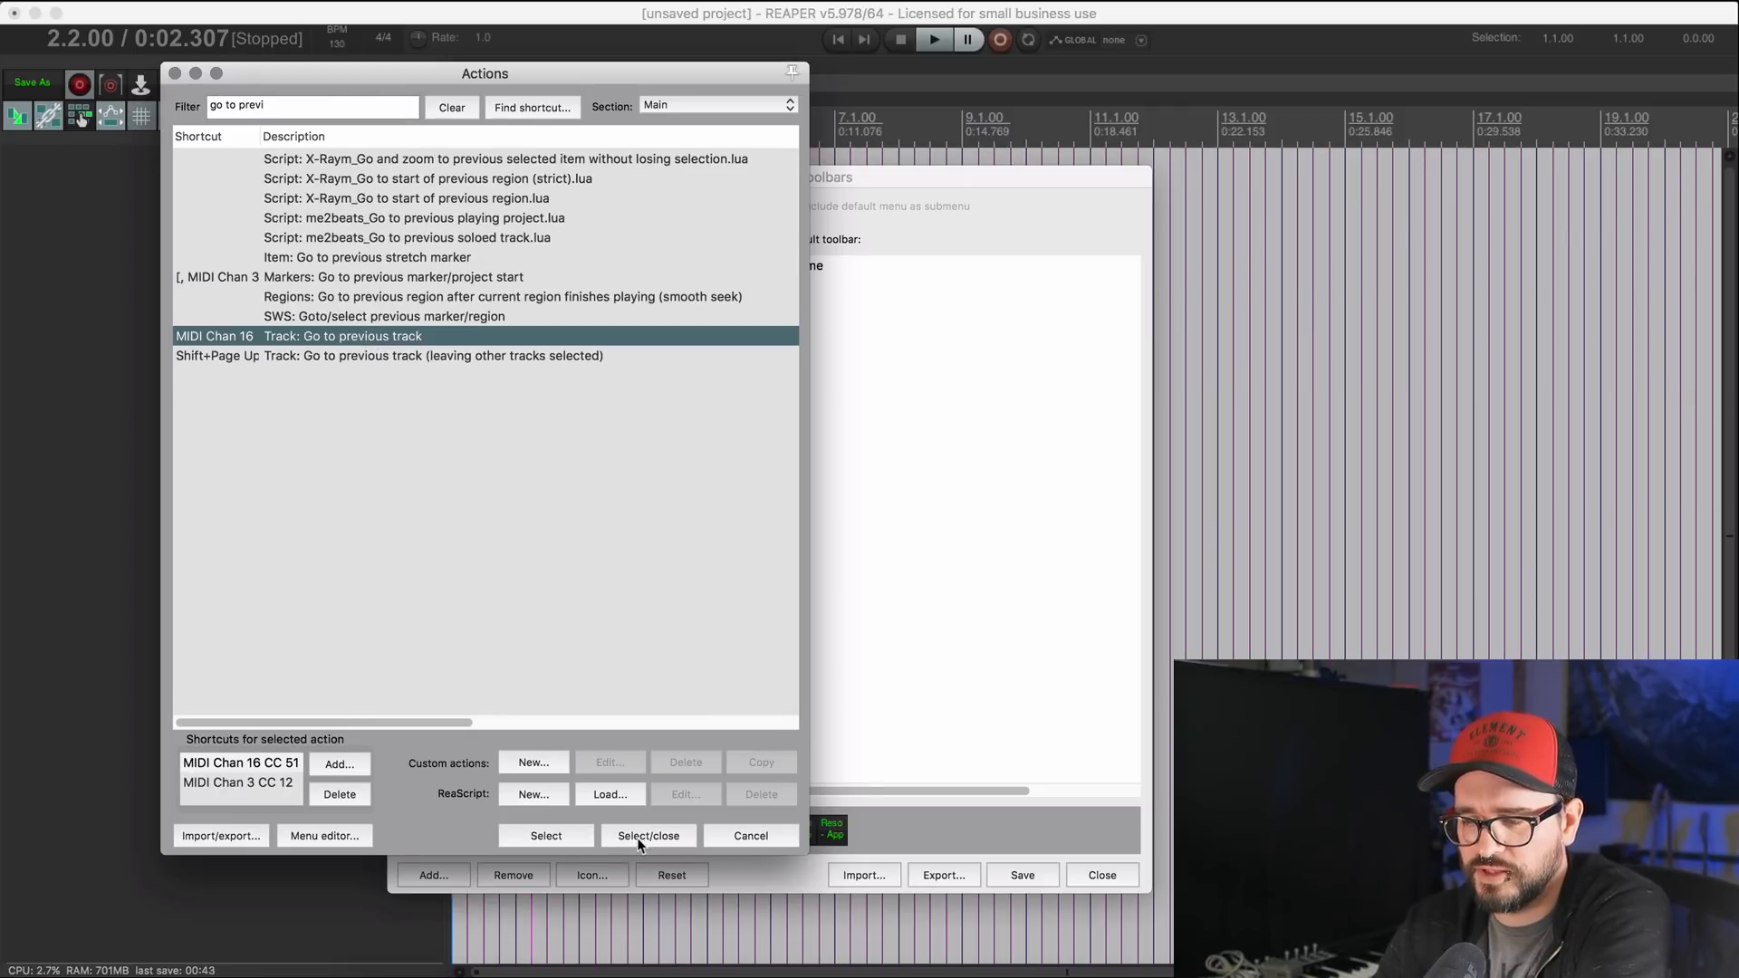
{"action": "left_click", "coordinate": [649, 835]}
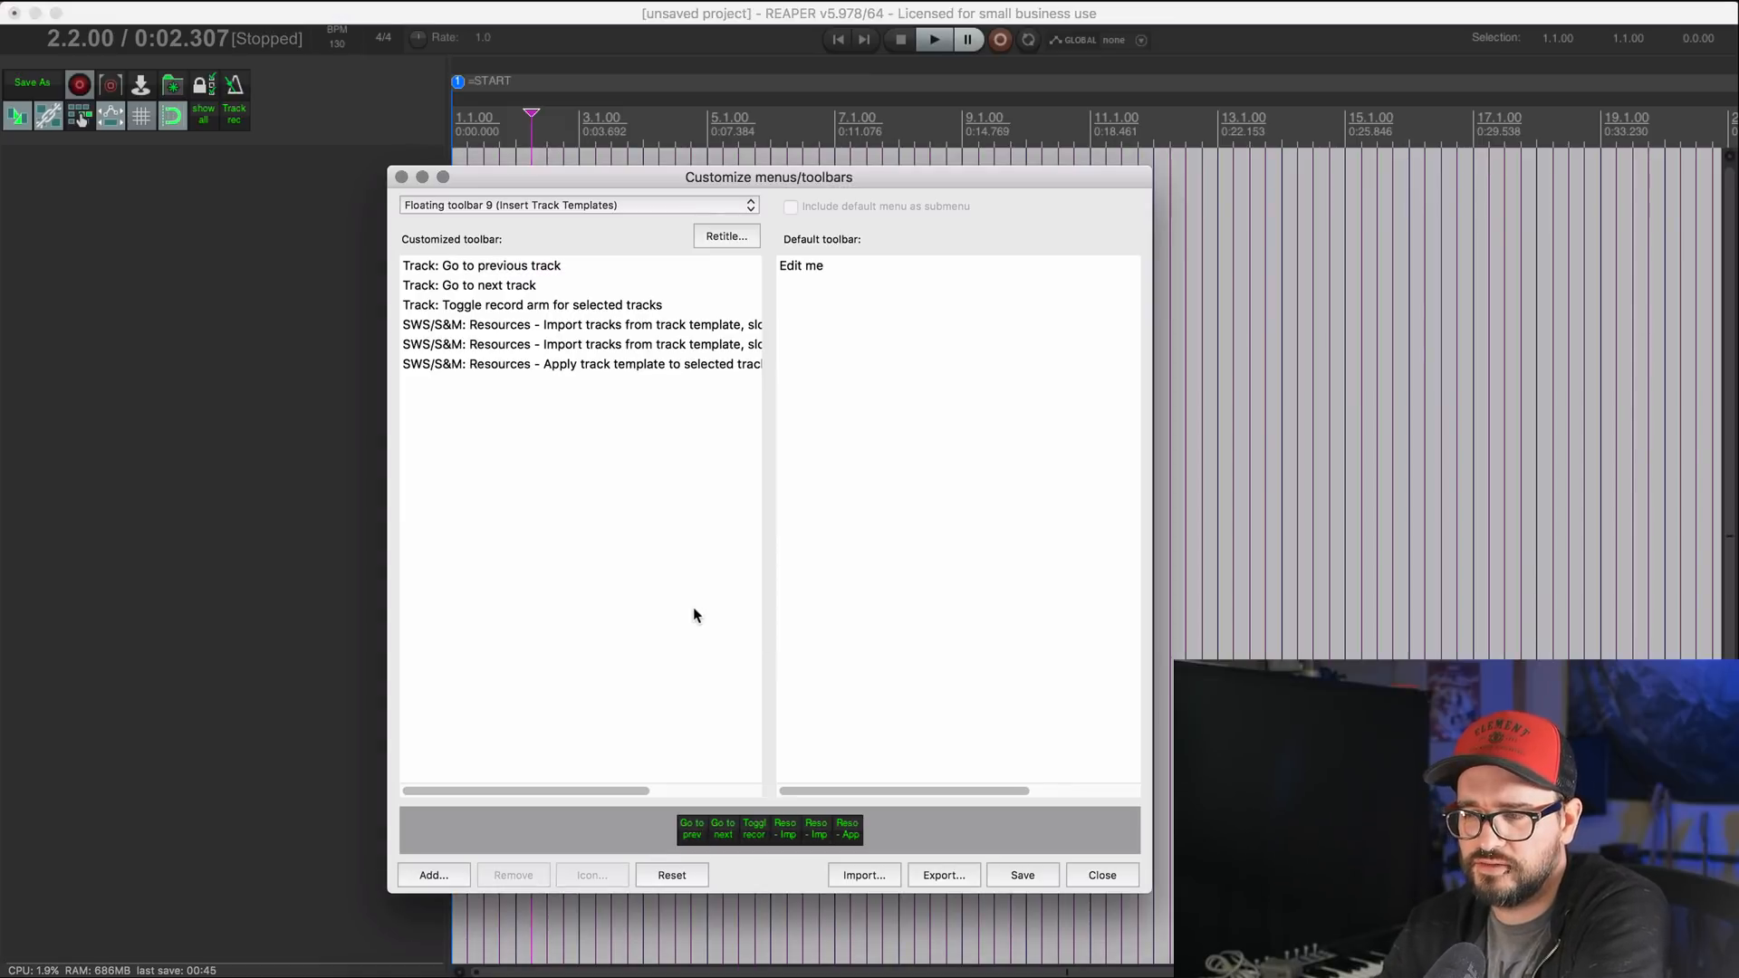
{"action": "mouse_move", "coordinate": [760, 422]}
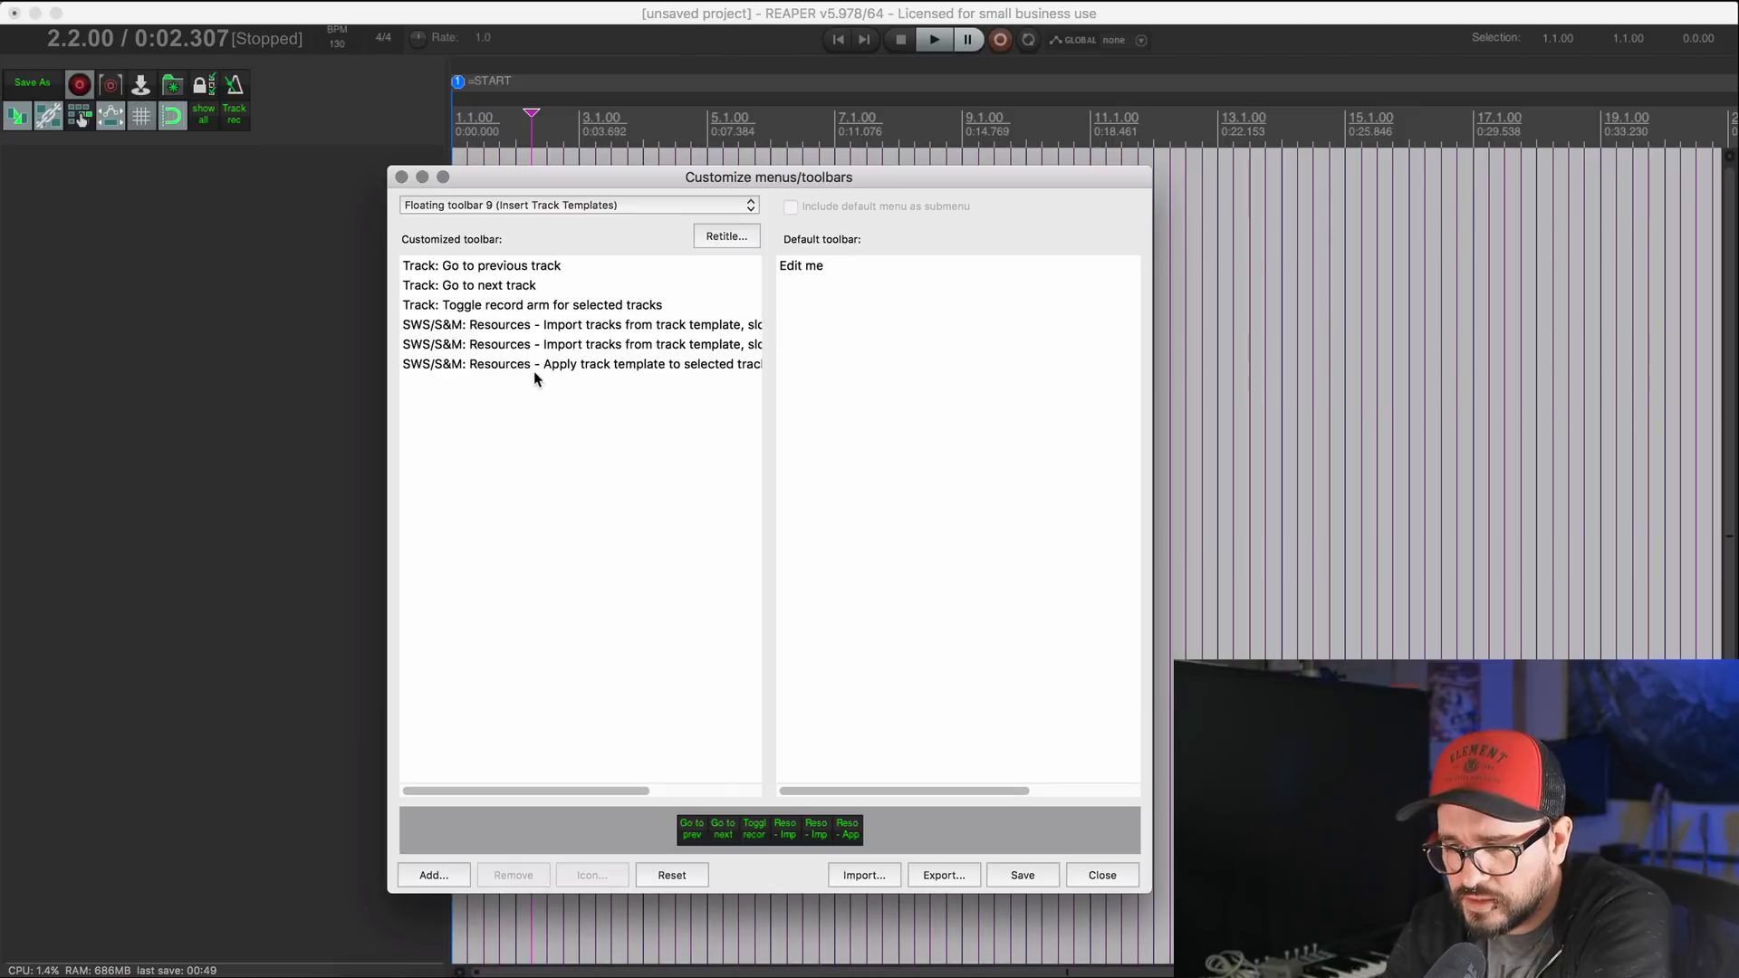
Step: Remove the 'Apply track template to selected tracks' entry, leaving five actions
{"action": "left_click", "coordinate": [582, 364]}
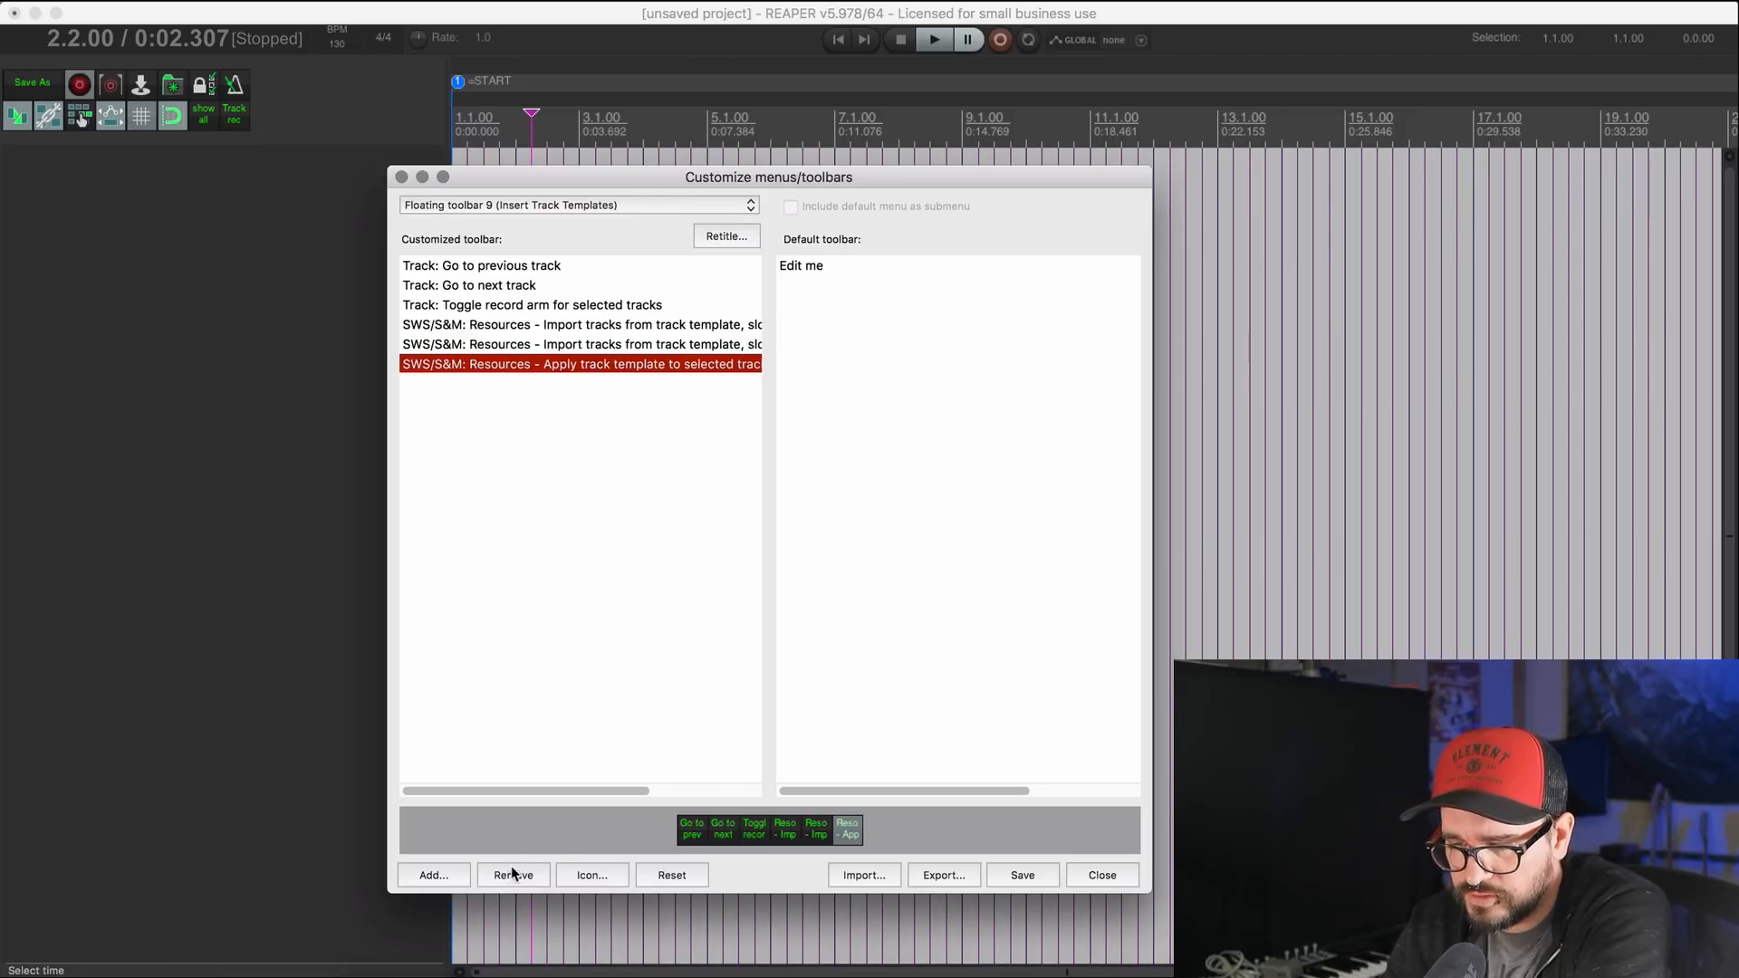
{"action": "left_click", "coordinate": [513, 875]}
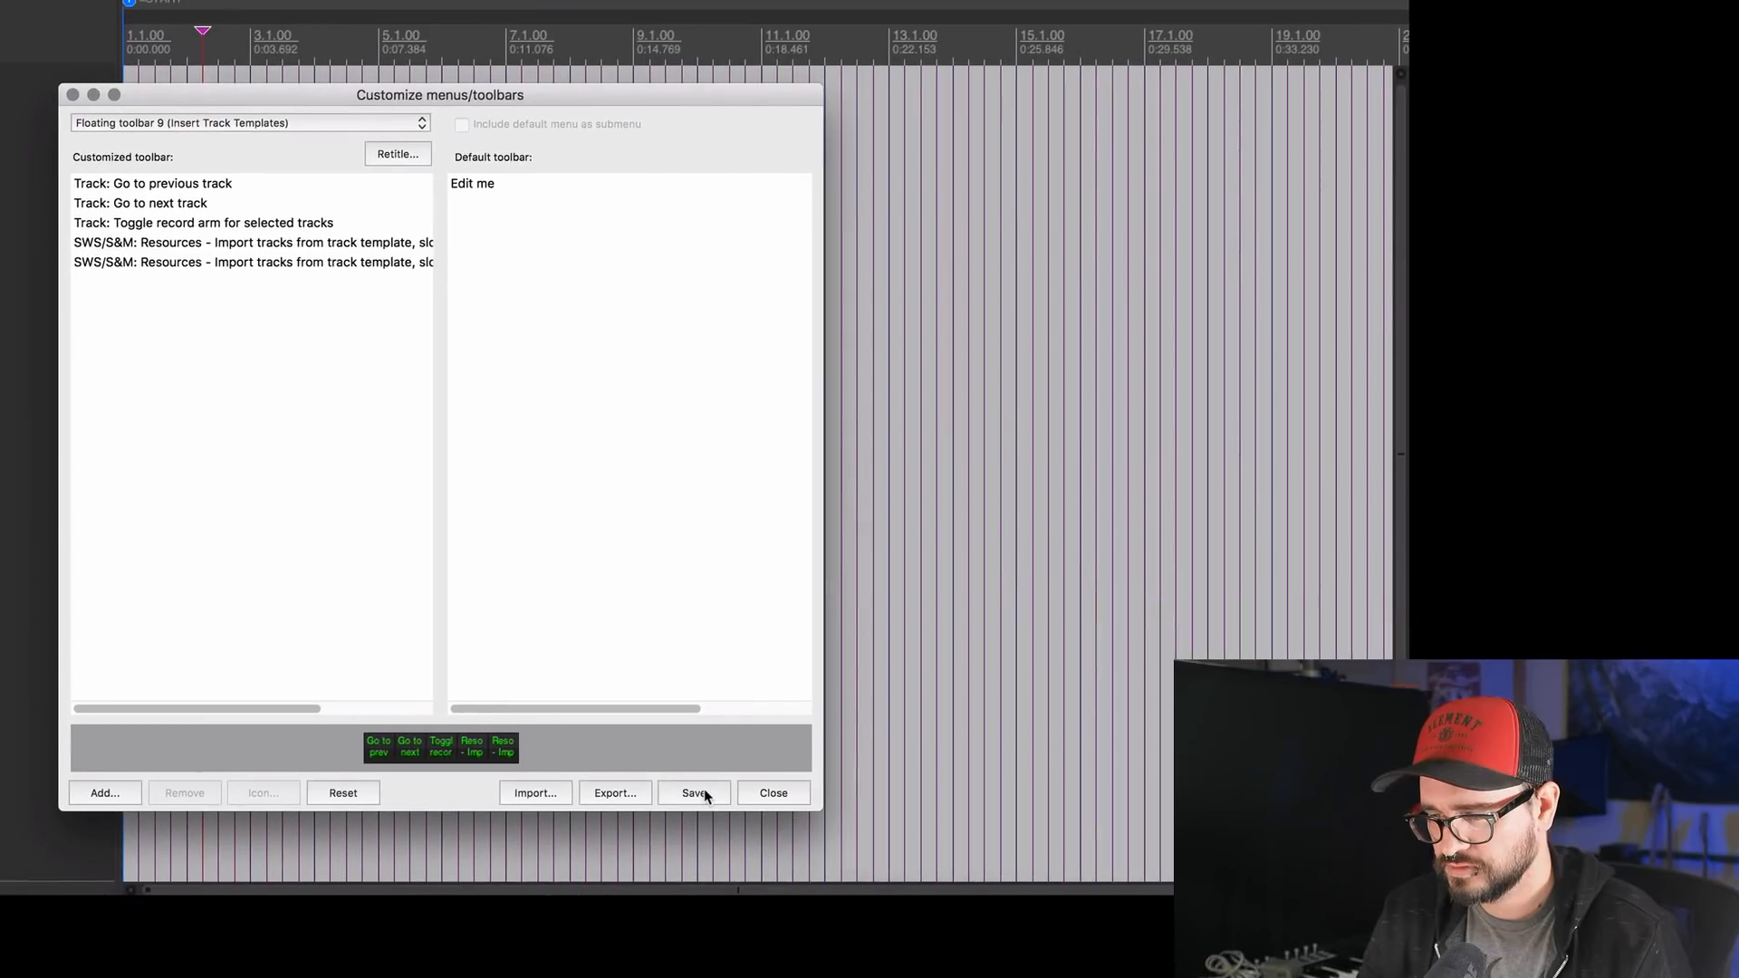
Step: Save the toolbar and export it as 'insert track template.ReaperMenu' in the MenuSets folder
{"action": "left_click", "coordinate": [614, 792]}
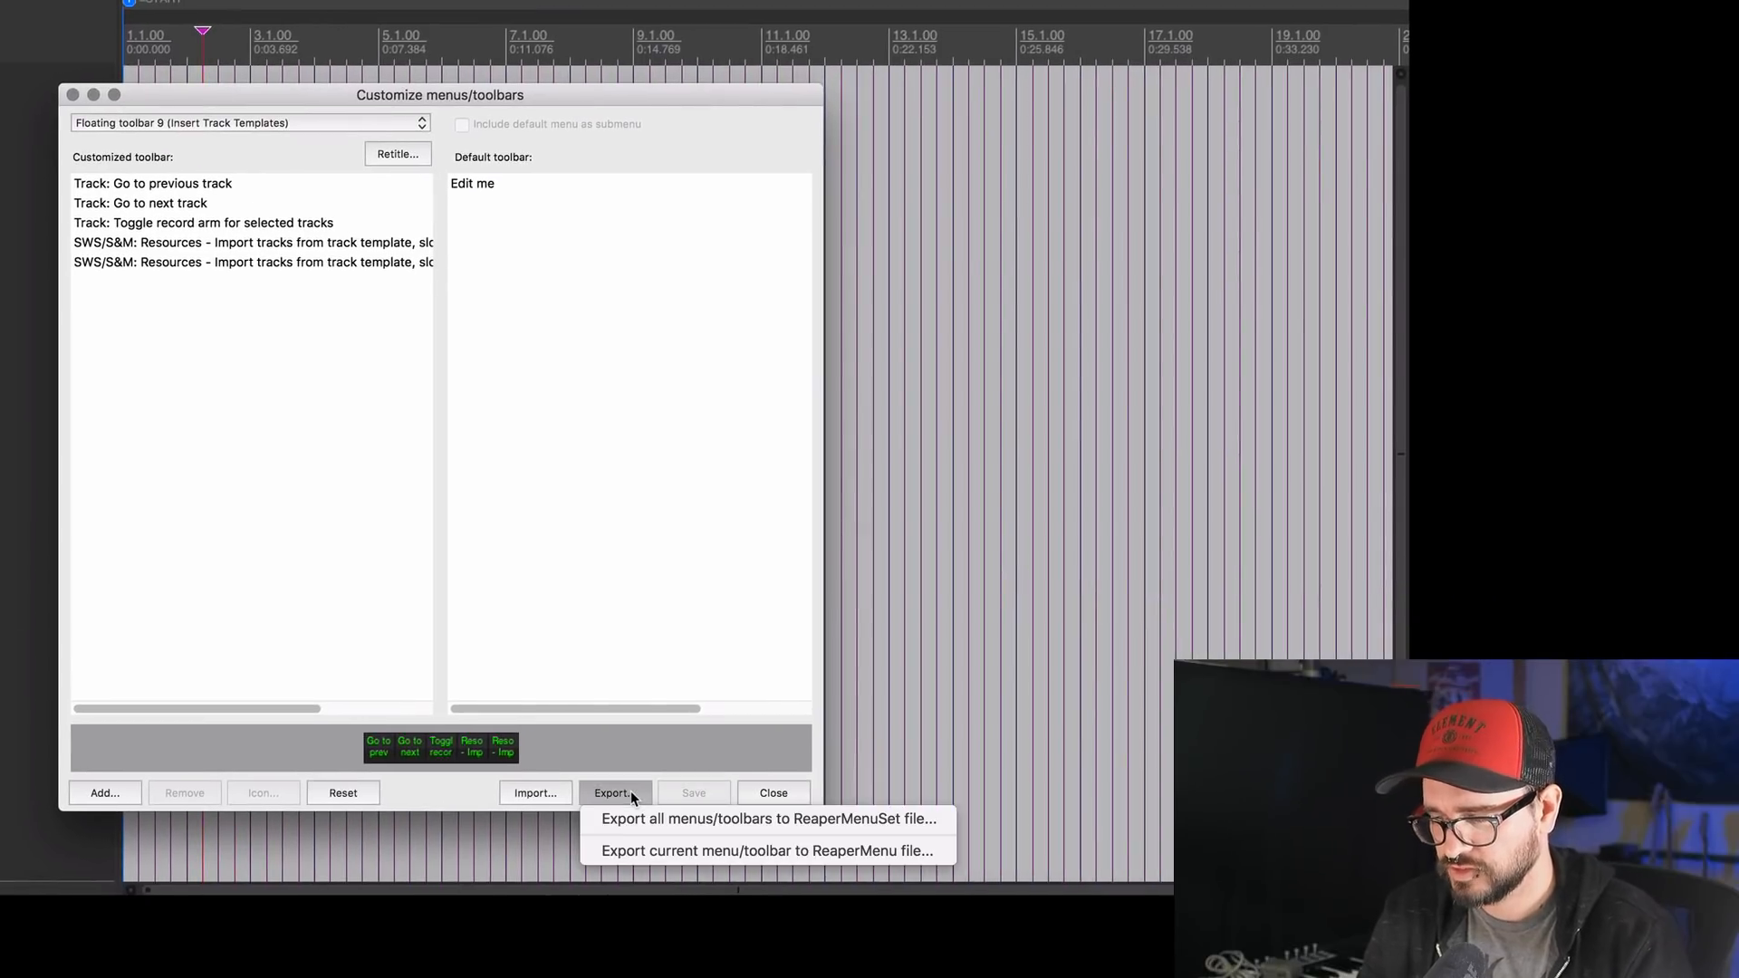
{"action": "mouse_move", "coordinate": [700, 852]}
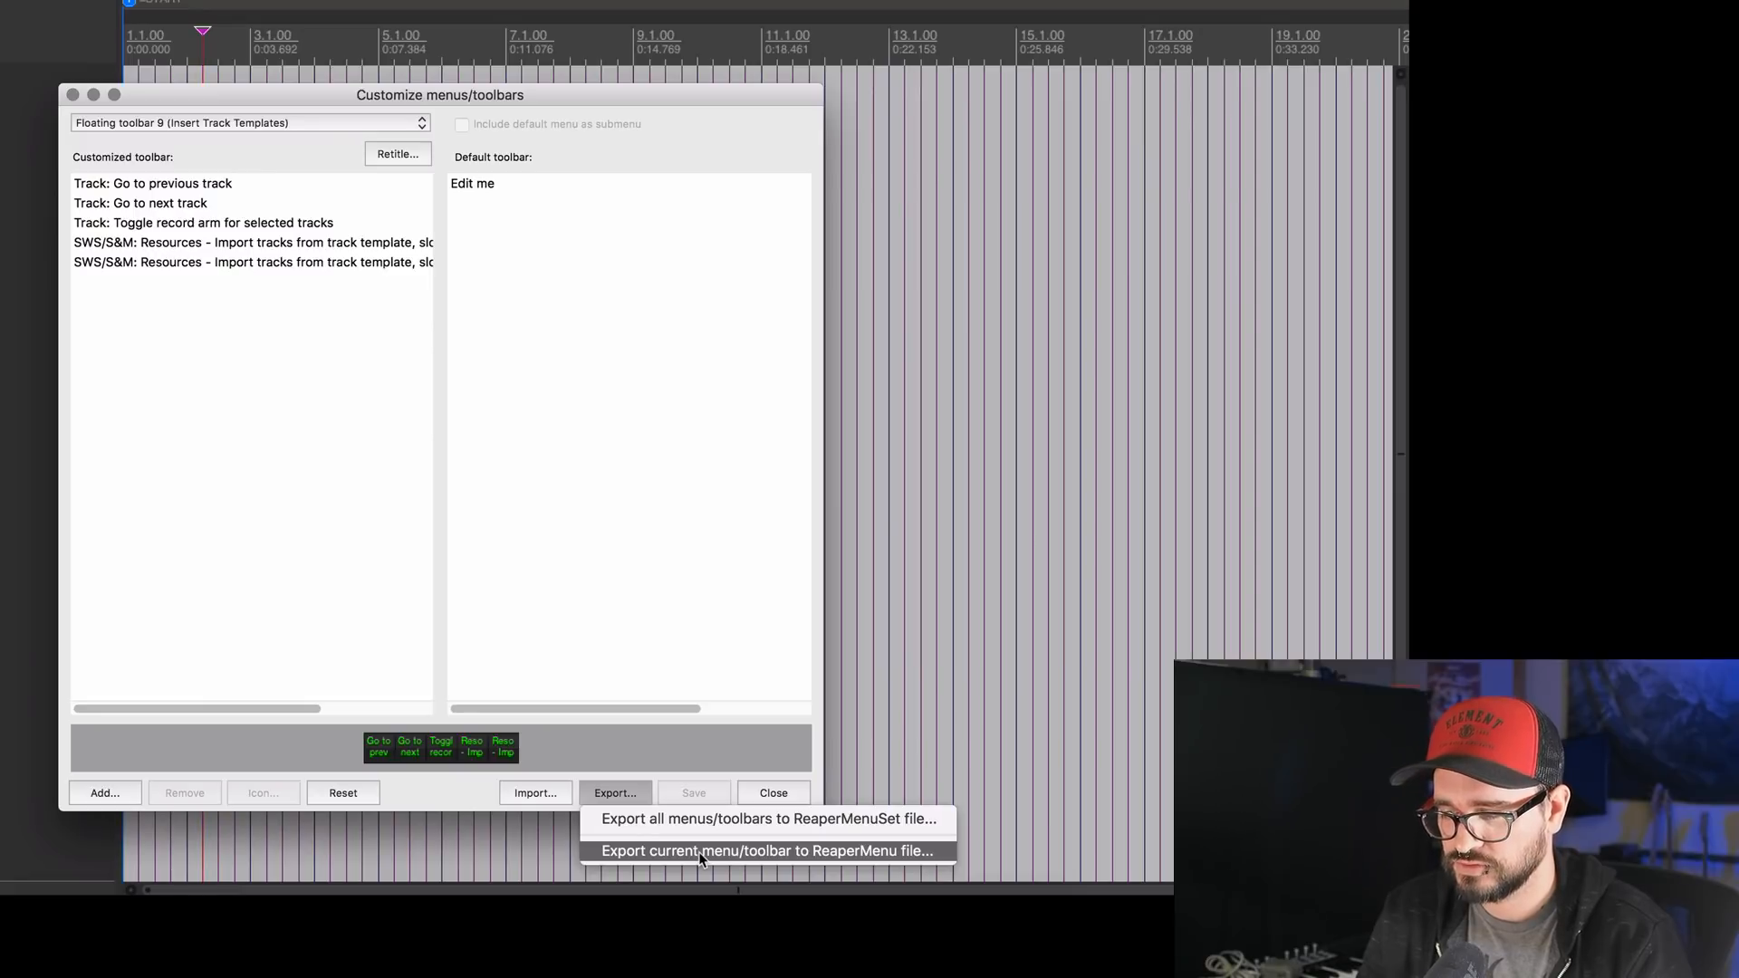
{"action": "left_click", "coordinate": [768, 851]}
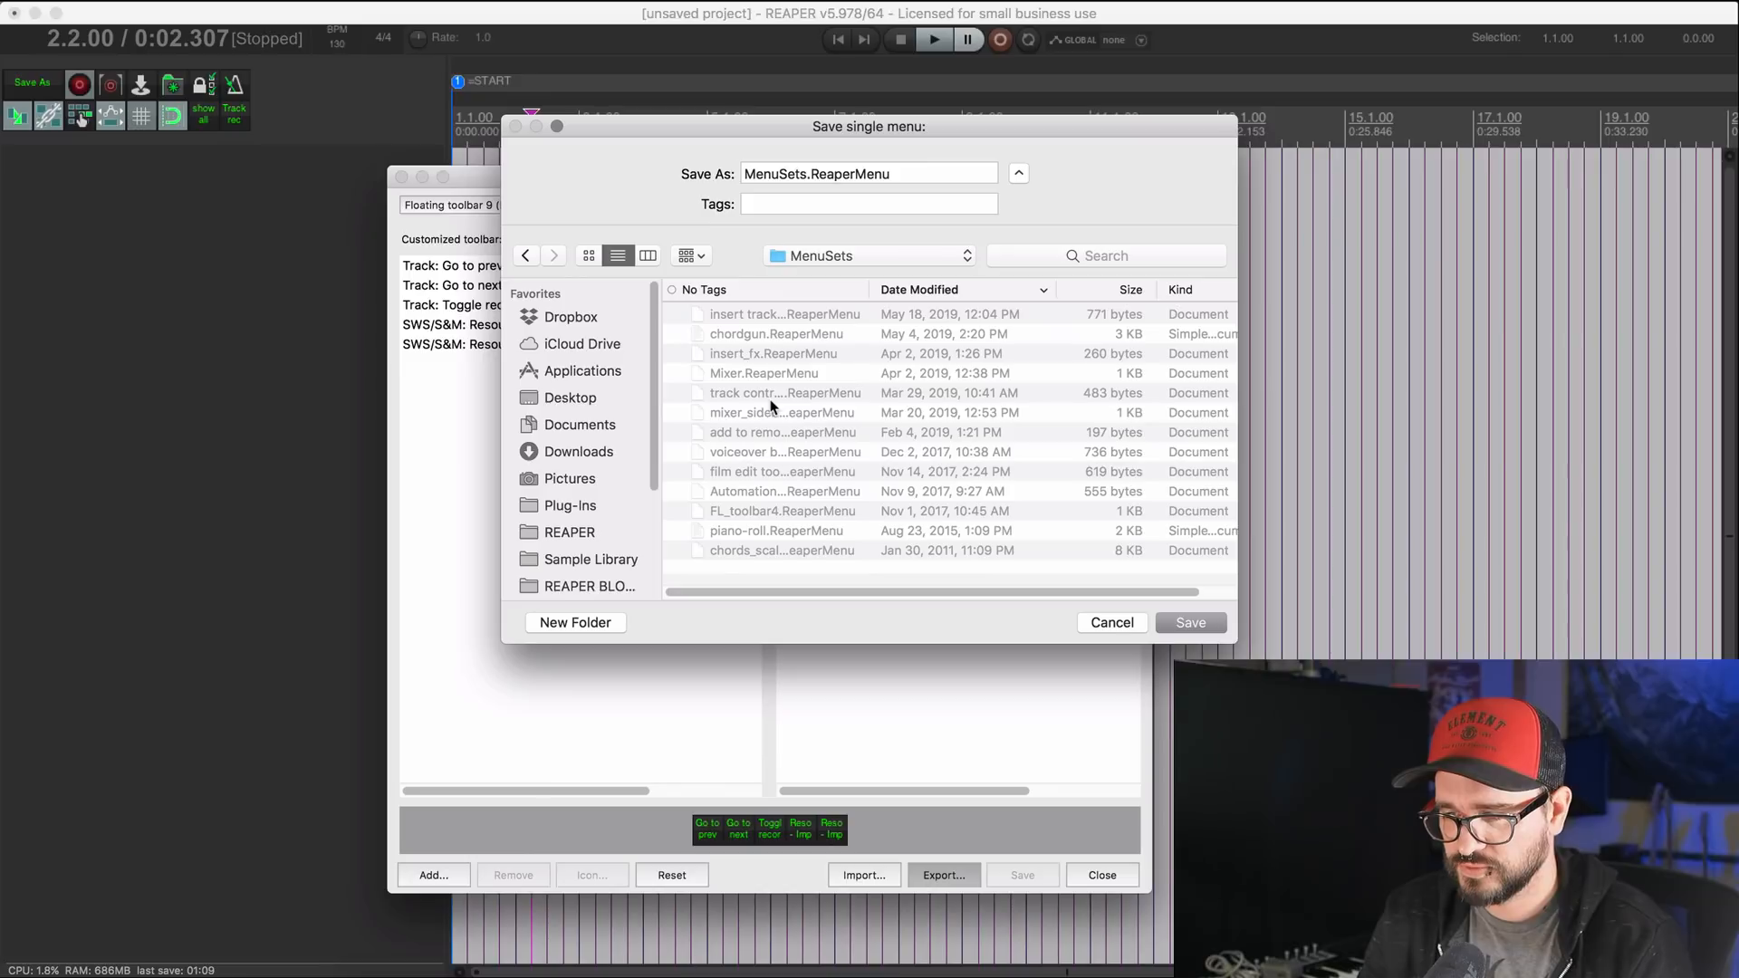
{"action": "left_click", "coordinate": [783, 313]}
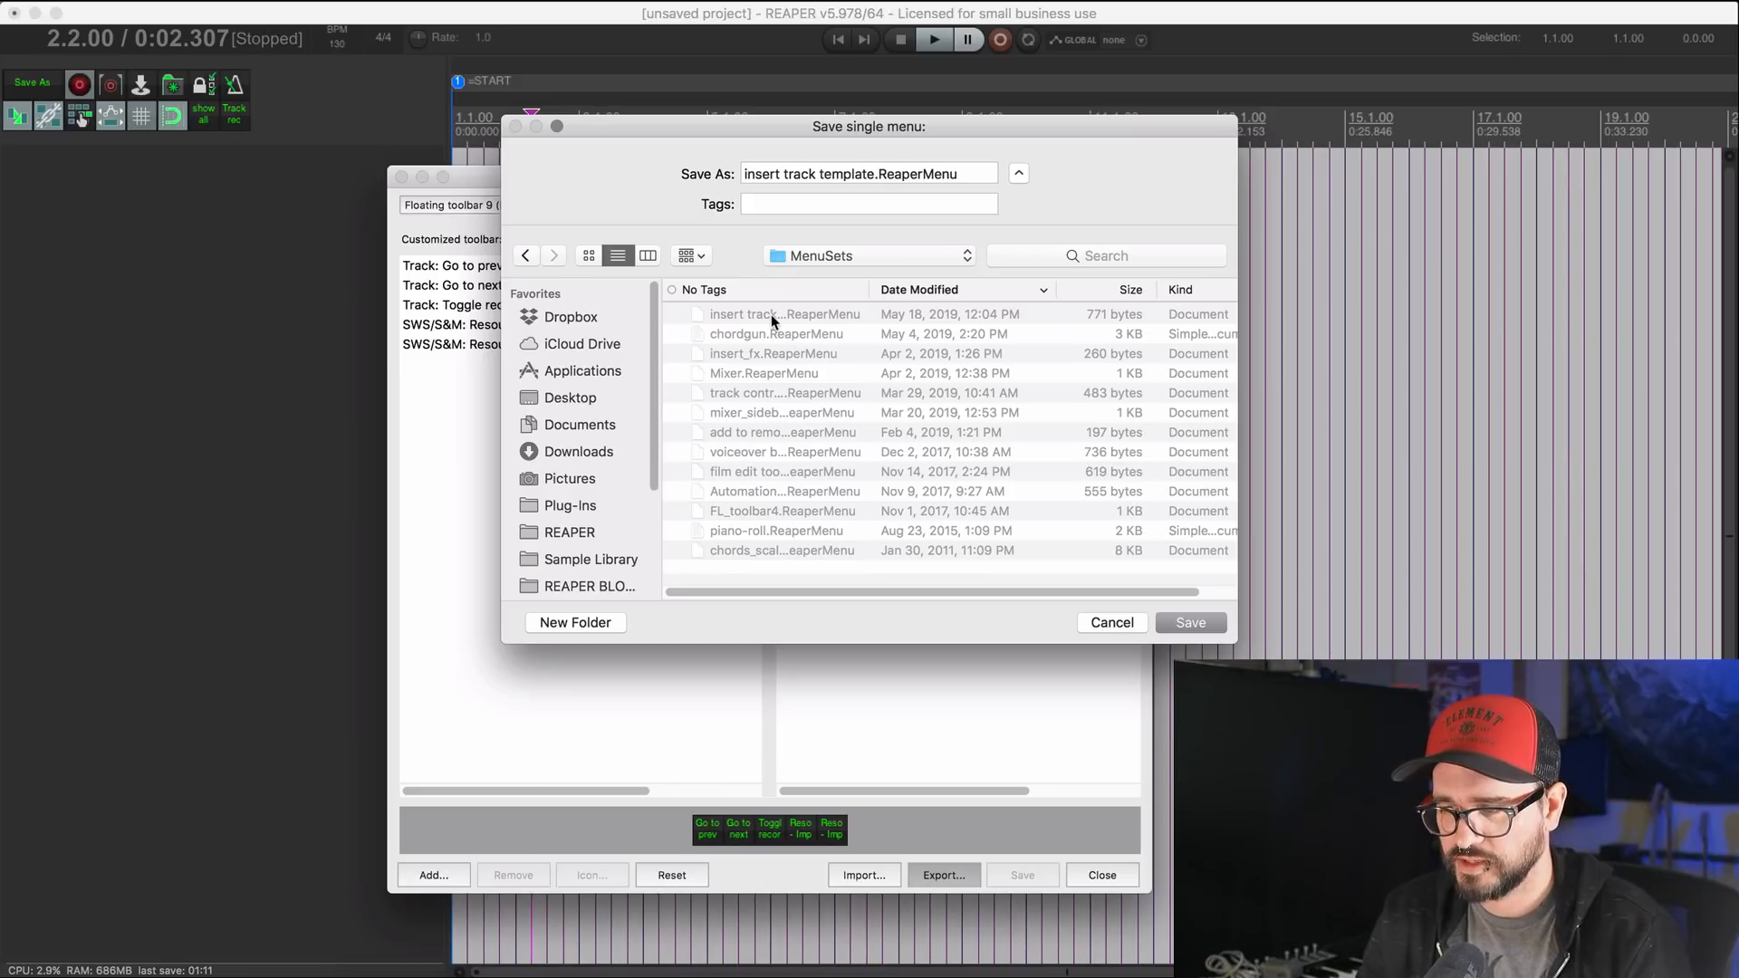
{"action": "mouse_move", "coordinate": [975, 353]}
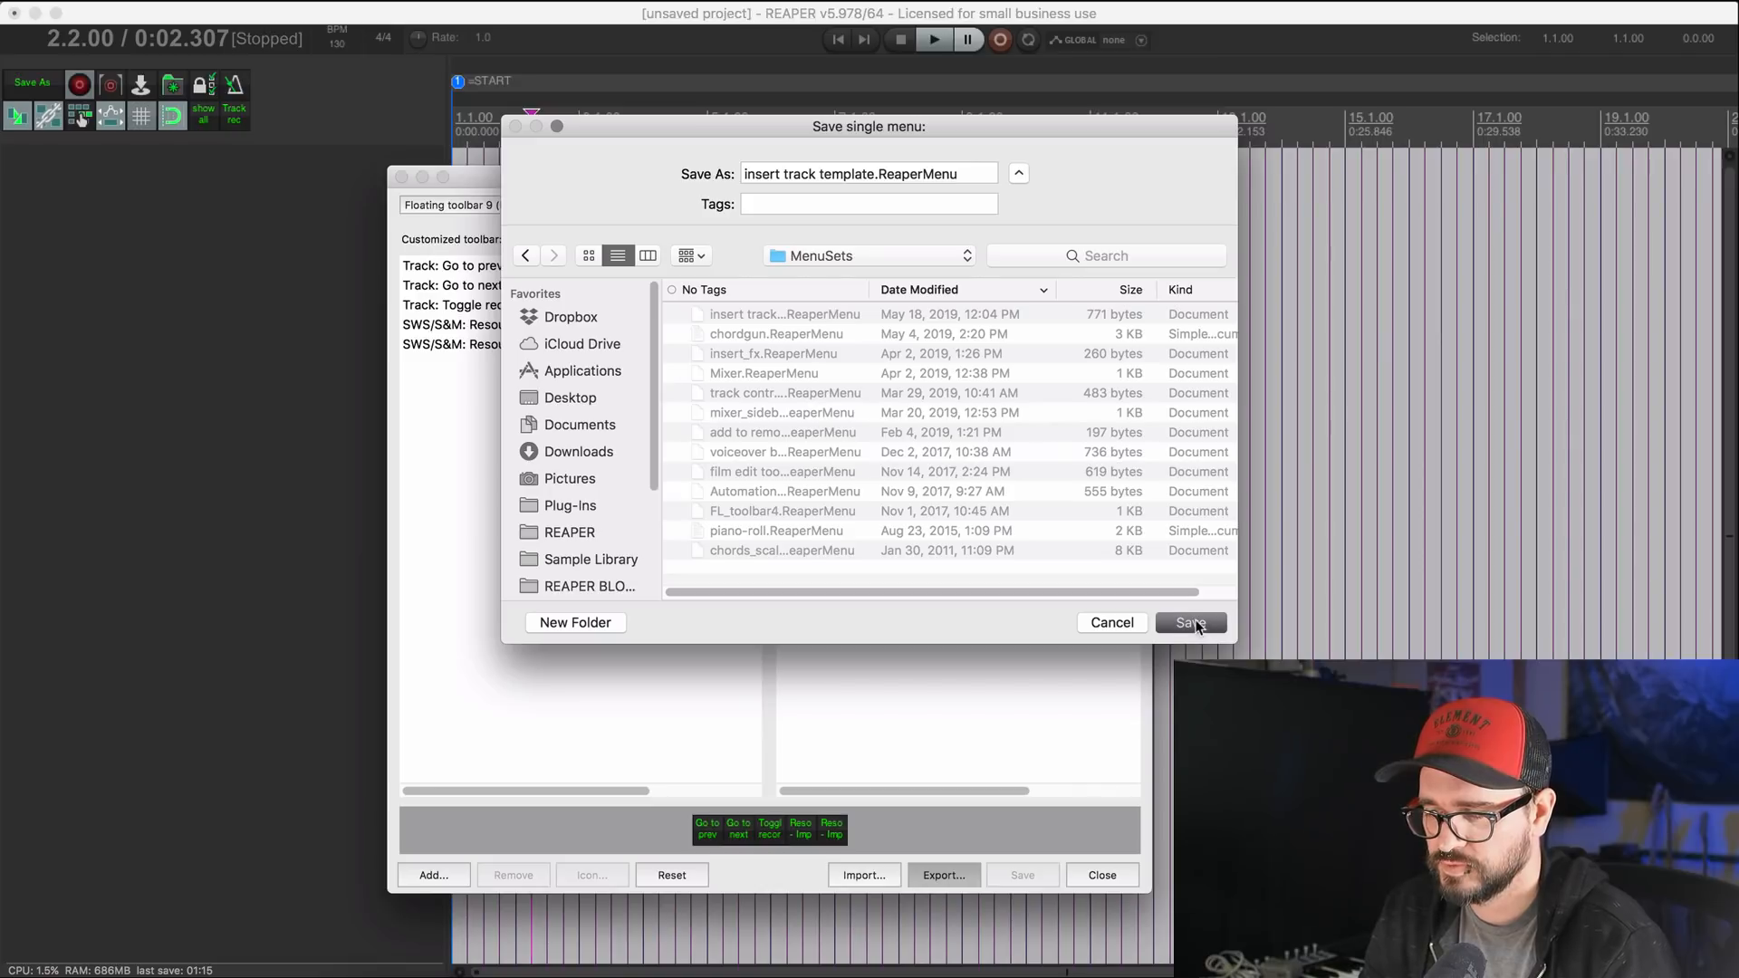
{"action": "left_click", "coordinate": [1189, 621]}
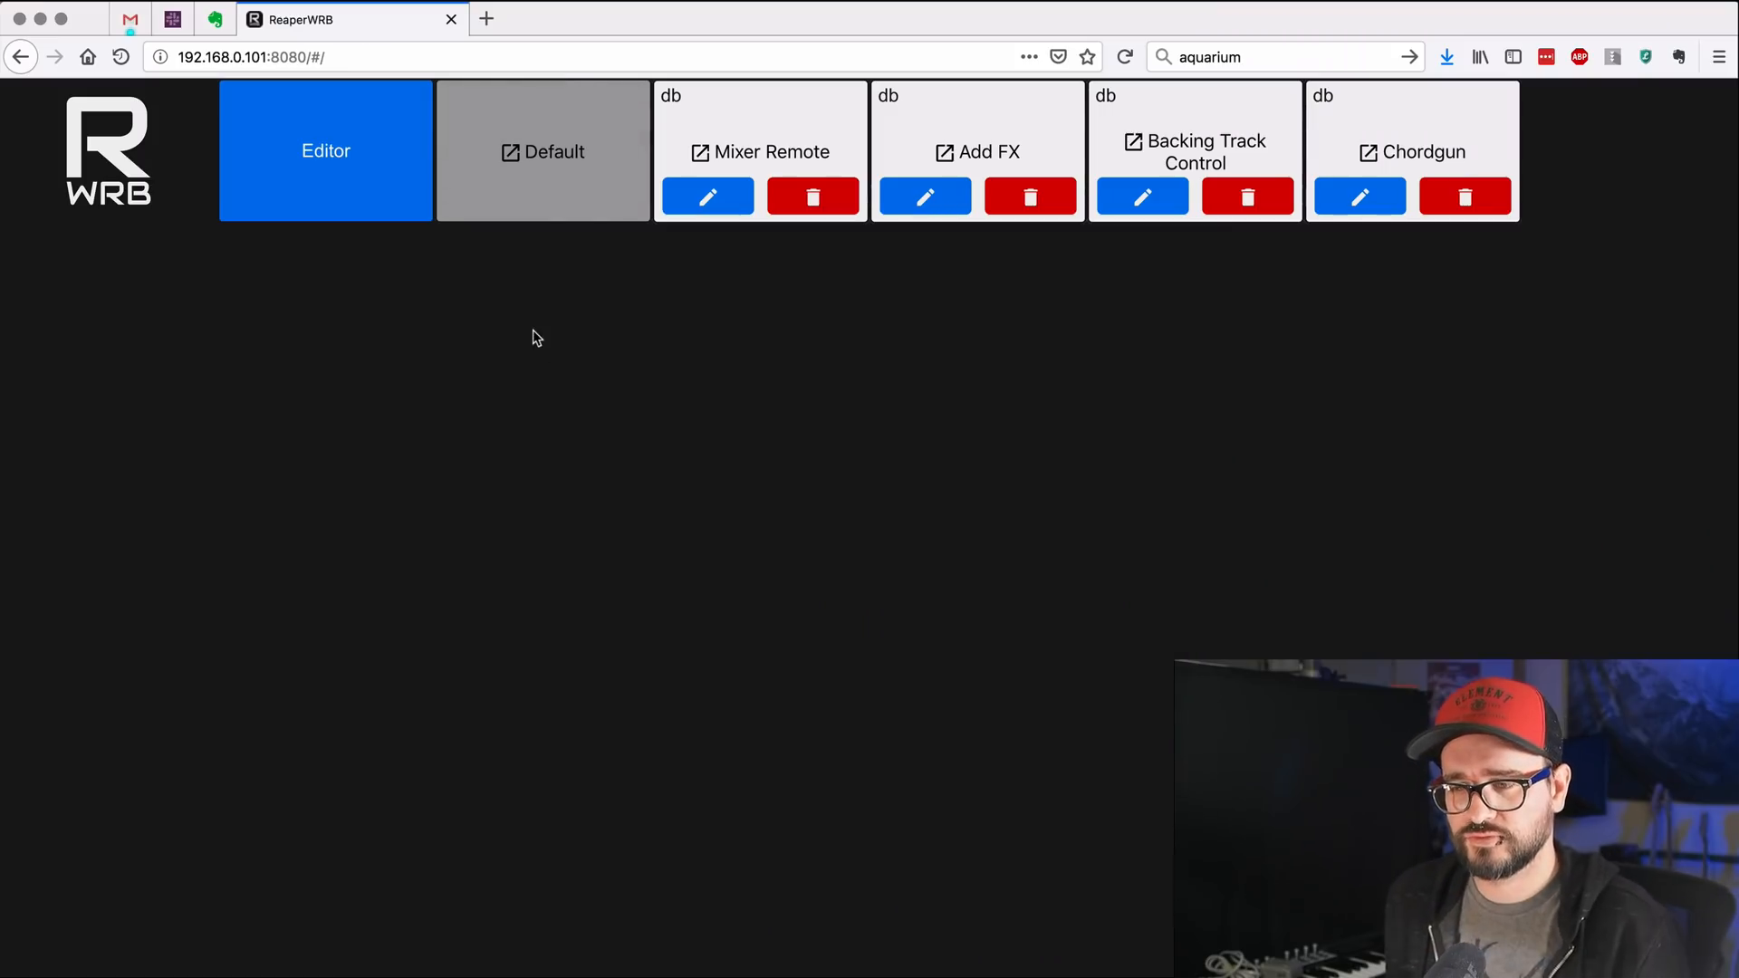
{"action": "mouse_move", "coordinate": [565, 381]}
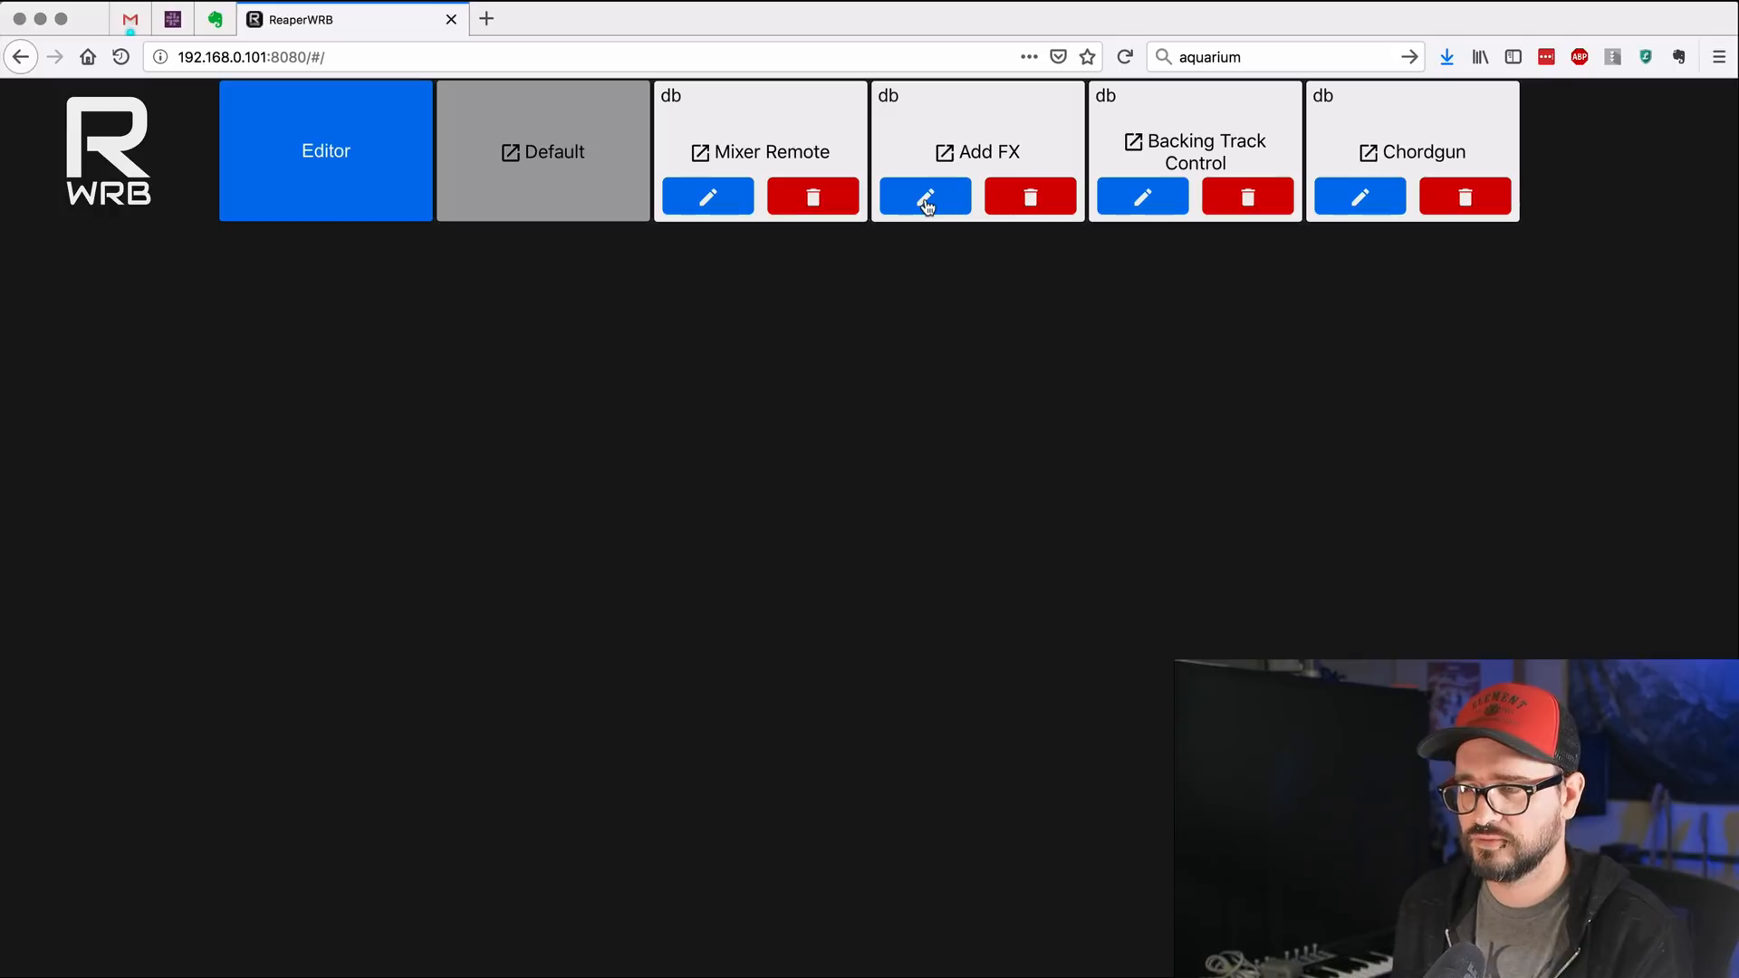
Step: Import insert track template.ReaperMenu into the Add FX remote's Track Templates tab and rearrange the buttons
{"action": "left_click", "coordinate": [924, 195]}
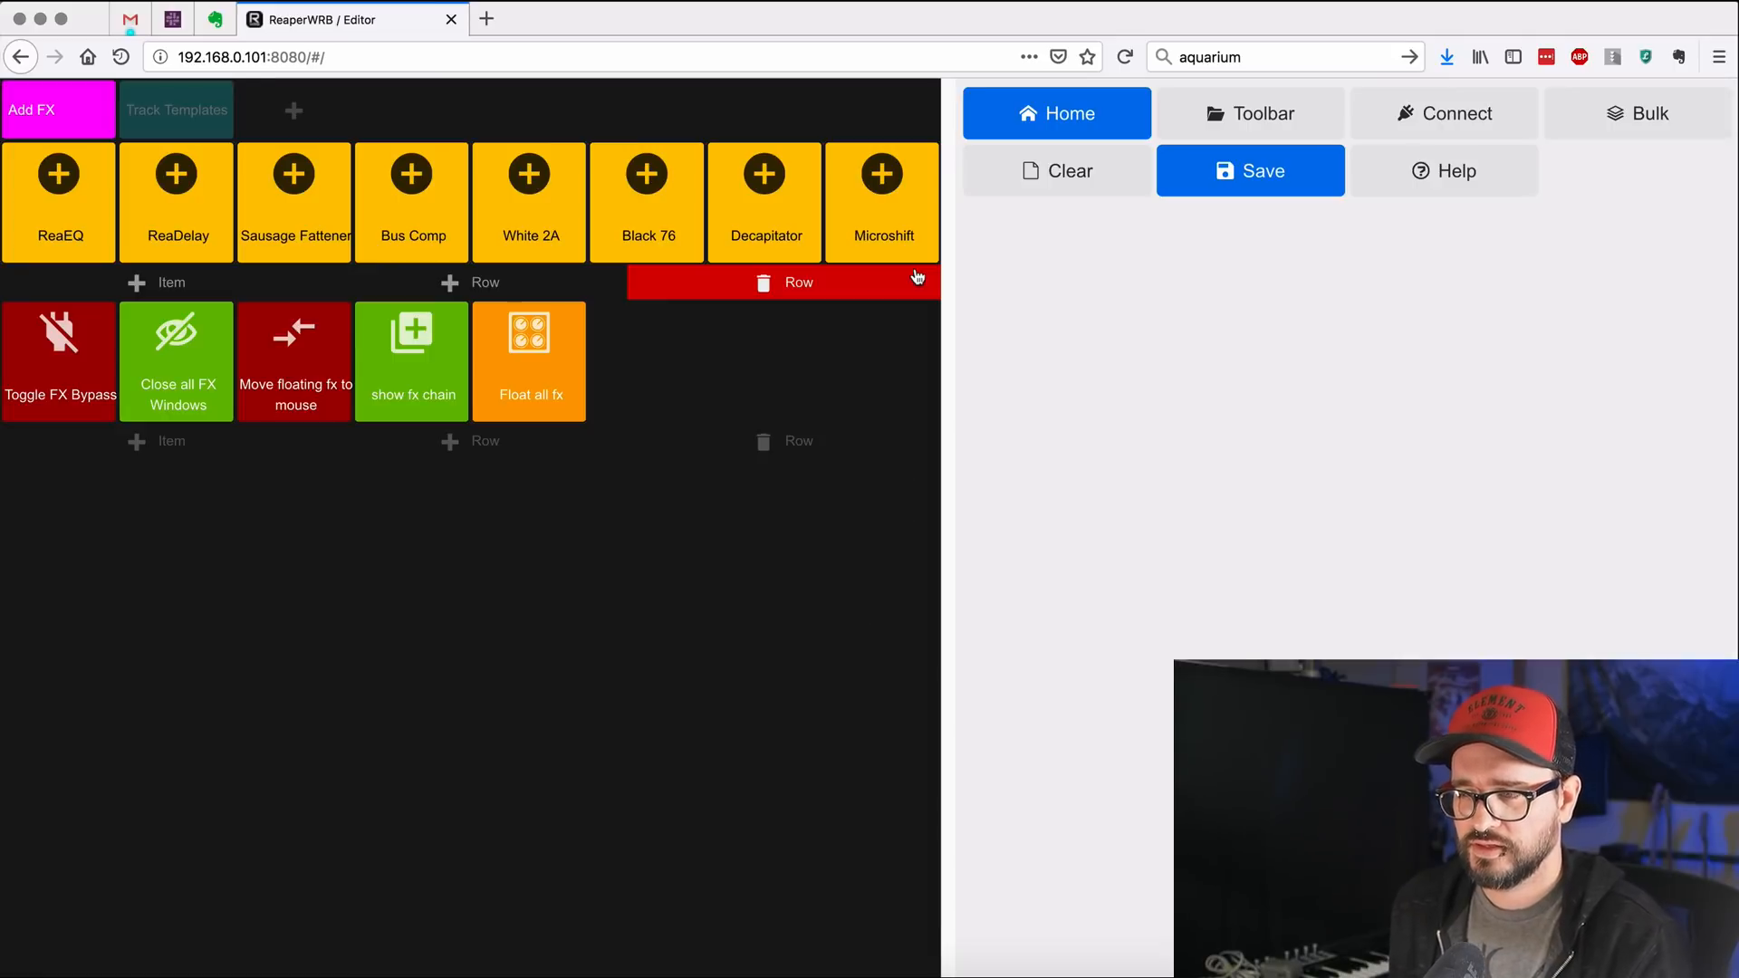
{"action": "mouse_move", "coordinate": [1069, 328]}
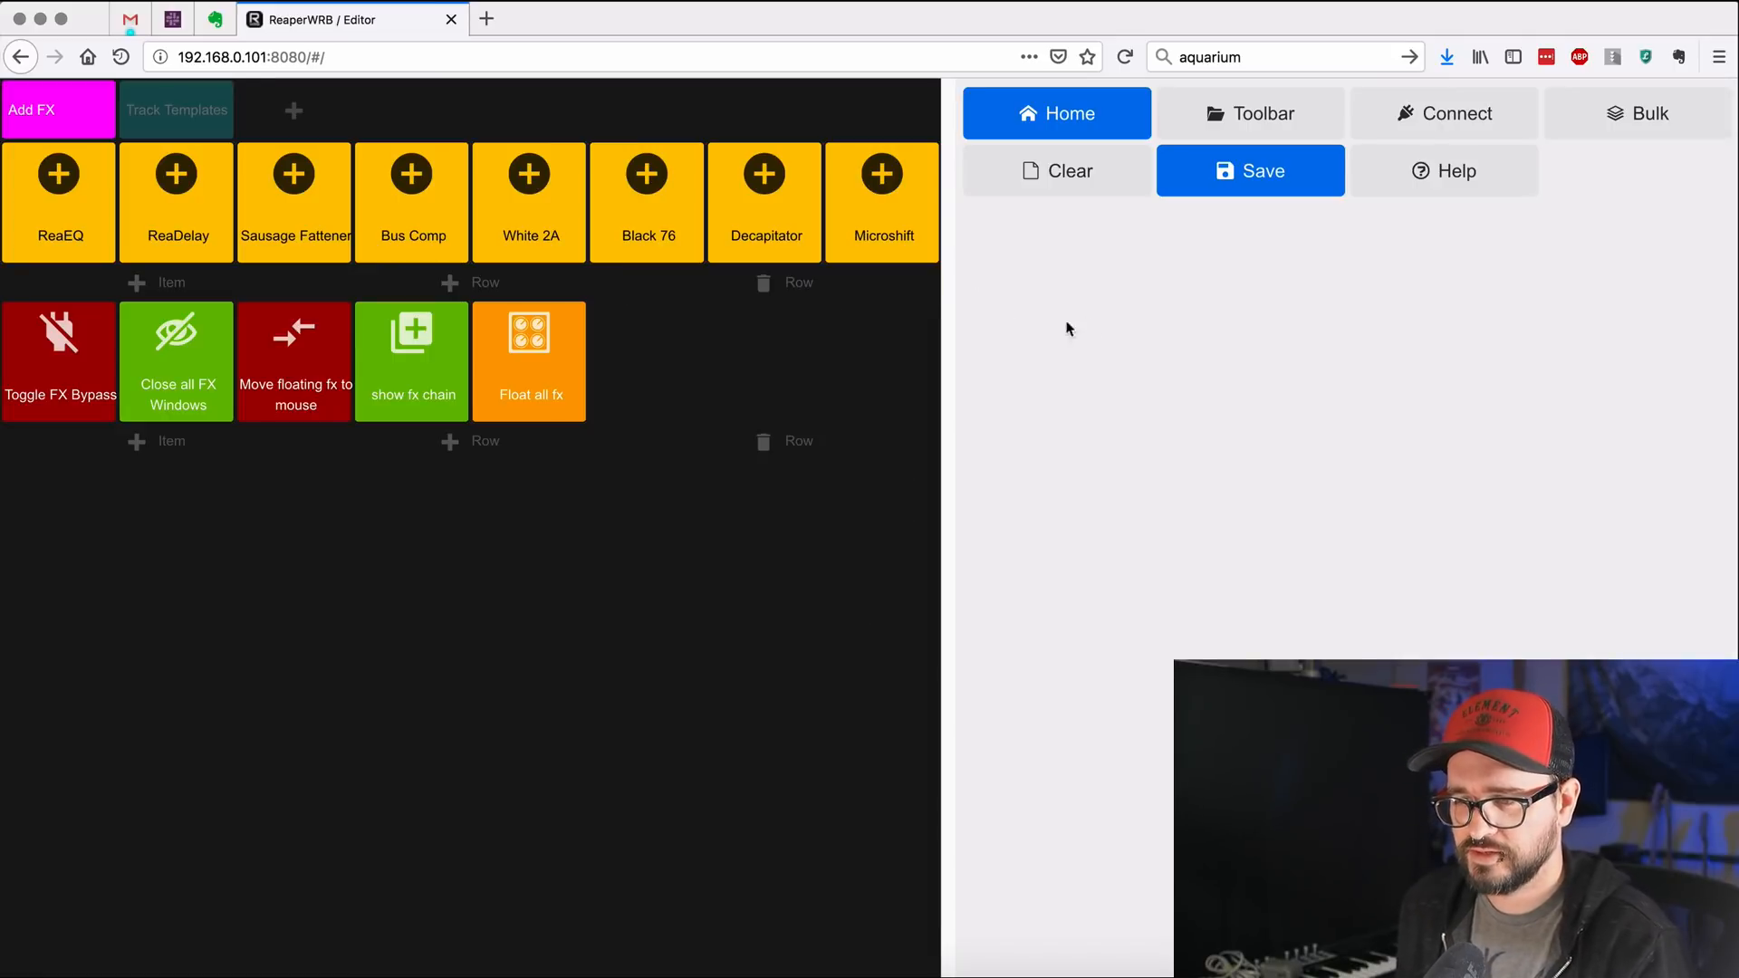
{"action": "left_click", "coordinate": [176, 108]}
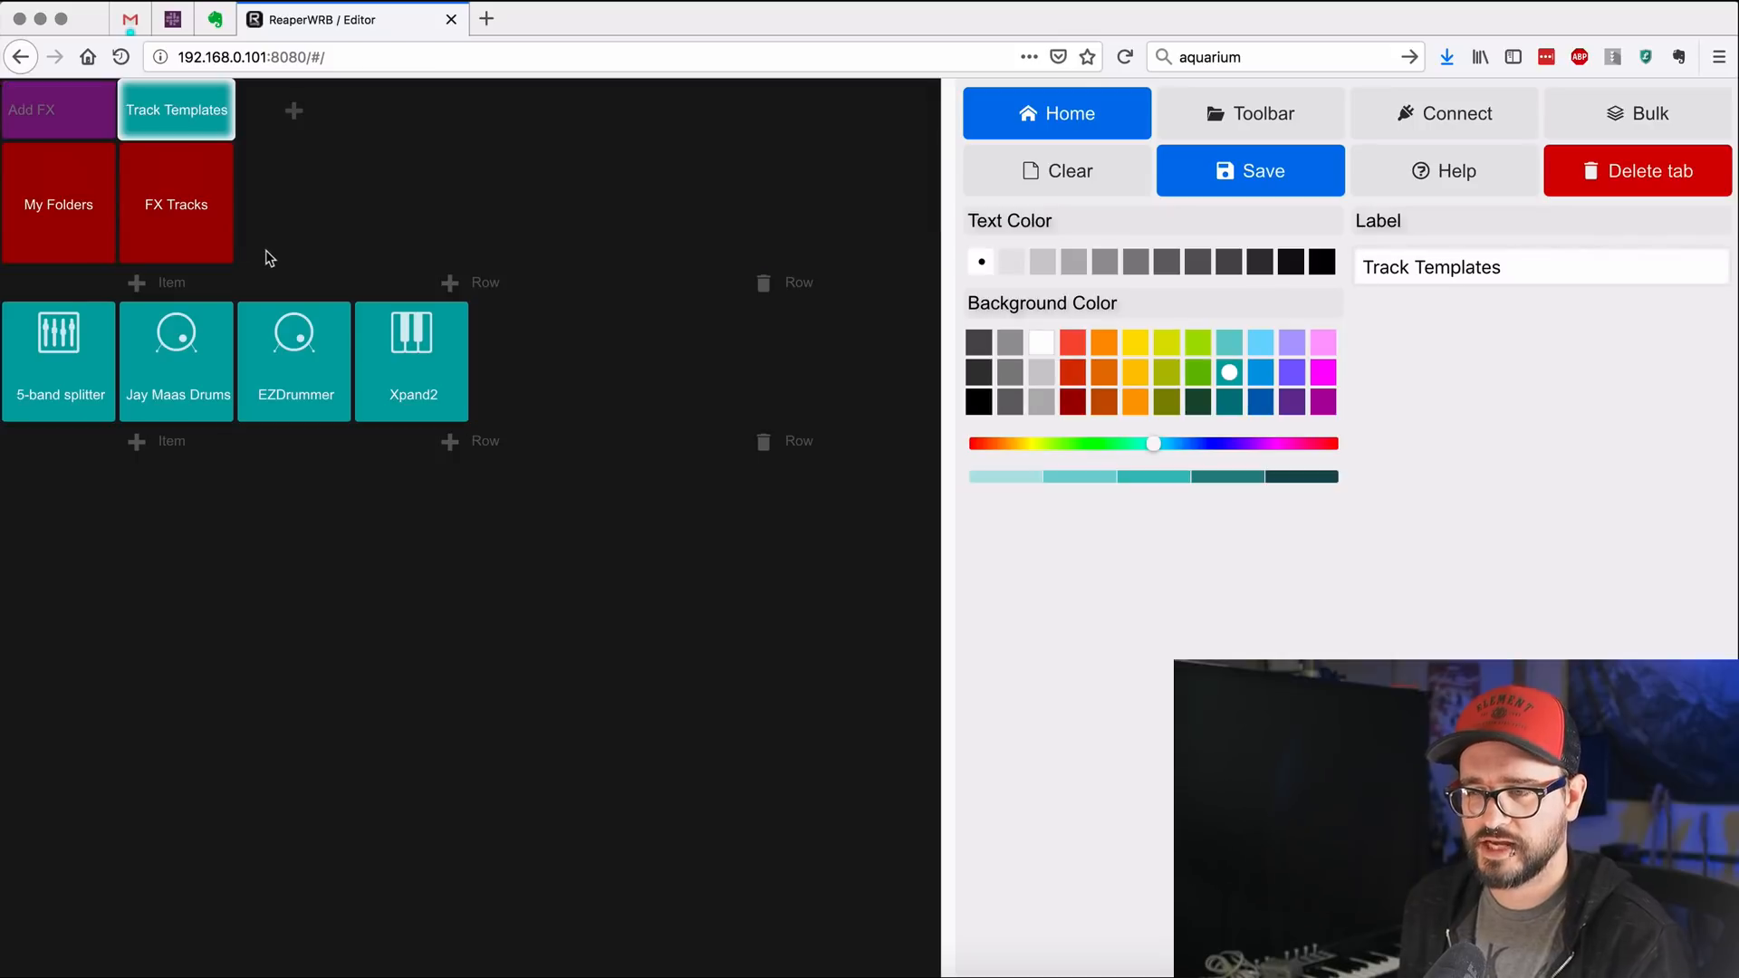
{"action": "mouse_move", "coordinate": [225, 194]}
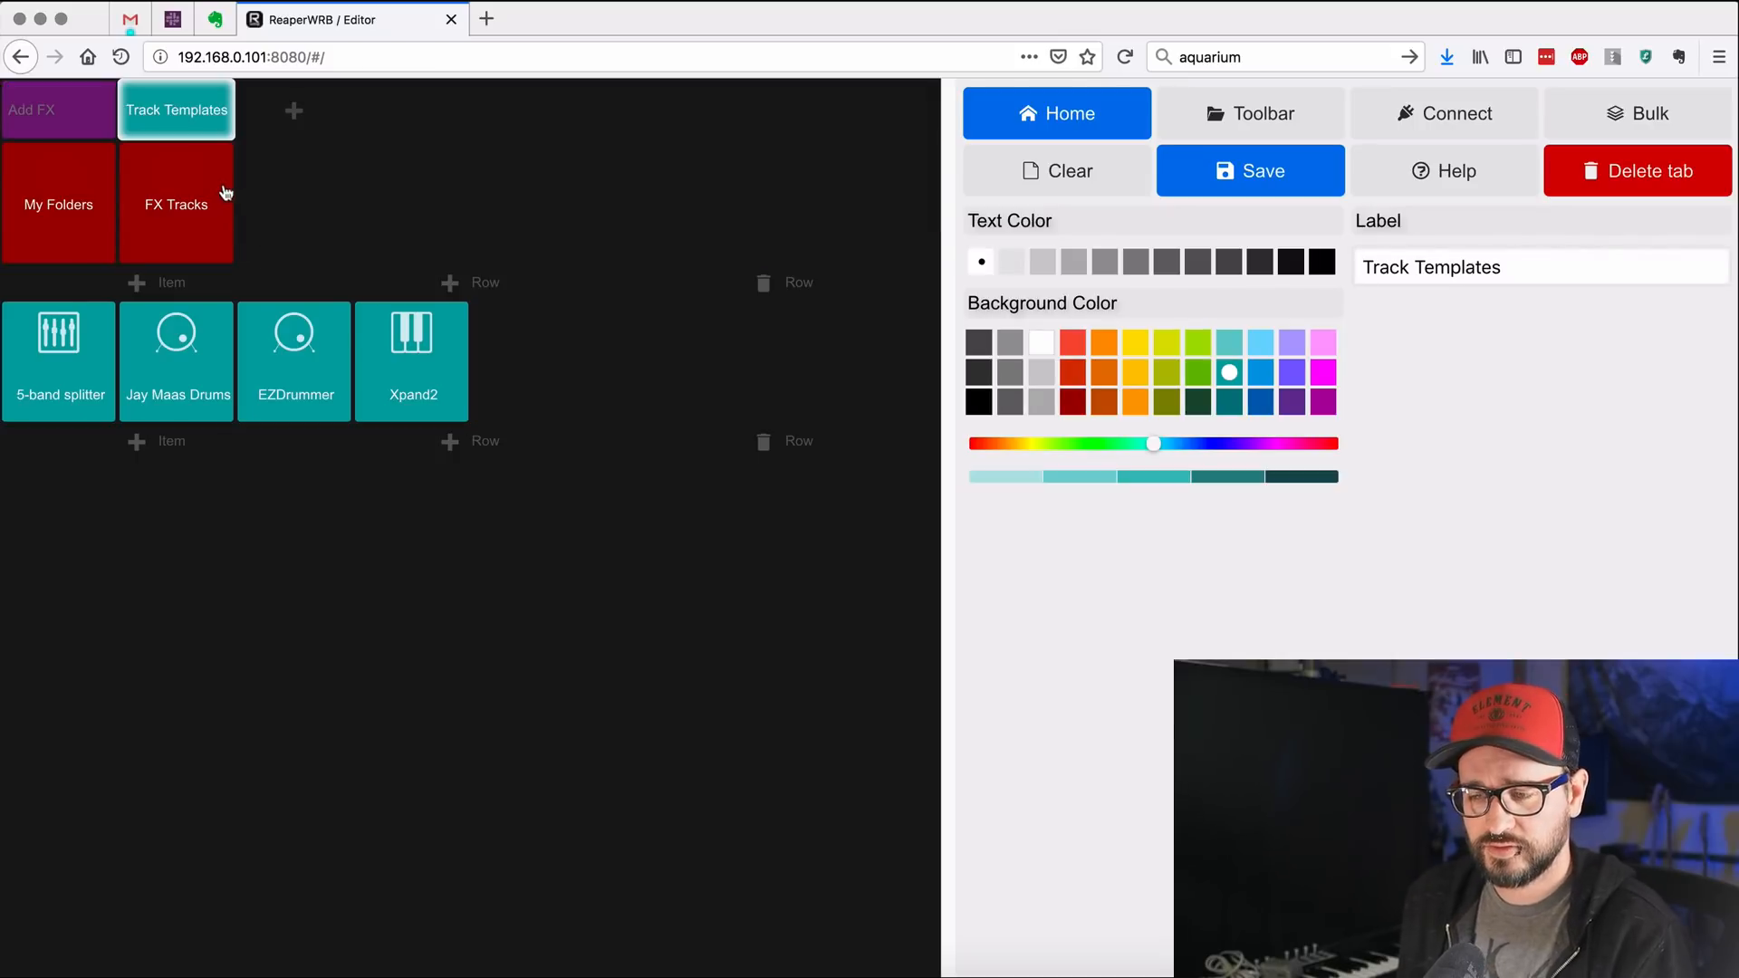
{"action": "mouse_move", "coordinate": [502, 596]}
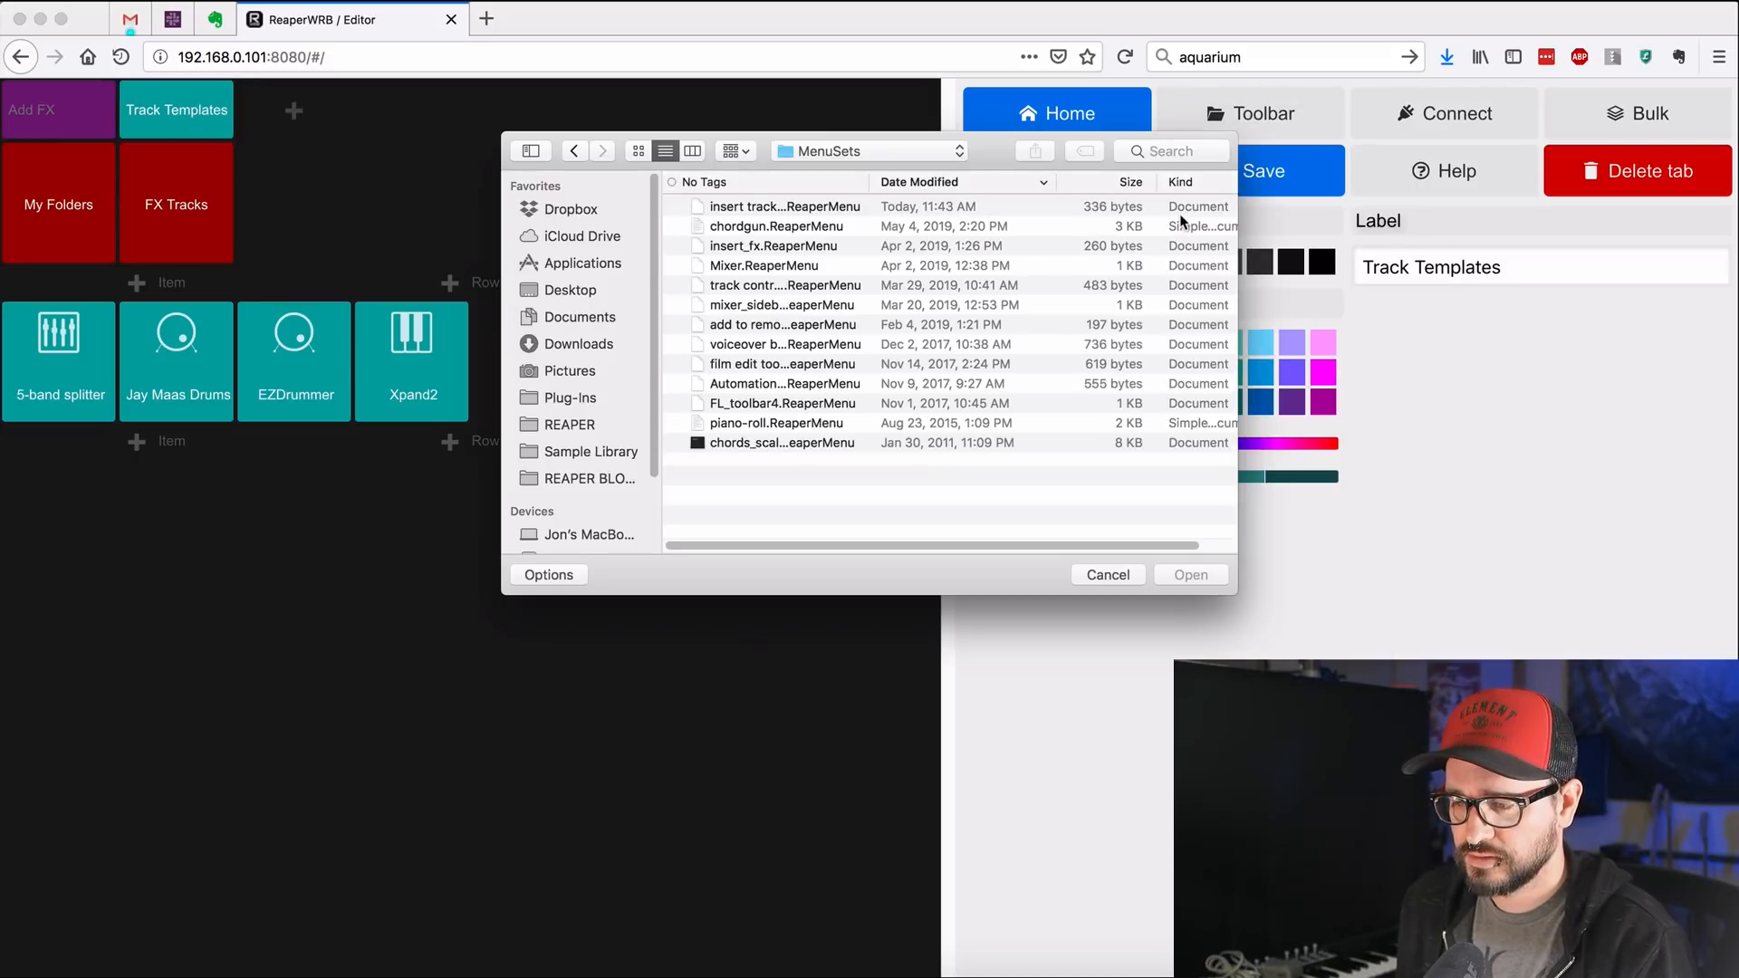
{"action": "left_click", "coordinate": [785, 207]}
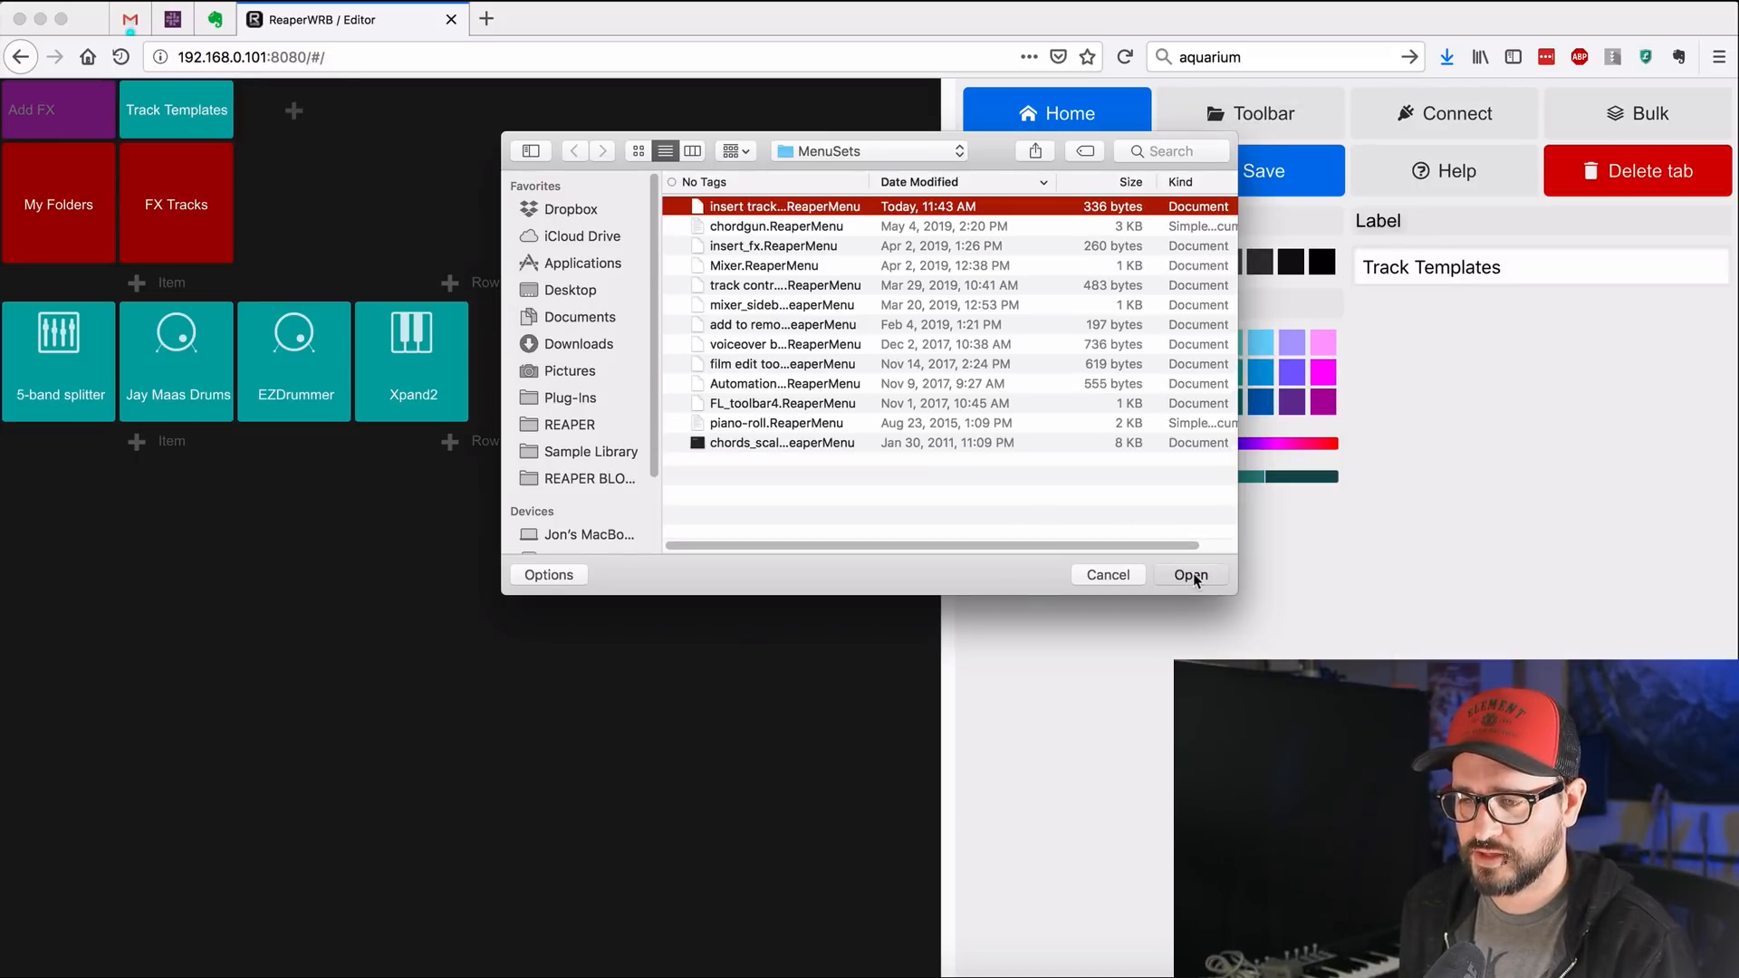
{"action": "left_click", "coordinate": [1191, 575]}
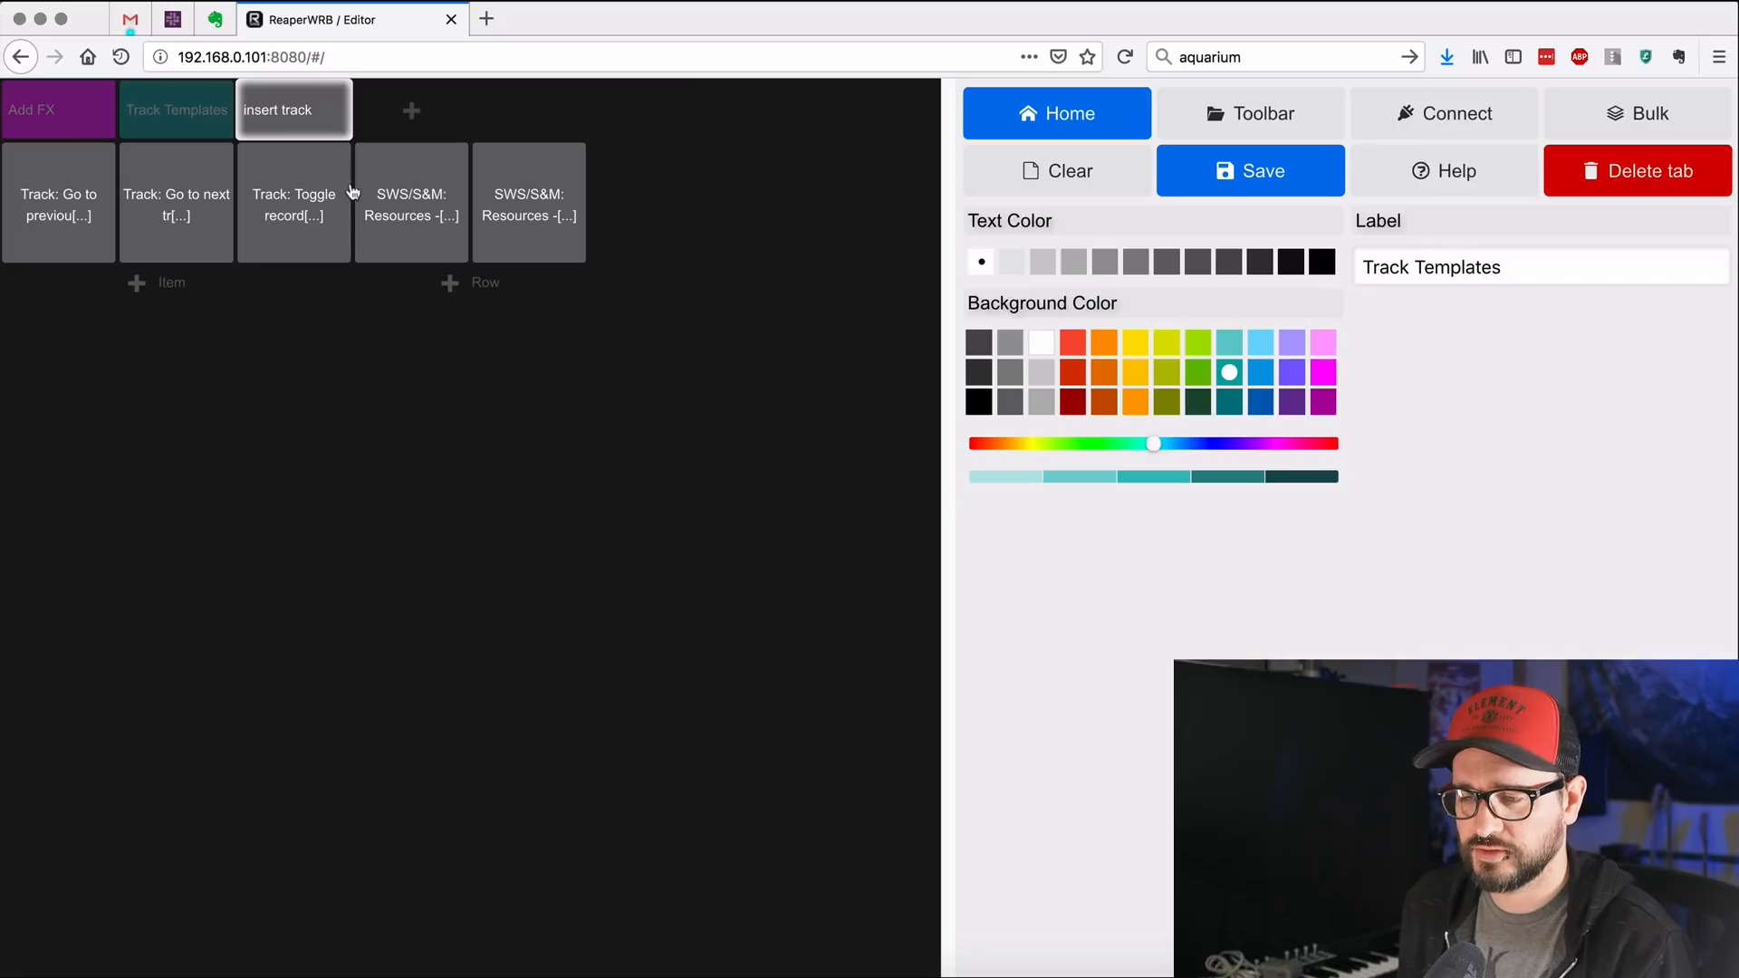
{"action": "mouse_move", "coordinate": [511, 195]}
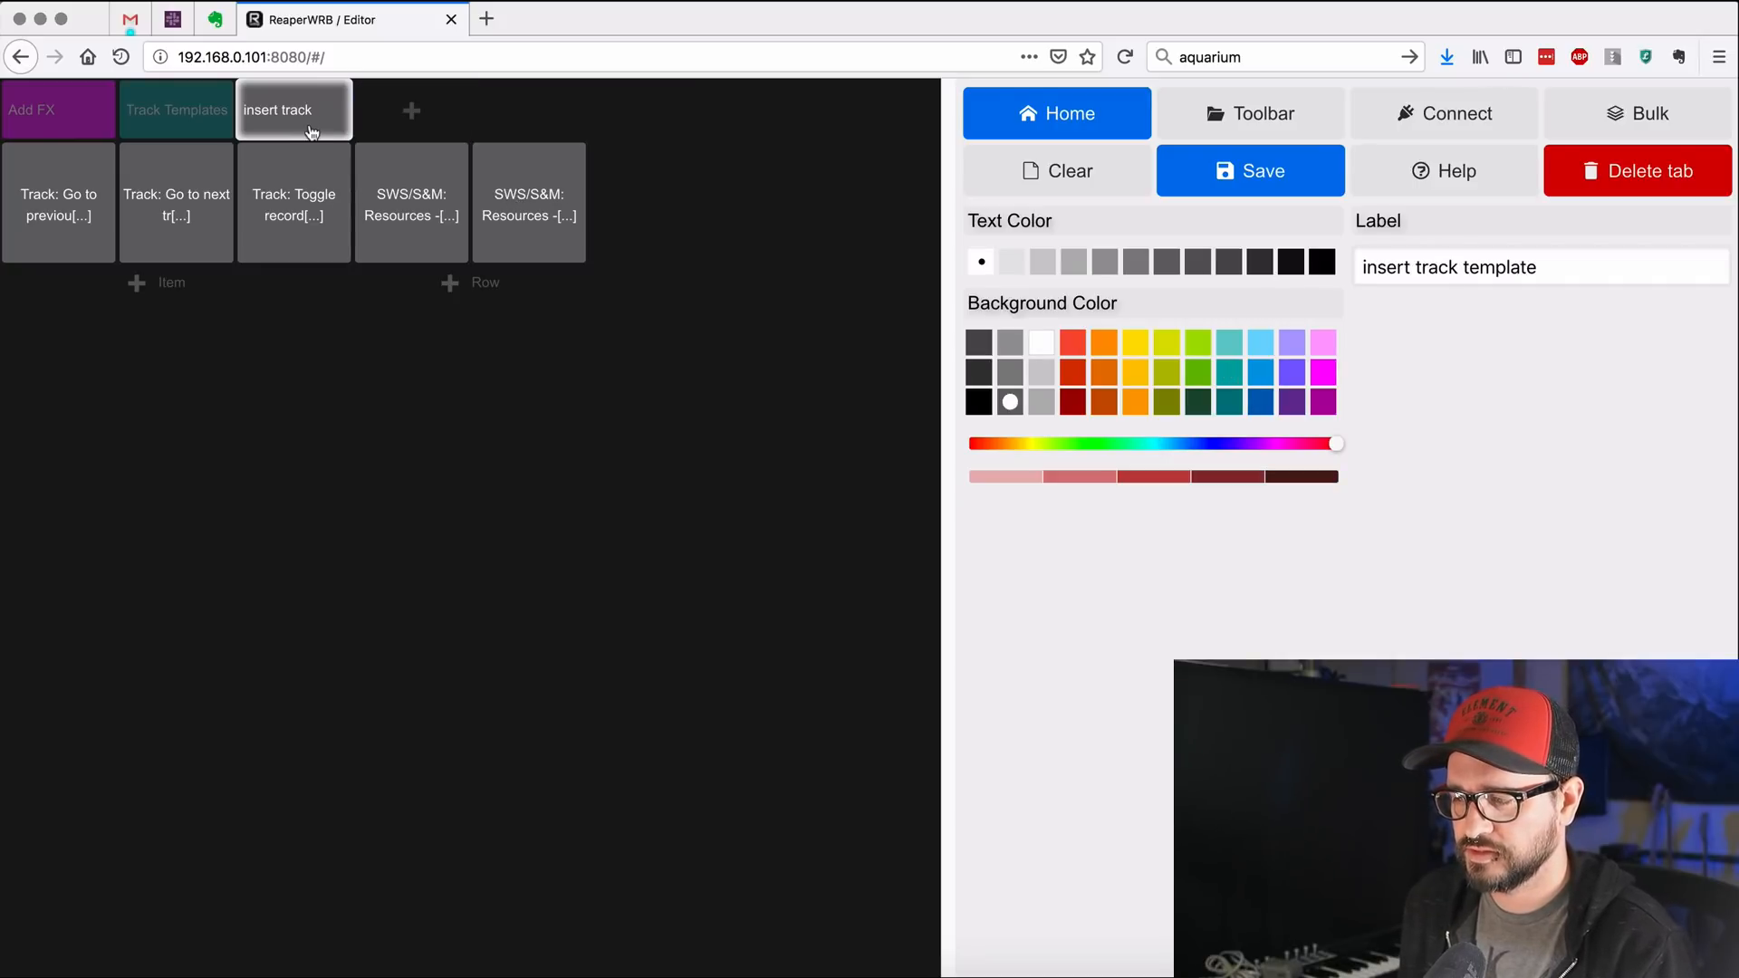
{"action": "left_click", "coordinate": [1638, 170]}
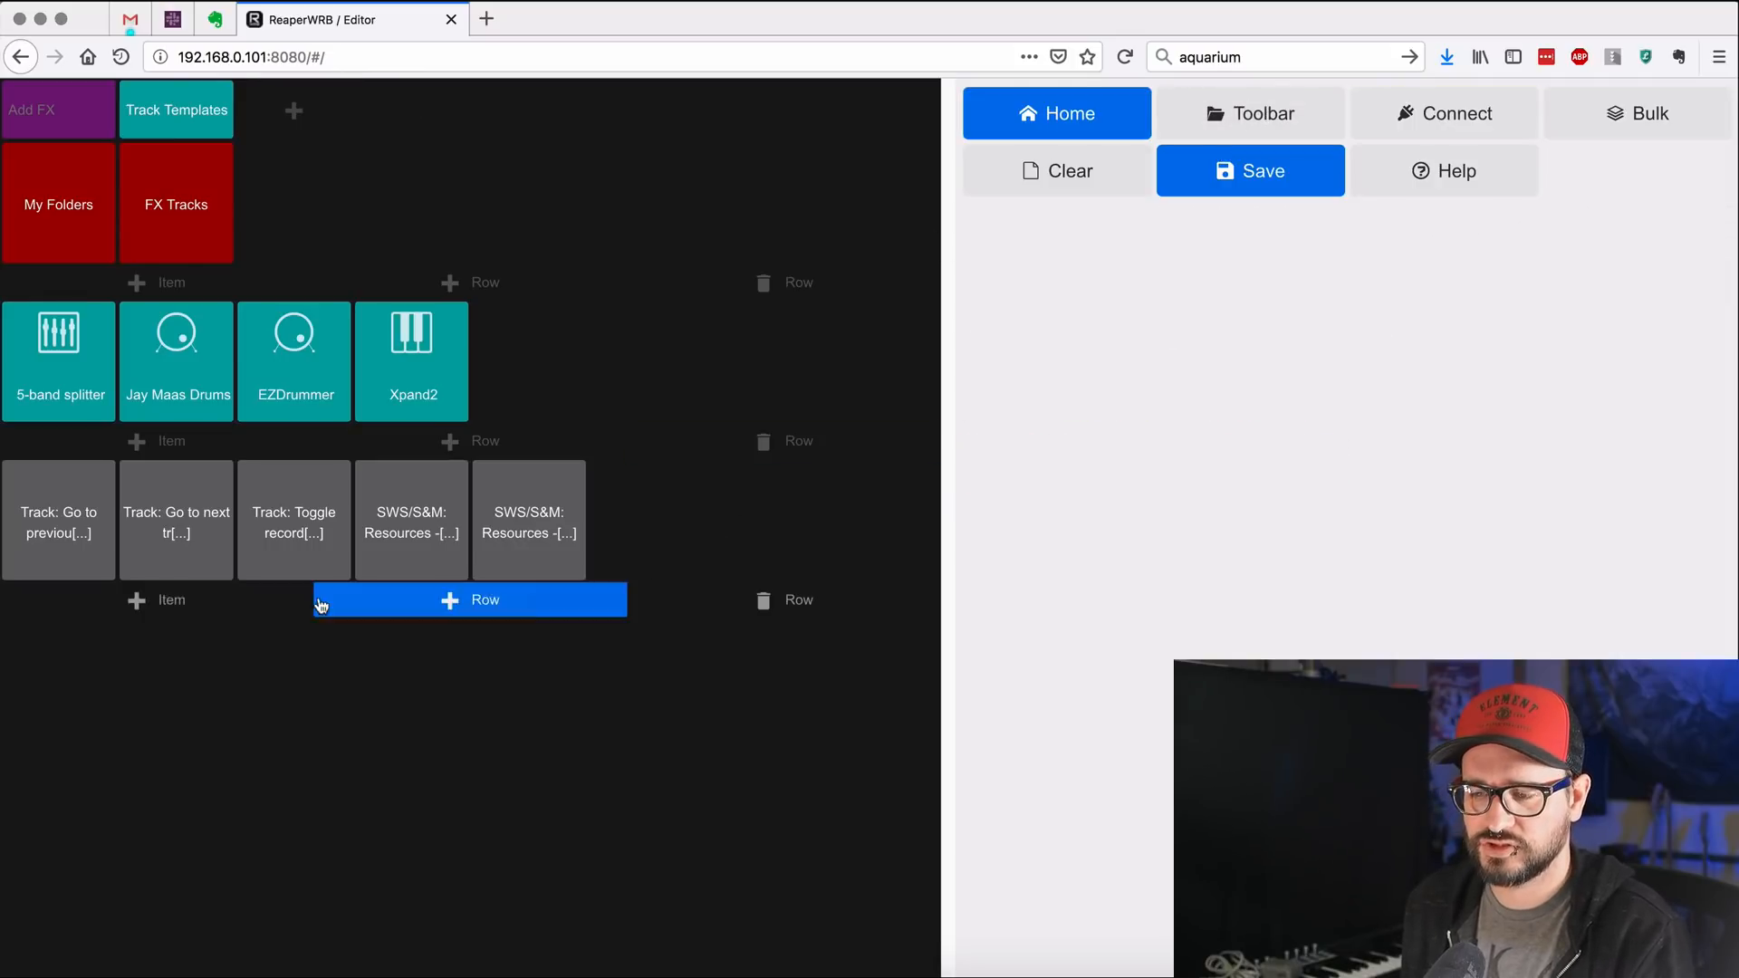
{"action": "mouse_move", "coordinate": [210, 543]}
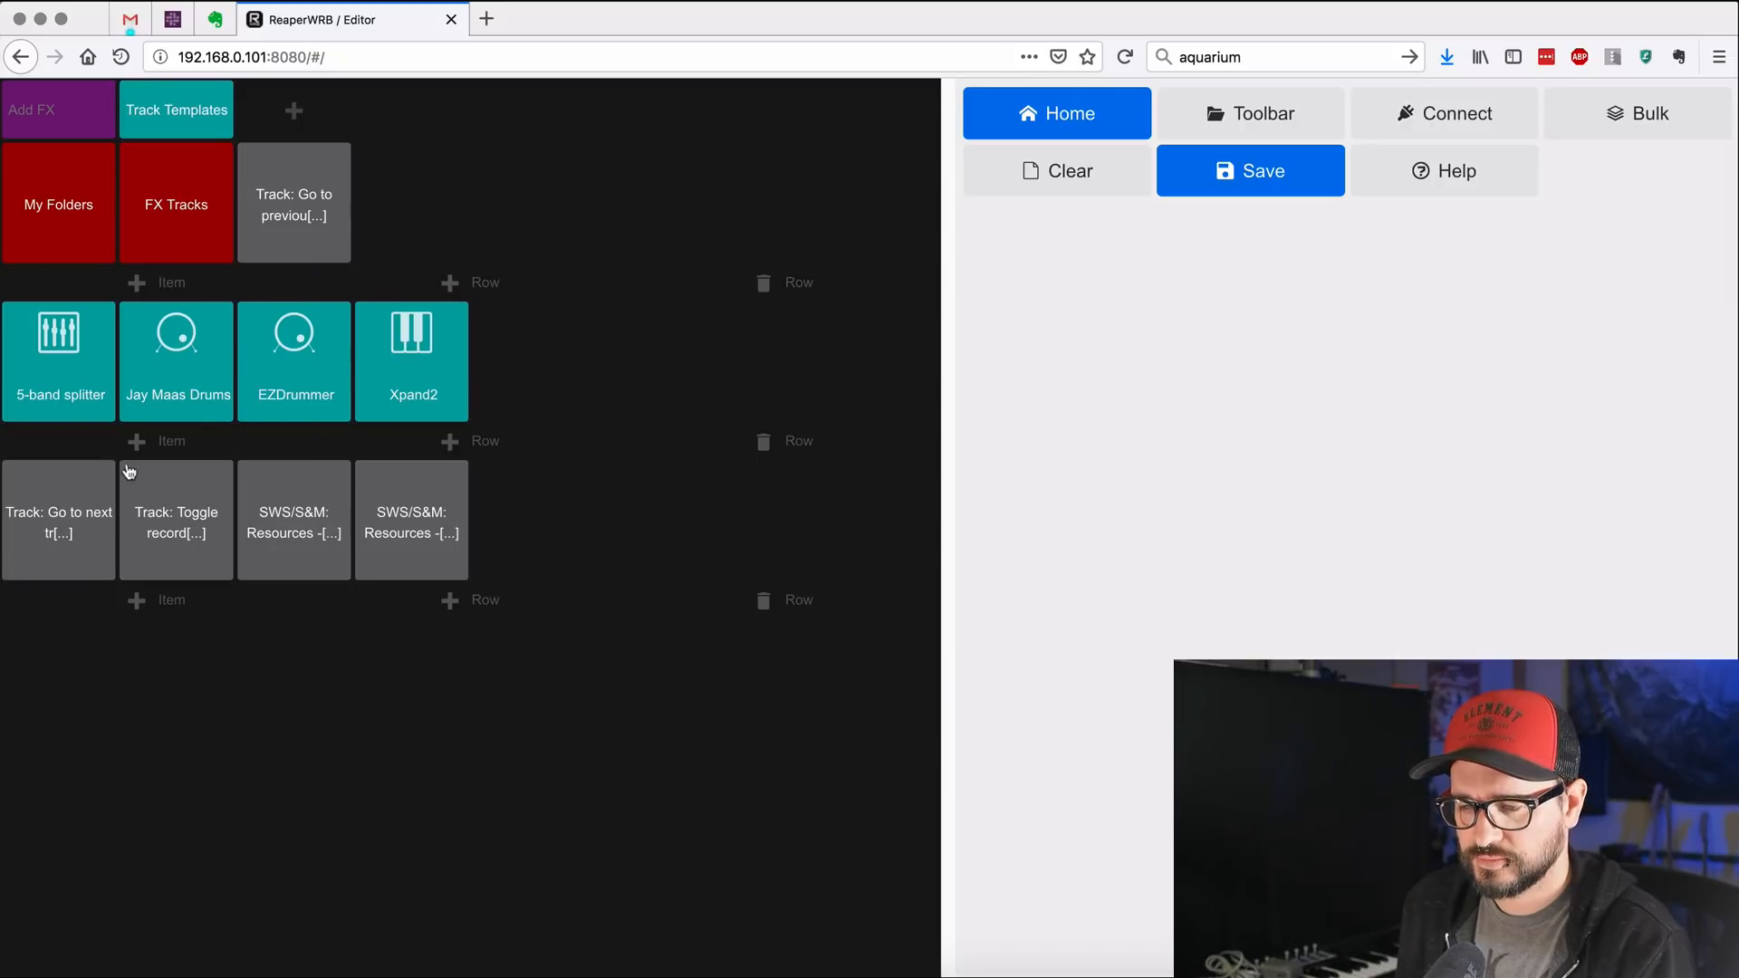
Step: Relabel the imported buttons as 'previous track' and 'next track'
{"action": "left_click", "coordinate": [294, 205]}
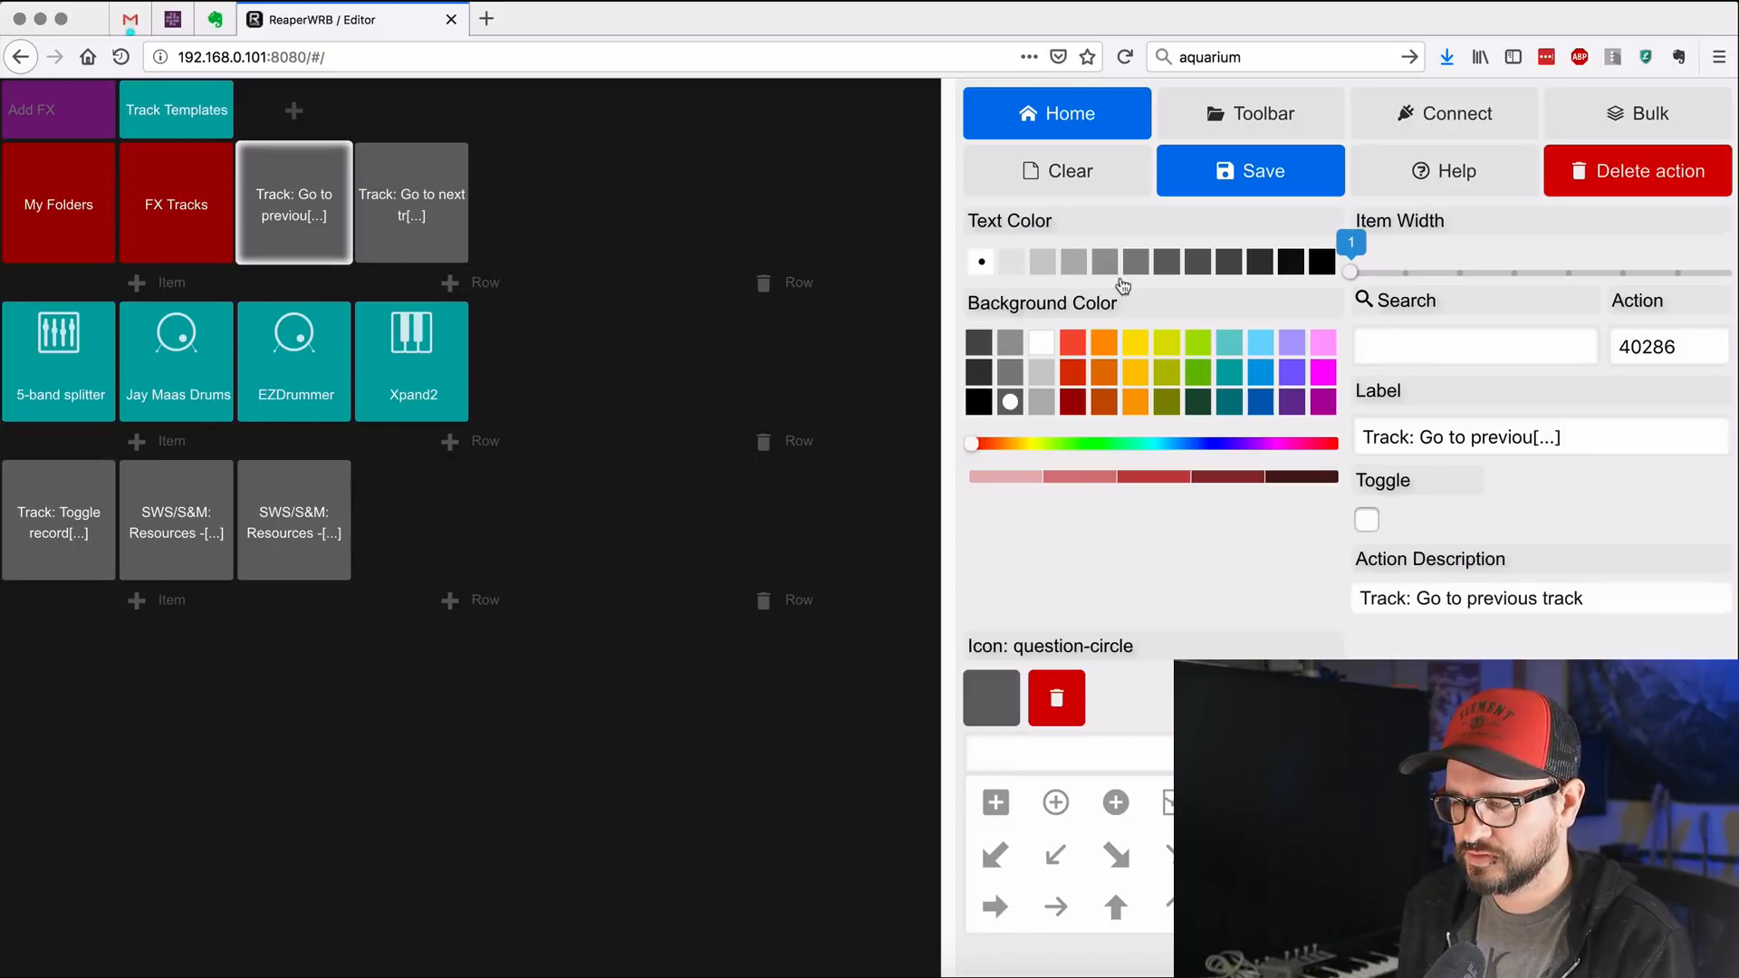
{"action": "type", "text": "previous tra"}
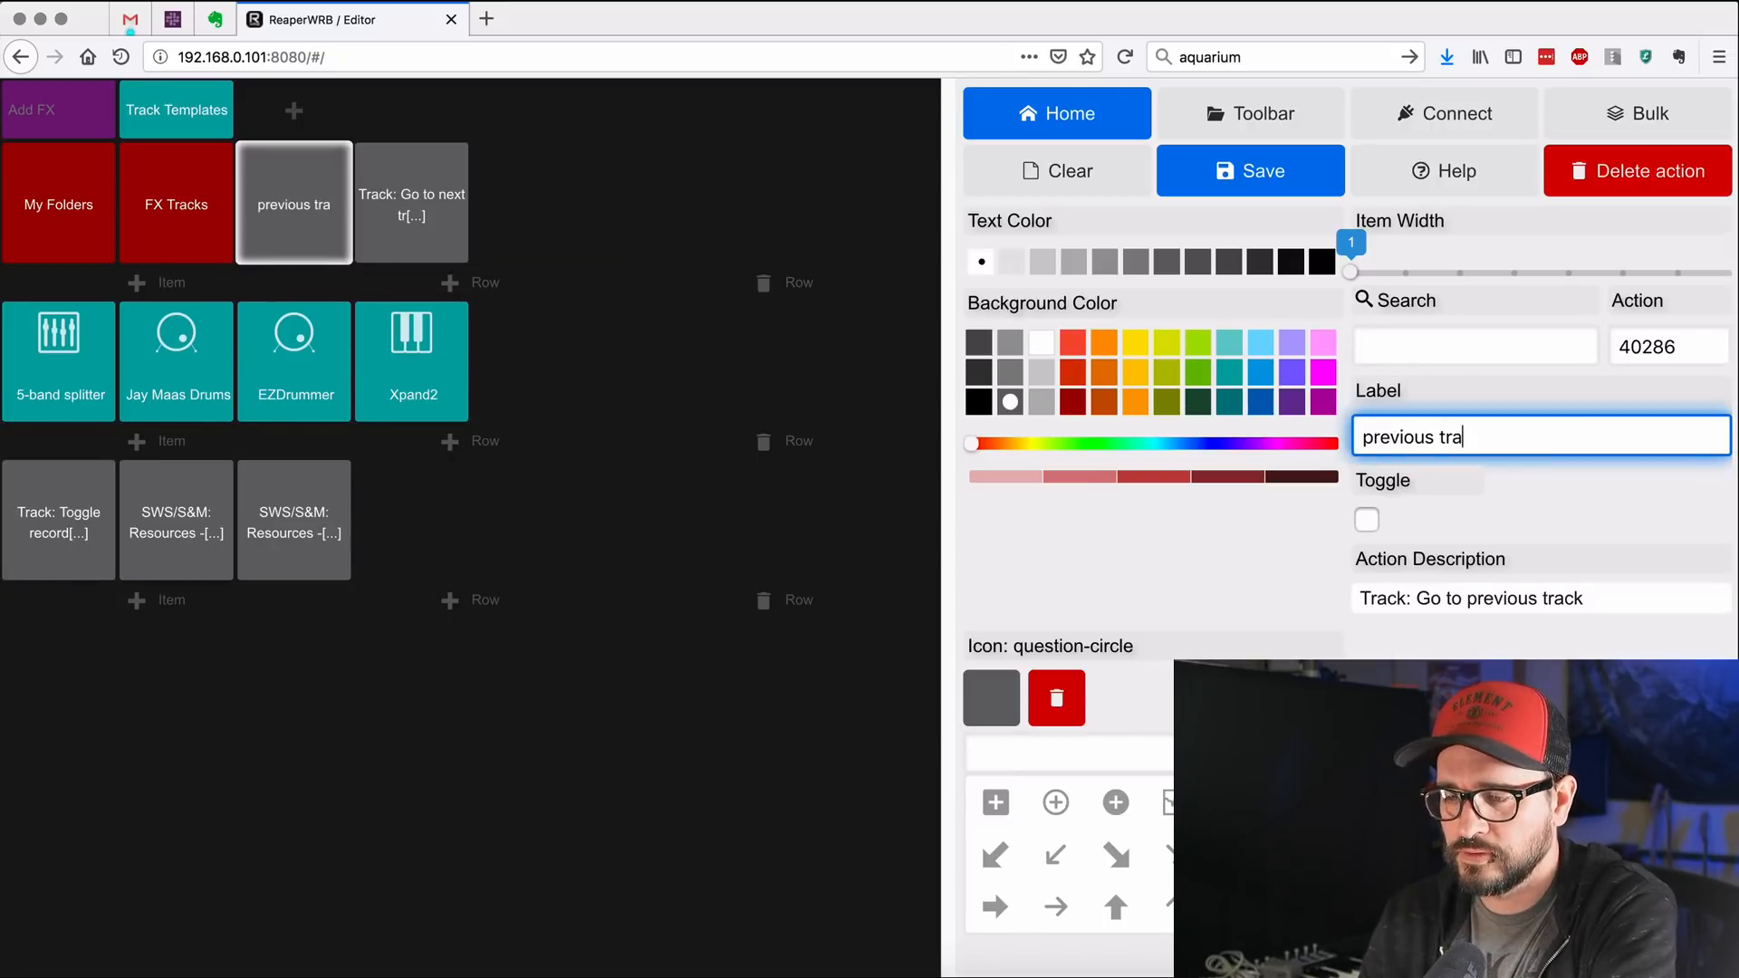
{"action": "type", "text": "ck"}
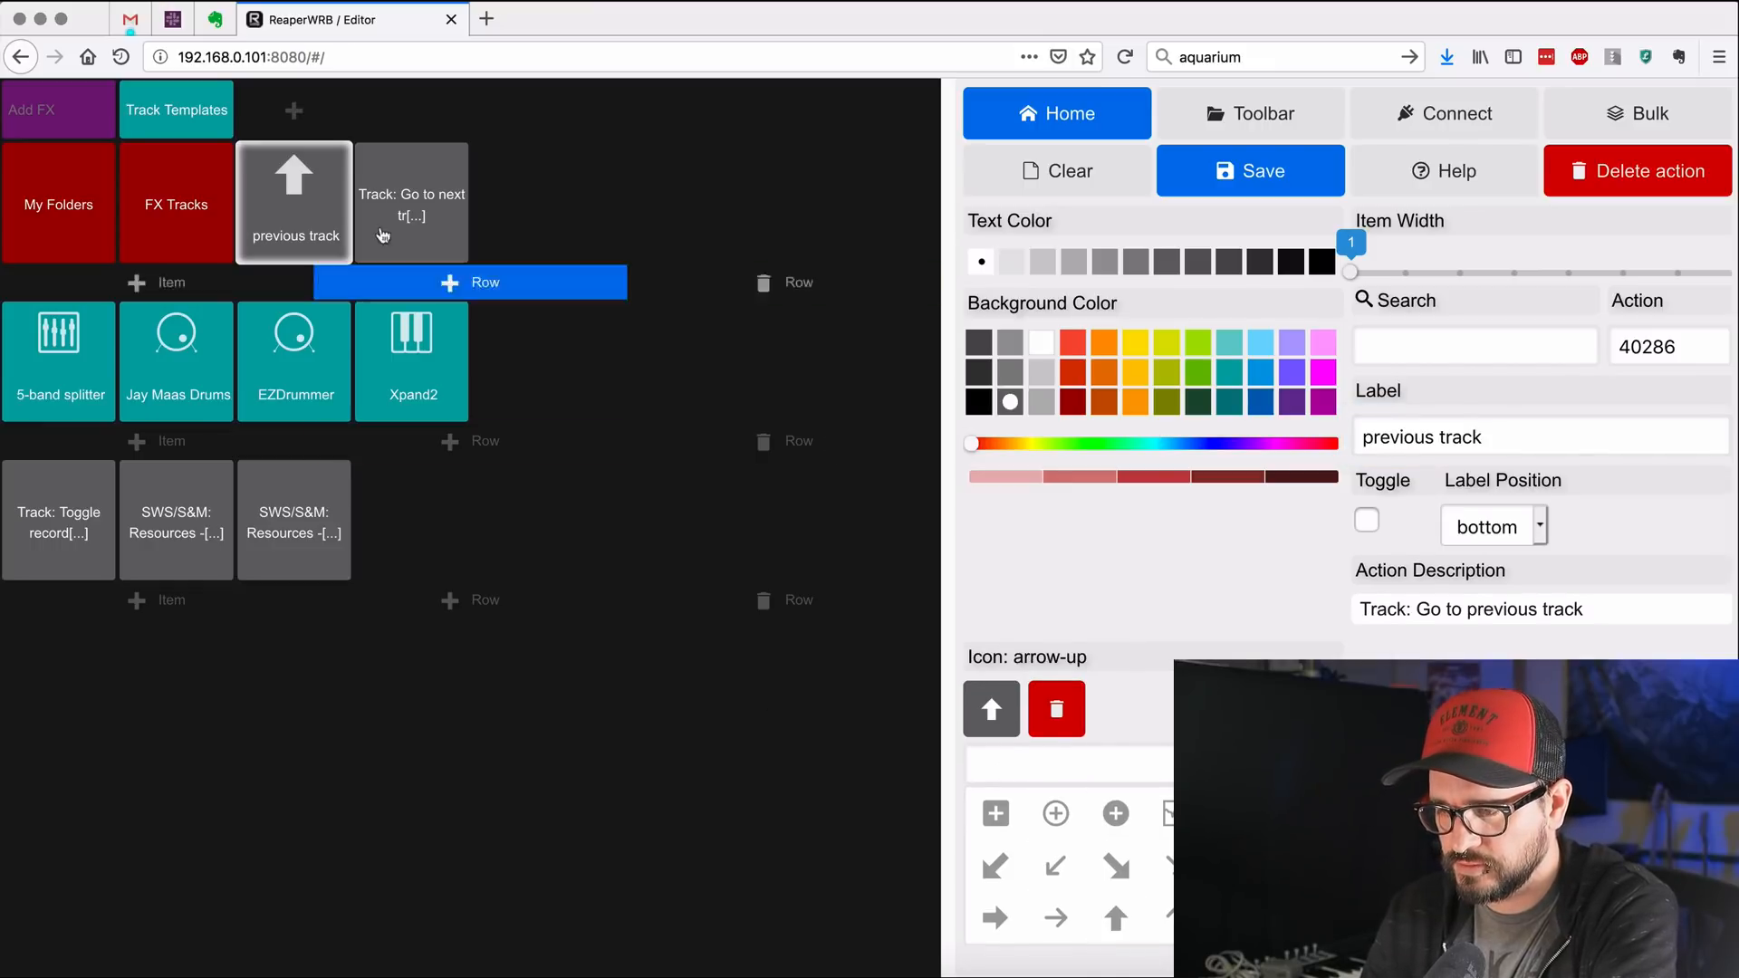
{"action": "left_click", "coordinate": [411, 201]}
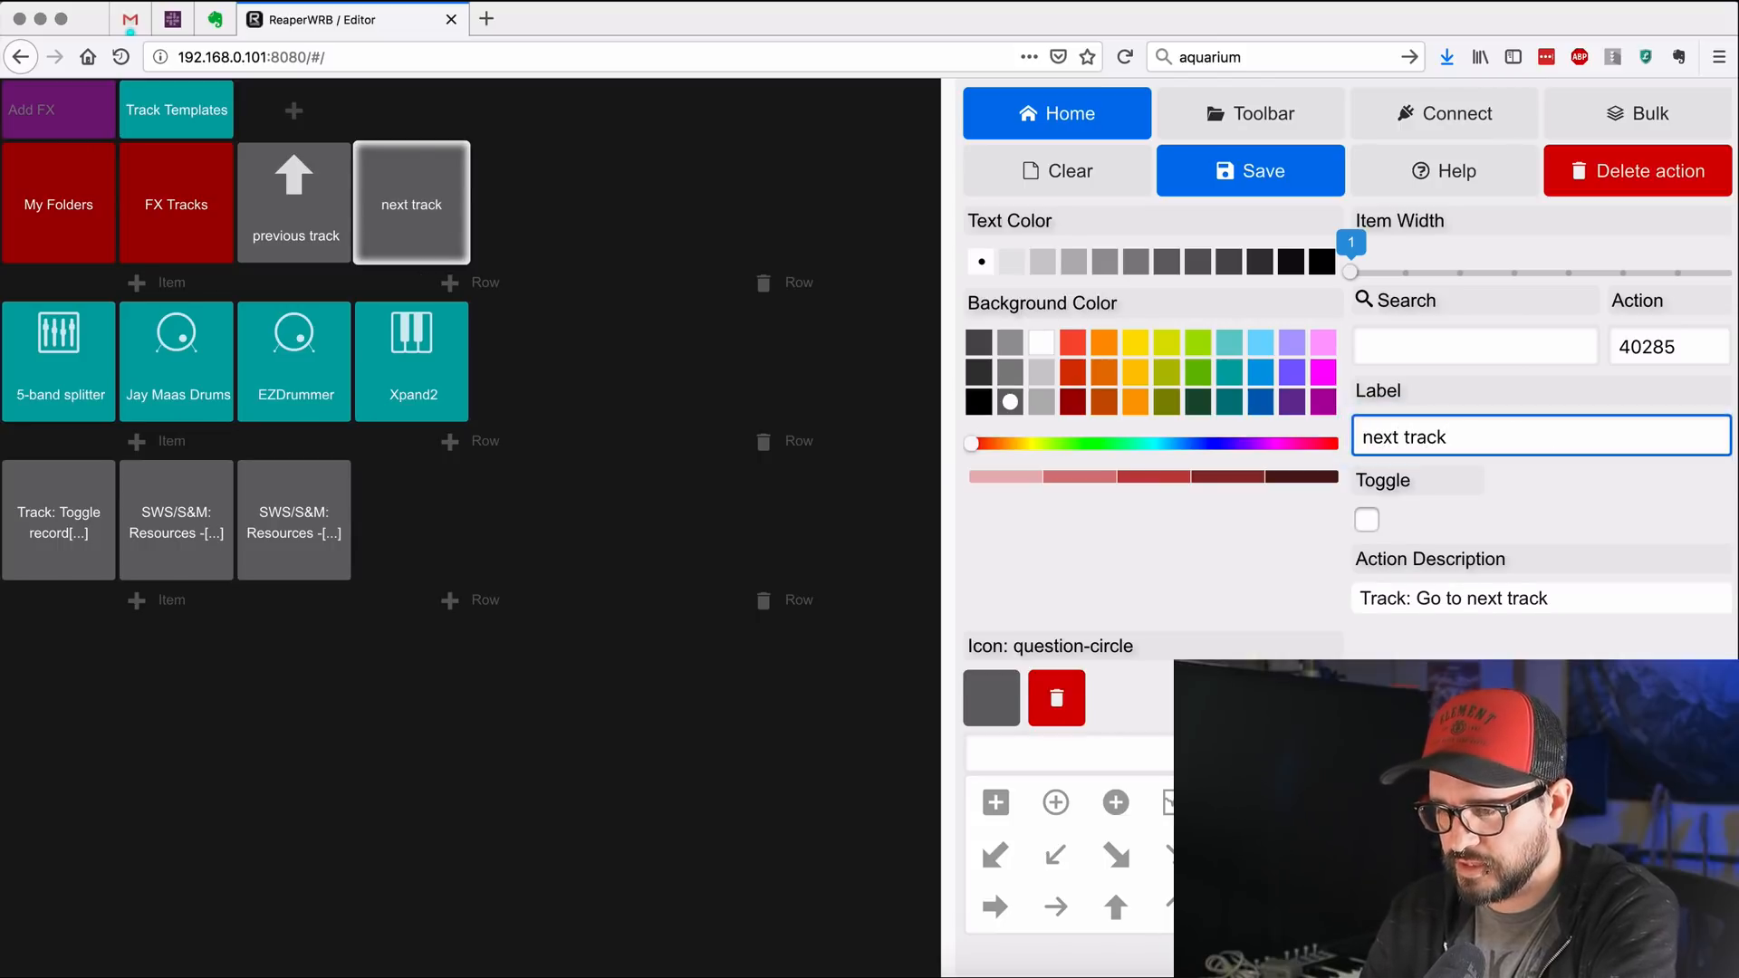
Step: Give the record-arm button a transport-record-circle icon, label 'toggle record arm', red colour, and move it to the first row
{"action": "left_click", "coordinate": [58, 520]}
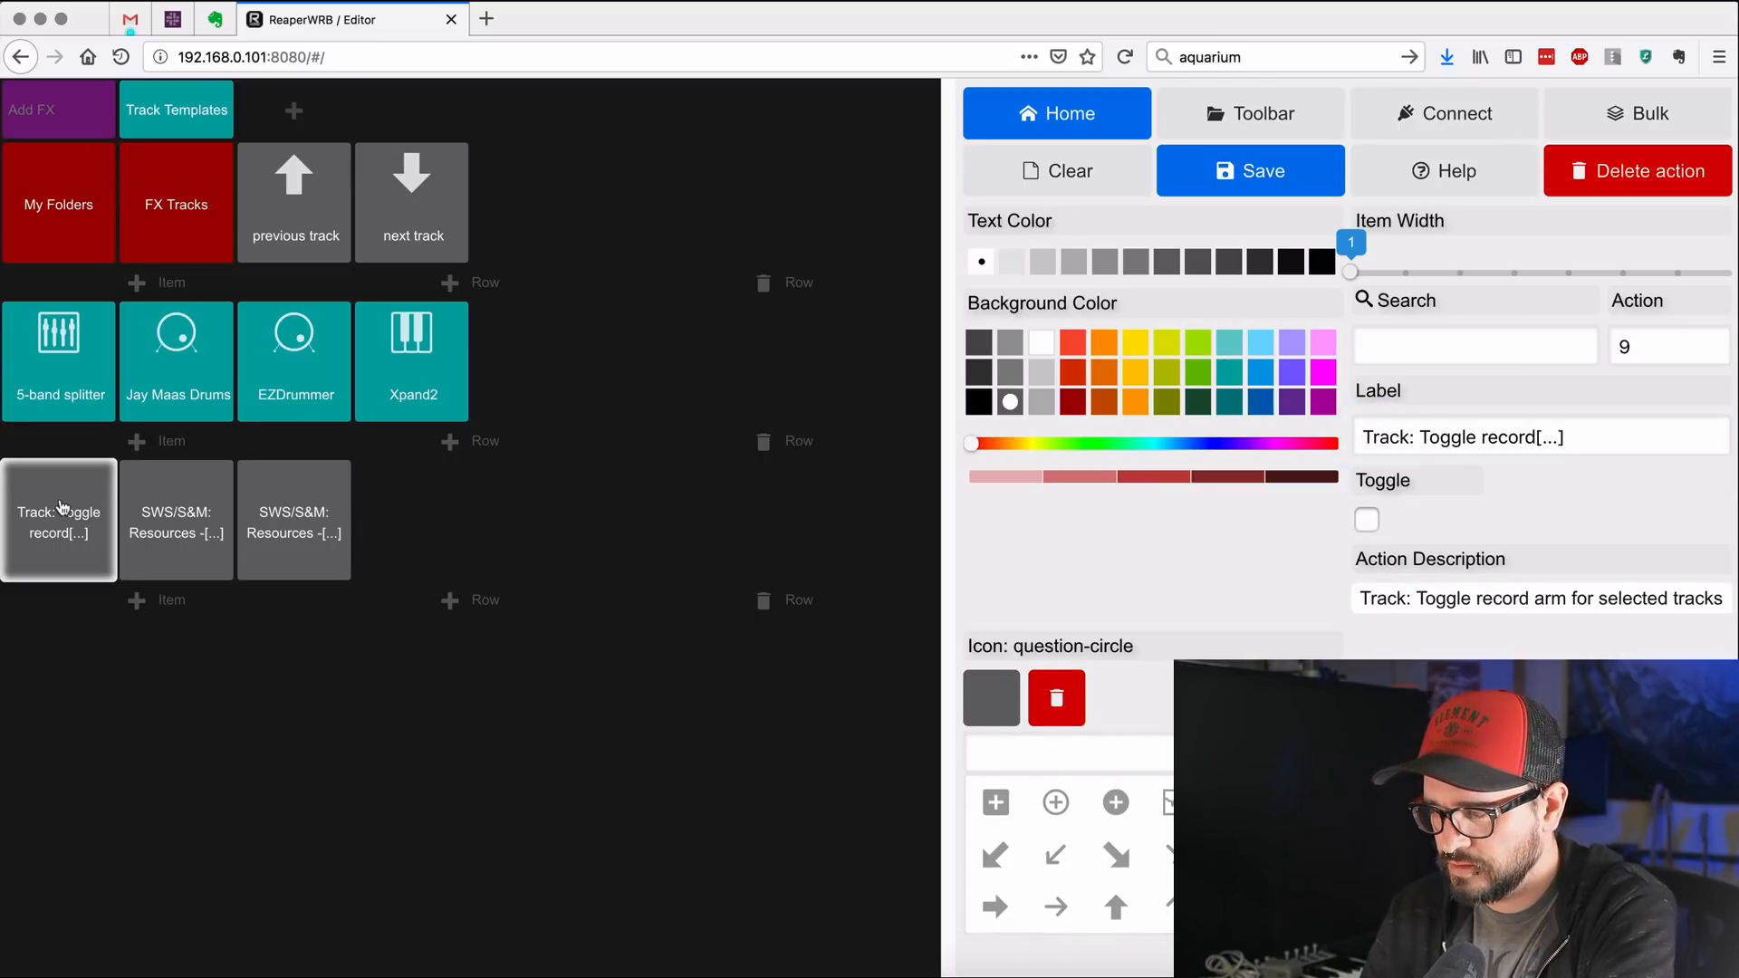
{"action": "left_click", "coordinate": [1069, 752]}
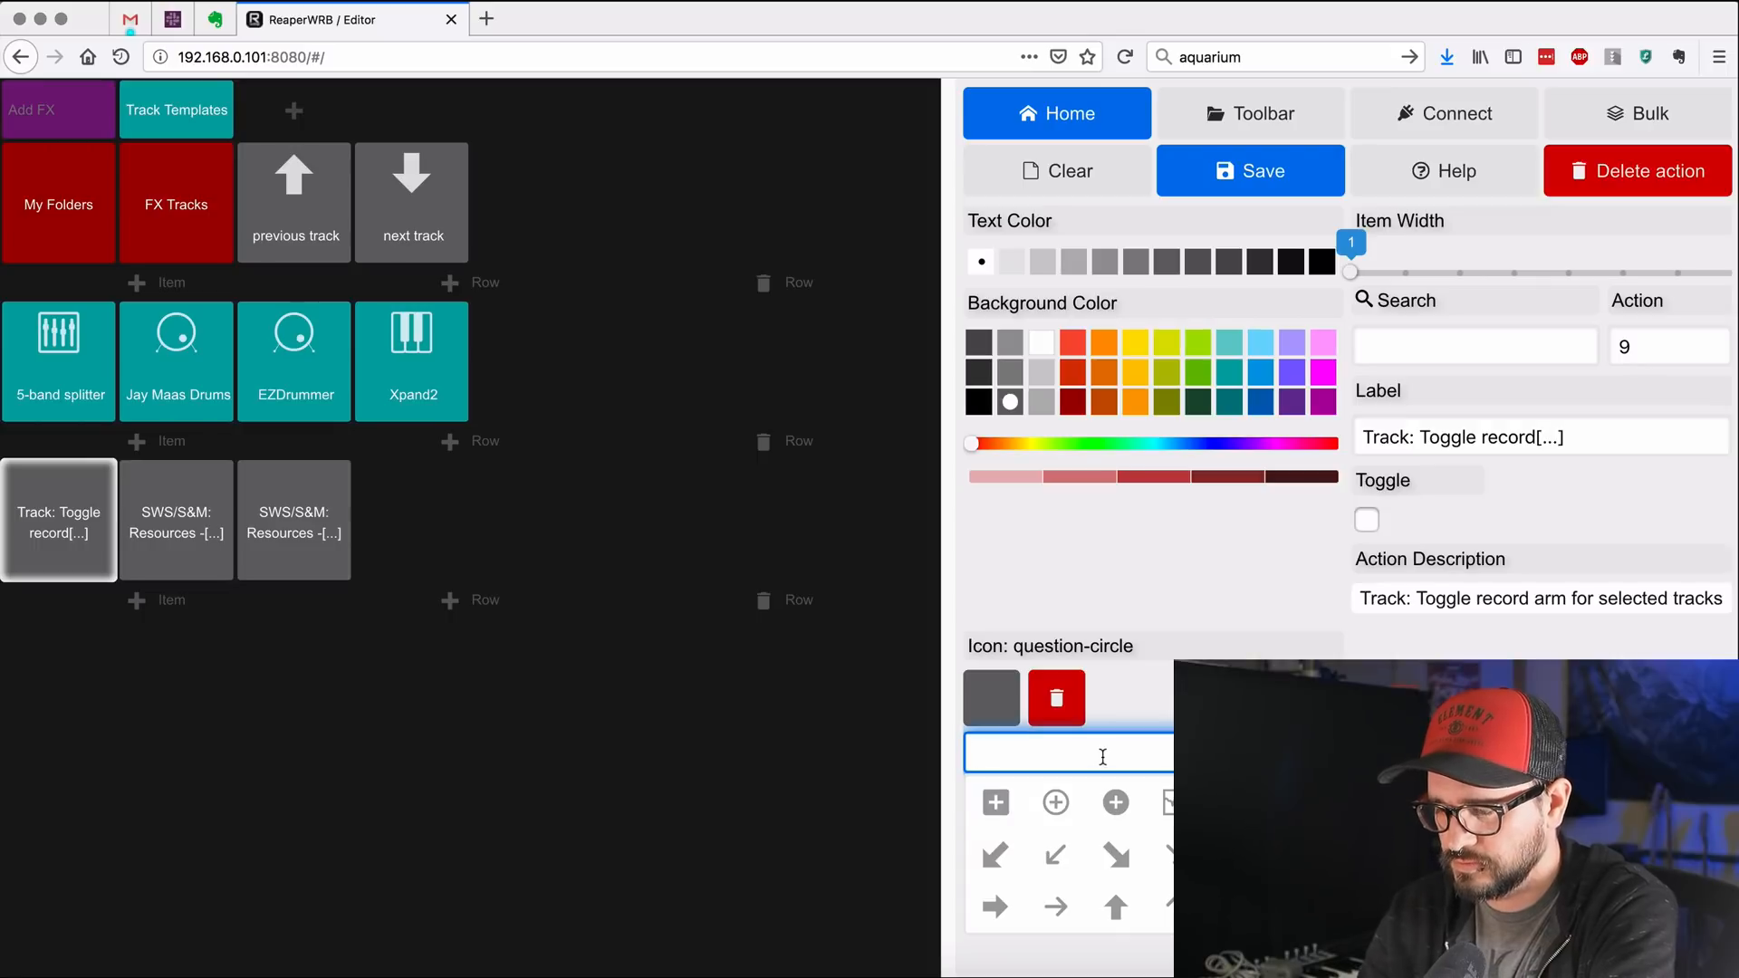
{"action": "type", "text": "rec"}
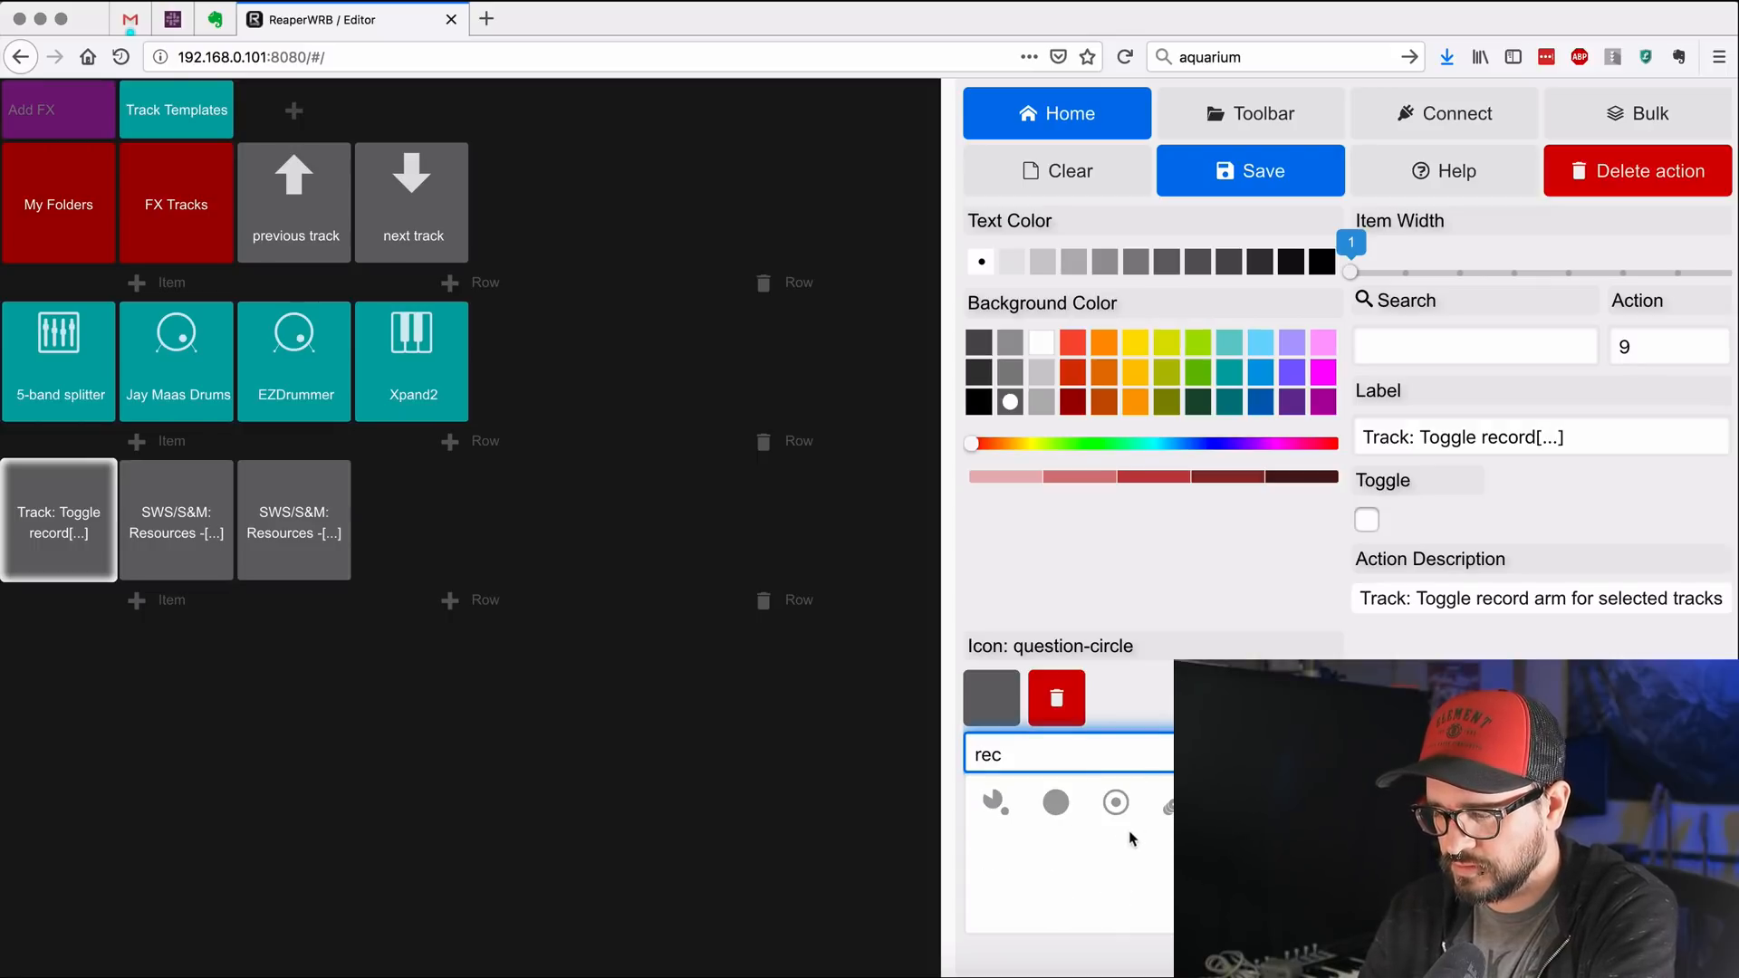
{"action": "left_click", "coordinate": [1116, 802]}
{"action": "type", "text": "t"}
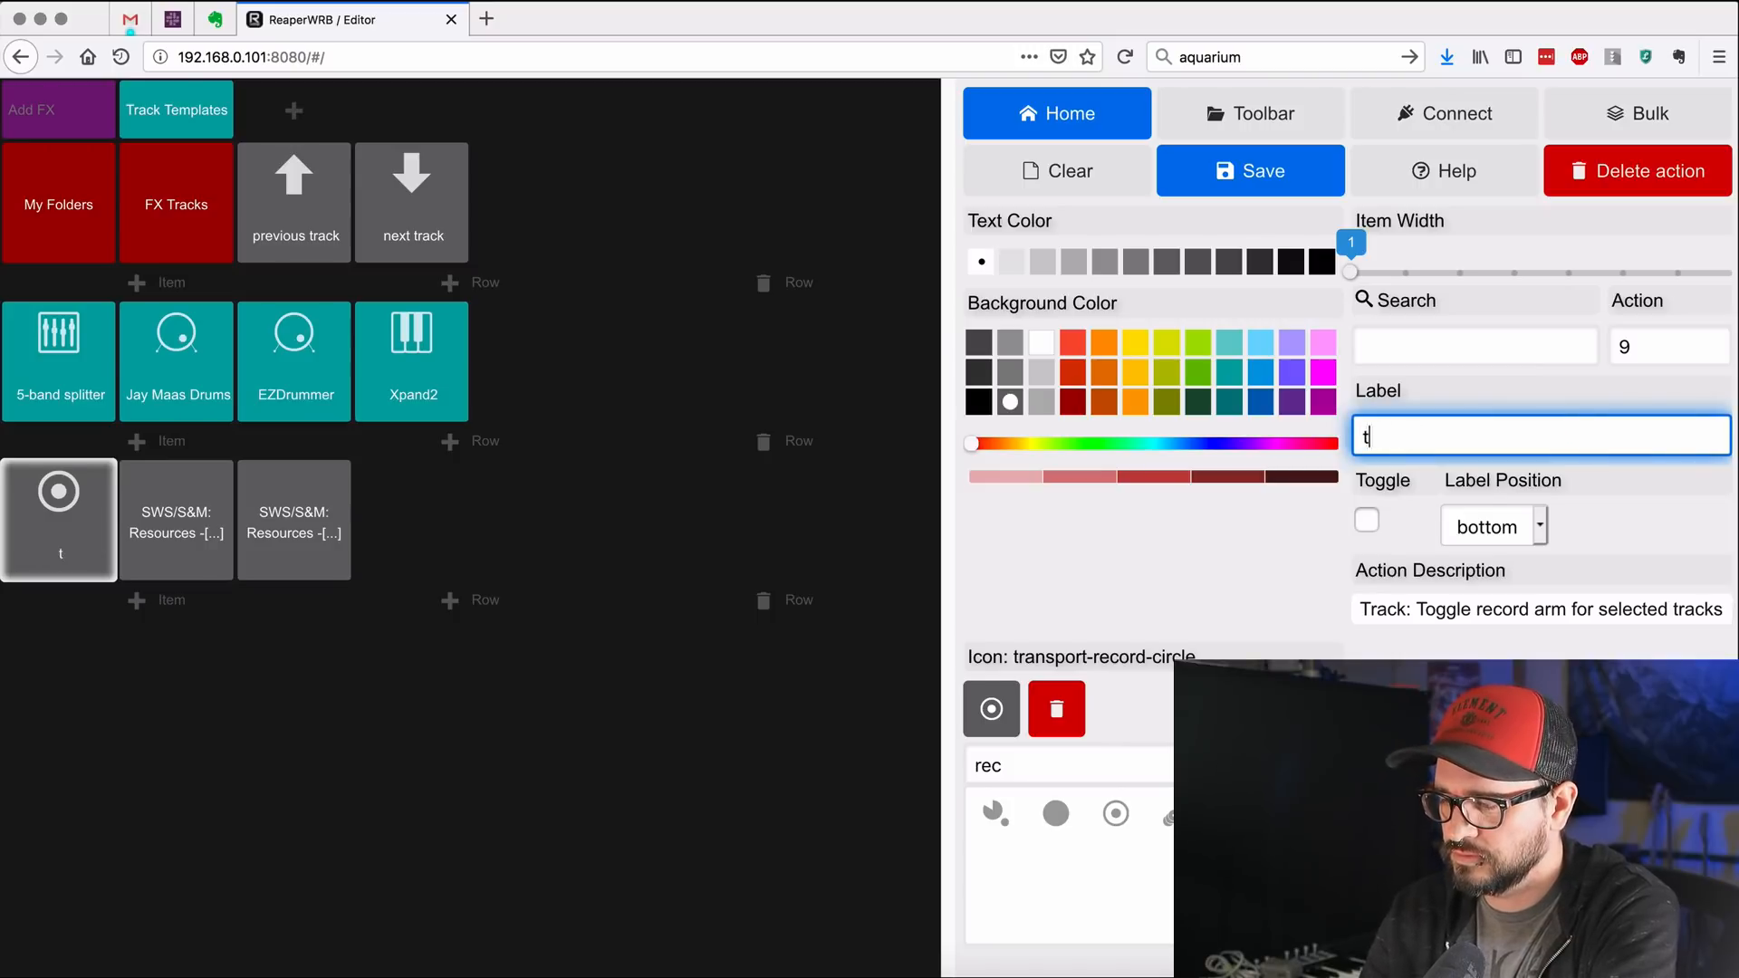
{"action": "type", "text": "oggle record arm"}
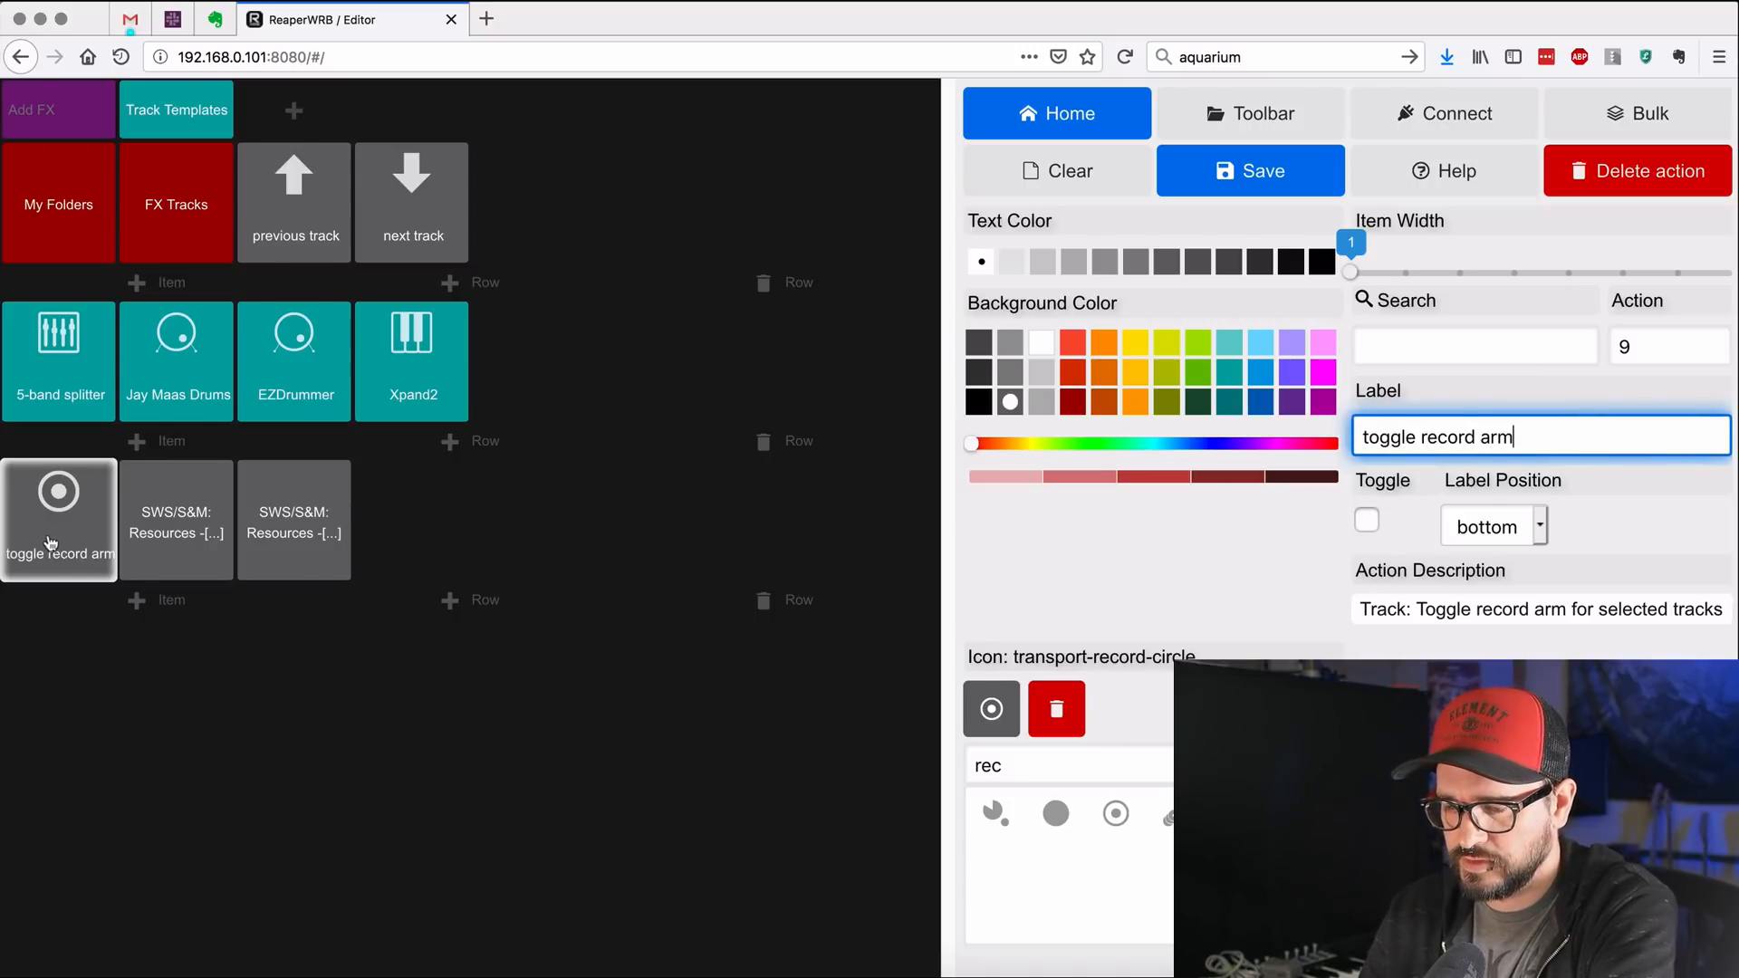
{"action": "left_click", "coordinate": [1251, 170]}
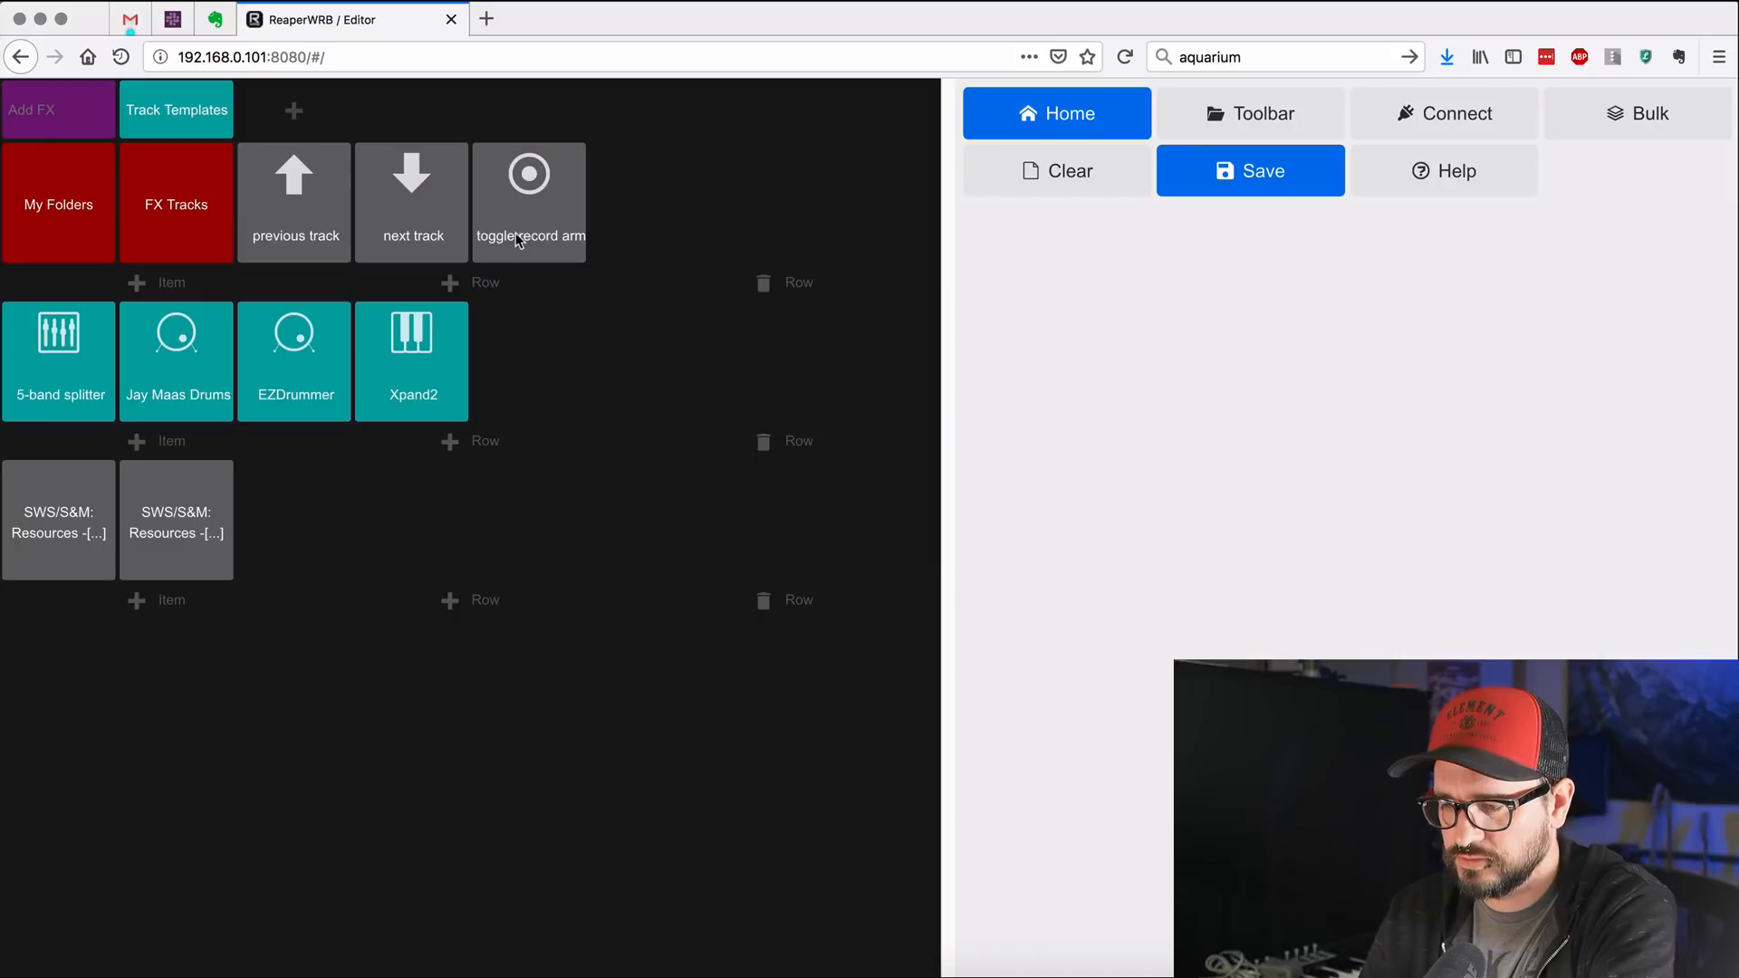
{"action": "left_click", "coordinate": [529, 174]}
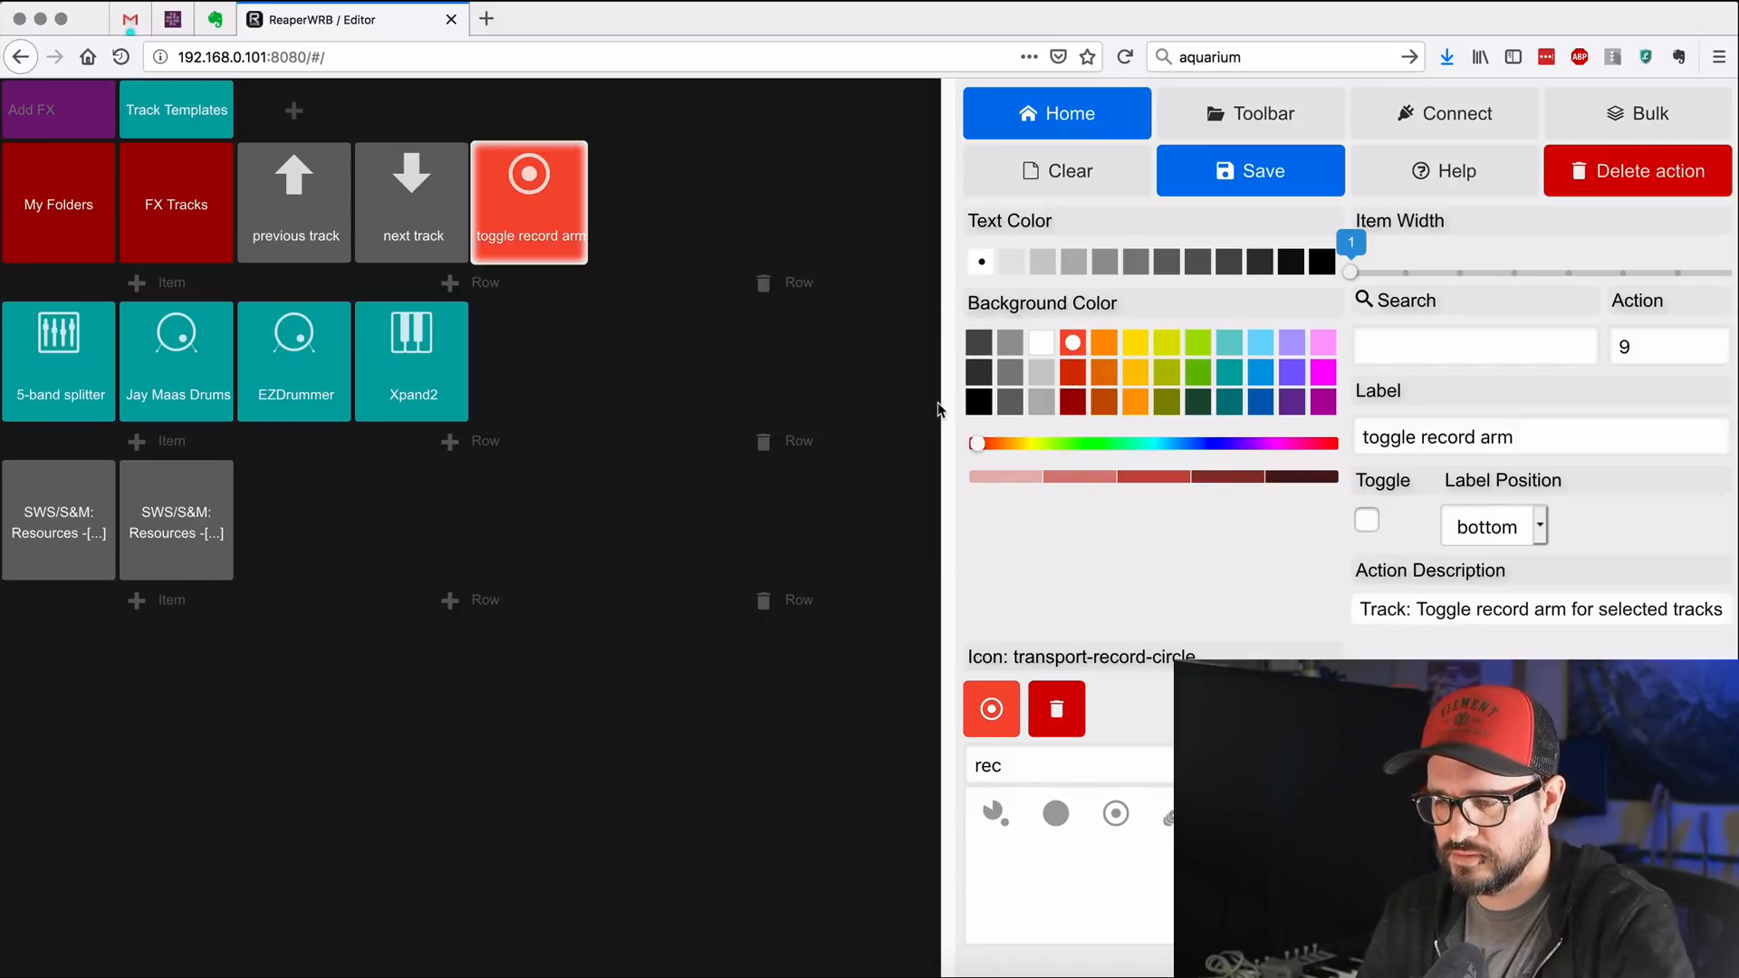
Step: Label the first track template button OB-XD and search 'pi' for its piano icon
{"action": "left_click", "coordinate": [58, 520]}
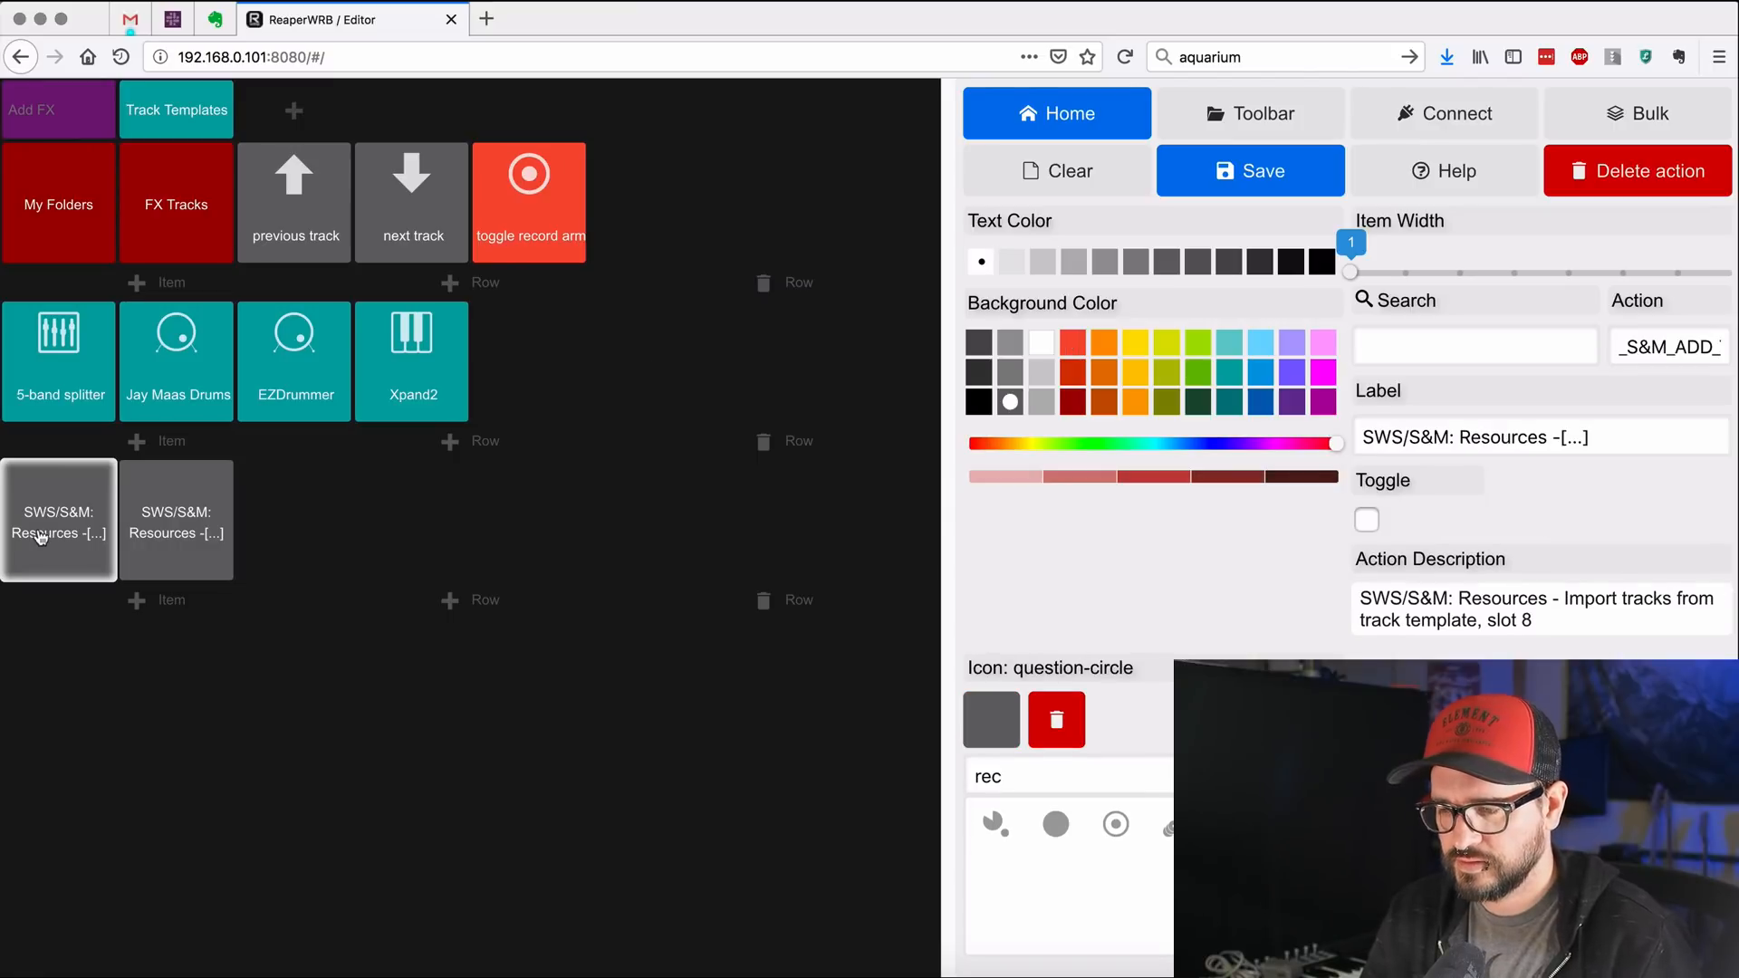
{"action": "mouse_move", "coordinate": [1165, 511]}
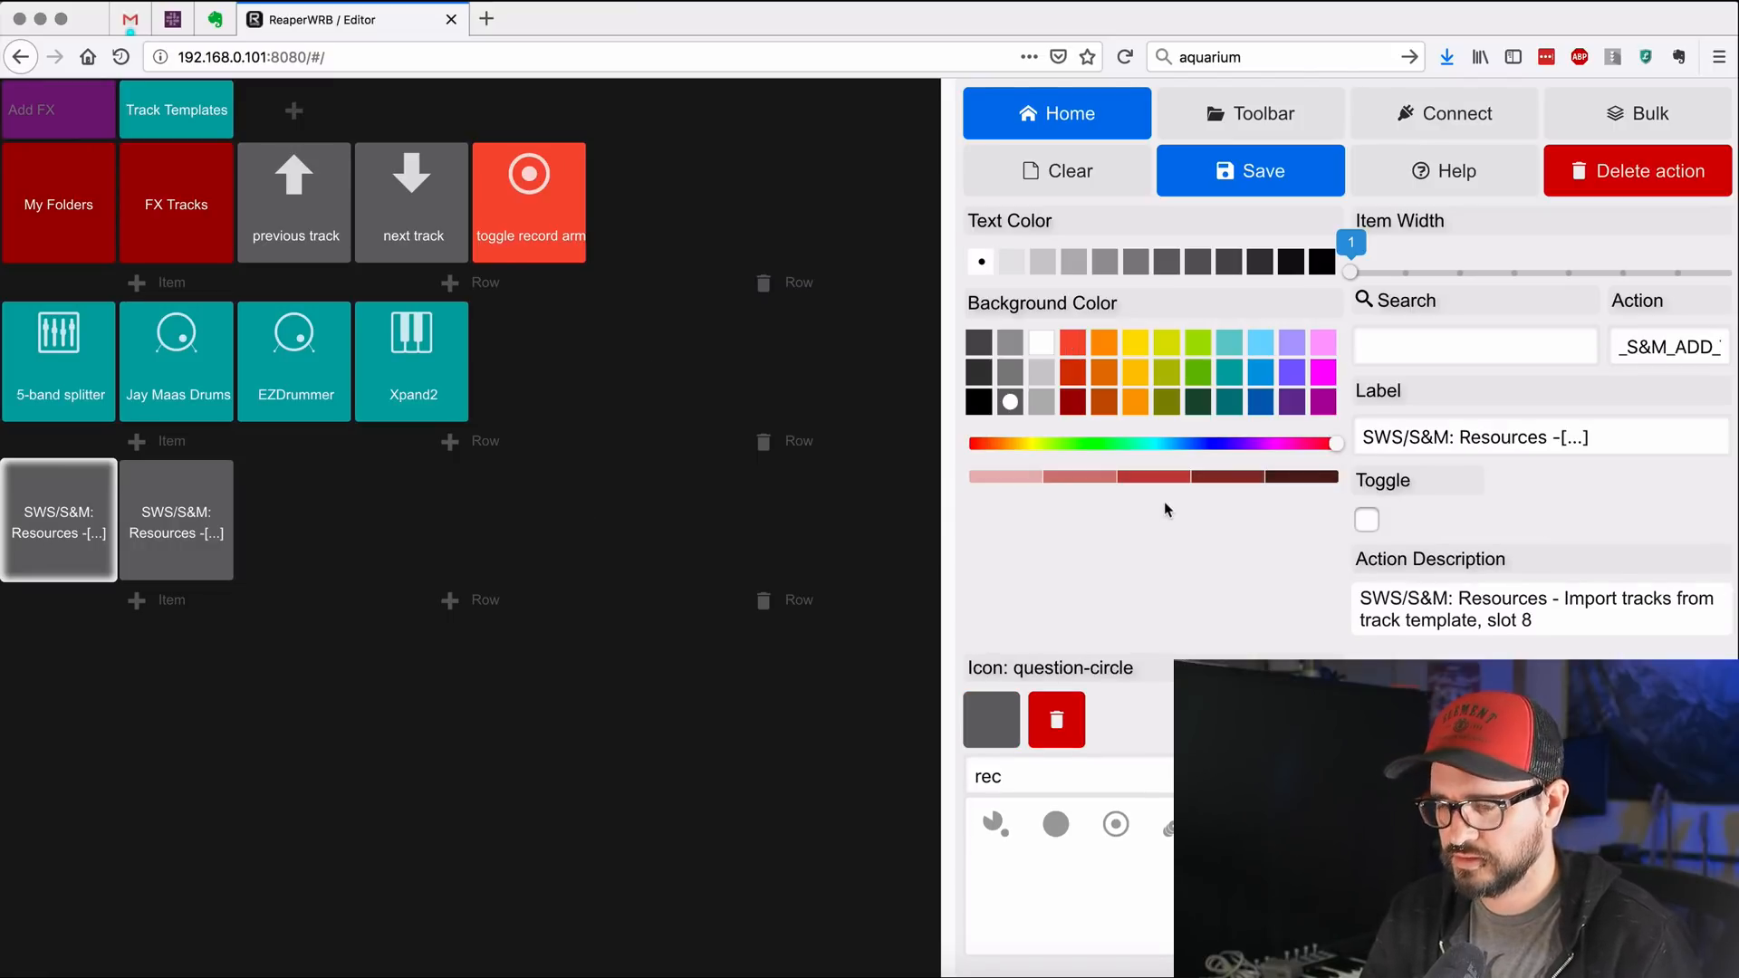
{"action": "mouse_move", "coordinate": [1549, 620]}
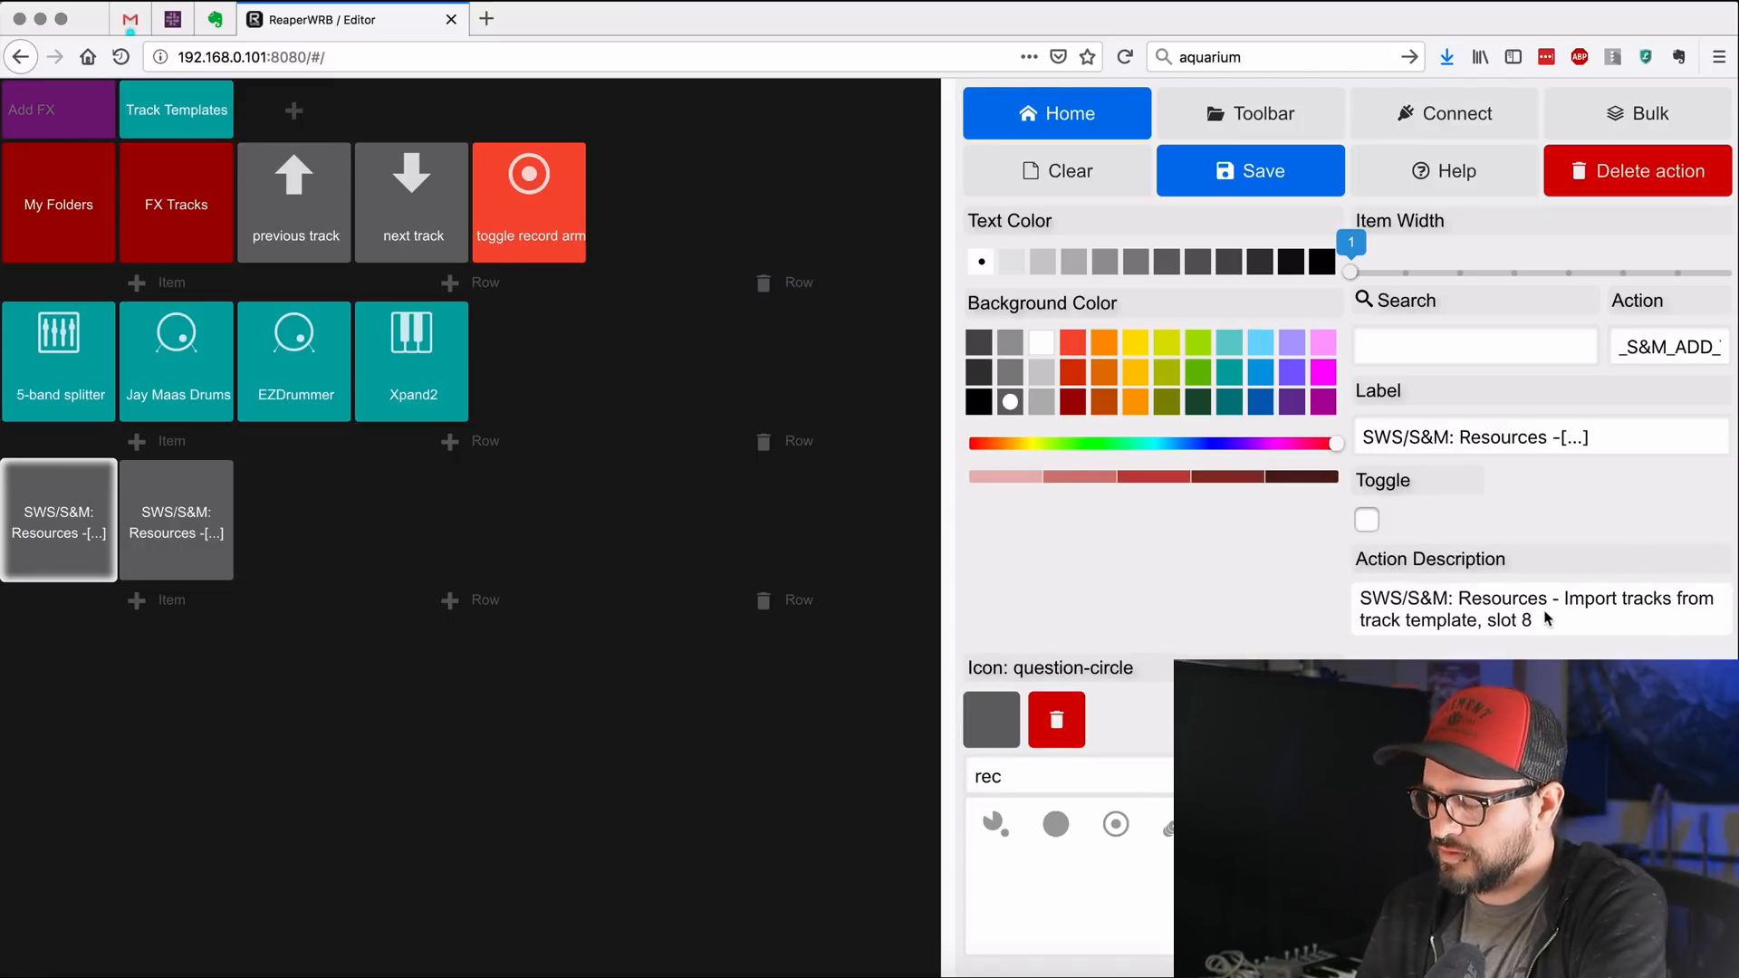
{"action": "left_click", "coordinate": [1540, 437]}
{"action": "type", "text": "OB"}
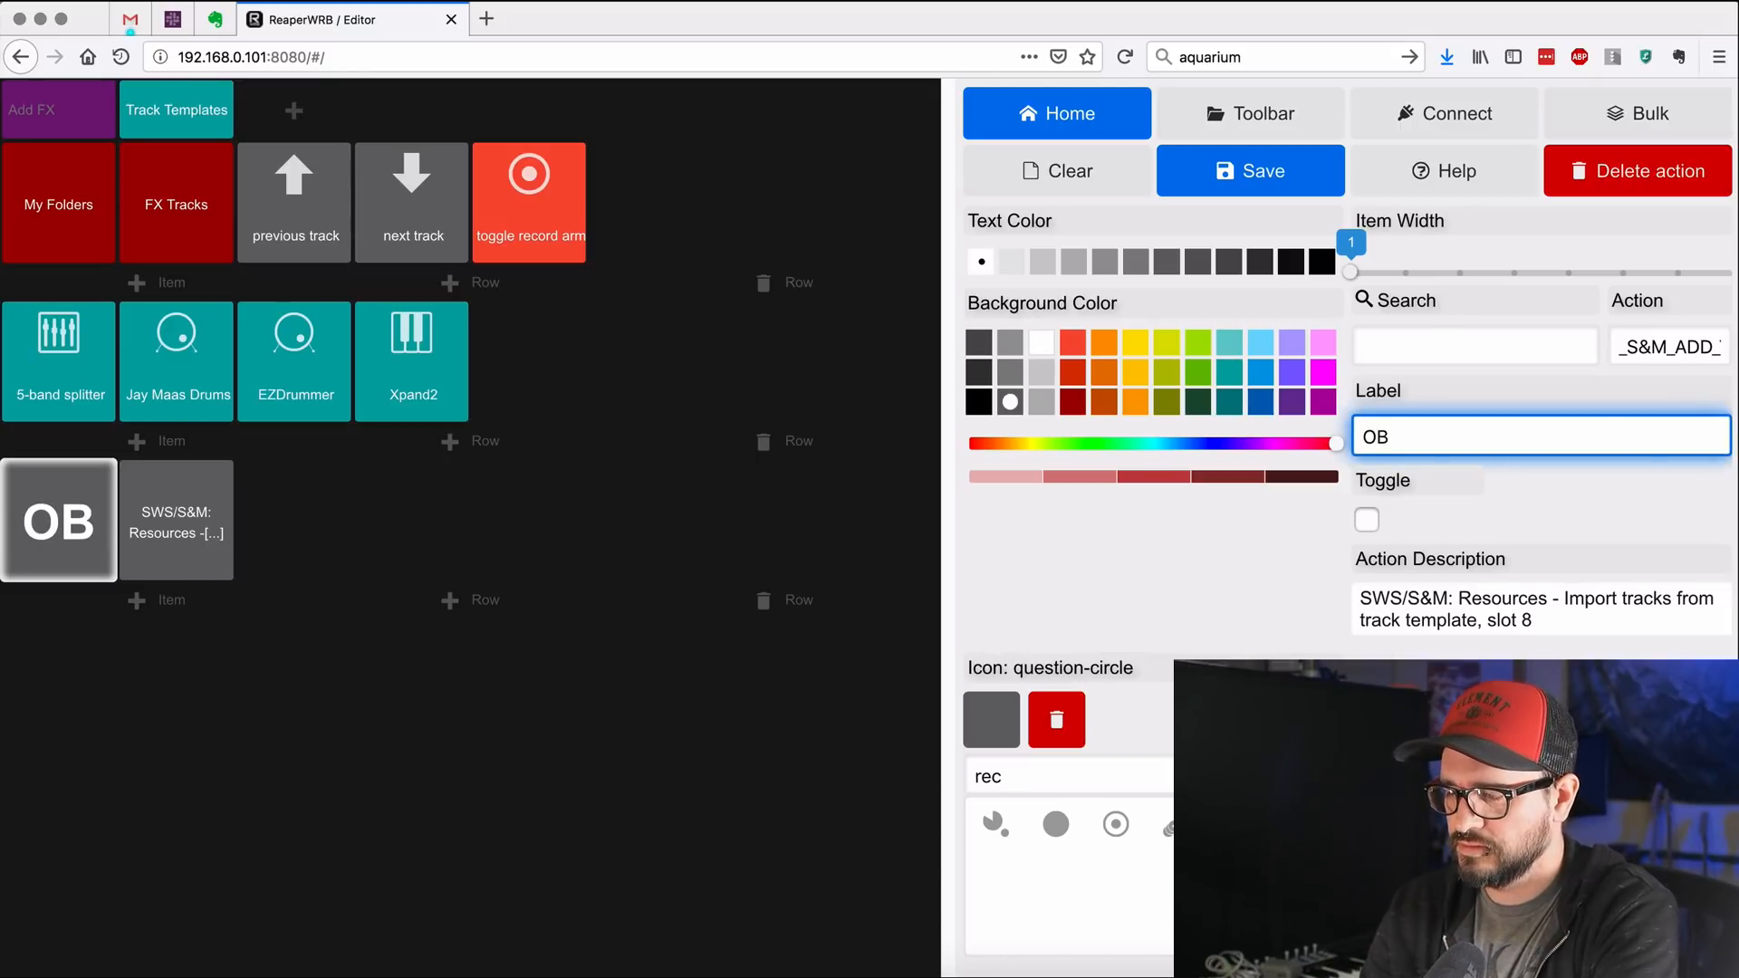
{"action": "type", "text": "-XD"}
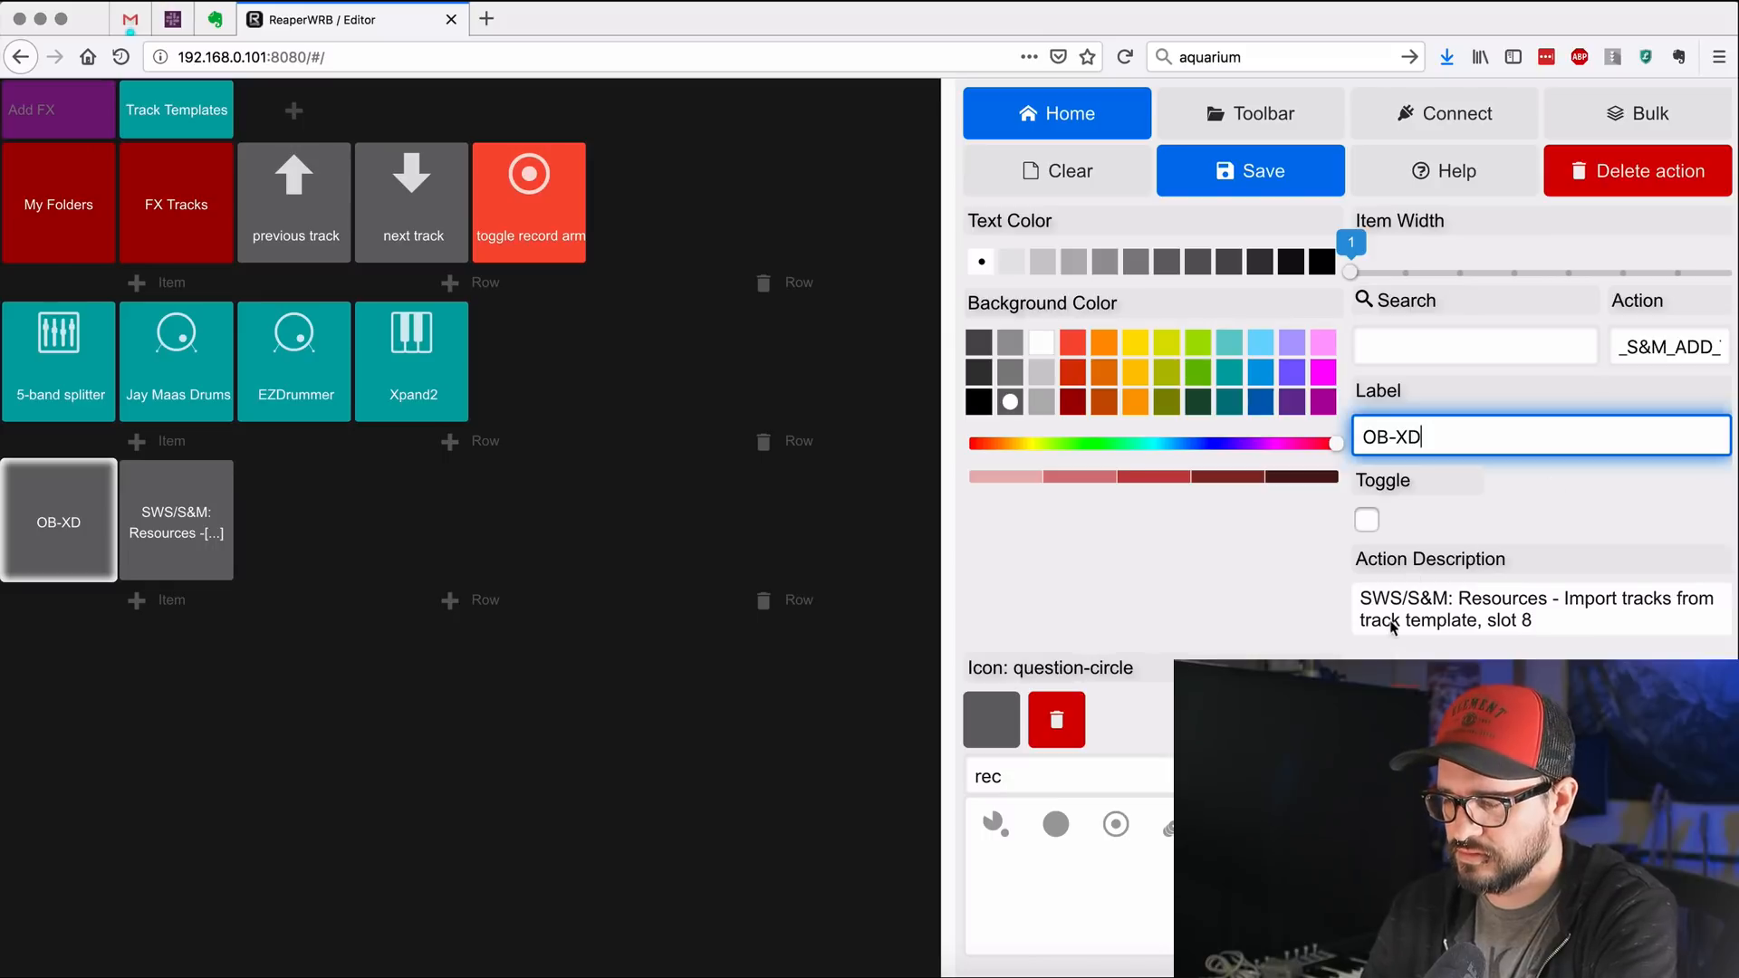
{"action": "type", "text": "pi"}
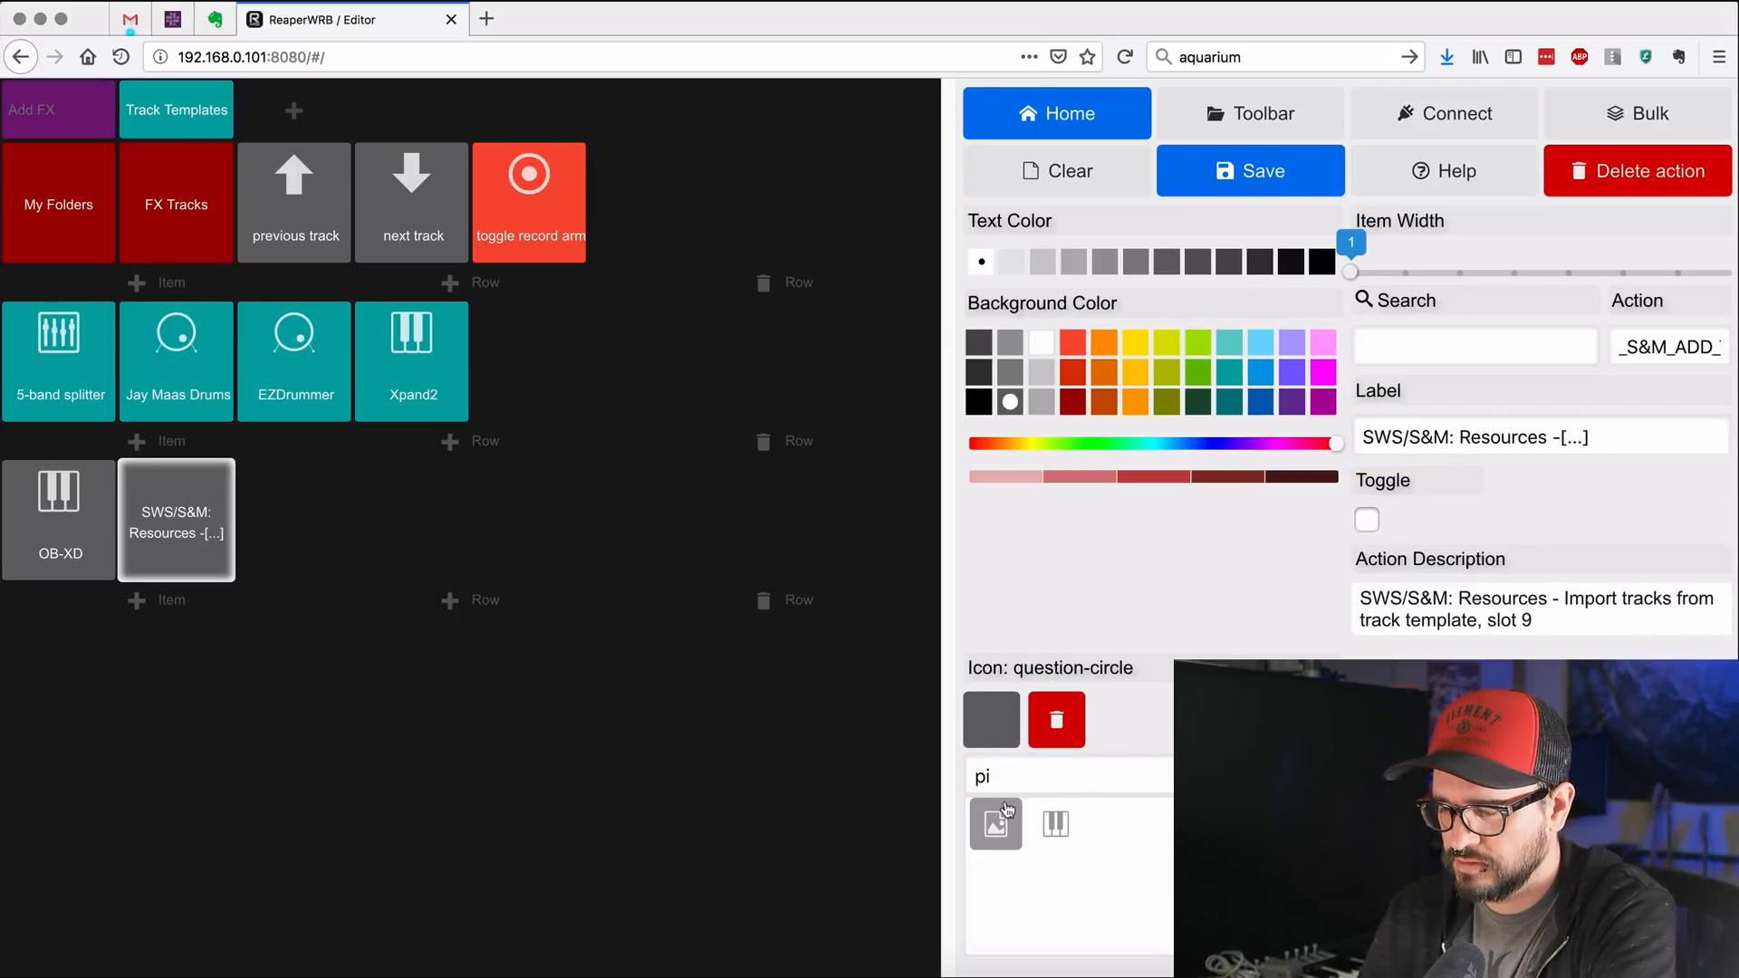
Step: Name the second template button Podolski with a piano icon and place both in the instrument row
{"action": "left_click", "coordinate": [1055, 823]}
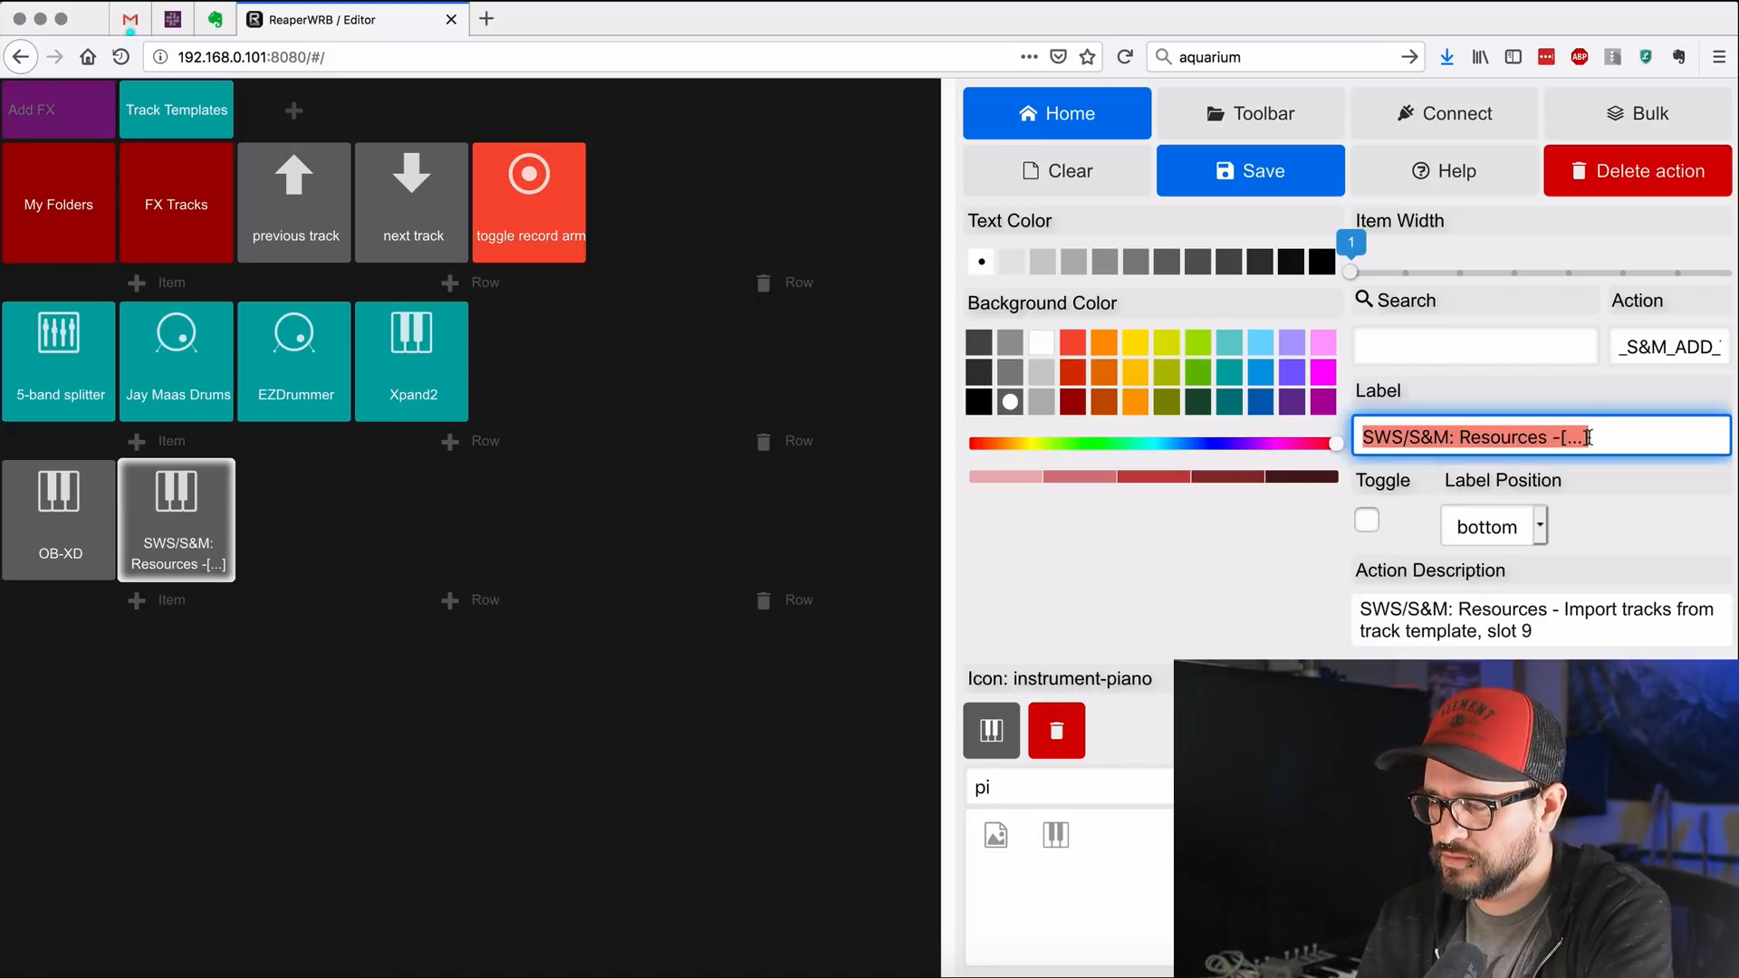
{"action": "type", "text": "Podolski"}
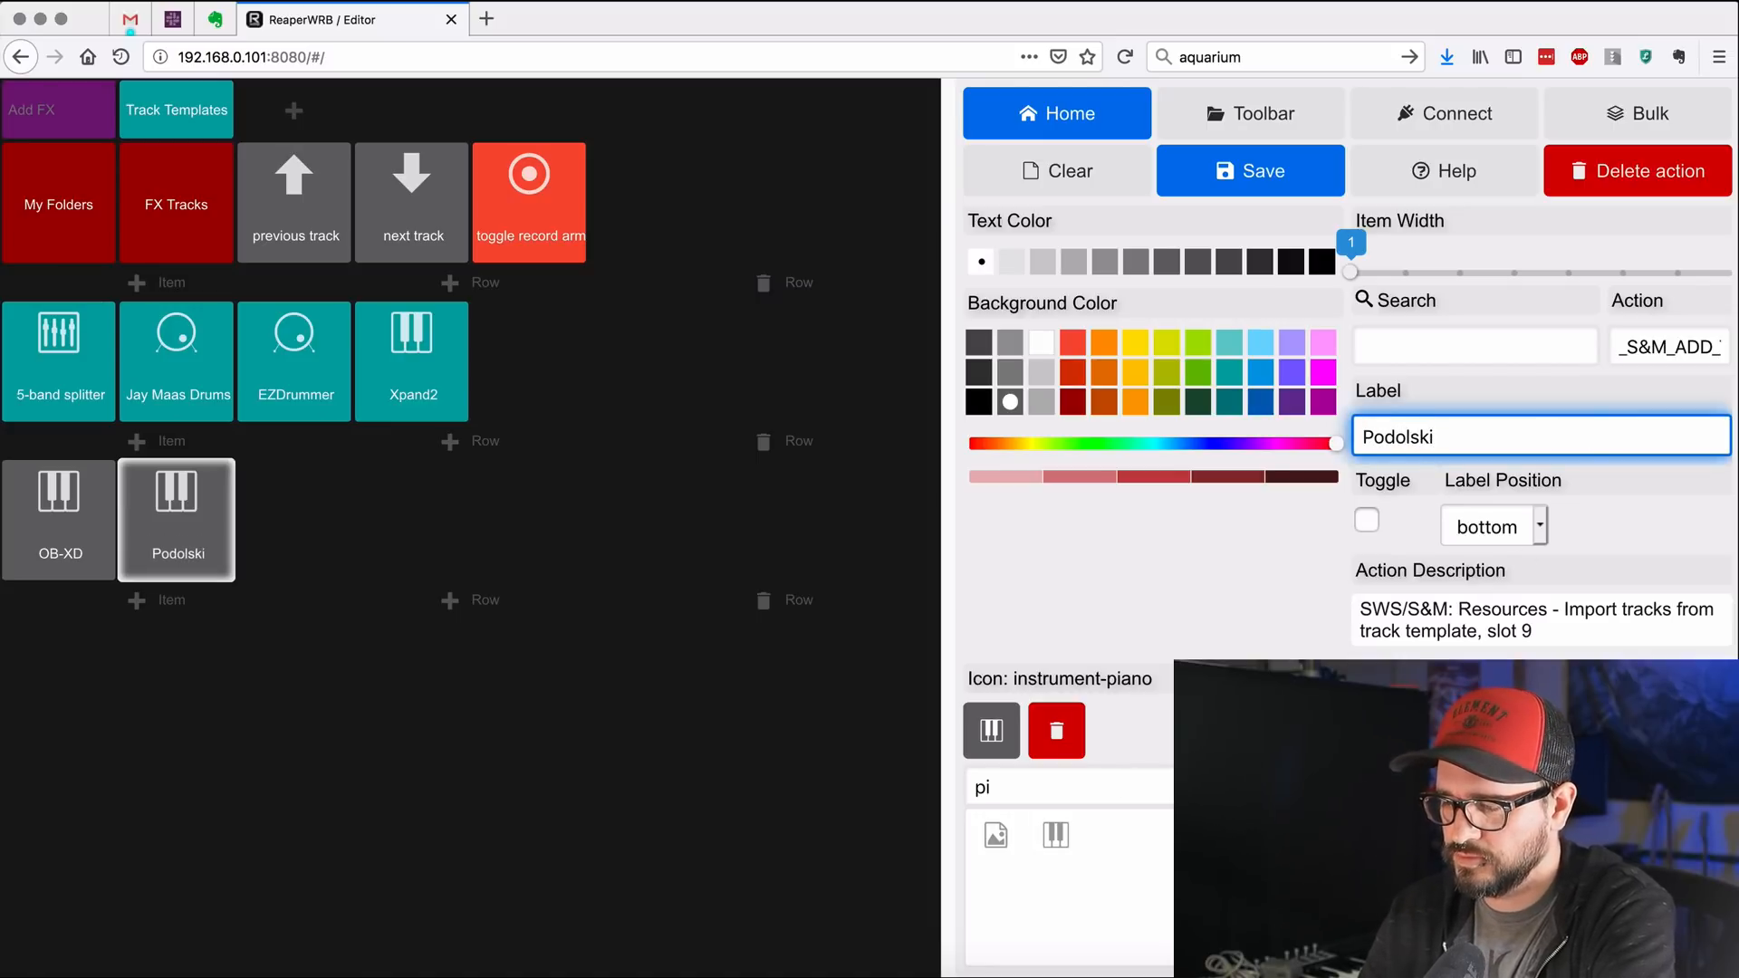
{"action": "left_click", "coordinate": [402, 762]}
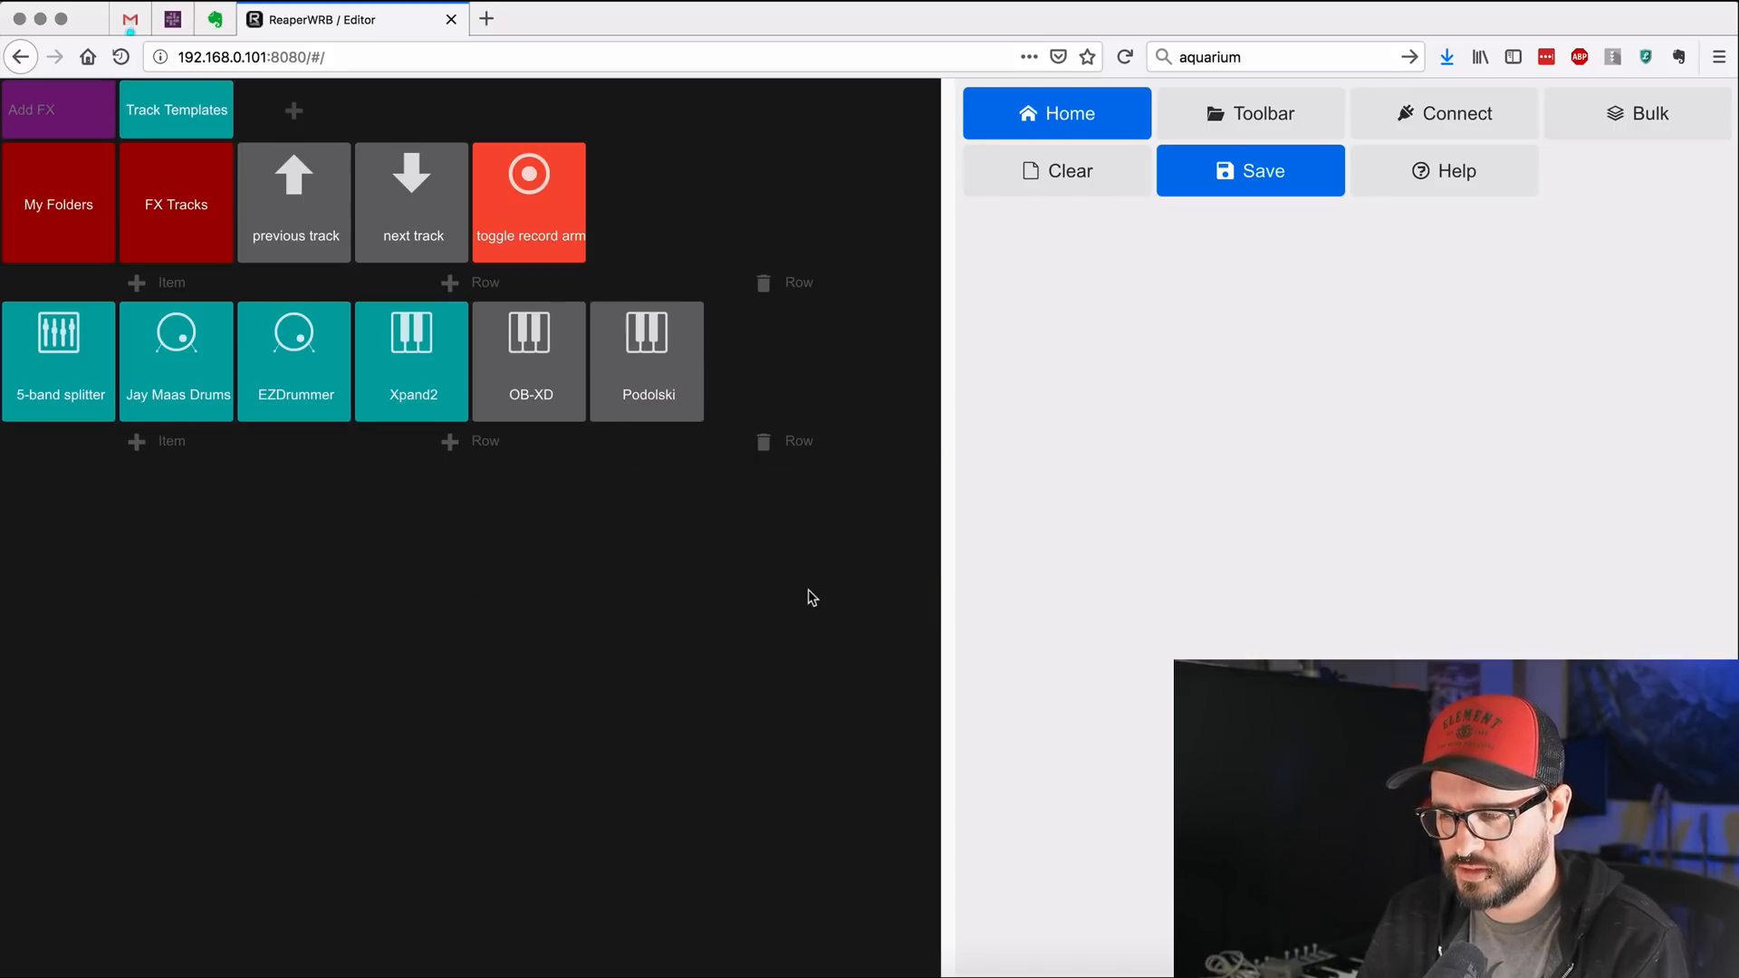
{"action": "mouse_move", "coordinate": [663, 315]}
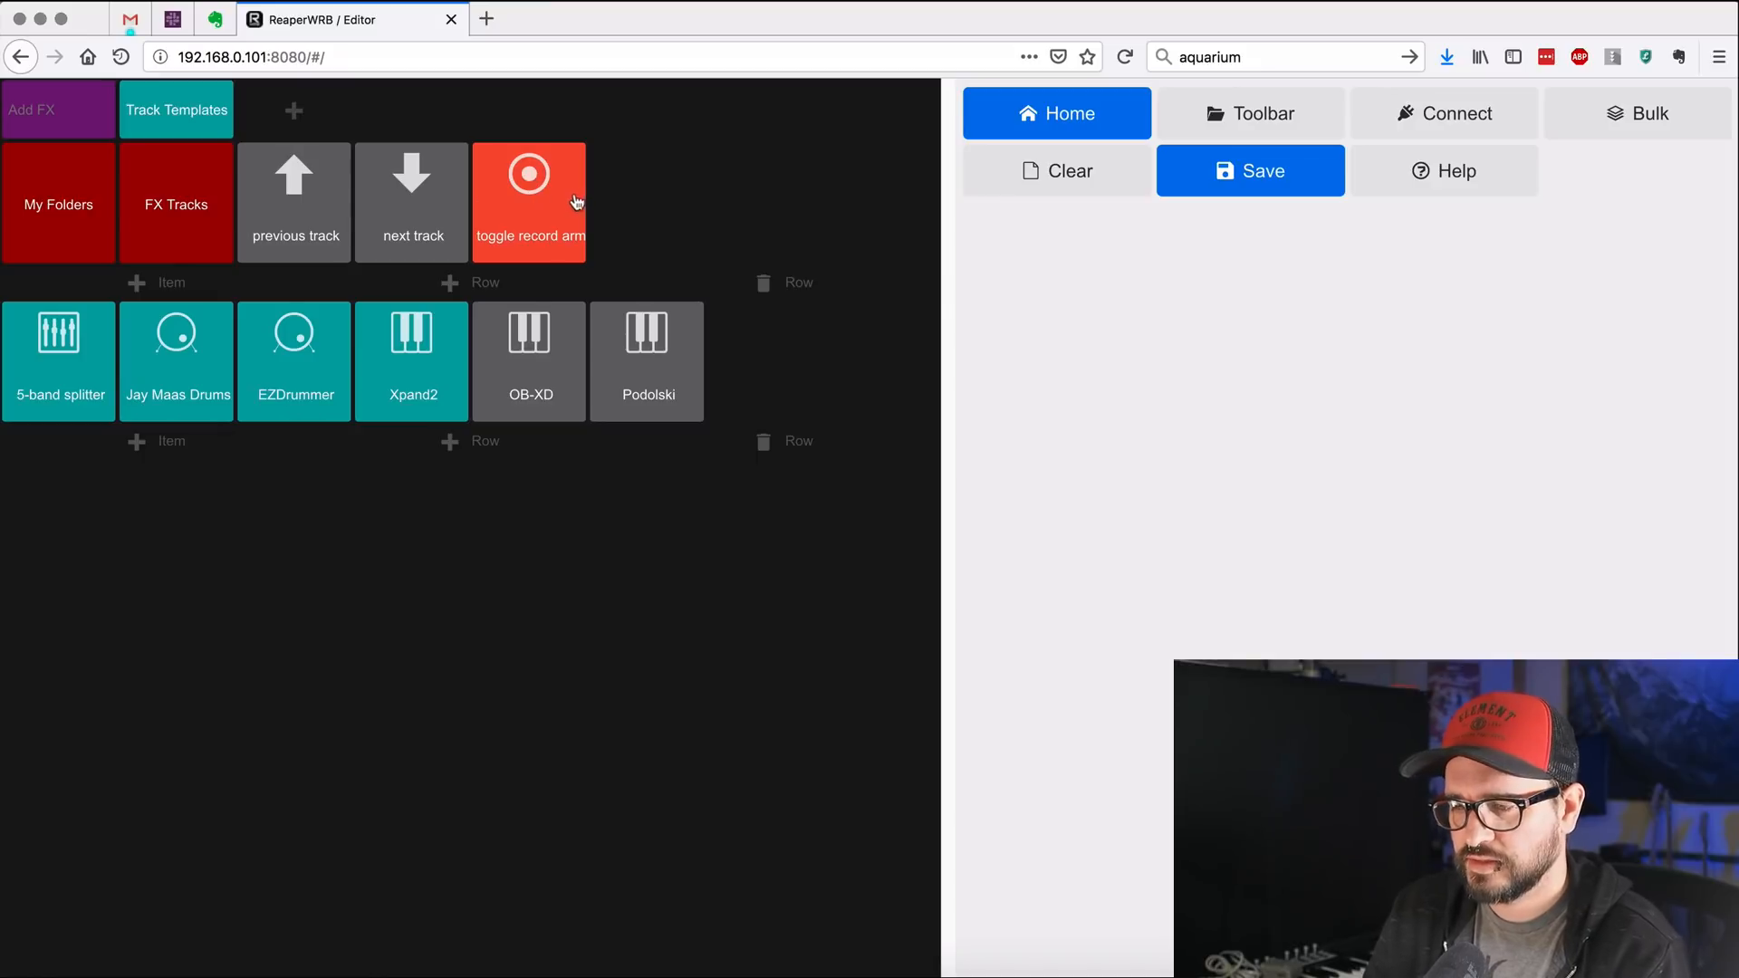
Step: Add a blank spacer of width 2 before the previous-track button and bring up the save options
{"action": "left_click", "coordinate": [176, 203]}
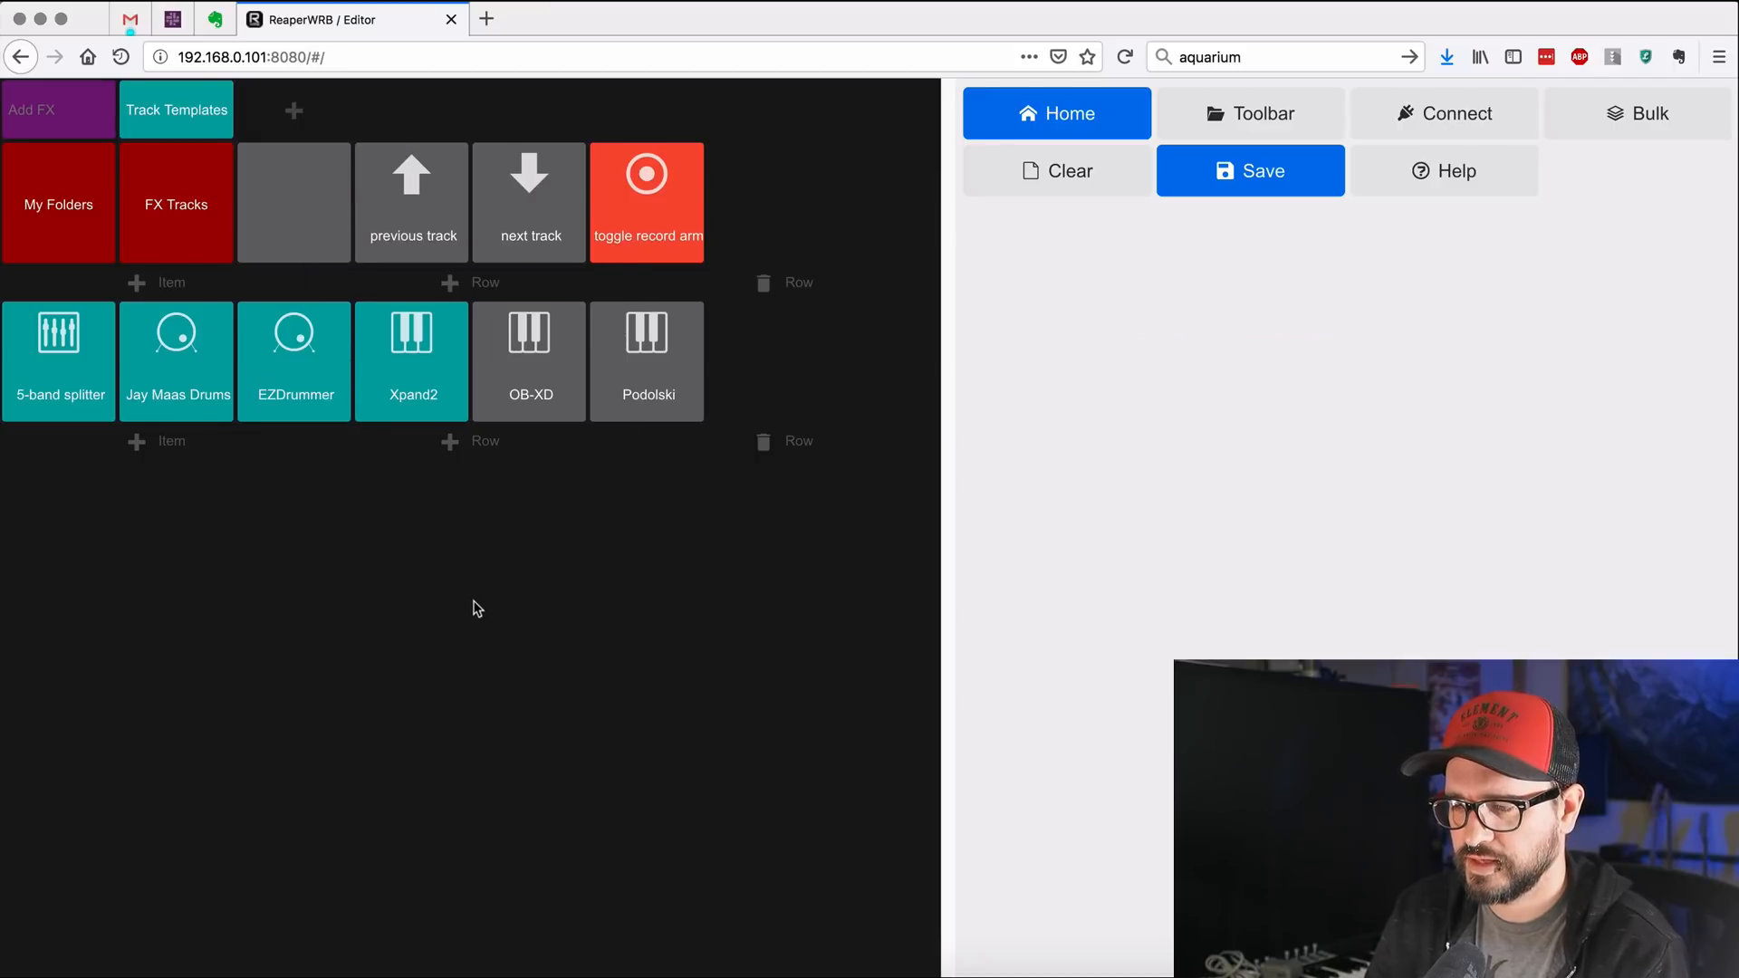
{"action": "left_click", "coordinate": [294, 201]}
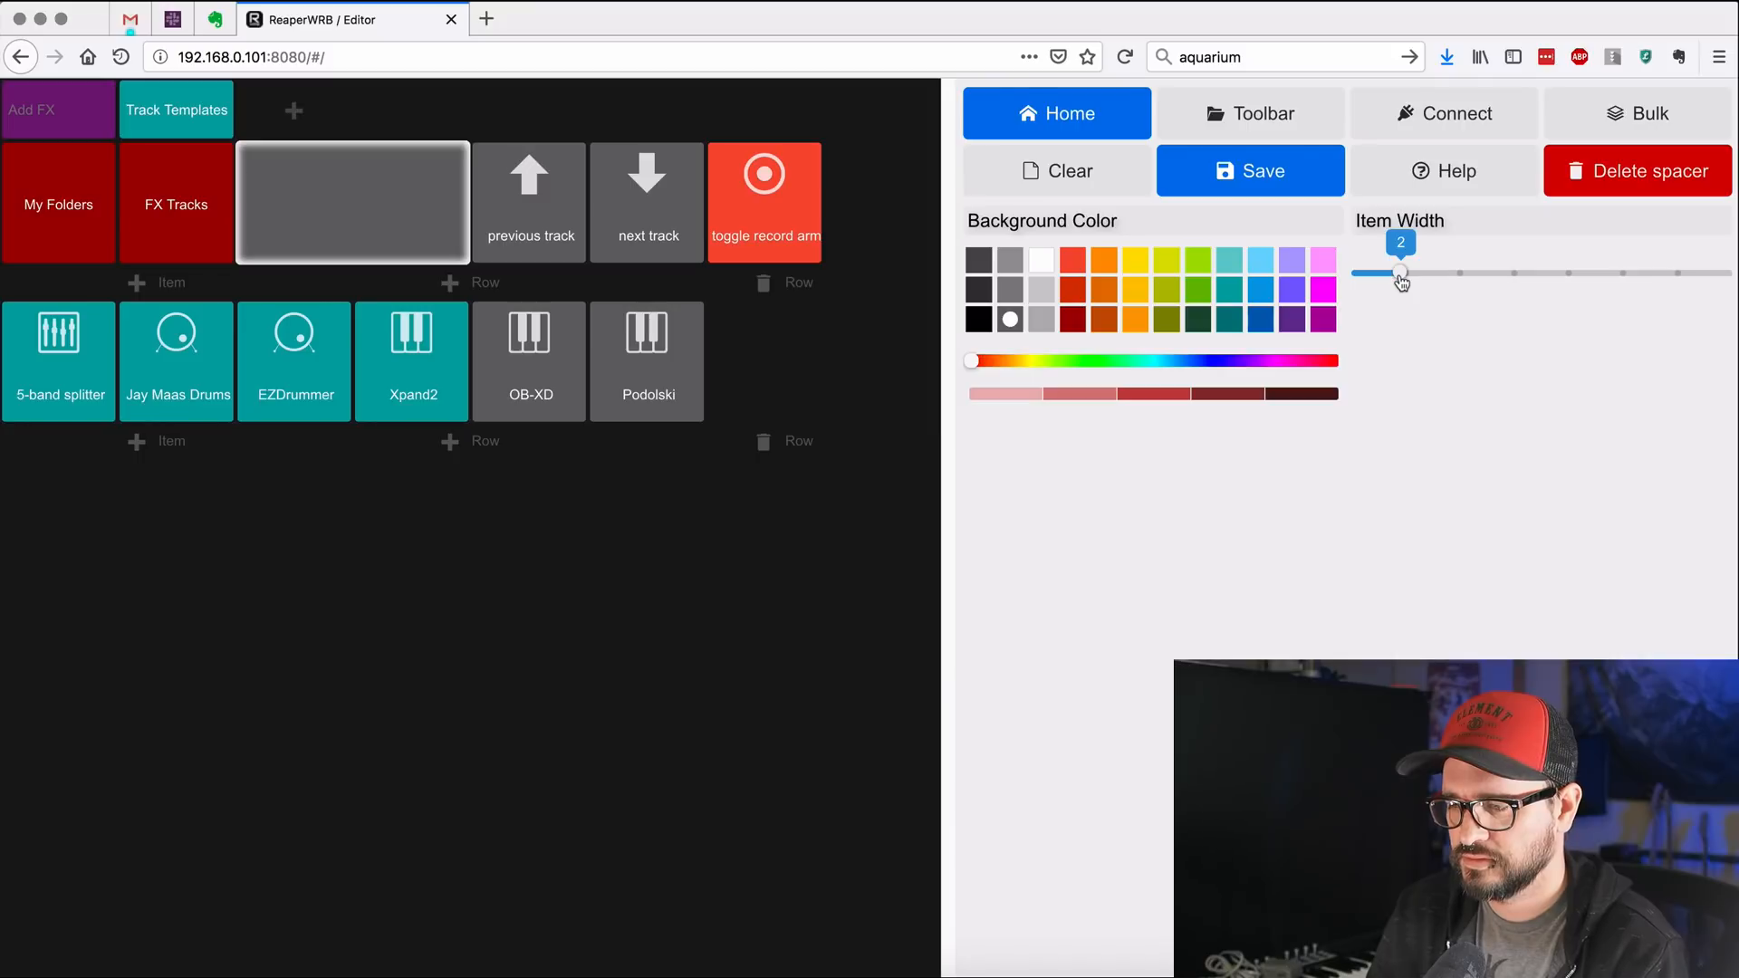
{"action": "mouse_move", "coordinate": [1276, 453]}
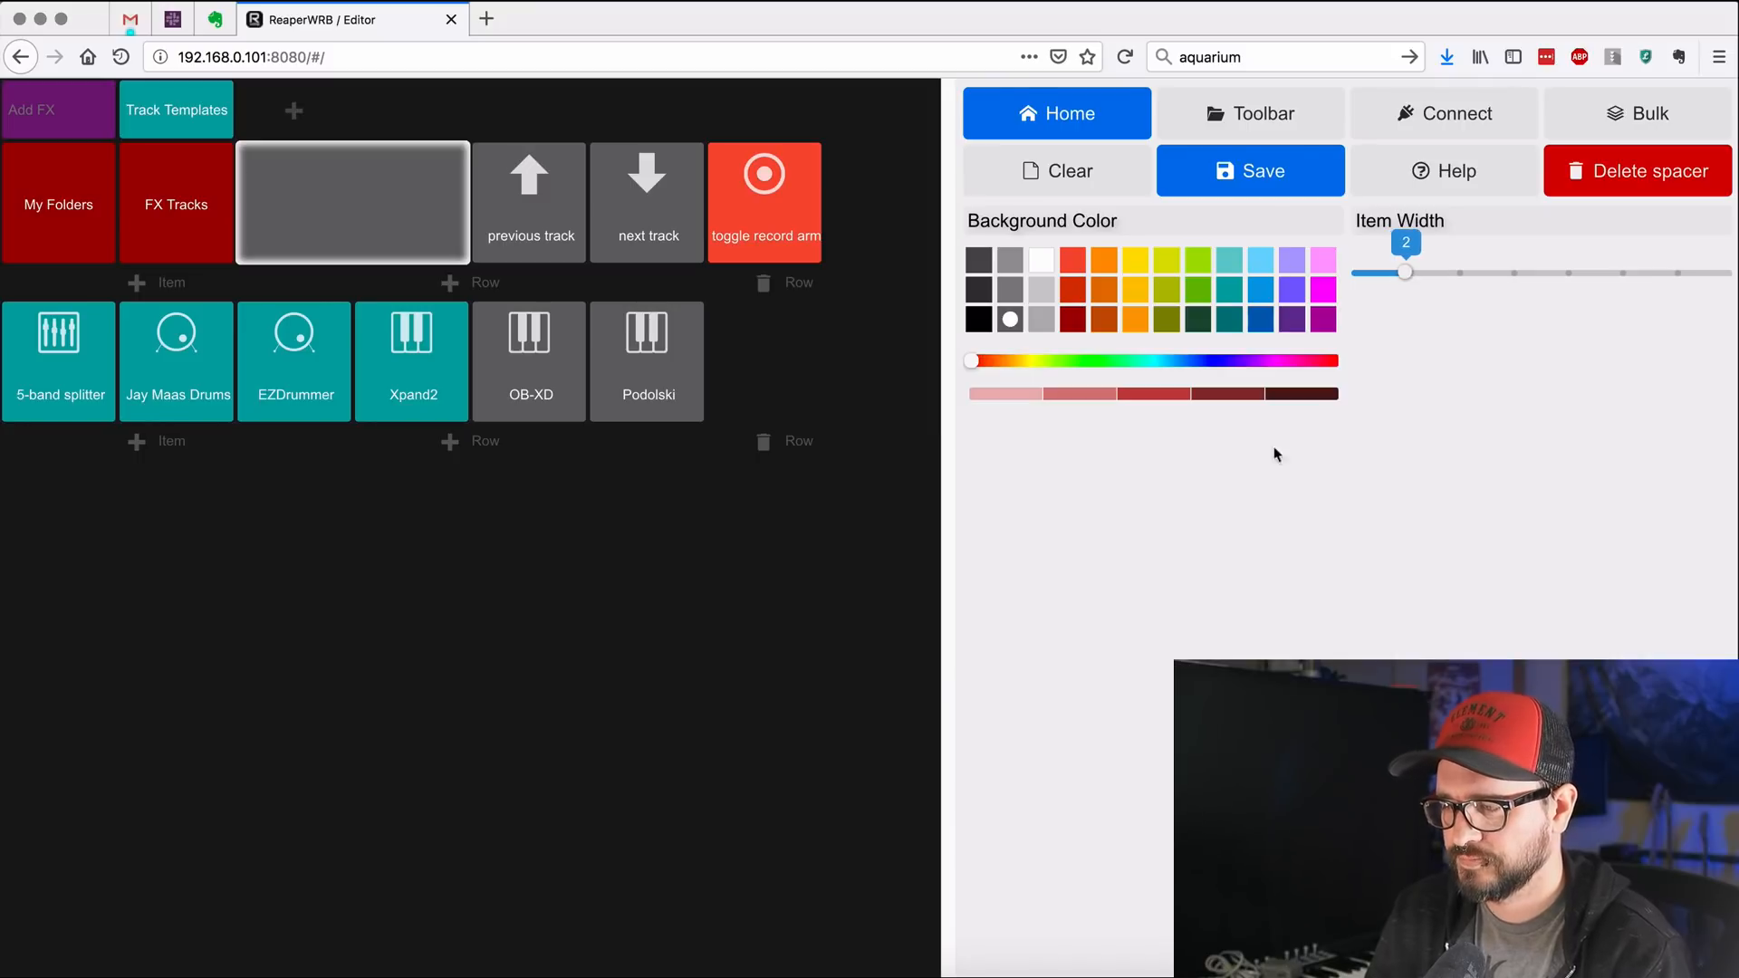
{"action": "left_click", "coordinate": [1248, 171]}
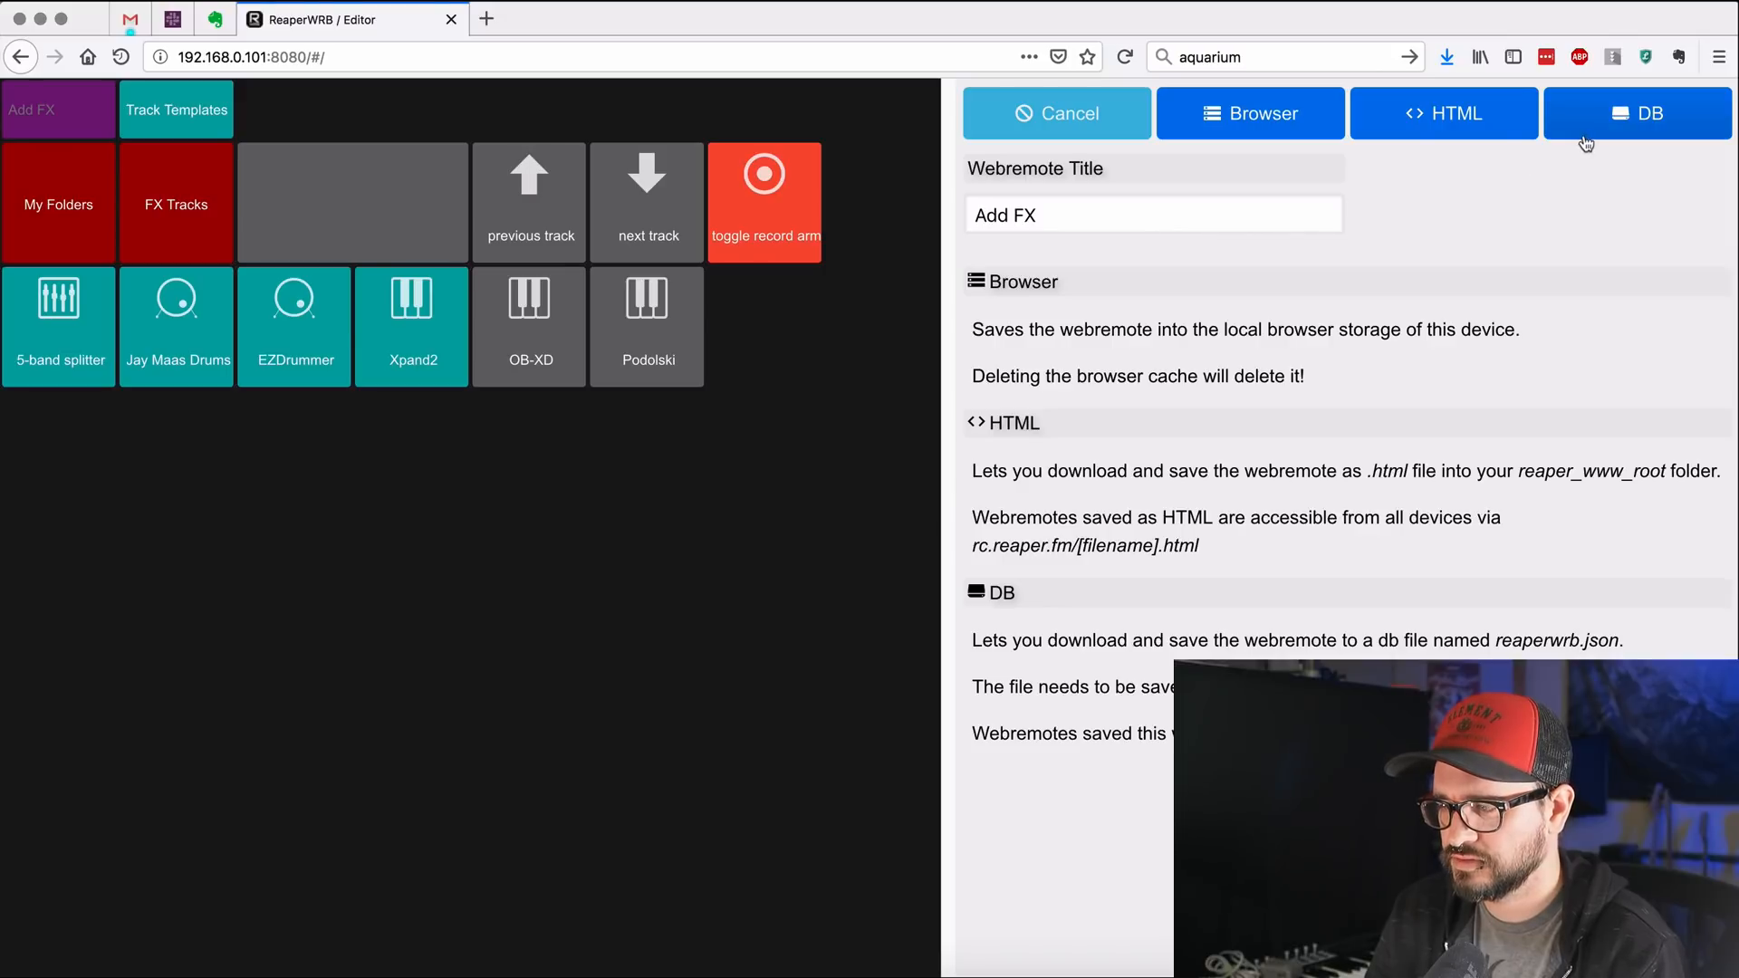
Step: Save the Add FX remote to the reaperwrb.json database file
{"action": "left_click", "coordinate": [1636, 112]}
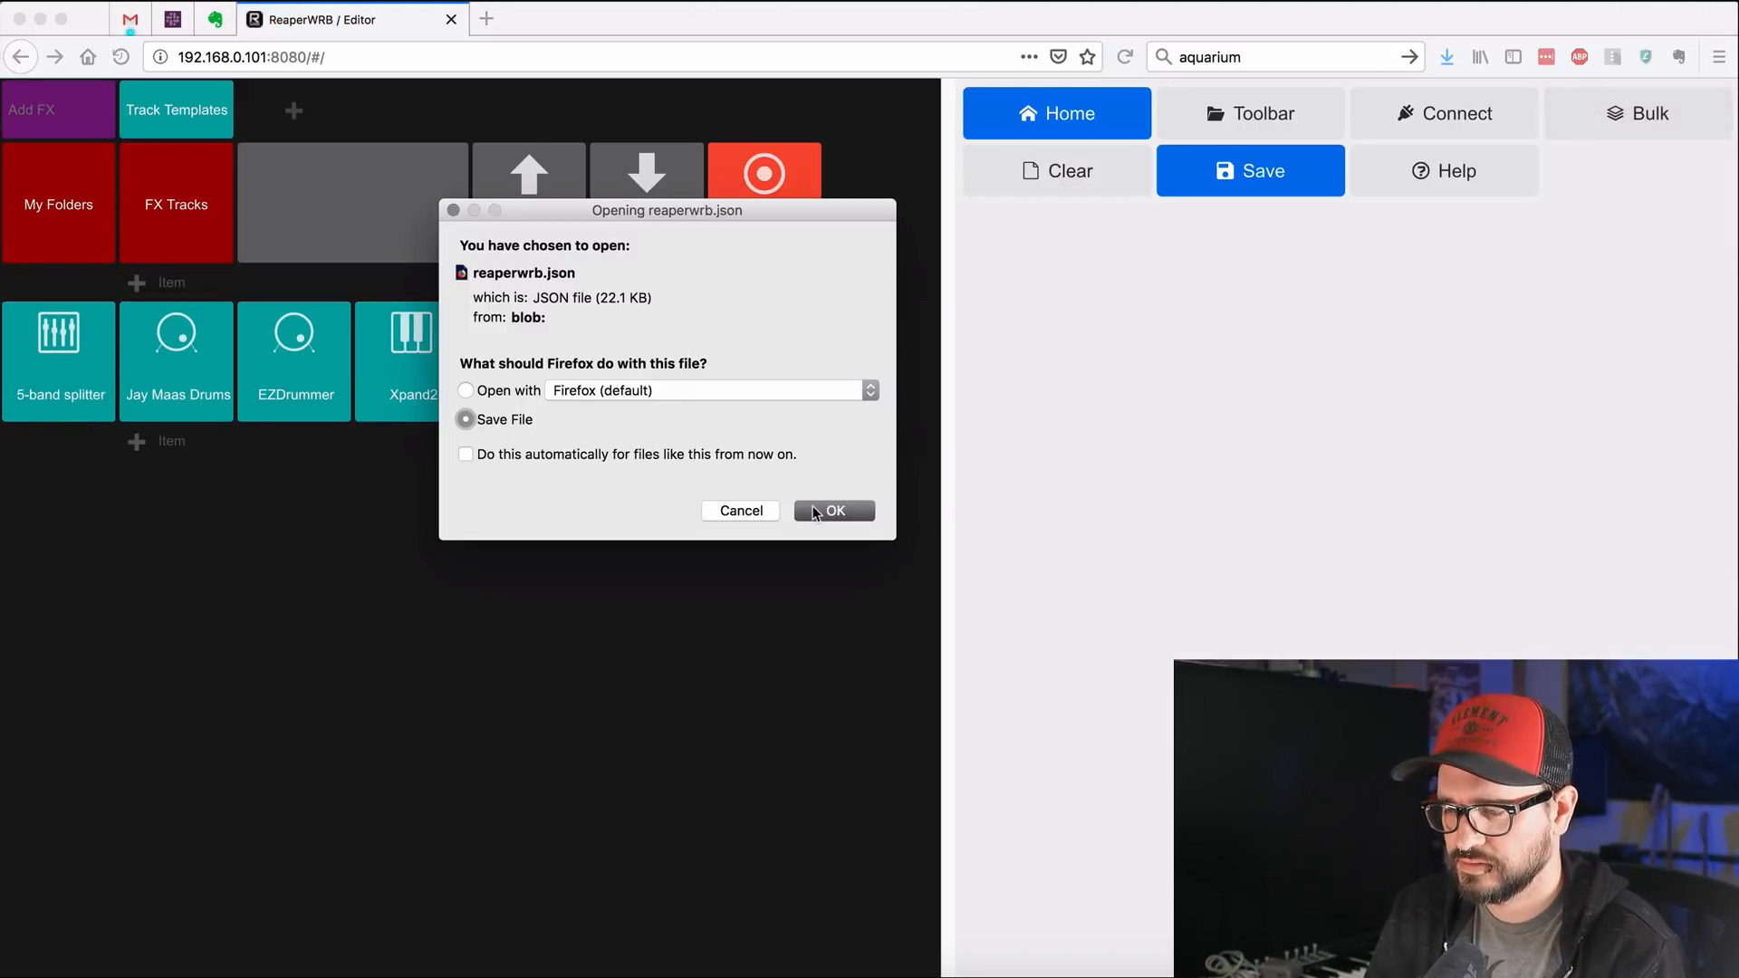
{"action": "left_click", "coordinate": [833, 511]}
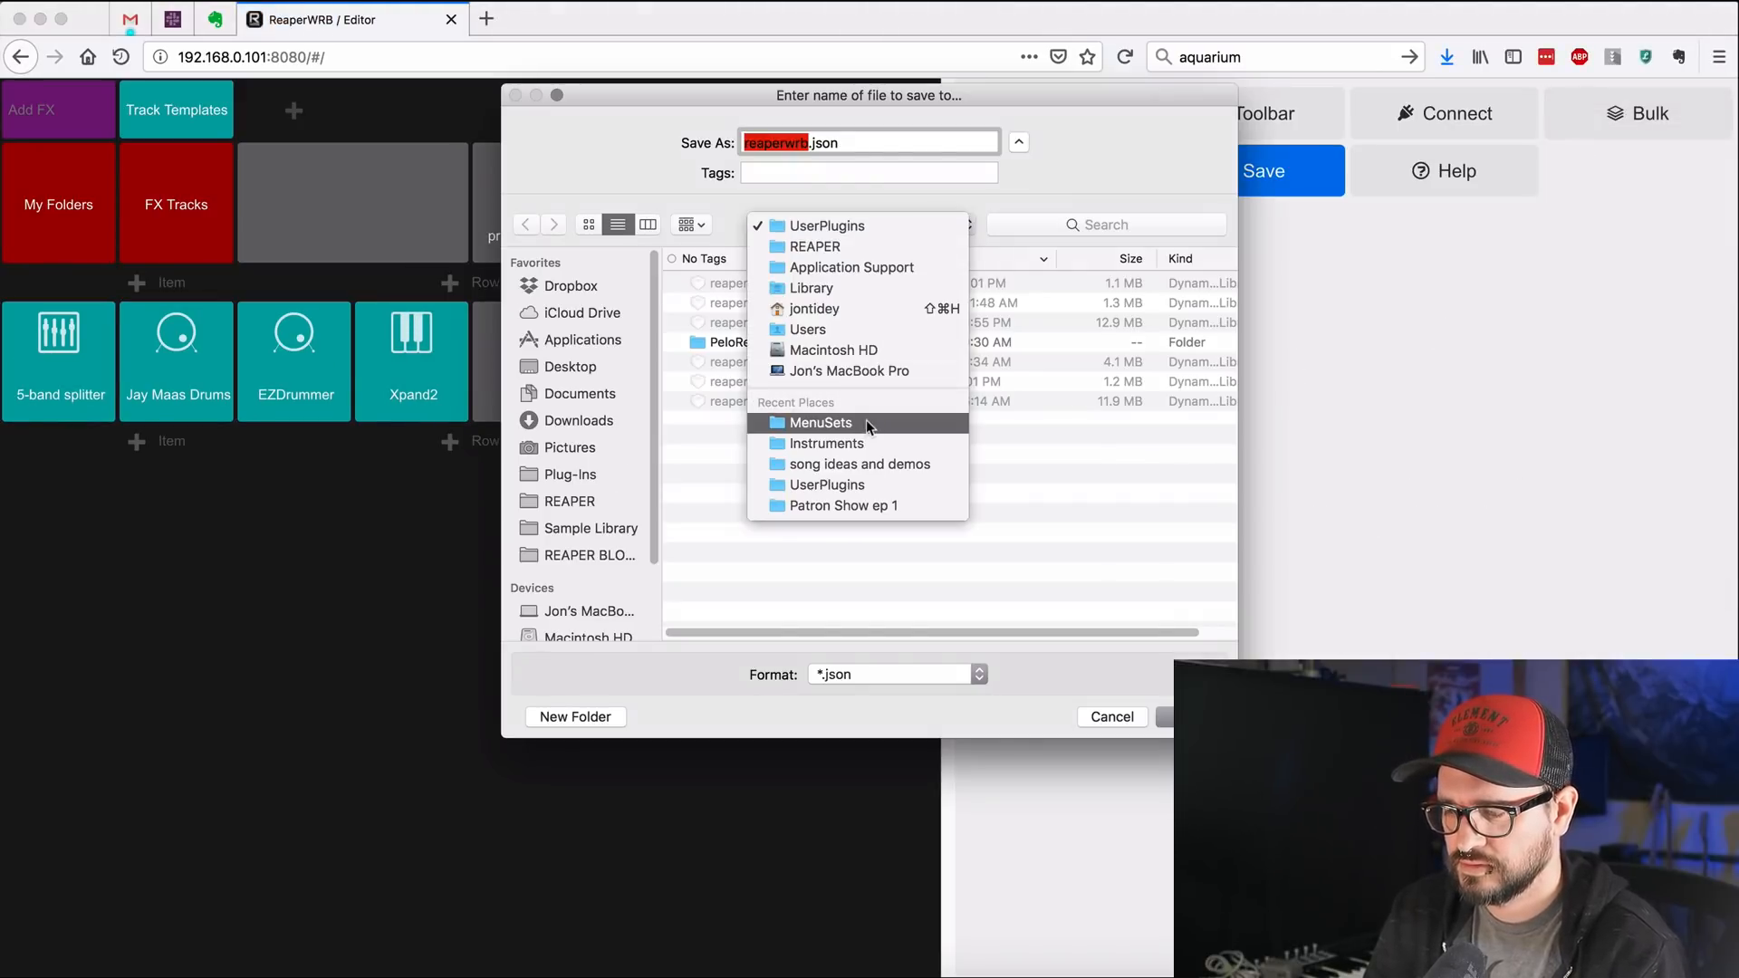
{"action": "left_click", "coordinate": [569, 500]}
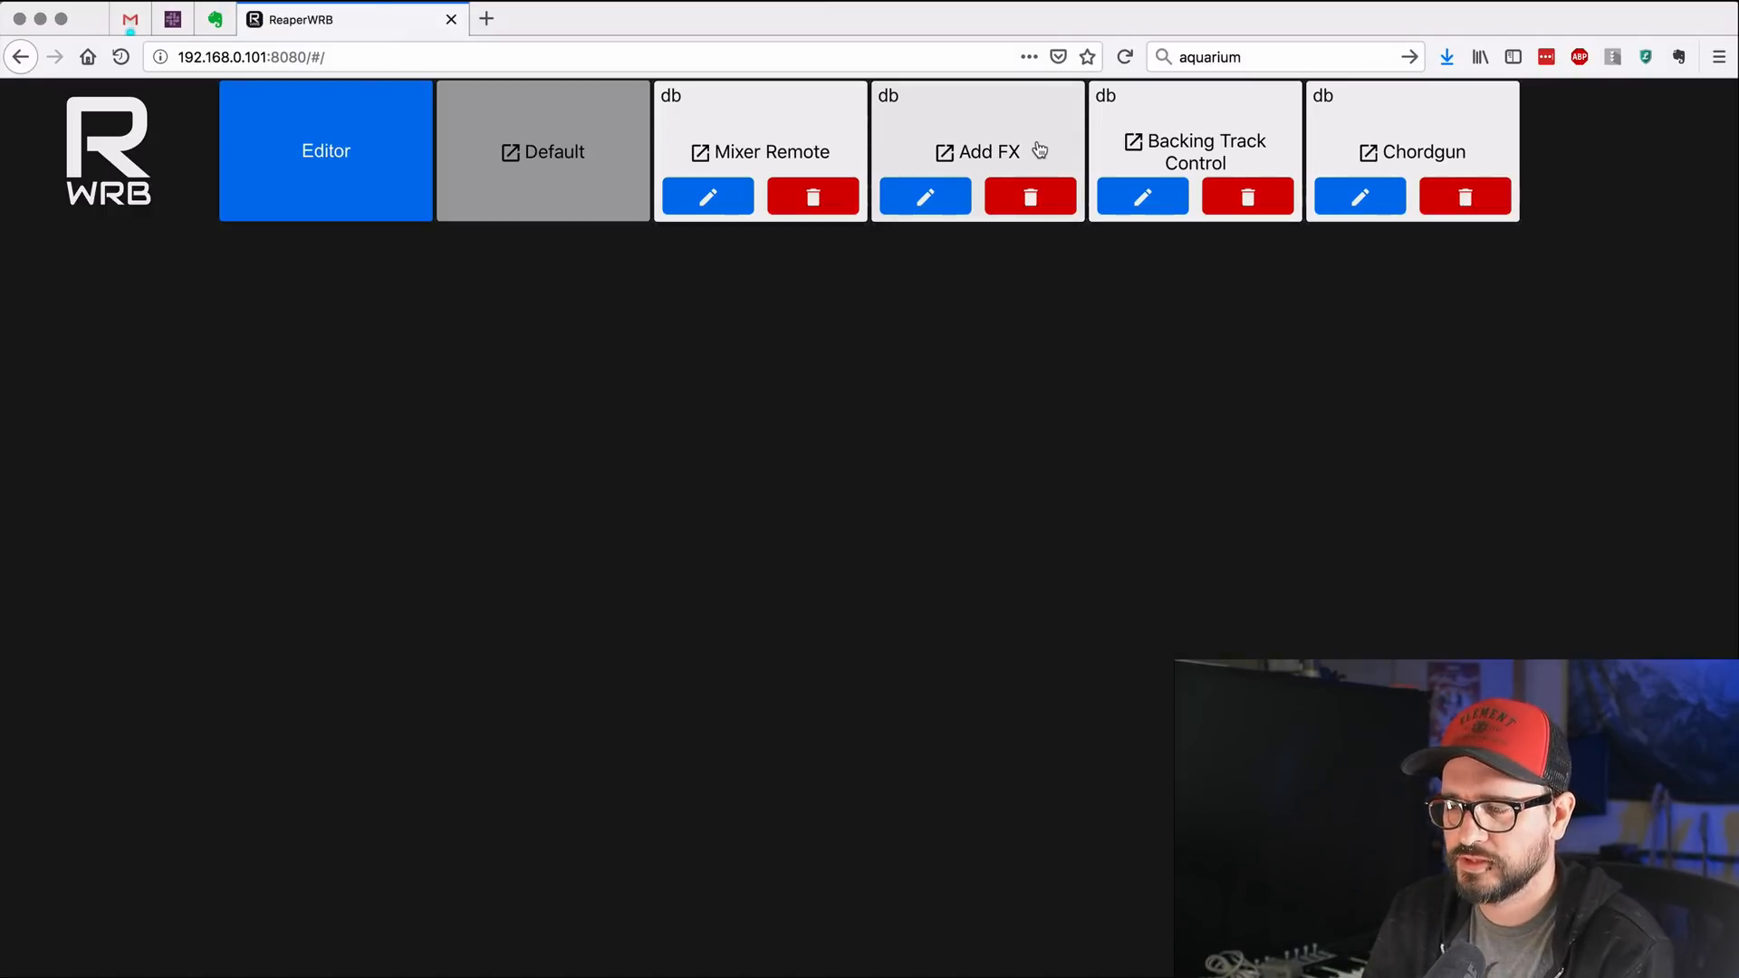
Step: Preview the saved Add FX remote, then return to the list of remotes
{"action": "left_click", "coordinate": [977, 152]}
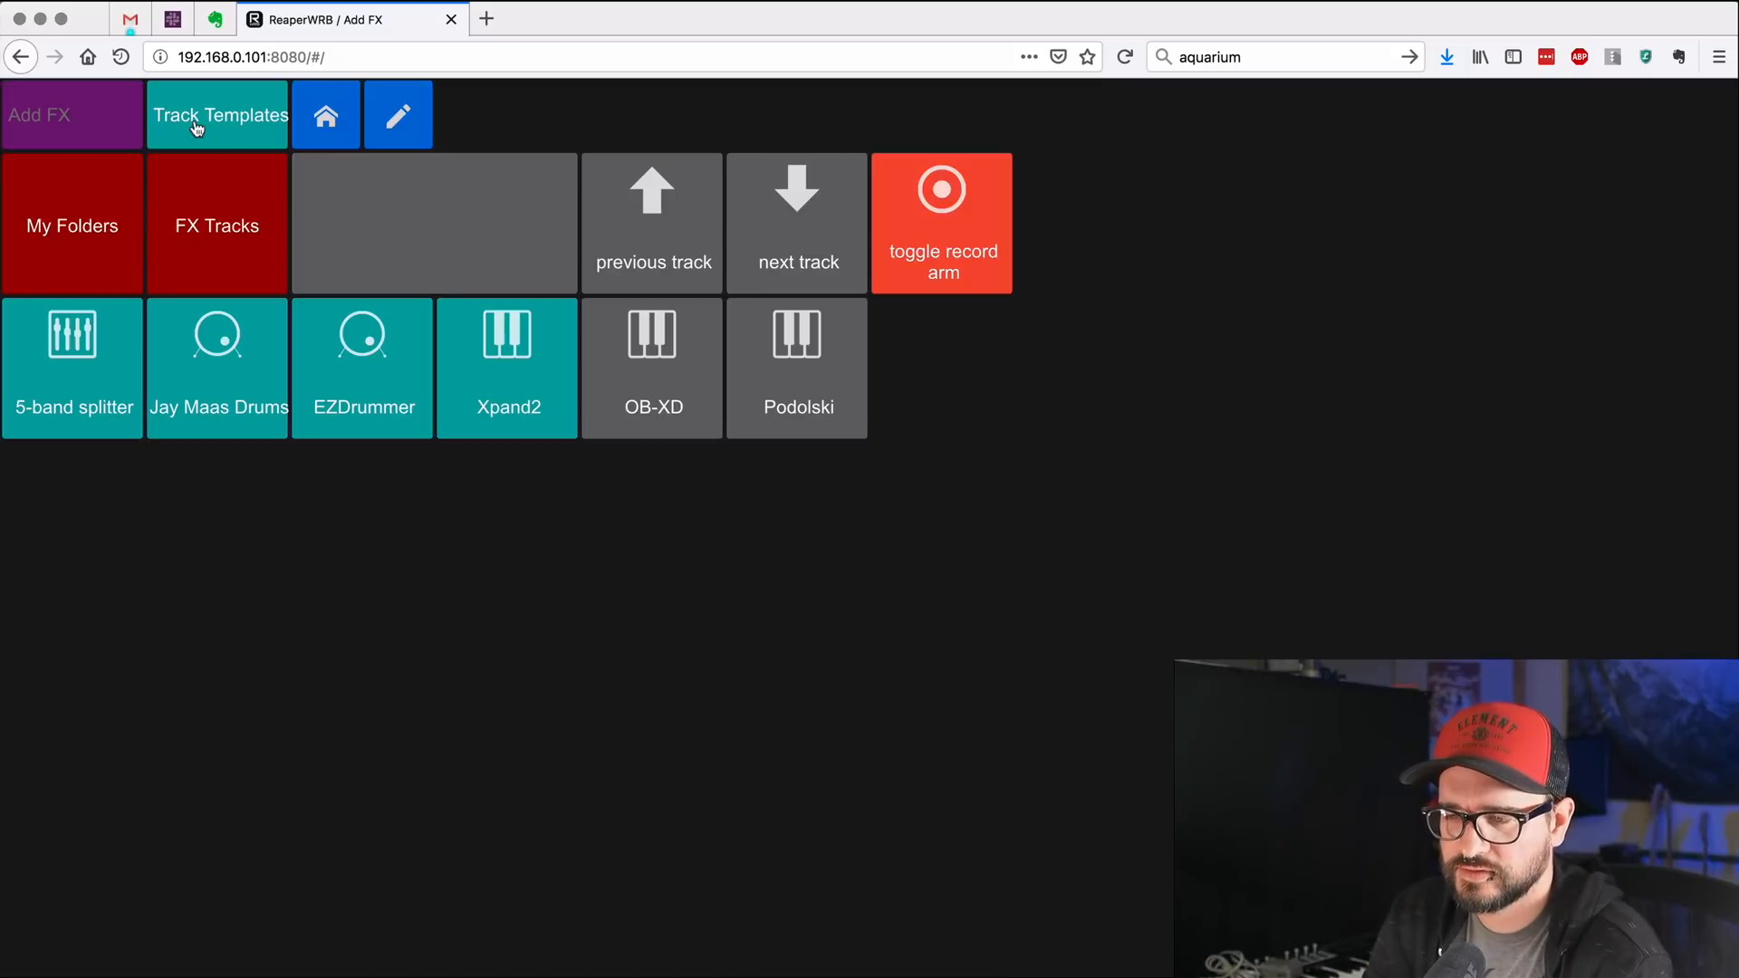
{"action": "mouse_move", "coordinate": [763, 446]}
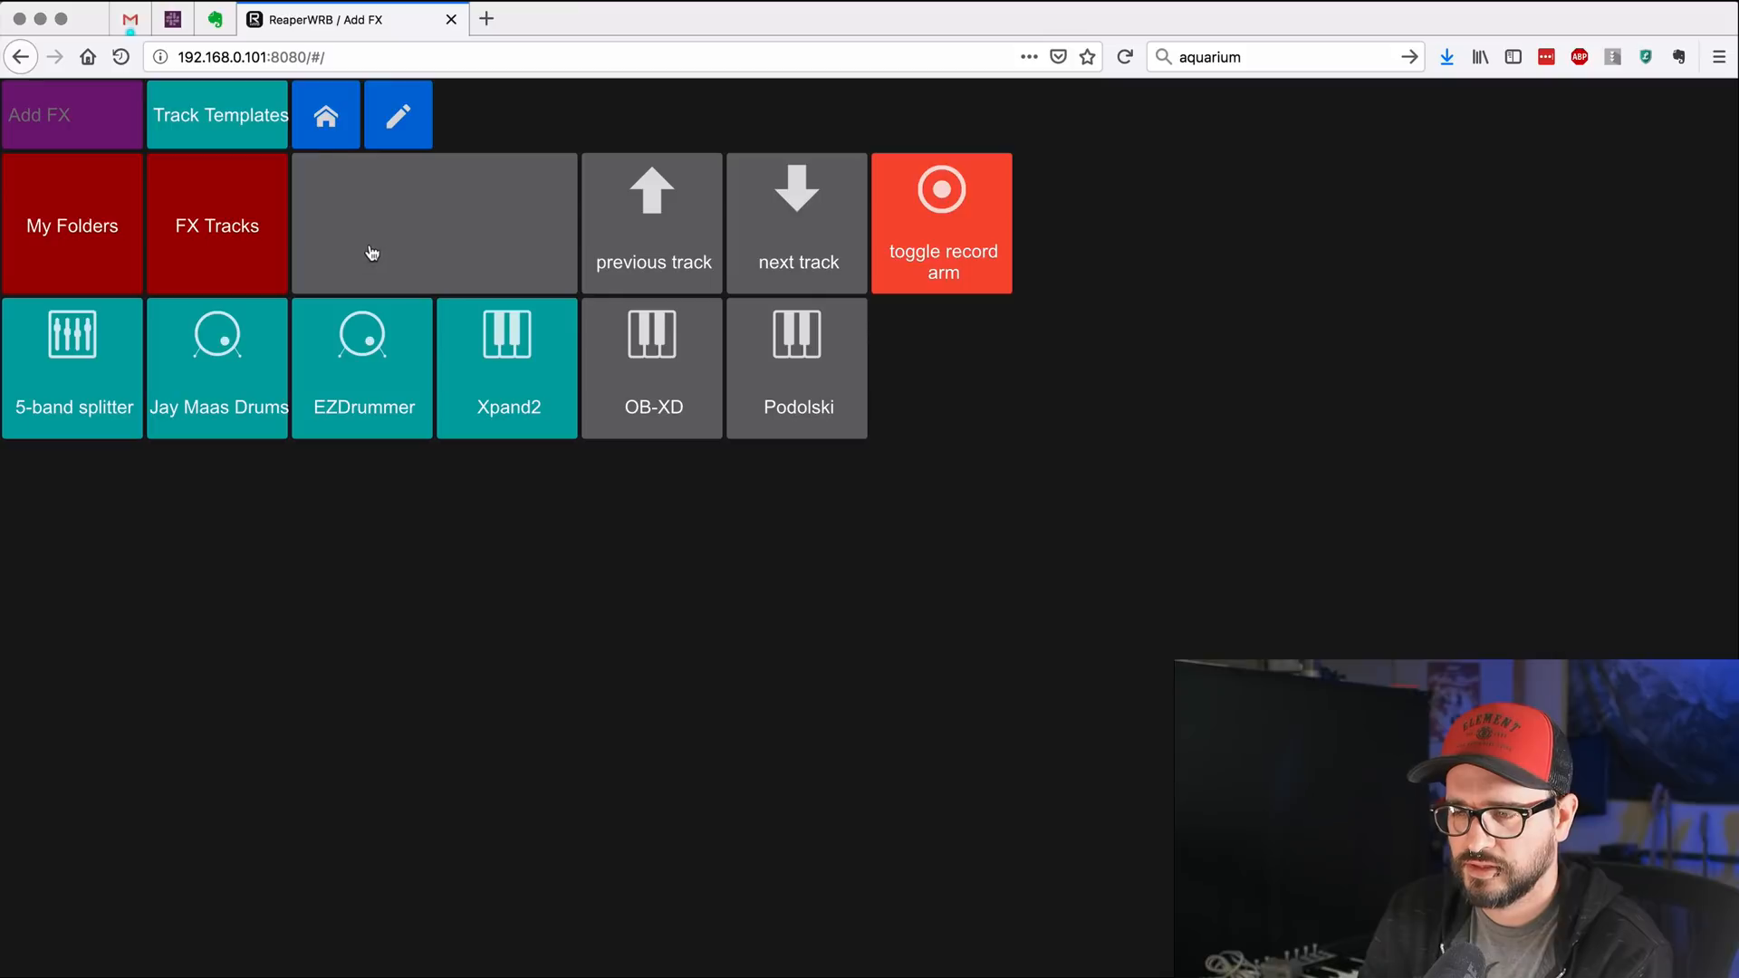
{"action": "left_click", "coordinate": [324, 114]}
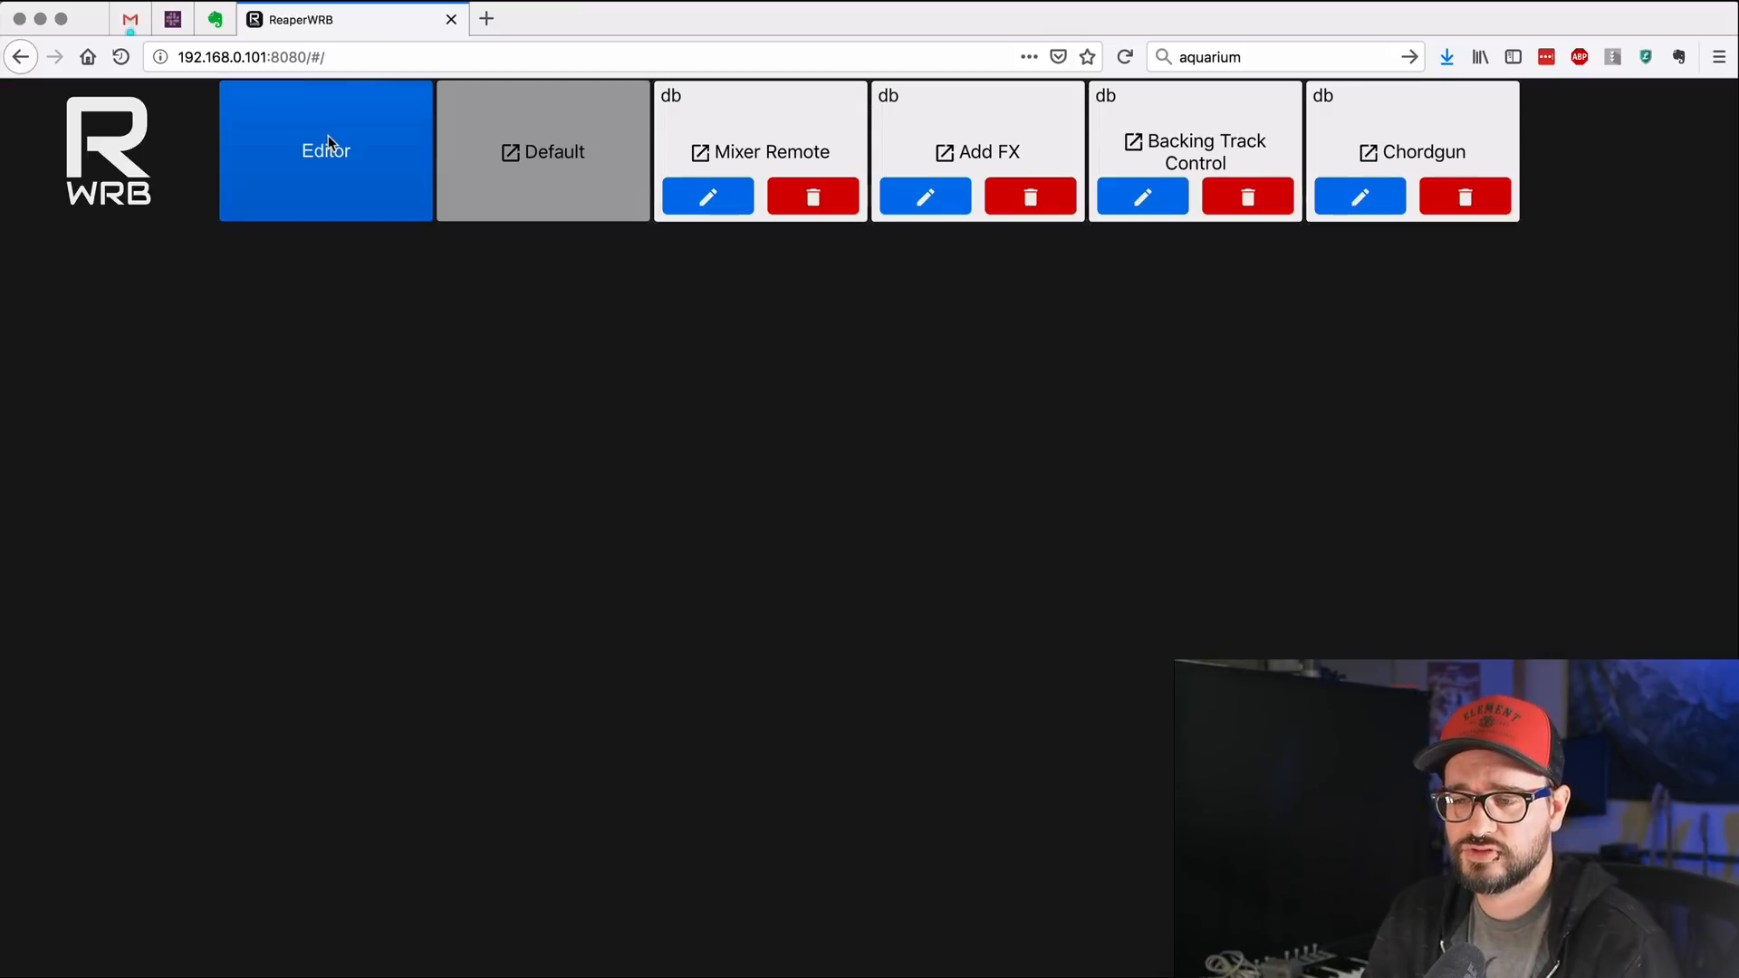
{"action": "mouse_move", "coordinate": [585, 38]}
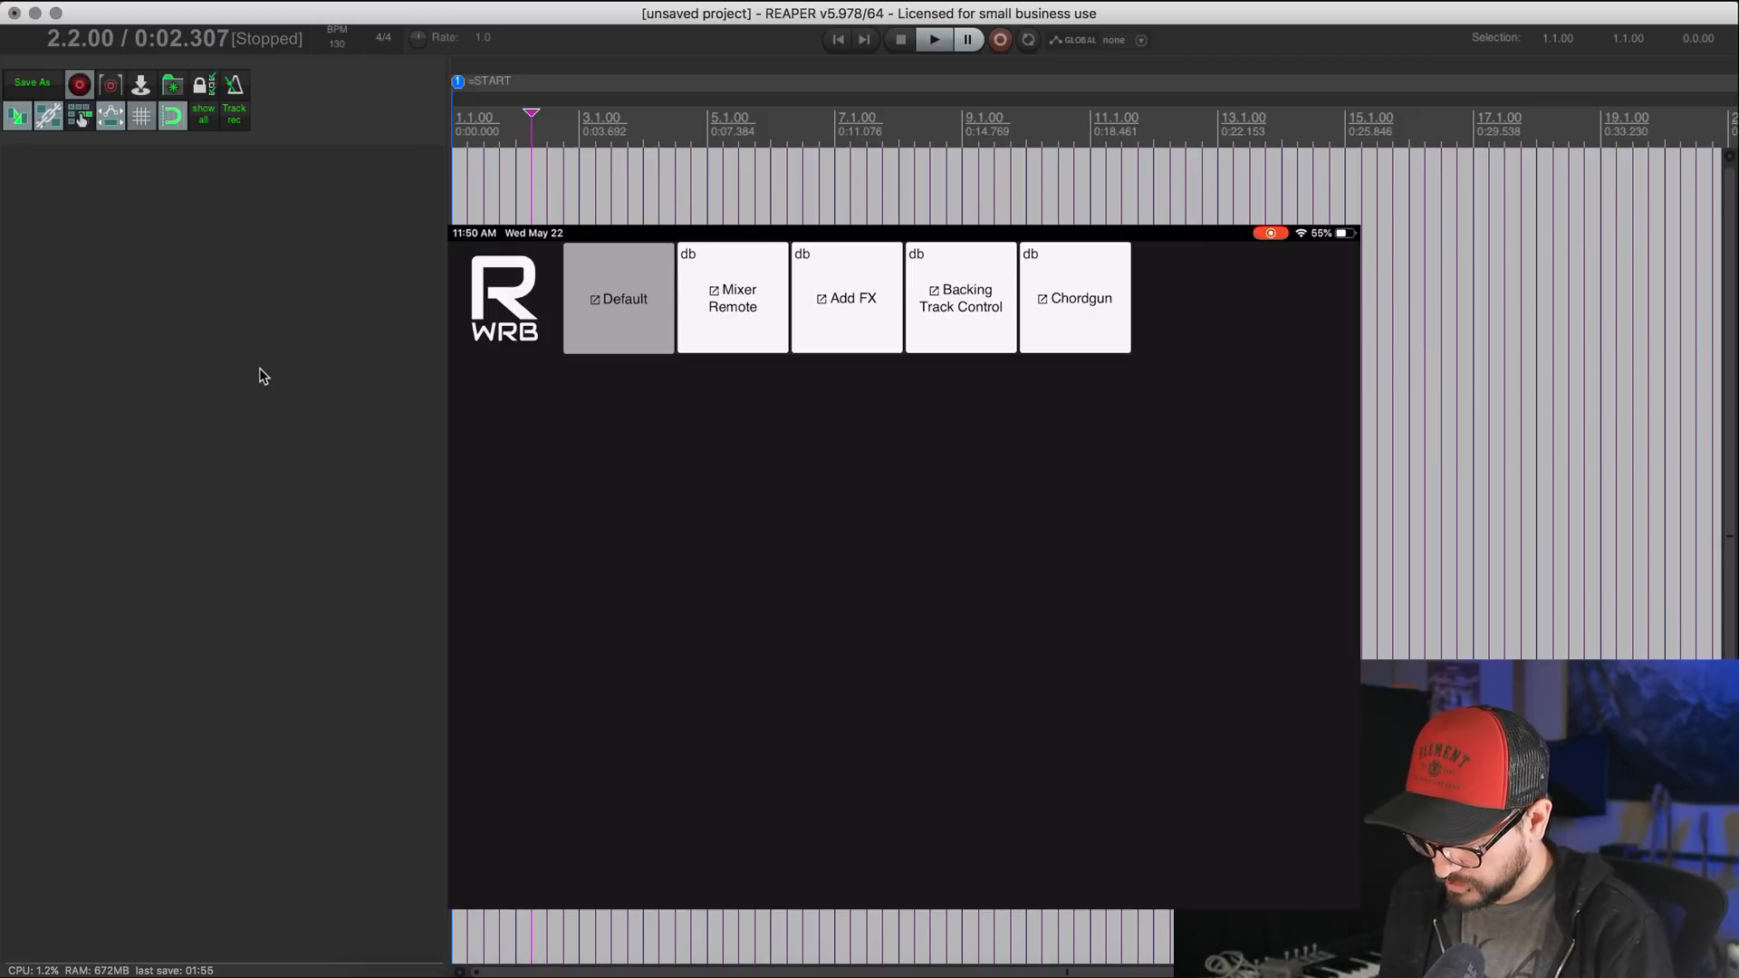
Step: From the iPad's Add FX remote, load the bus and reverb folder tracks into the REAPER project
{"action": "left_click", "coordinate": [617, 299]}
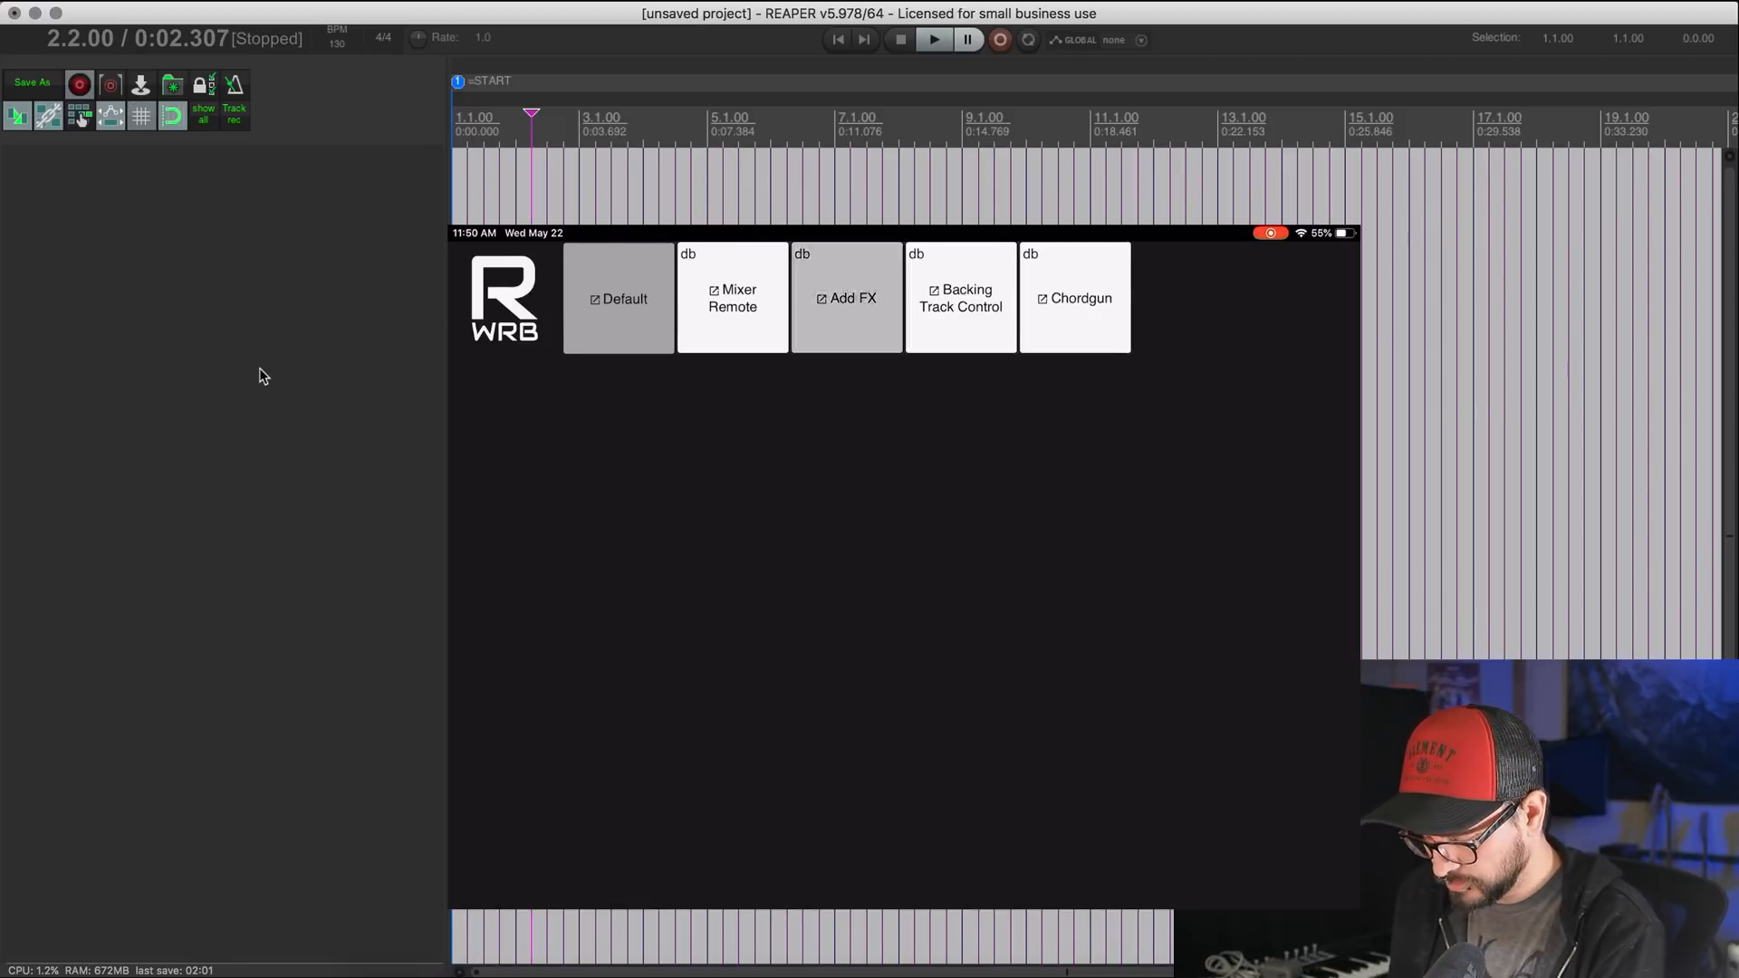
{"action": "left_click", "coordinate": [847, 297]}
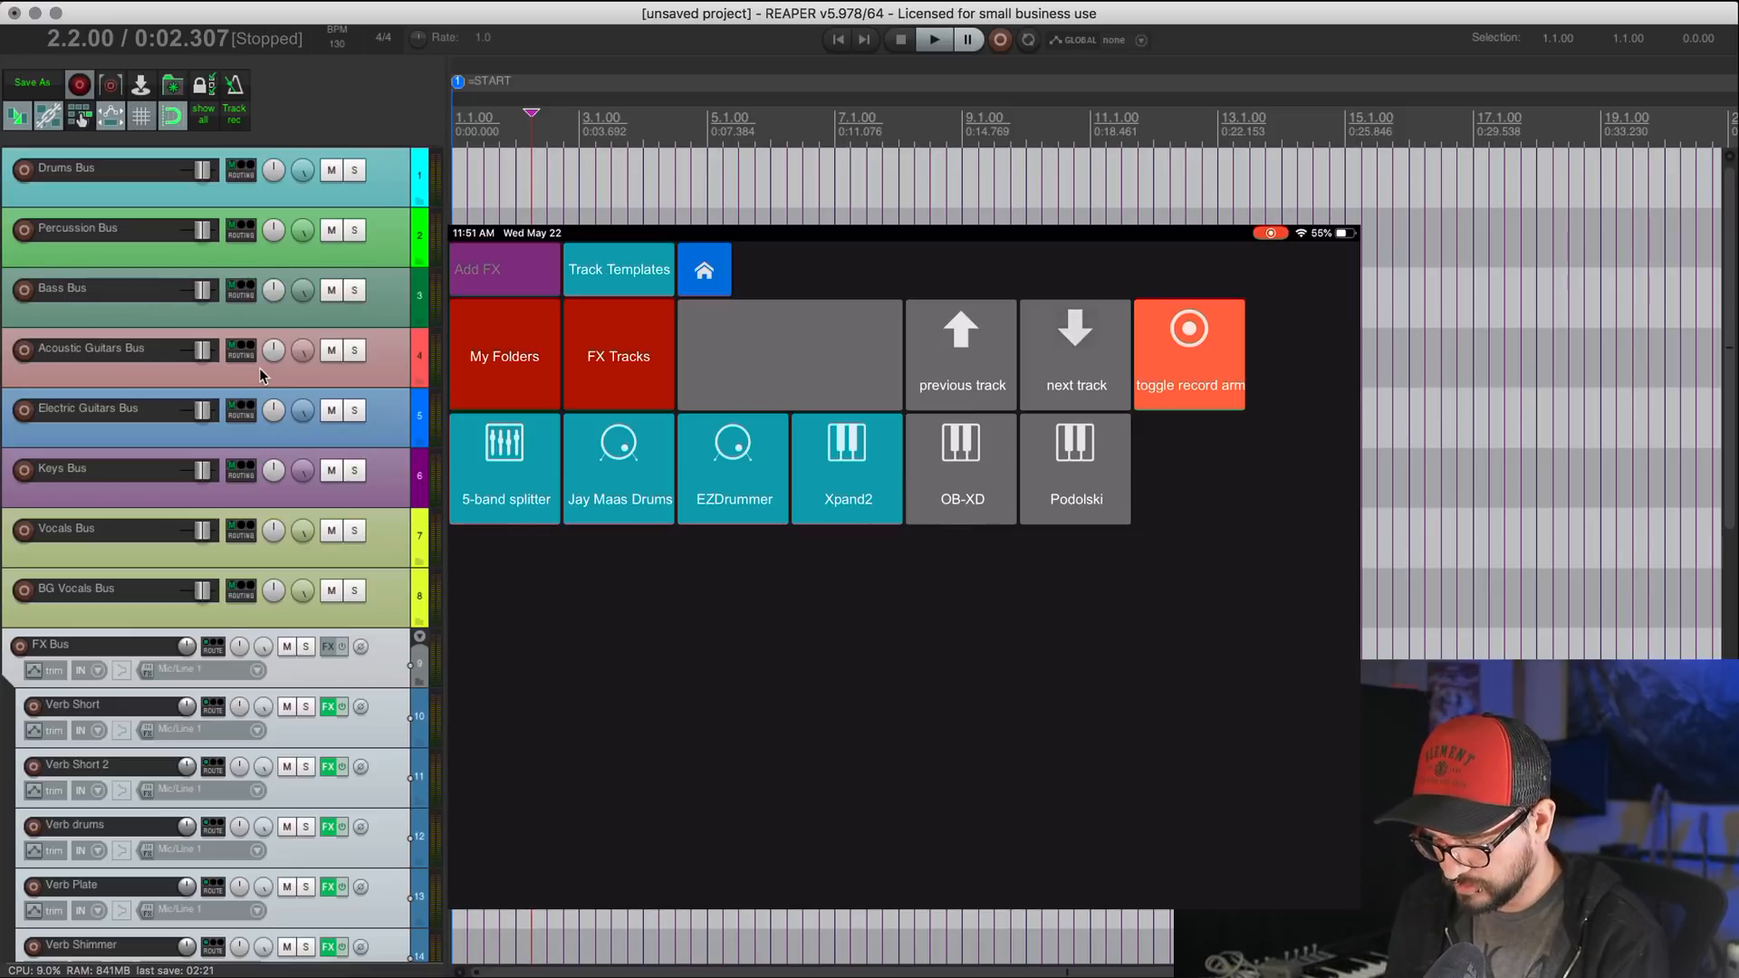
Step: Insert Podolski, OB-Xd and the four-track Xpand!2 folder via the remote's template buttons
{"action": "scroll", "scroll_direction": "down", "scroll_amount": 3}
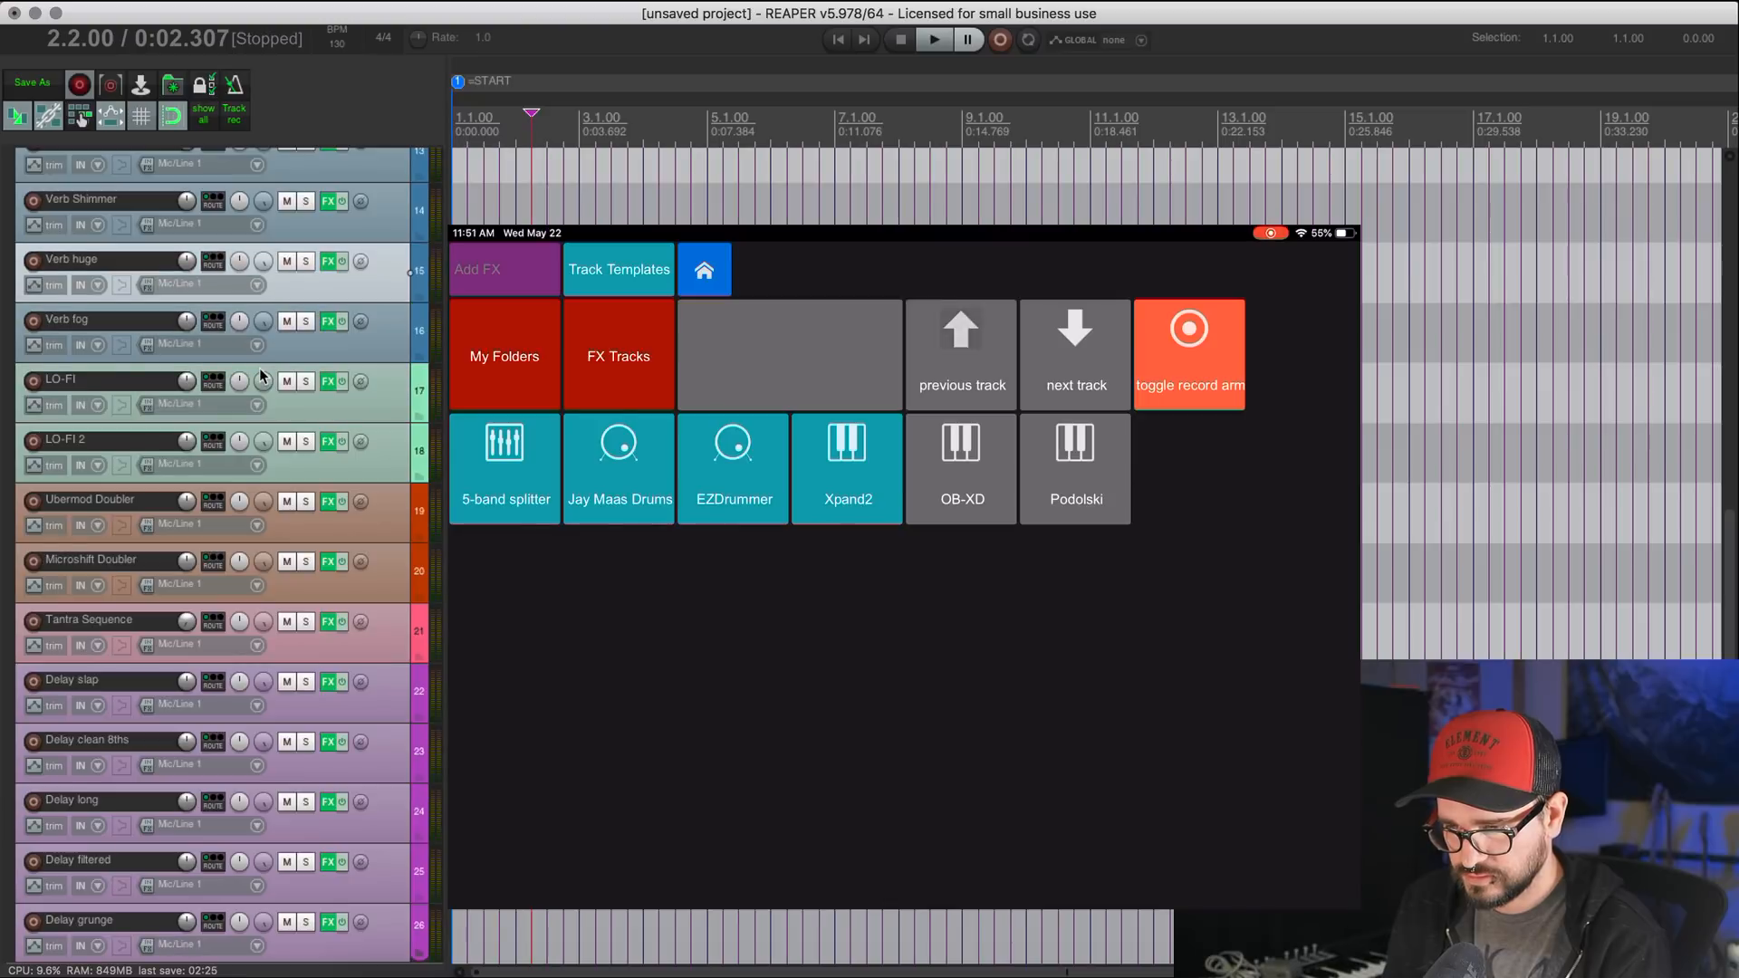
{"action": "scroll", "scroll_direction": "up", "scroll_amount": 3}
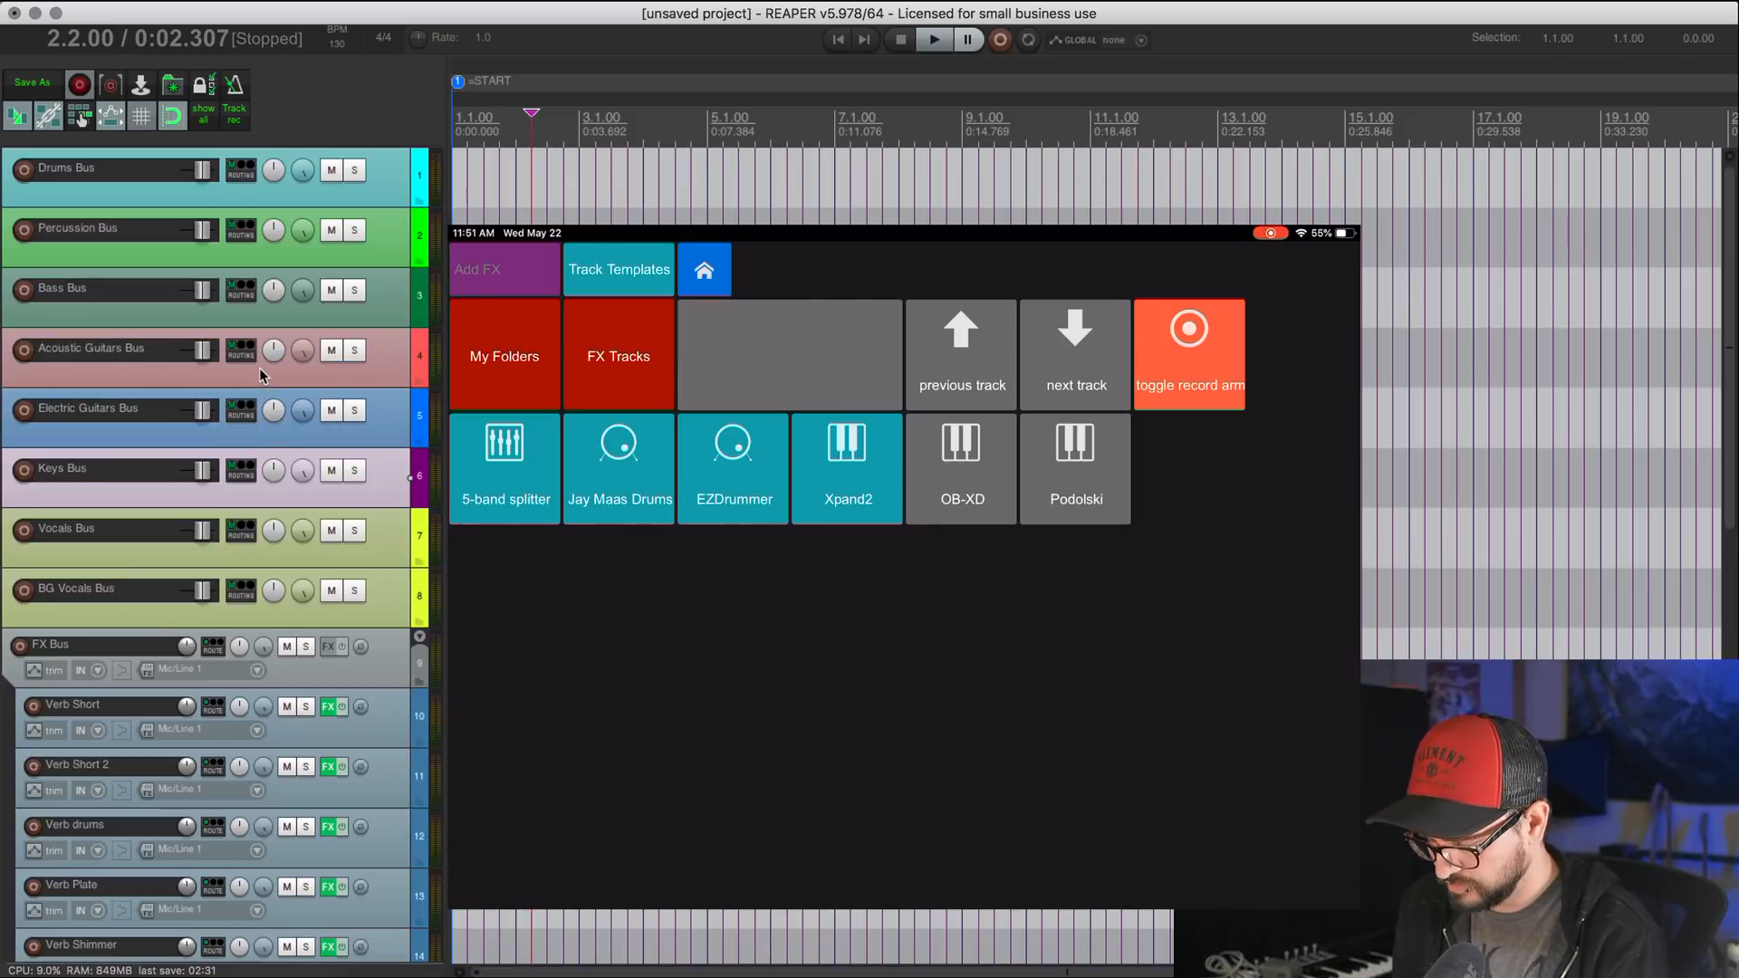
{"action": "left_click", "coordinate": [1074, 455]}
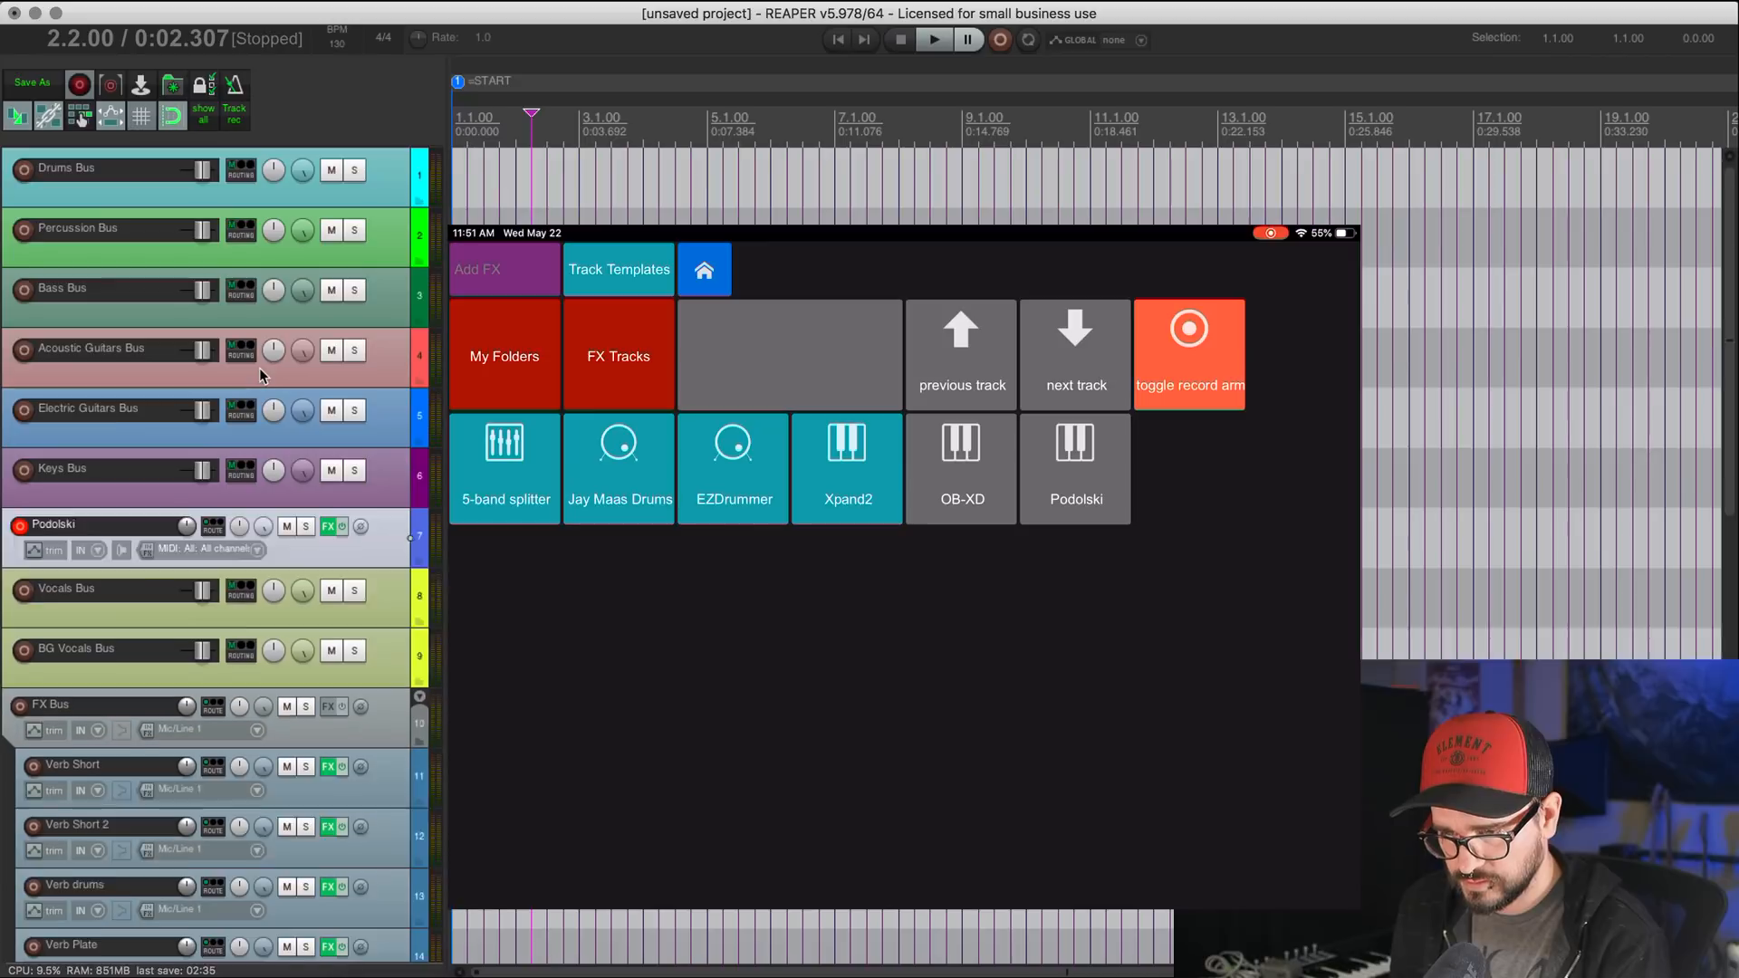
{"action": "left_click", "coordinate": [960, 467]}
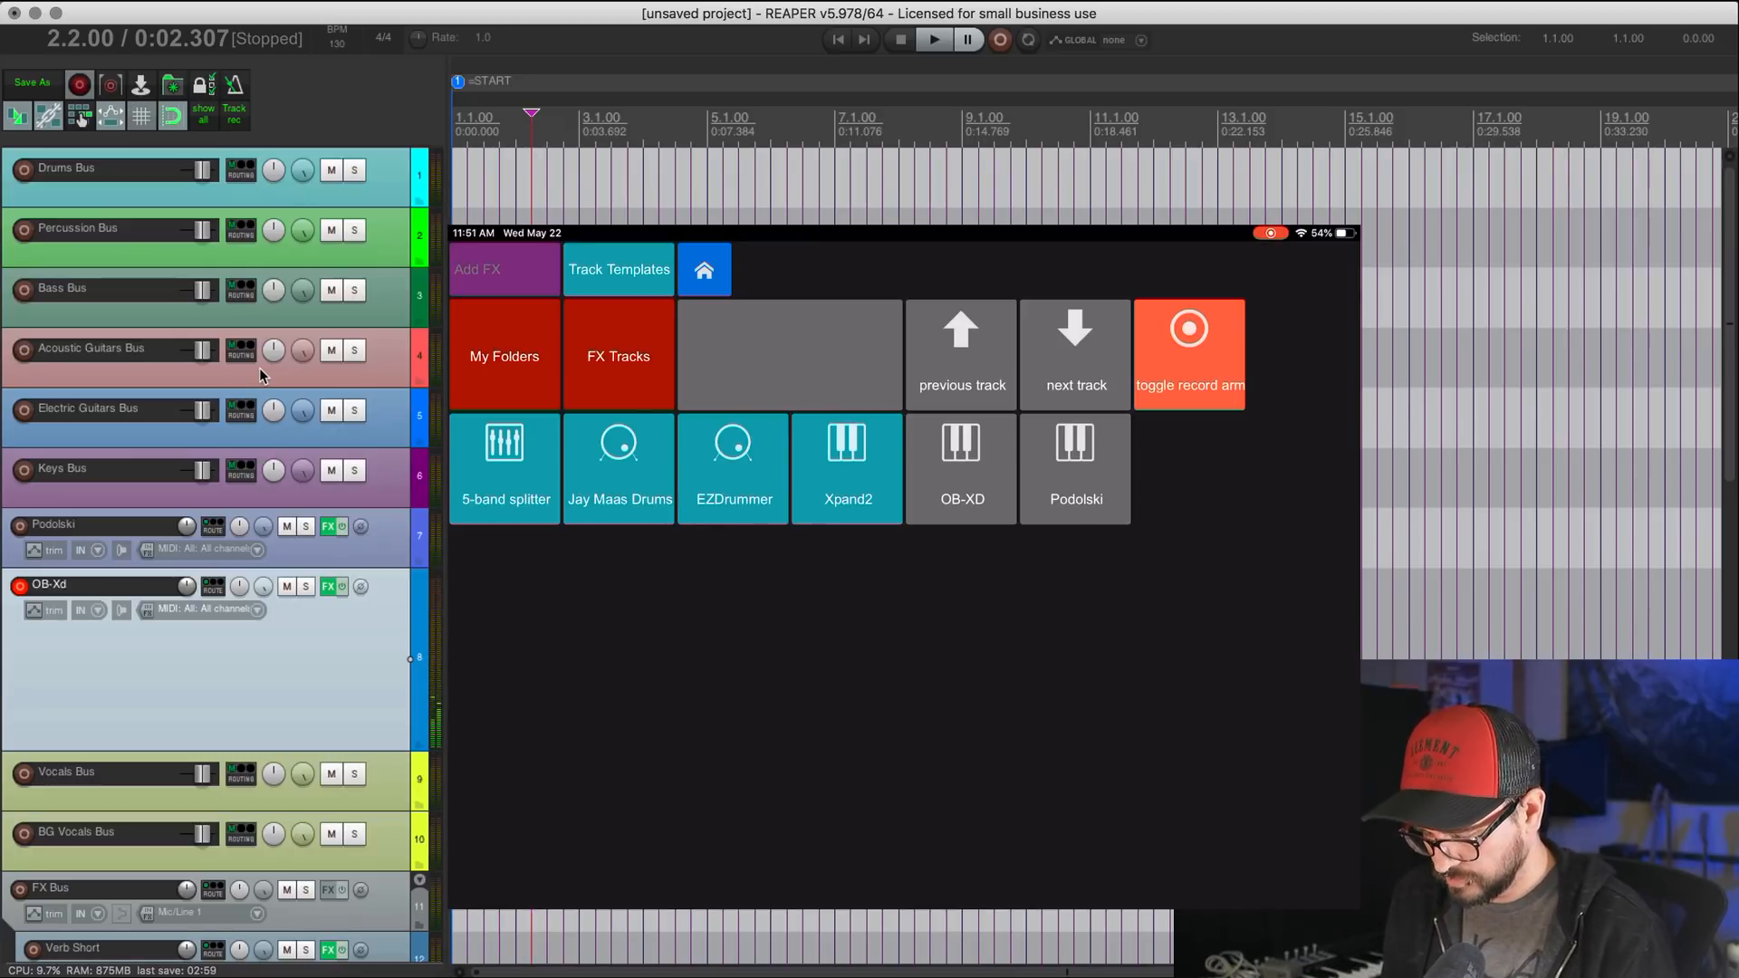
{"action": "left_click", "coordinate": [846, 468]}
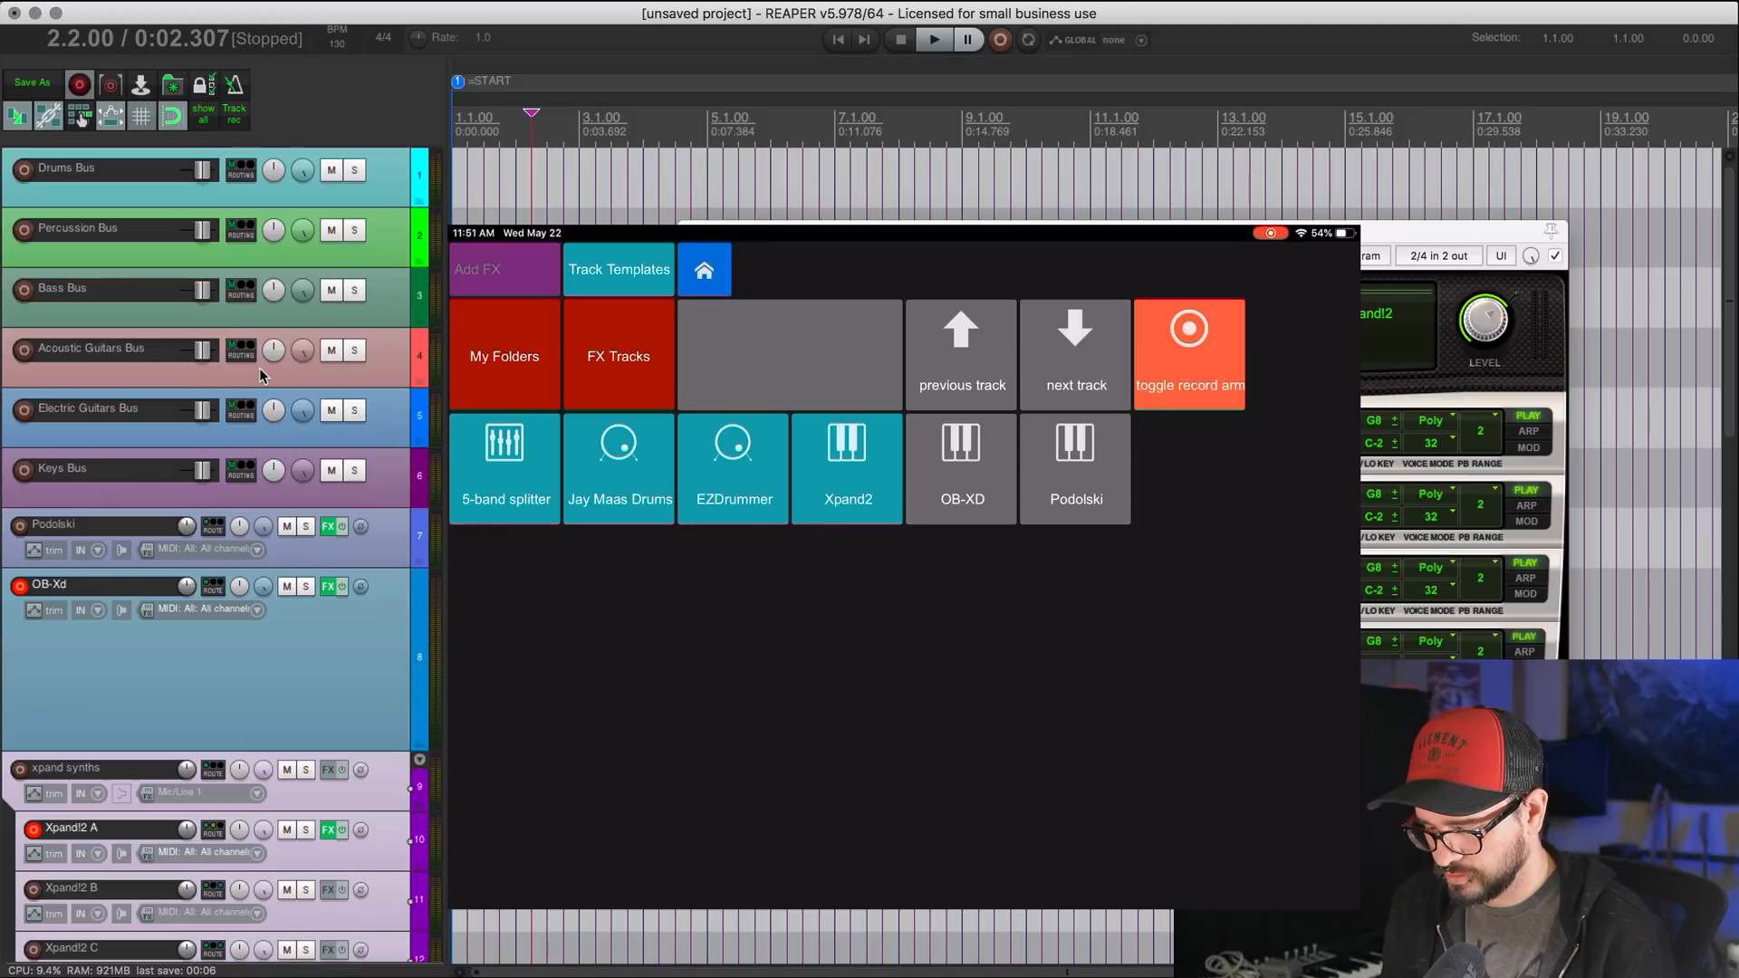
{"action": "scroll", "scroll_direction": "down", "scroll_amount": 3}
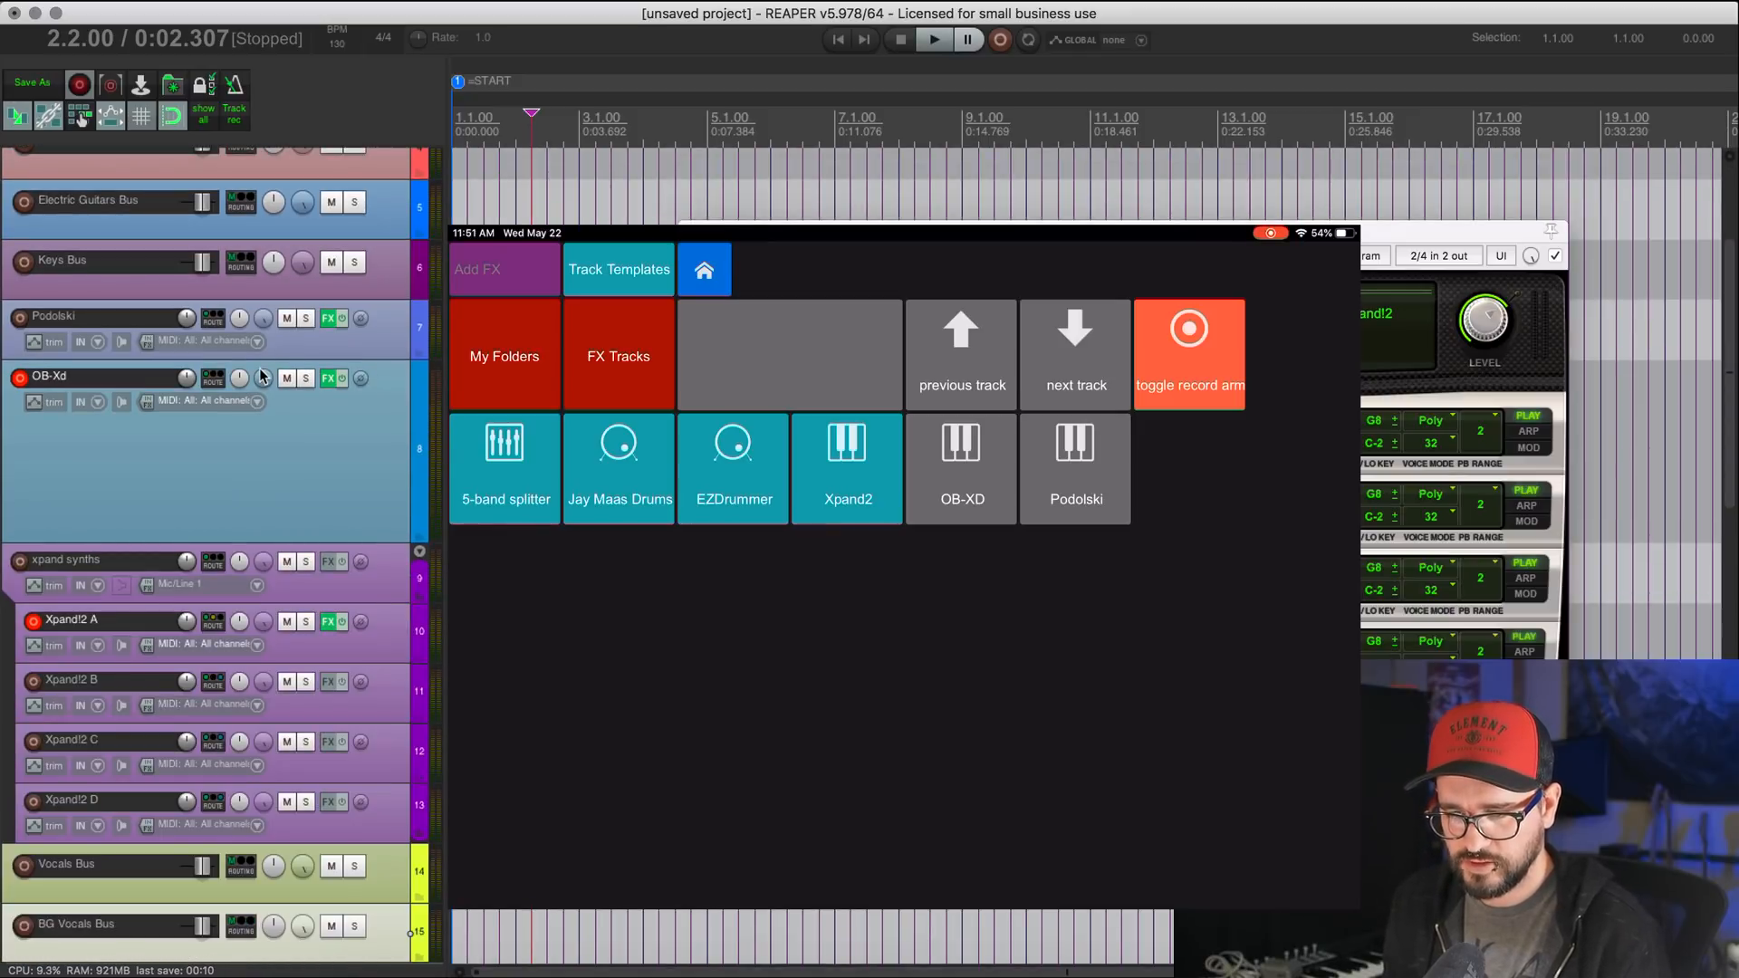
{"action": "scroll", "scroll_direction": "down", "scroll_amount": 3}
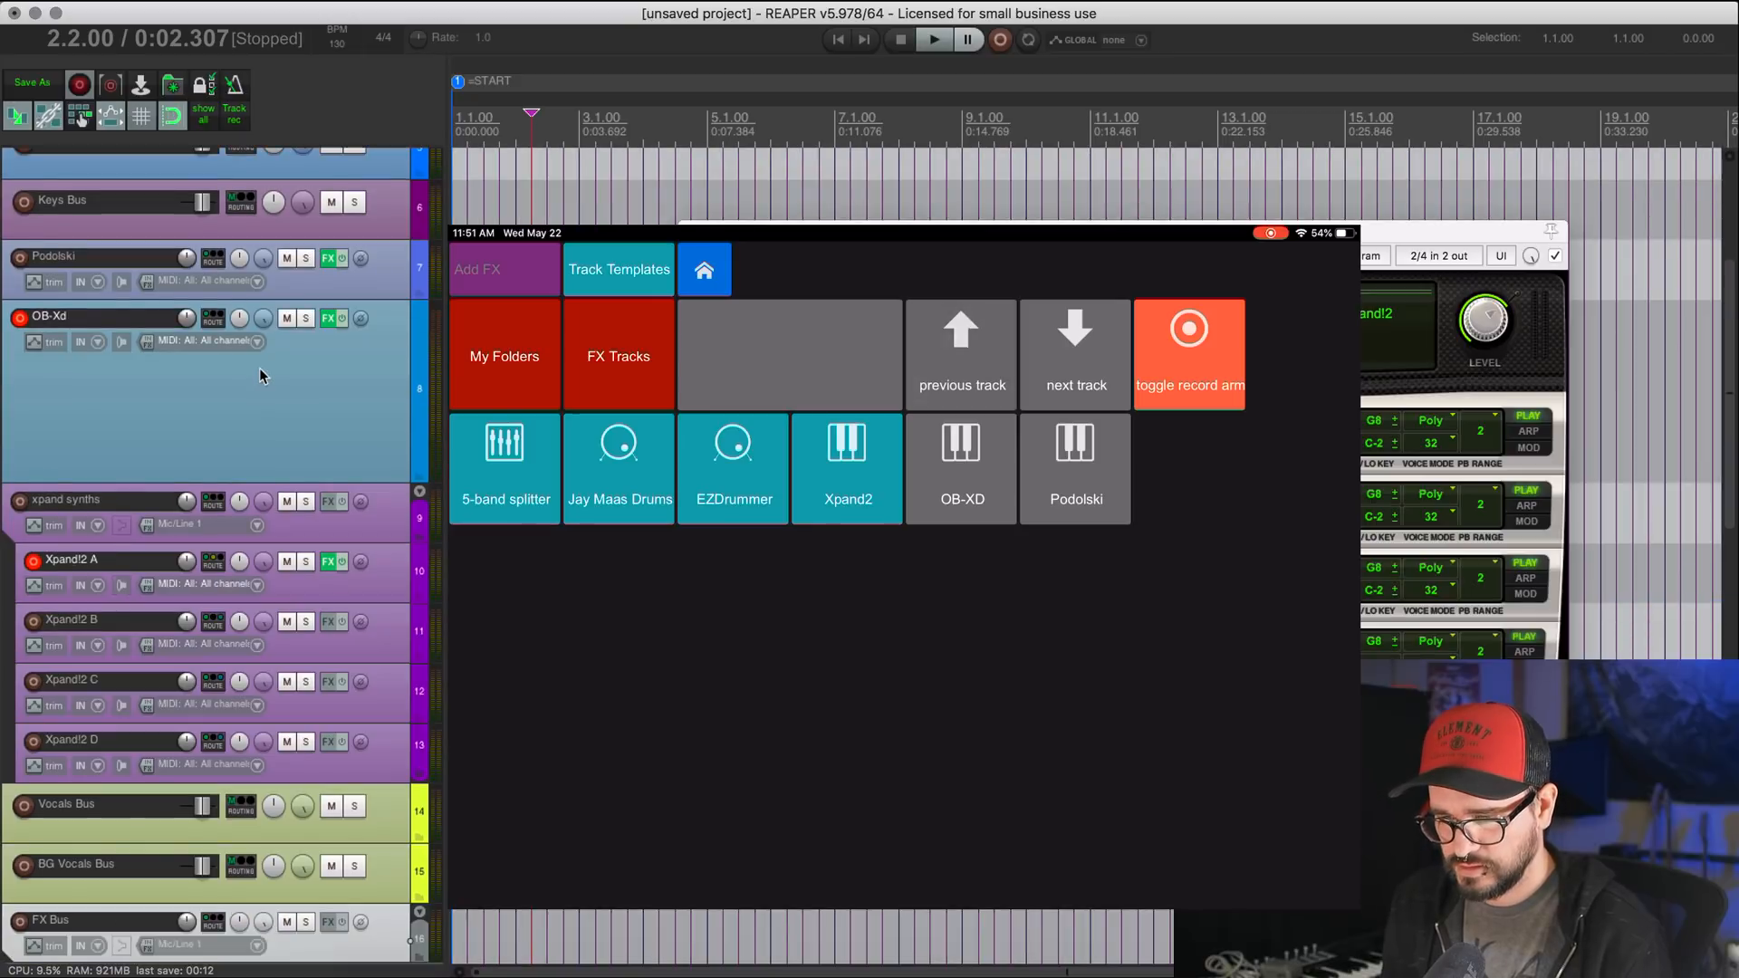